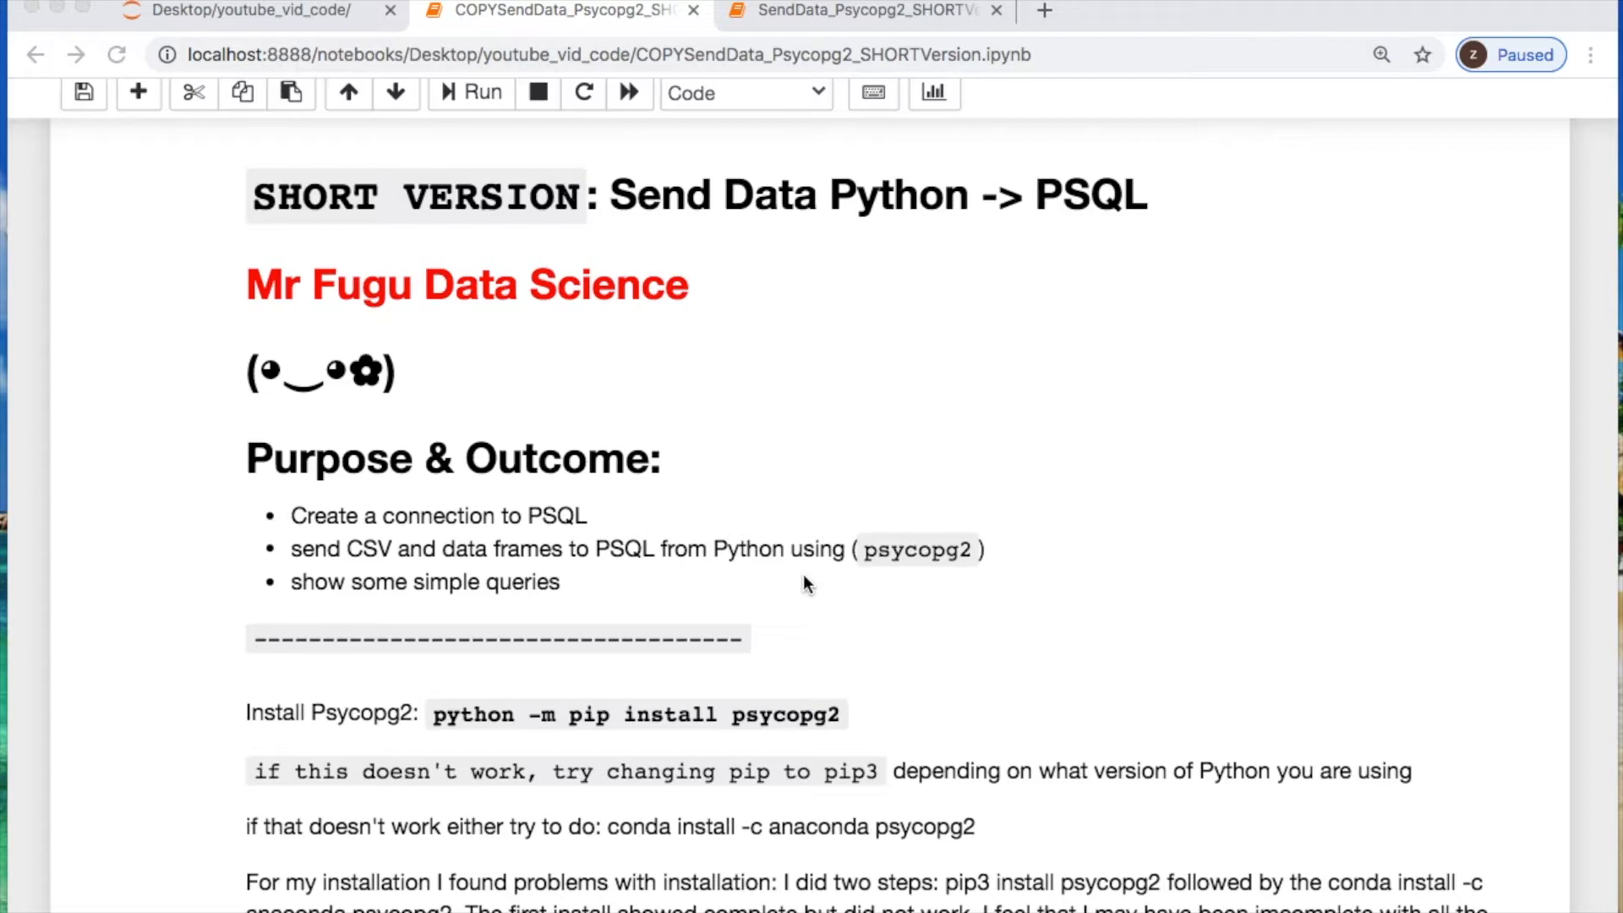
Scroll past the title and Purpose & Outcome to the install notes and first code cell
scroll("down", 3)
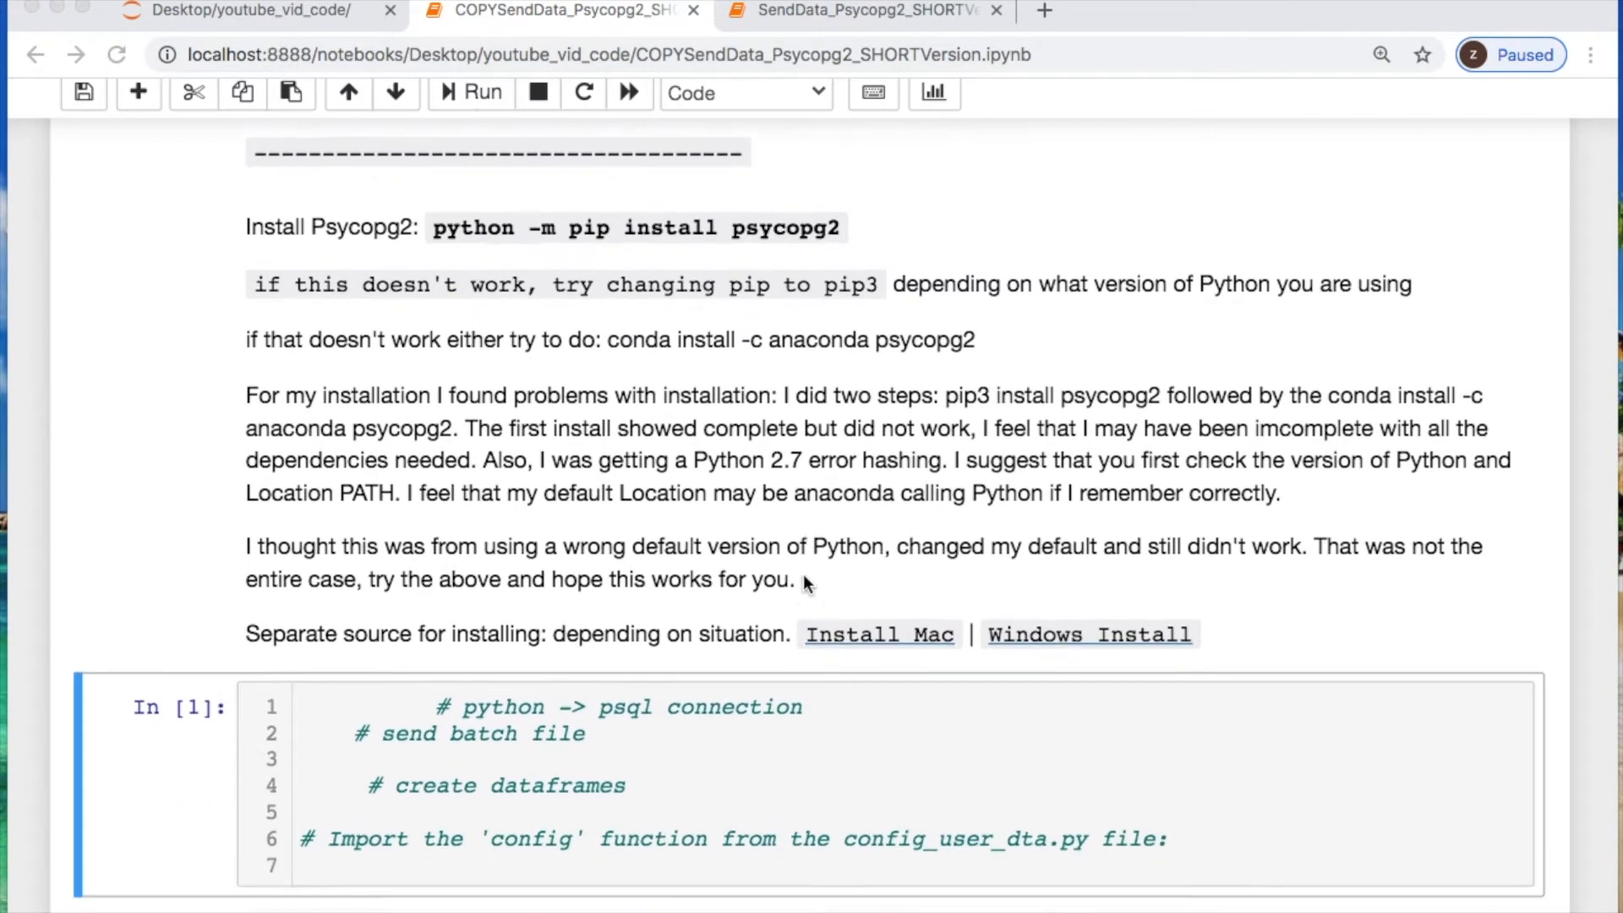
scroll("down", 3)
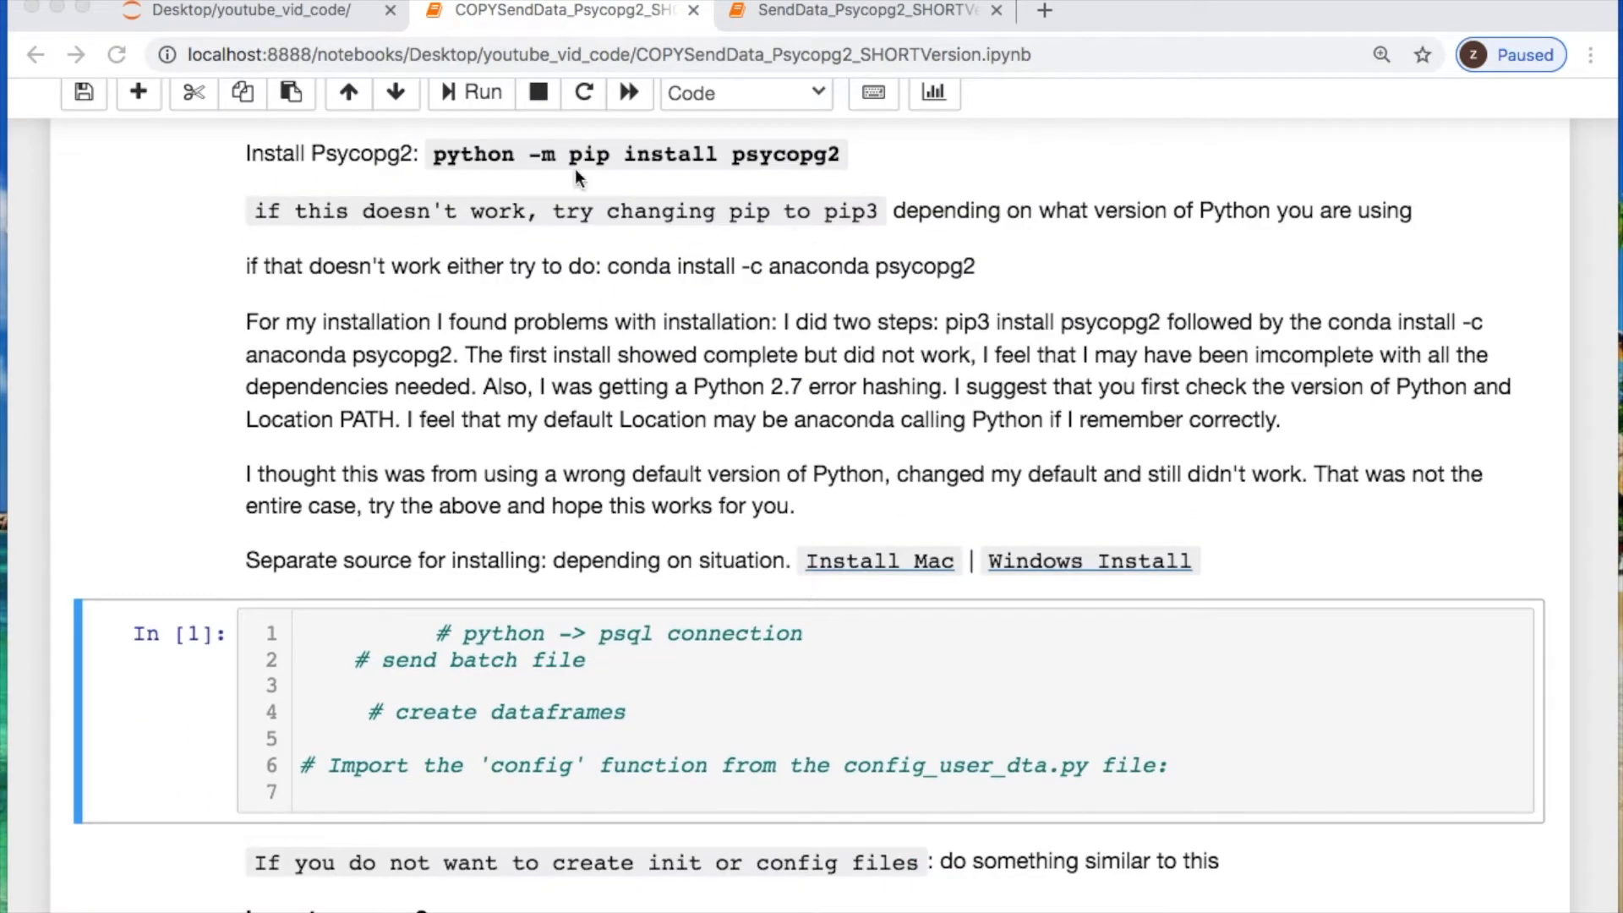
mouse_move(991, 548)
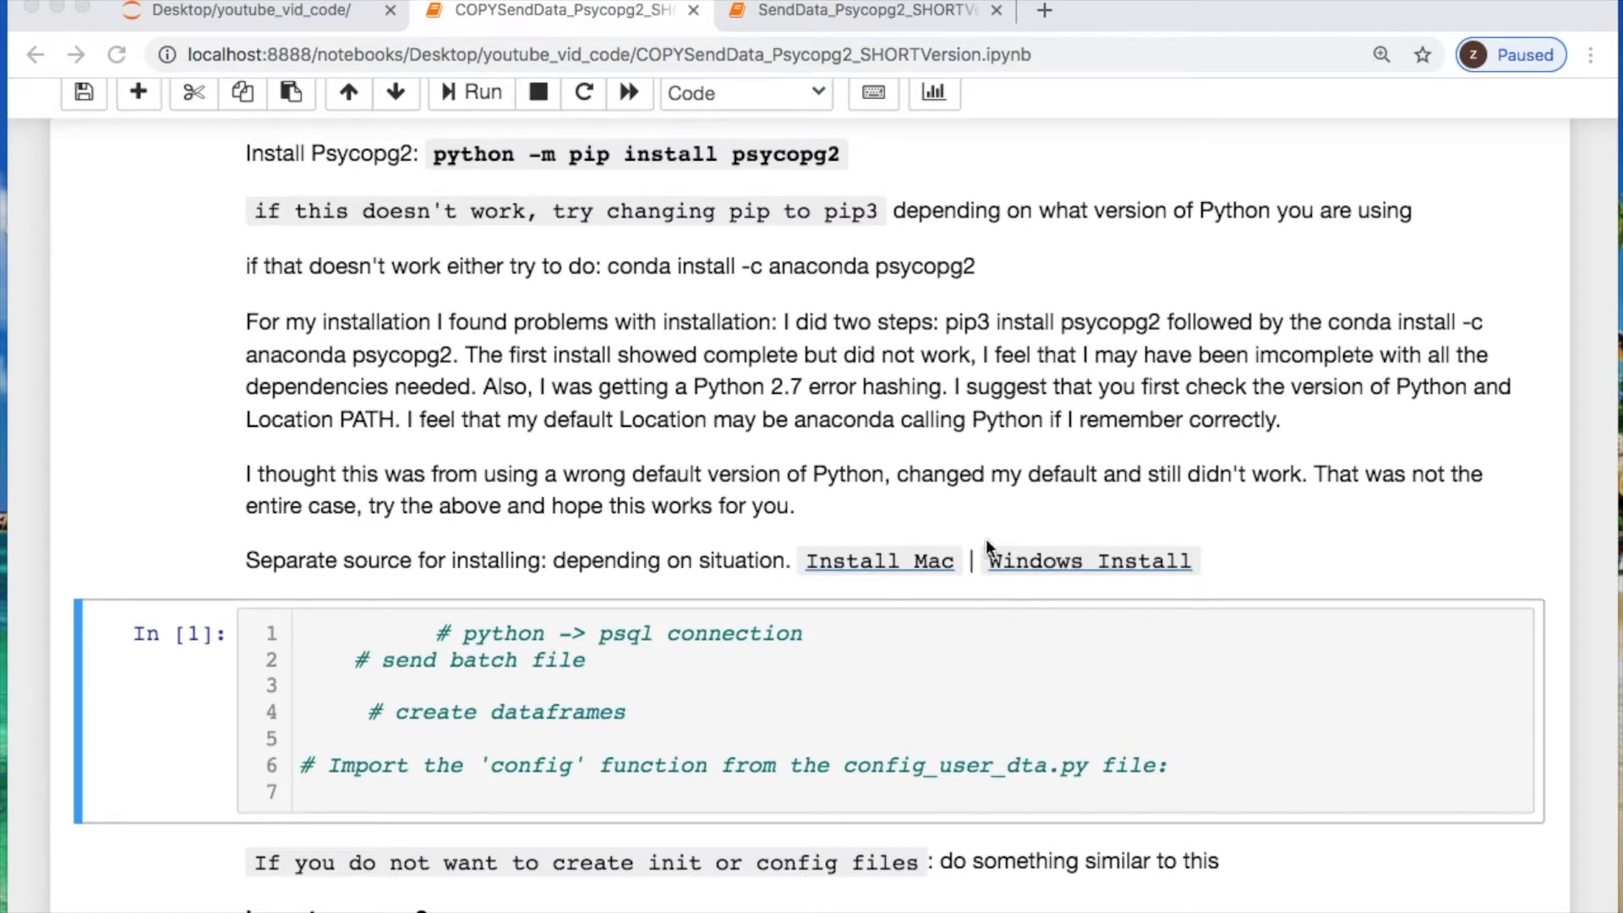
mouse_move(933, 540)
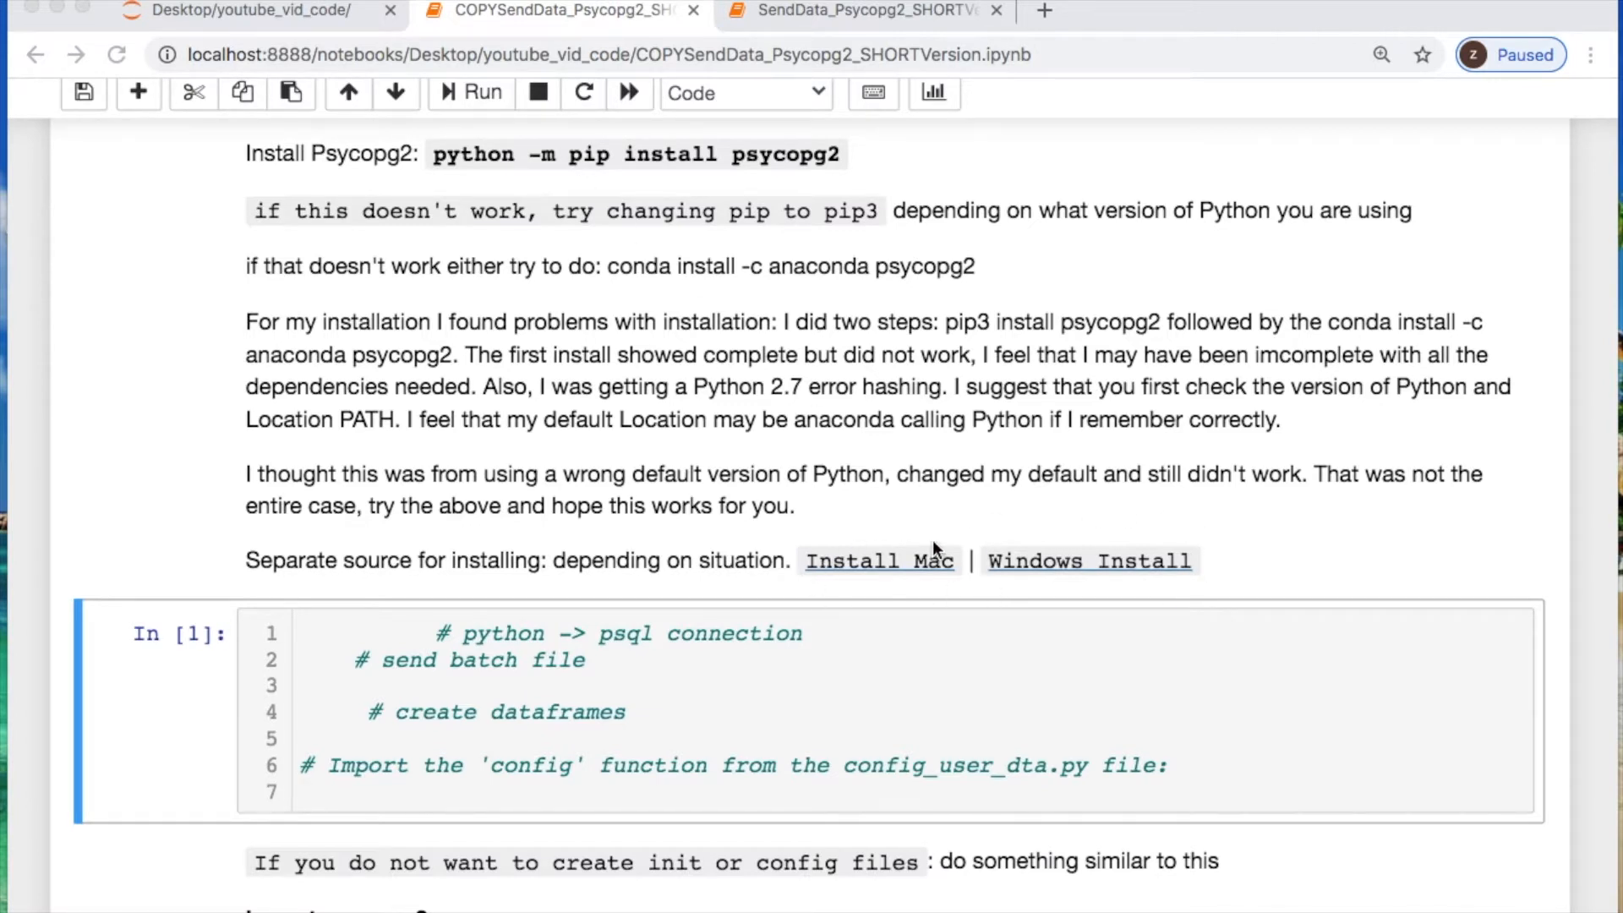
mouse_move(568, 188)
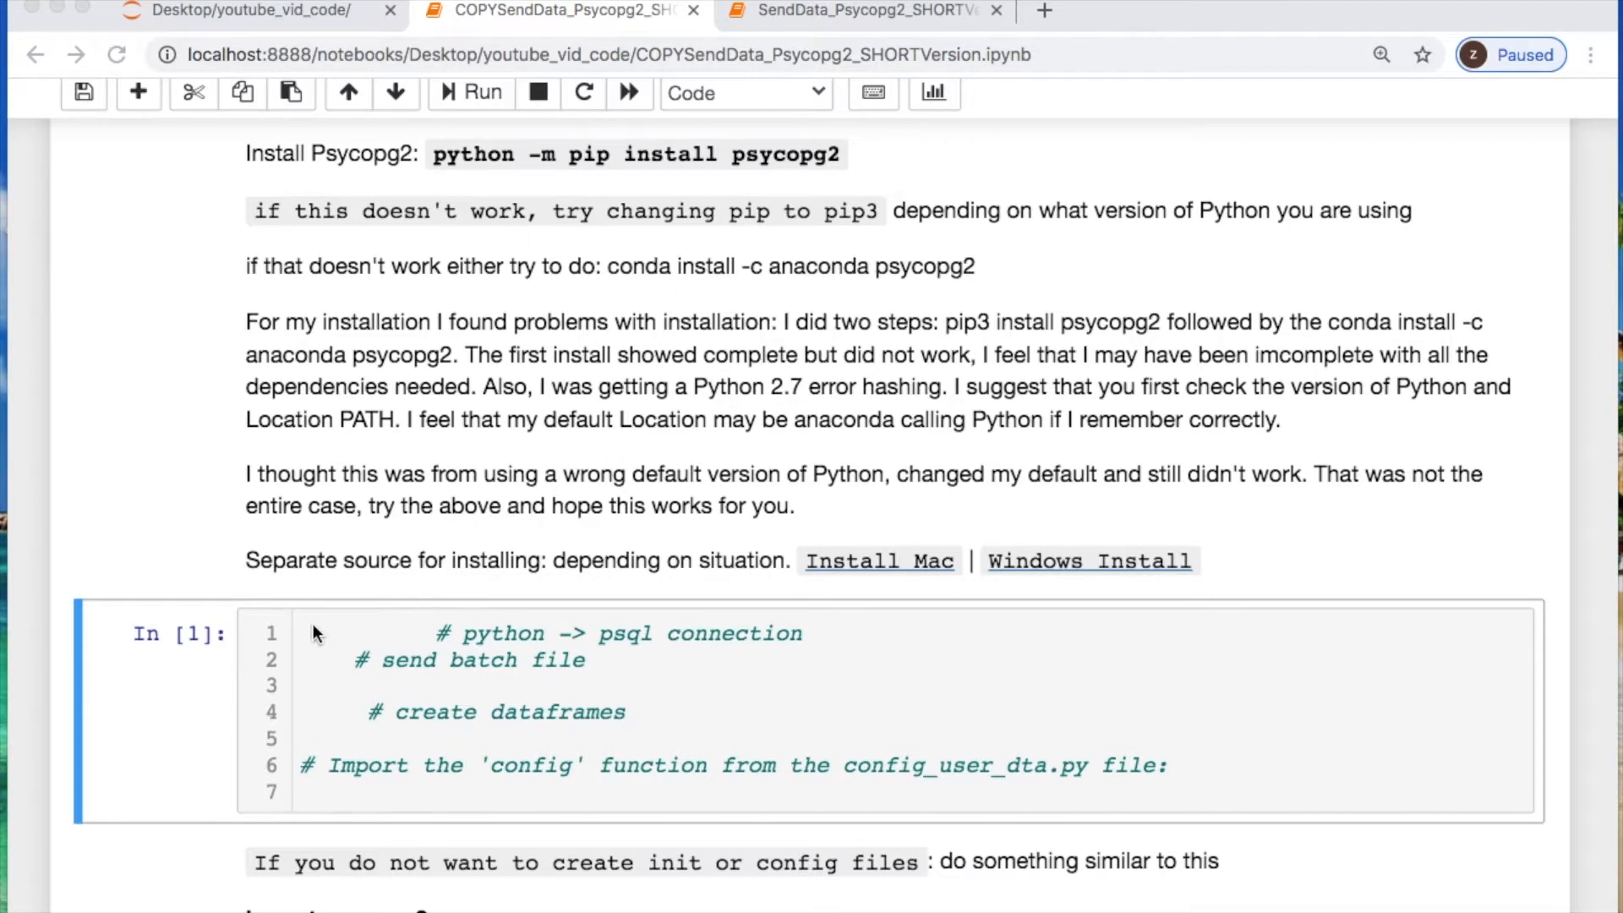
Write the imports: psycopg2, psycopg2.extras, pandas as pd, and config from config_user_dta
type("ipor")
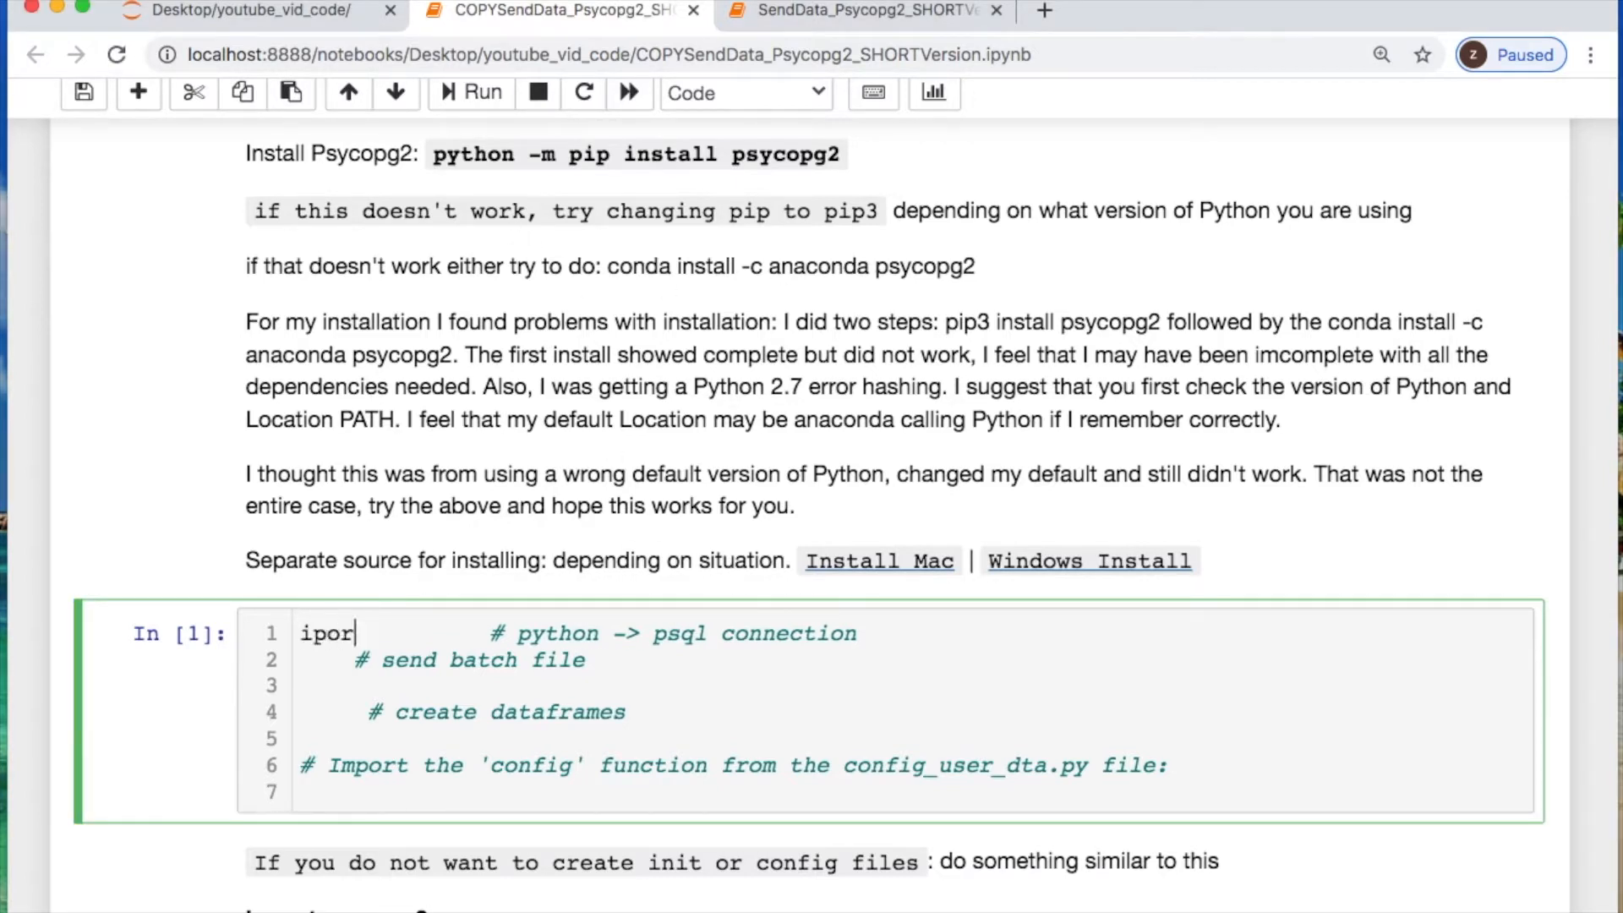
type("mport")
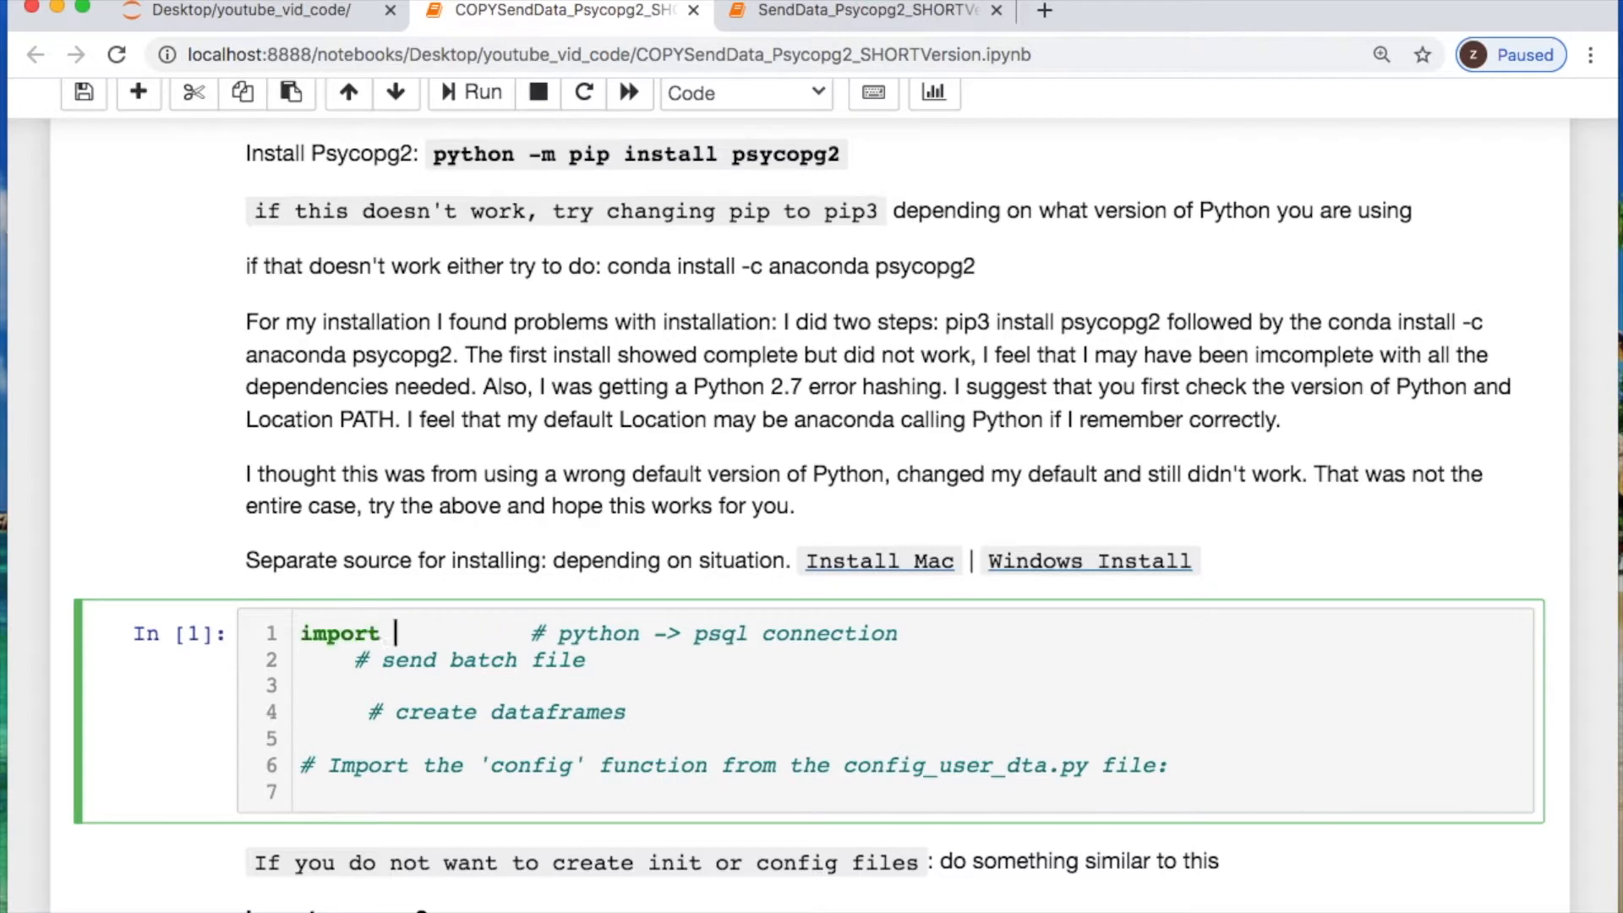
type("psycopg2")
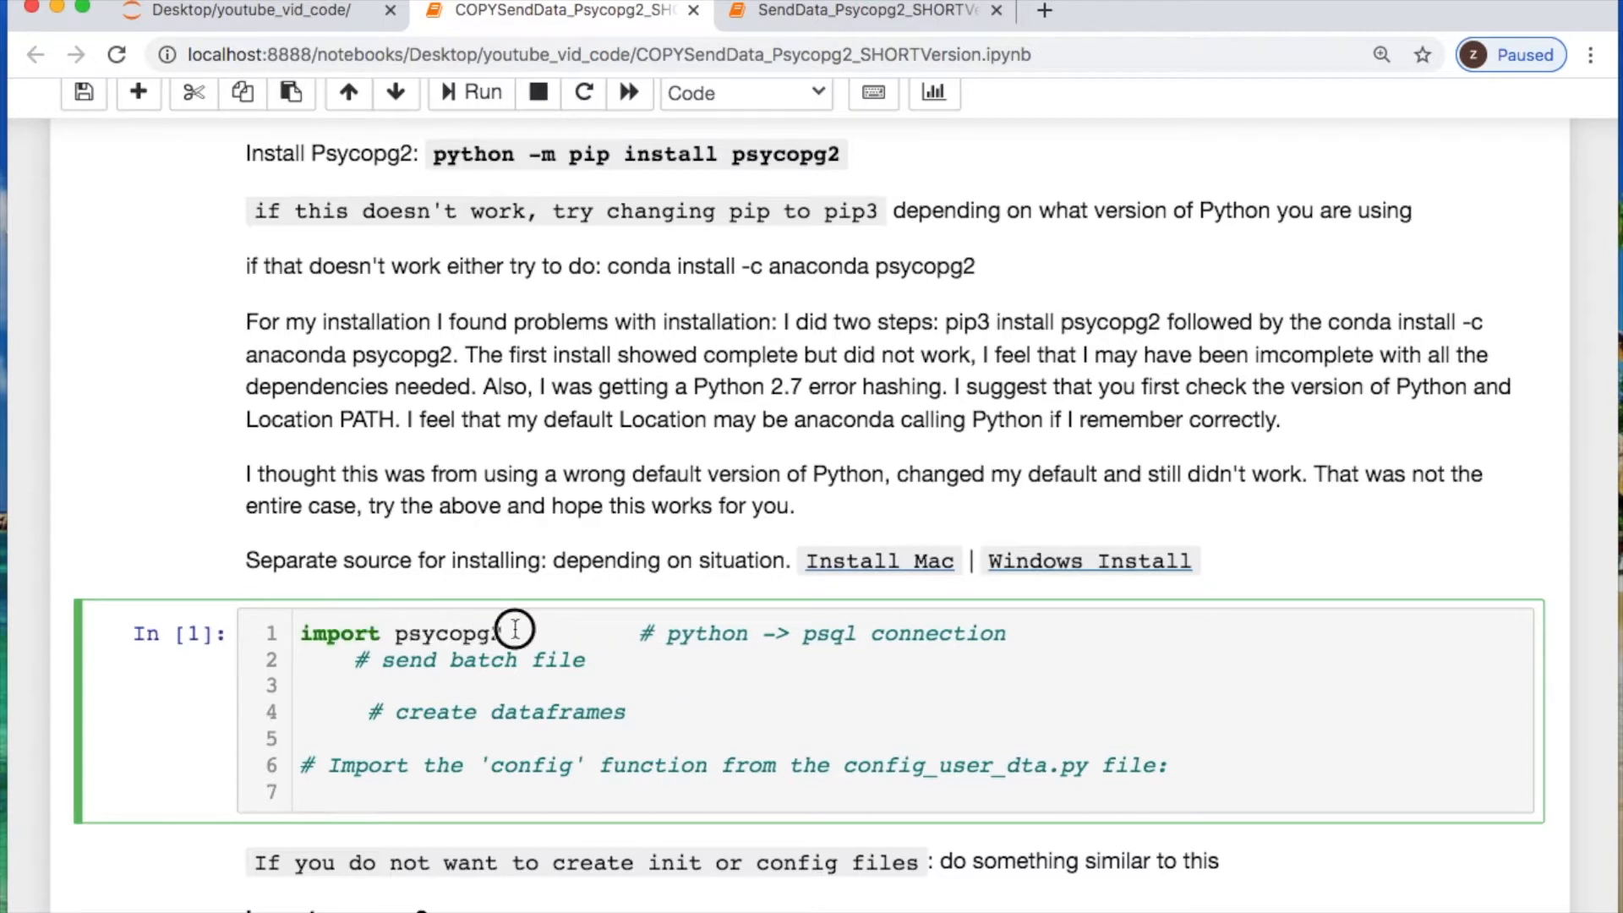
type("import psycopg2")
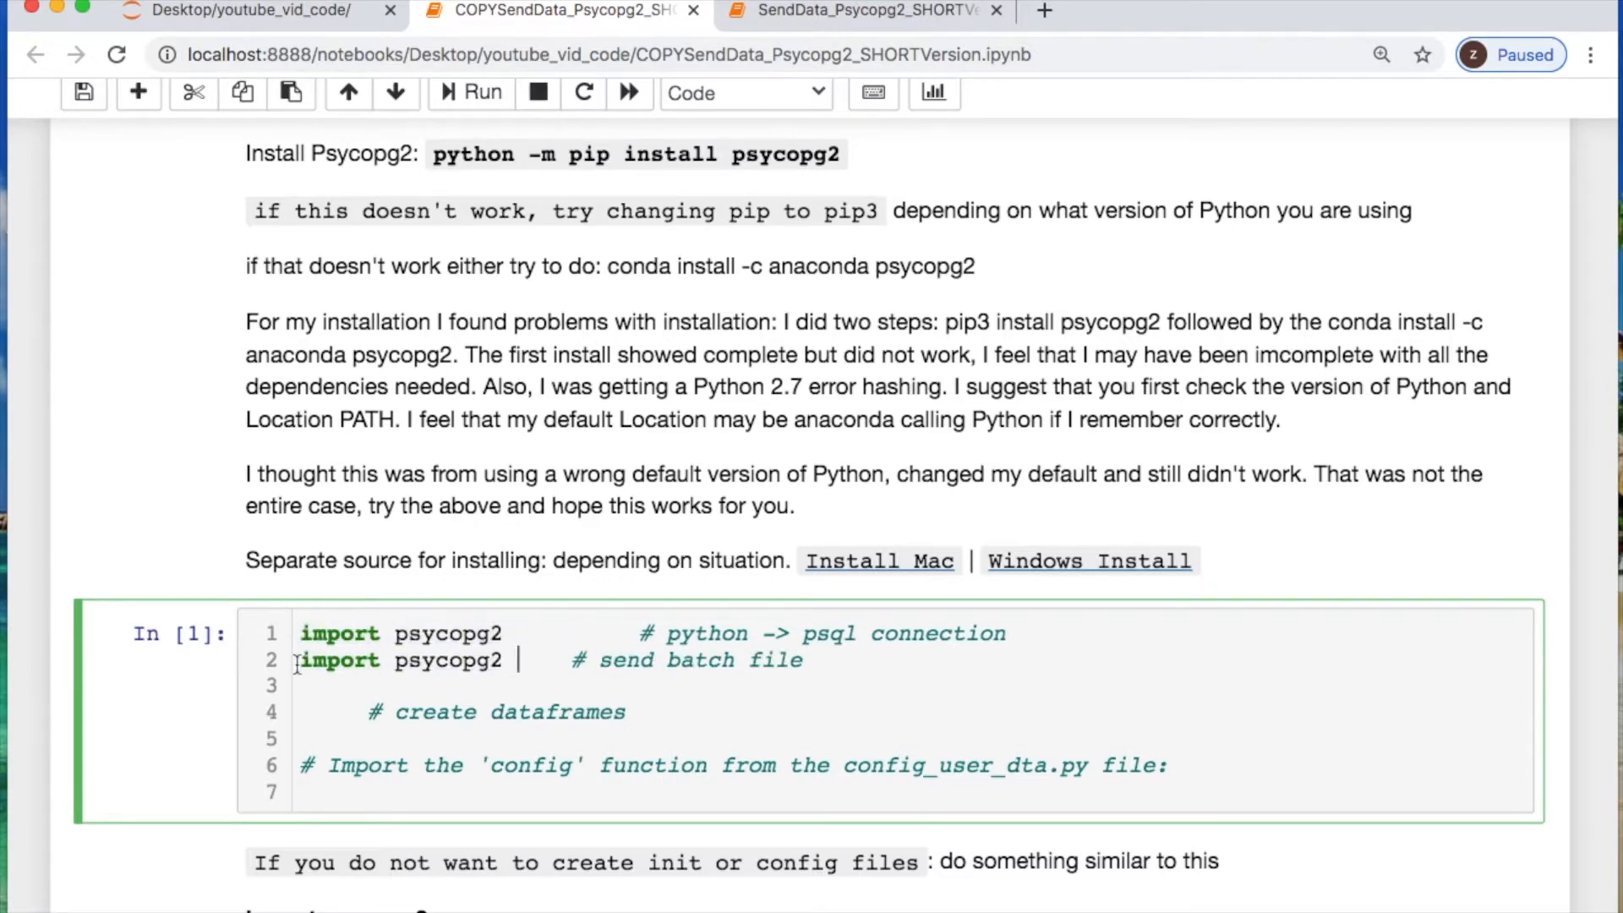
type(".extras")
left_click(913, 712)
type("import      ")
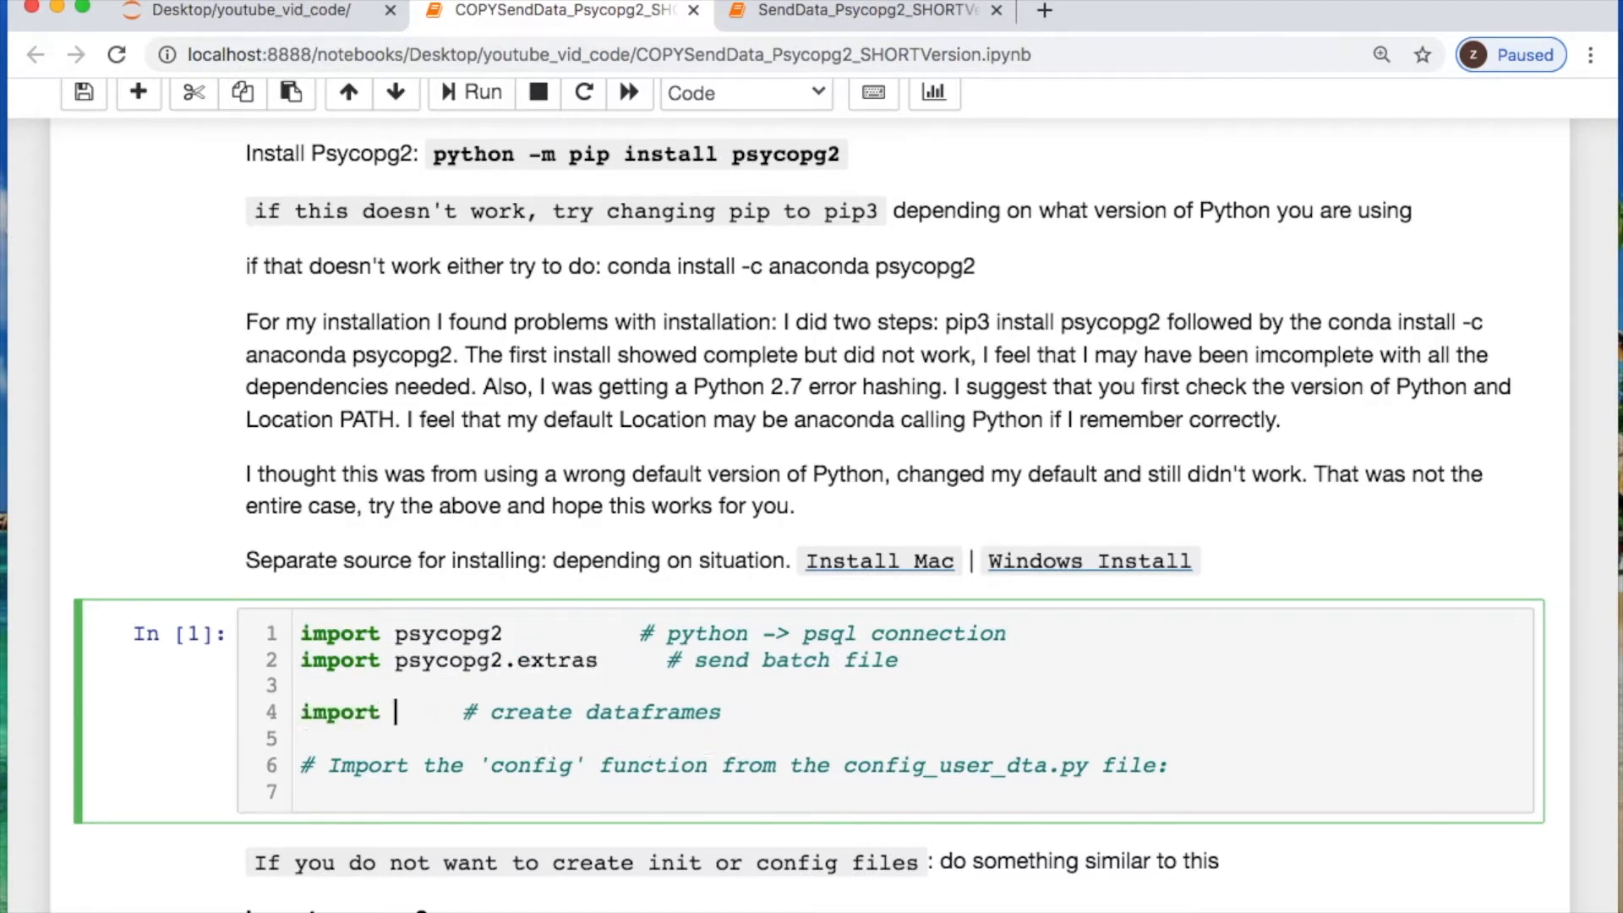
type("panda")
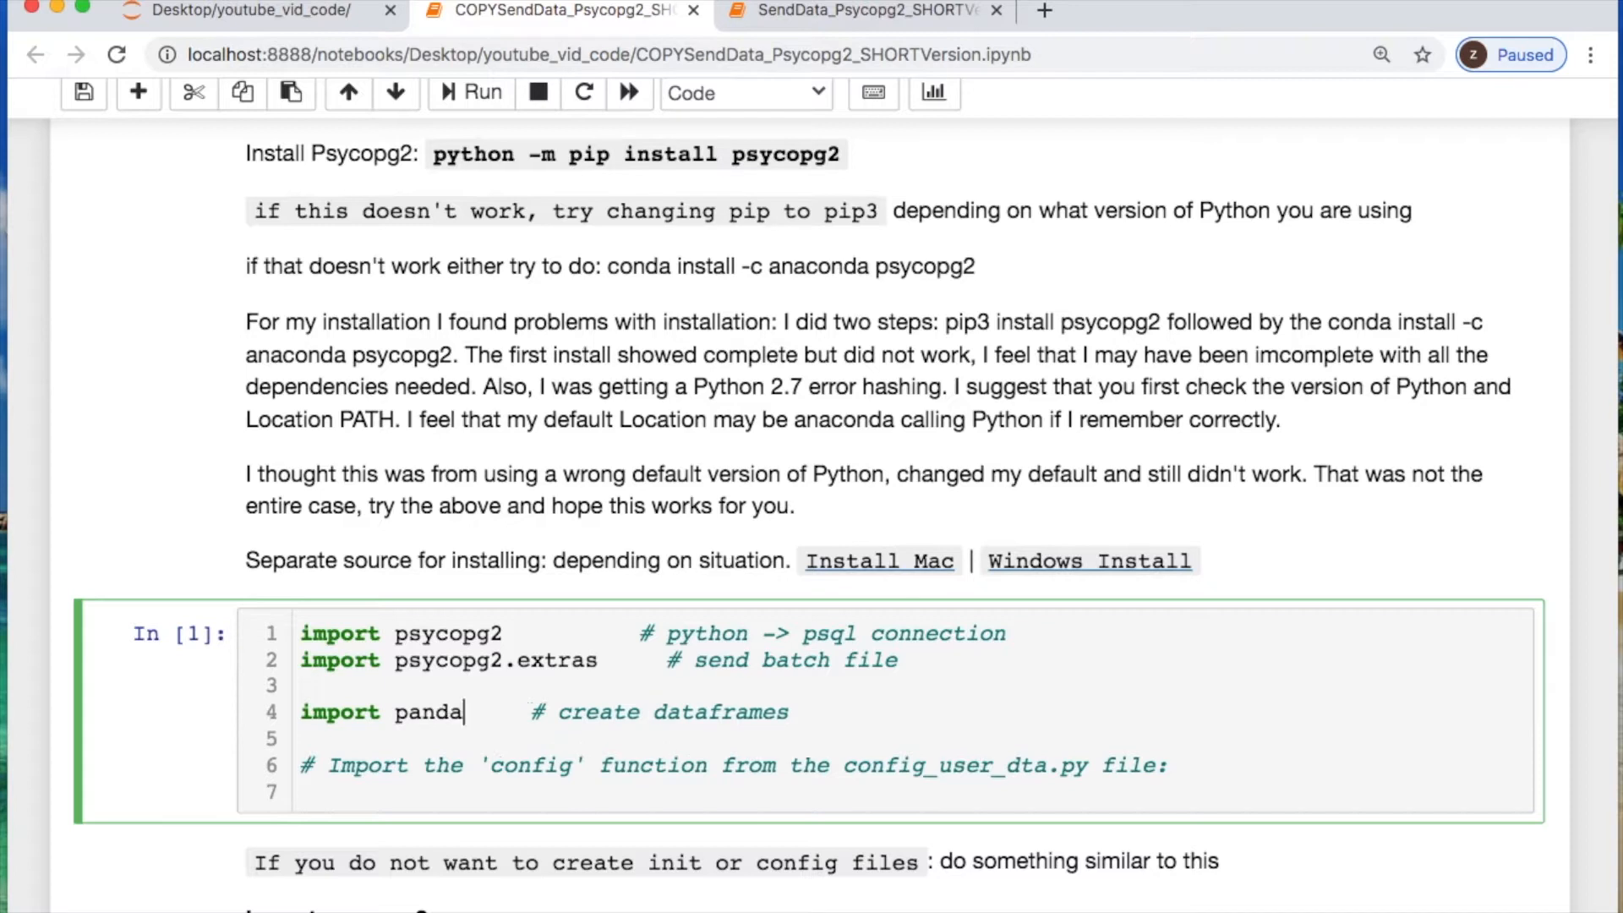
type("s as pd")
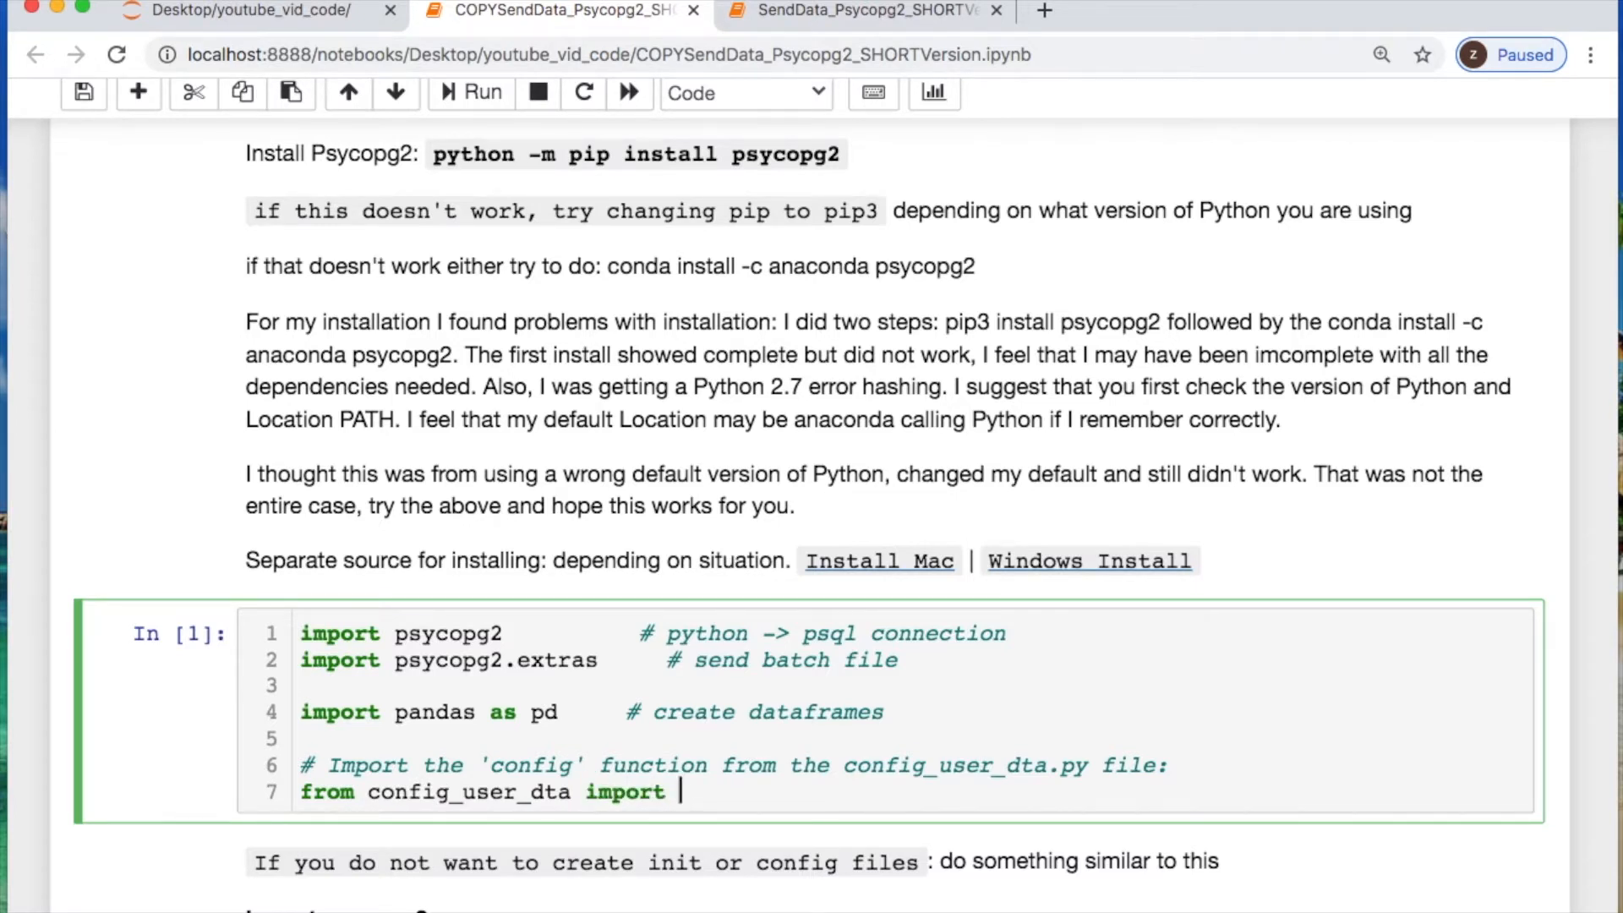
type("config")
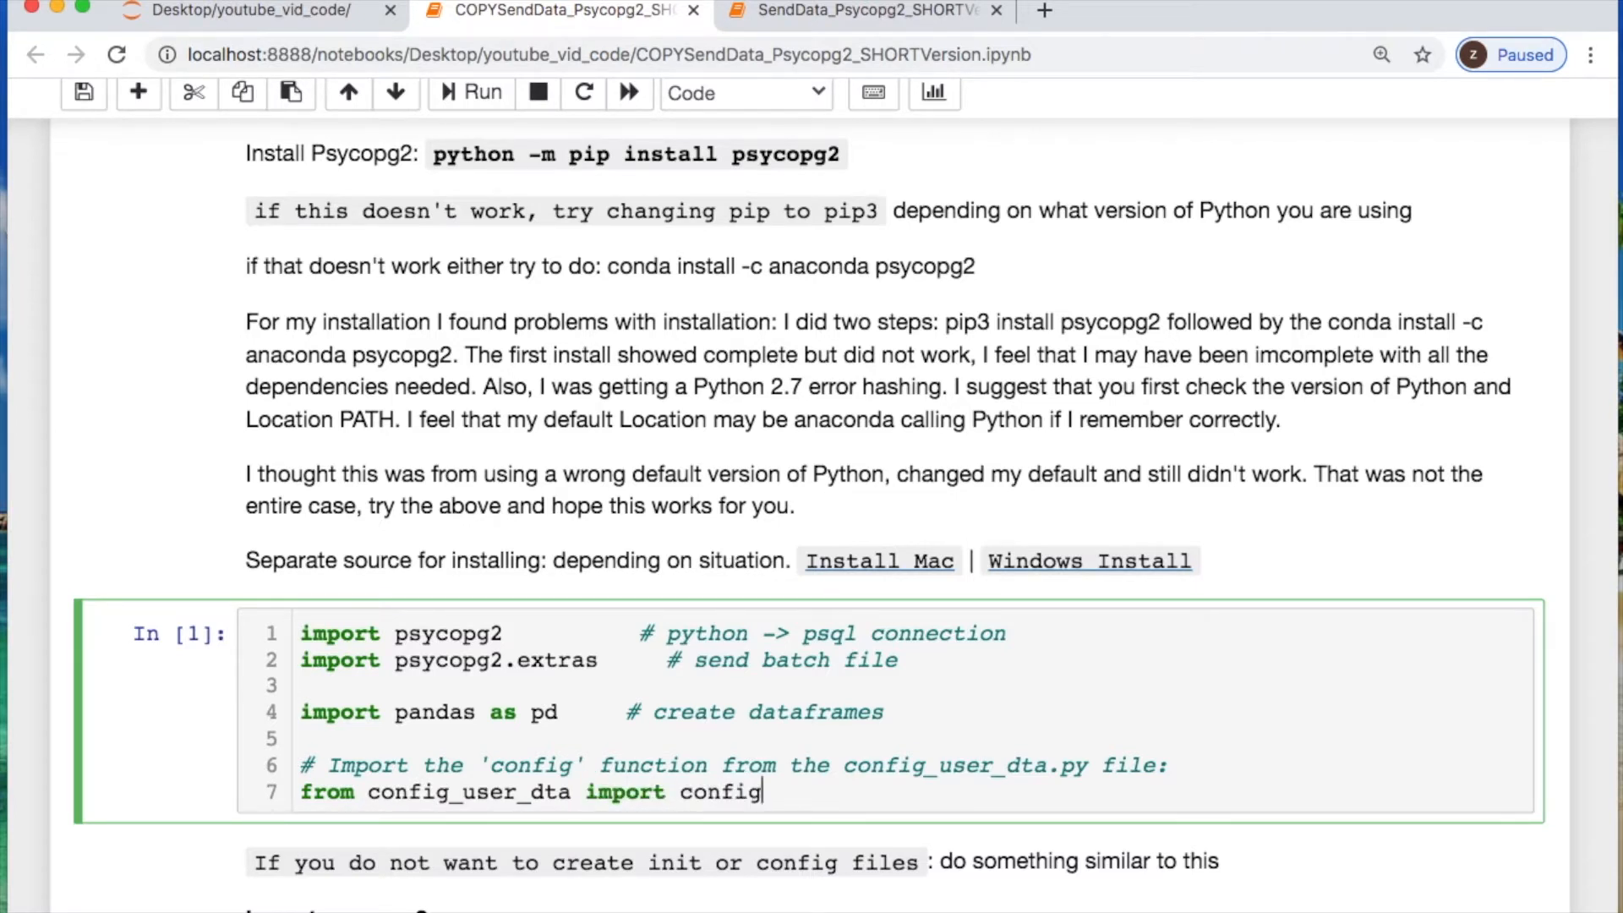
scroll("down", 3)
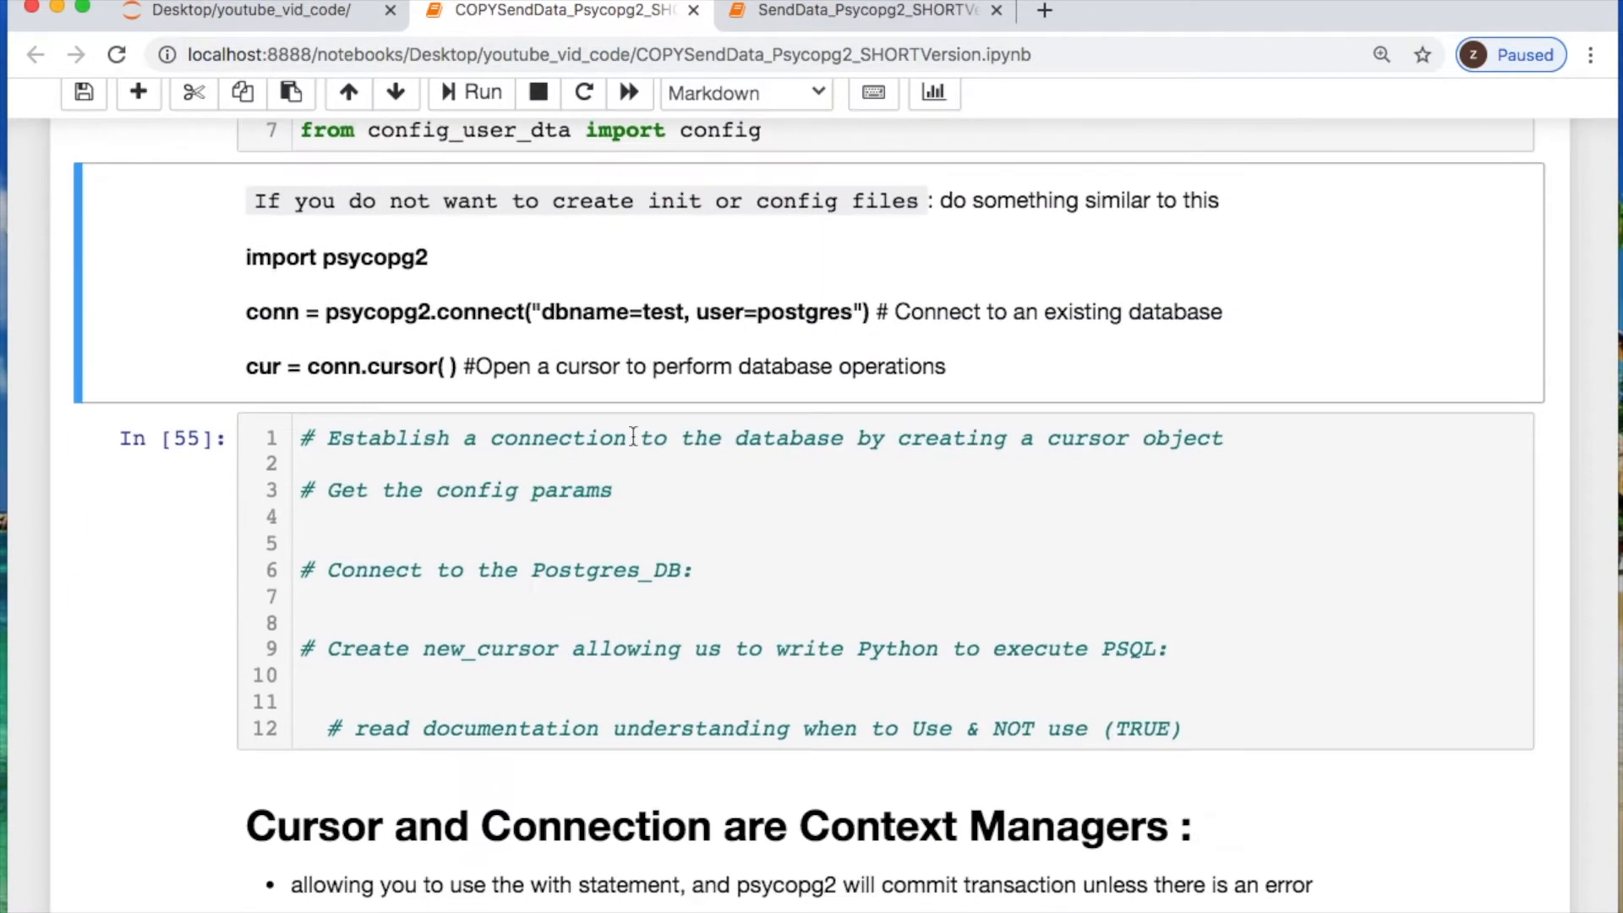
mouse_move(962, 368)
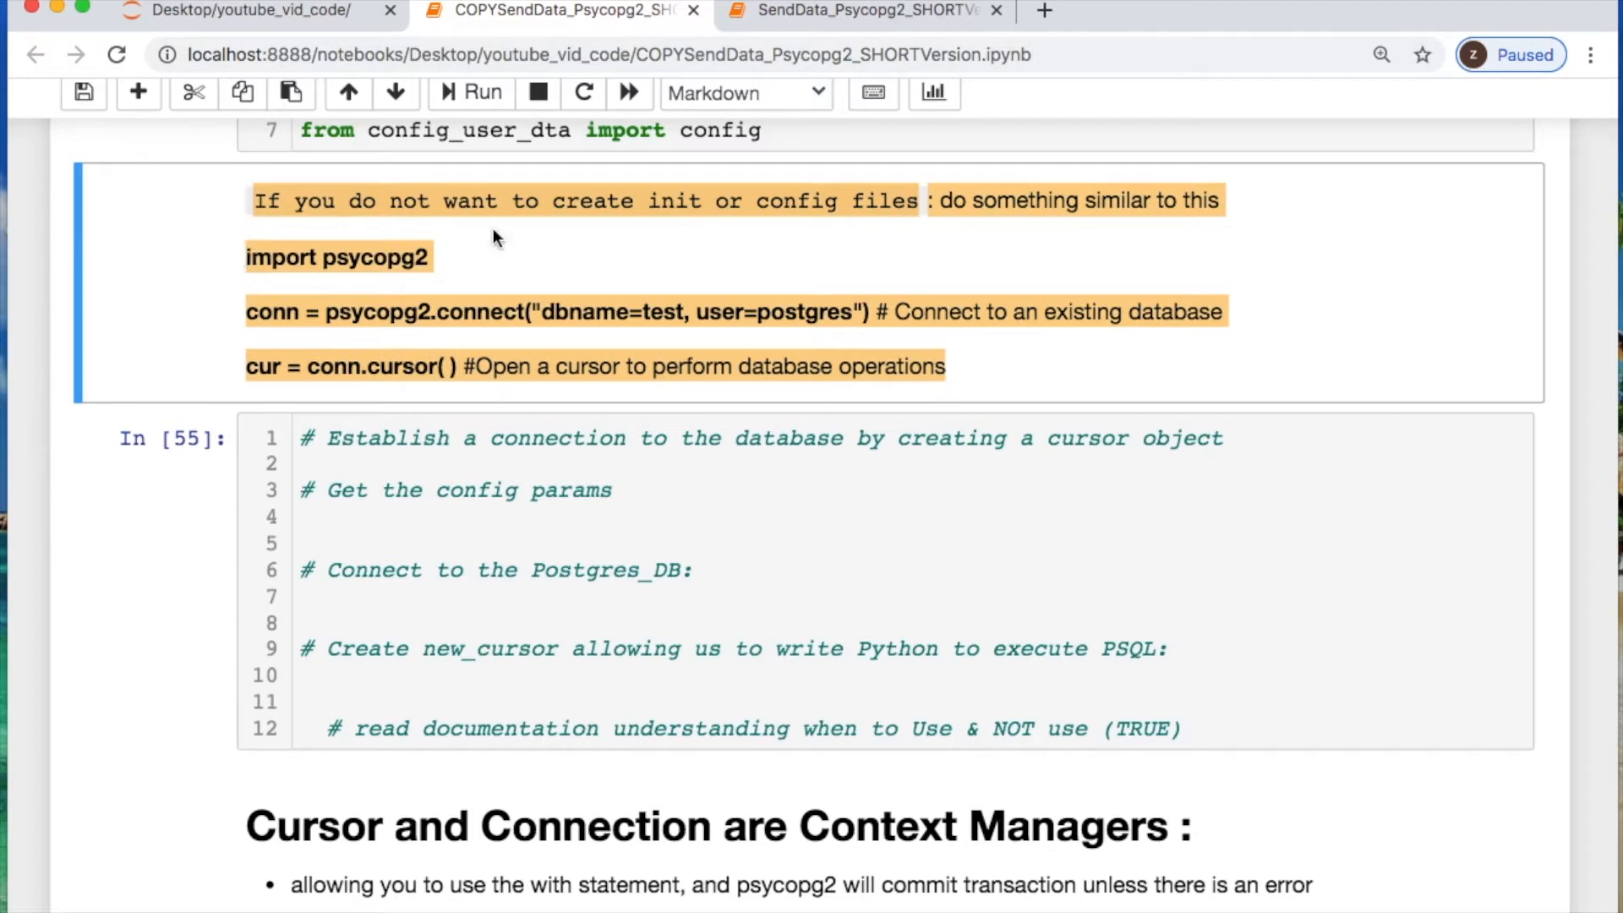
Load params from config() and connect with conn = psycopg2.connect(**params_)
left_click(321, 490)
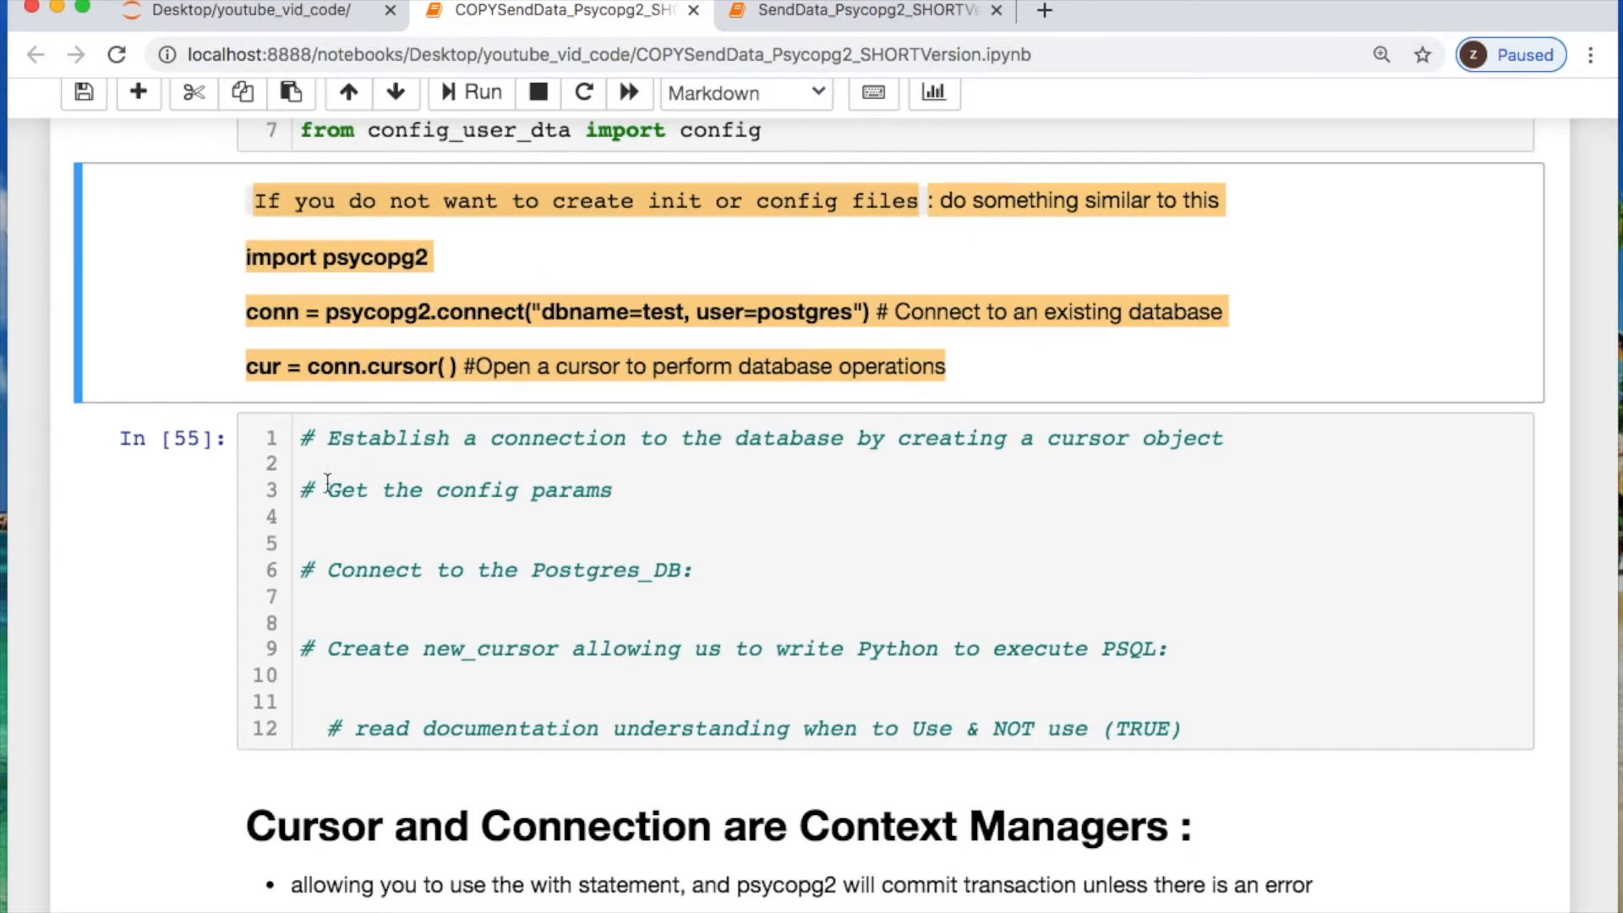
type("params_=config(")
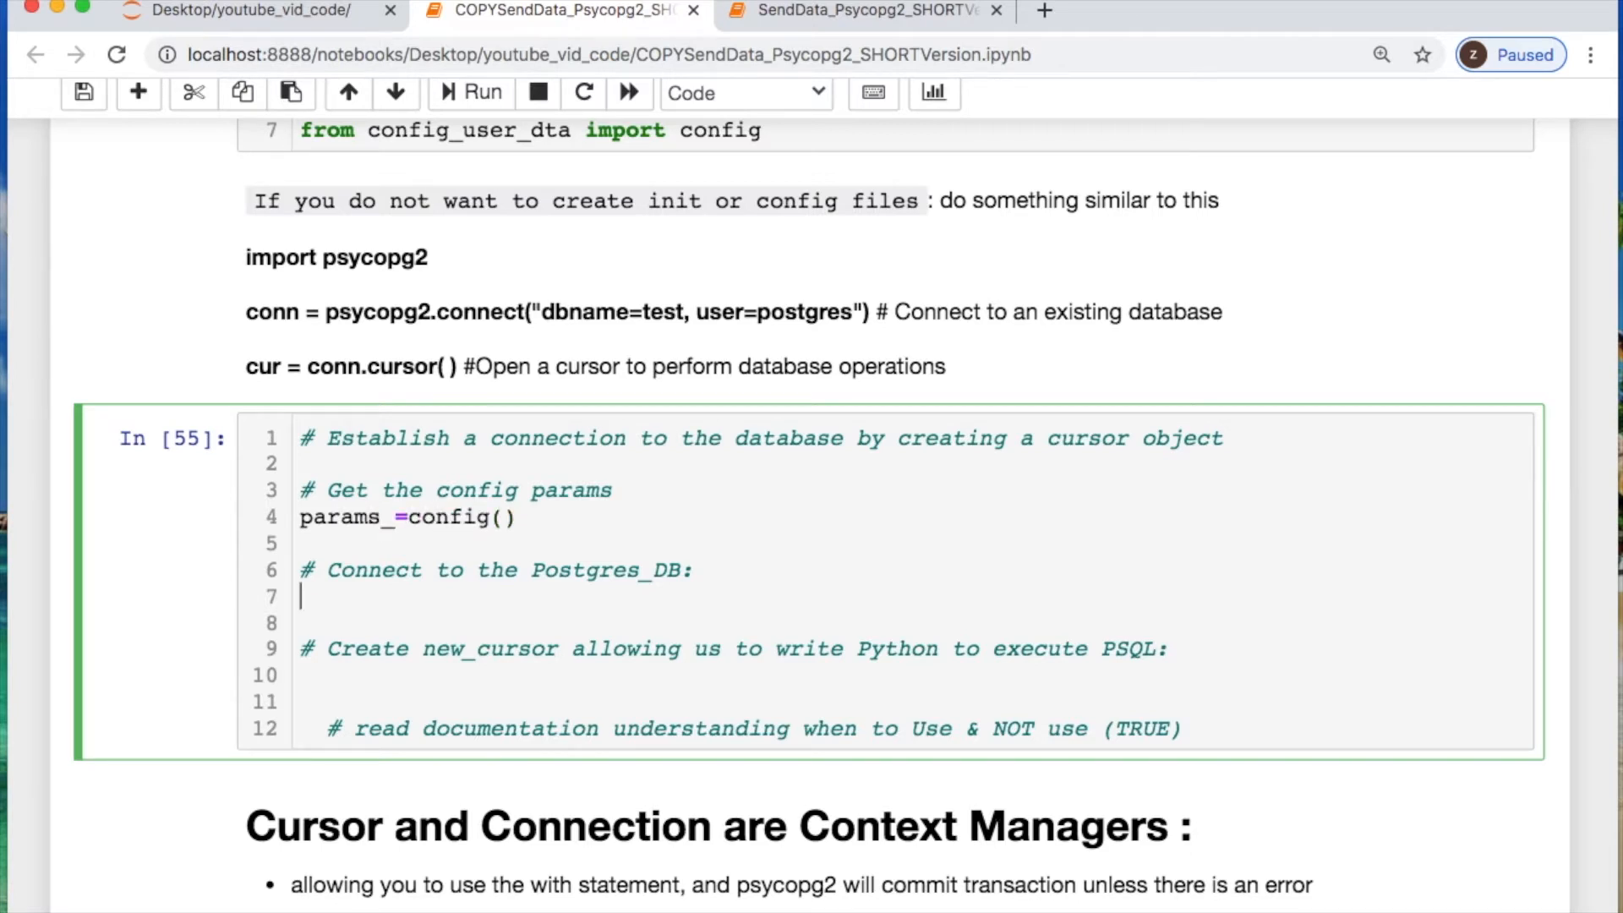
type("conn=")
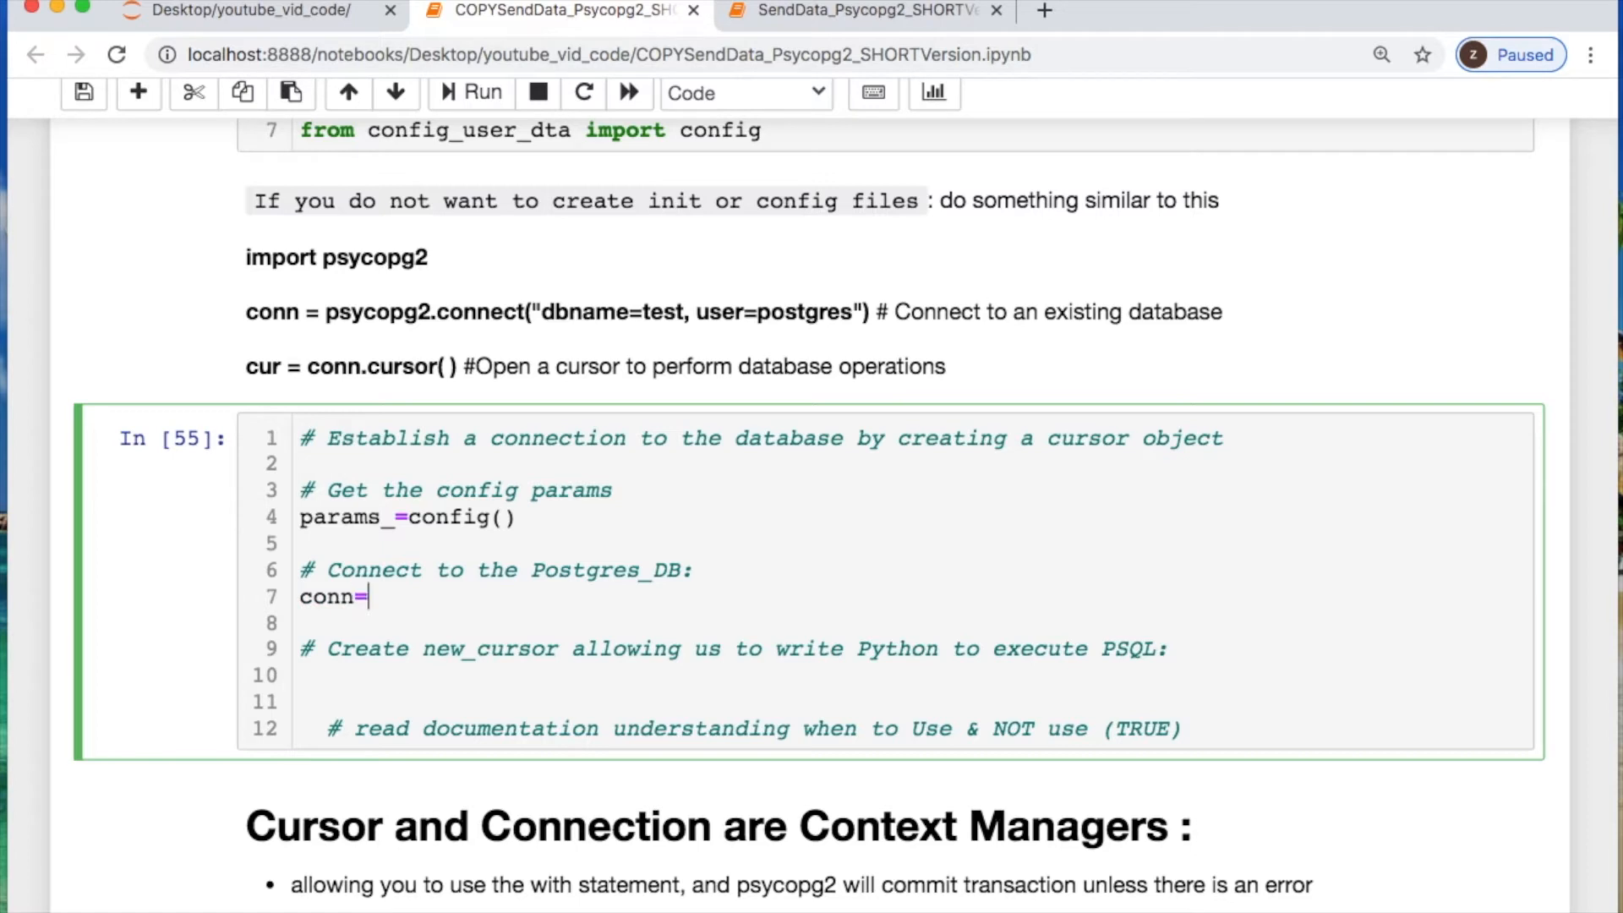
type("ps")
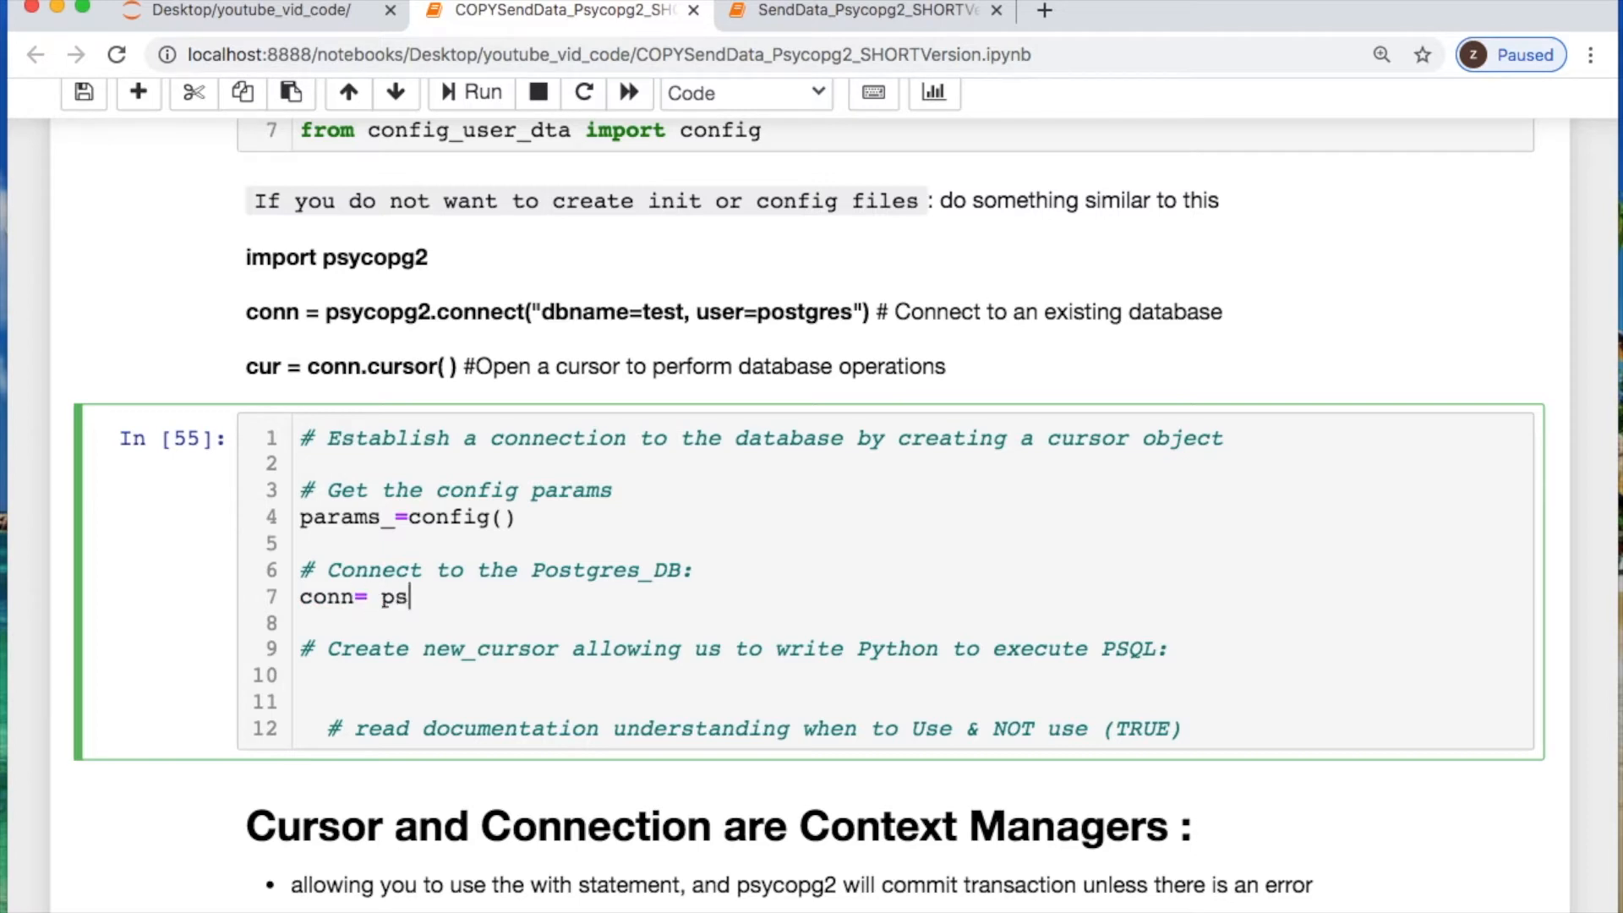
type("ycopg2.con")
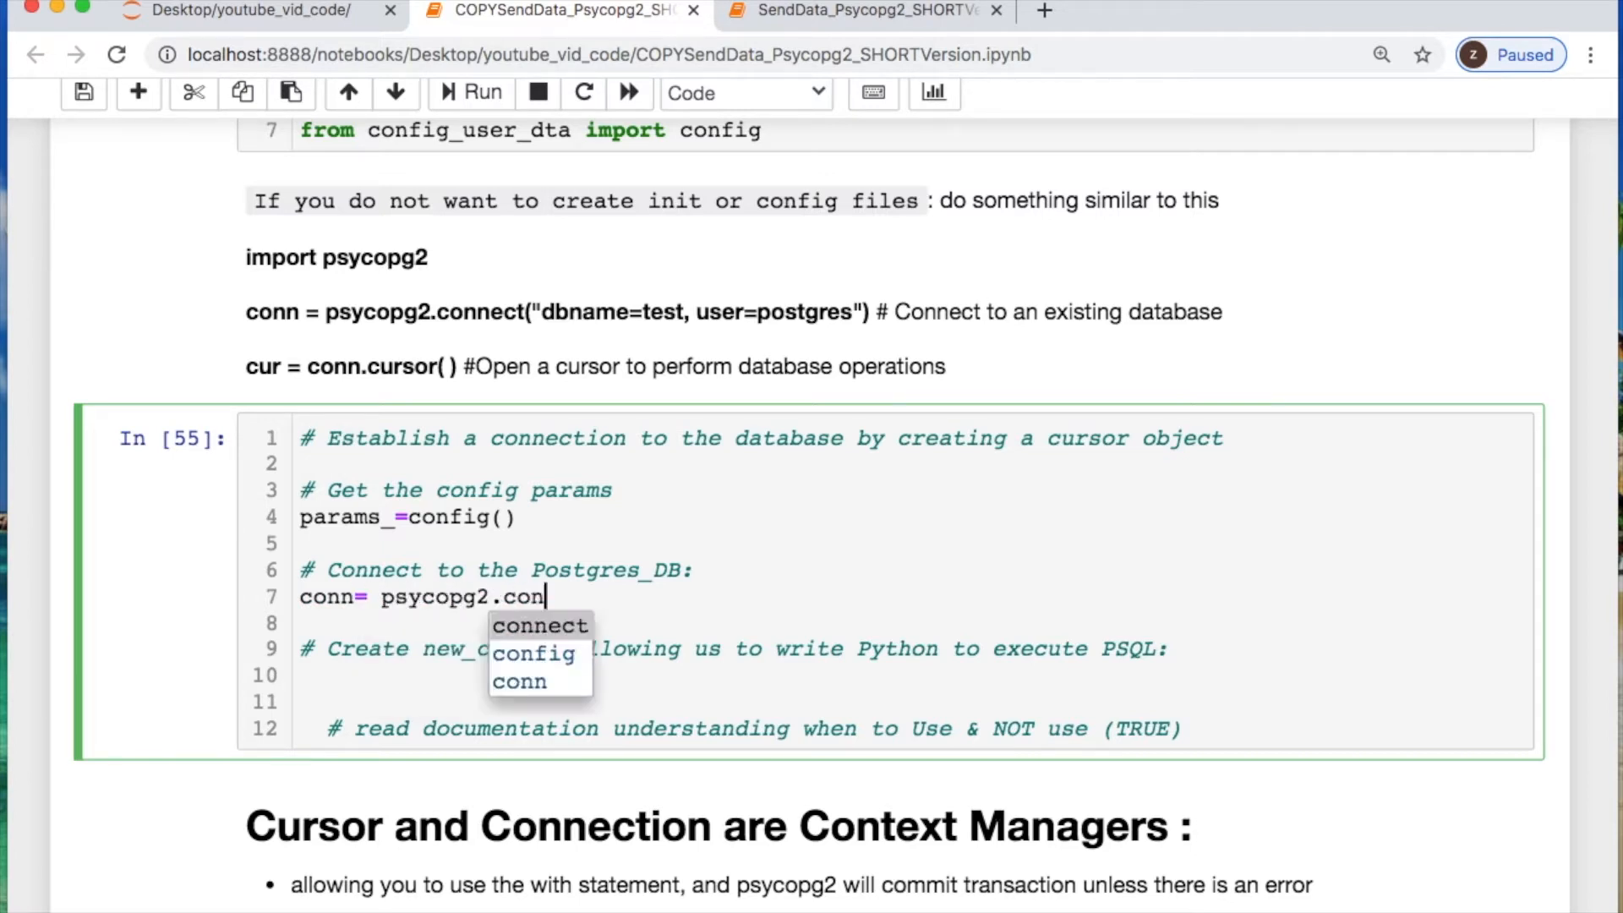
left_click(544, 625)
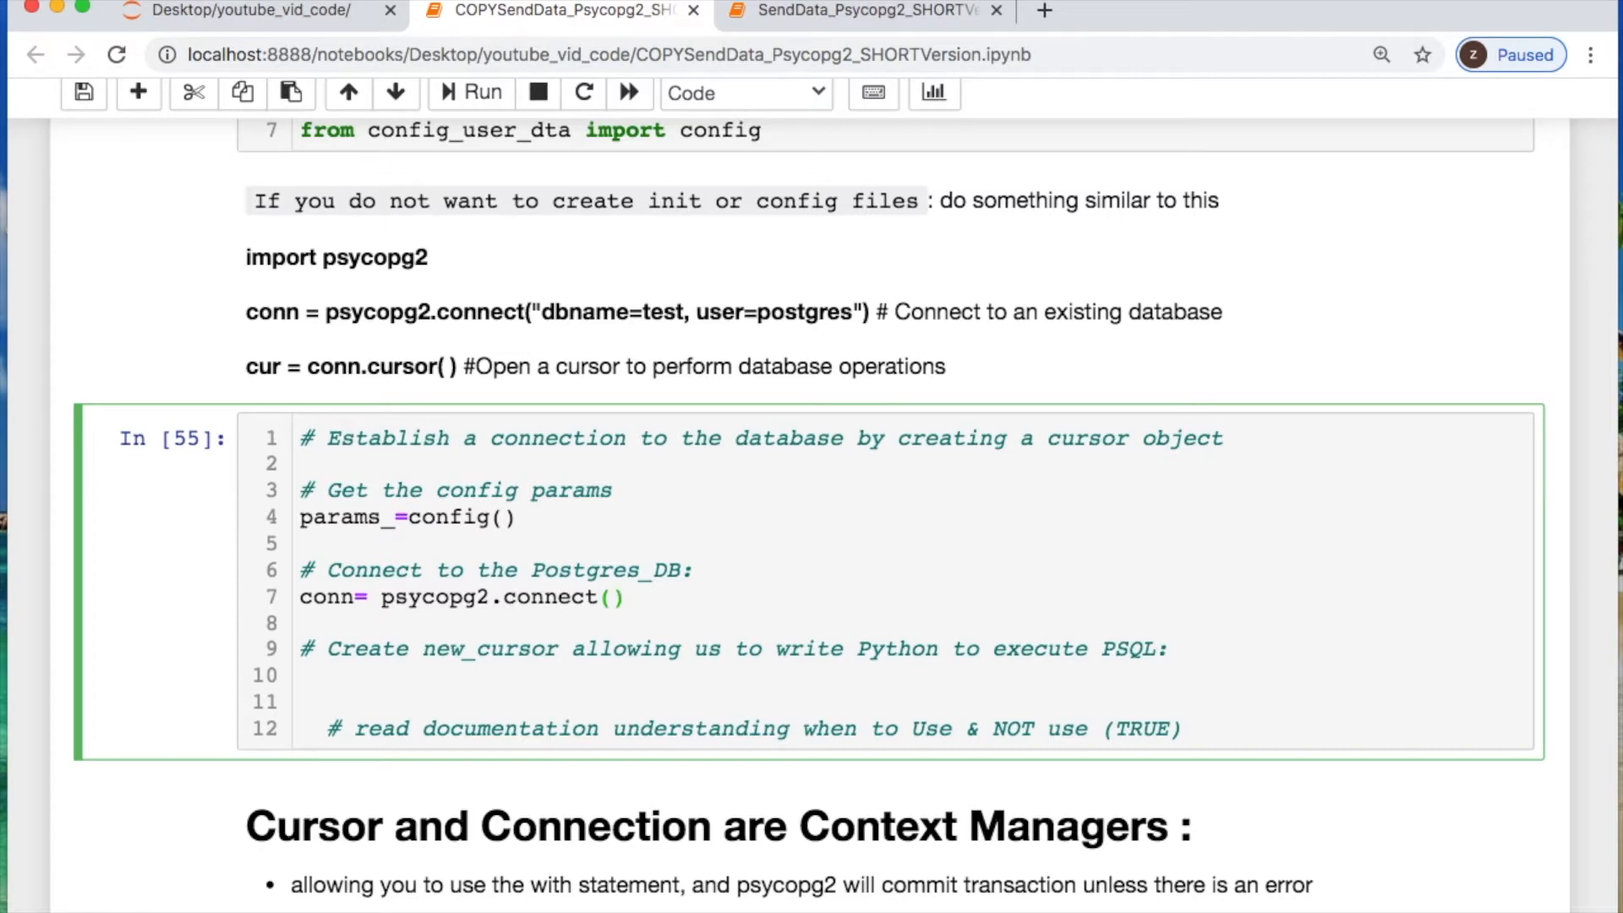
type("**params_")
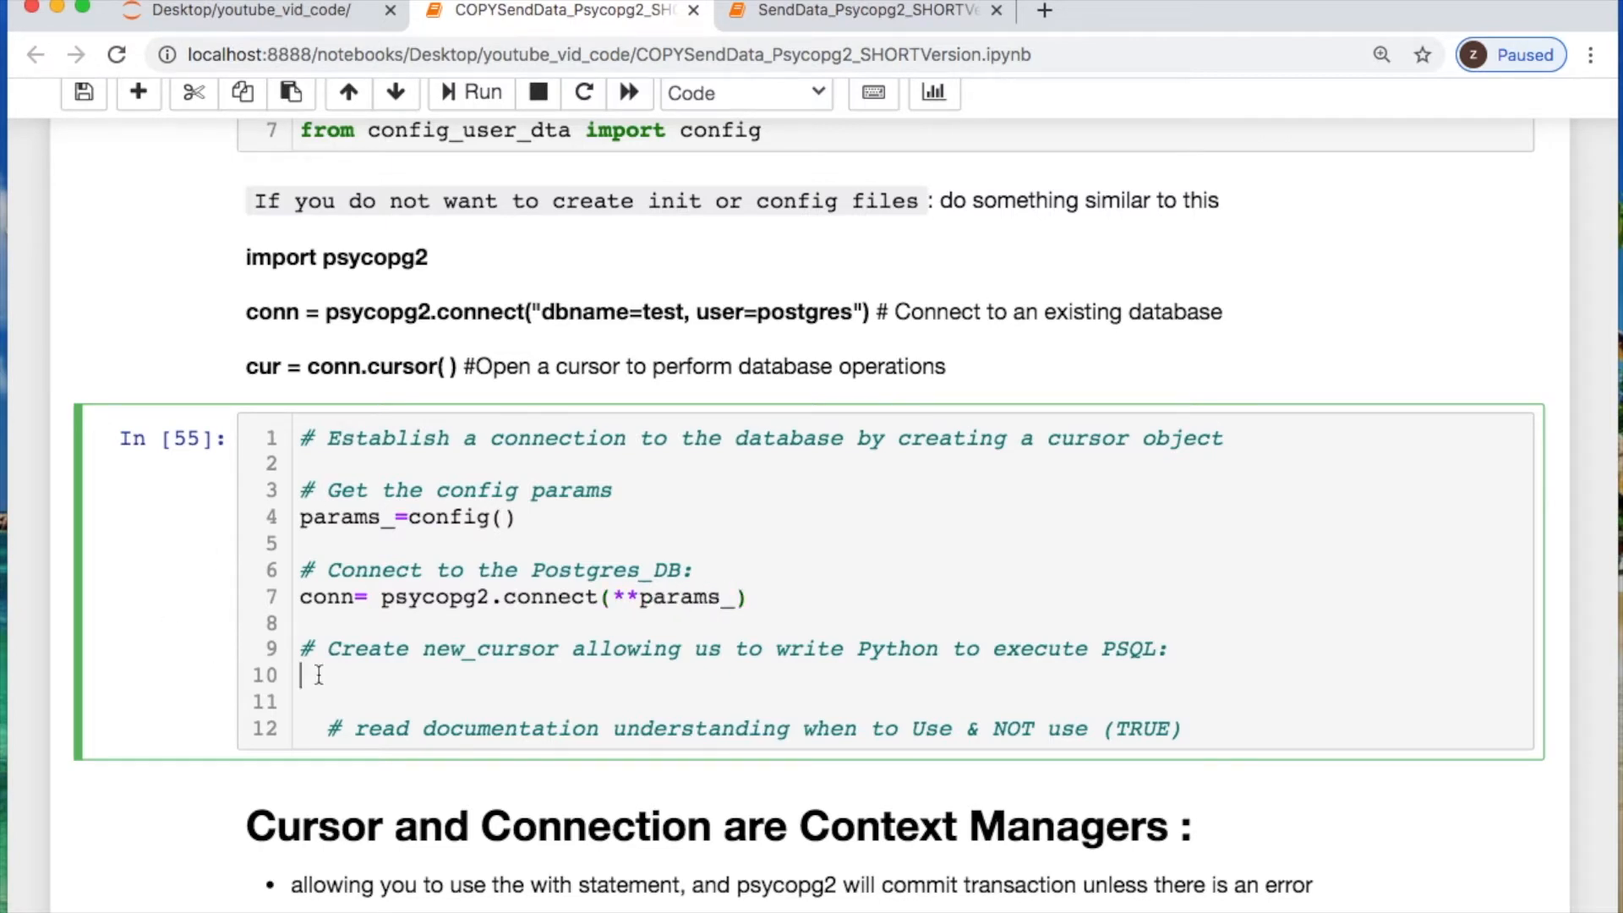
Create cur = conn.cursor() and set conn.autocommit = True before the documentation comment
type("cur =")
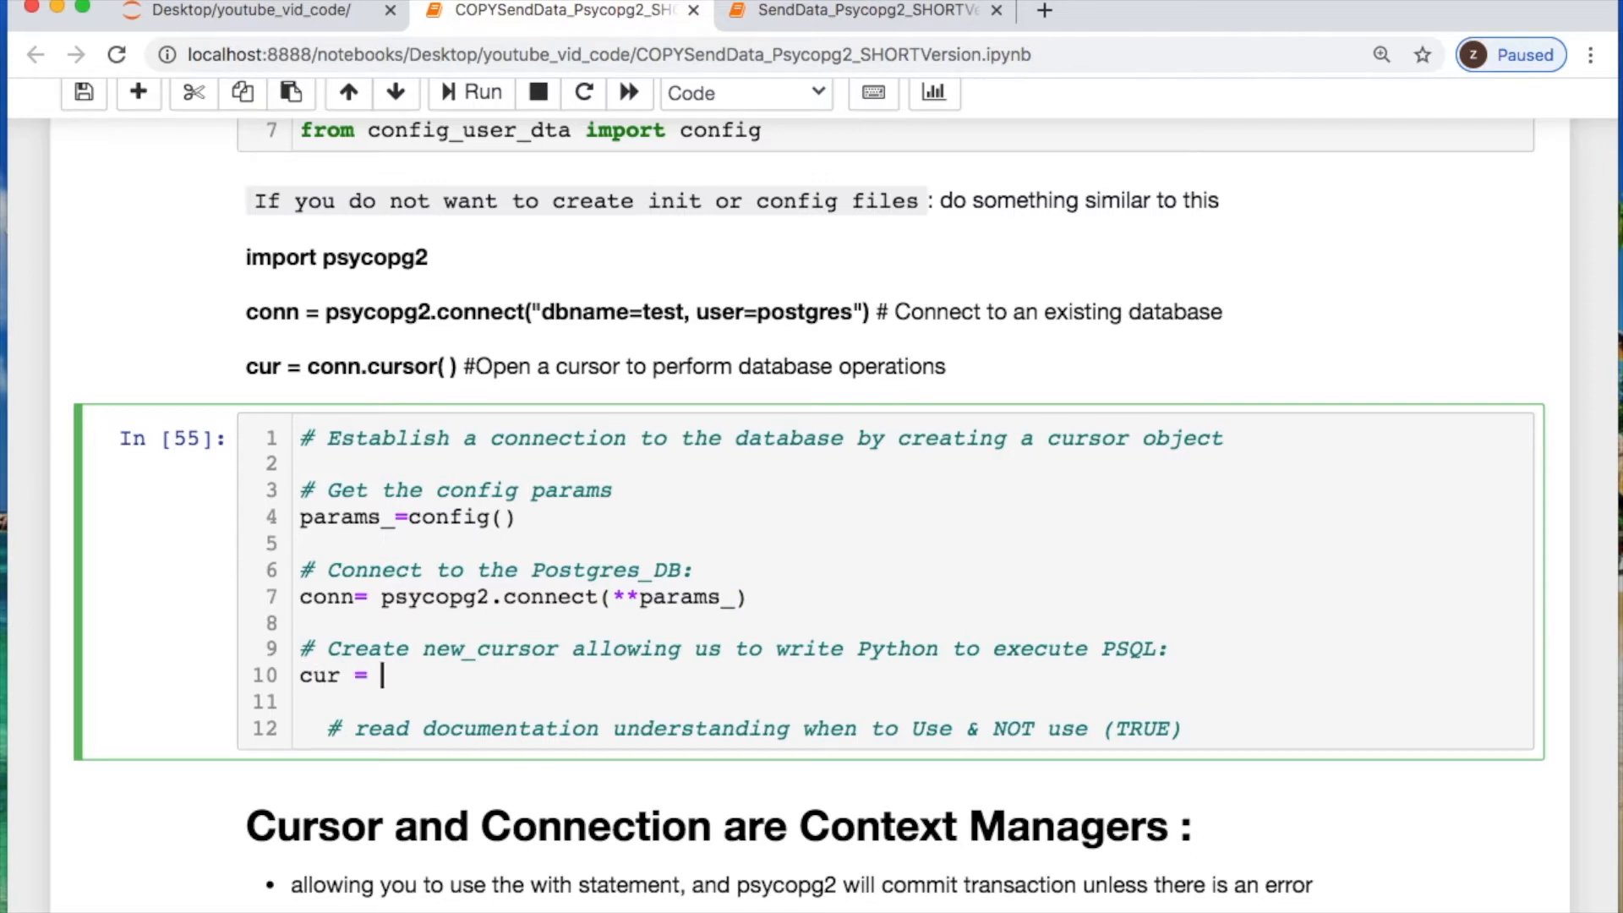
type("conn")
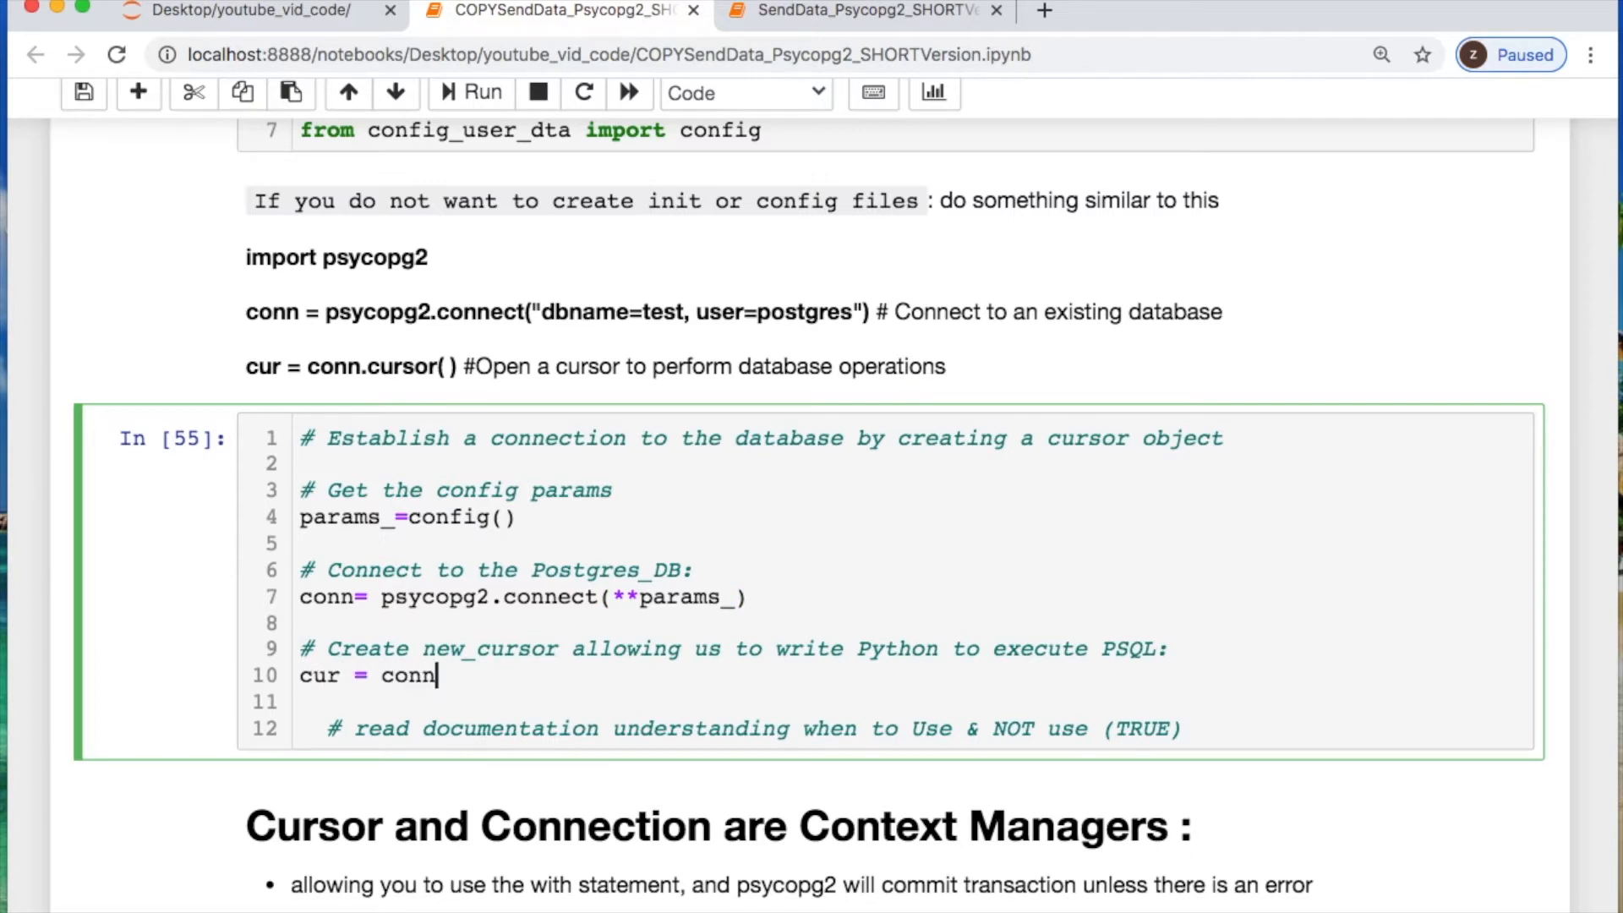
type(".cursor")
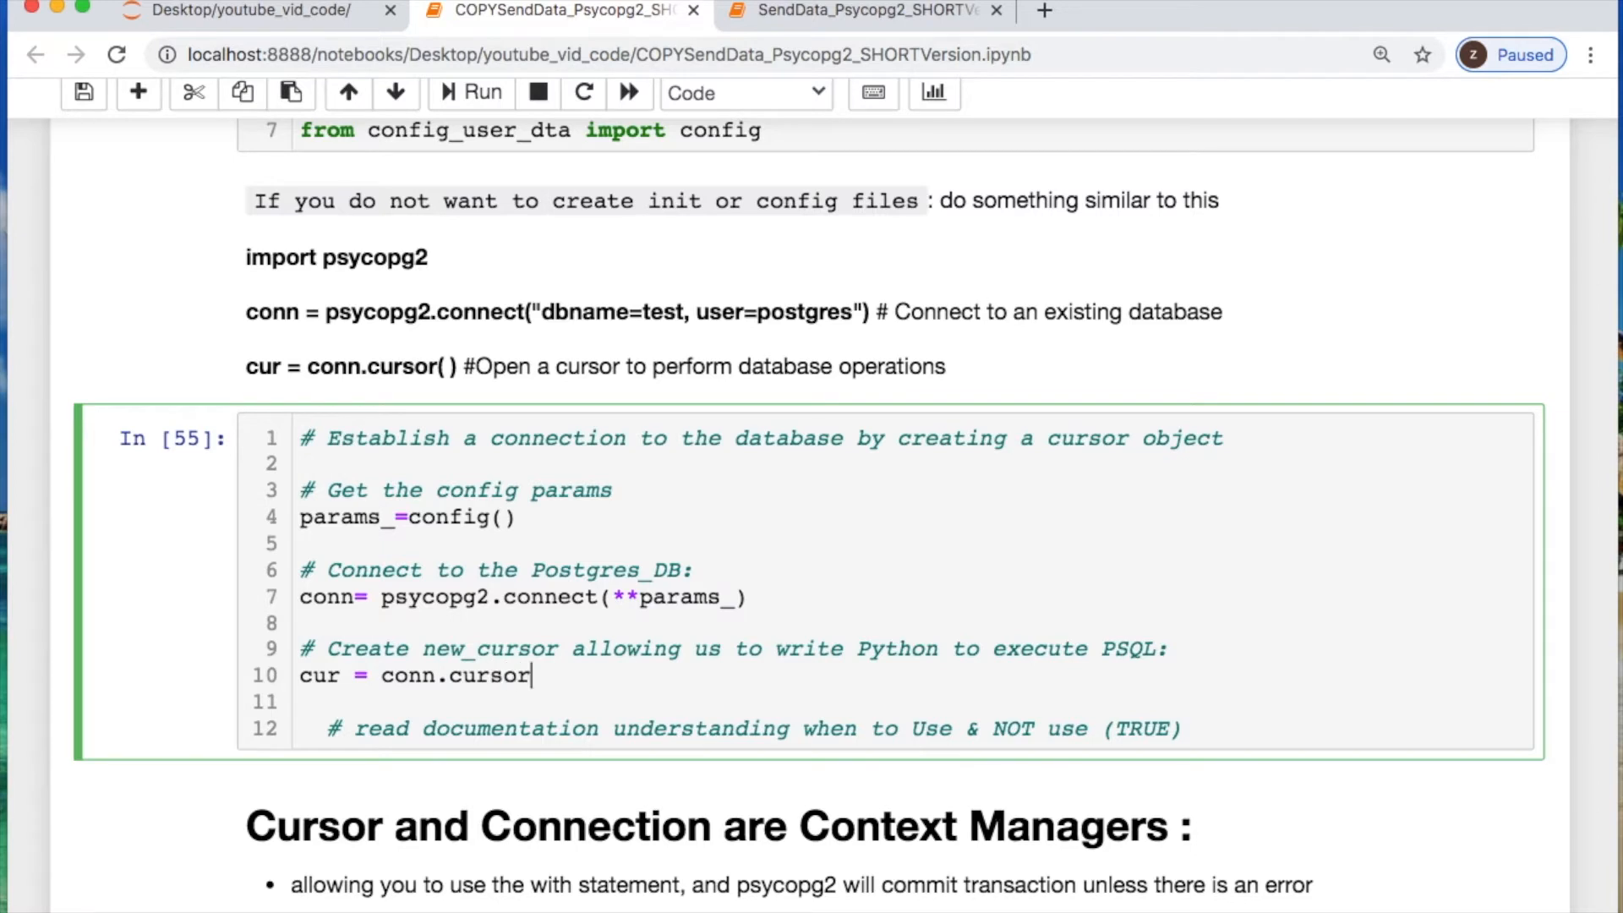
type("()")
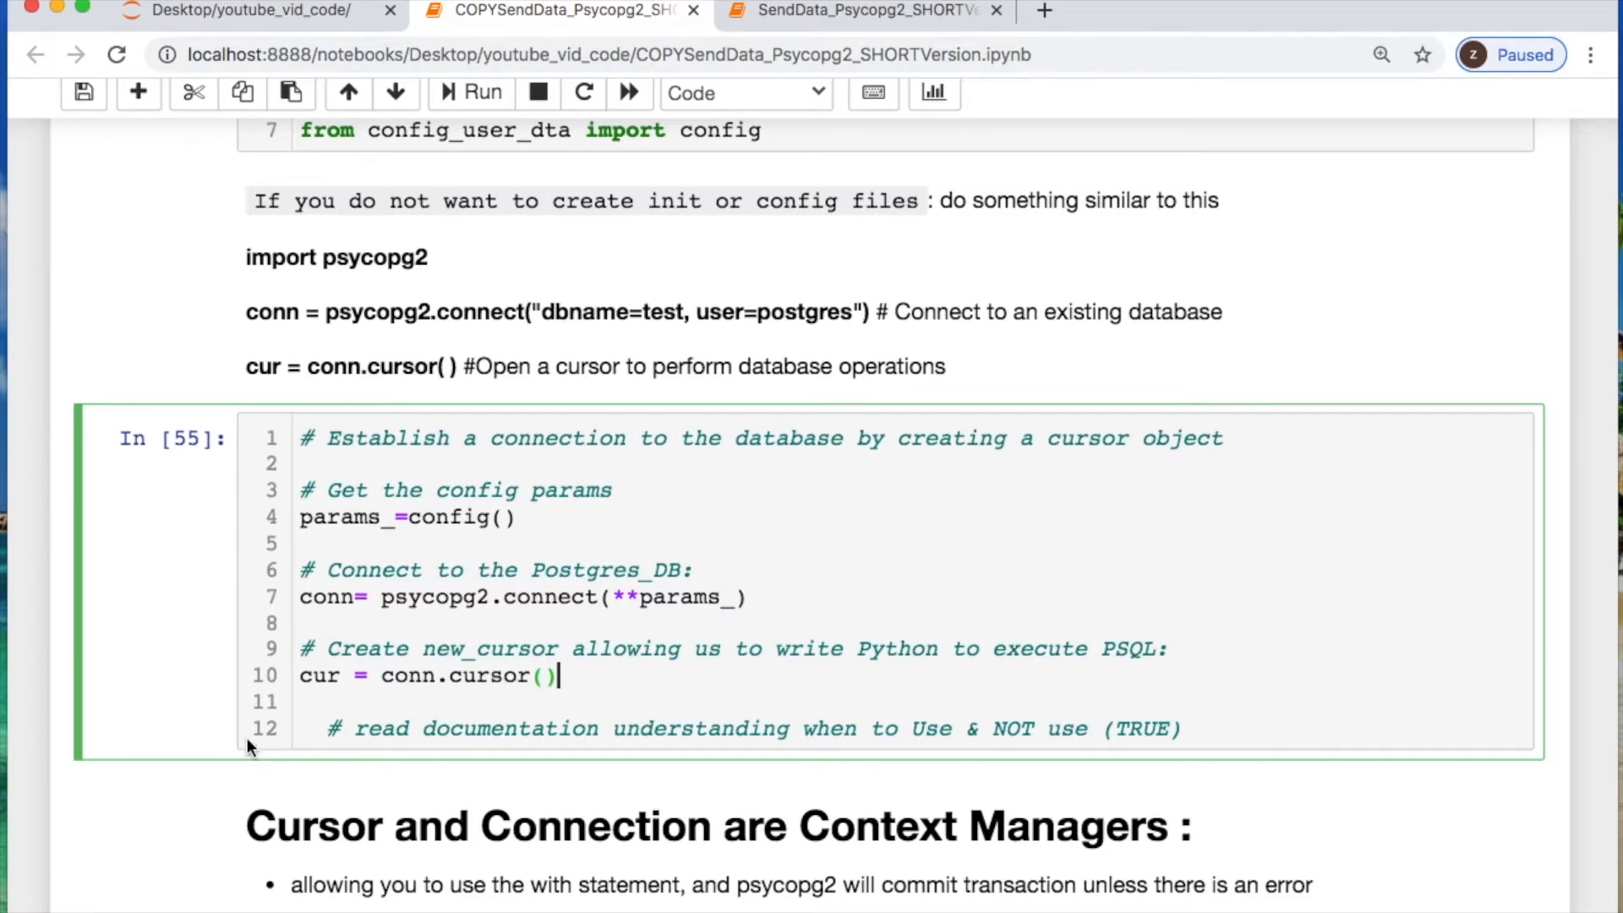
left_click(305, 729)
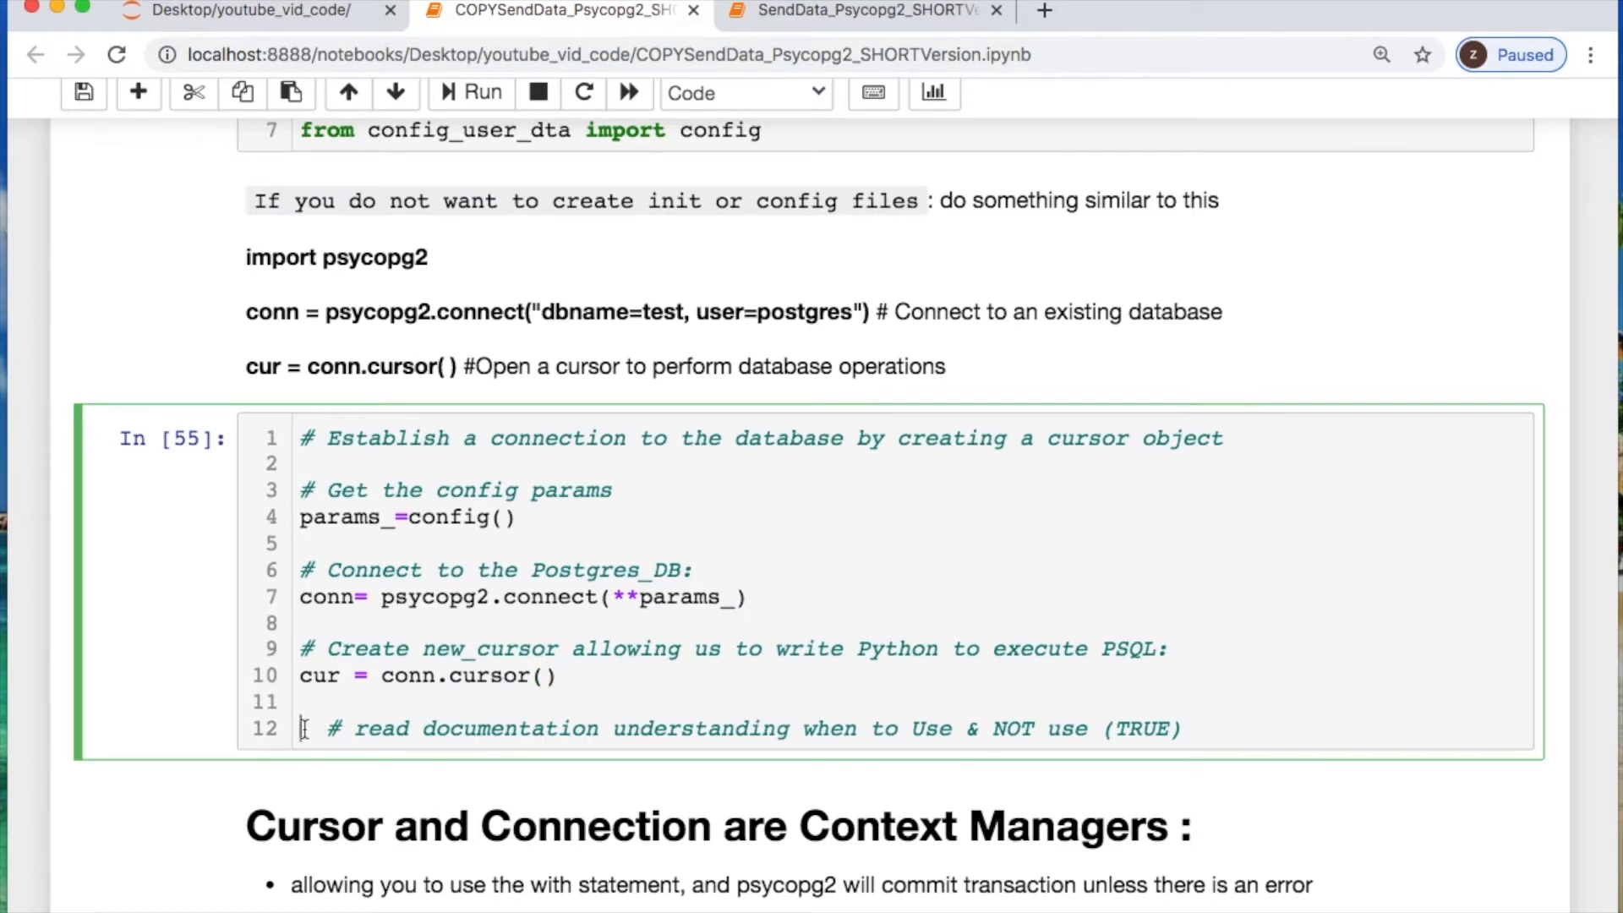
type("conn")
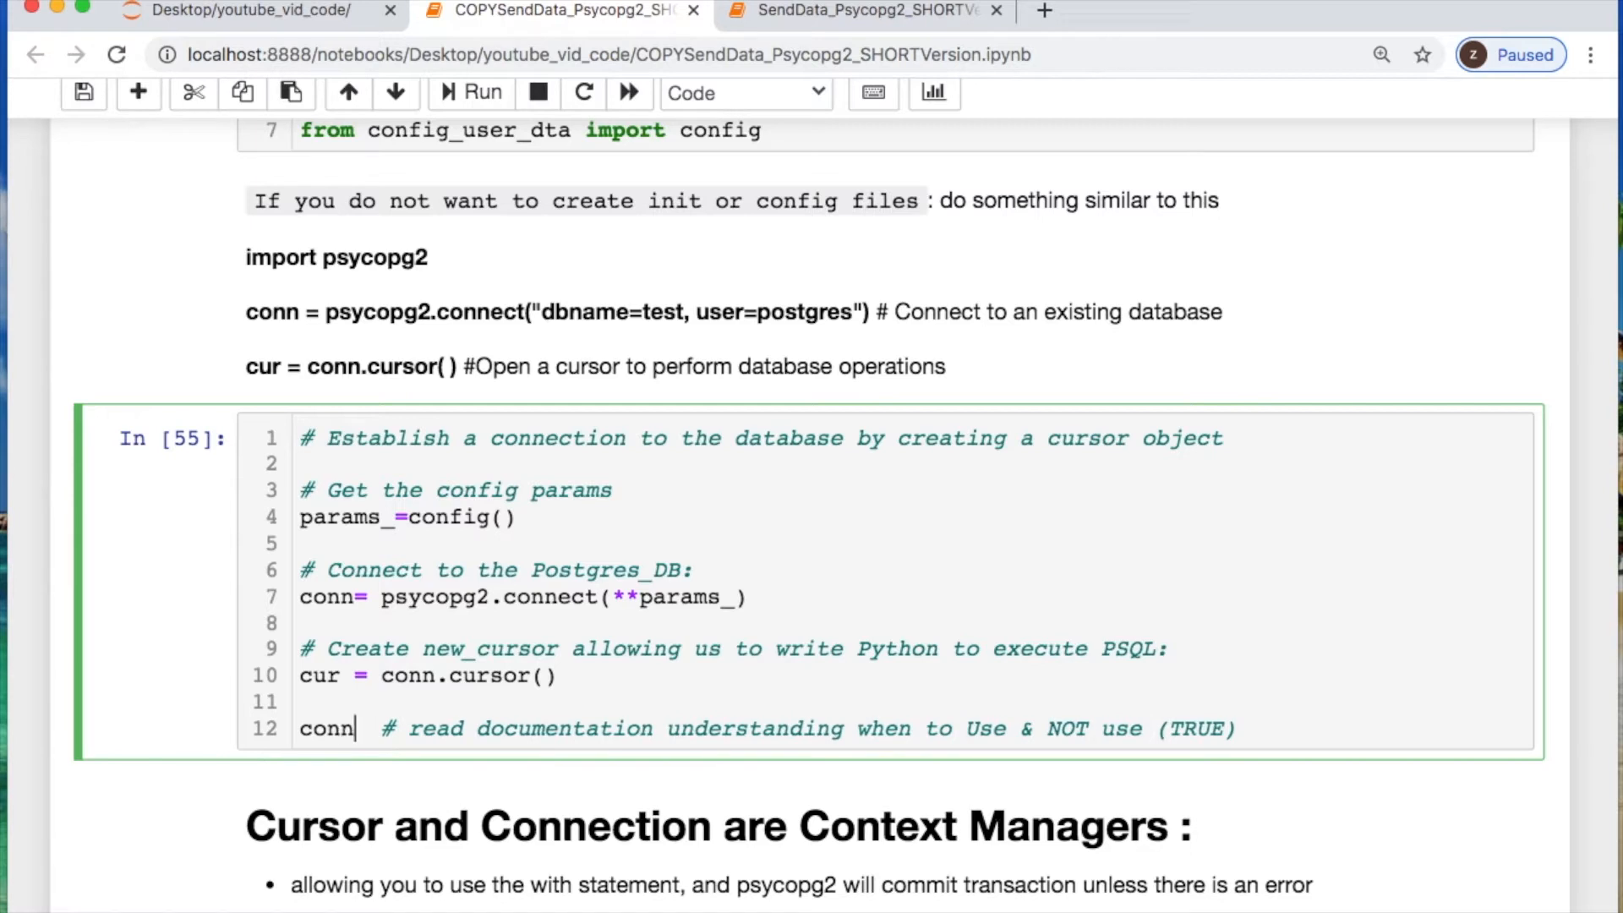
type(".autocommit=T")
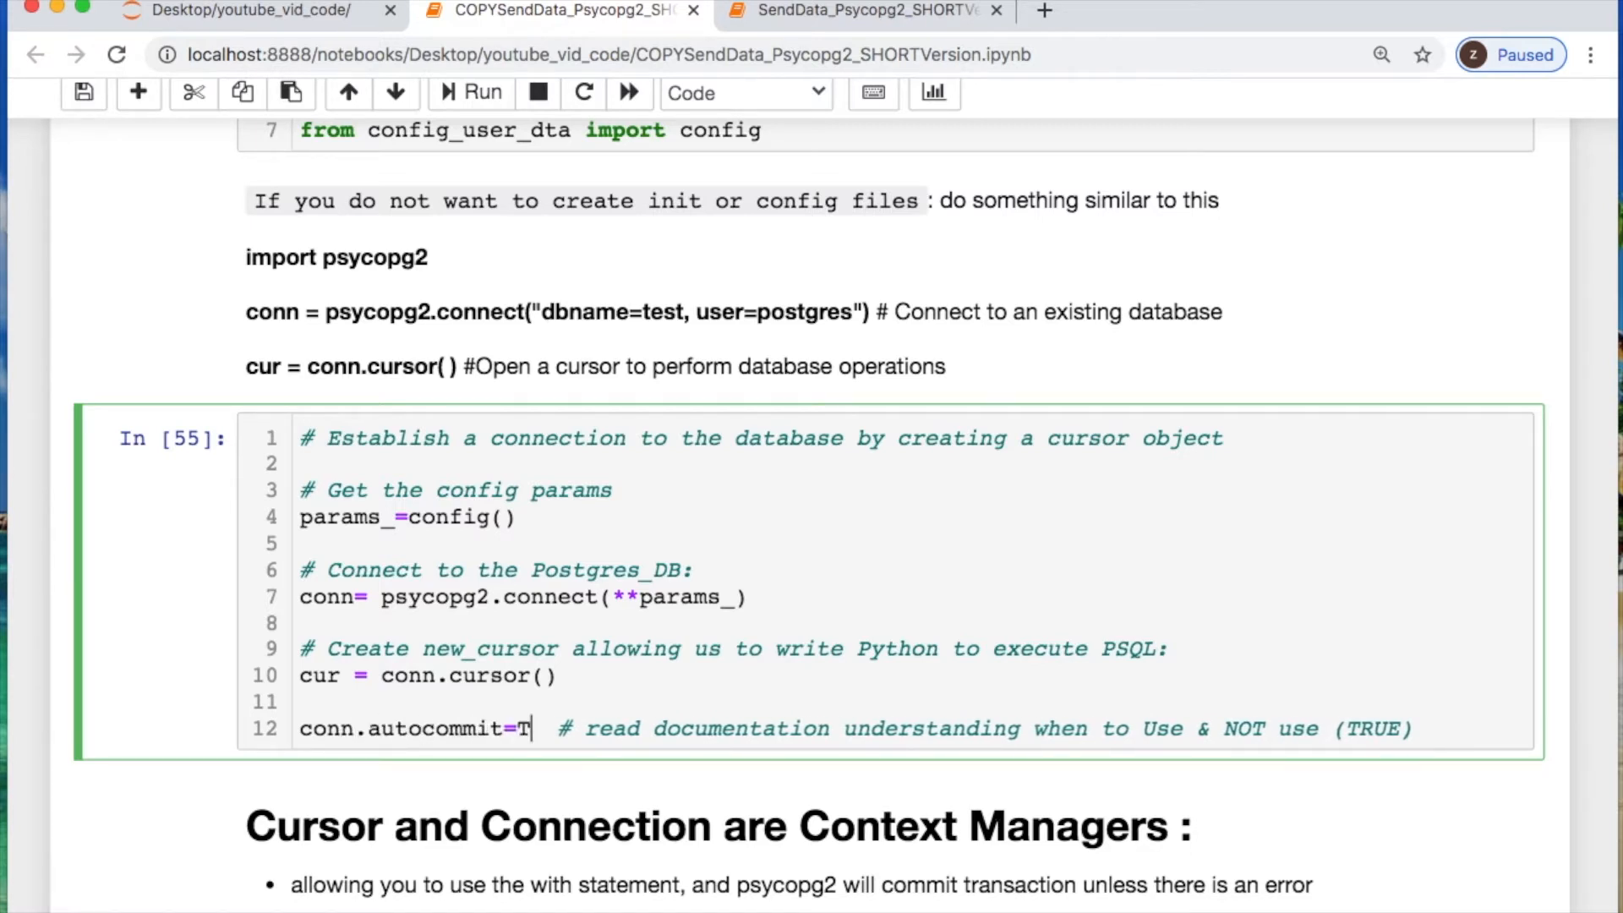
type("rue")
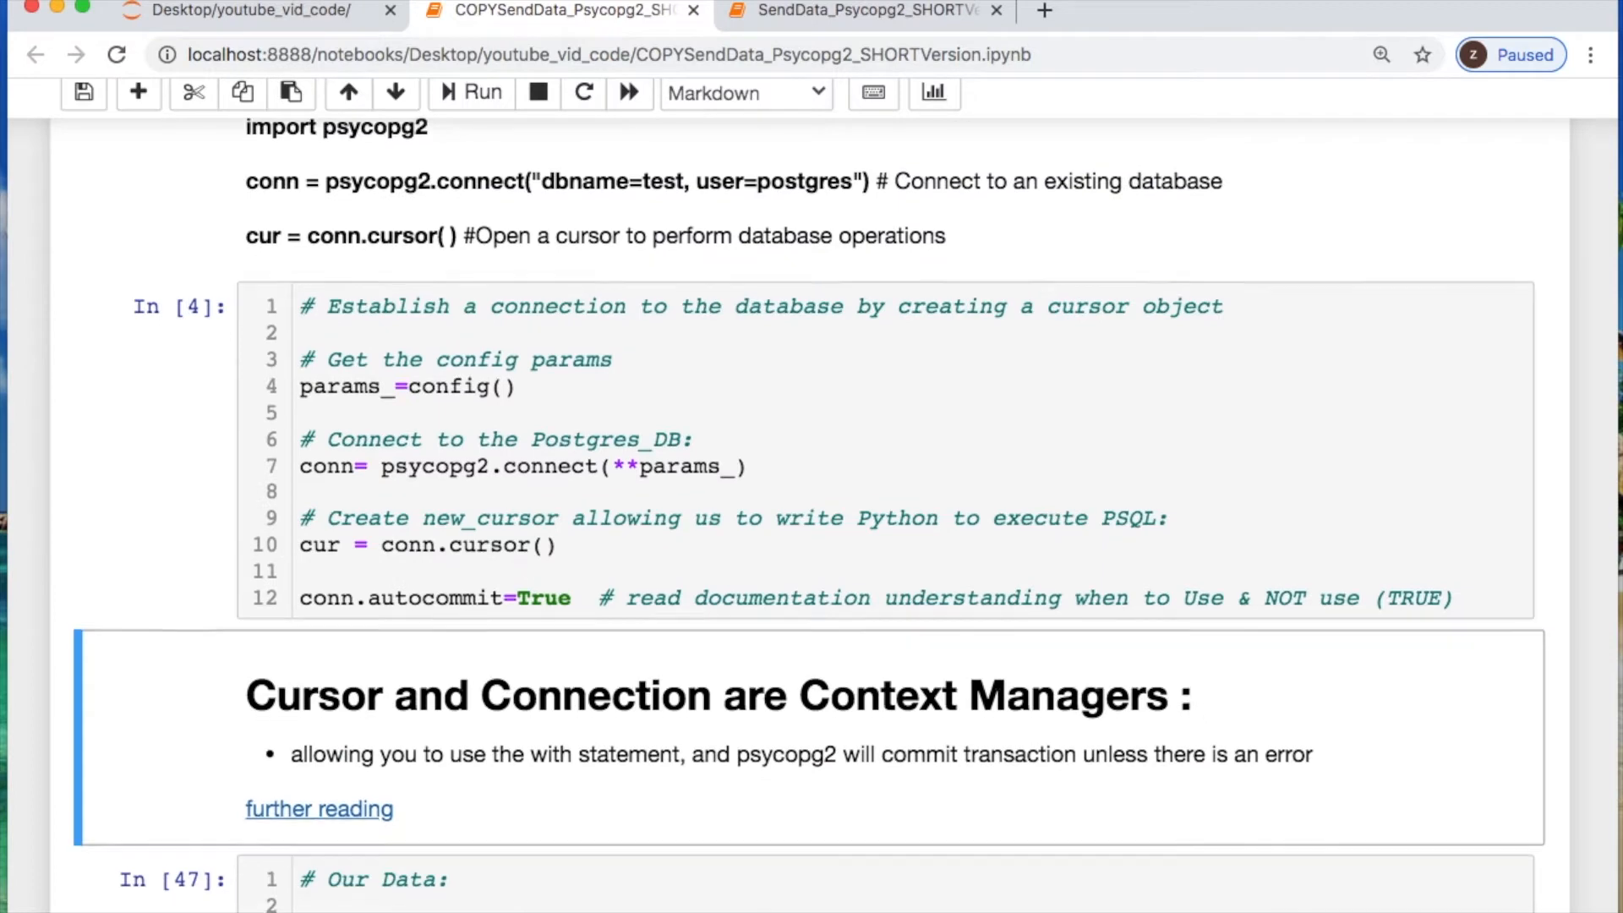
Re-run the '# Our Data' cell loading fake_users_R.csv and move to the next empty cell
scroll("down", 3)
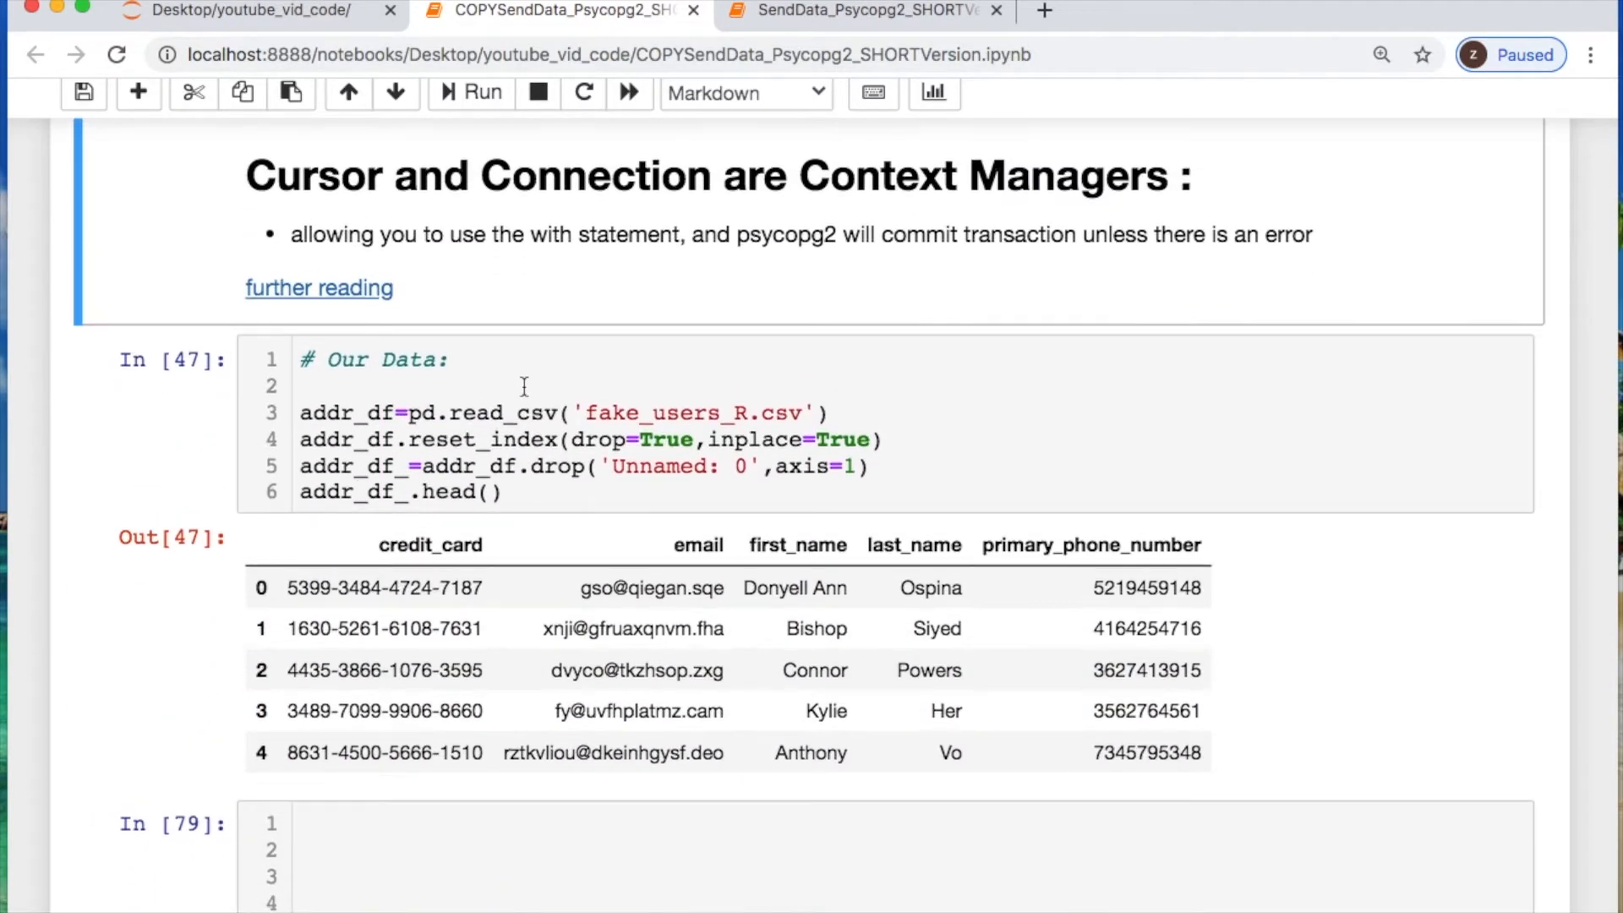
mouse_move(693, 531)
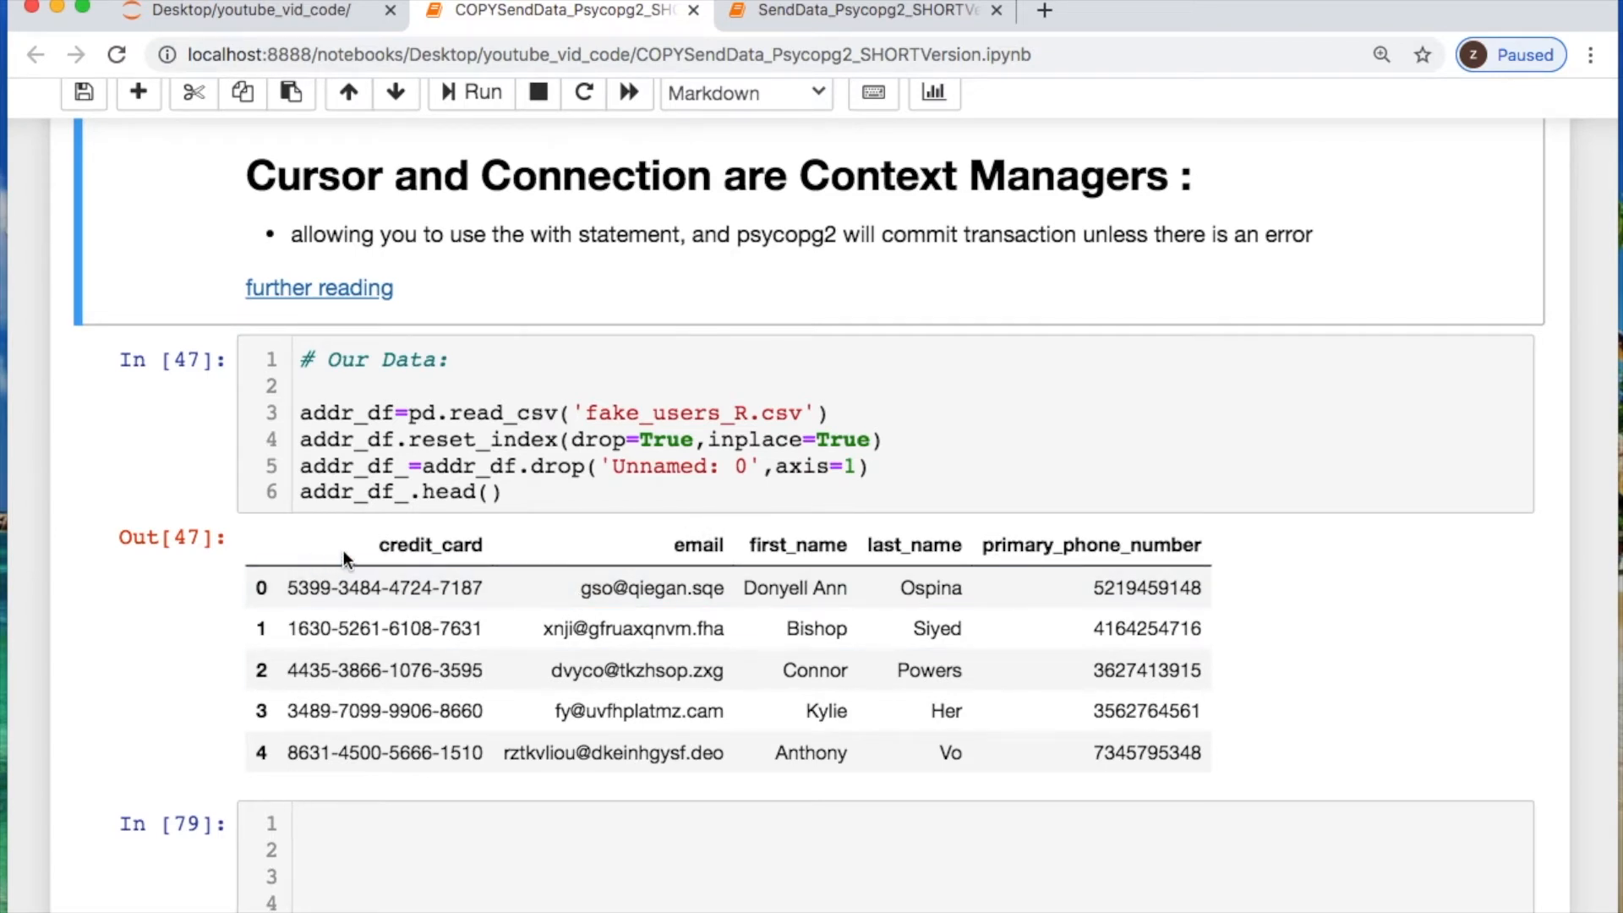
mouse_move(358, 558)
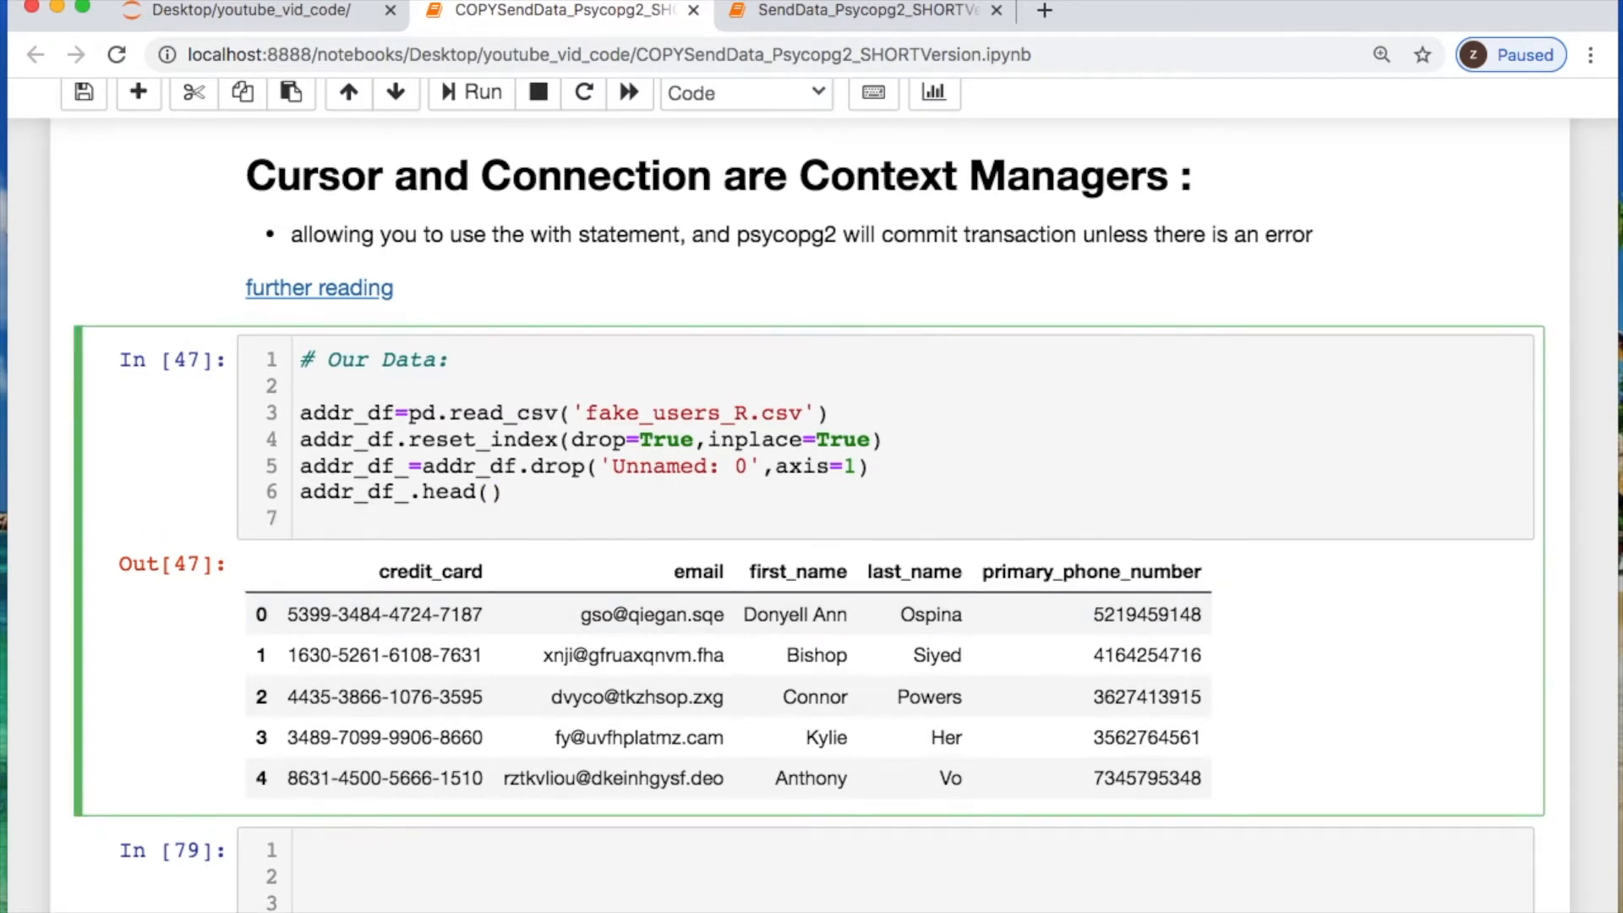
type("add")
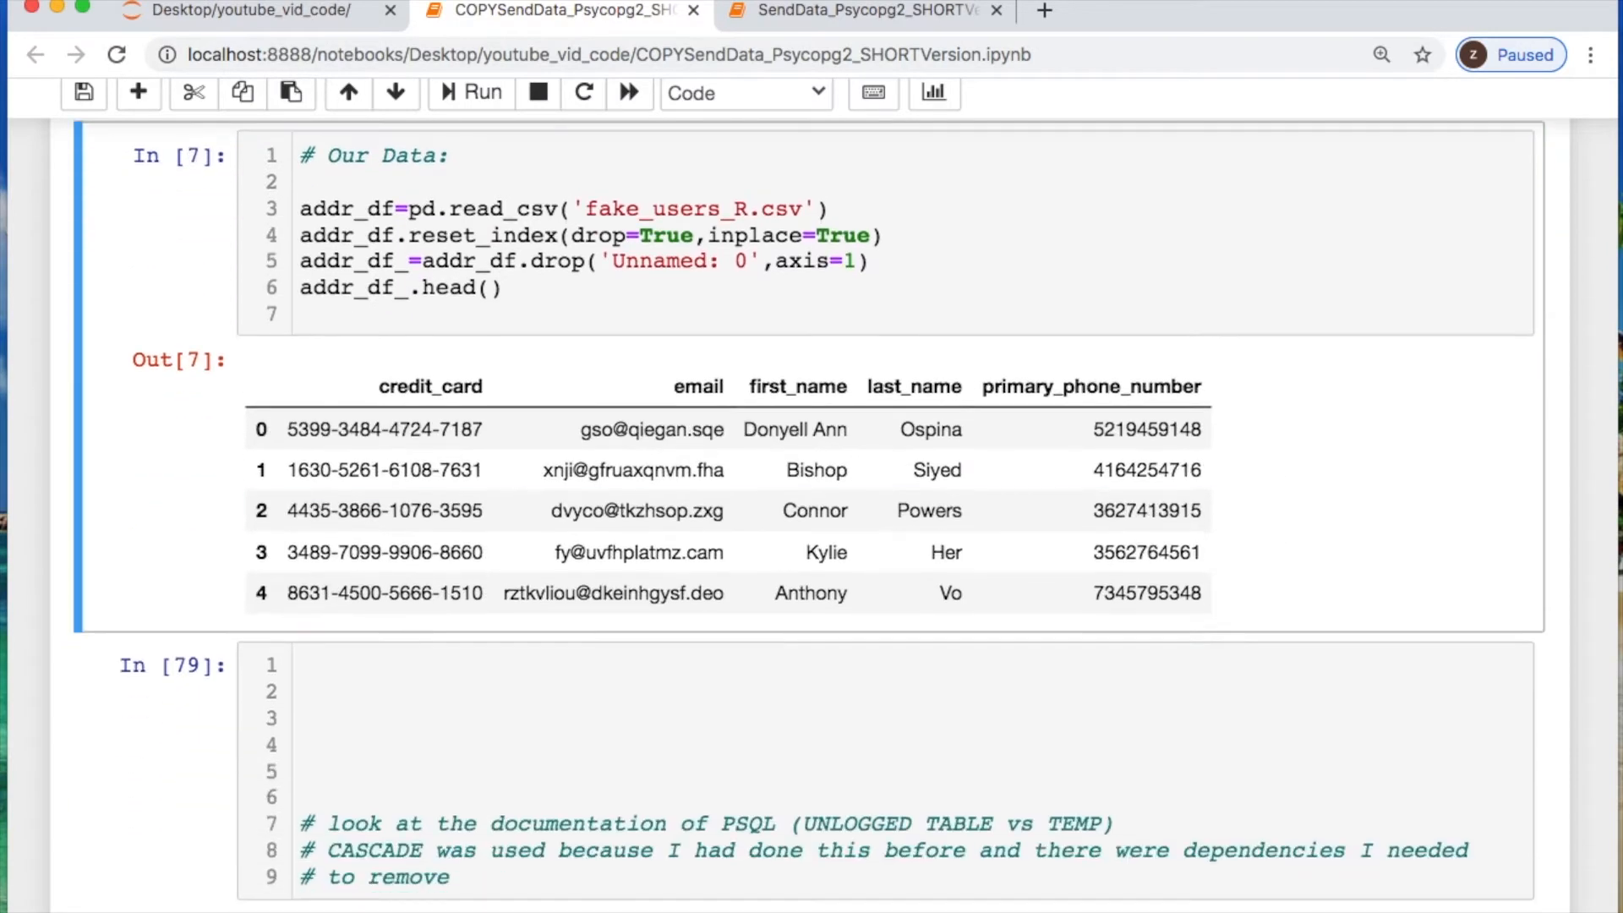
scroll("down", 3)
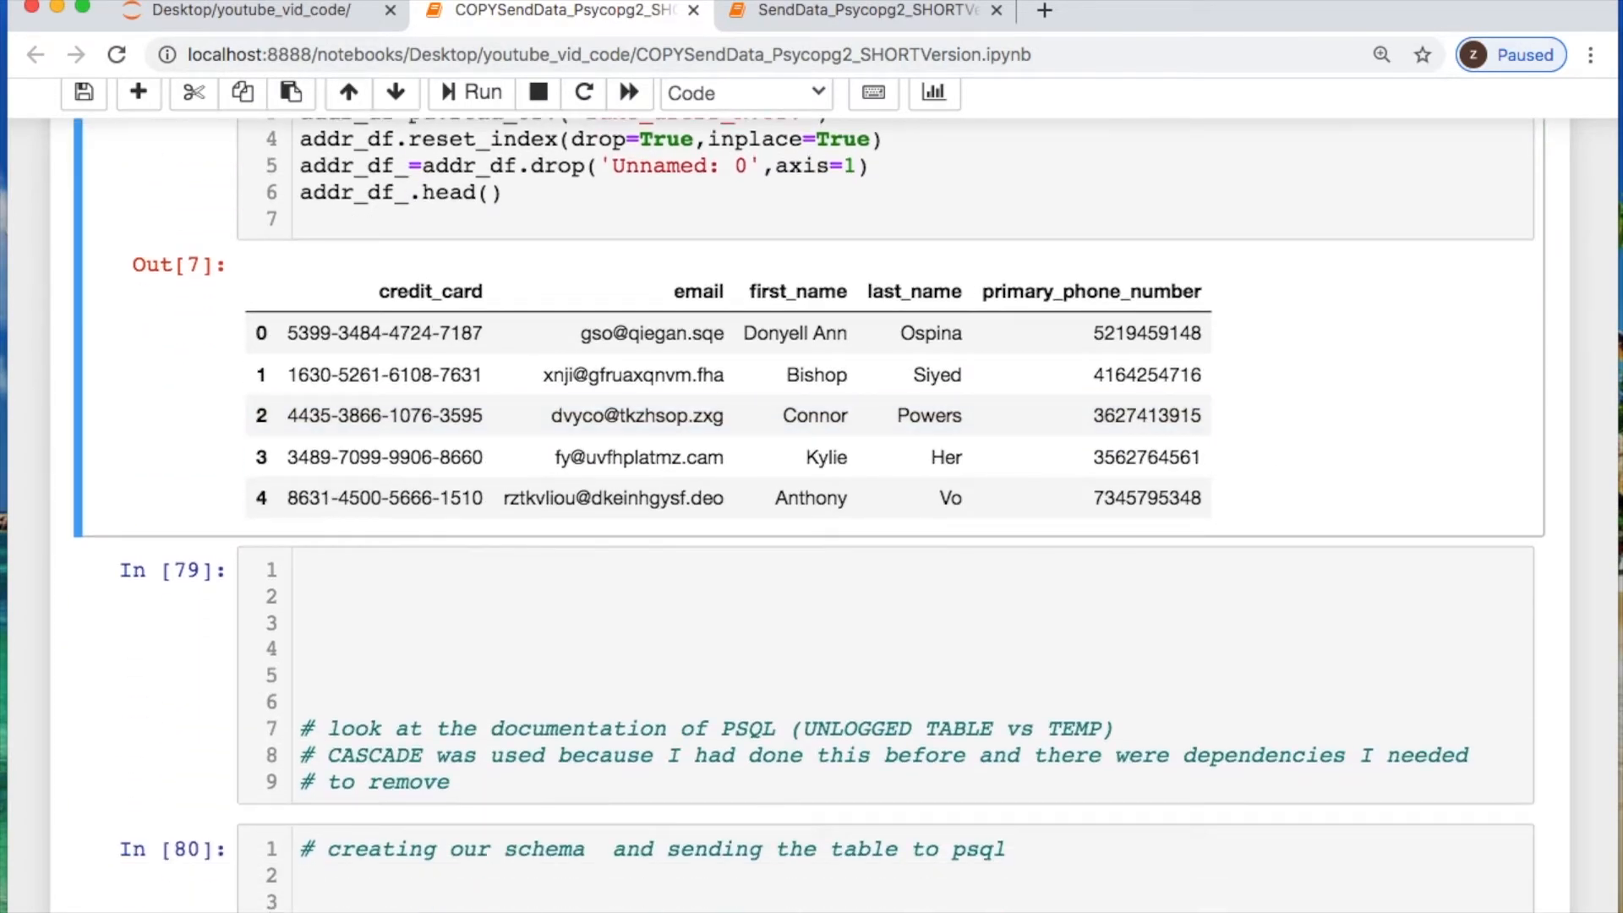
mouse_move(163, 538)
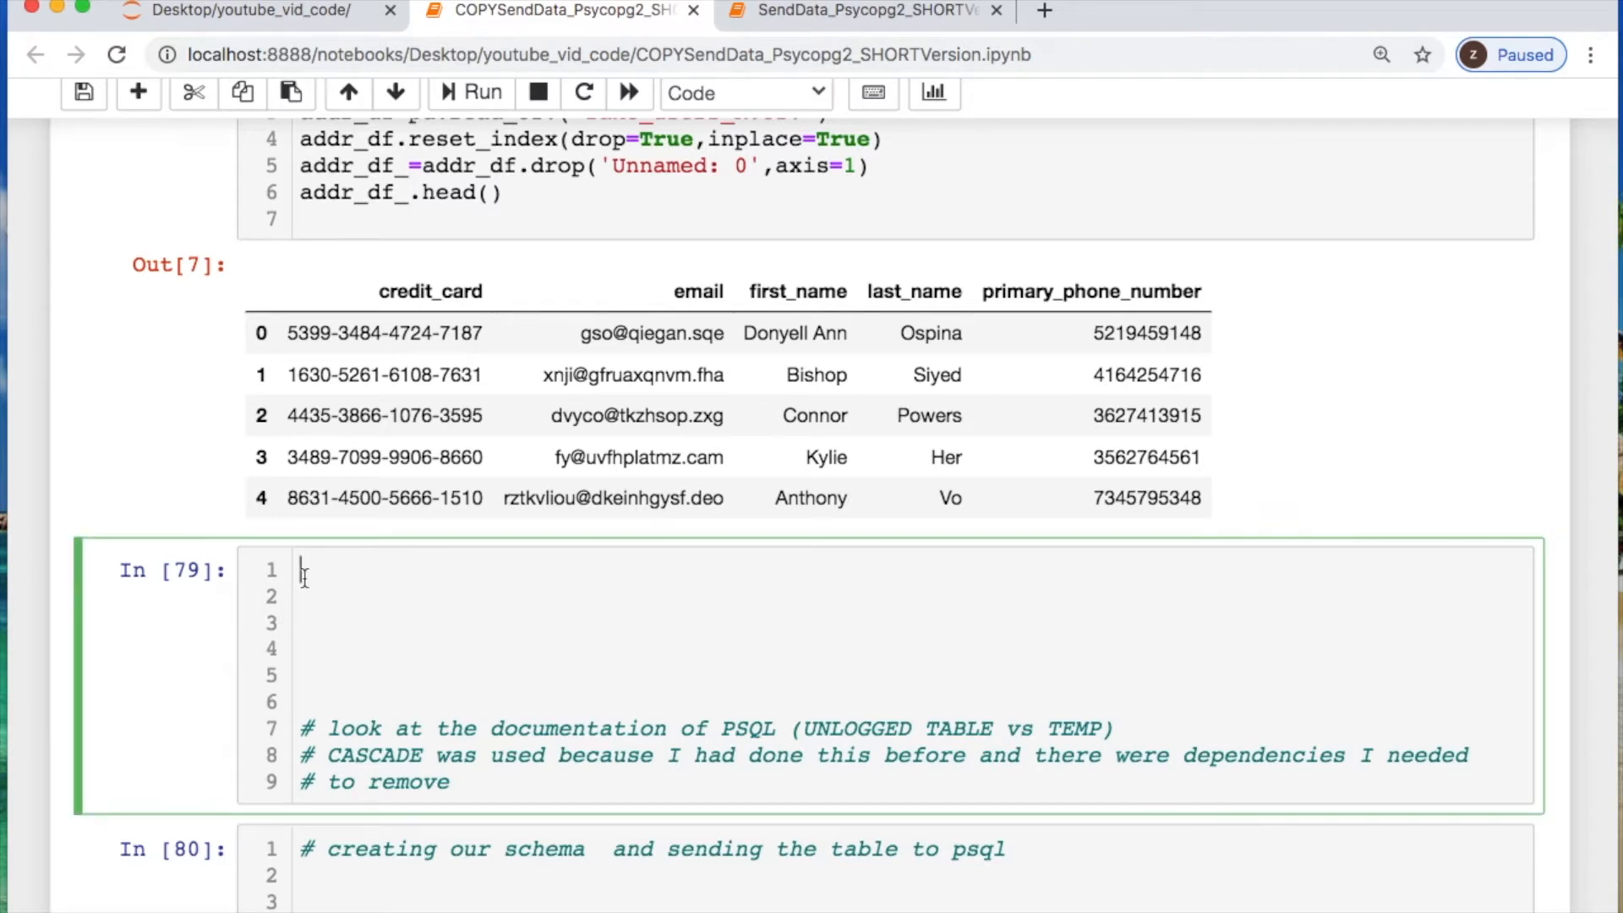
Define create_staging_table(cursor) executing DROP TABLE IF EXISTS staging_fake_ppl CASCADE;
type("def")
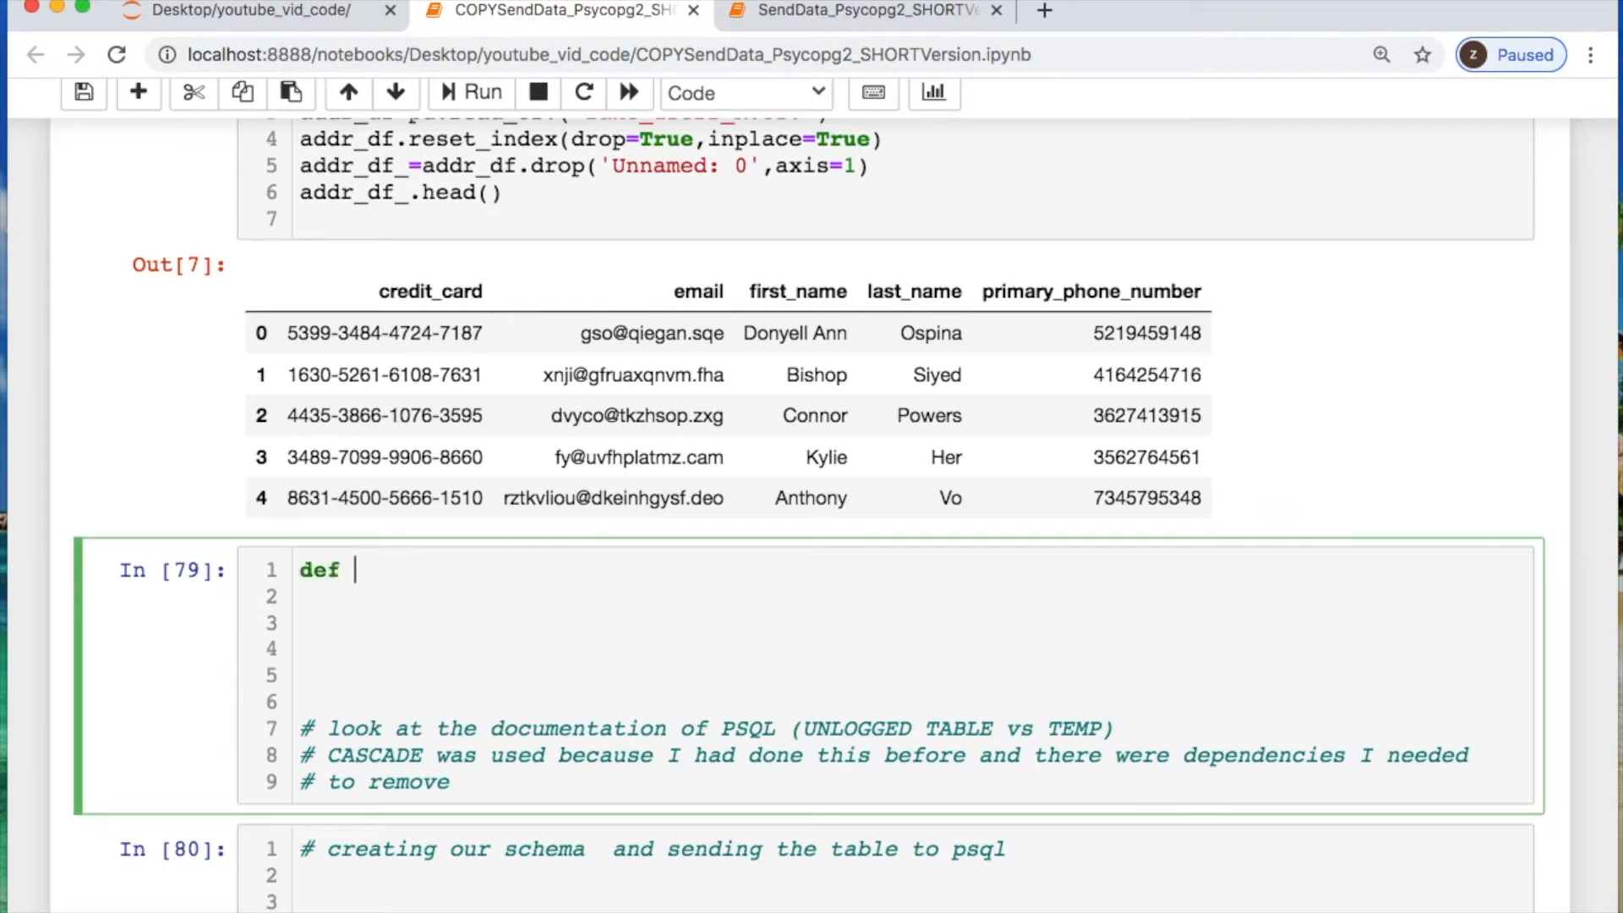
type("create")
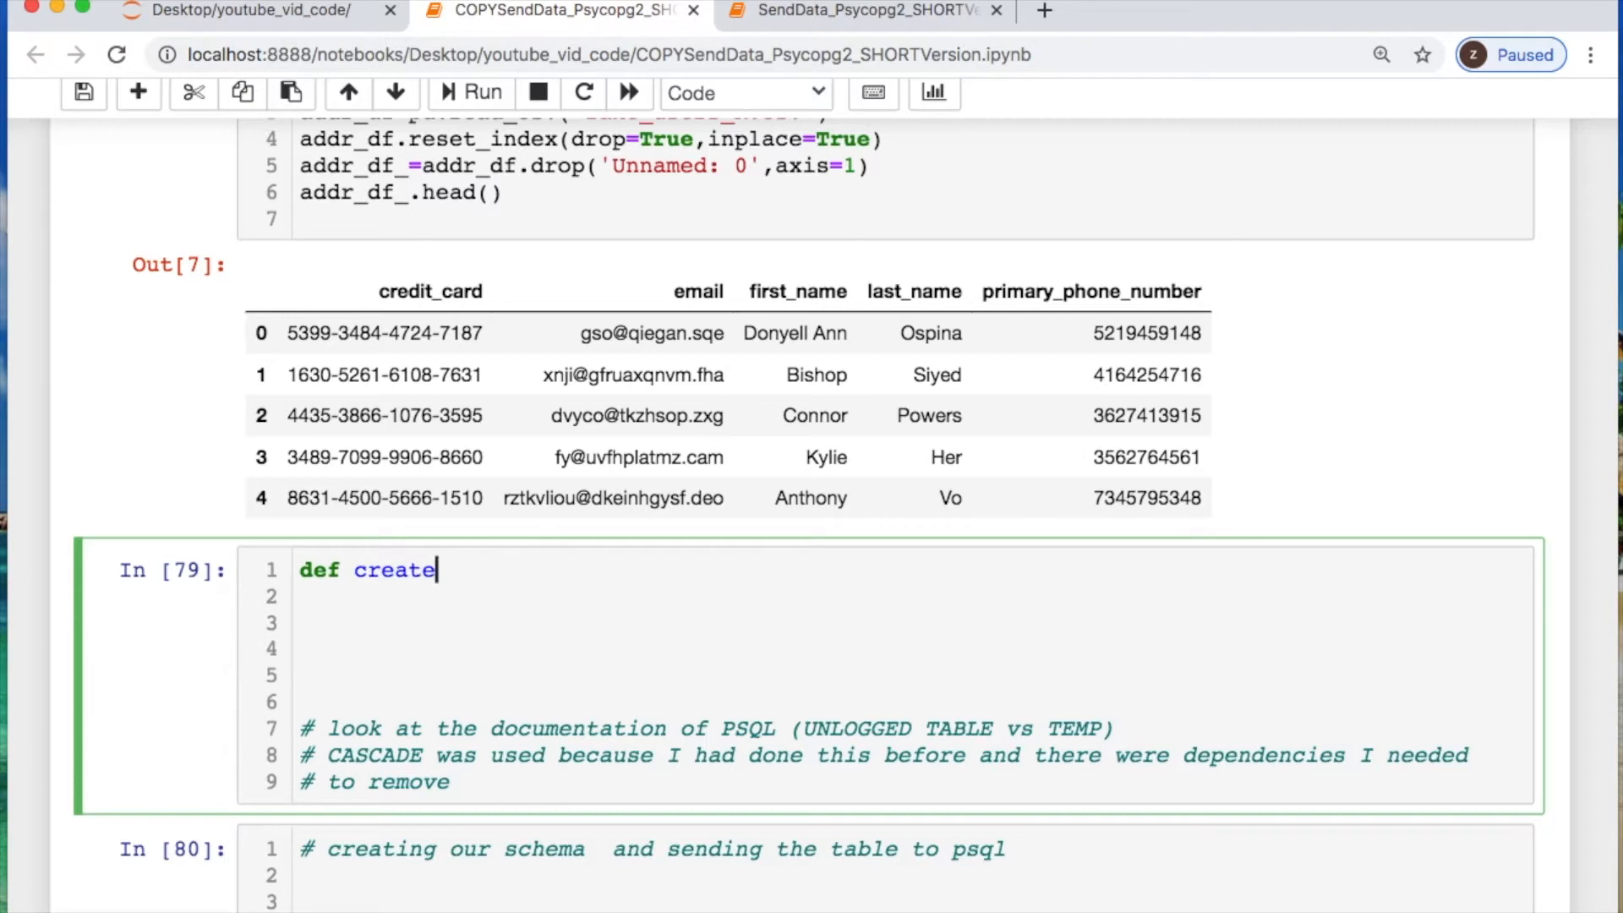
type("_staging")
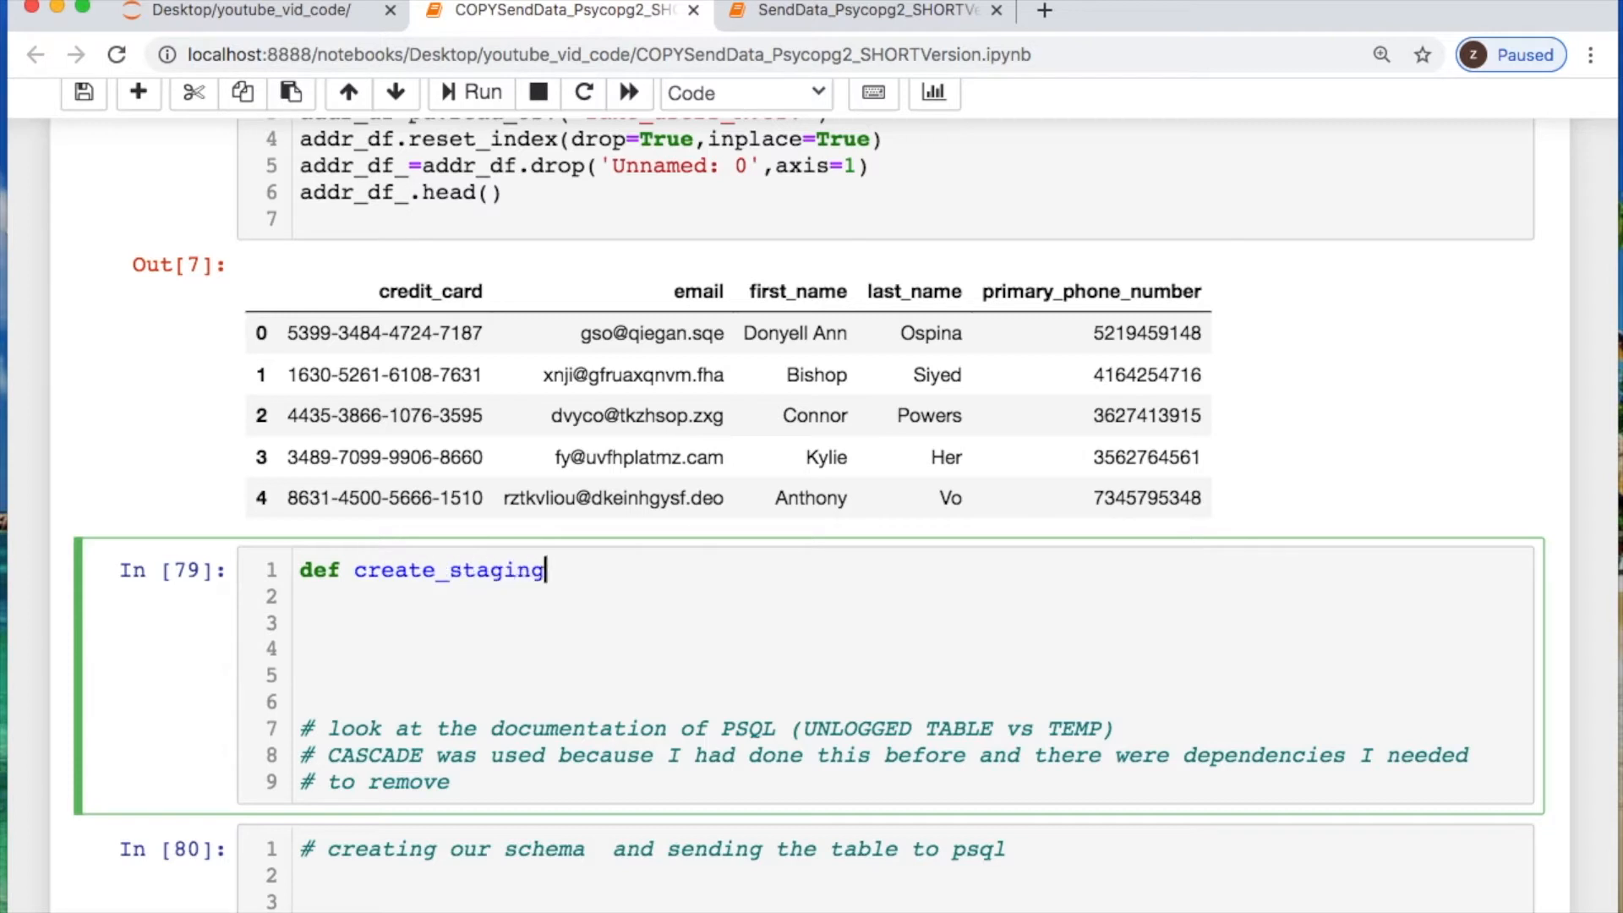
type("_table(curo")
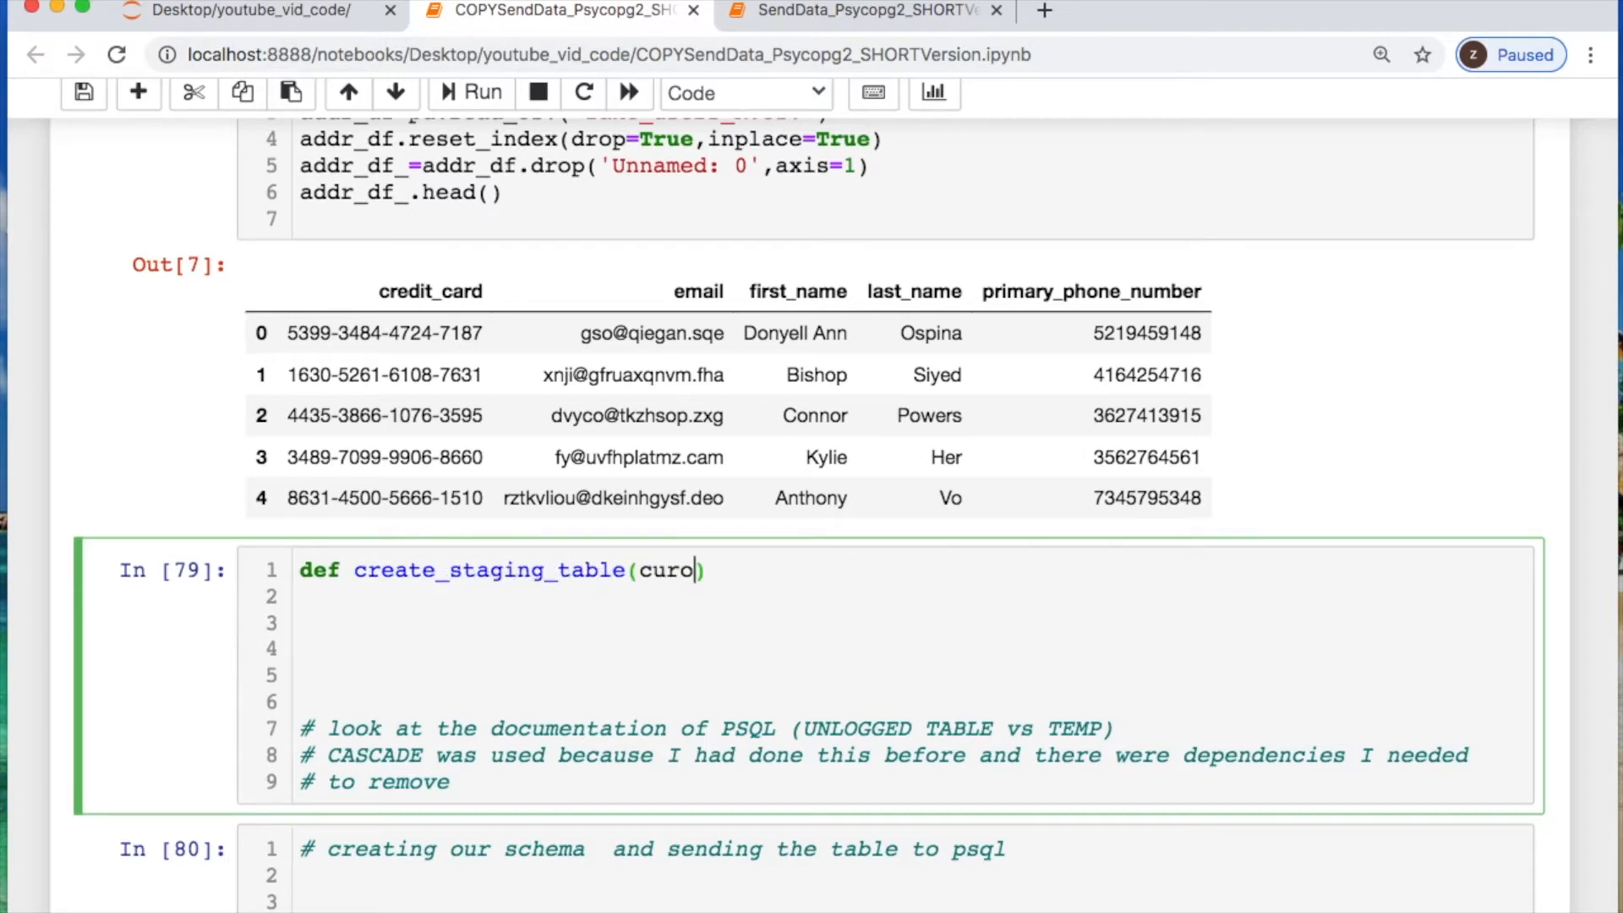
type("rsor):")
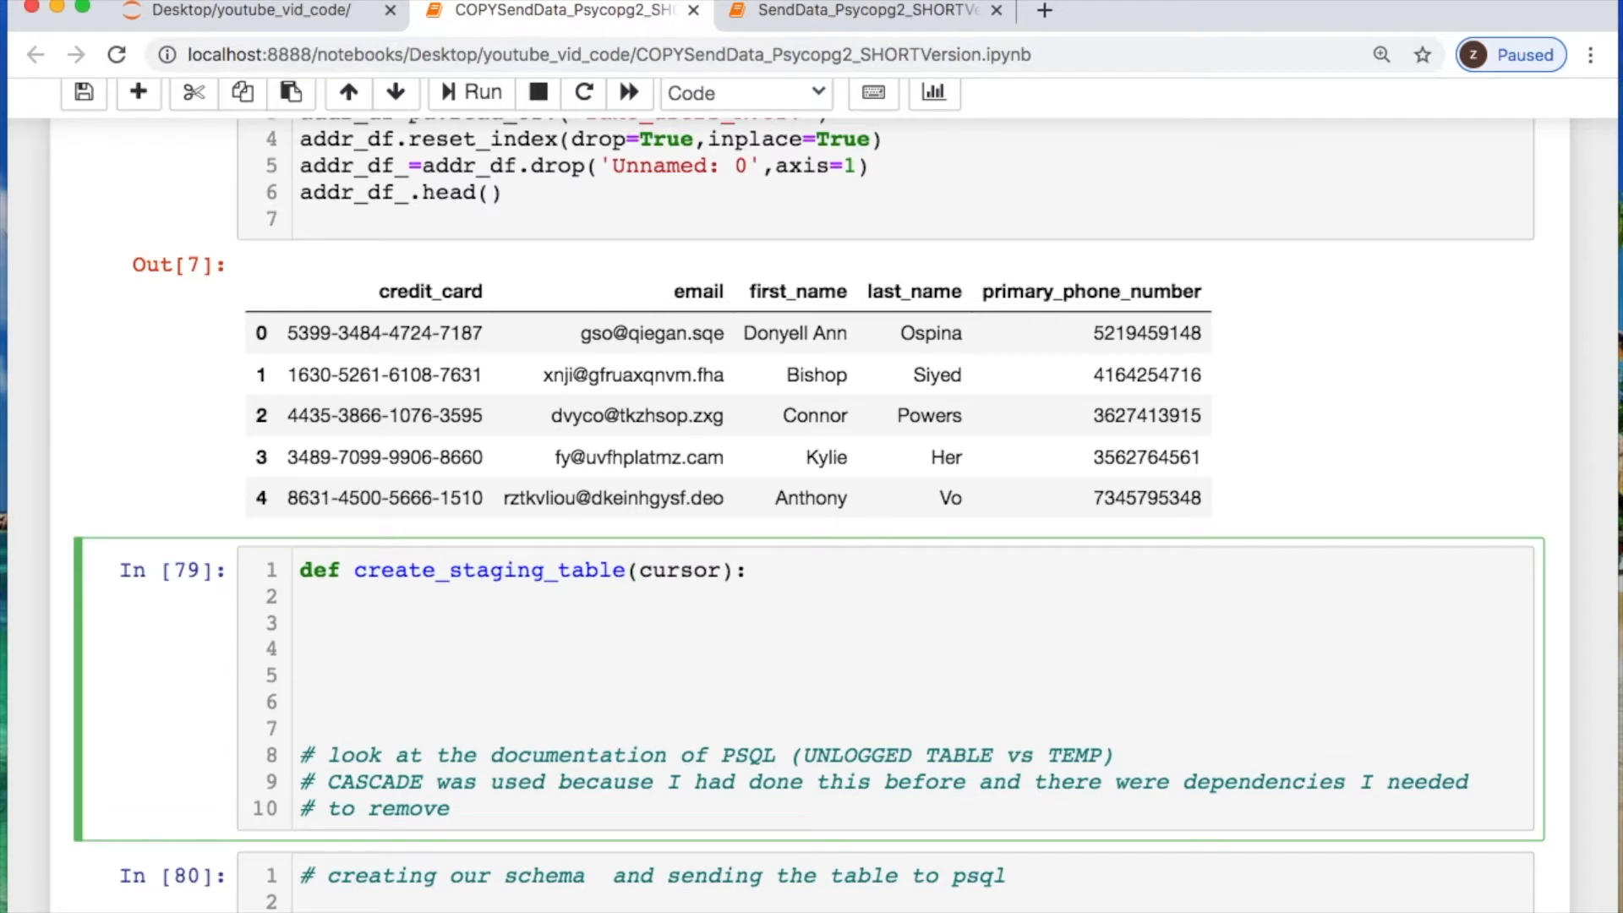
type("cur")
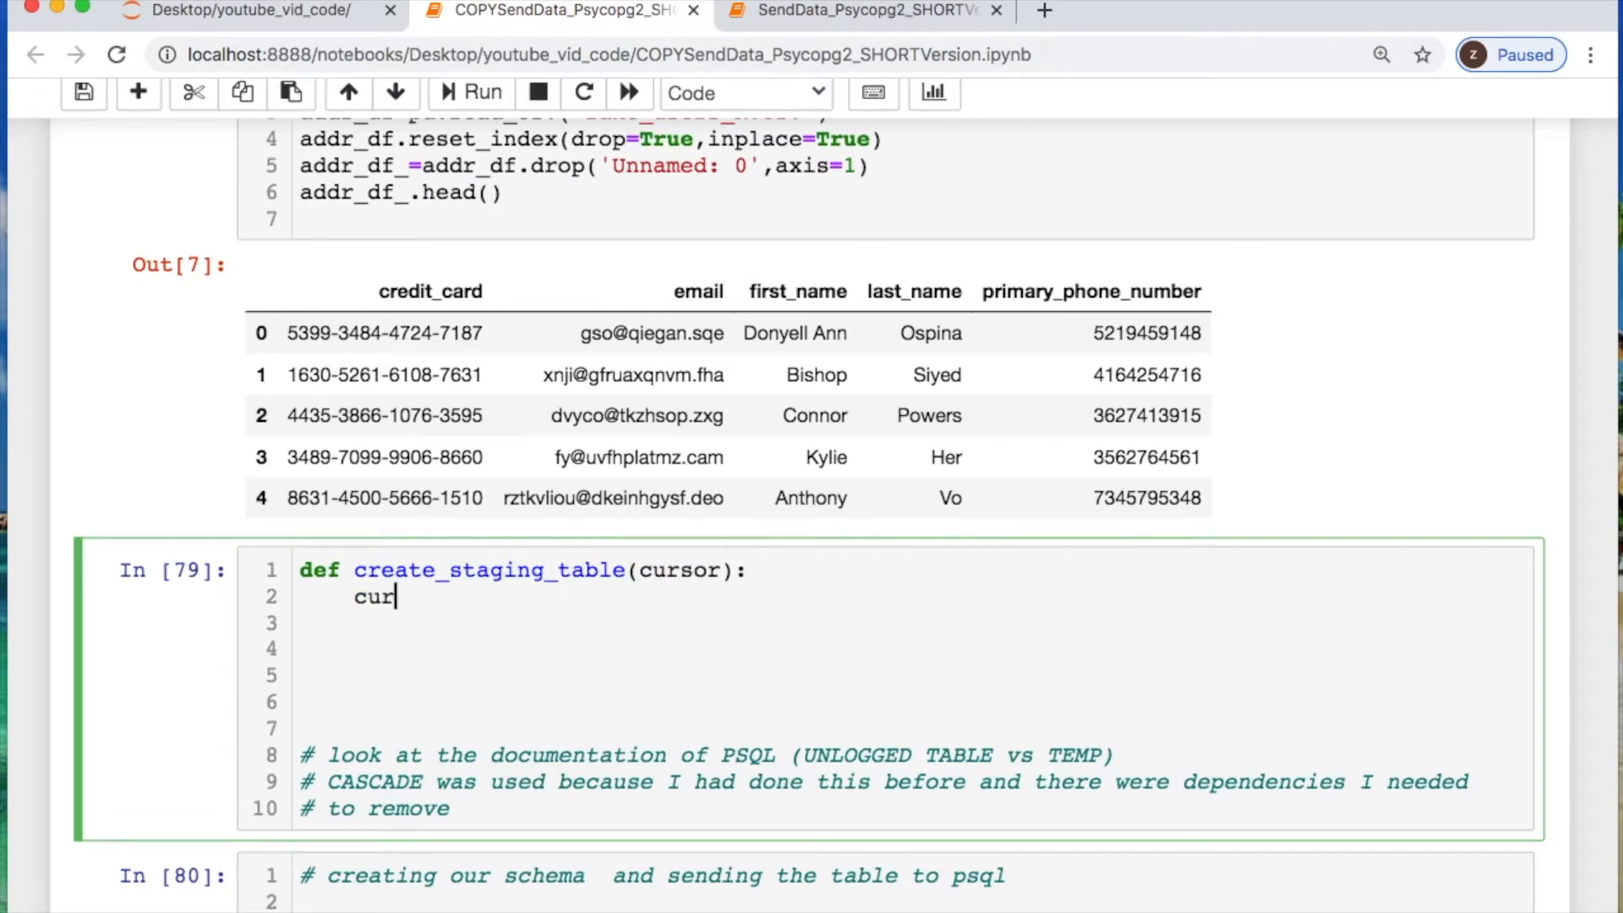
type("sor.")
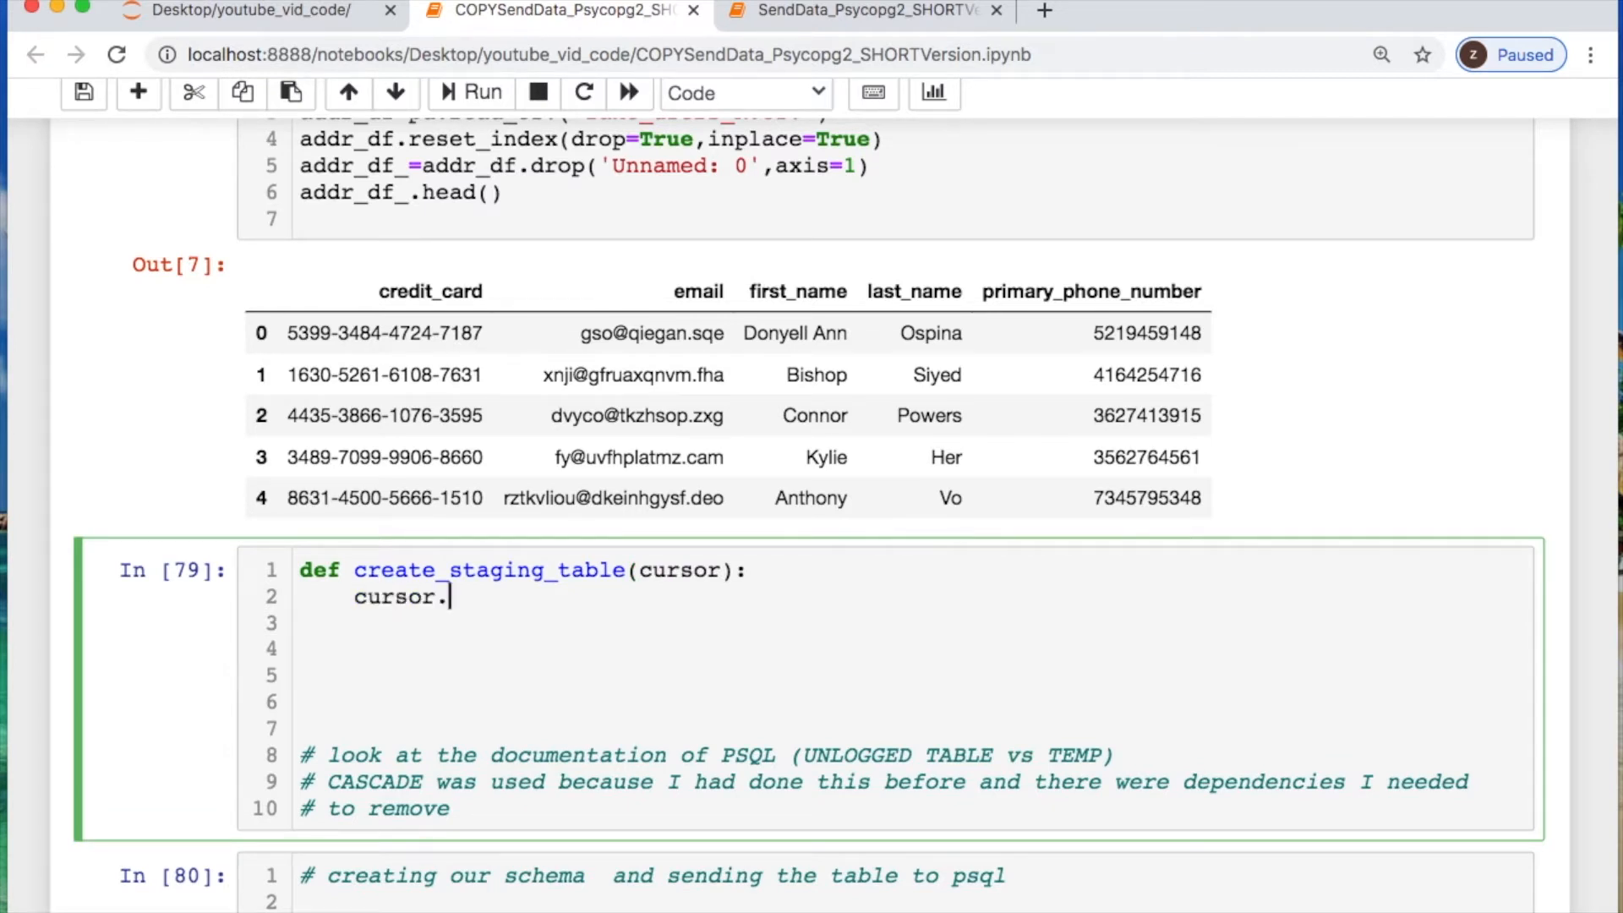
type("execute(\"\")")
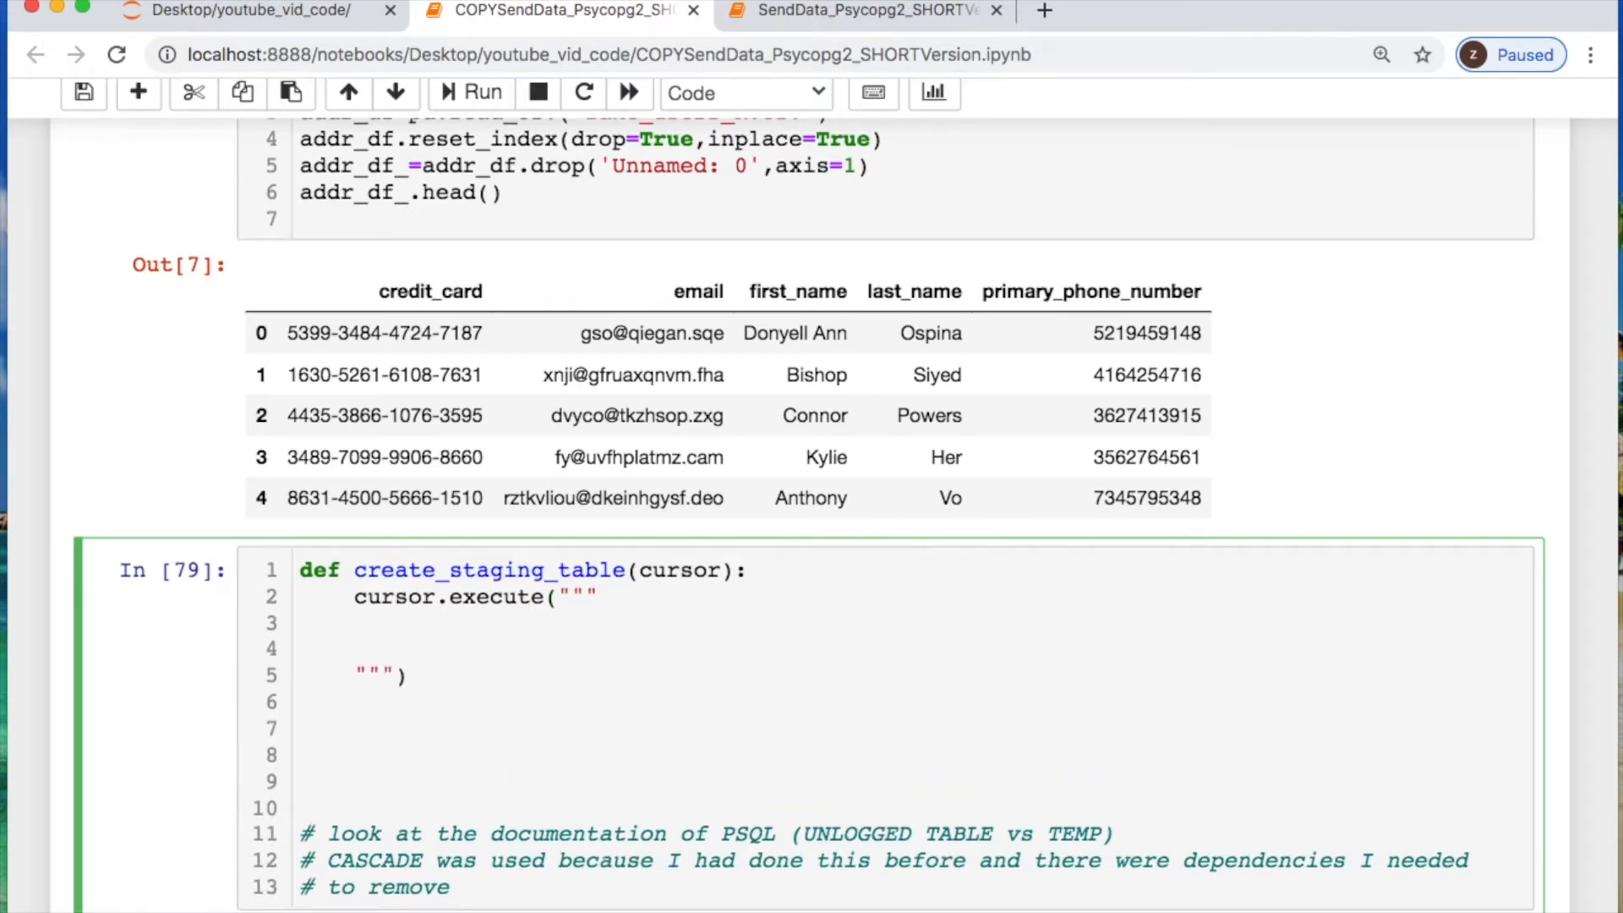
type("DROP TABLE")
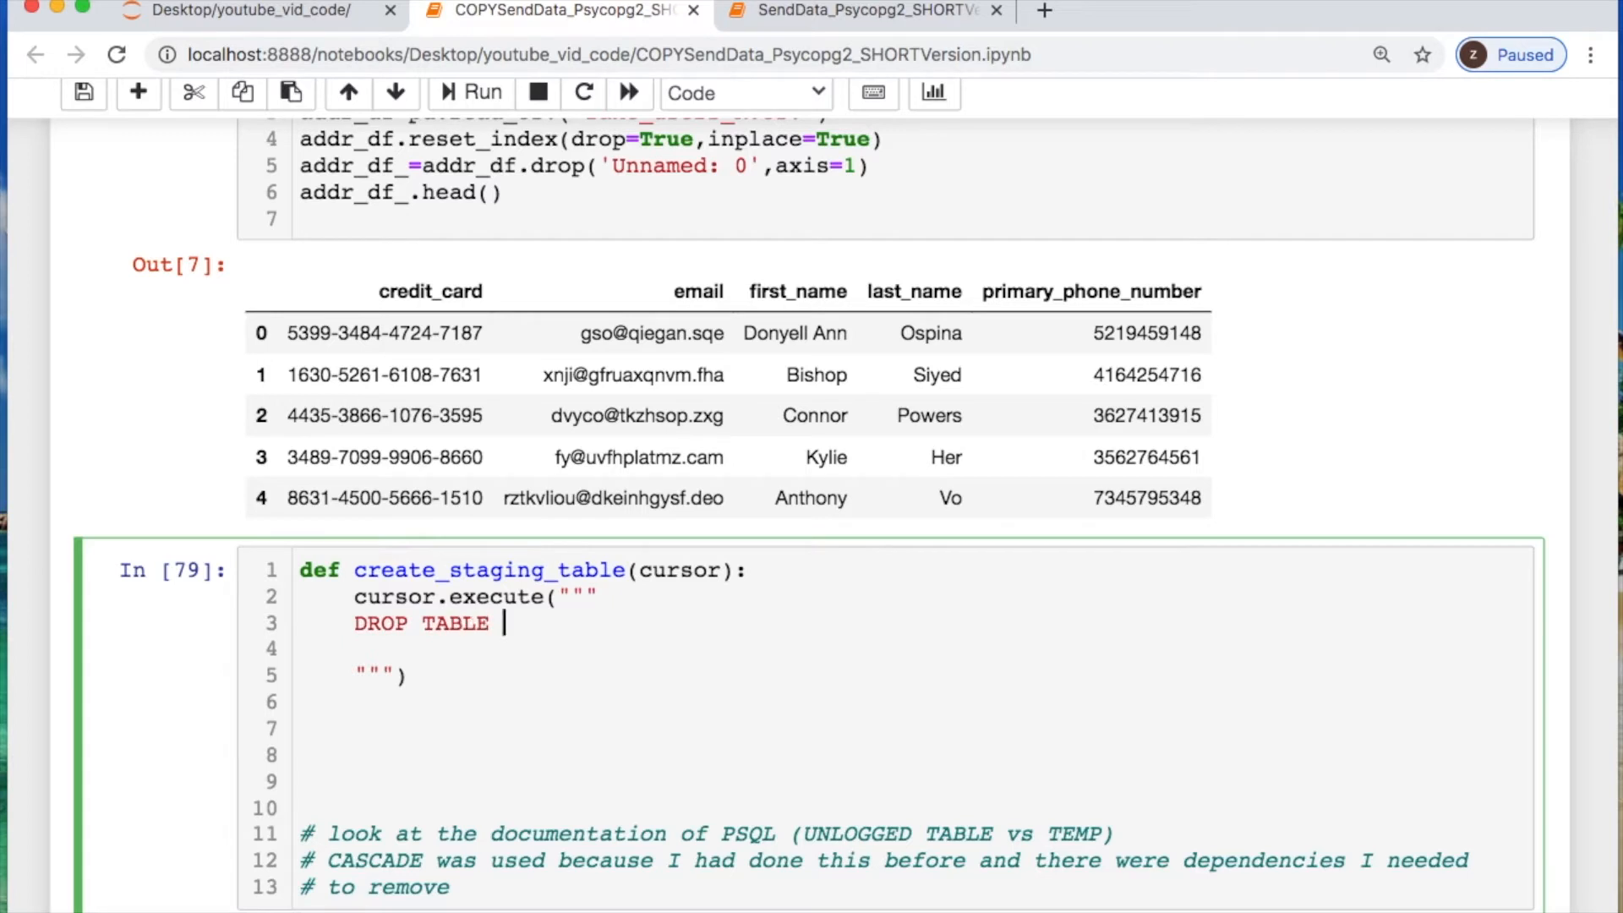
type("IF EXISTS")
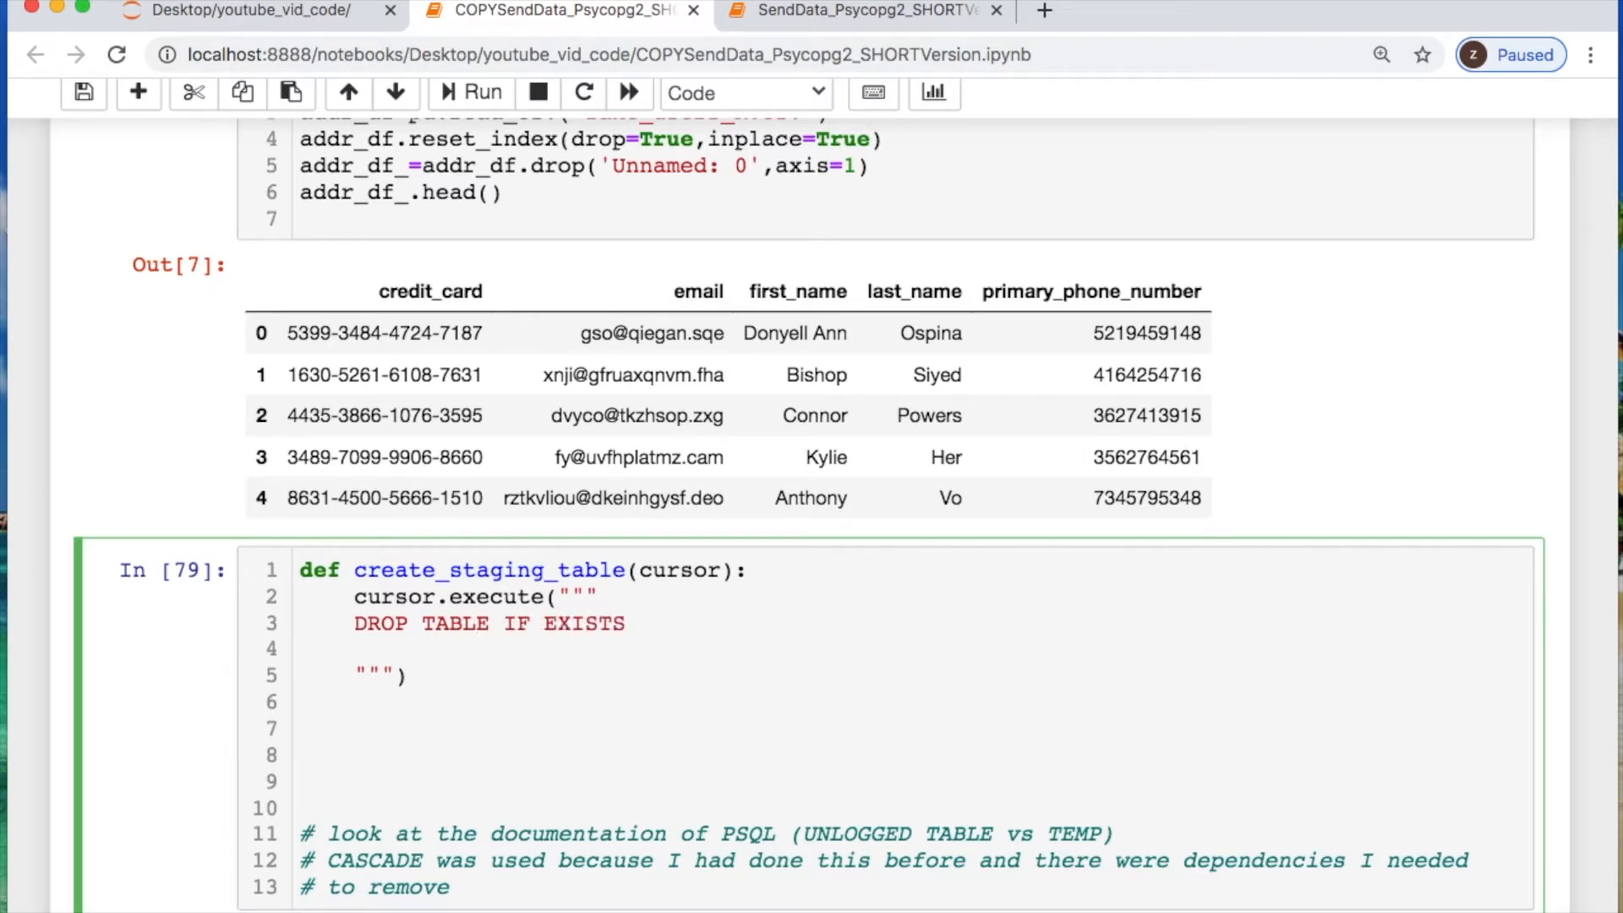
type("stat")
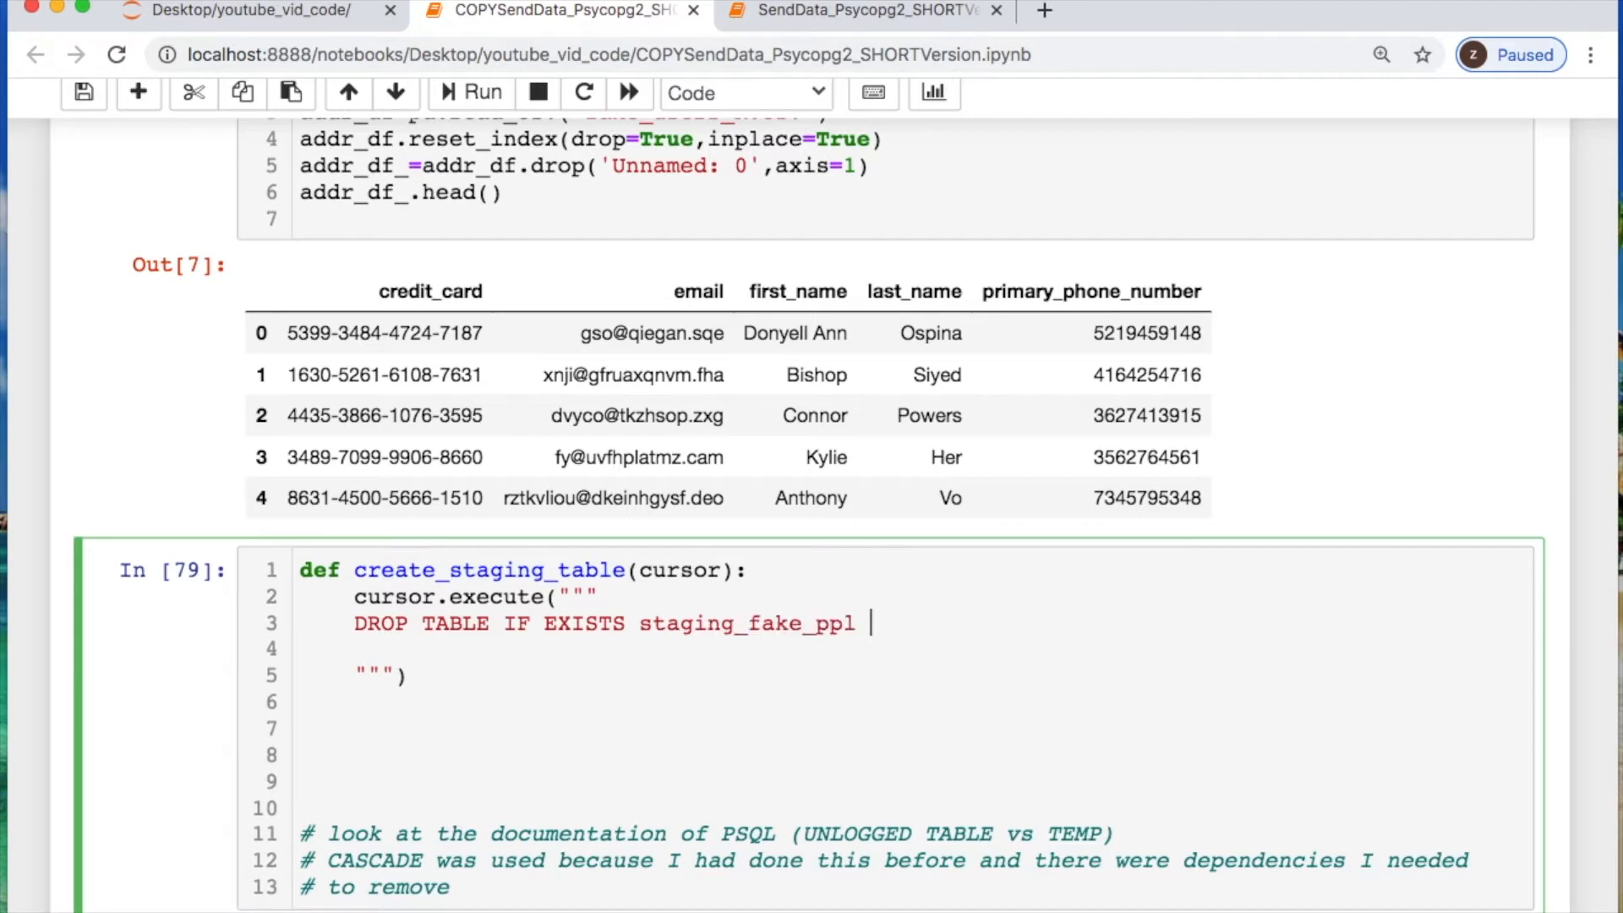
type("CASCADE")
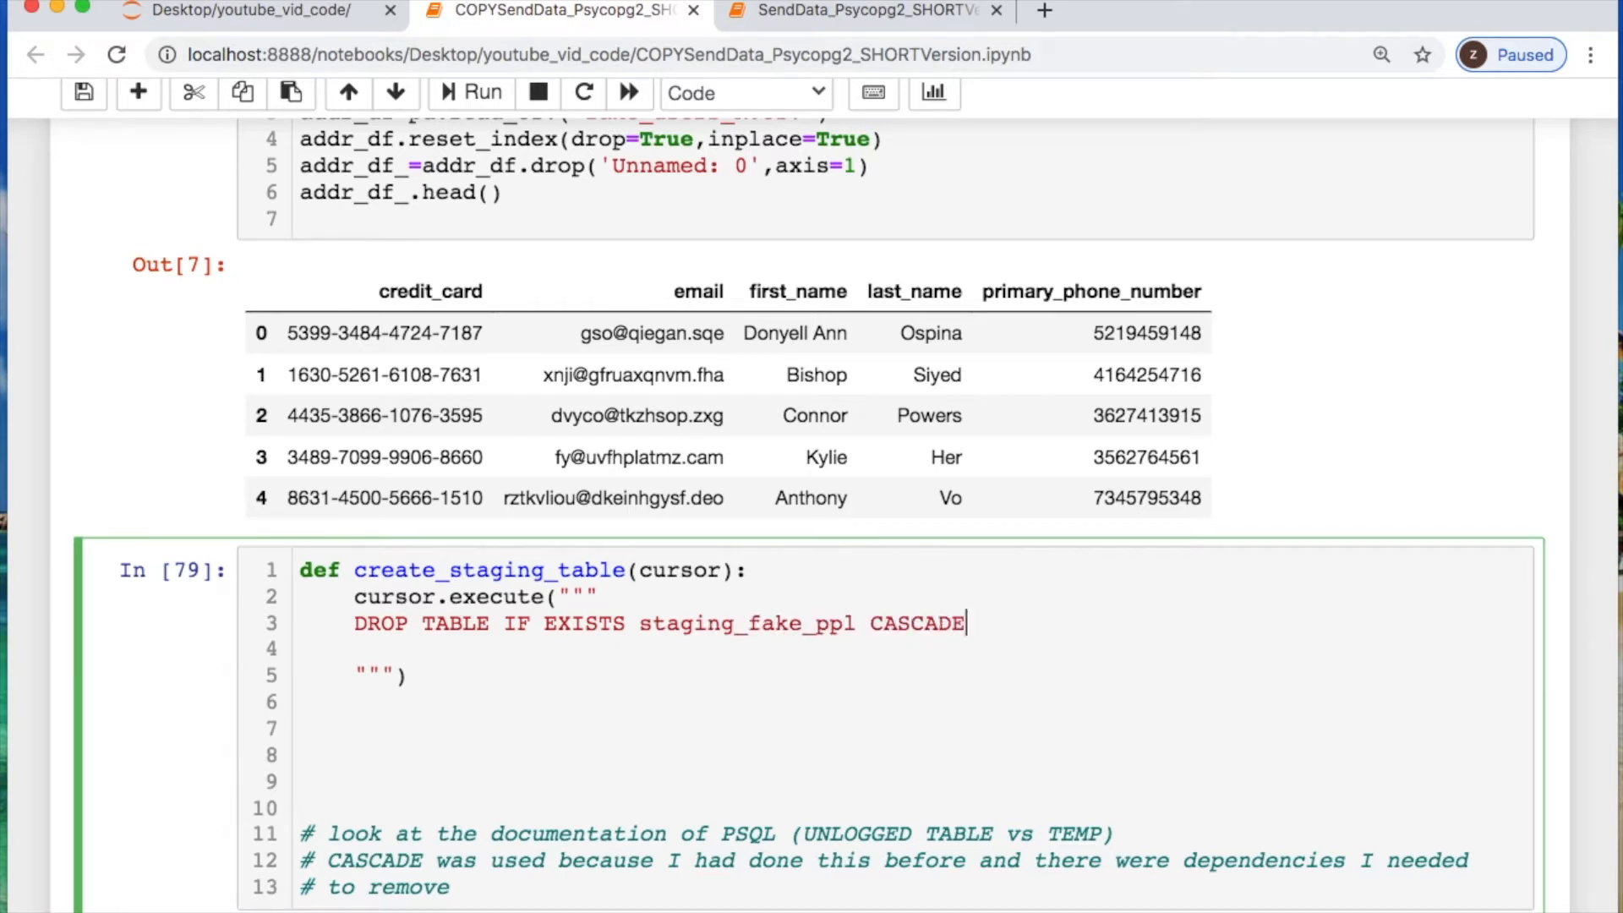
type(";")
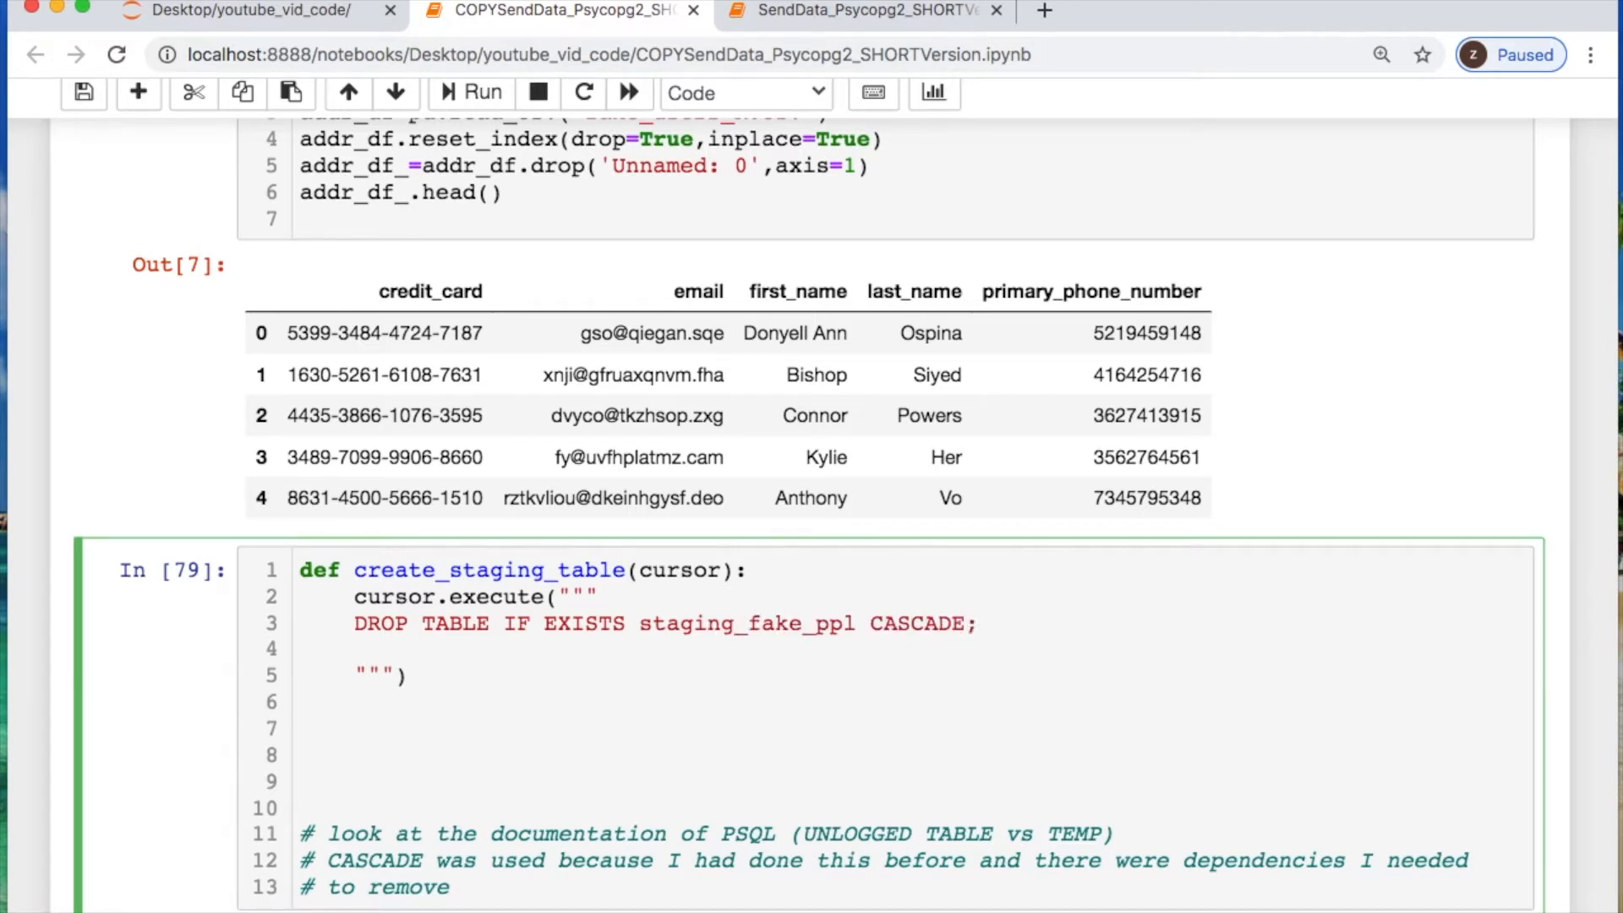
Add the CREATE UNLOGGED TABLE staging_fake_ppl statement after the DROP
left_click(981, 624)
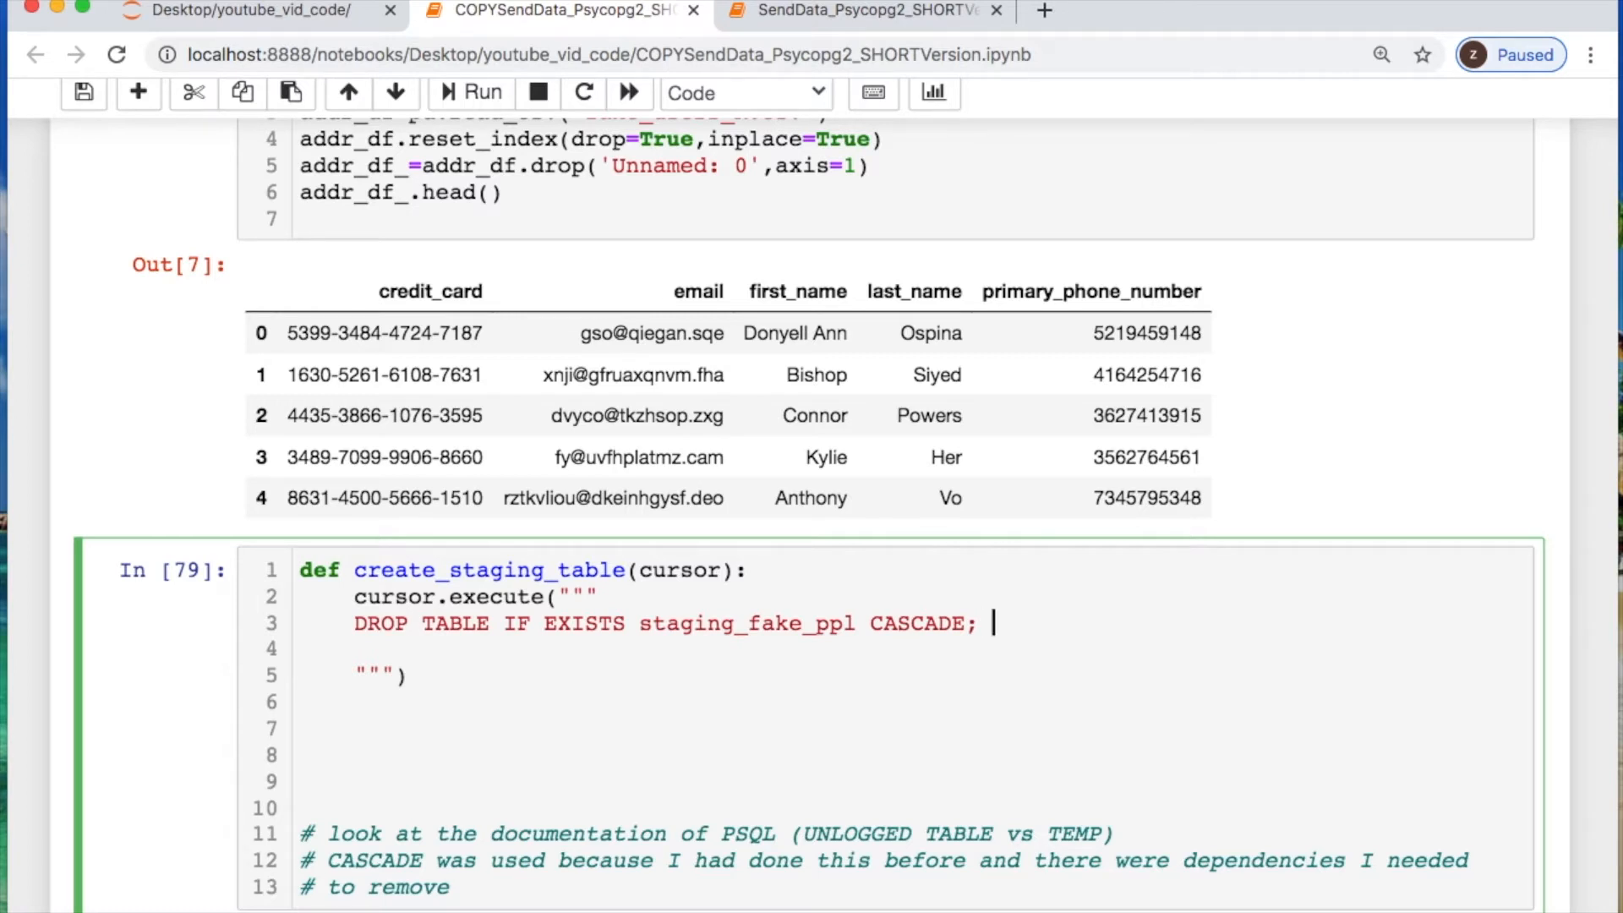
type("CREATE")
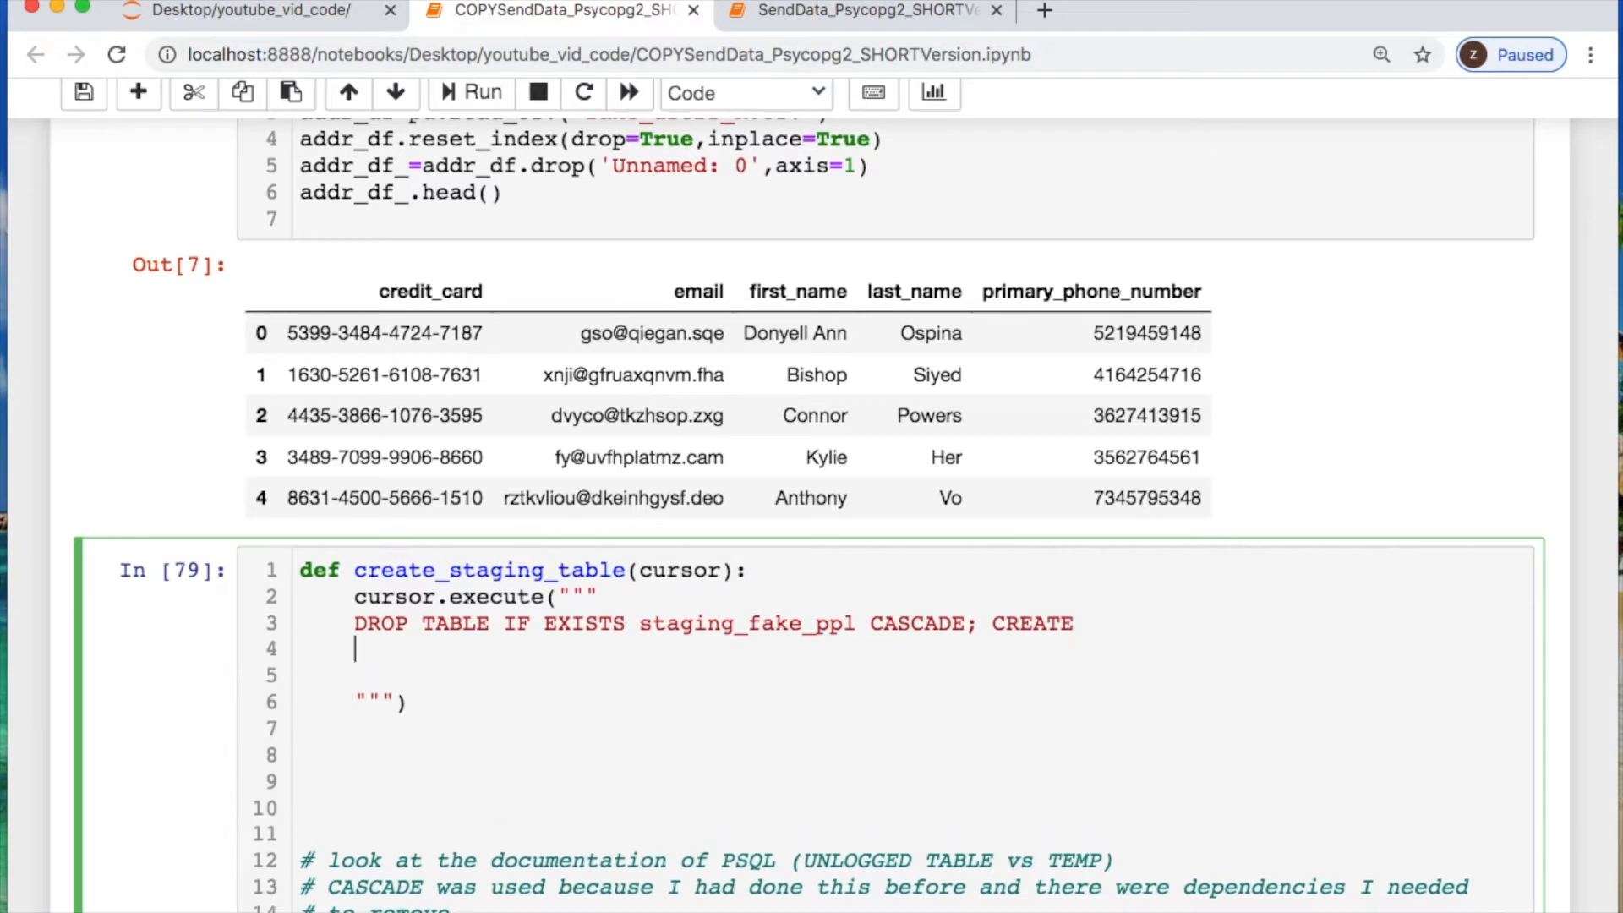
type("UN")
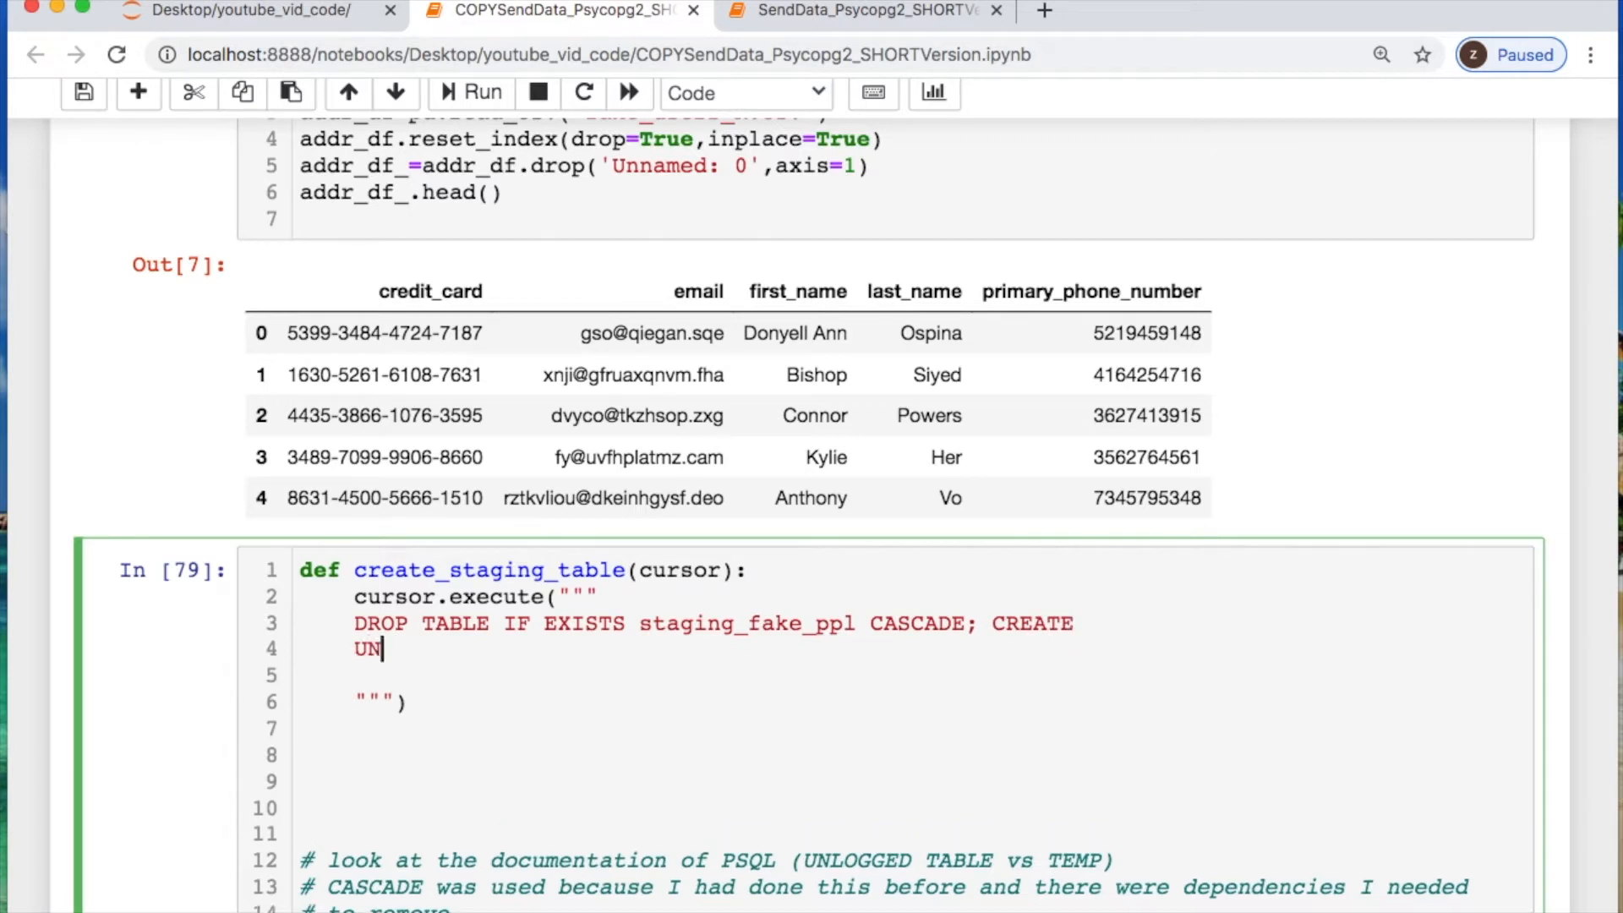
type("LOGGED")
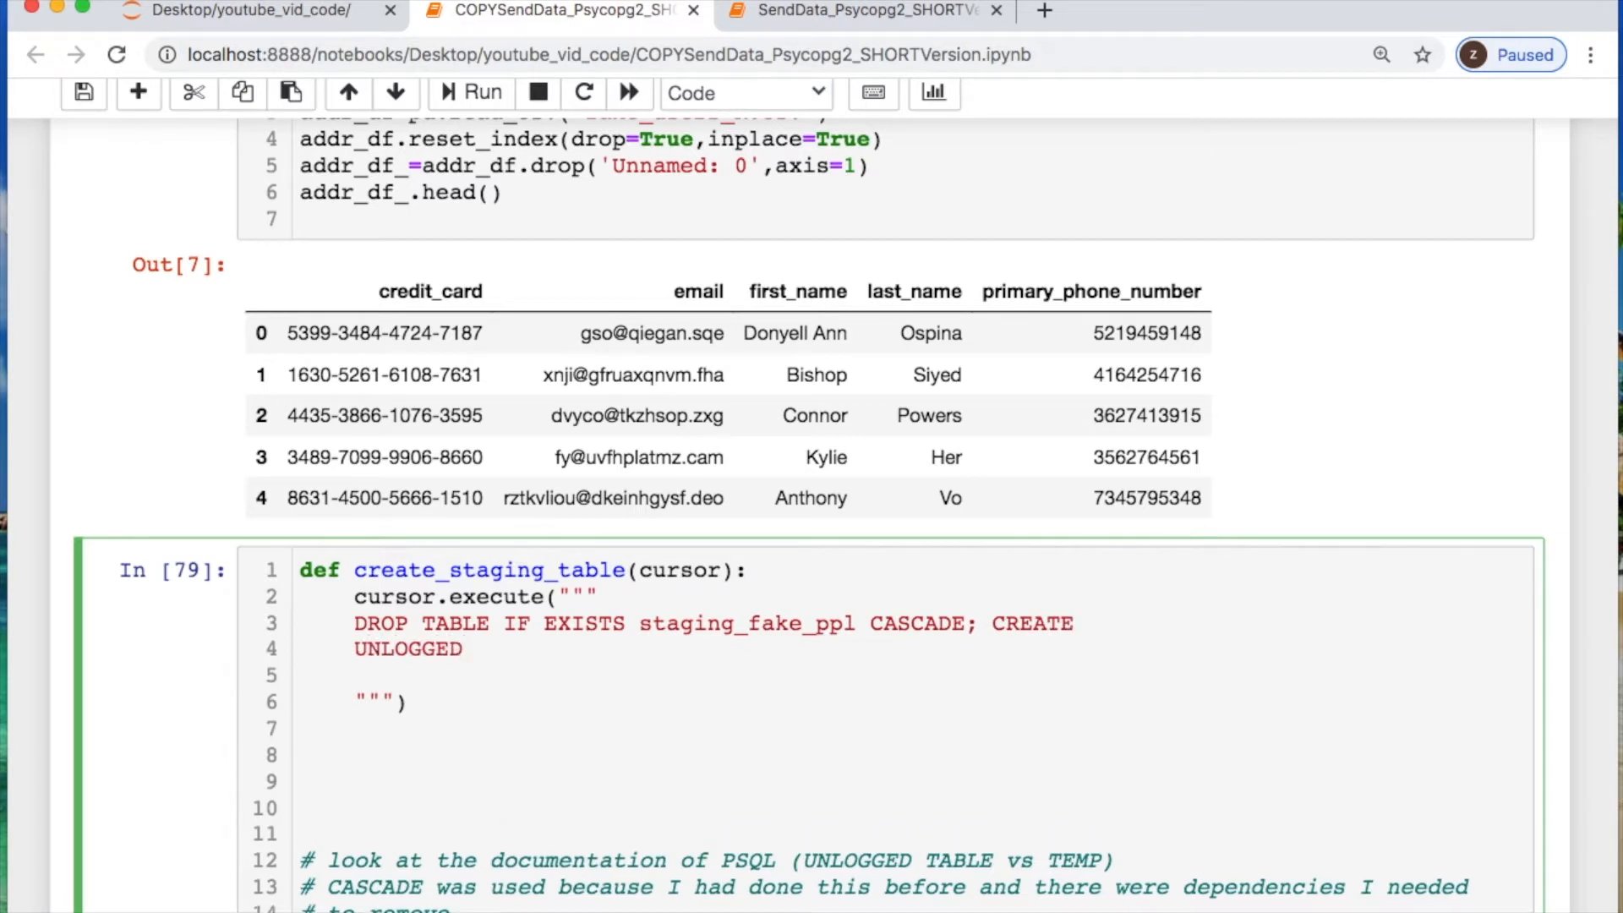
type("T")
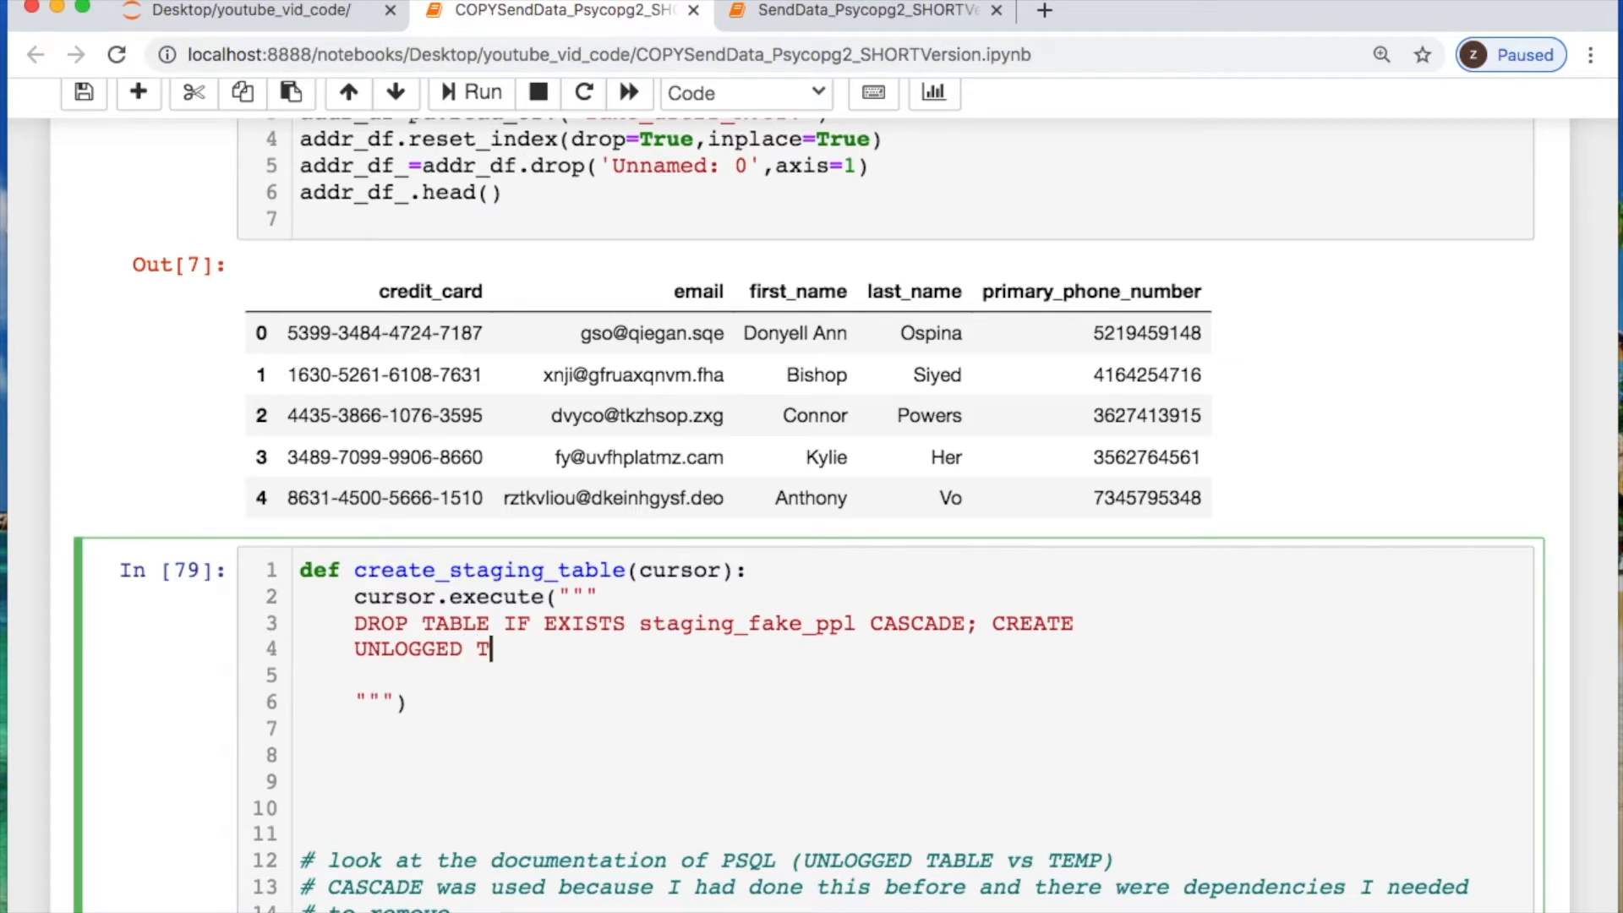
type("ABLE staging")
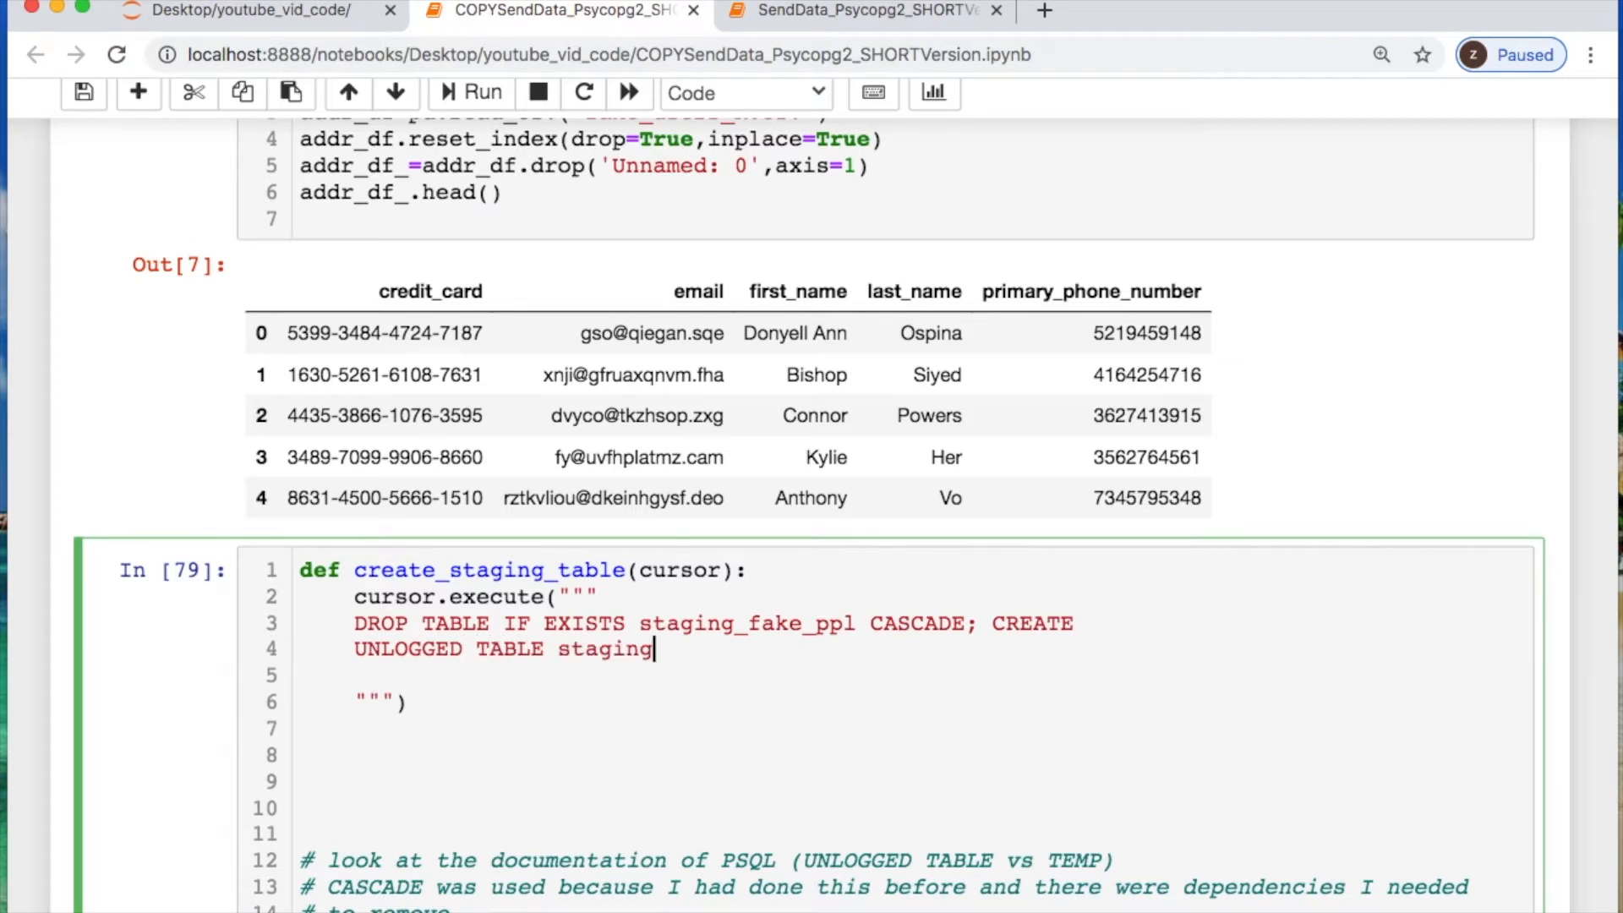
type("_fake_ppl(")
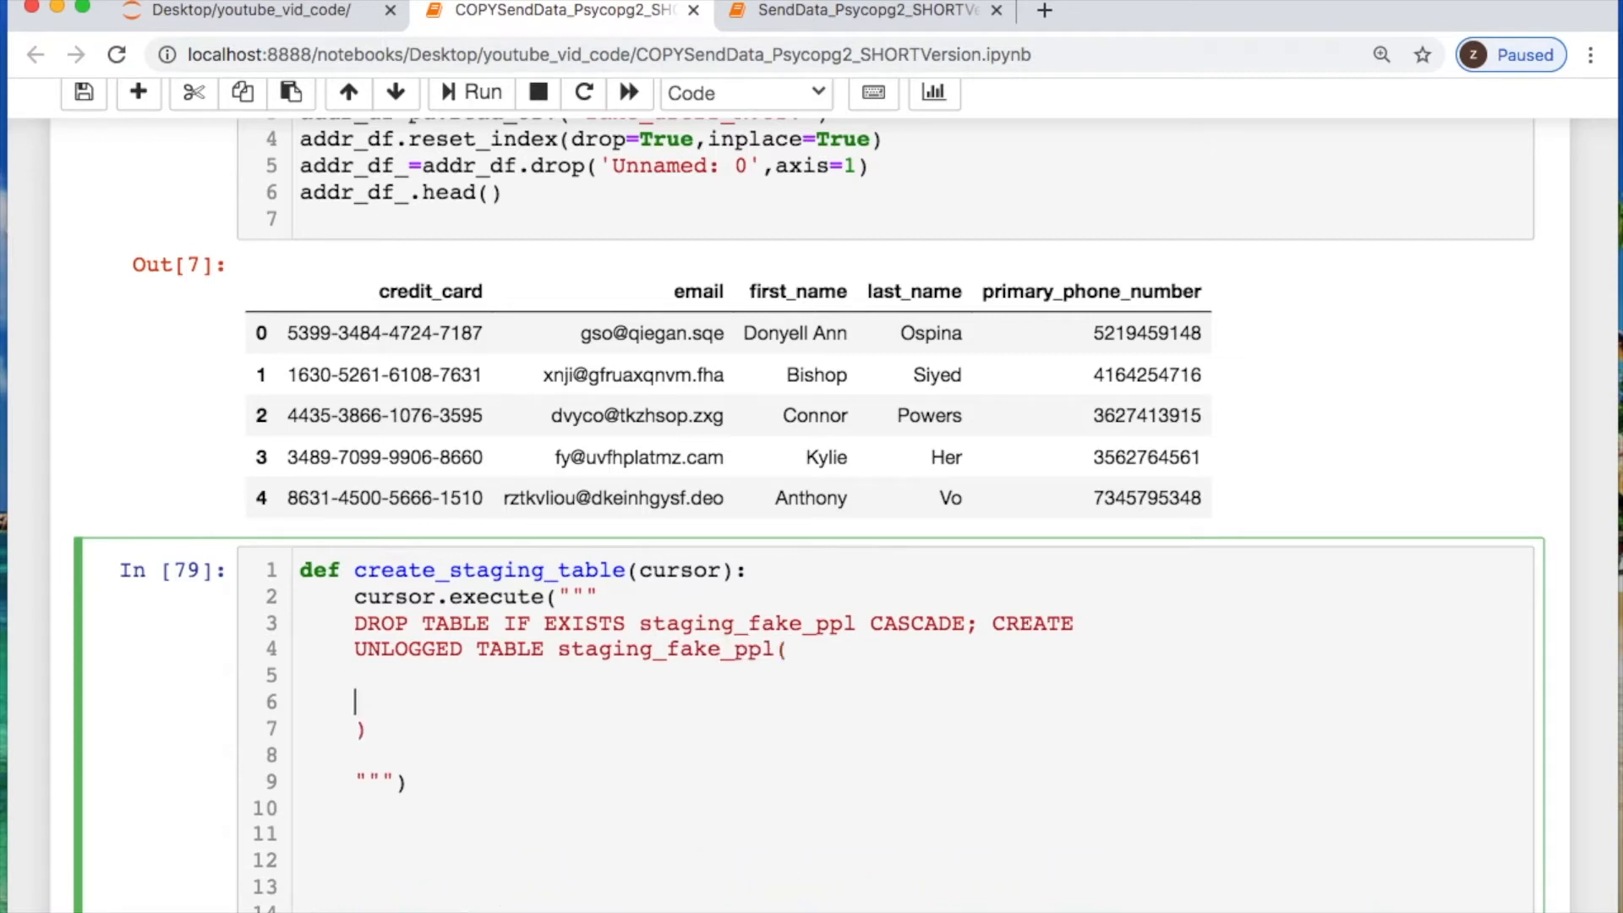
List credit_card, email, first_name, last_name and primary_phone columns, each typed TEXT
type("cr")
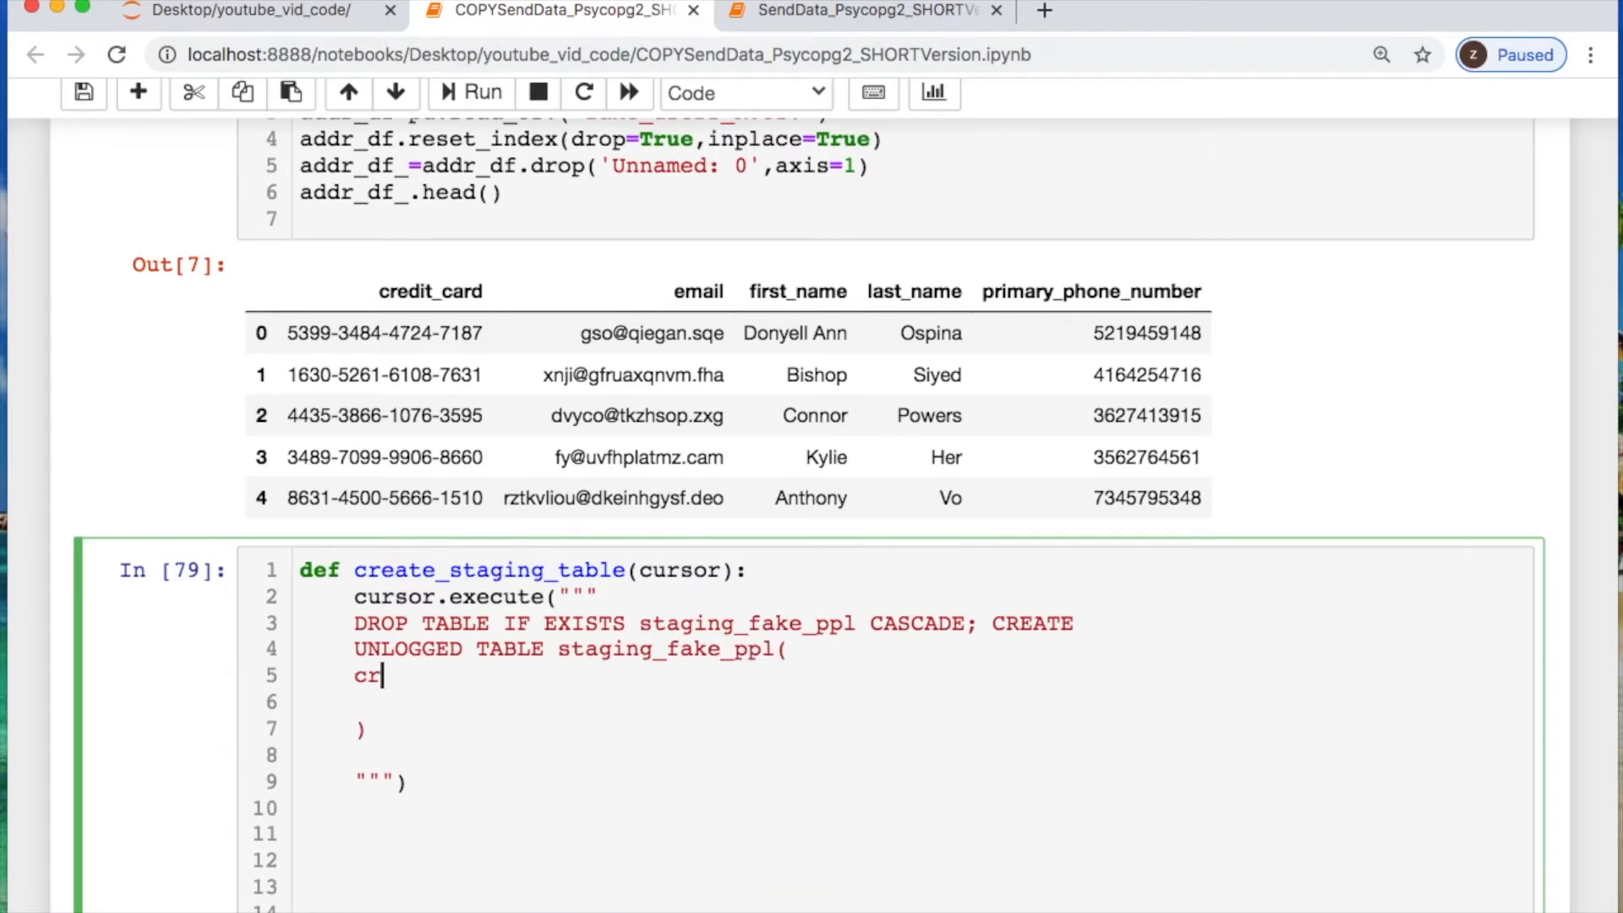
type("edit_card")
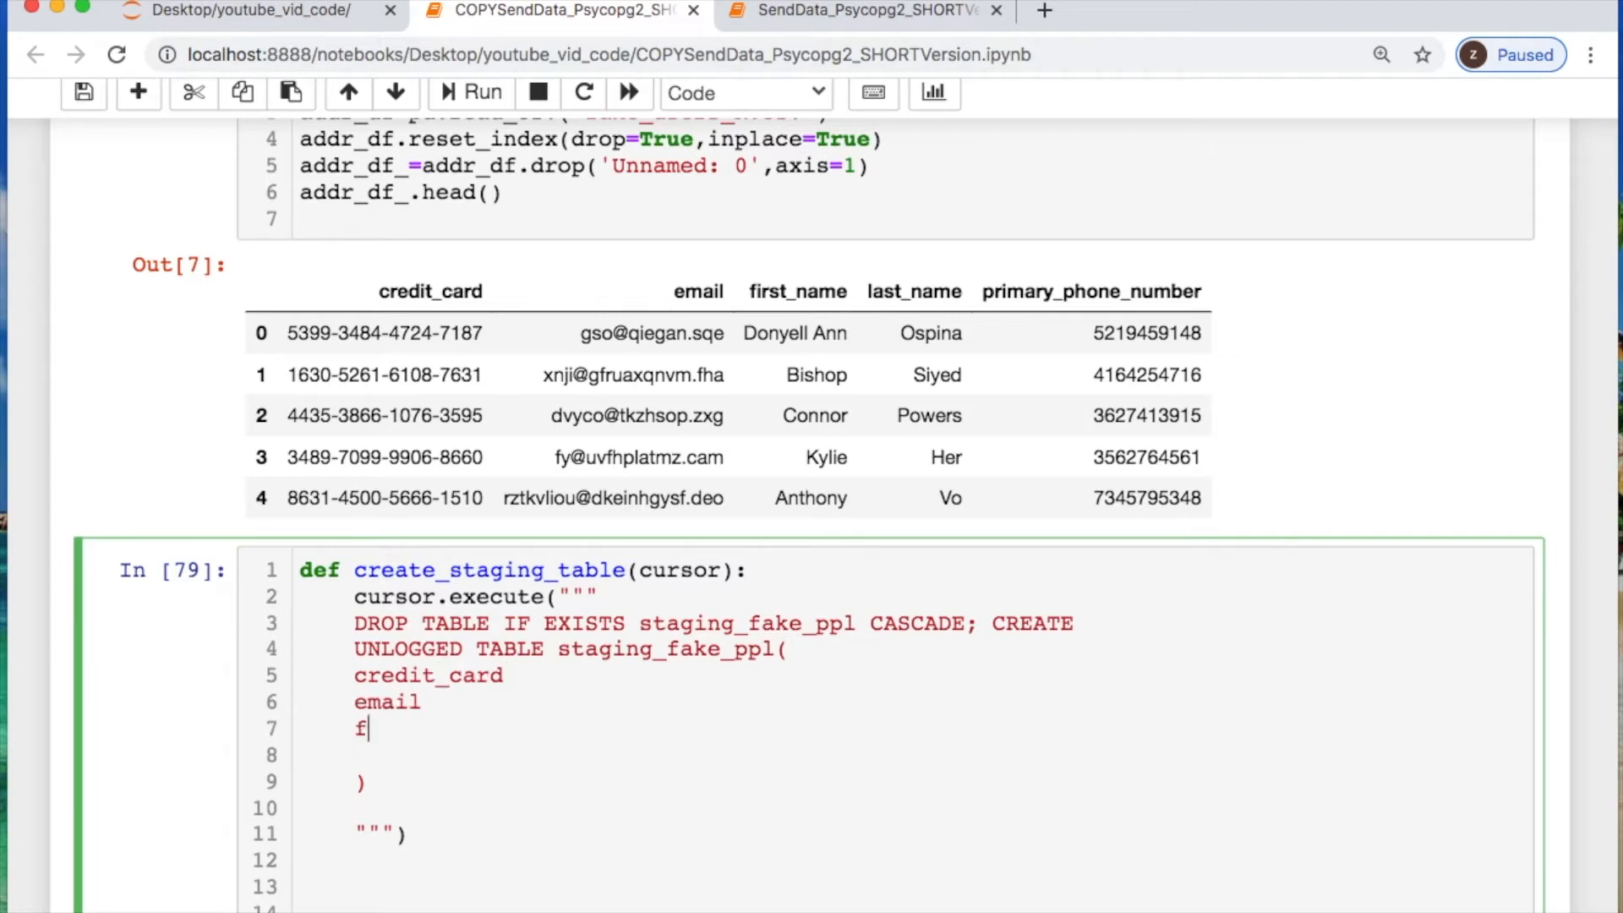
type("irst_name")
type("pri")
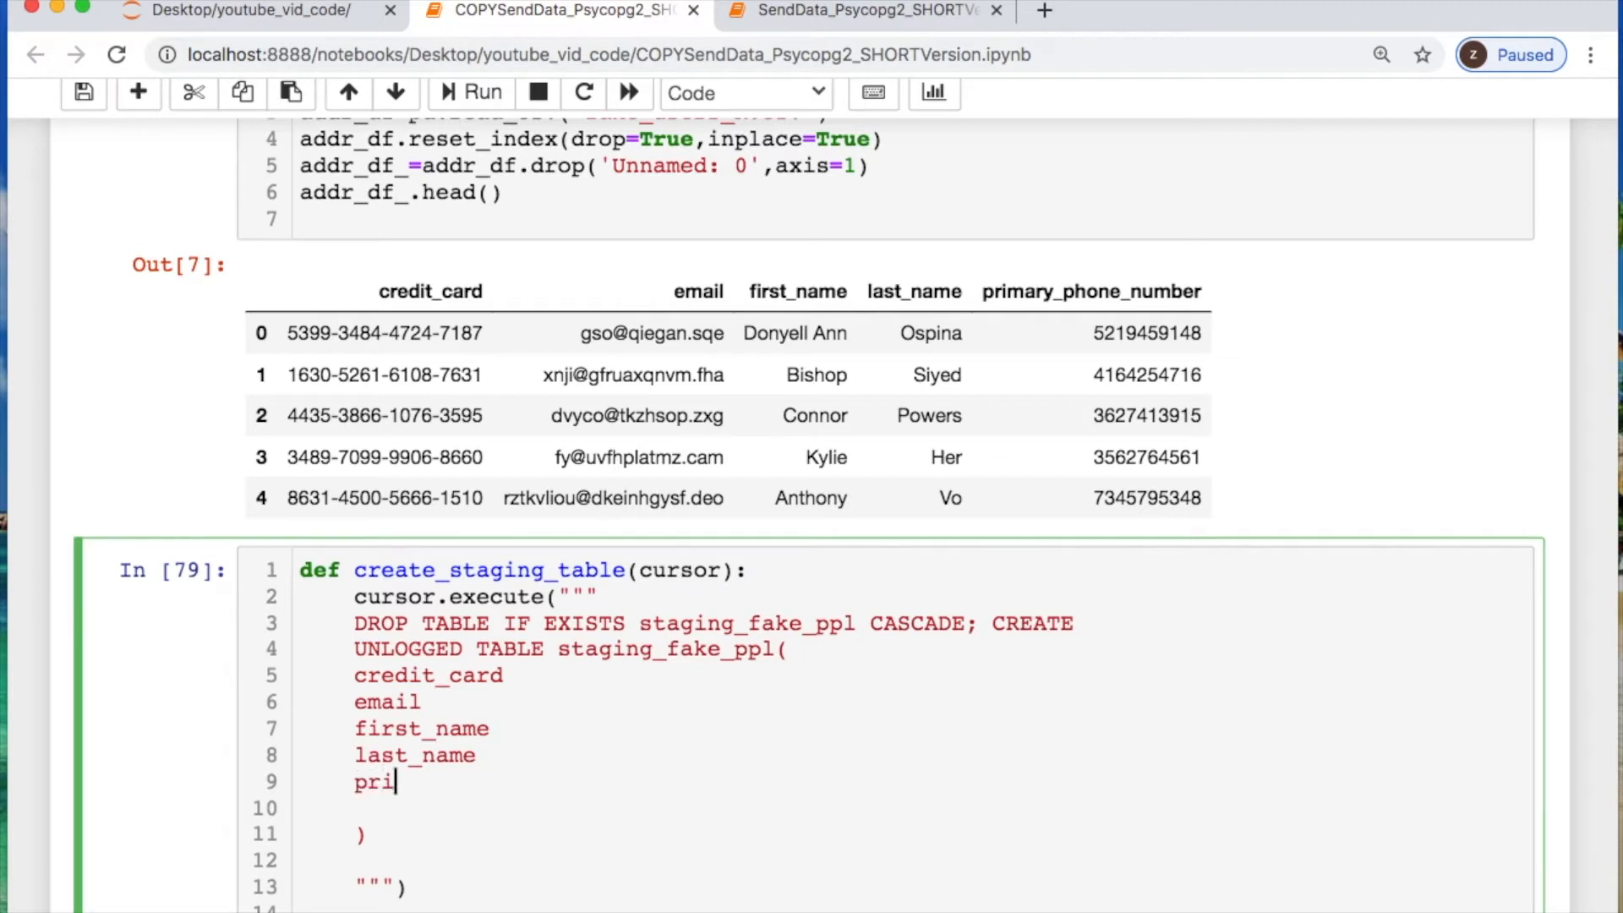
type("mary_phone")
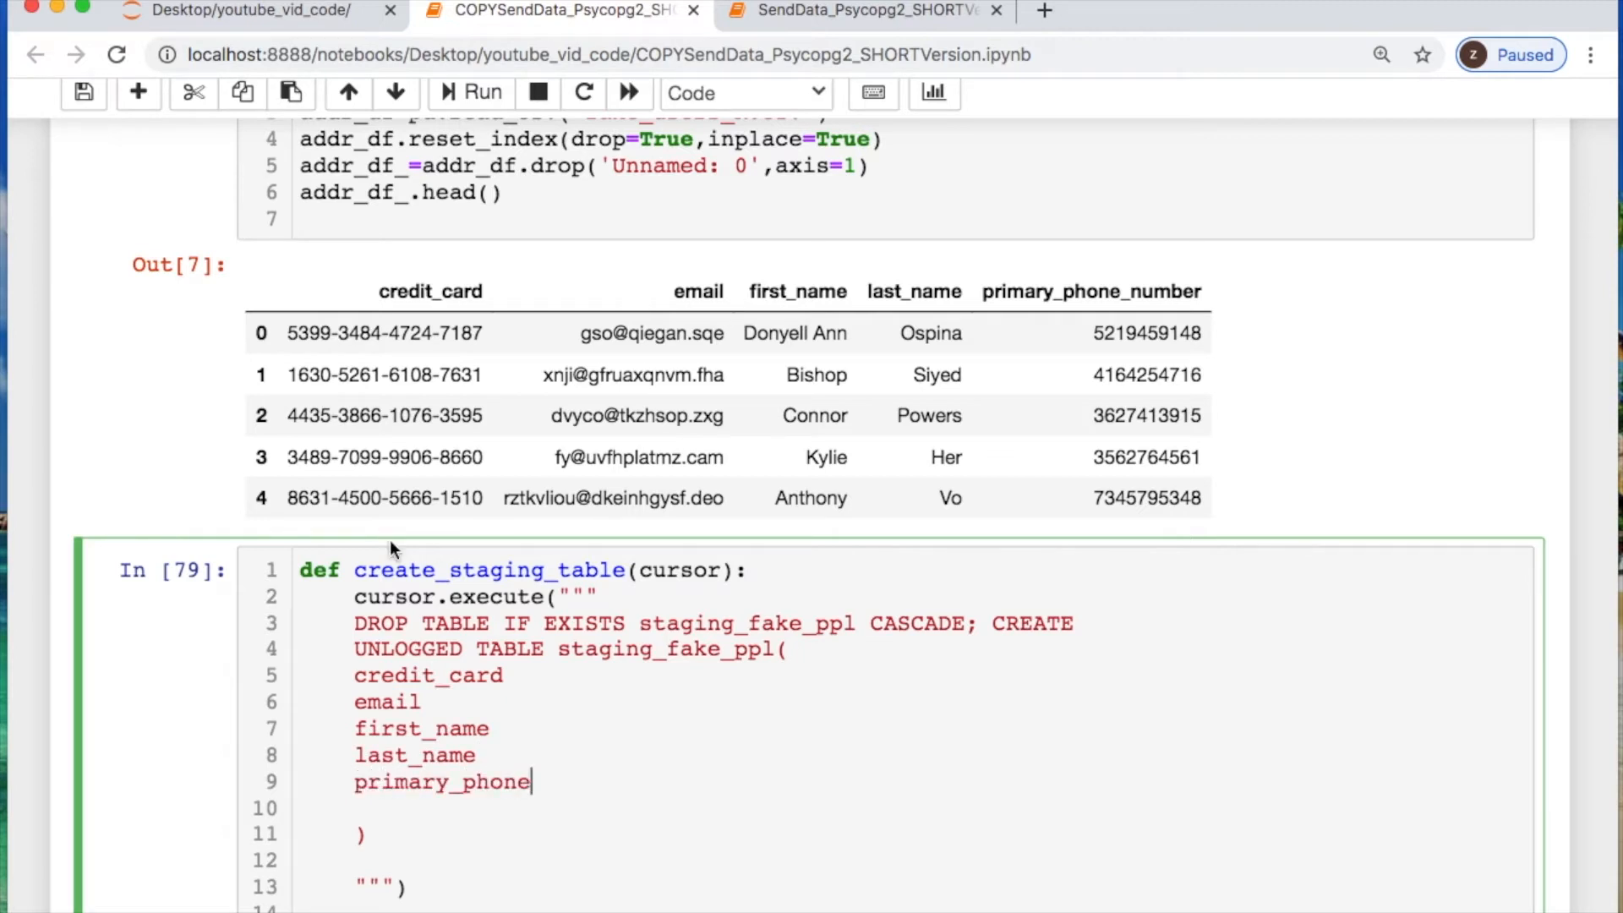
type("T")
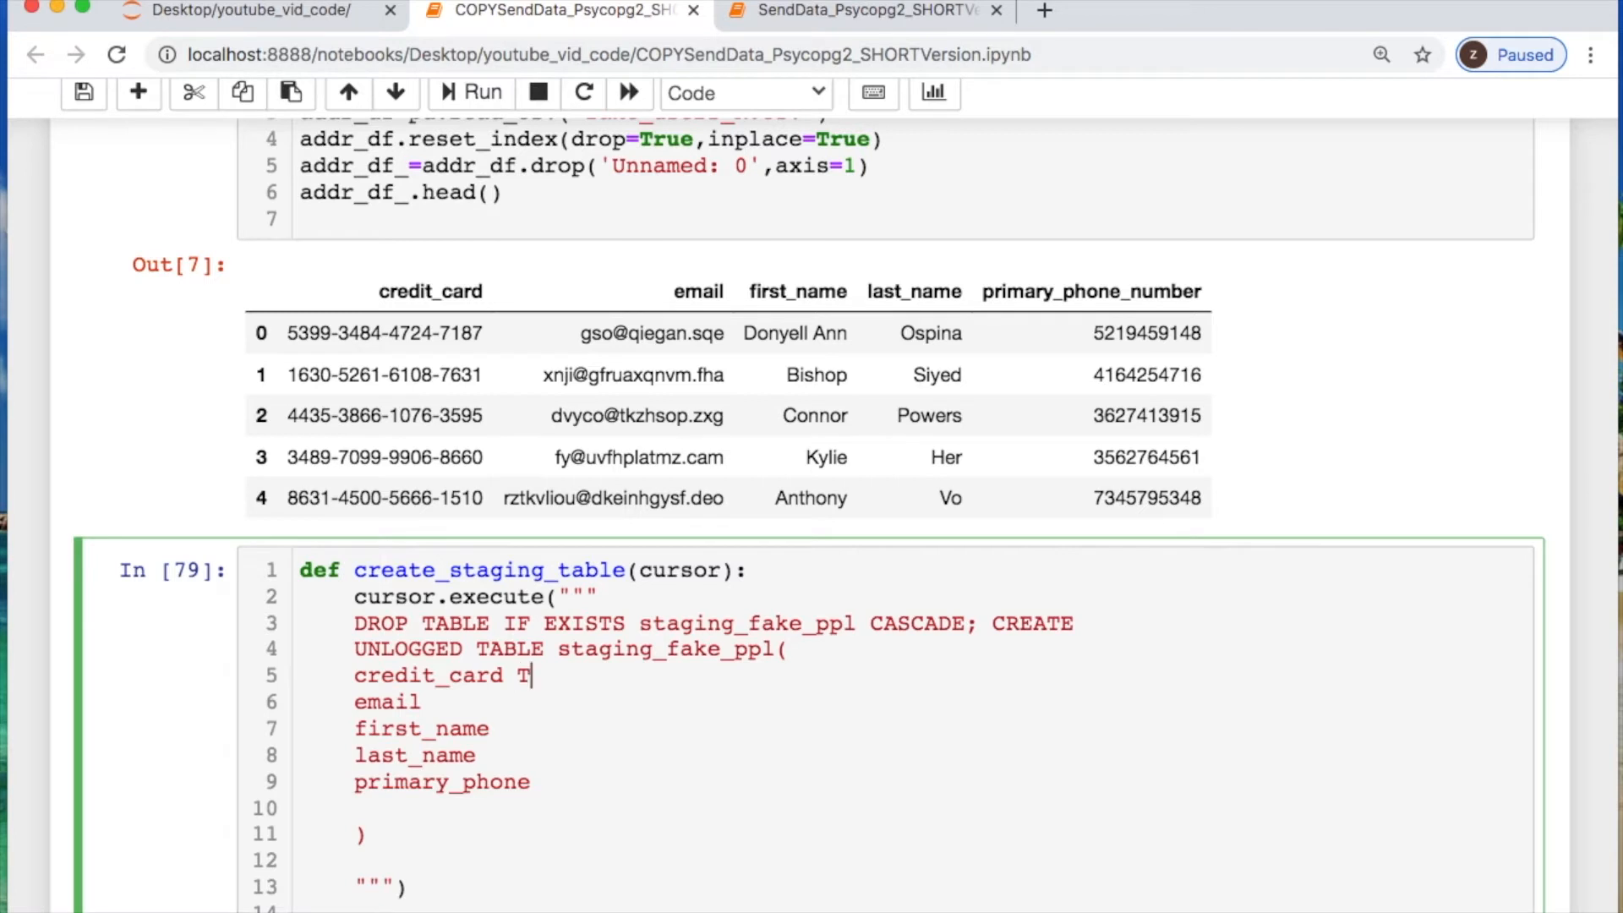
type("TEXT,")
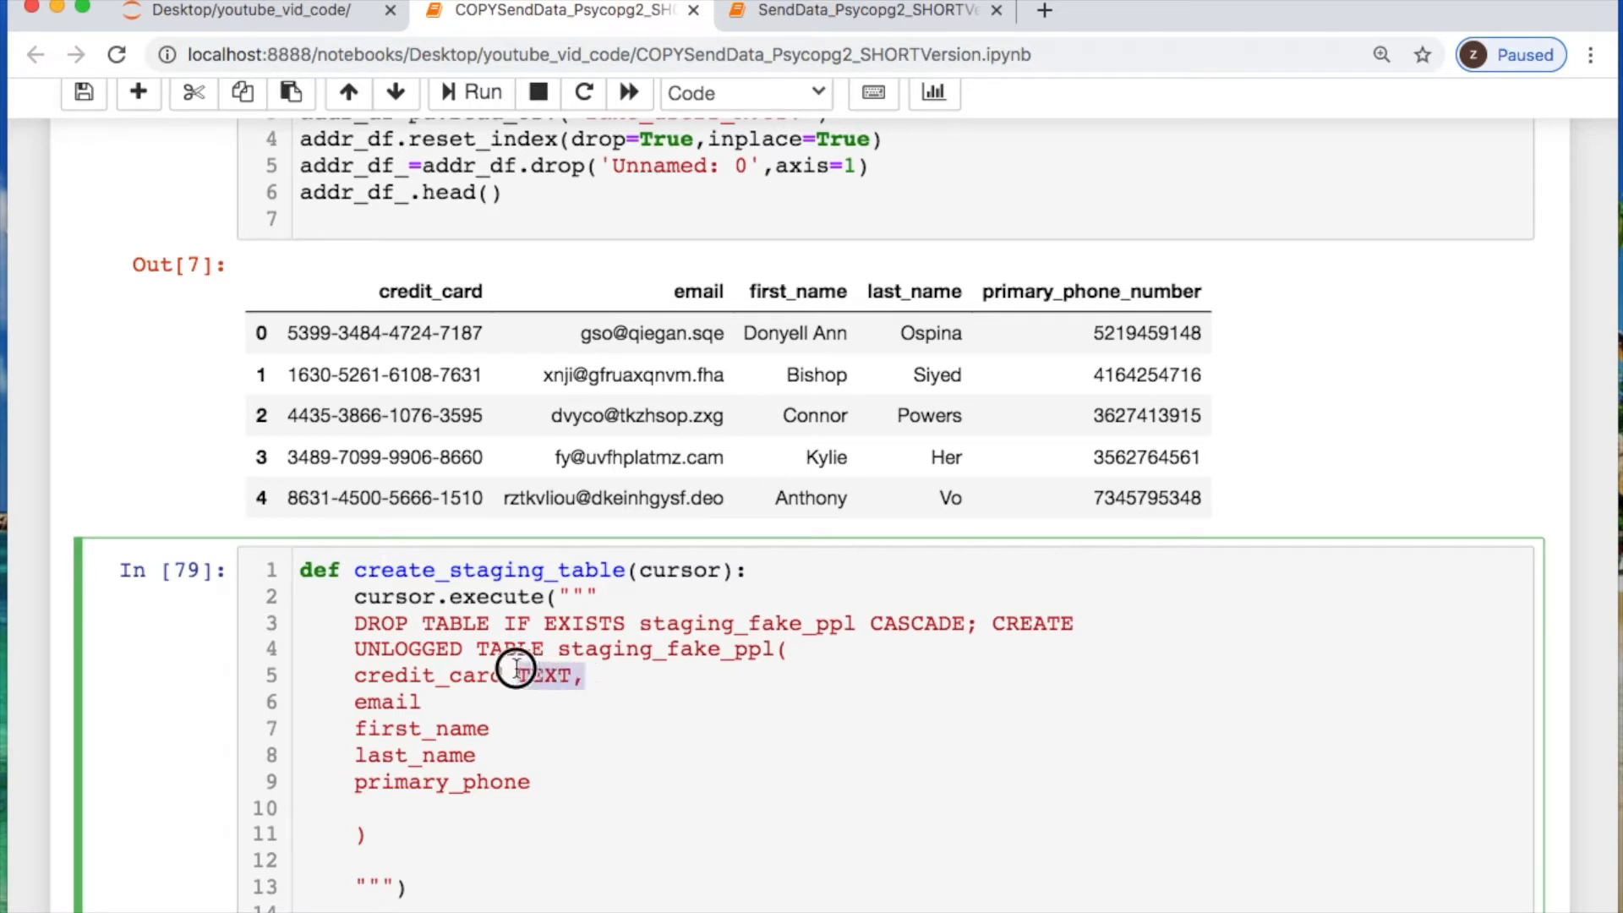
type("TEXT,")
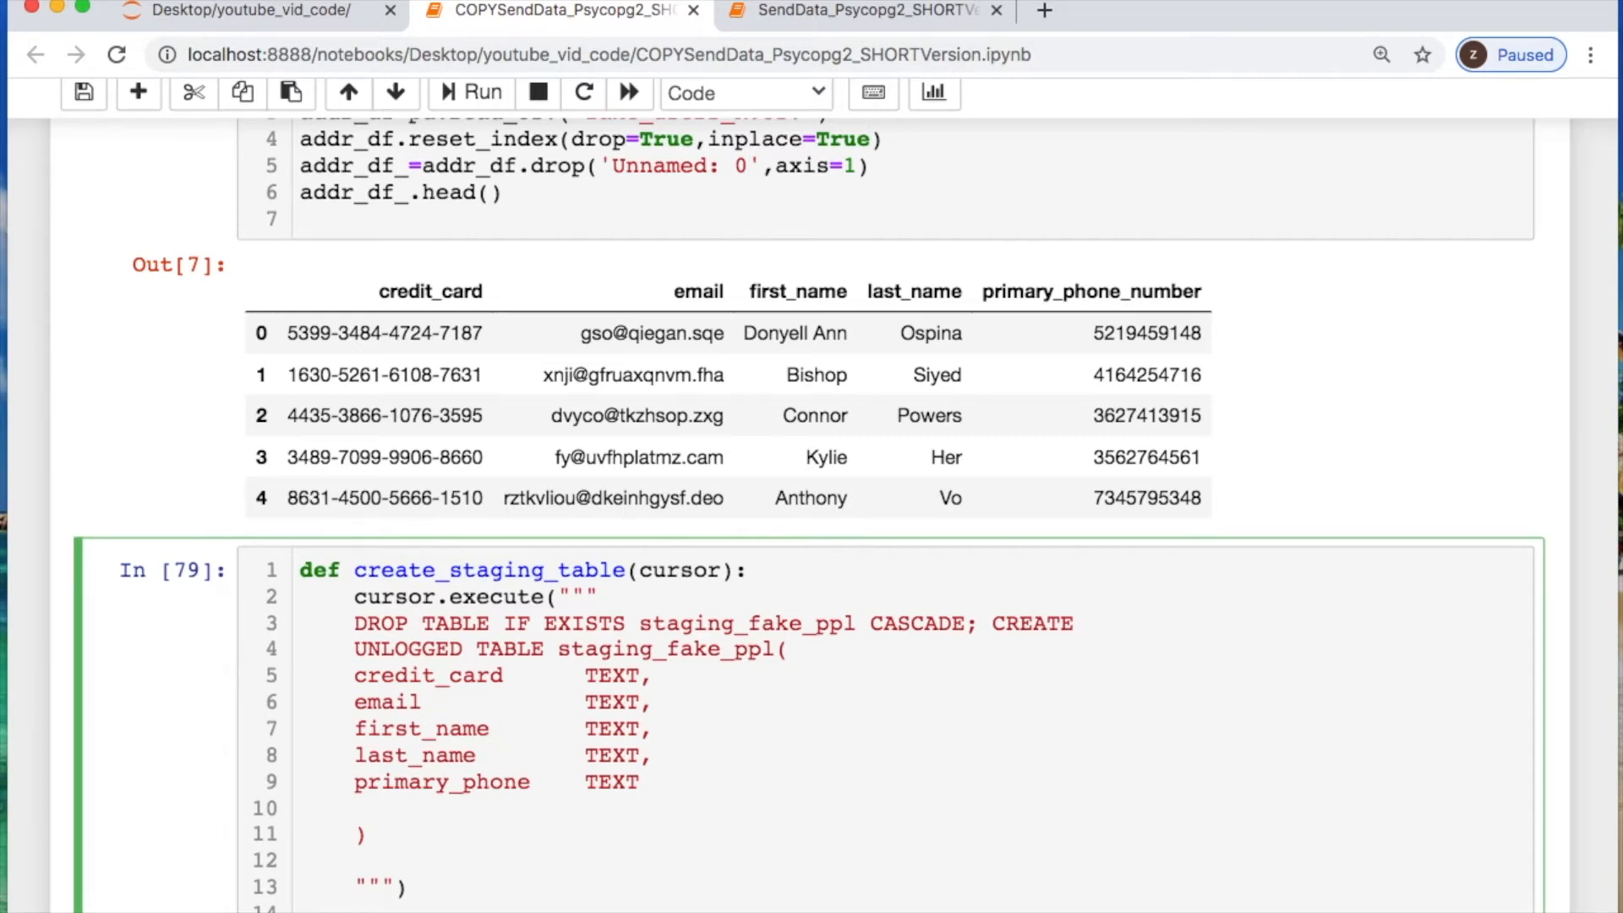
Write 'with conn.cursor() as cursor:' calling create_staging_table(cursor) to build the schema
scroll("down", 3)
type(";")
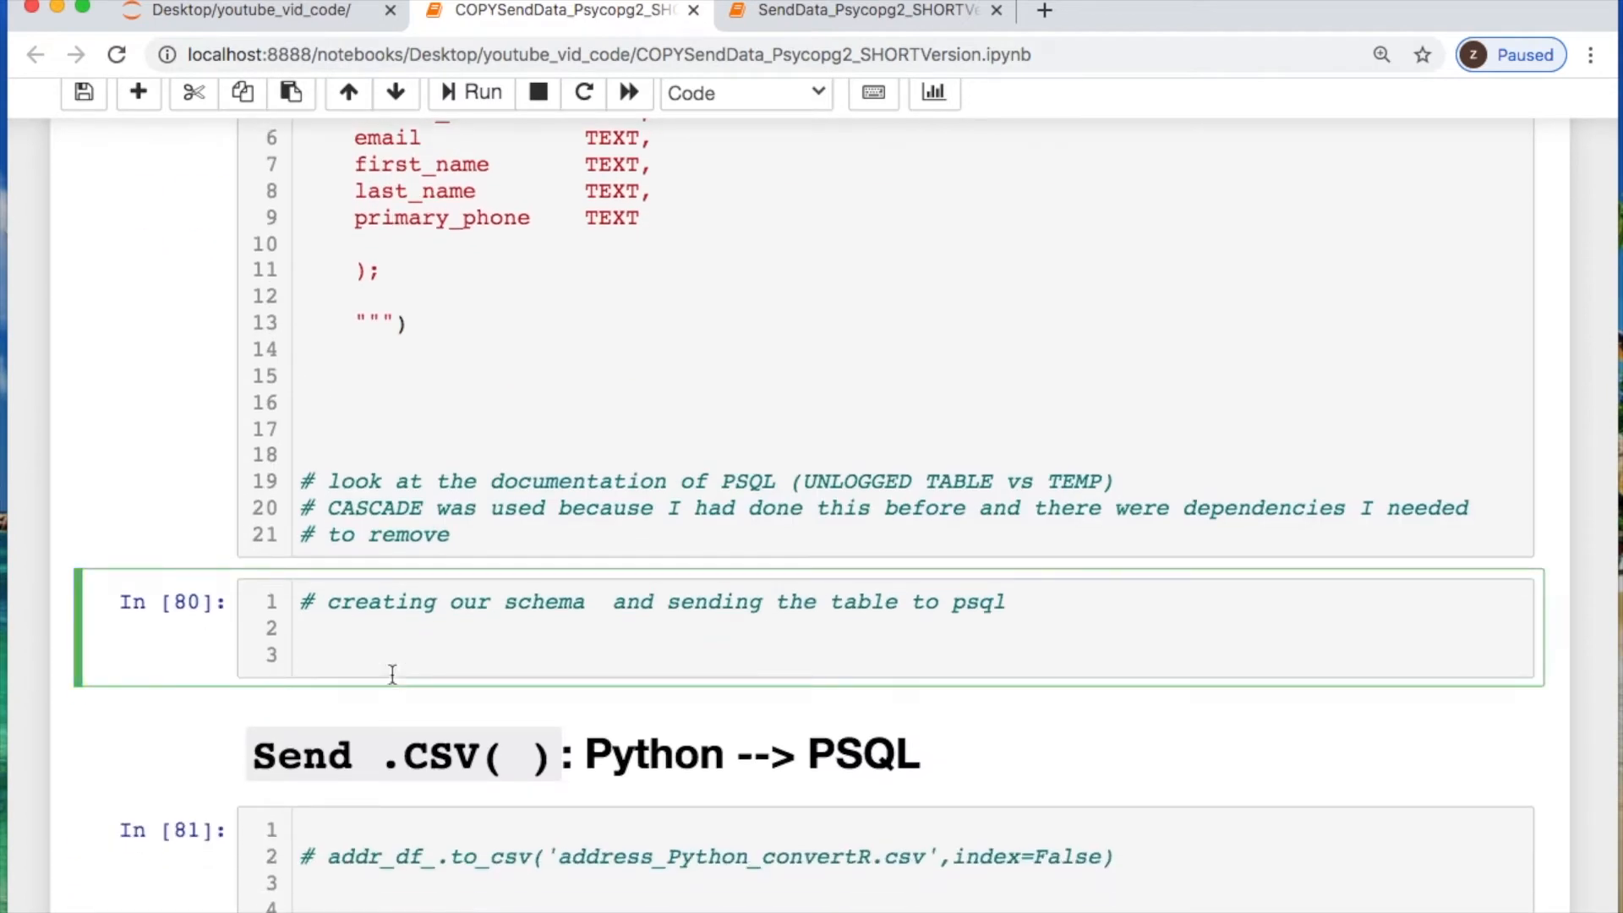
type("with")
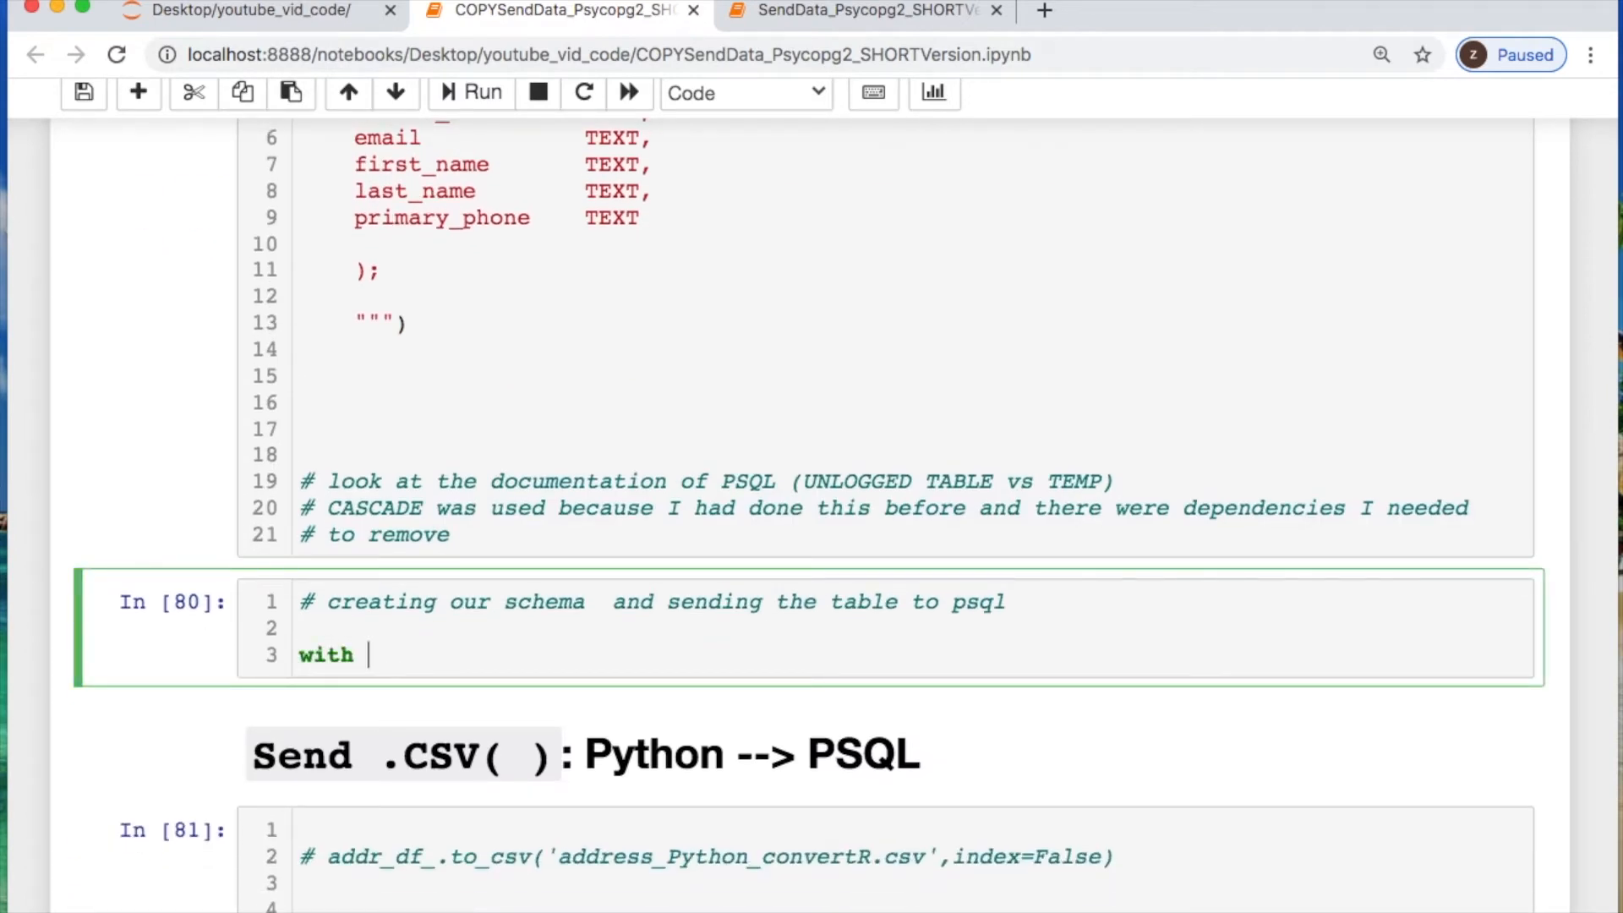
type("conn.cursor")
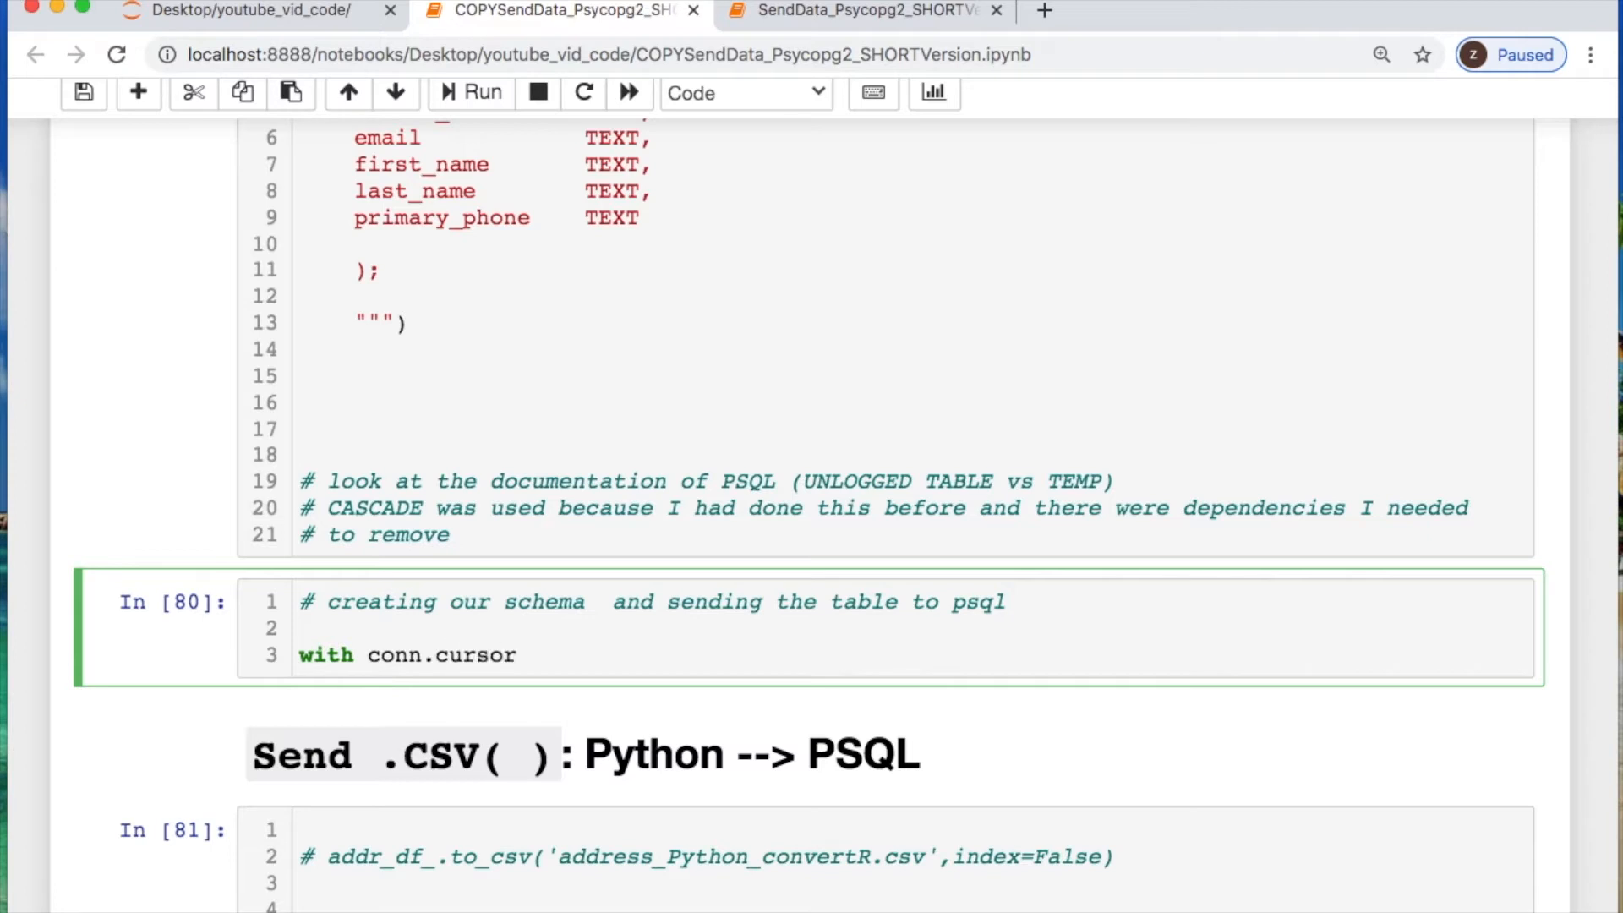
type("() as cursor:")
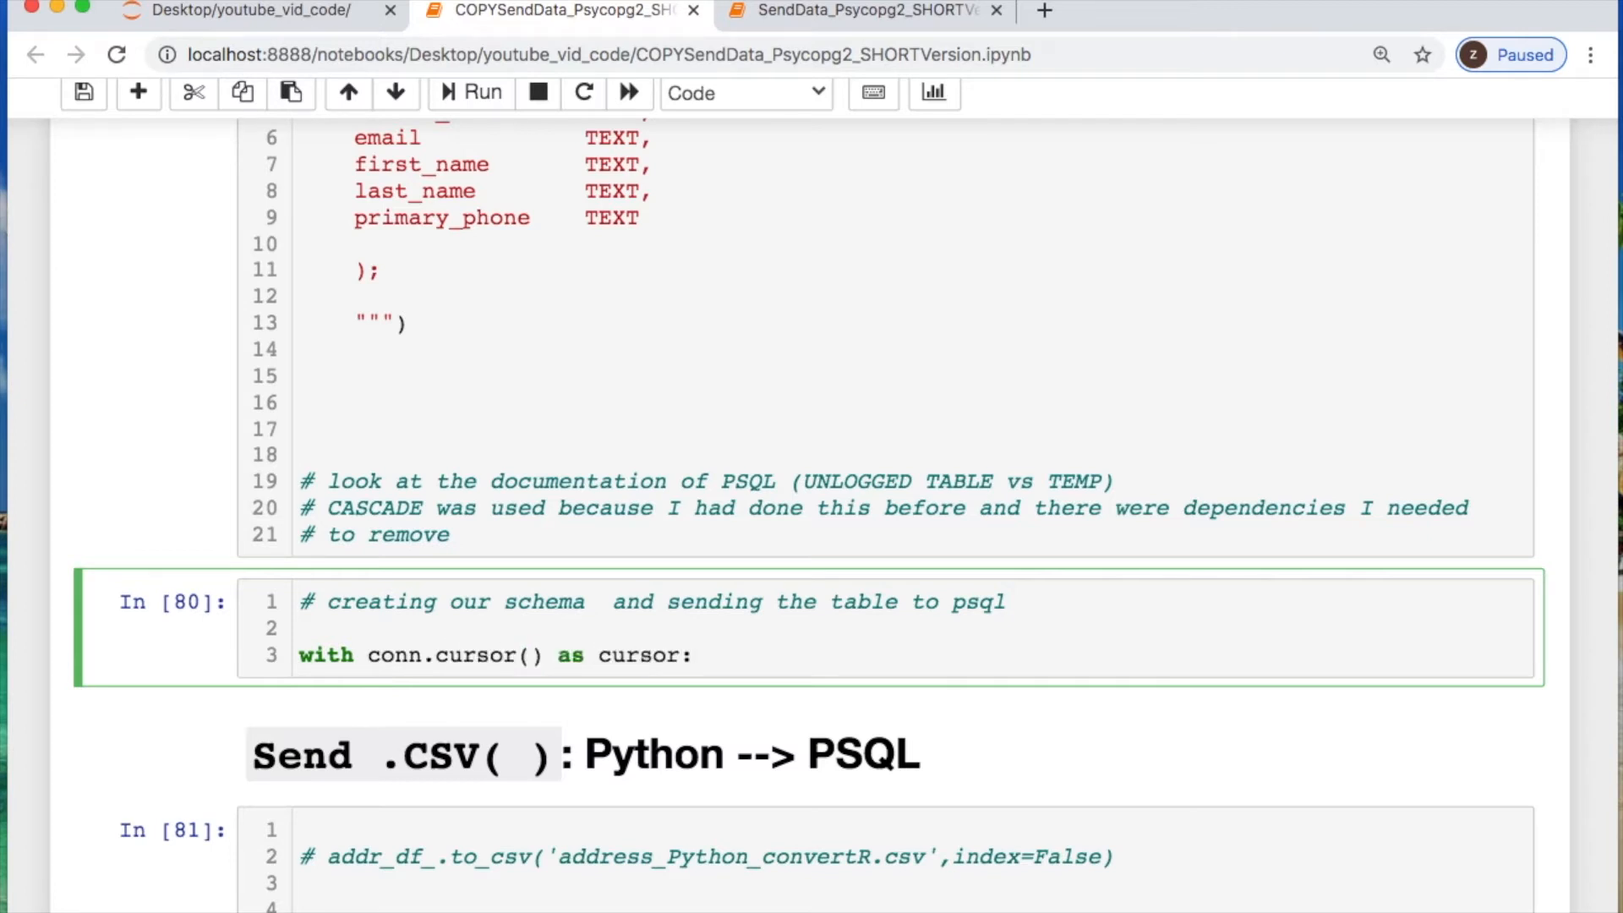
type("create_staging_table(cursor")
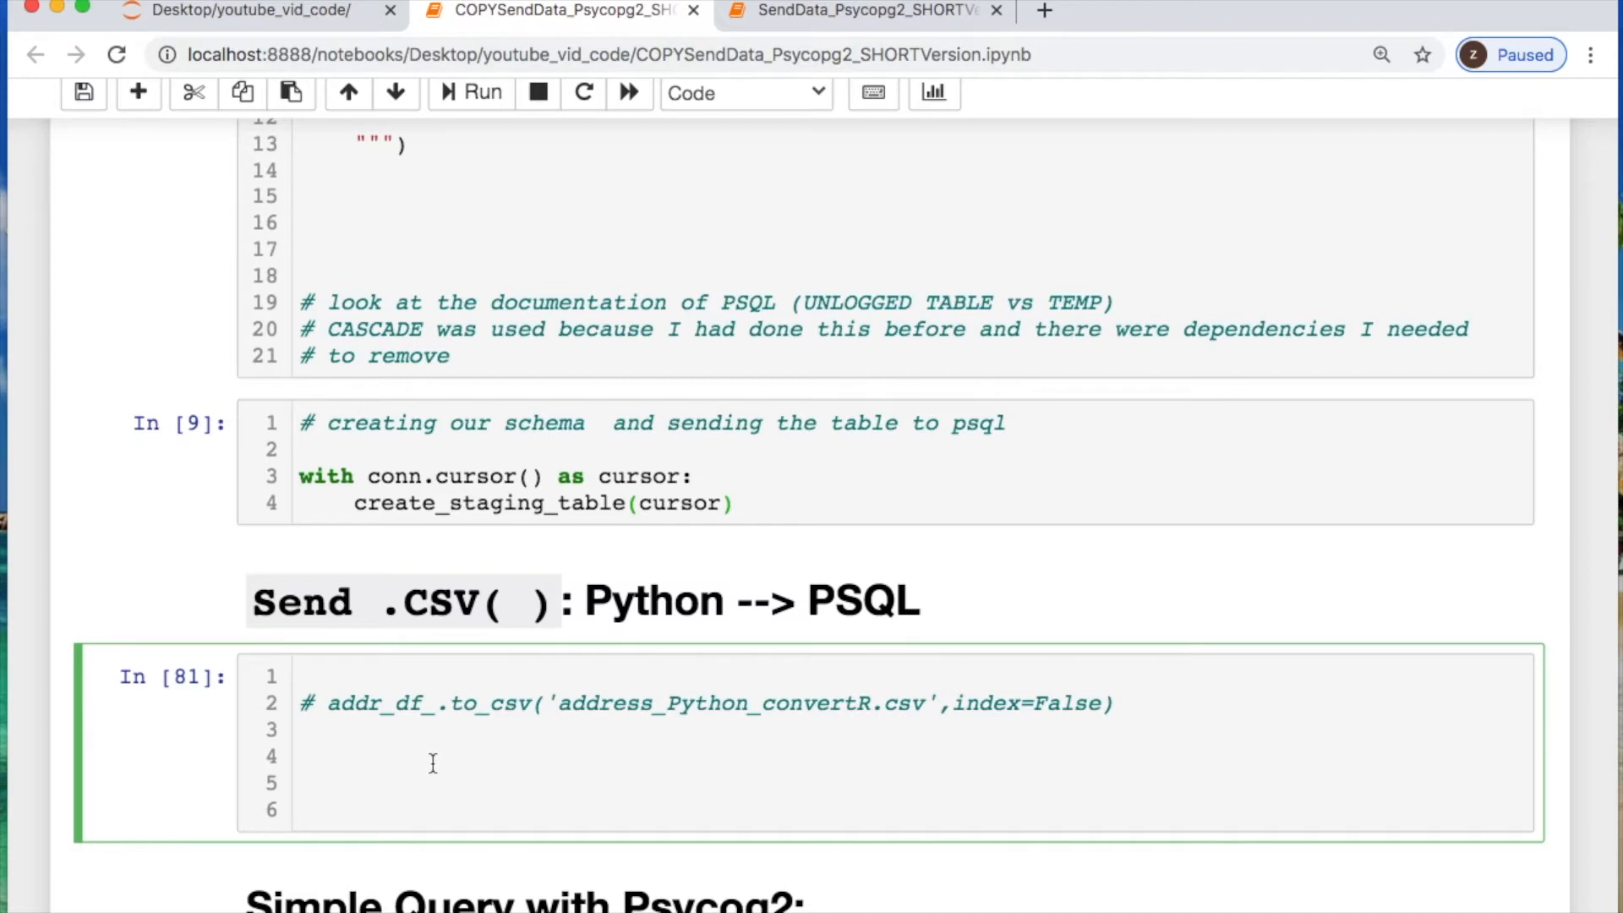
Define send_csv_to_psql(connection, csv, table_) under the Send .CSV cell
type("def")
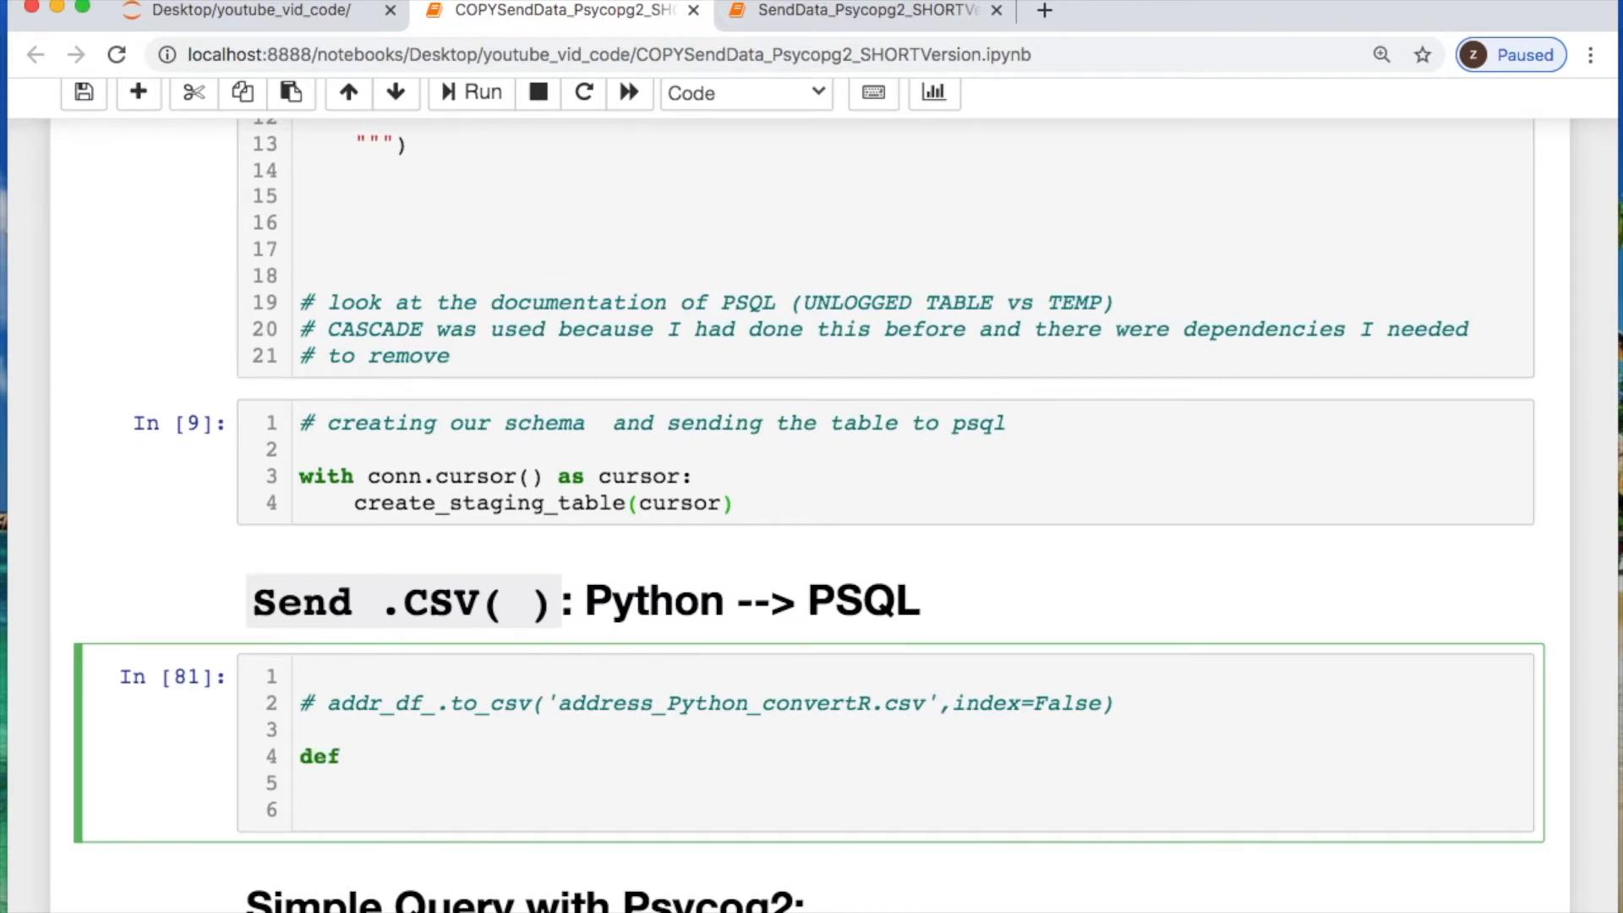
type("send_csv")
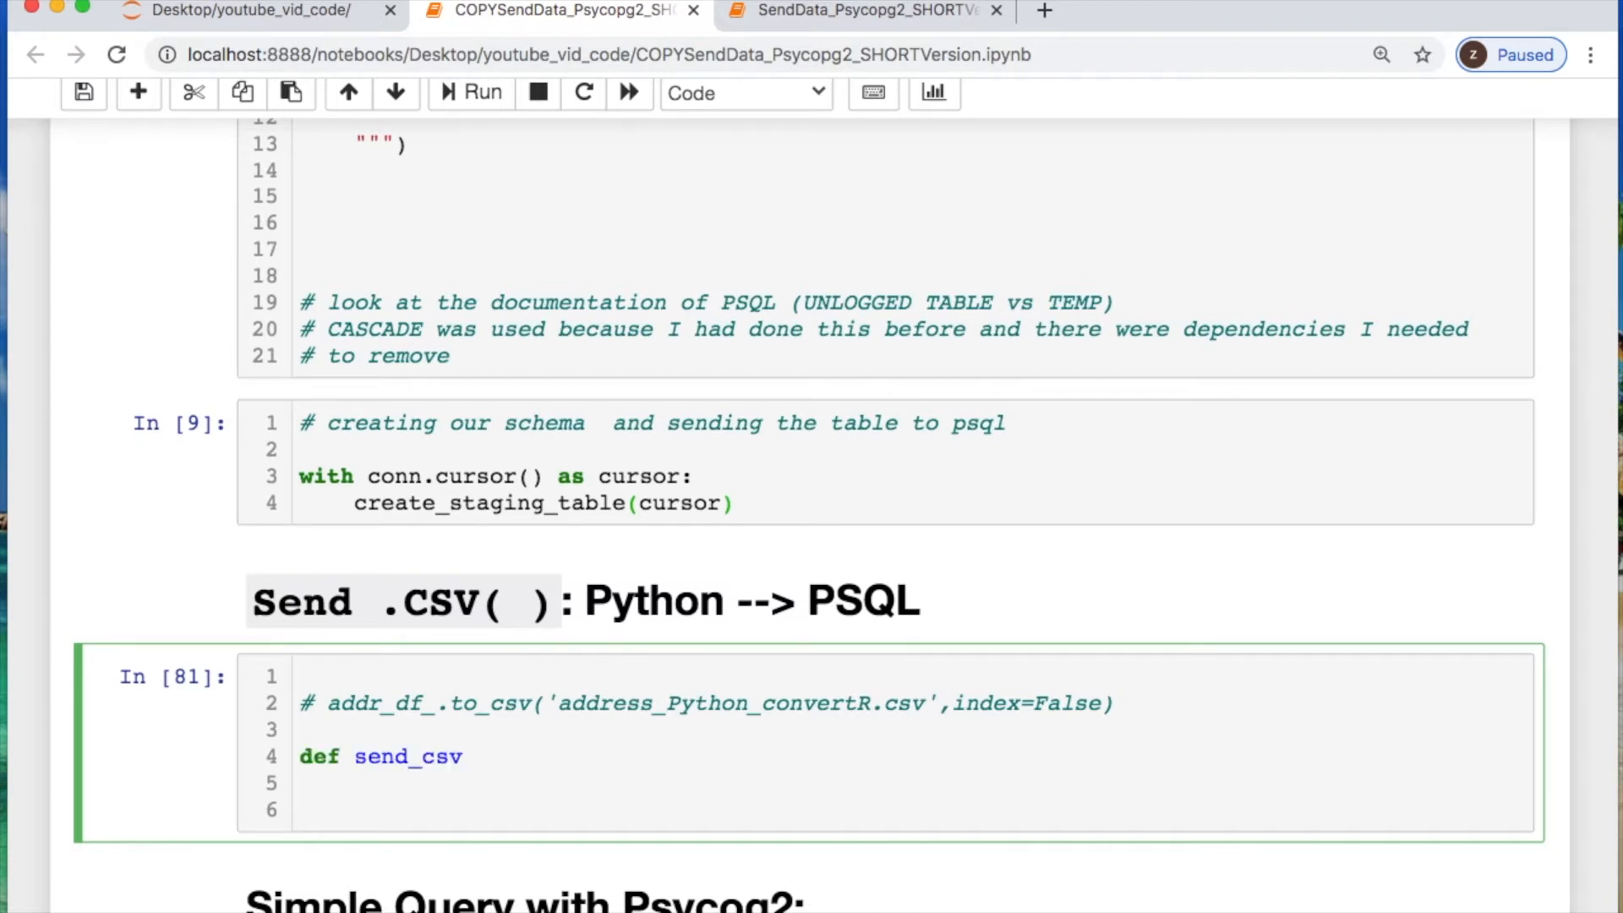
type("_to_psql()")
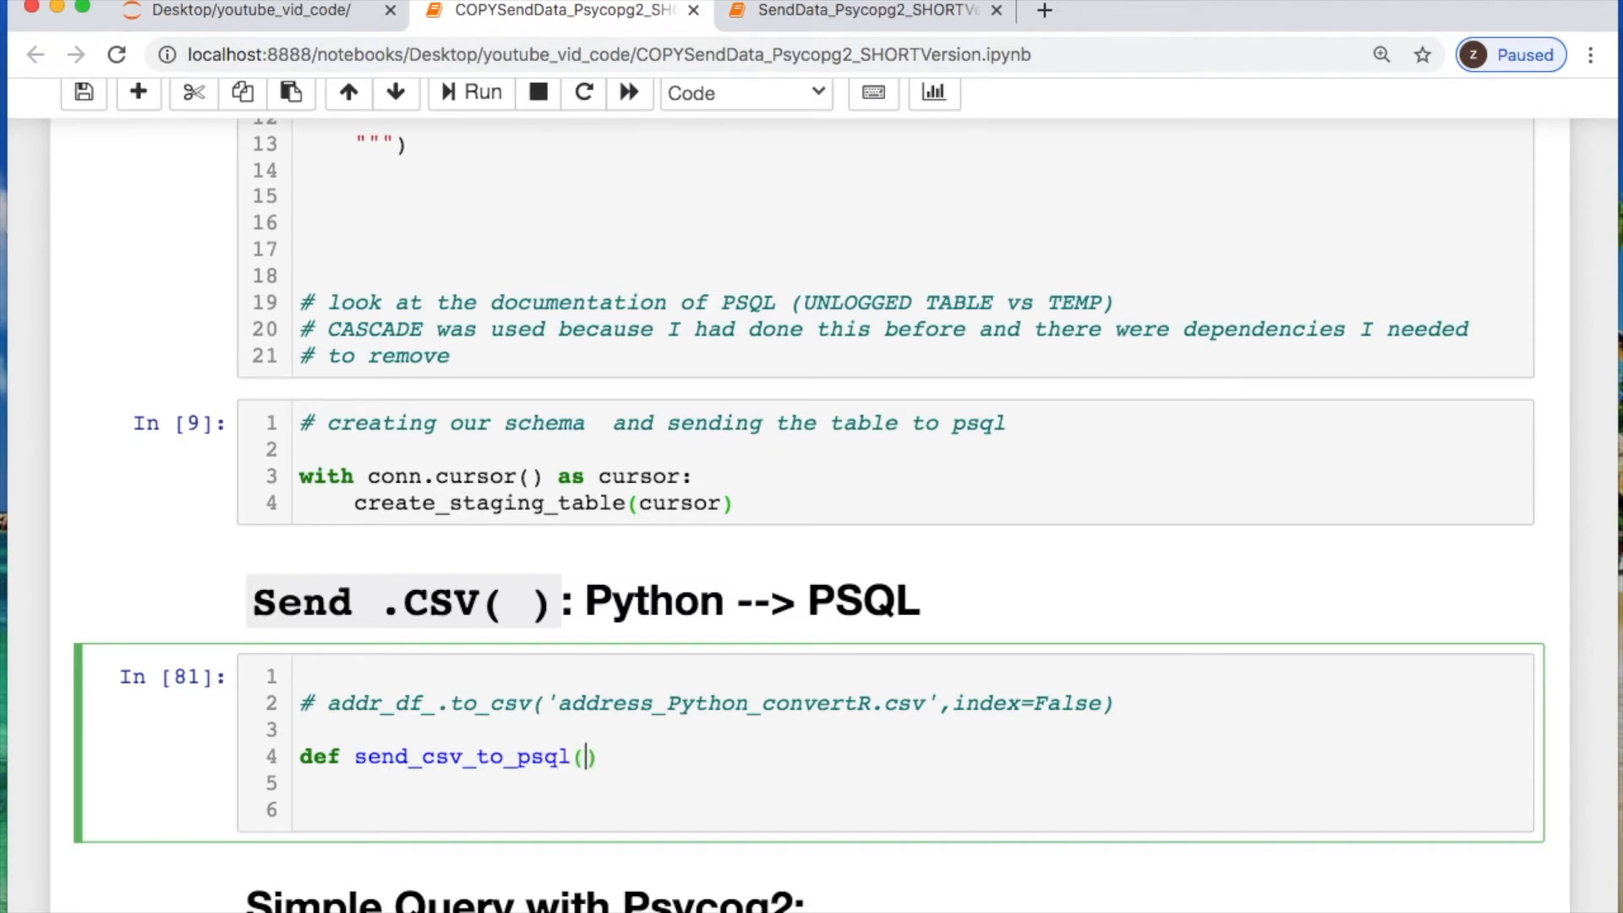
type("connection,")
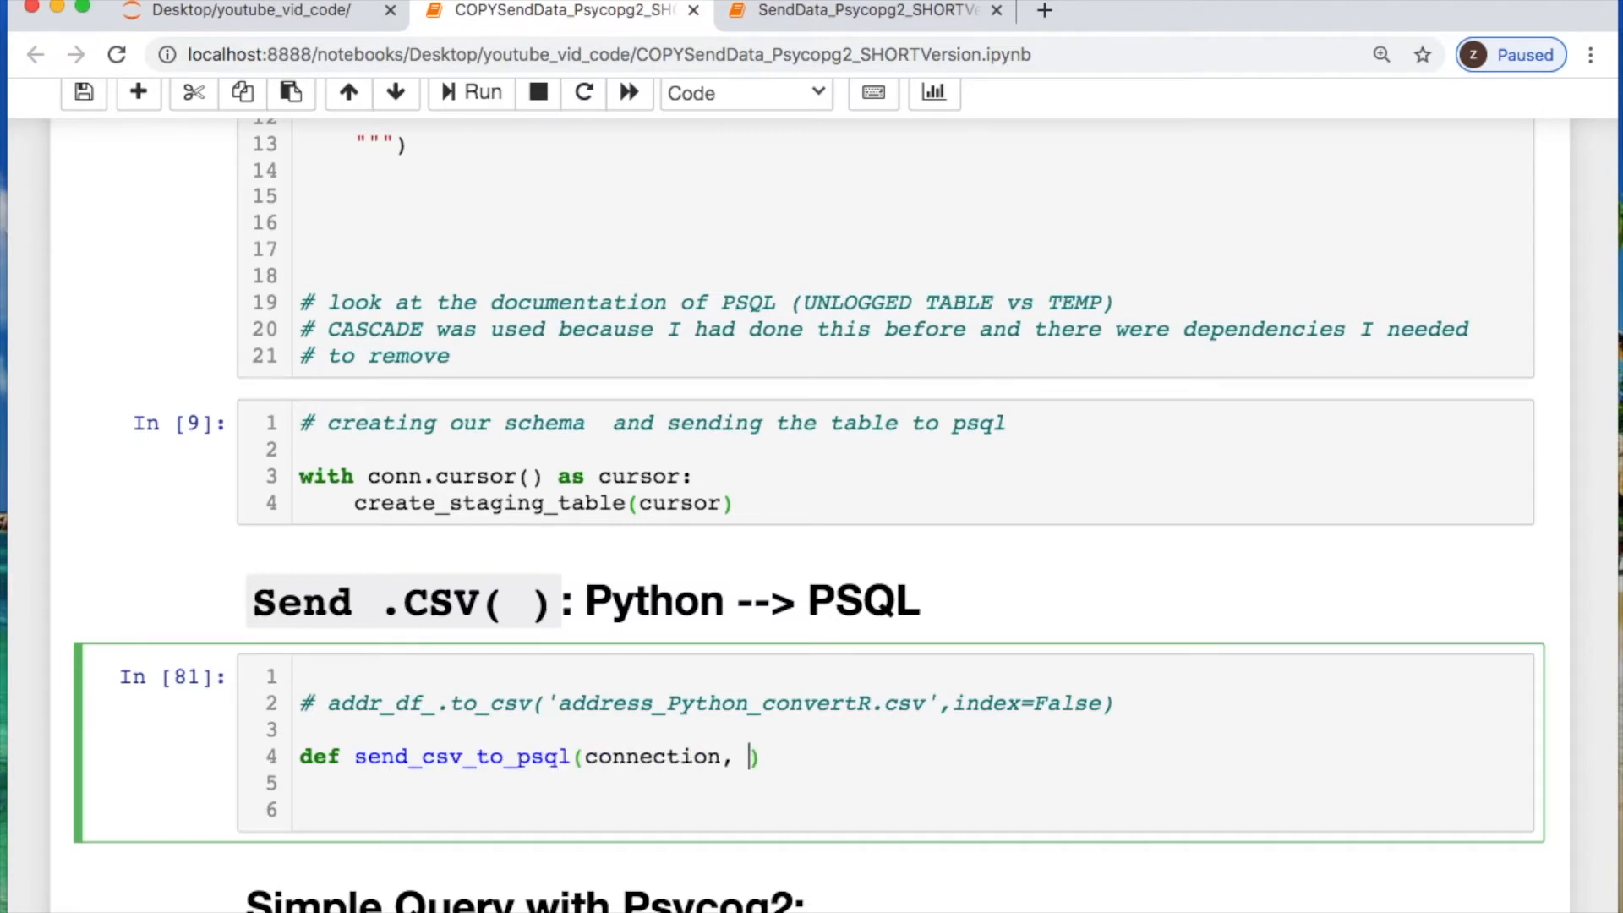
type("csv,")
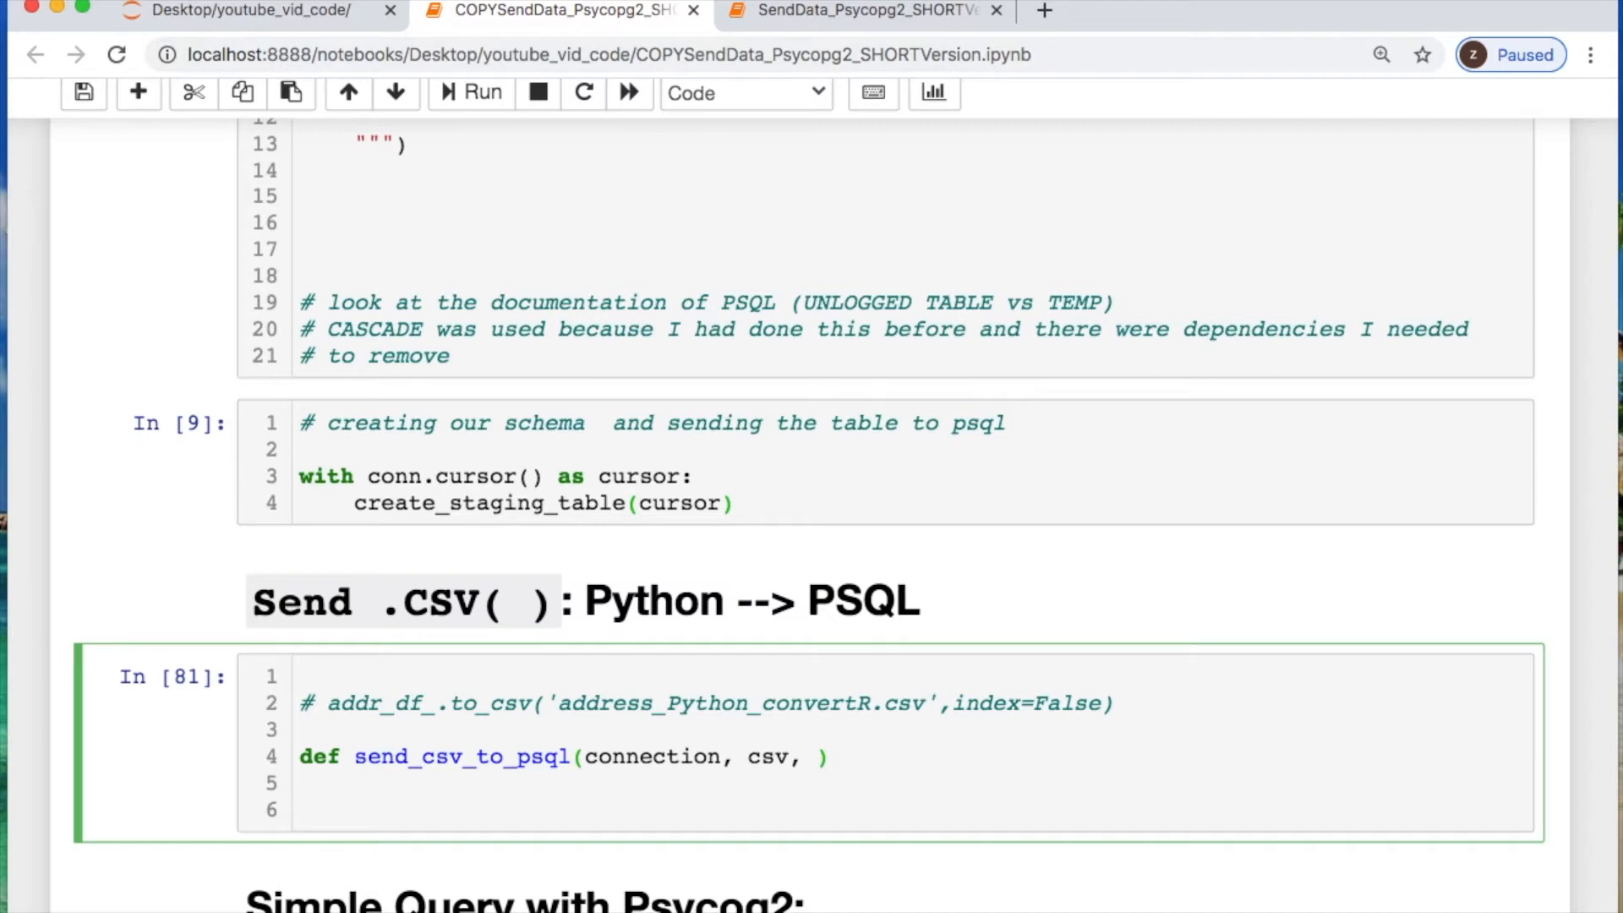
type("table_")
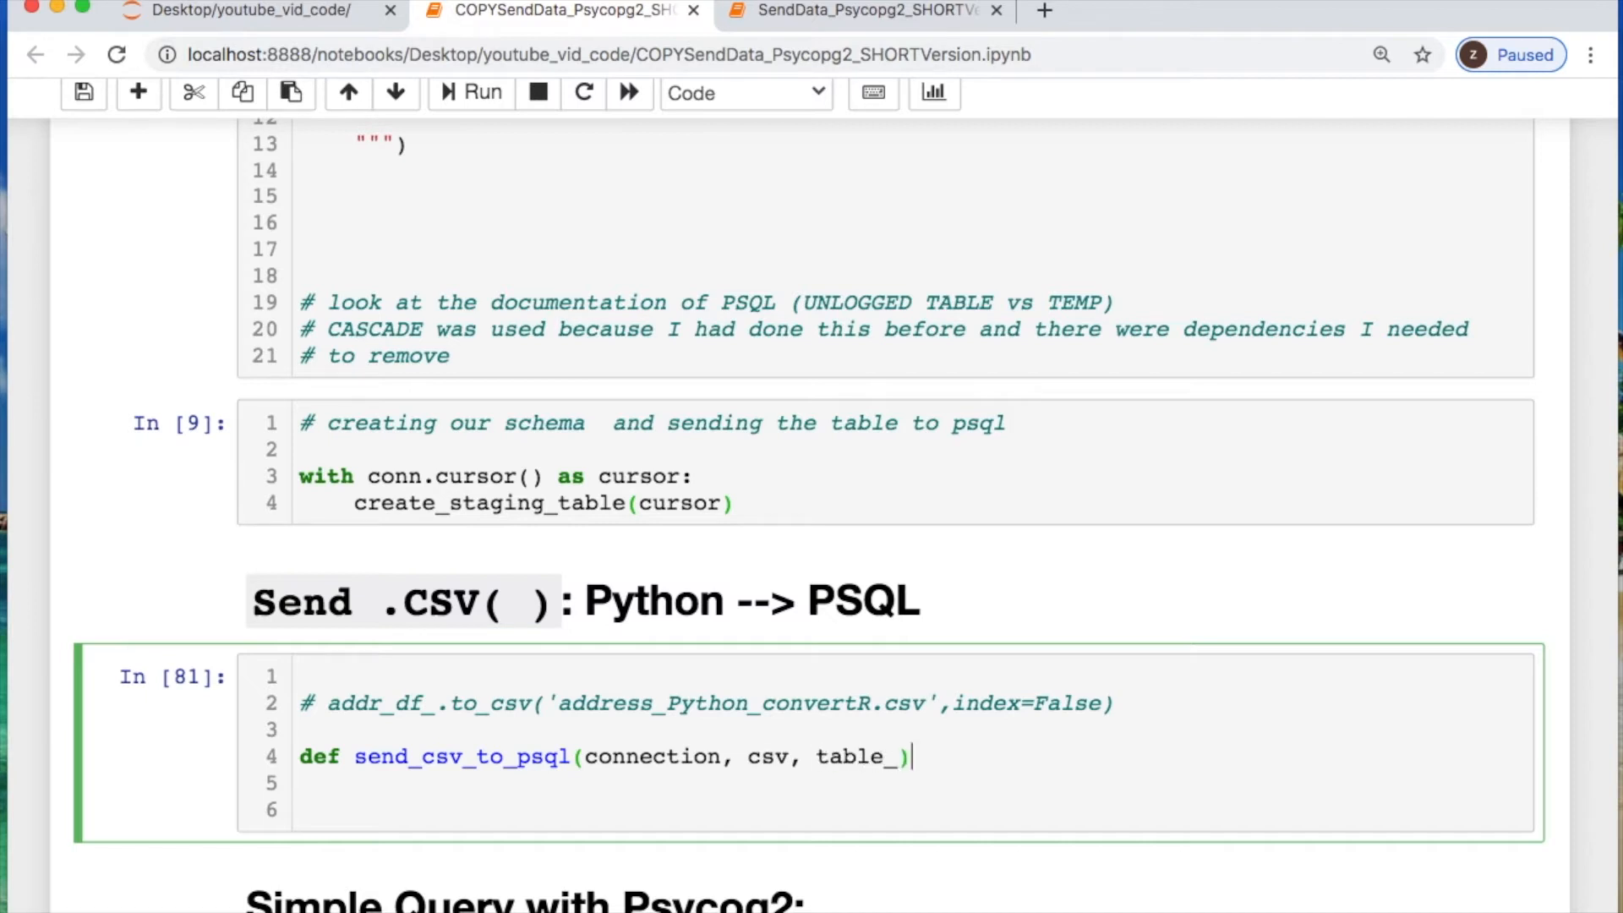
type(":")
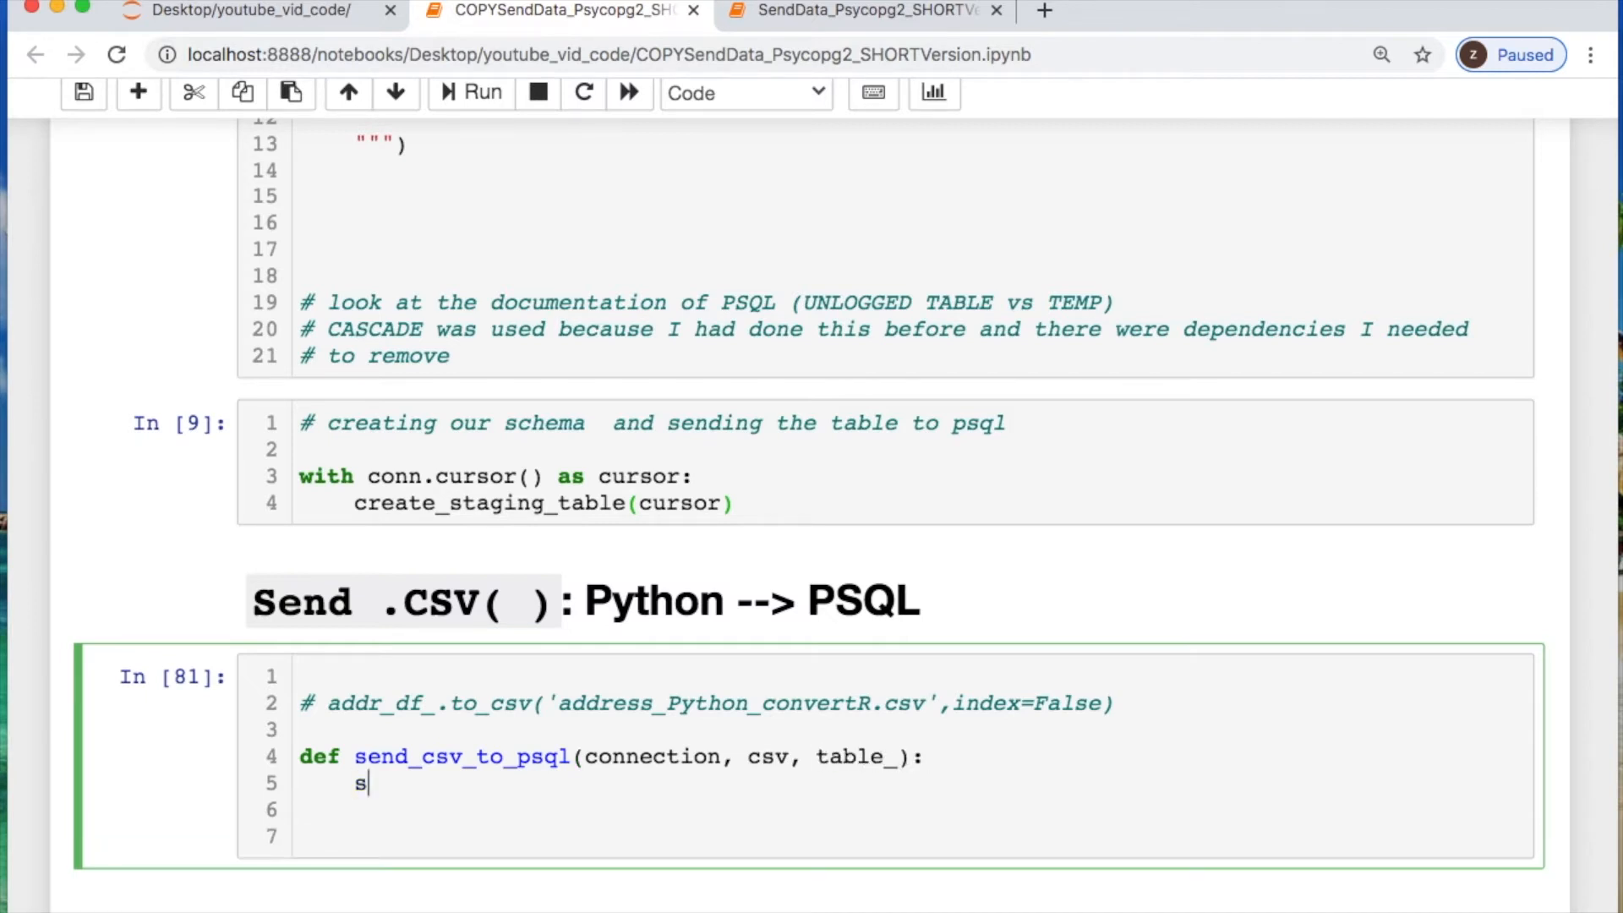
Set sql = "COPY %s FROM STDIN WITH CSV HEADER DELIMITER AS ','"
type("ql")
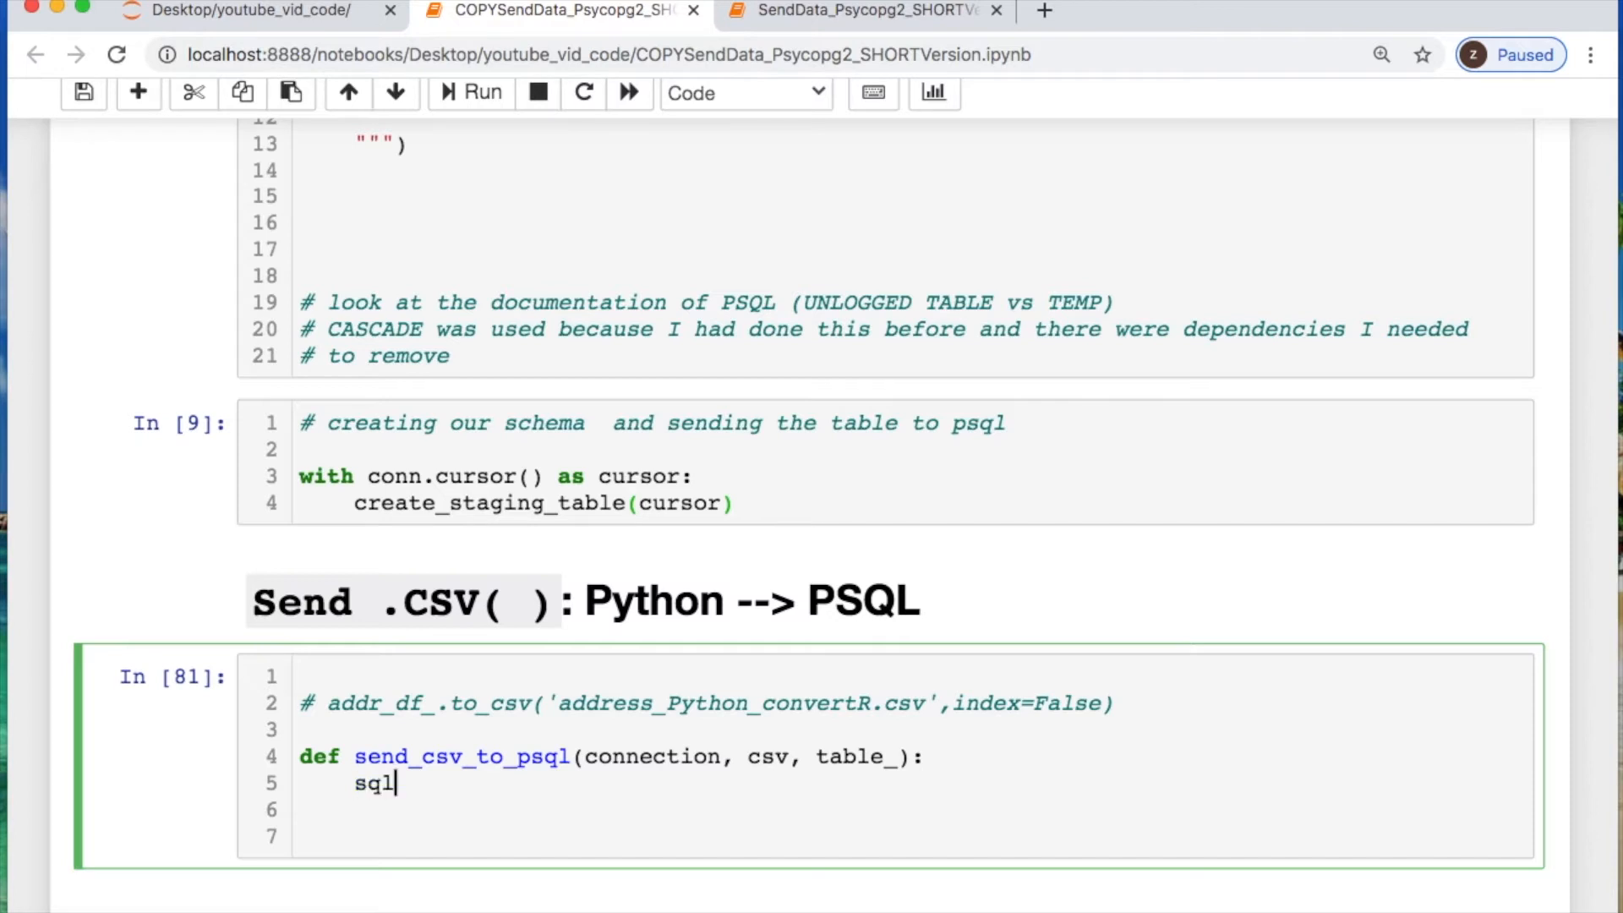
type("=")
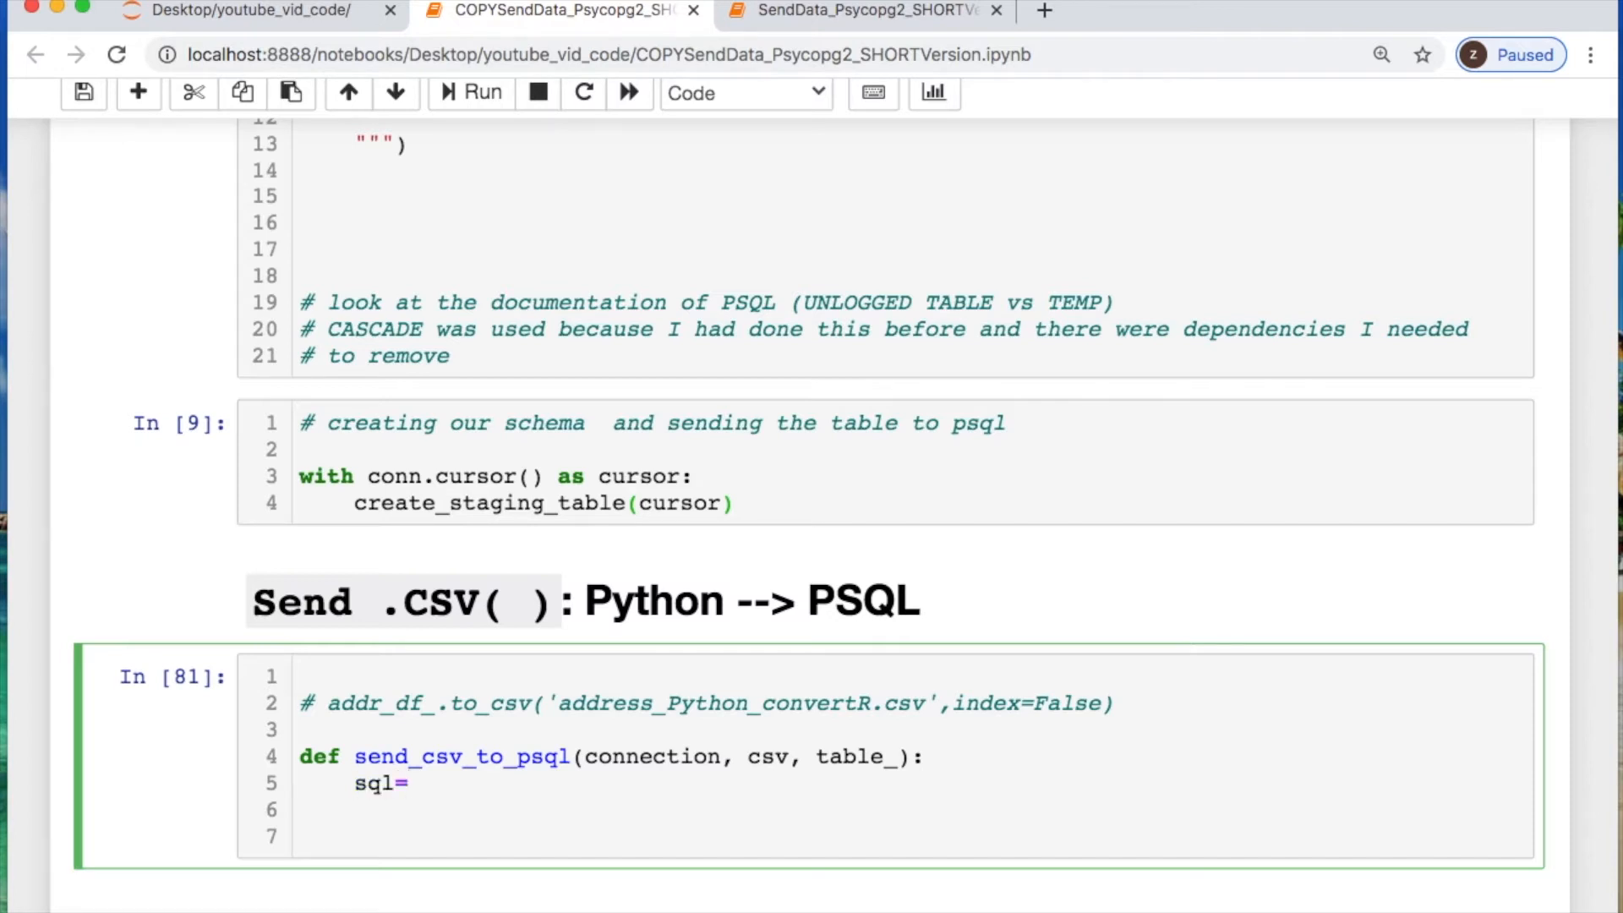
type("\"COPY\"")
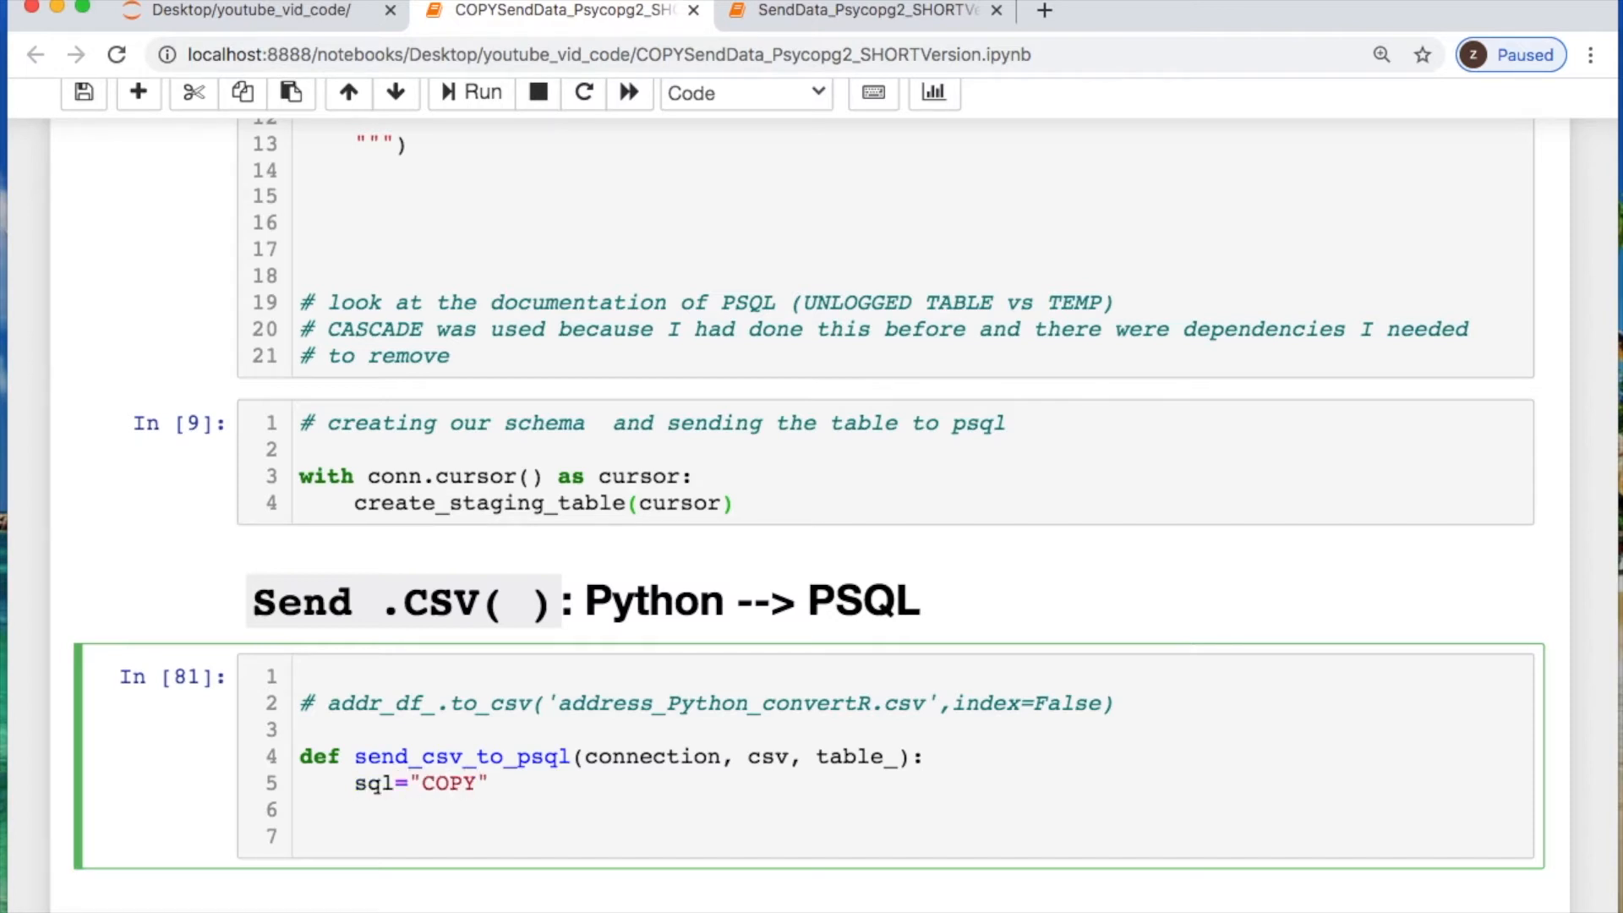
type("%")
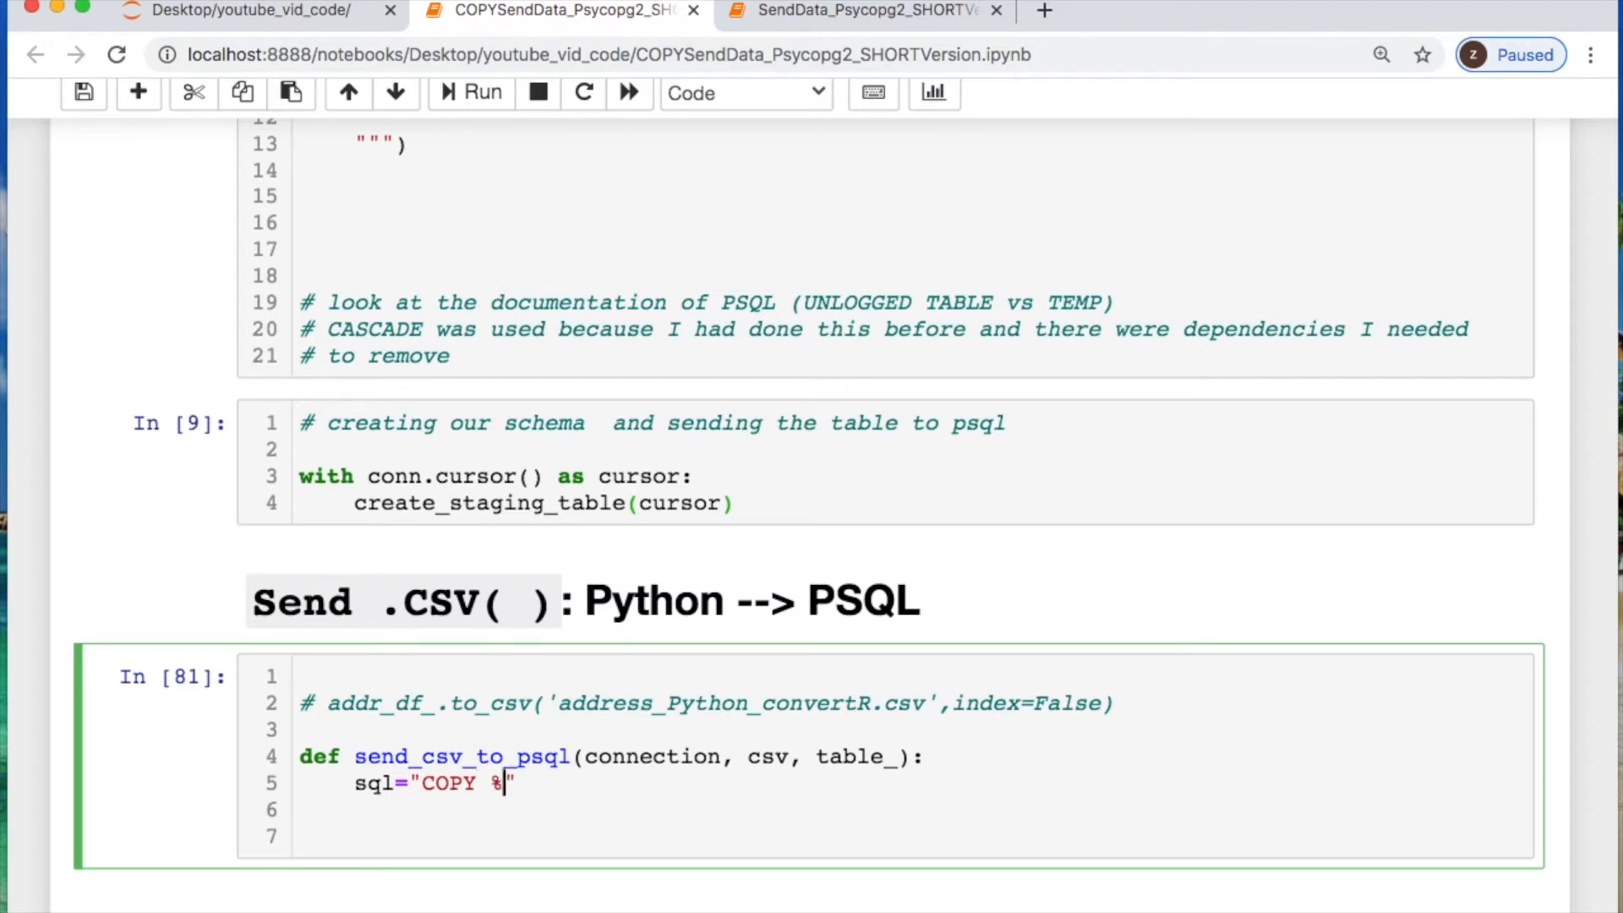
type("s")
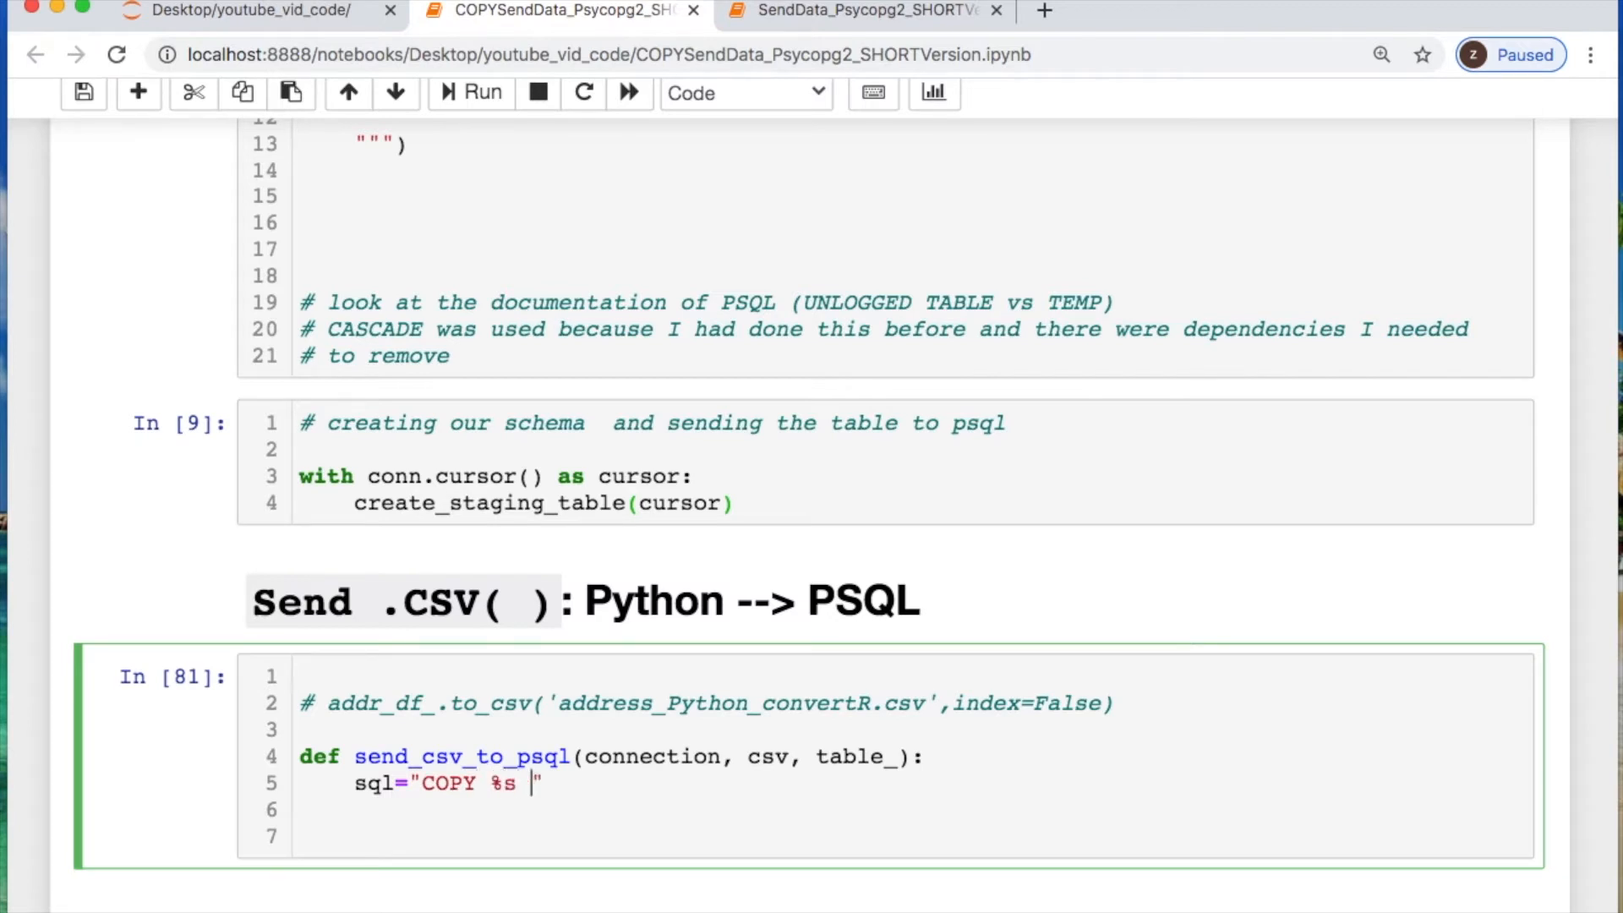
type("FROM")
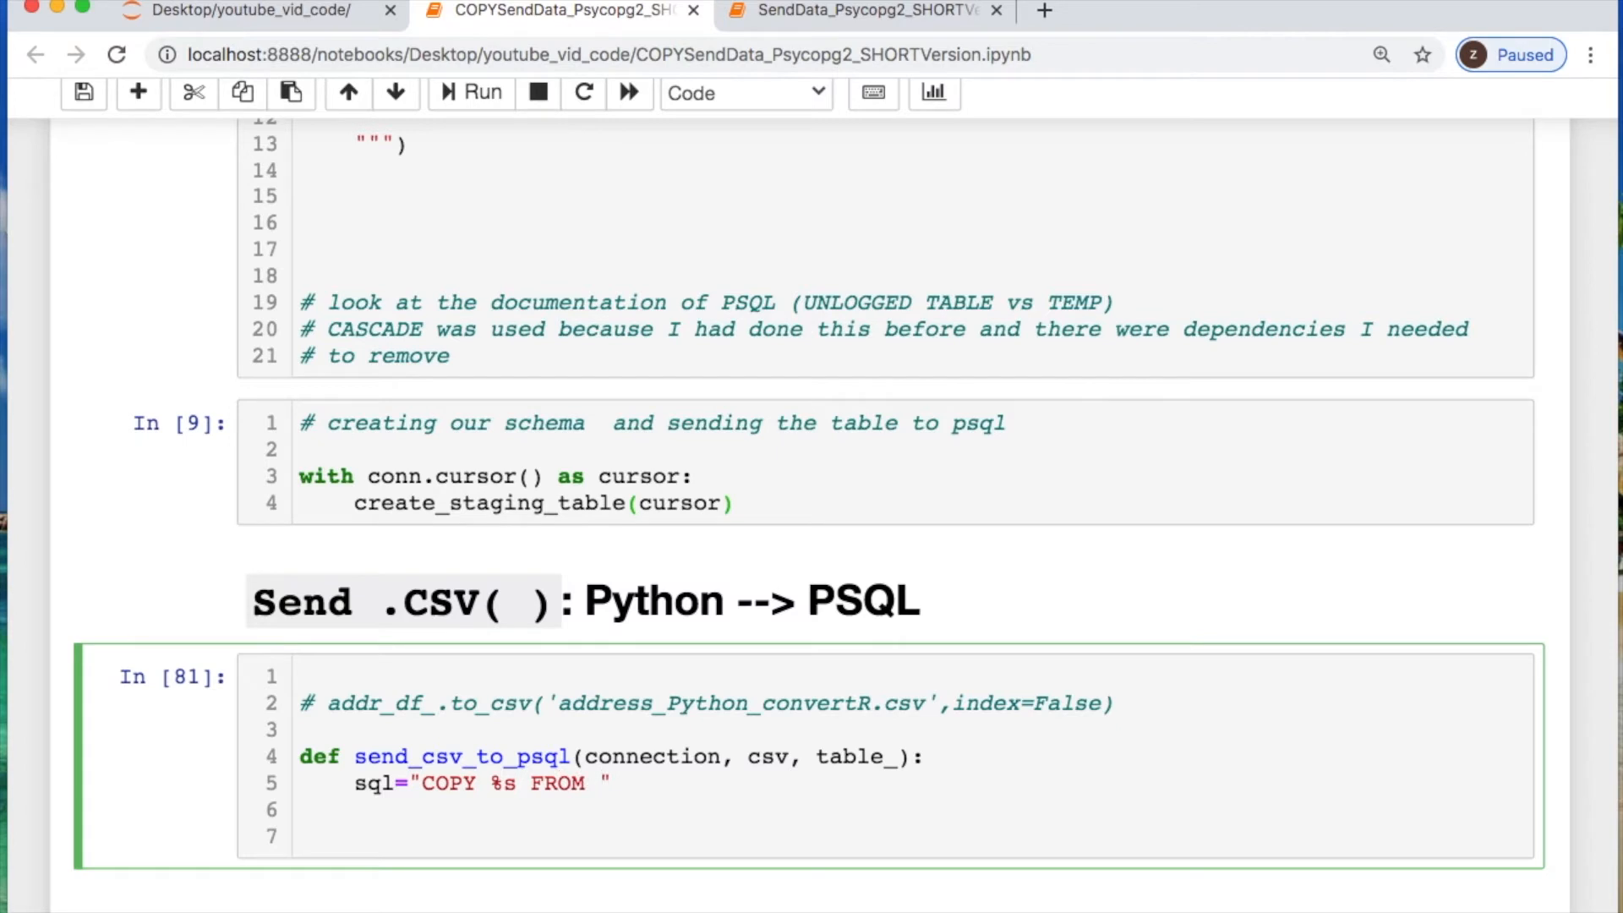
type("STD")
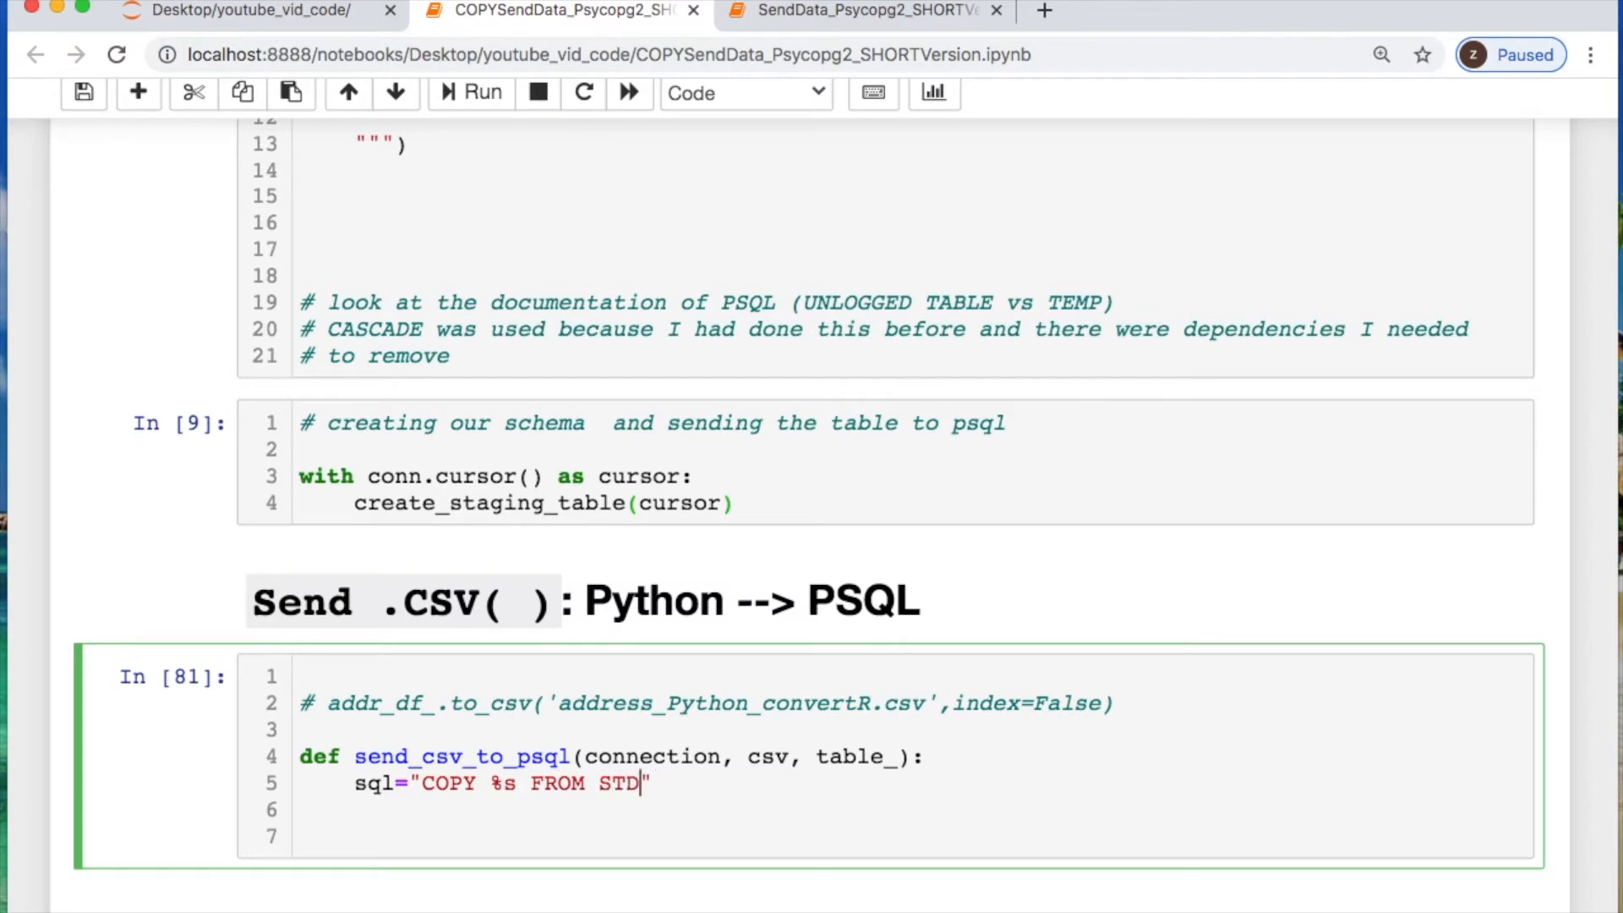
type("IN")
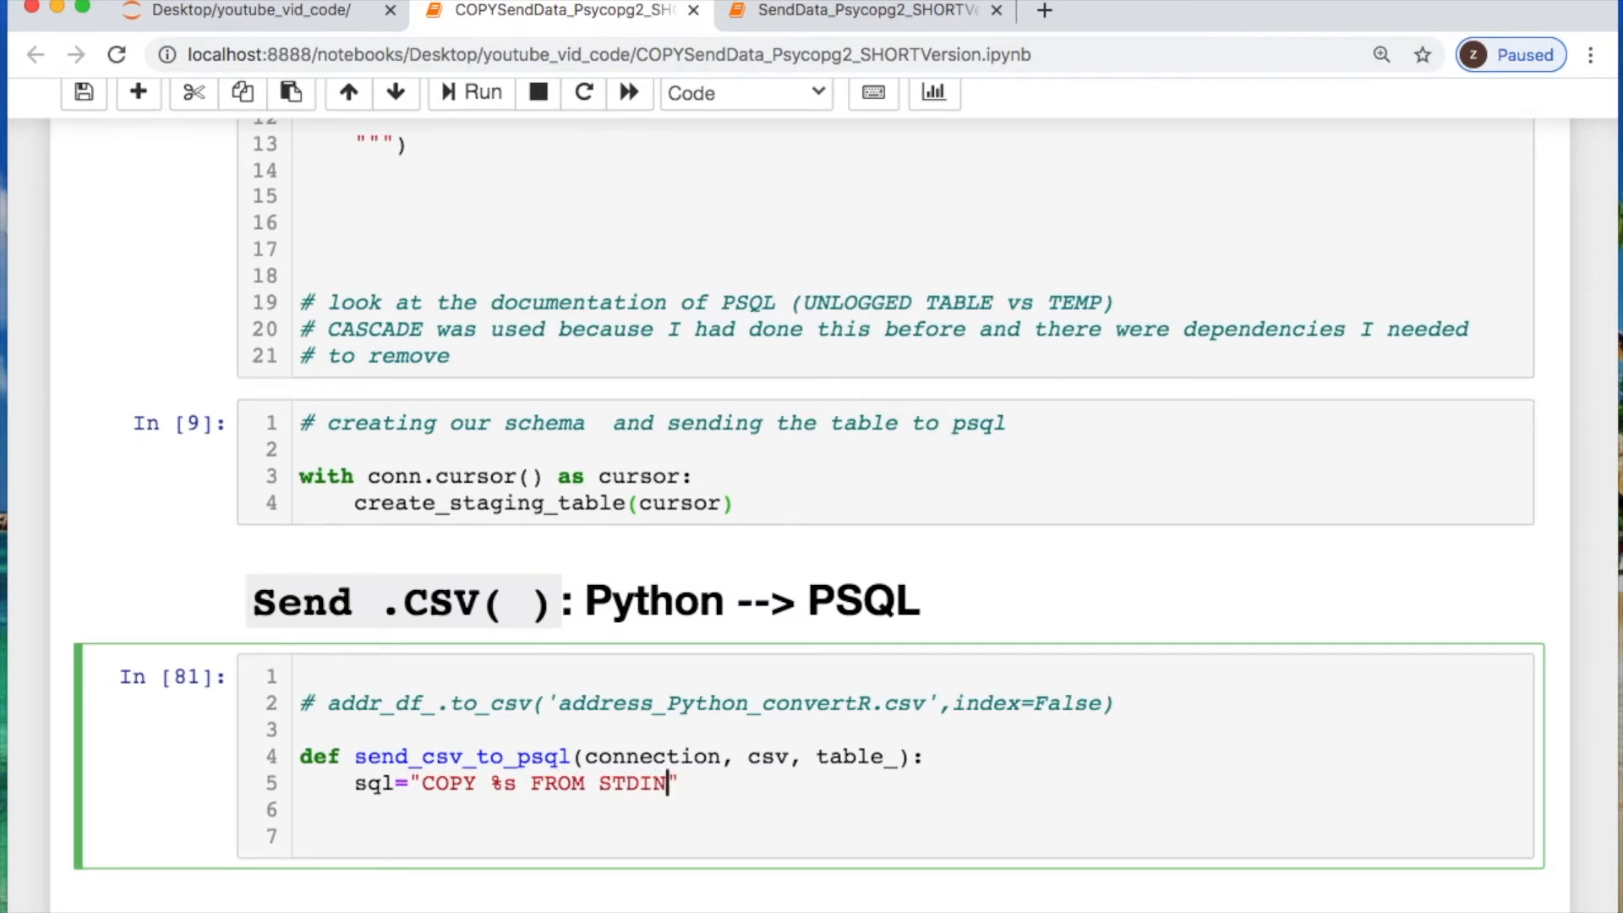
type("WITH")
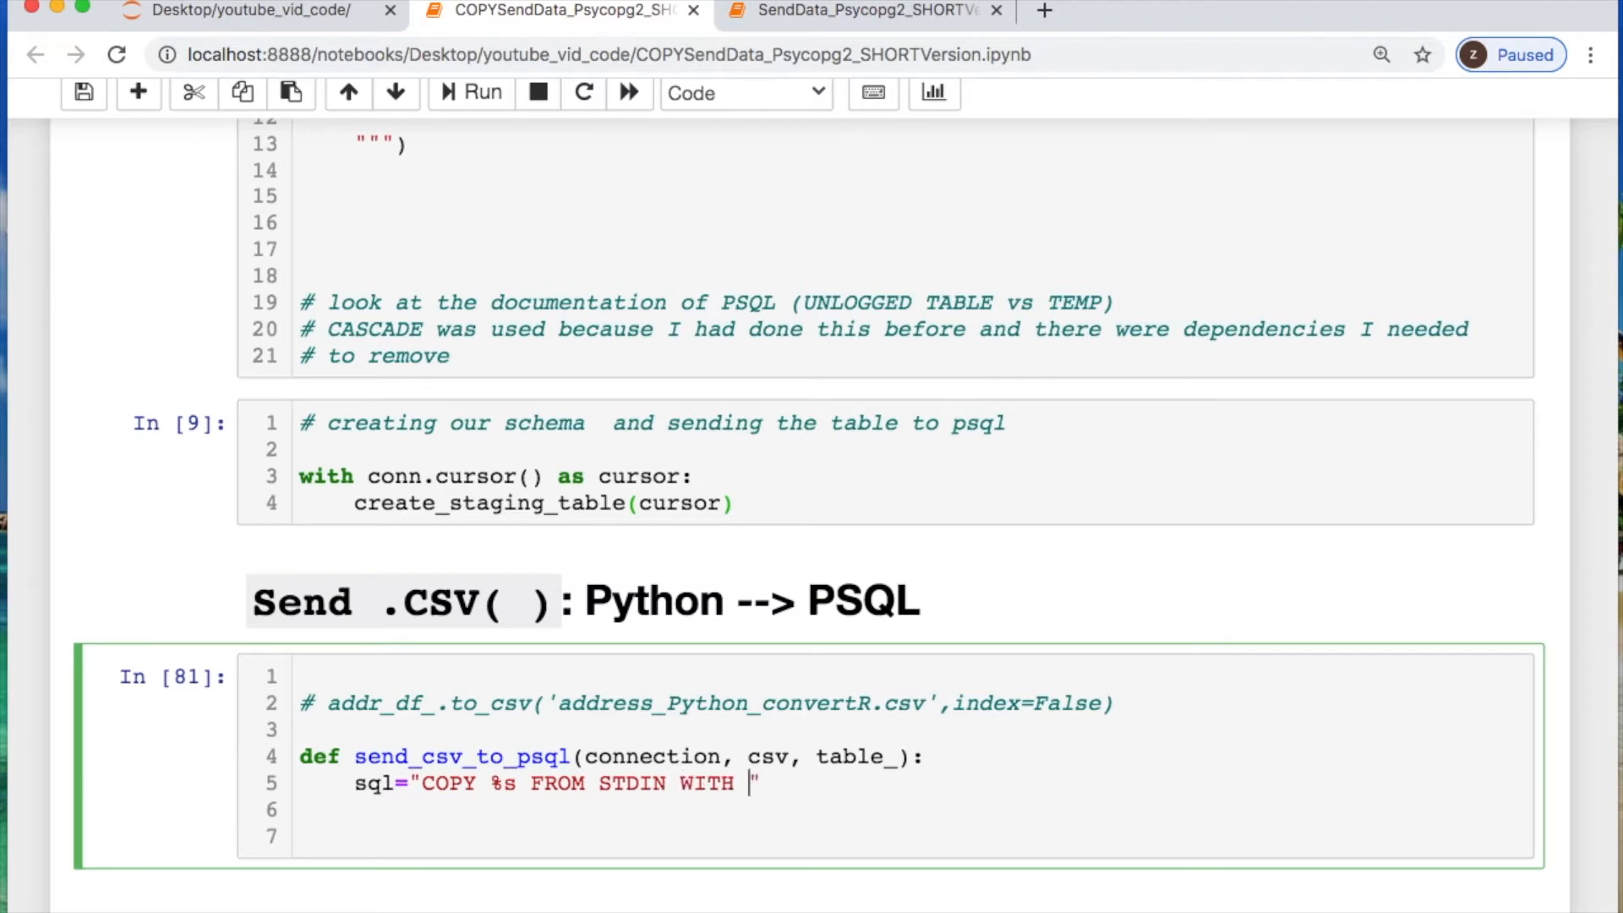
type("CSV")
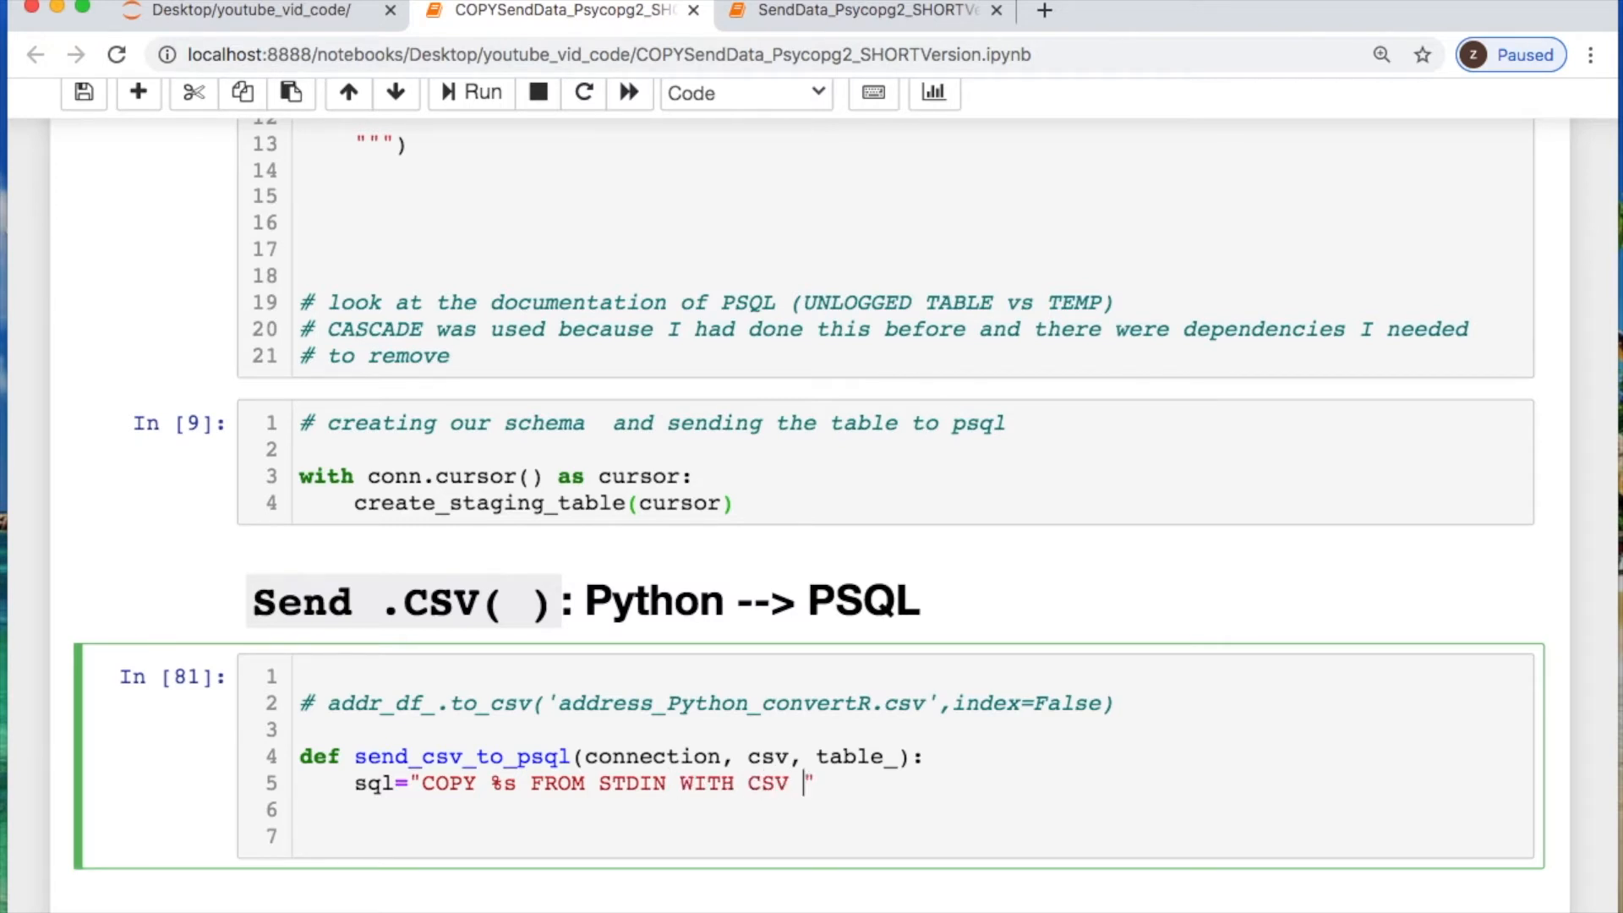
type("HEADER DE")
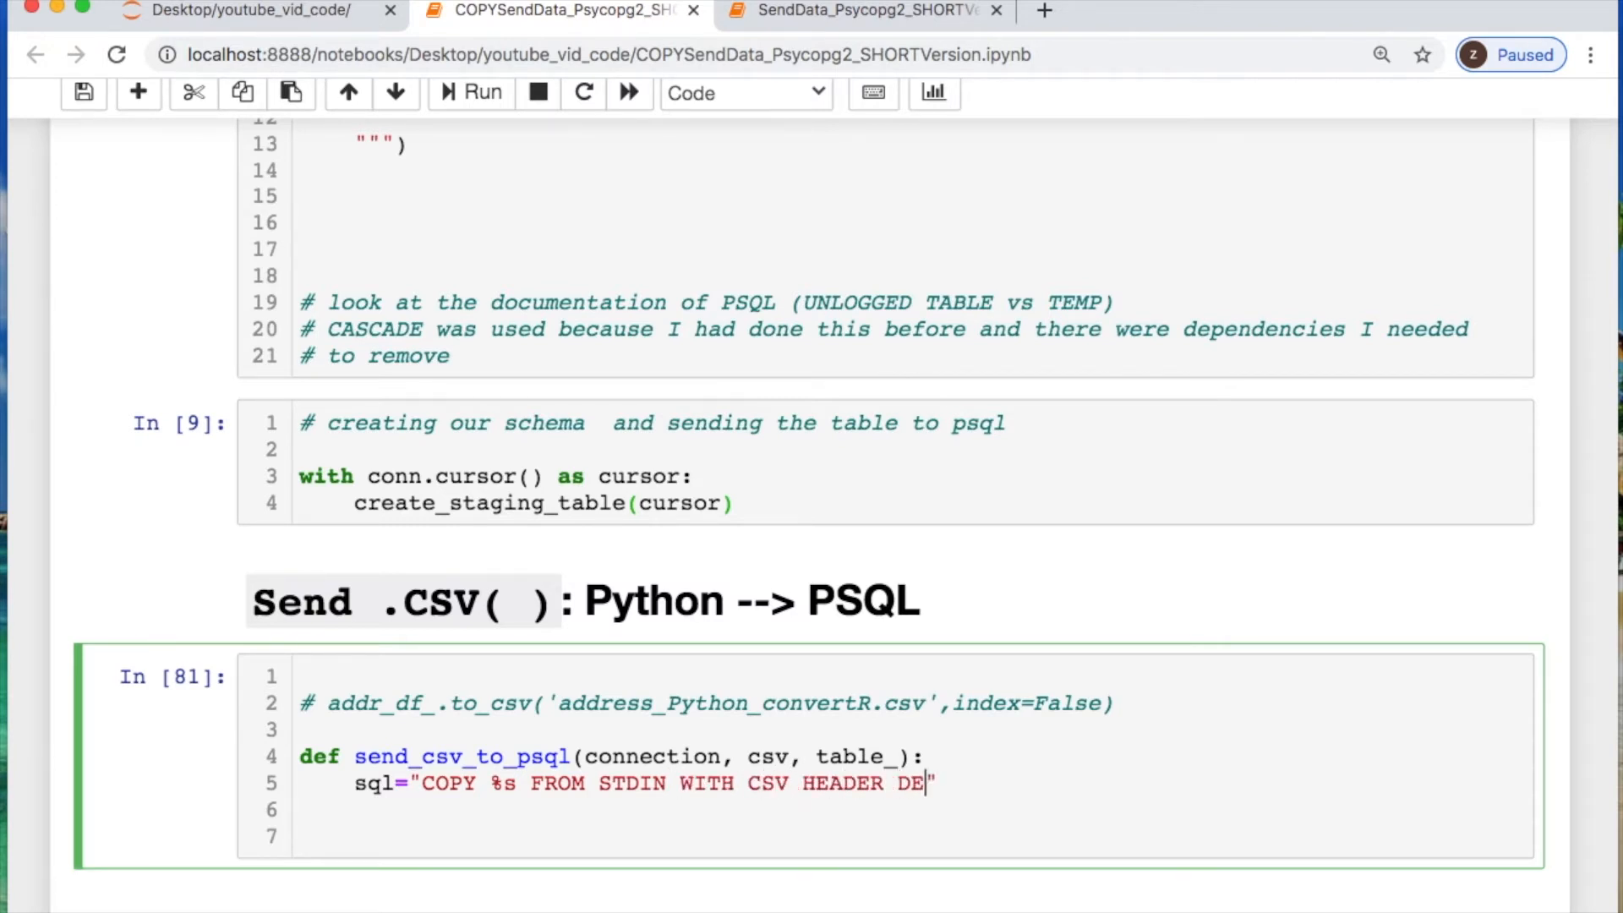
type("LIMITER")
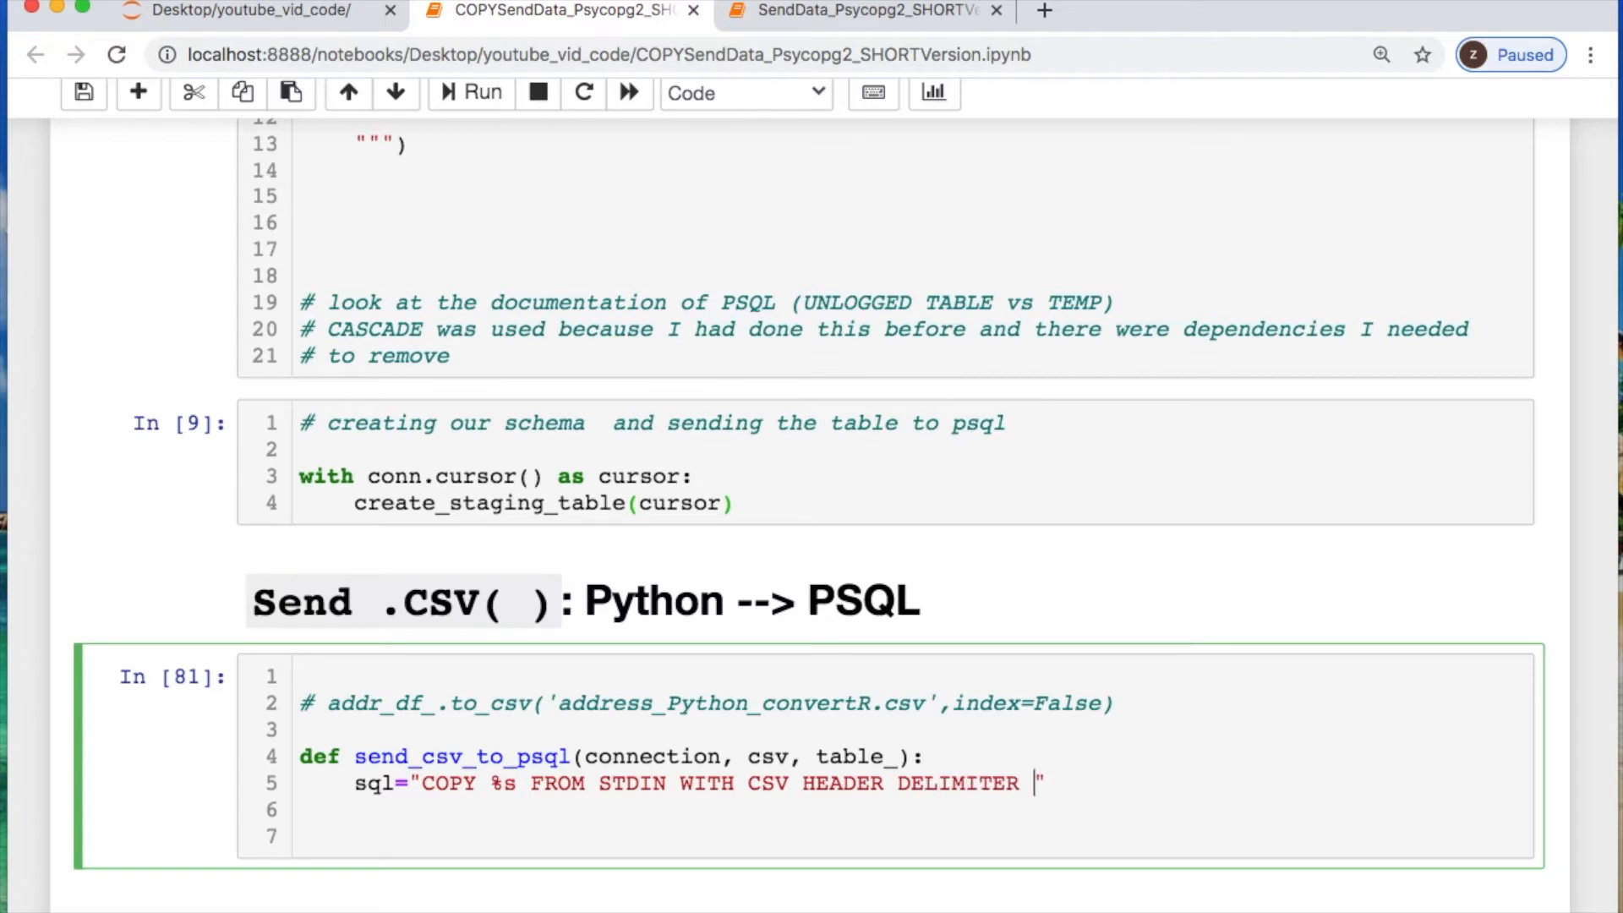
type("AS ','")
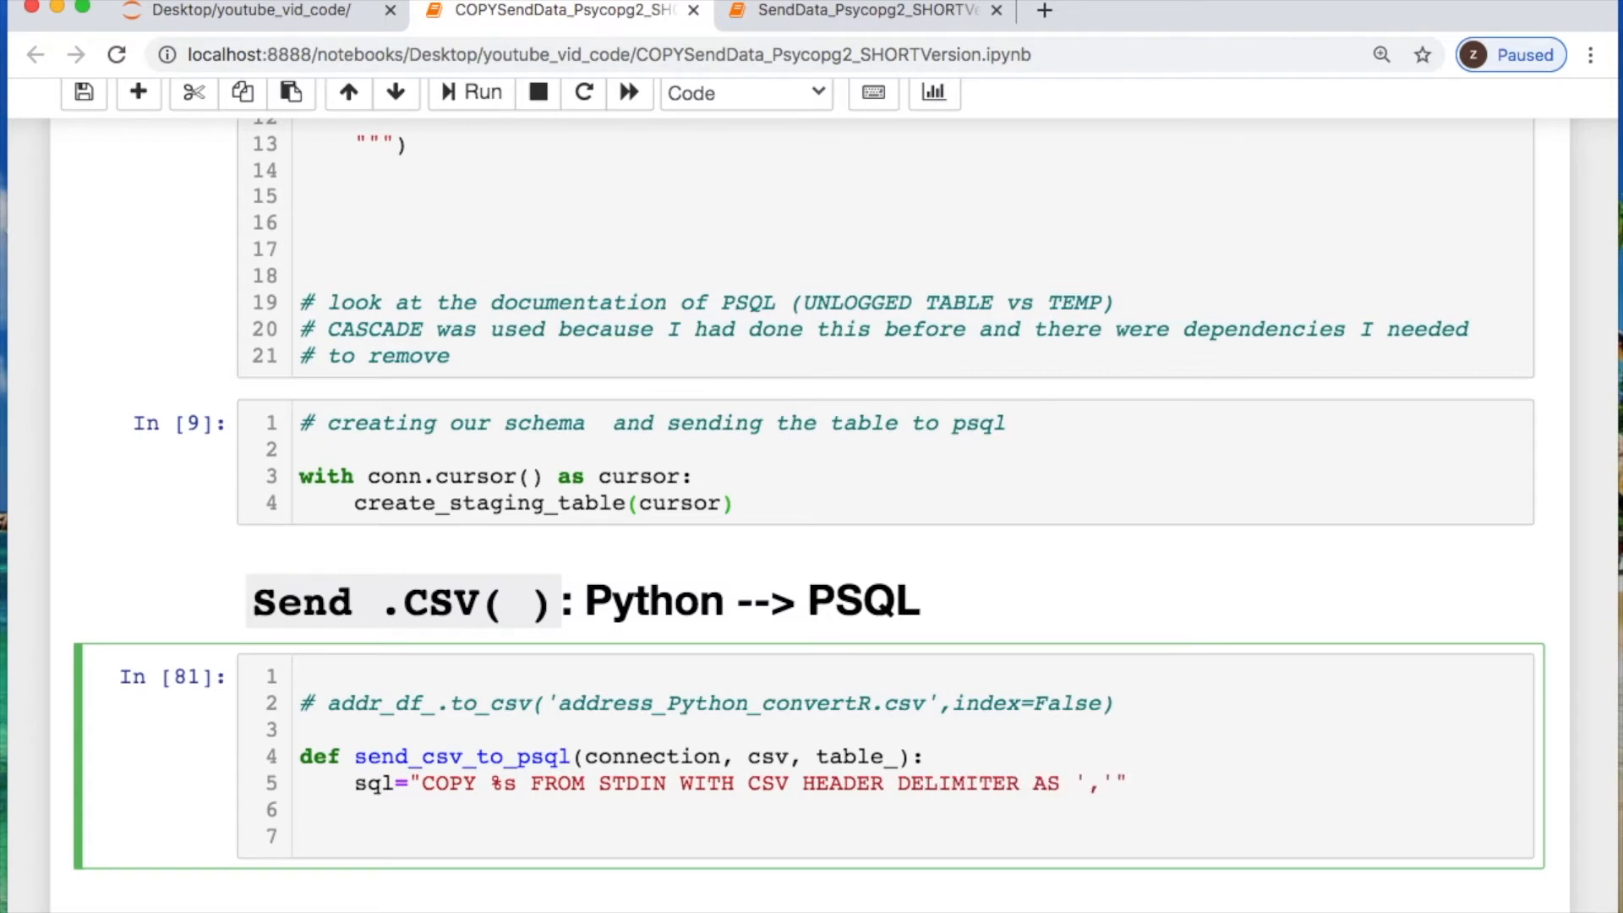
Open the csv file for reading, assign table = table_, and start a 'with connection.cursor()' block
left_click(1112, 783)
type("file")
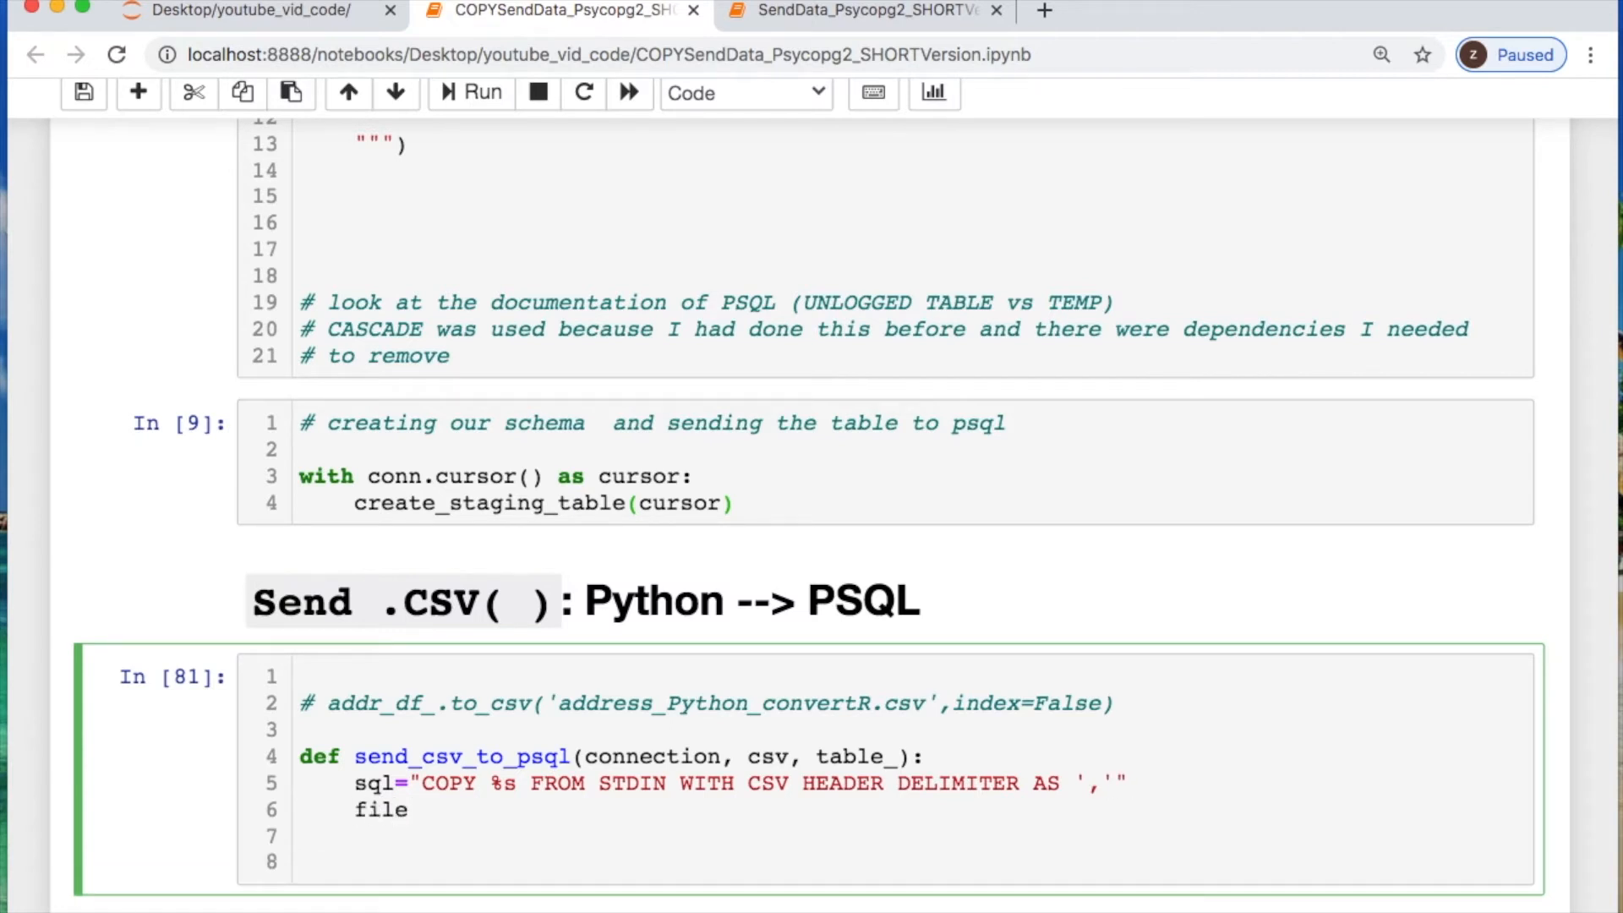
type("= open()")
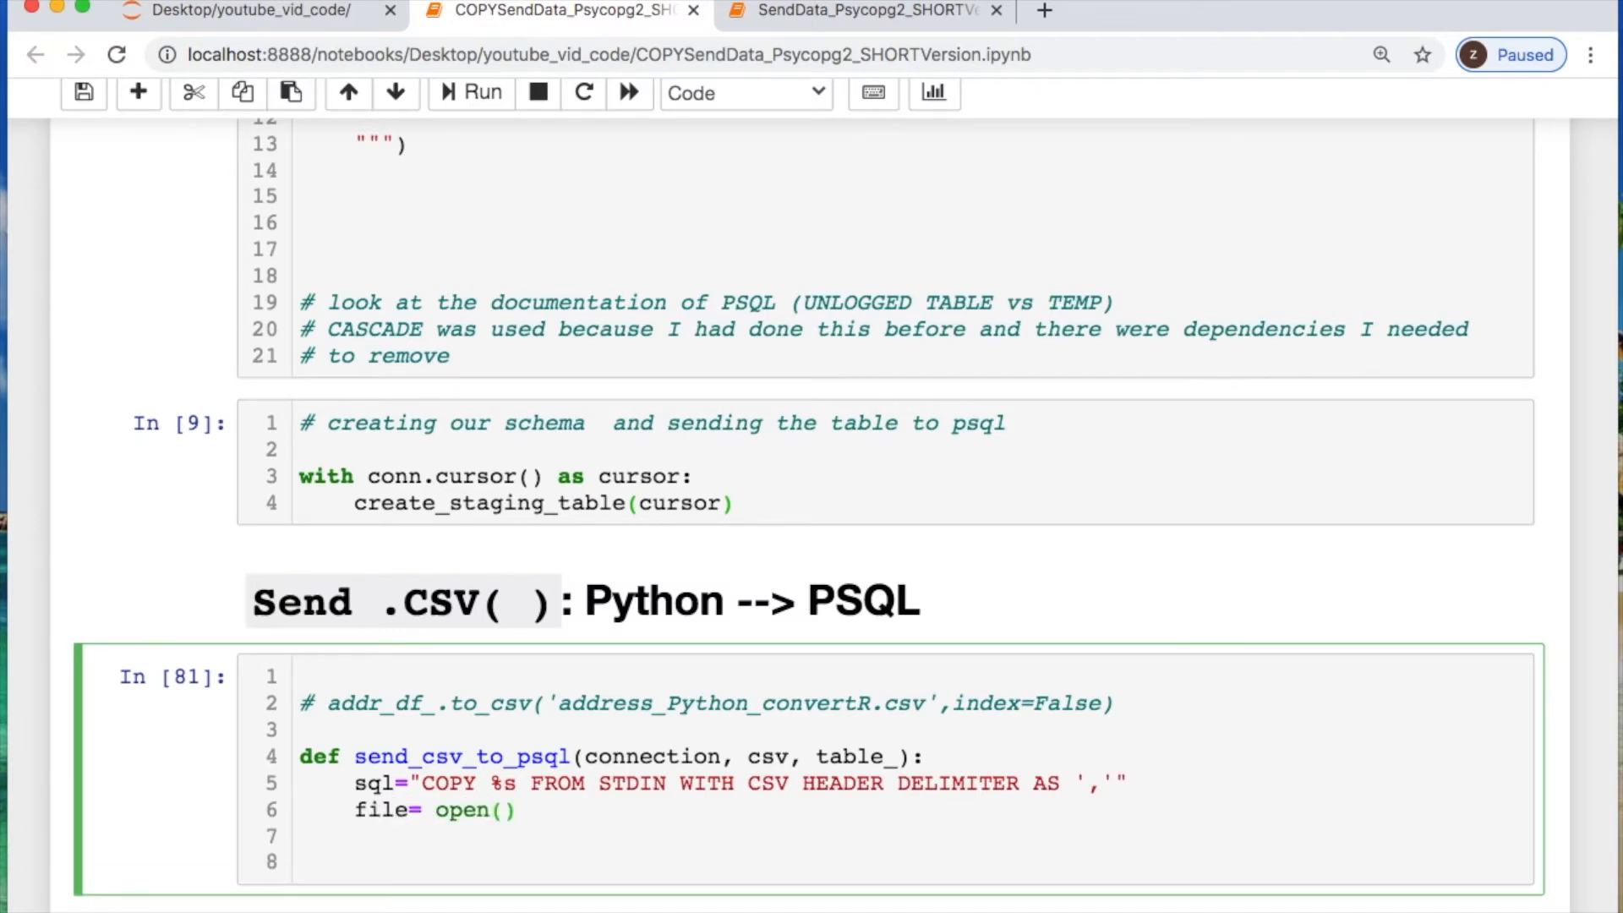
type("csv,'r'")
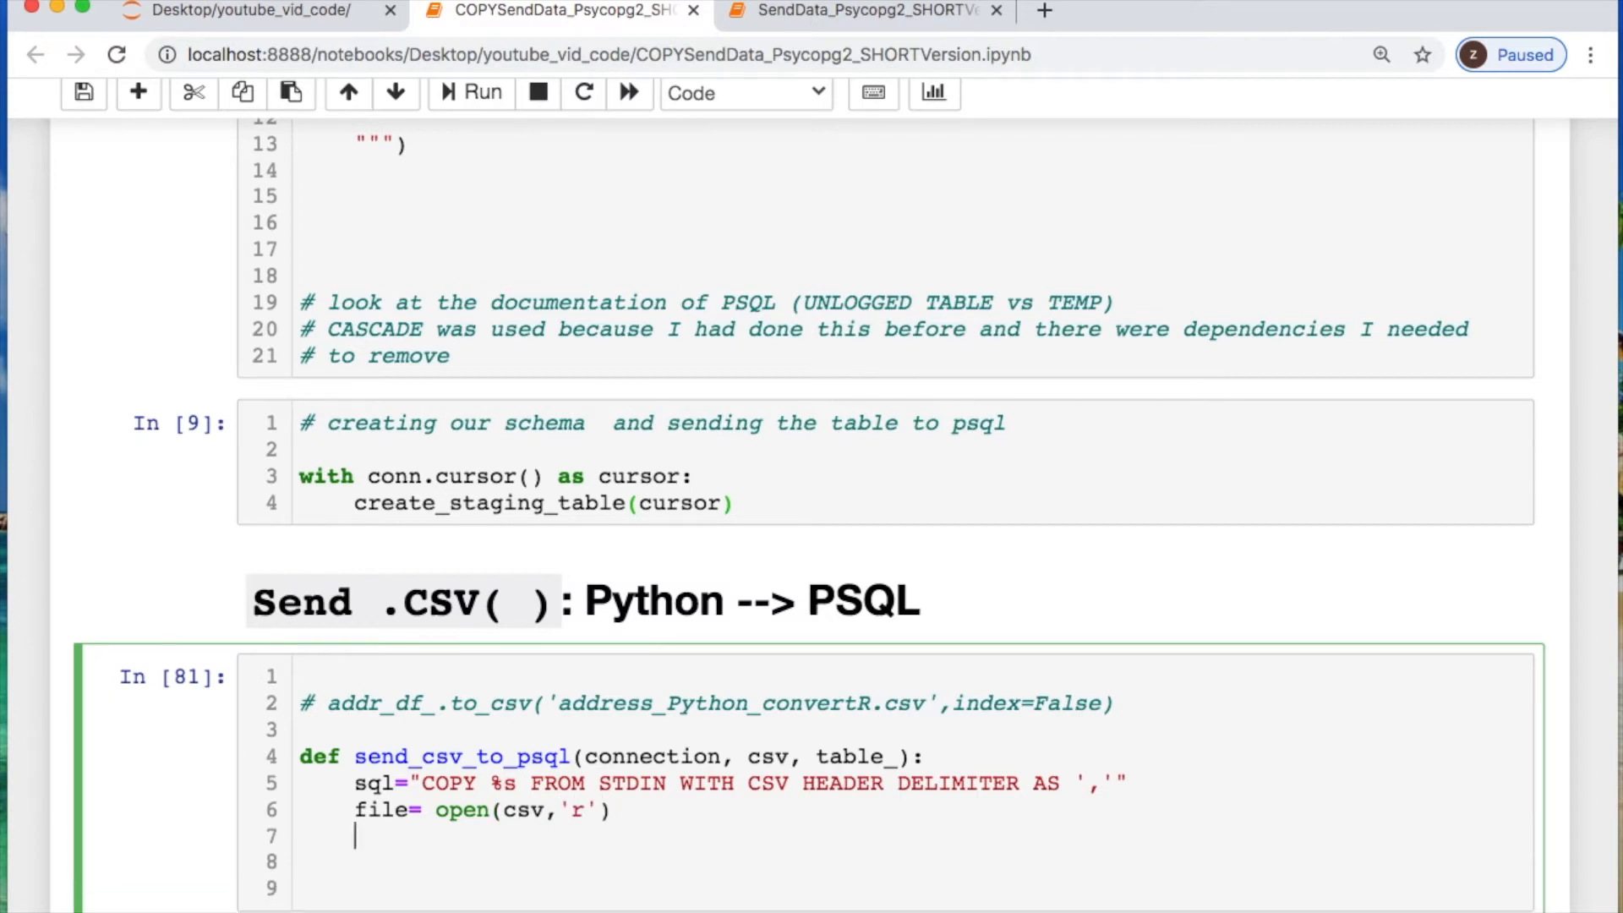
type("table=")
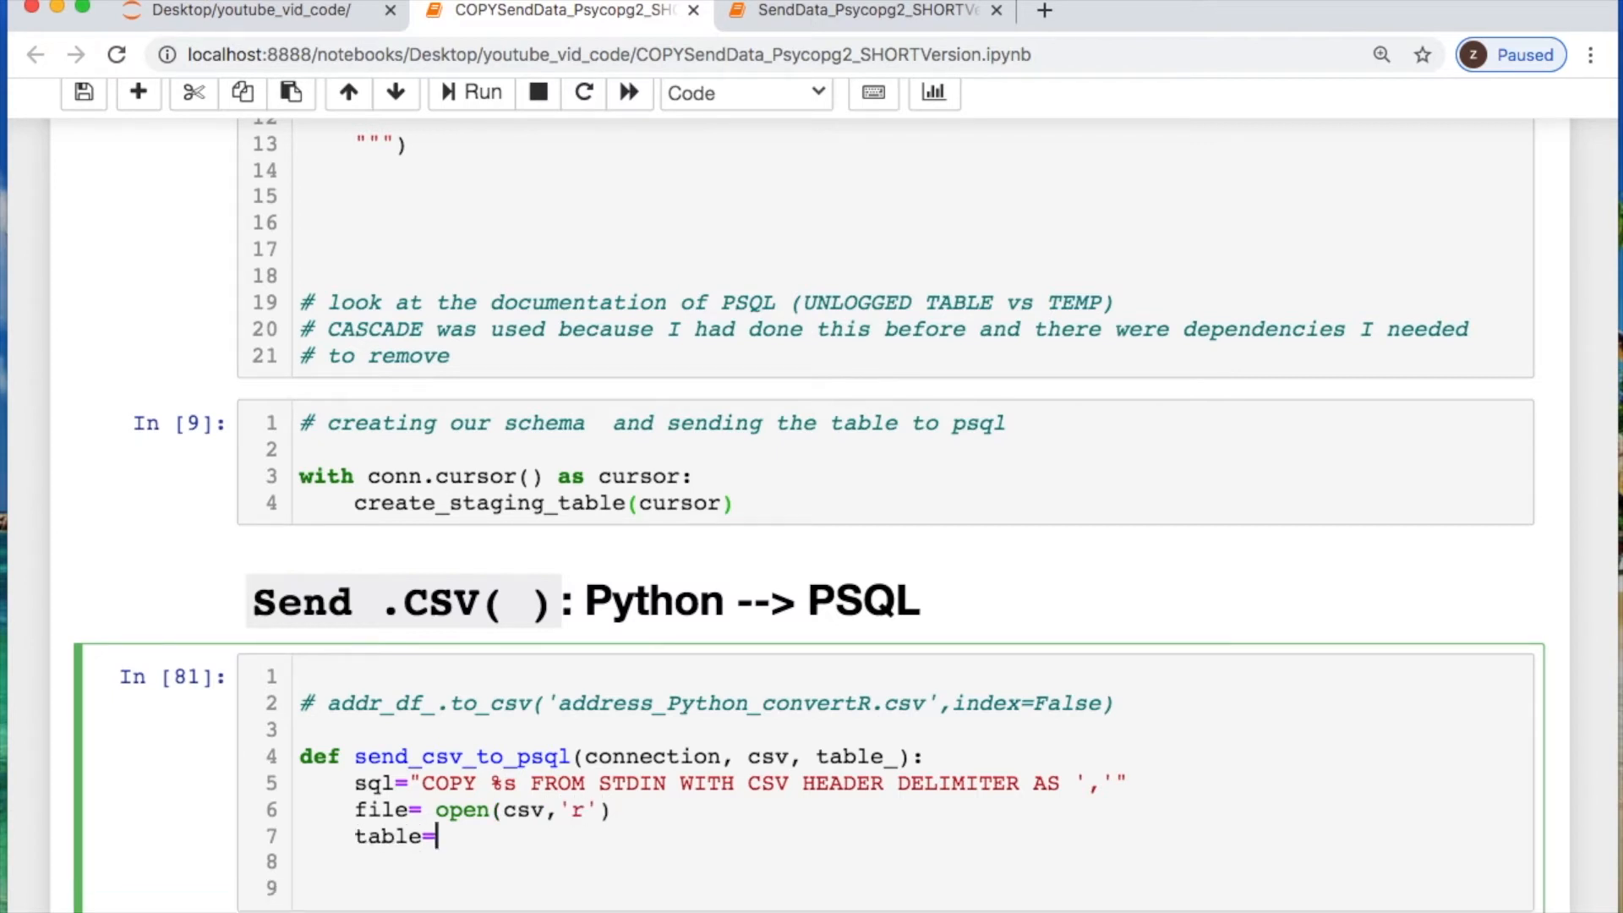
type("table")
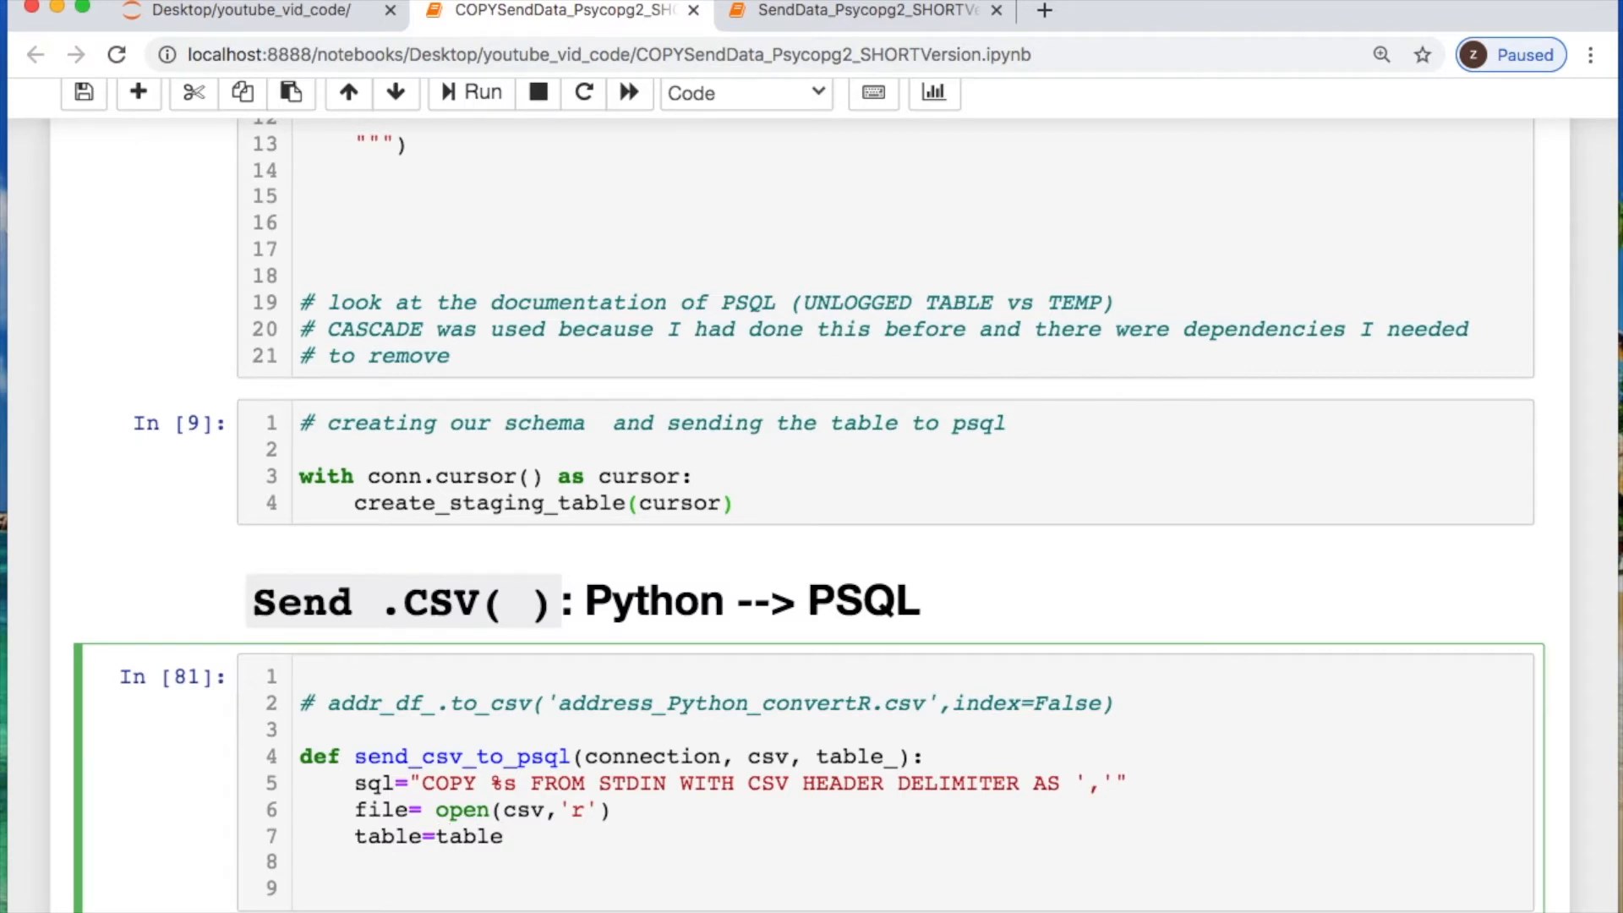
type("_")
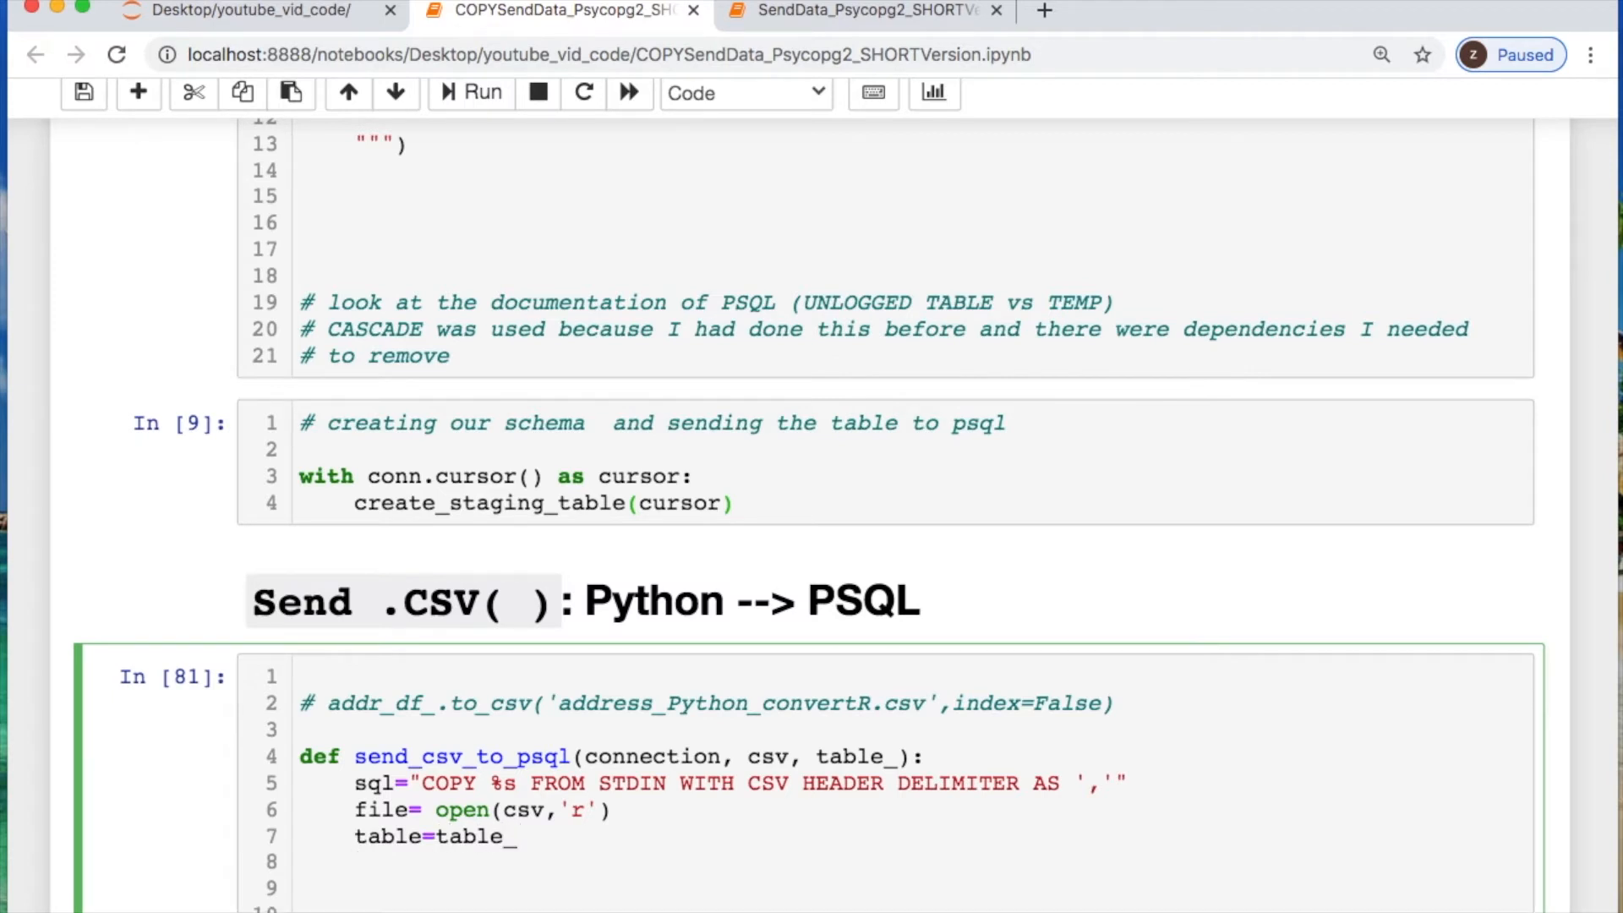
type("with connectio")
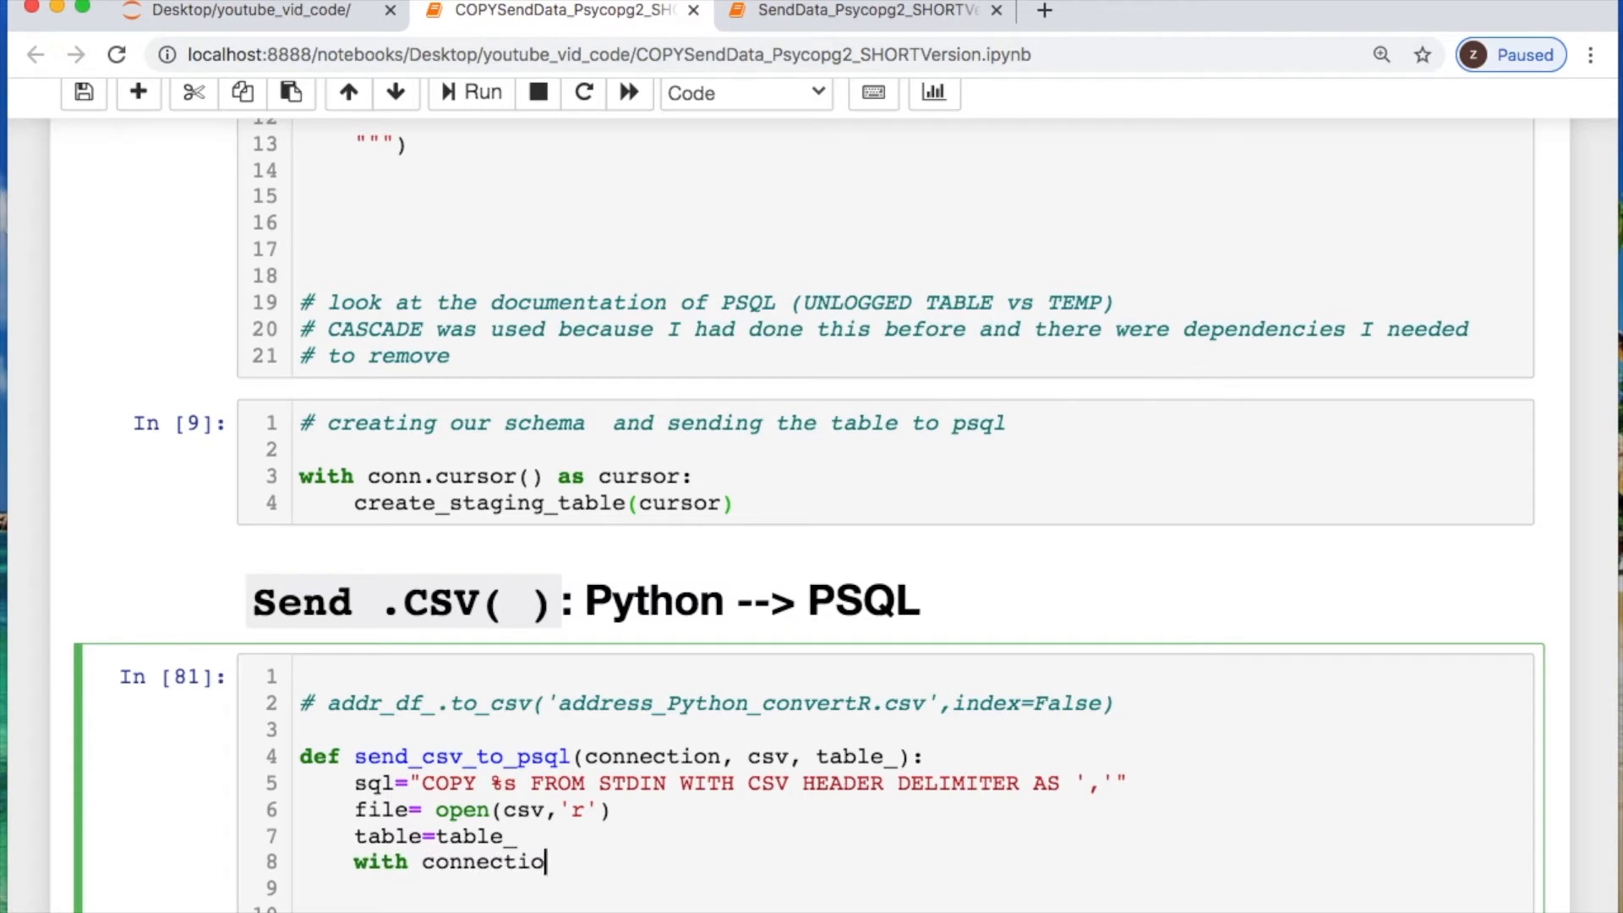
type("n.curso")
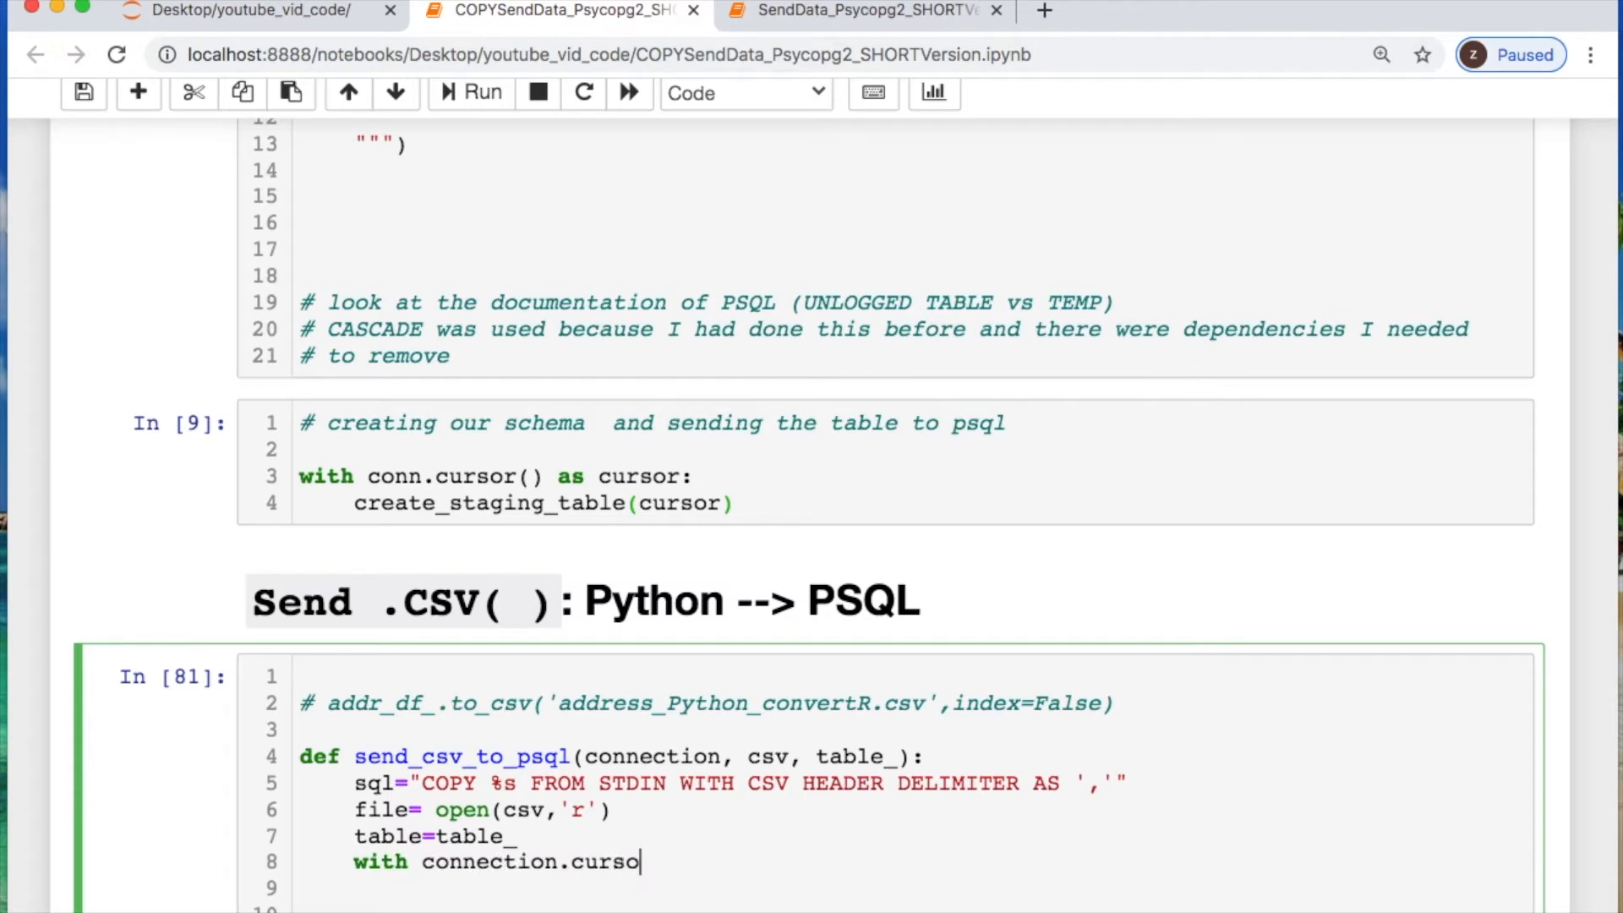
type("r()")
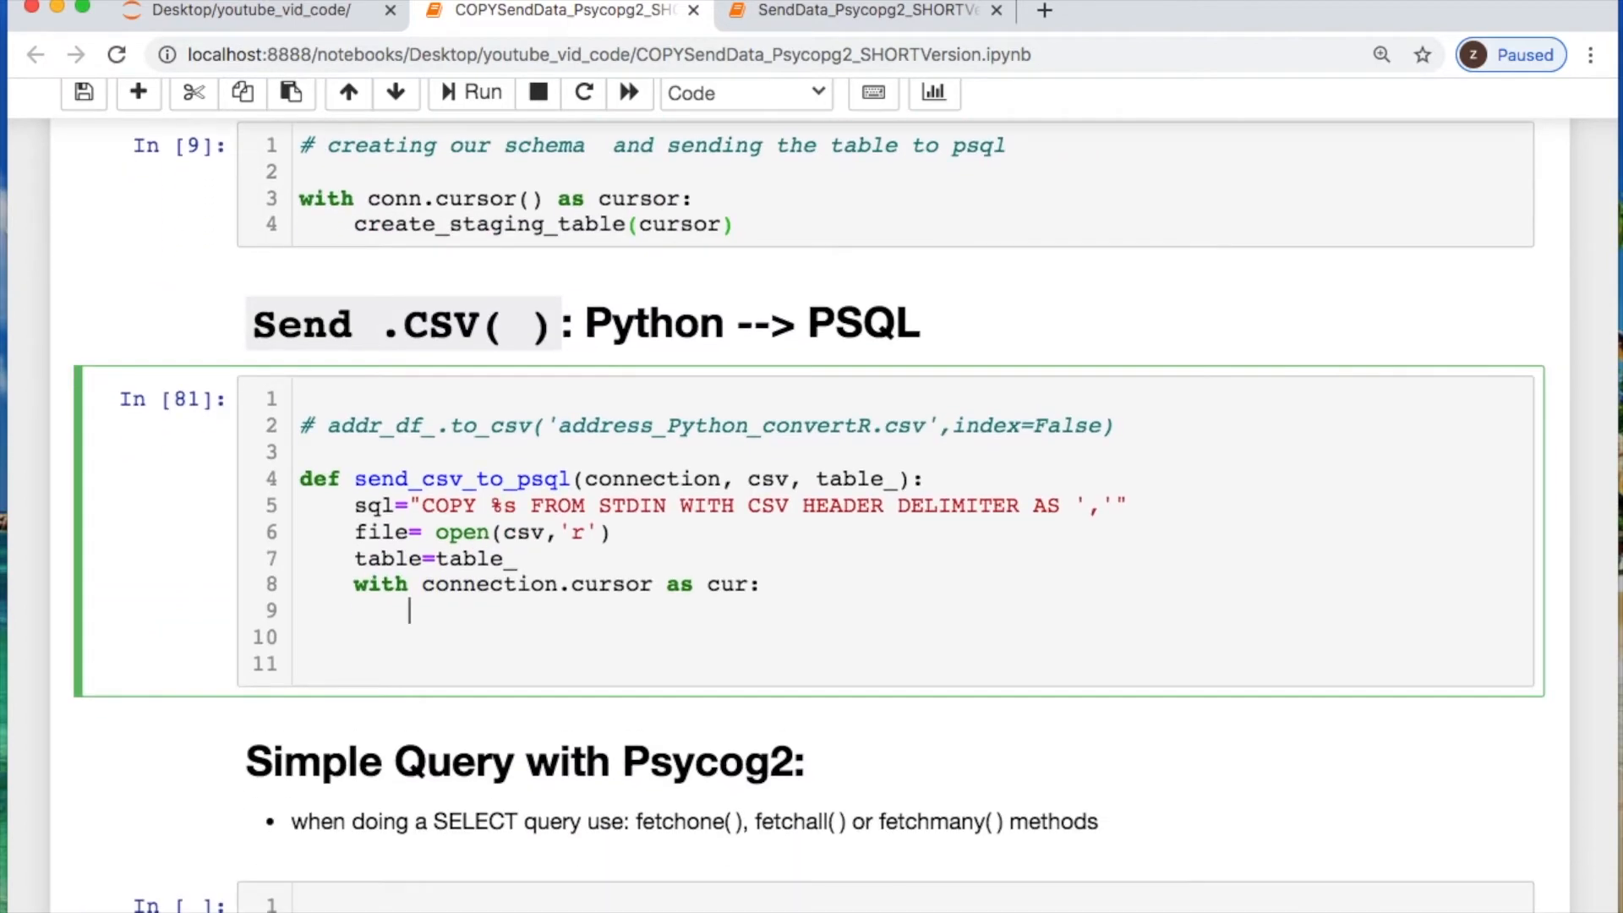
scroll("down", 3)
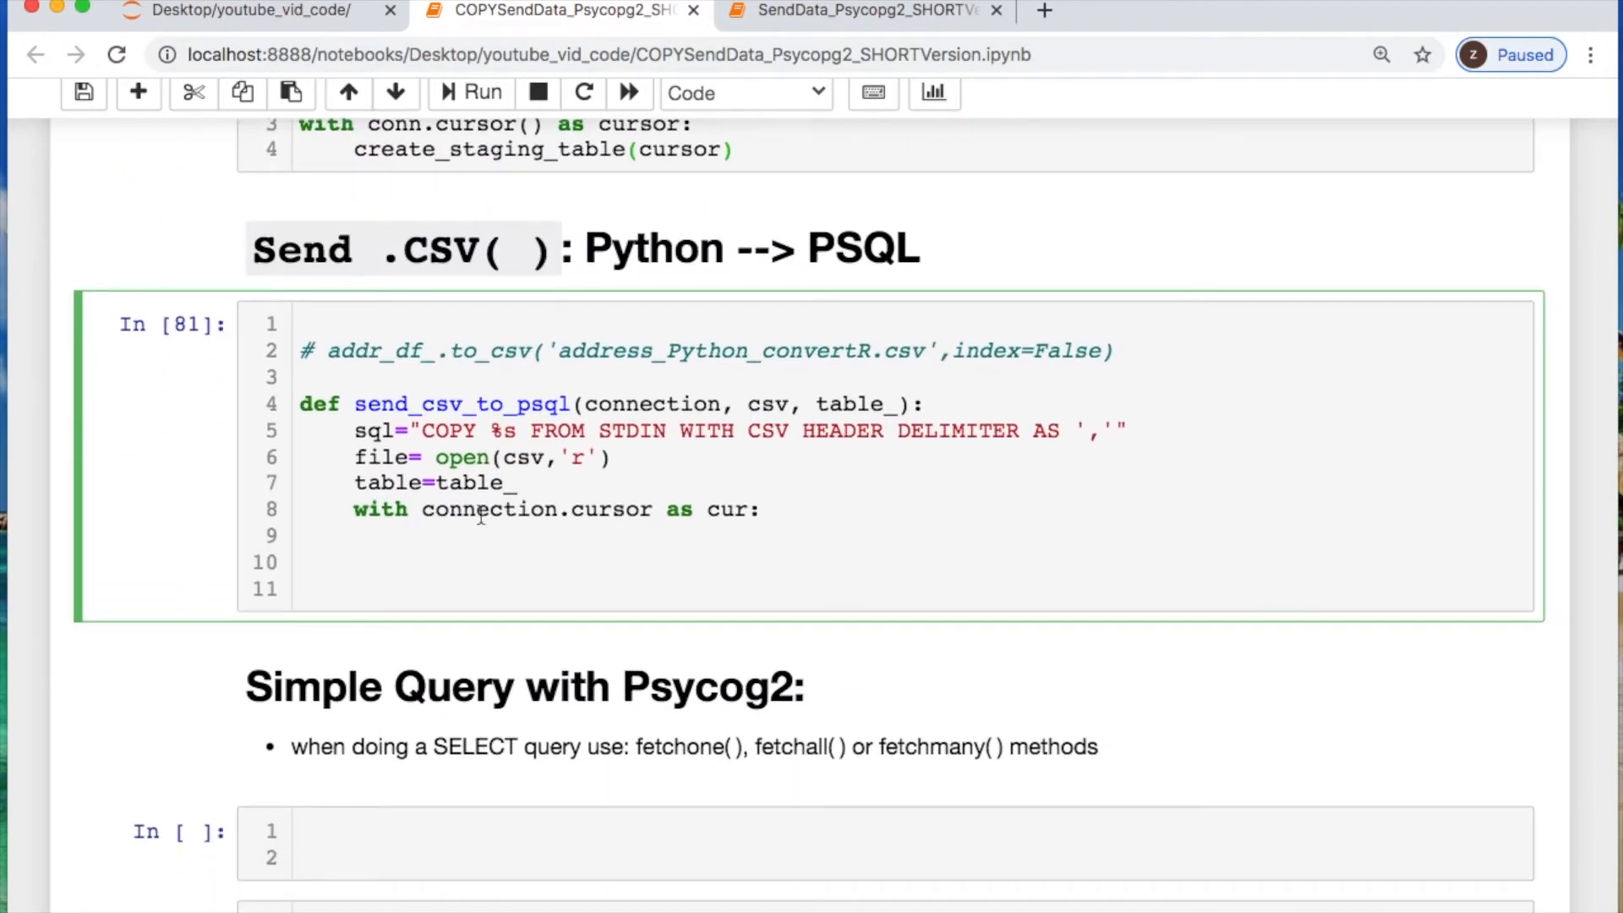
Execute 'truncate ' + table + ';' with a comment to avoid duplicate rows
type("cur.ex")
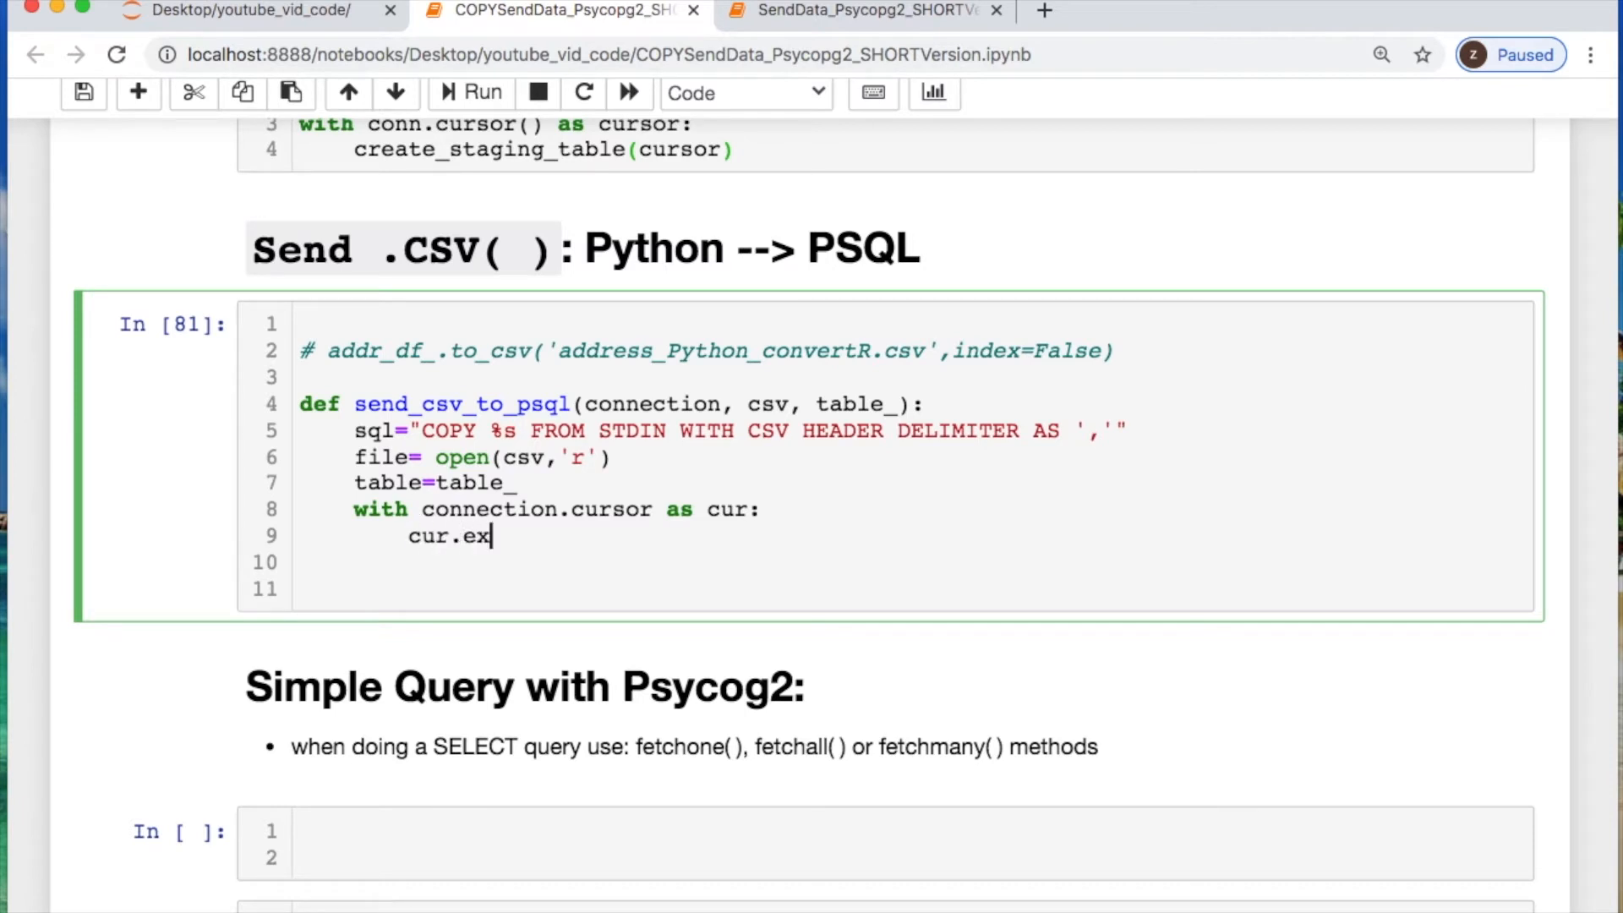
type("ecute(\"\")")
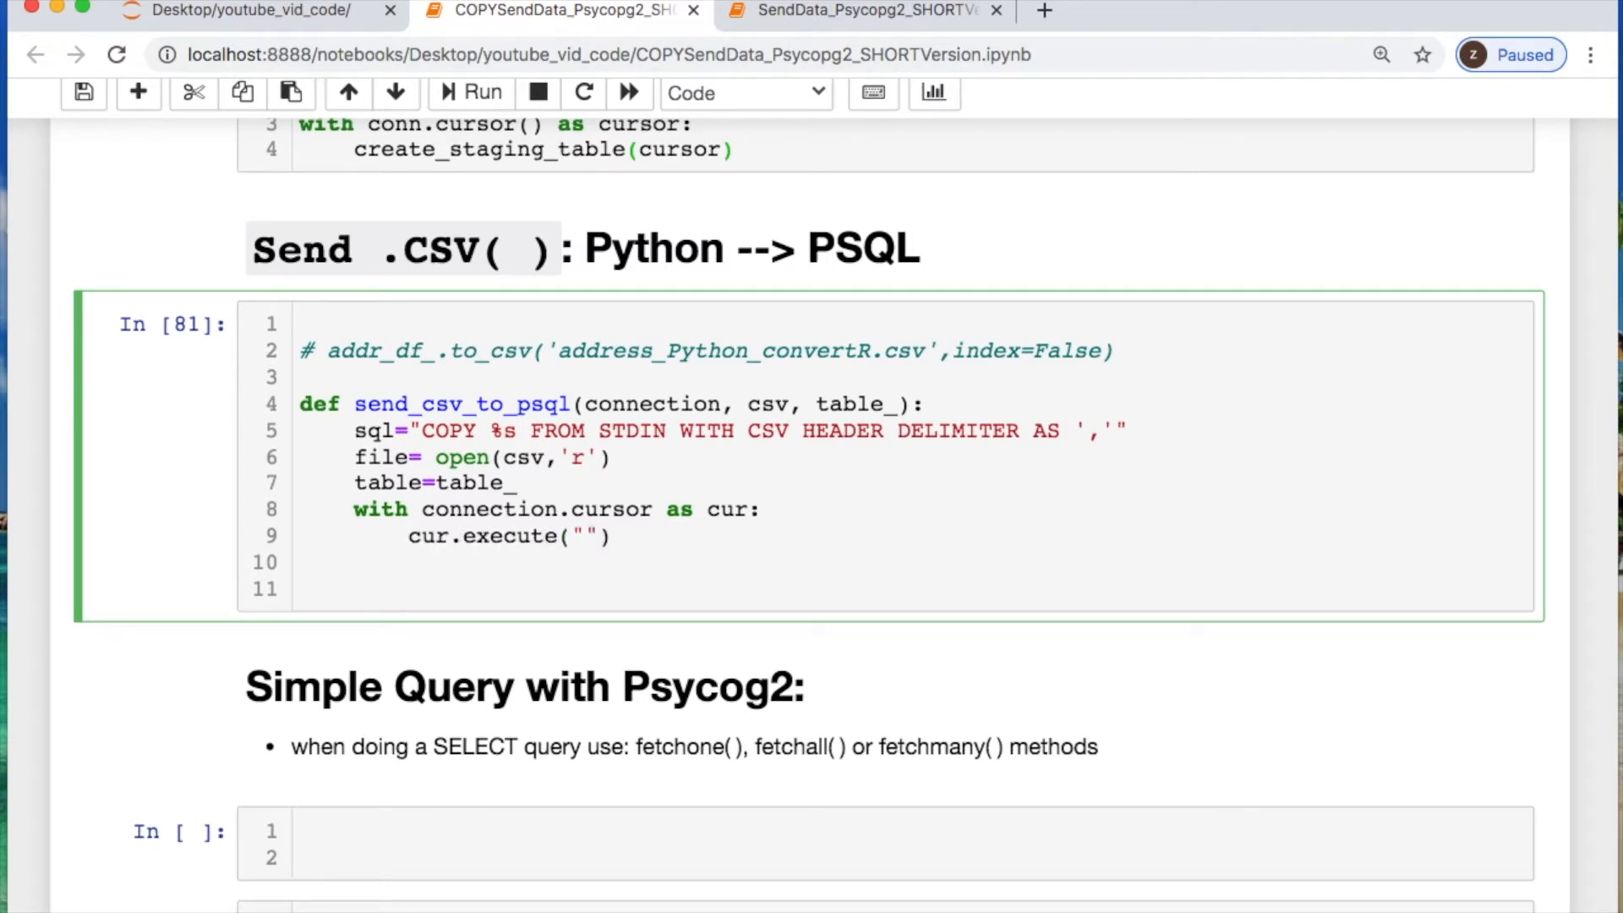
type("truncate")
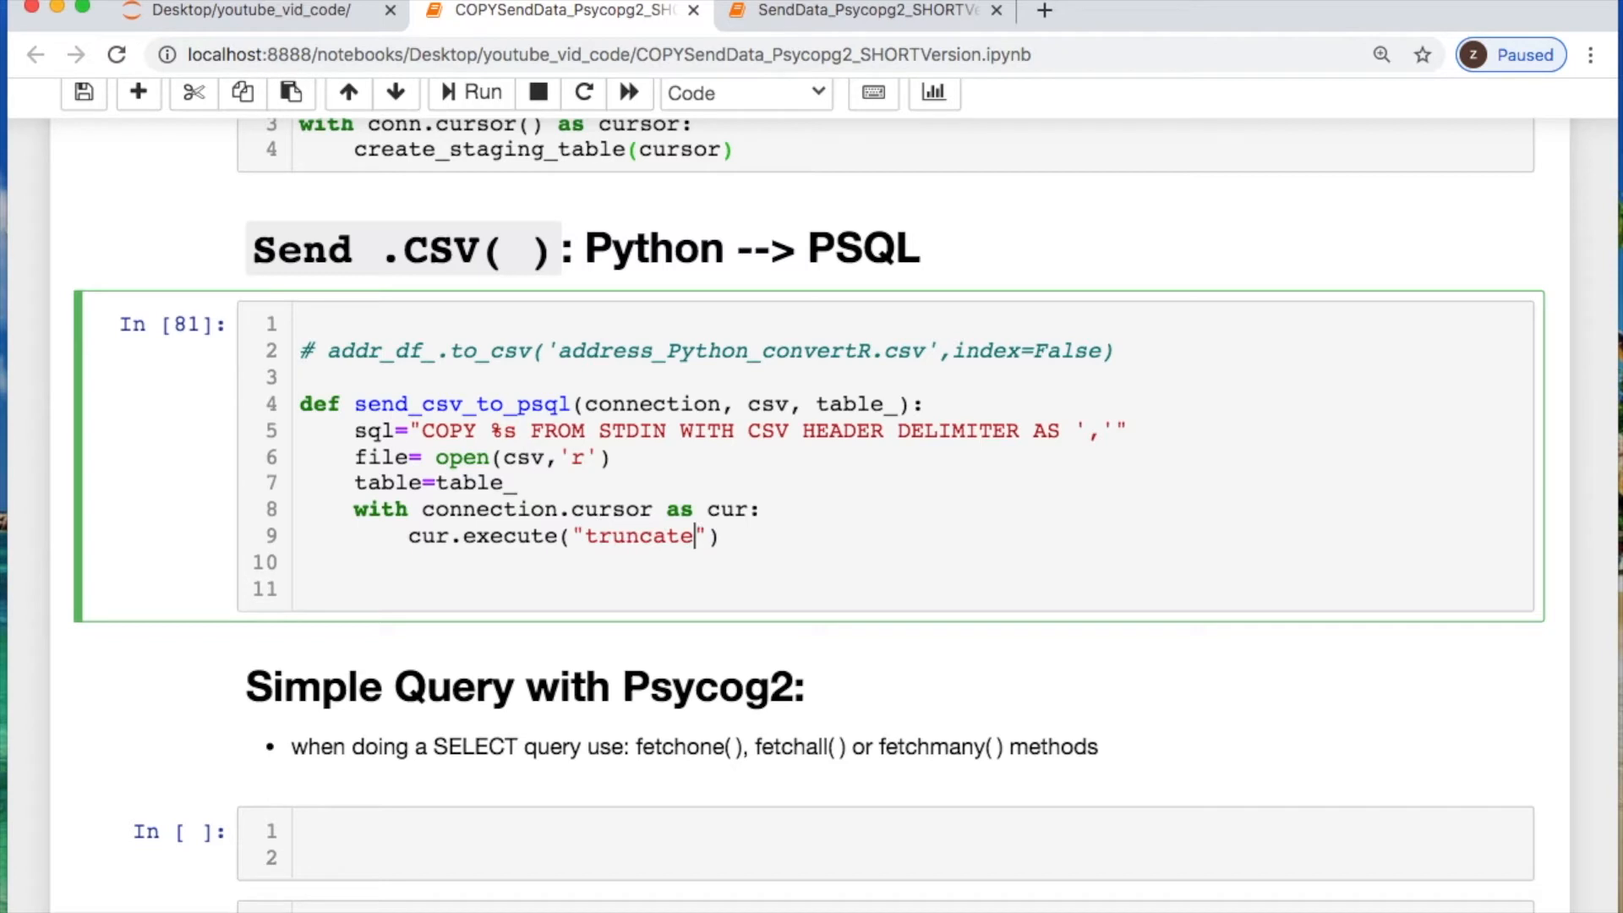
type("+")
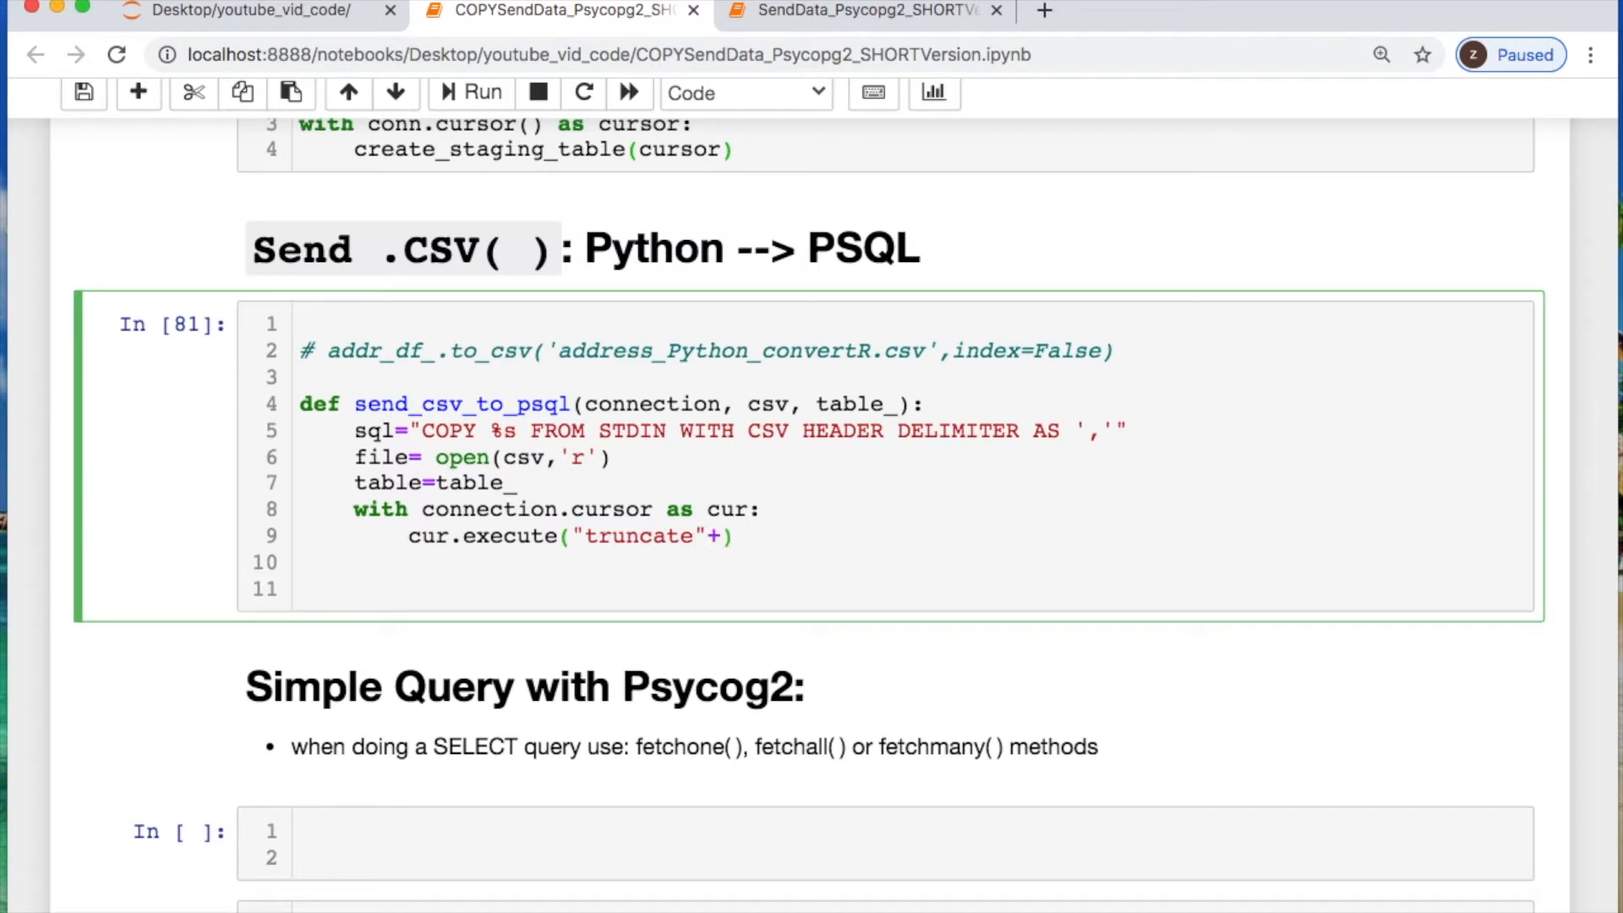
type("table")
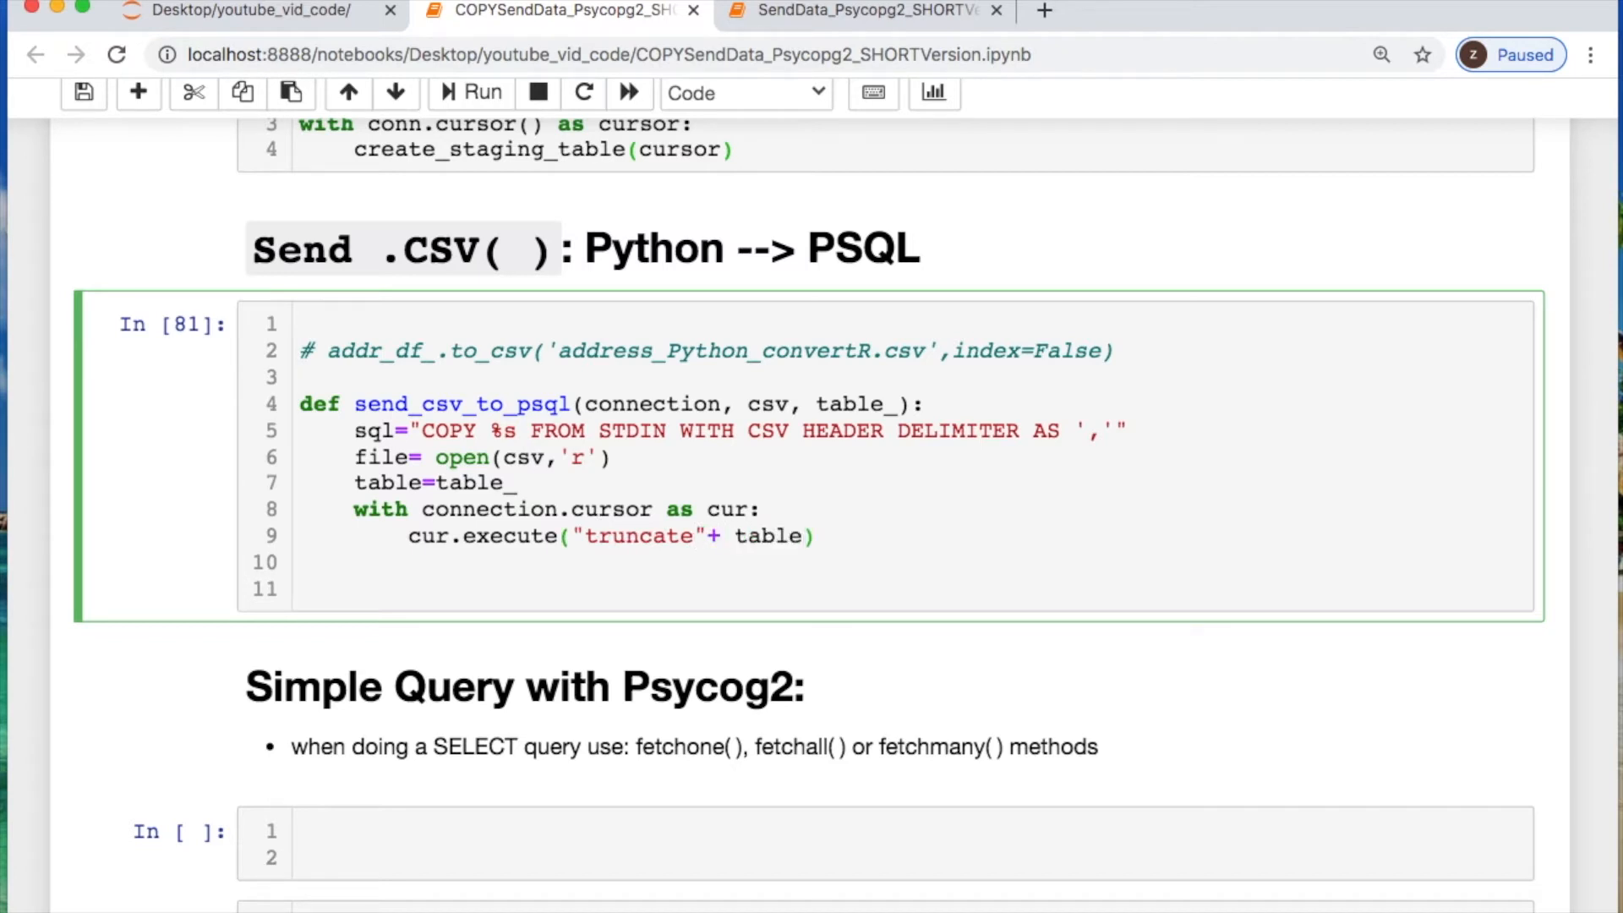
type("+")
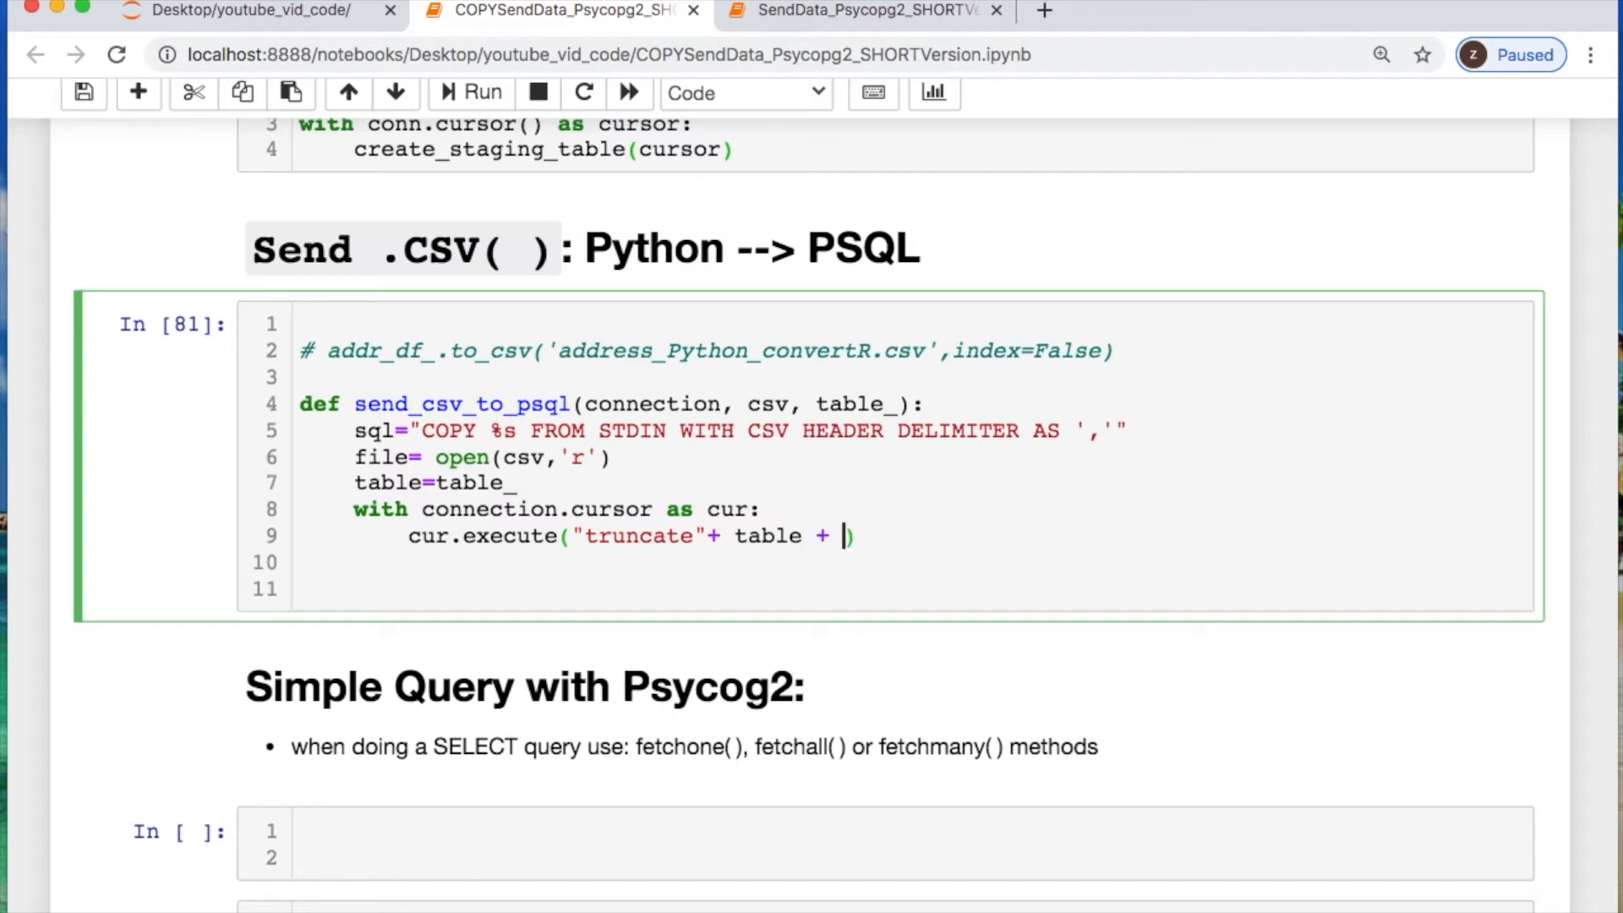
type("';'")
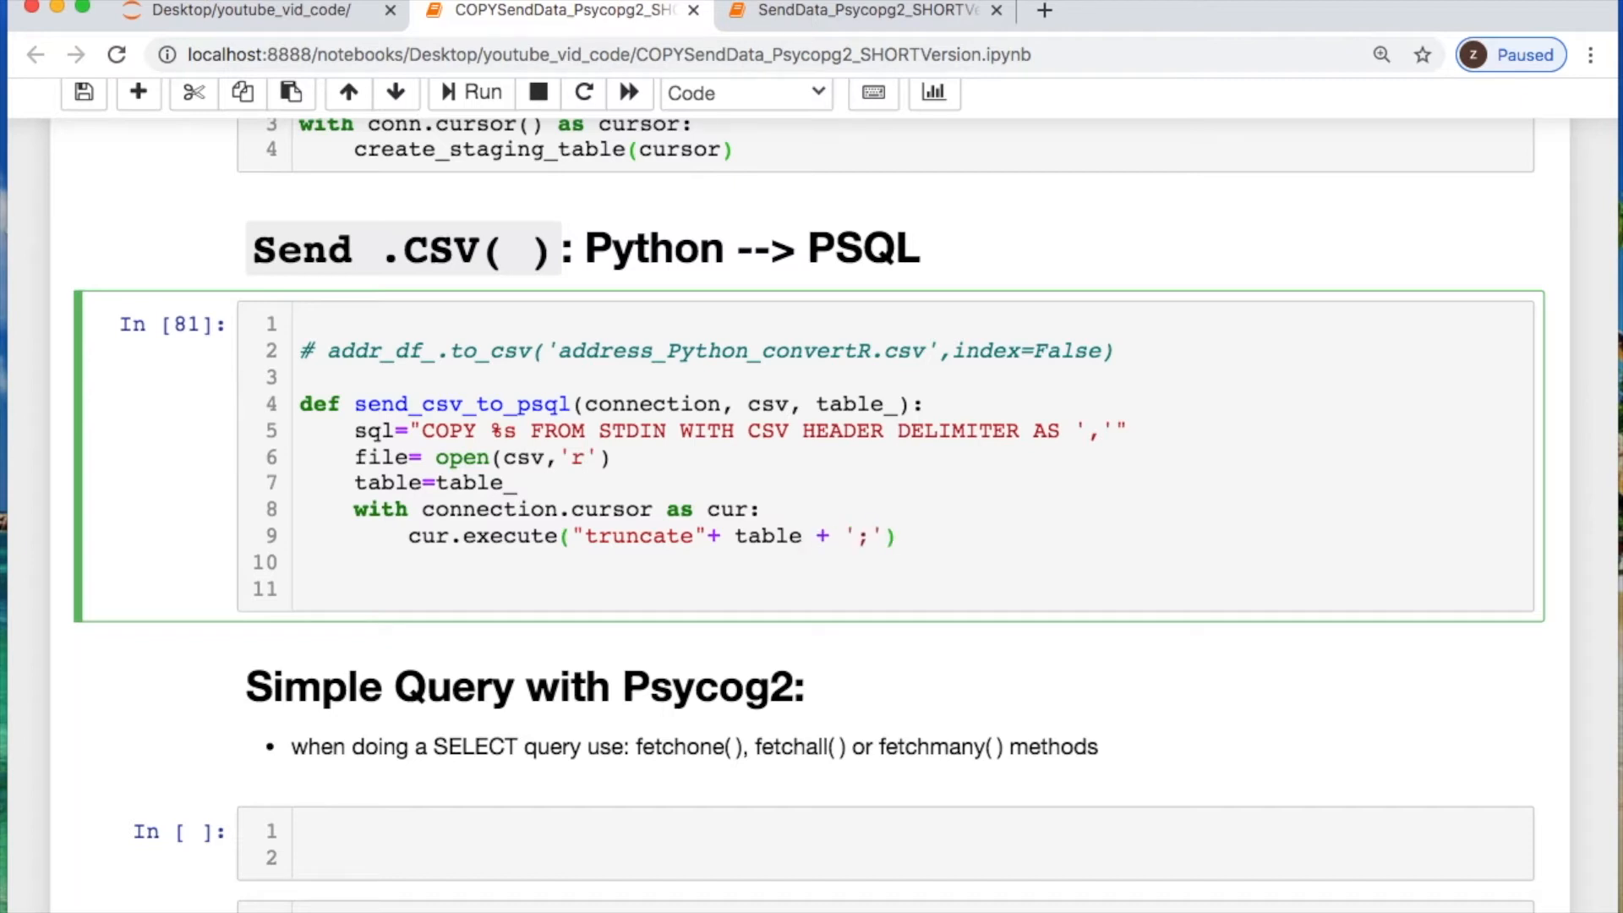
type("#a")
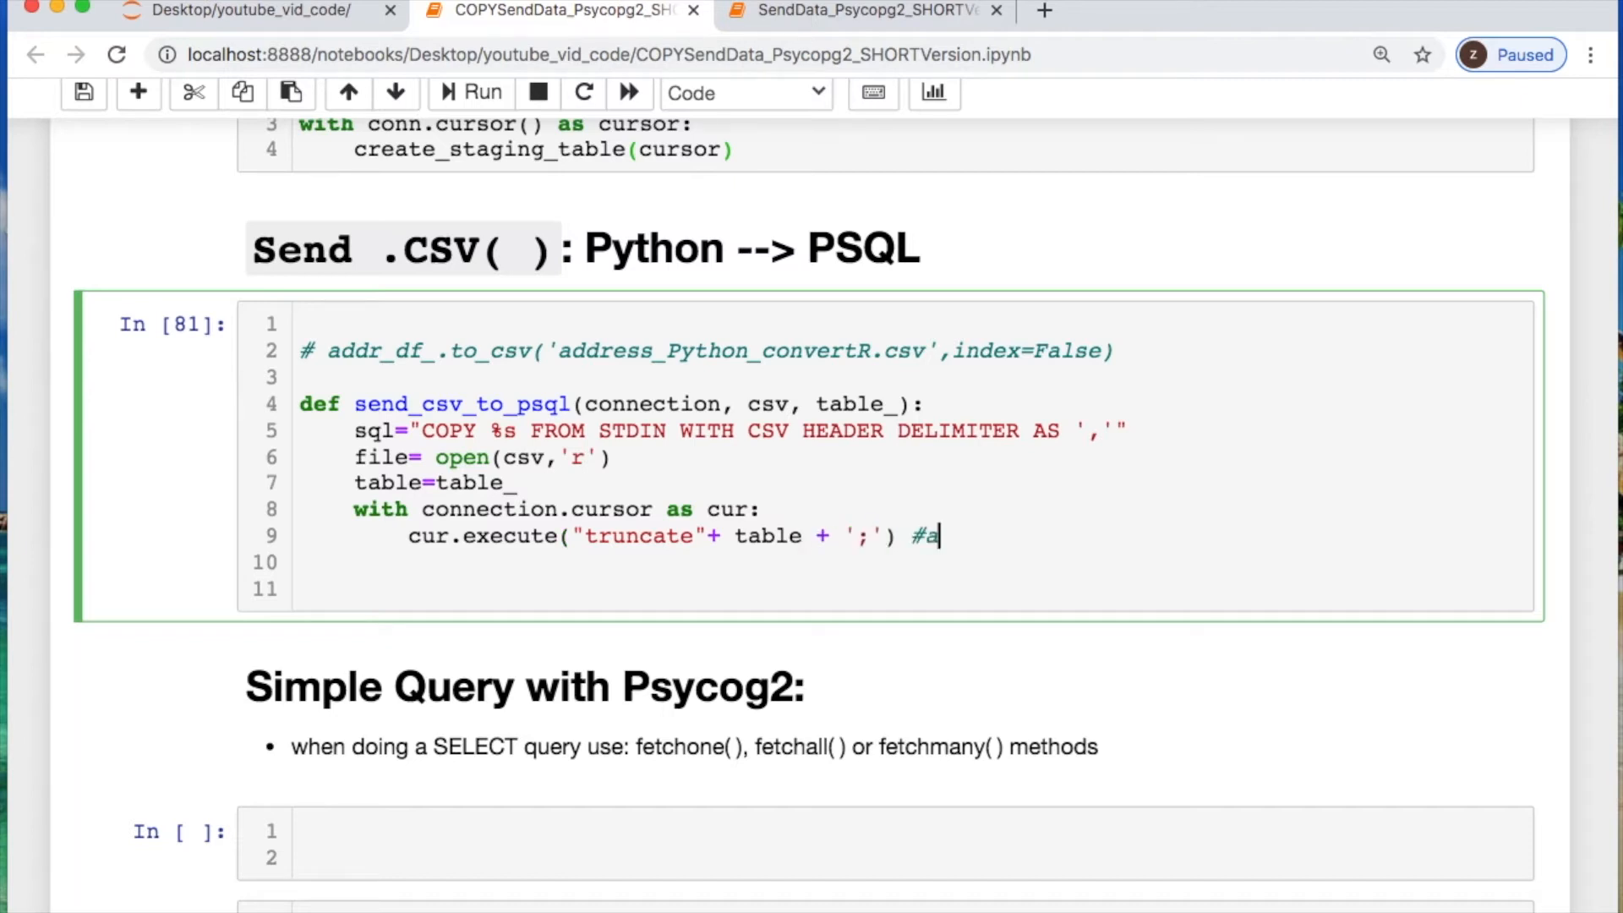
type("void duplicated")
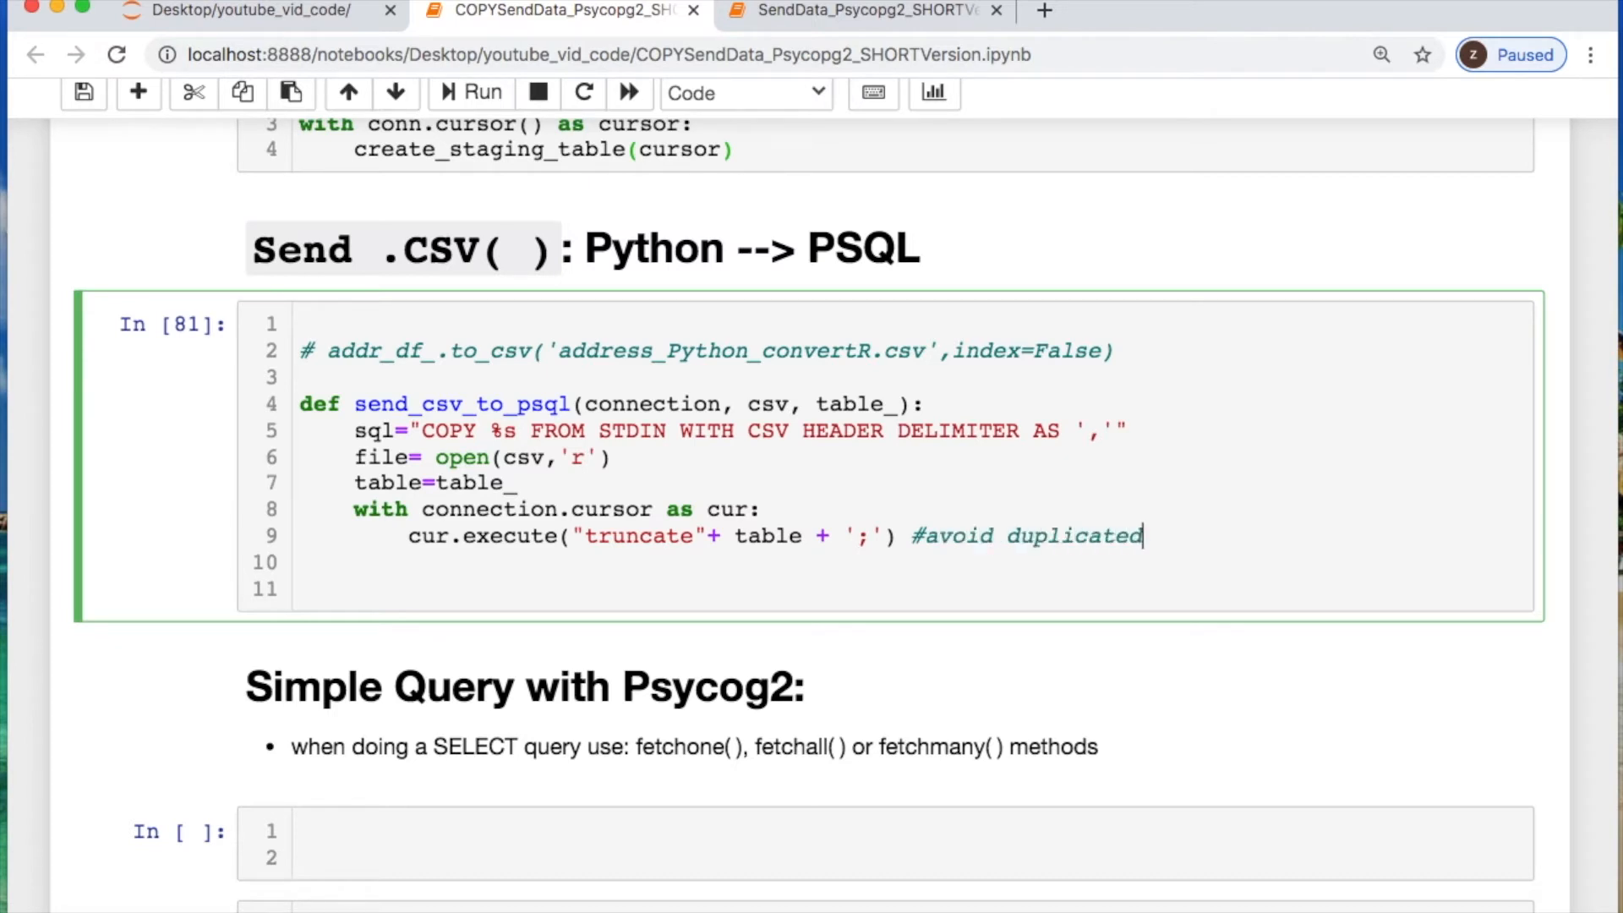
key("Enter")
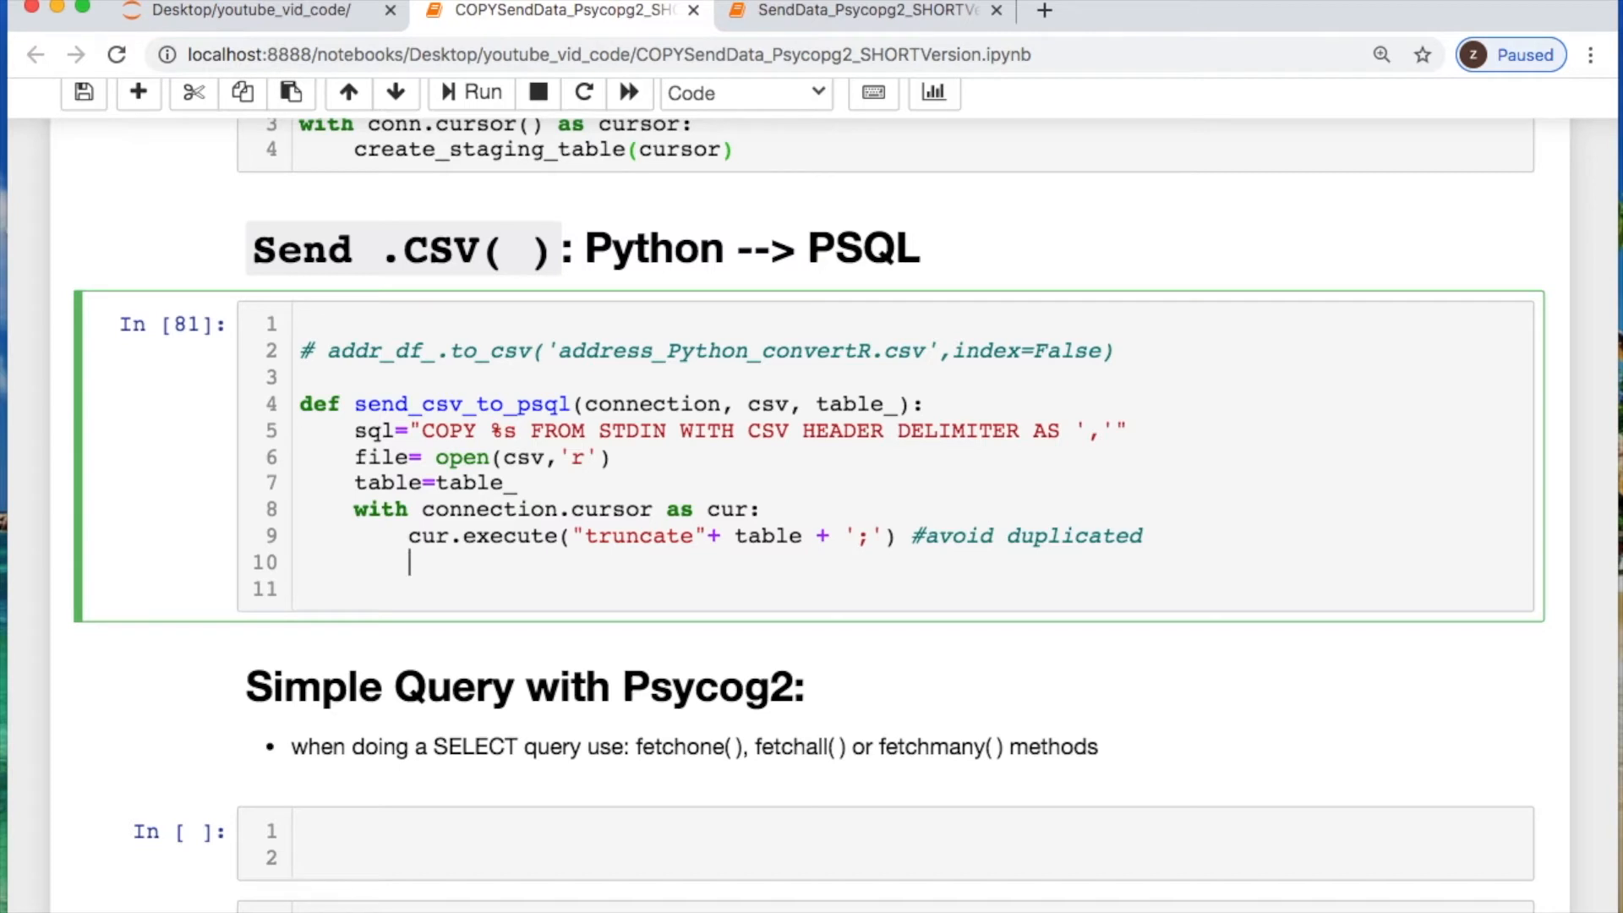
Run cur.copy_expert(sql % table, file) and finish with connection.commit()
type("cur.")
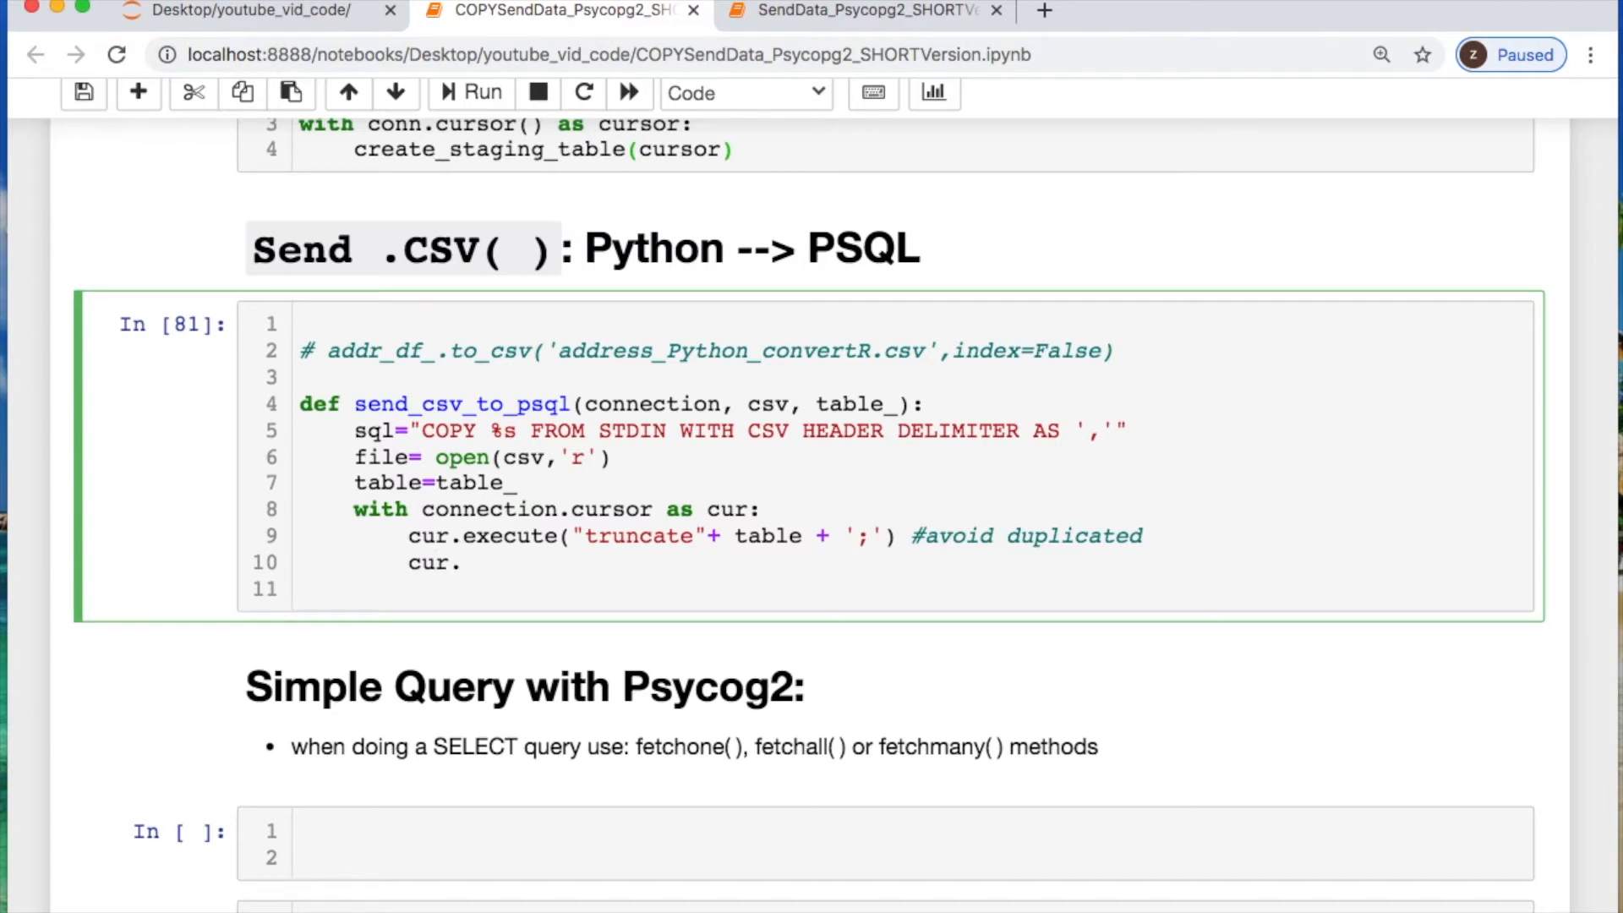
type("copy_")
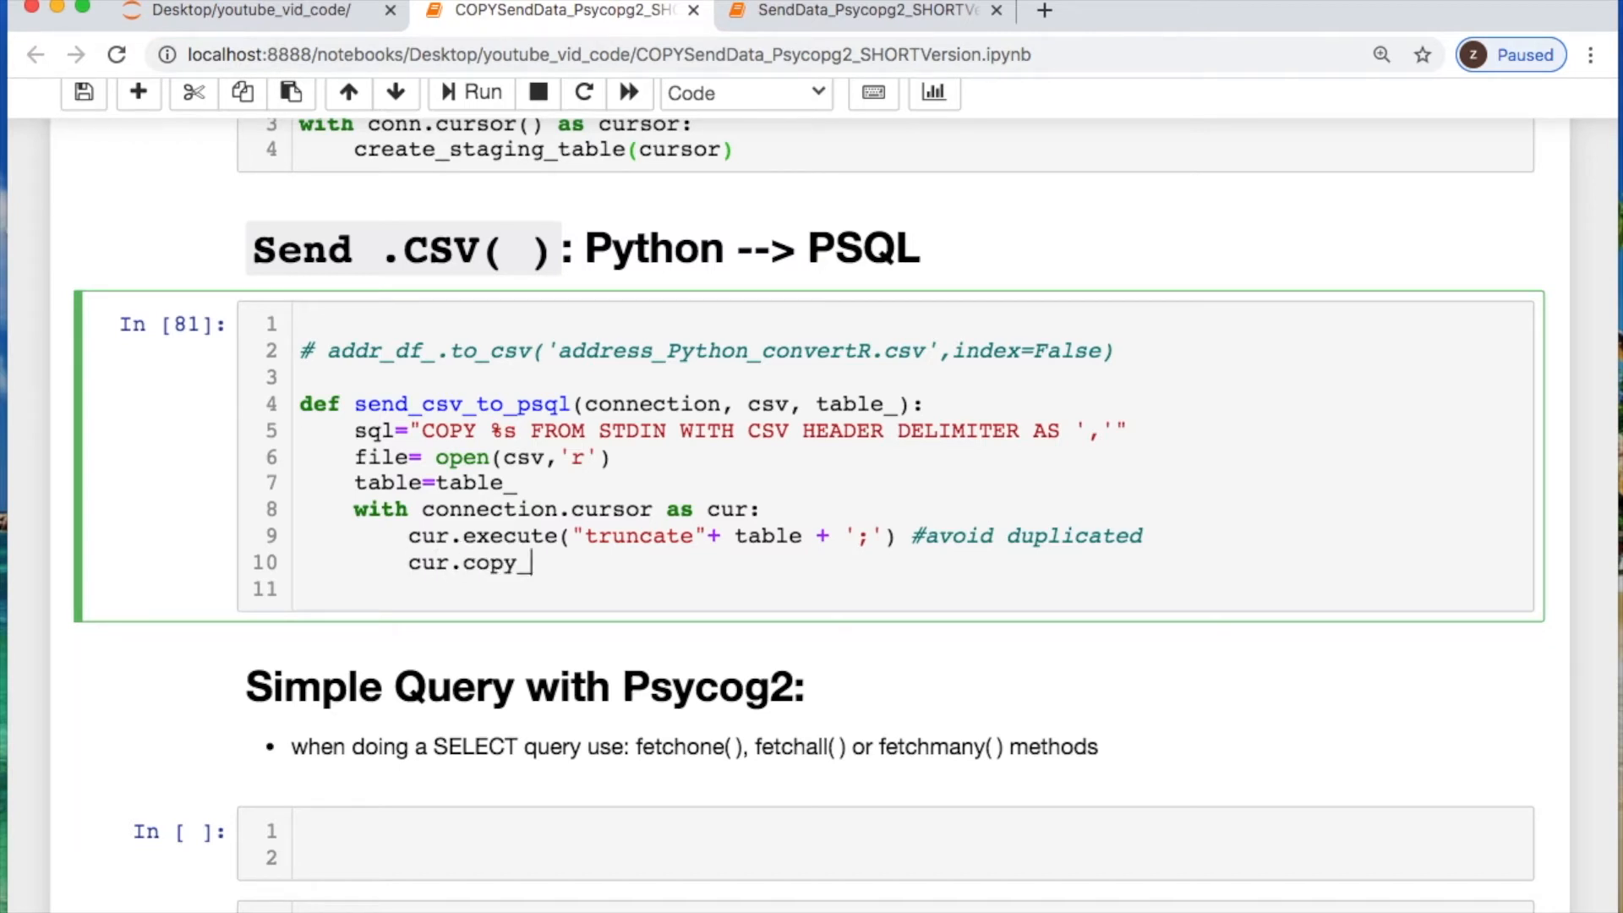
type("expert(sql=sql,")
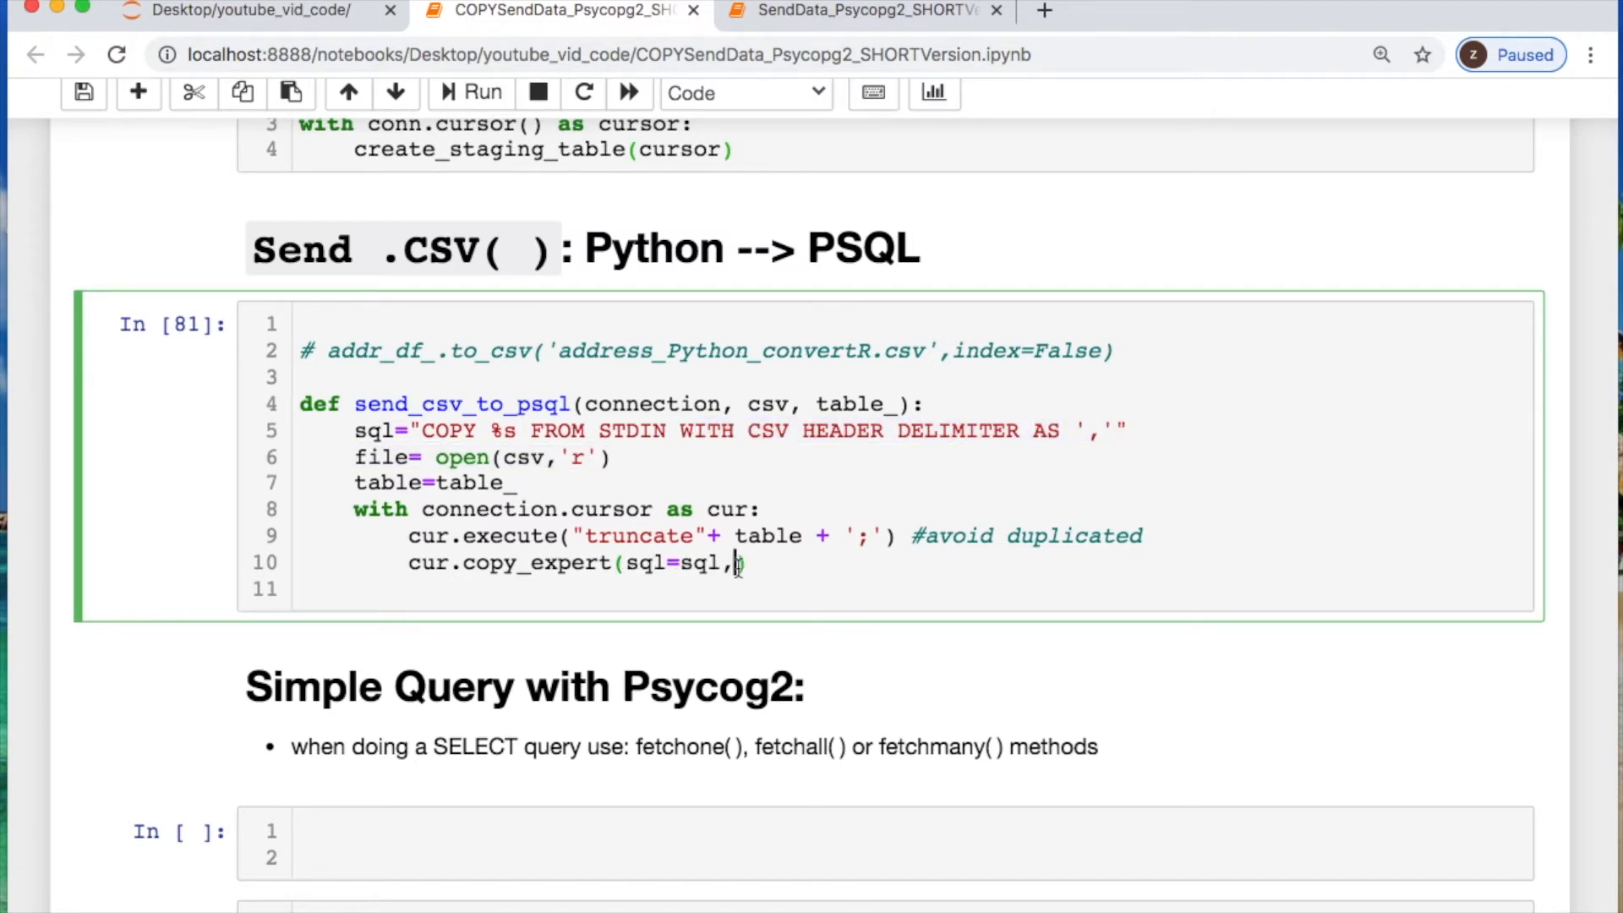
type("%")
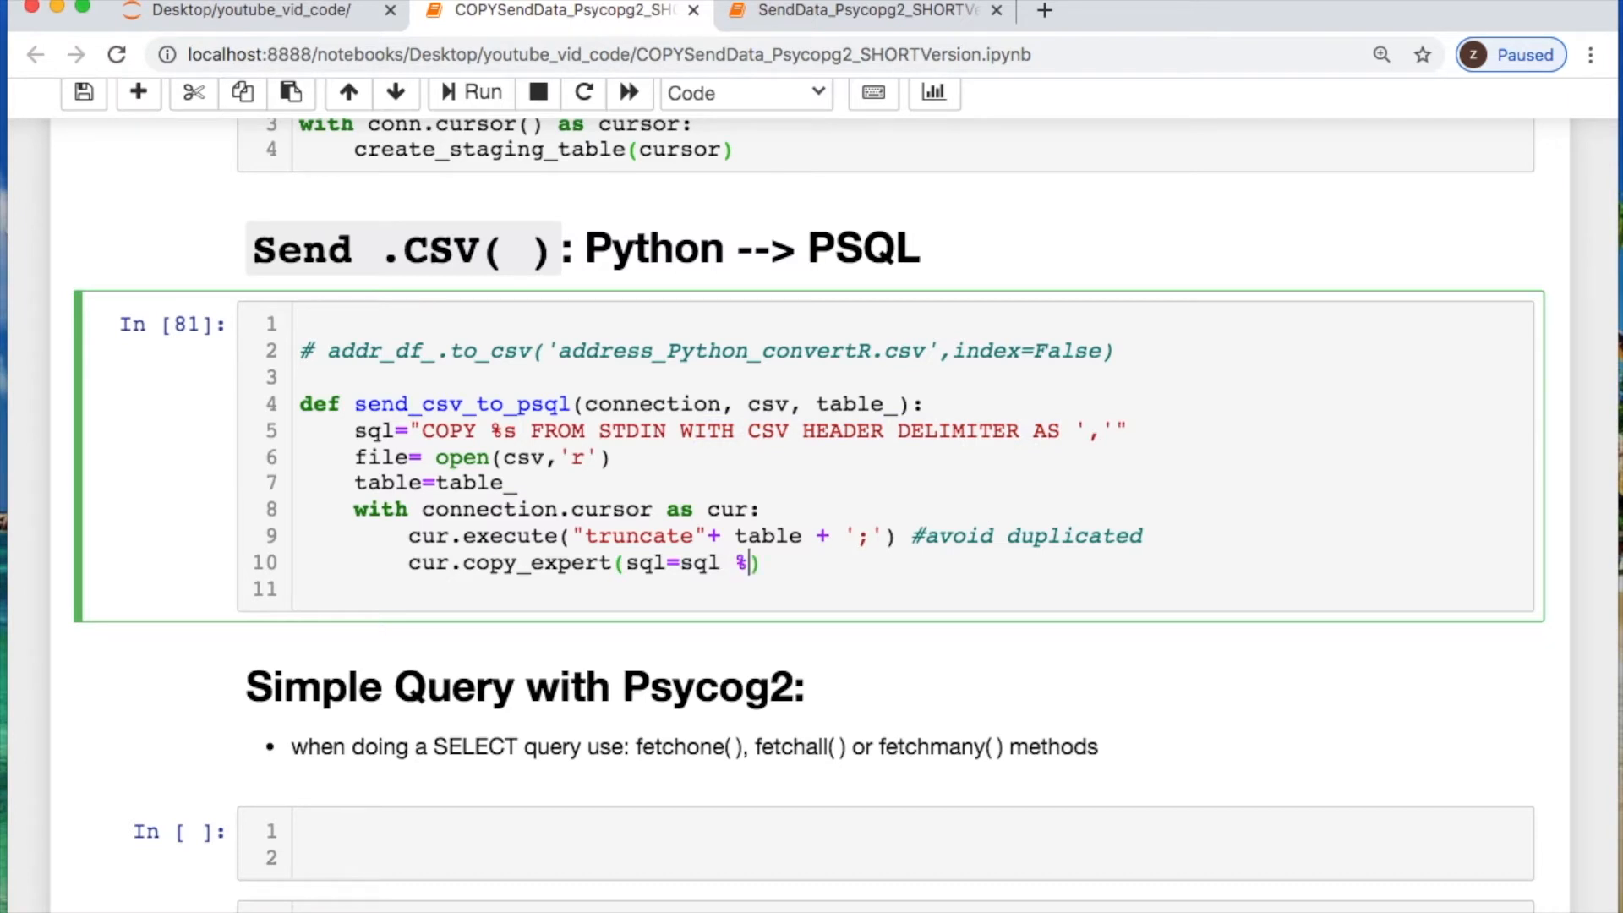
type("table,file")
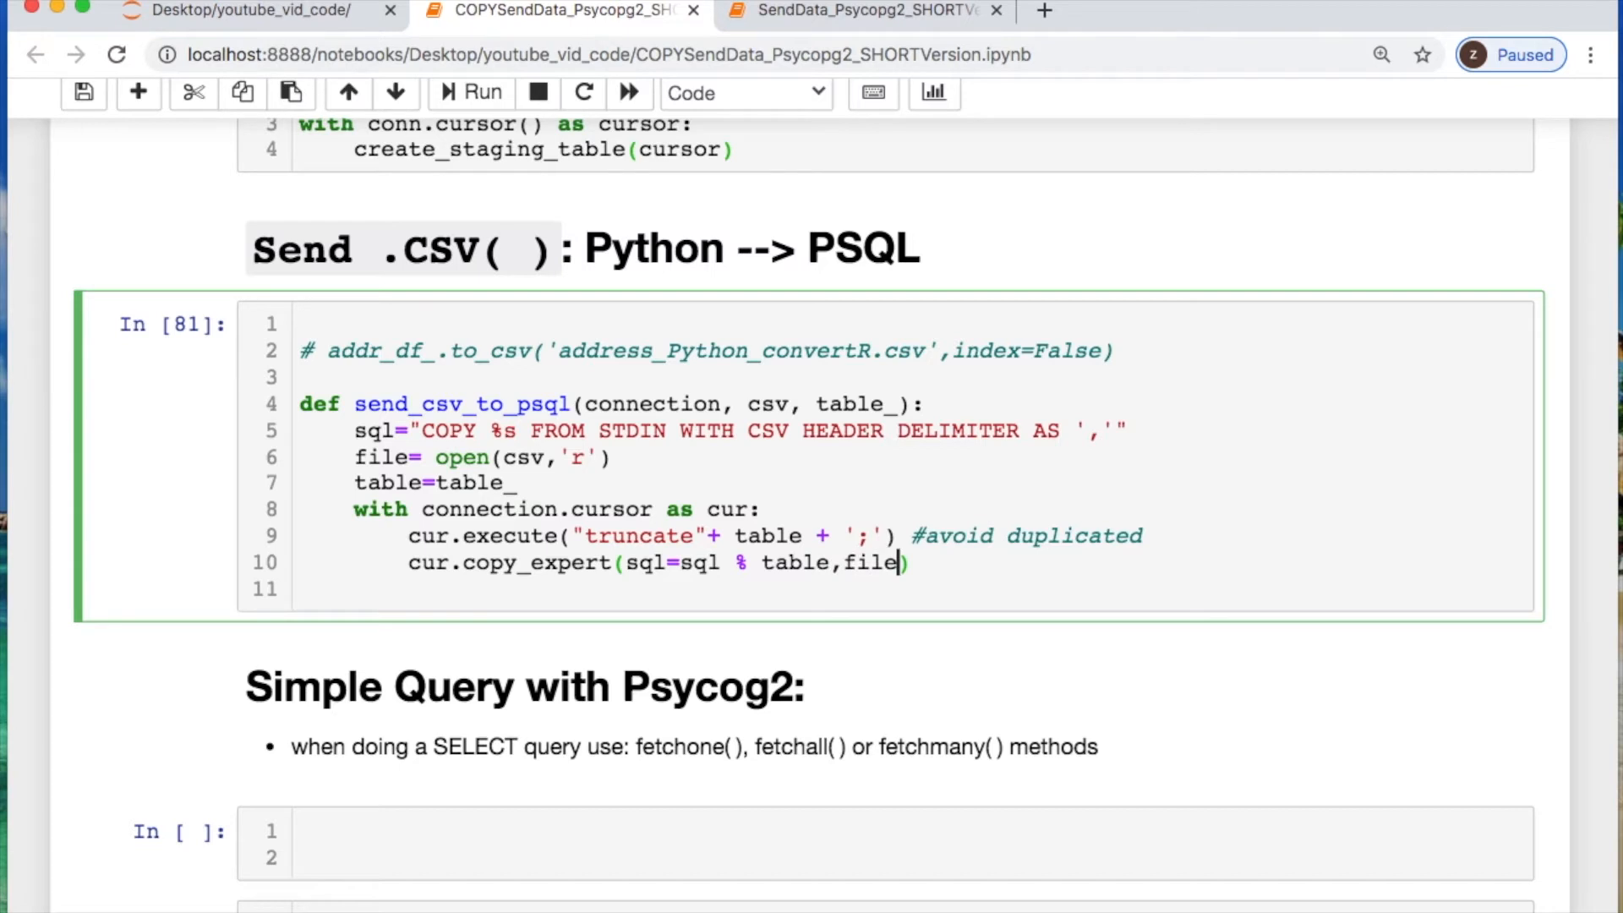
type("=fil")
left_click(913, 589)
type("conn")
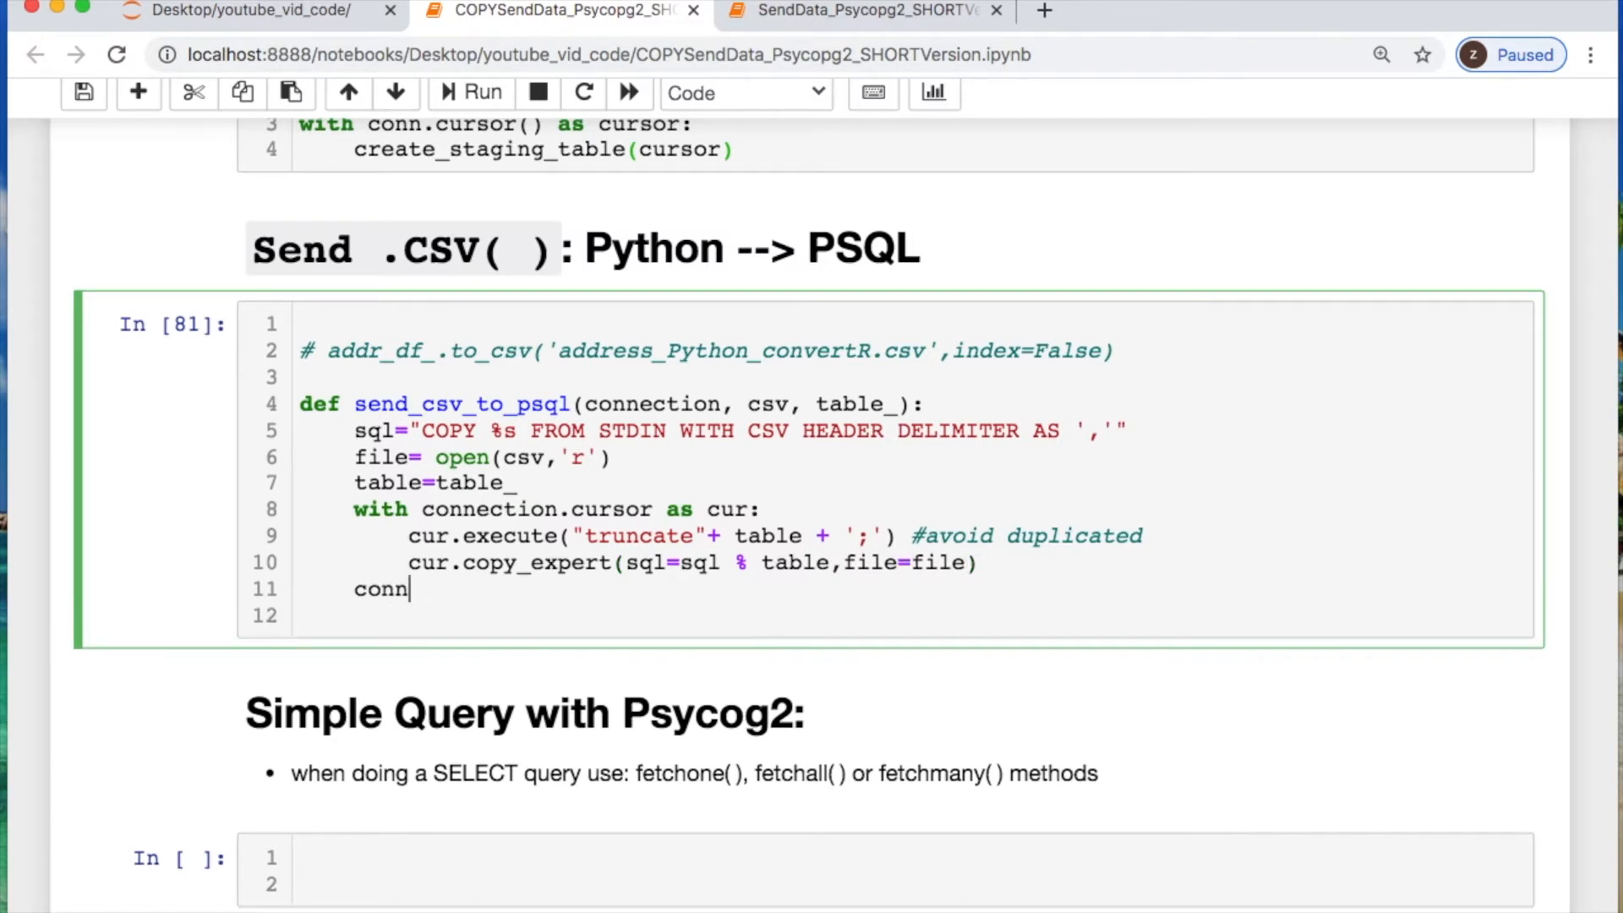
type("ection.")
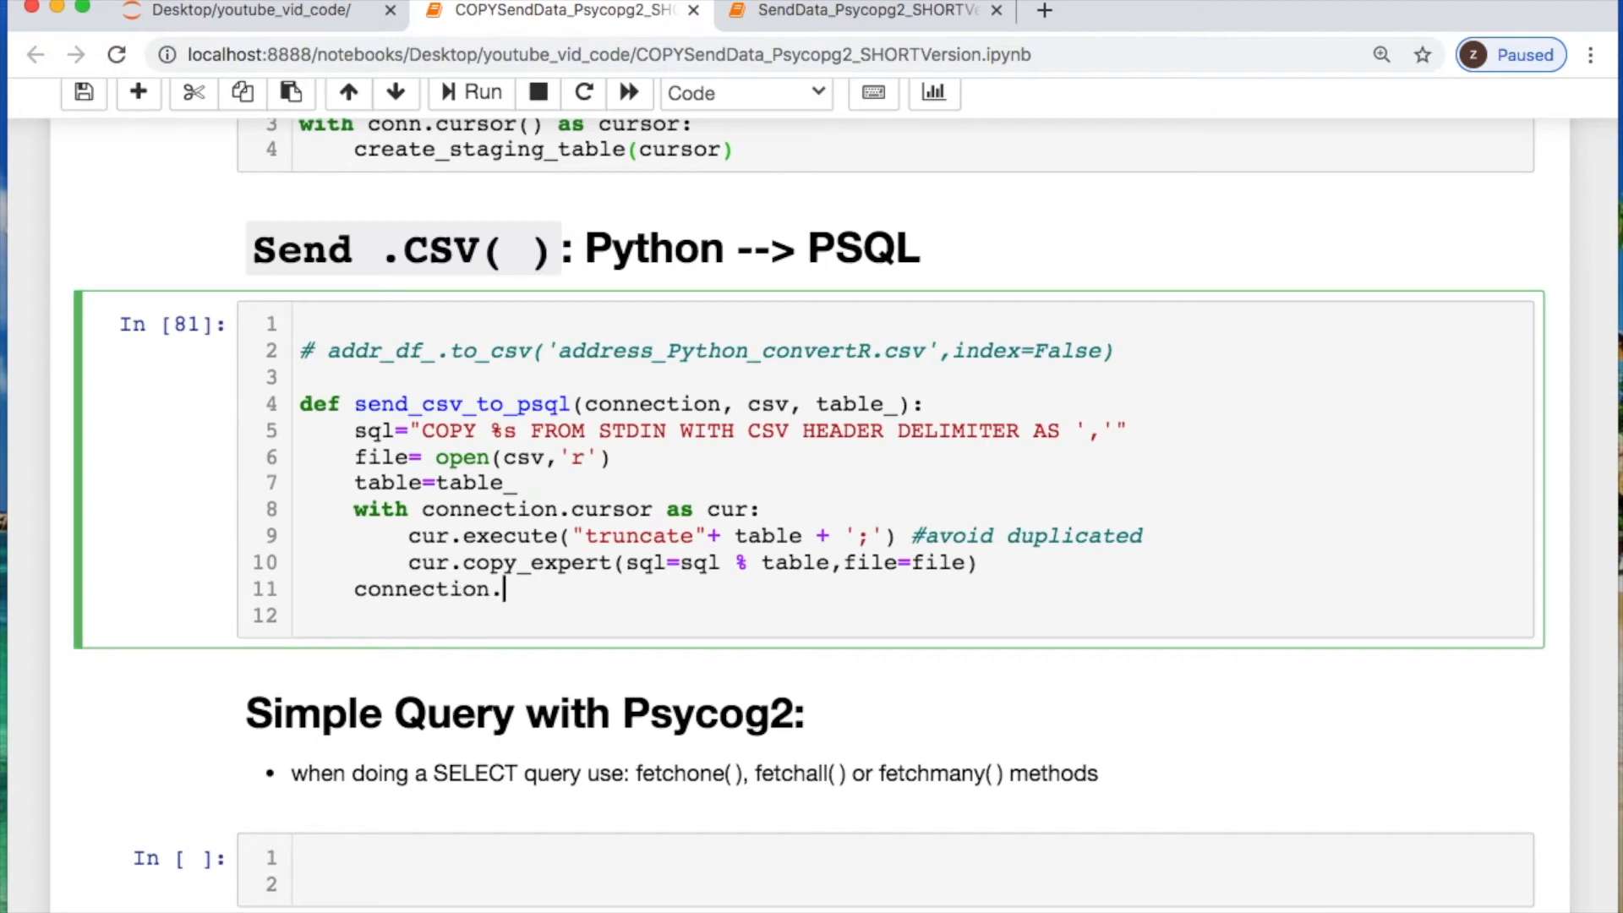
type("commit")
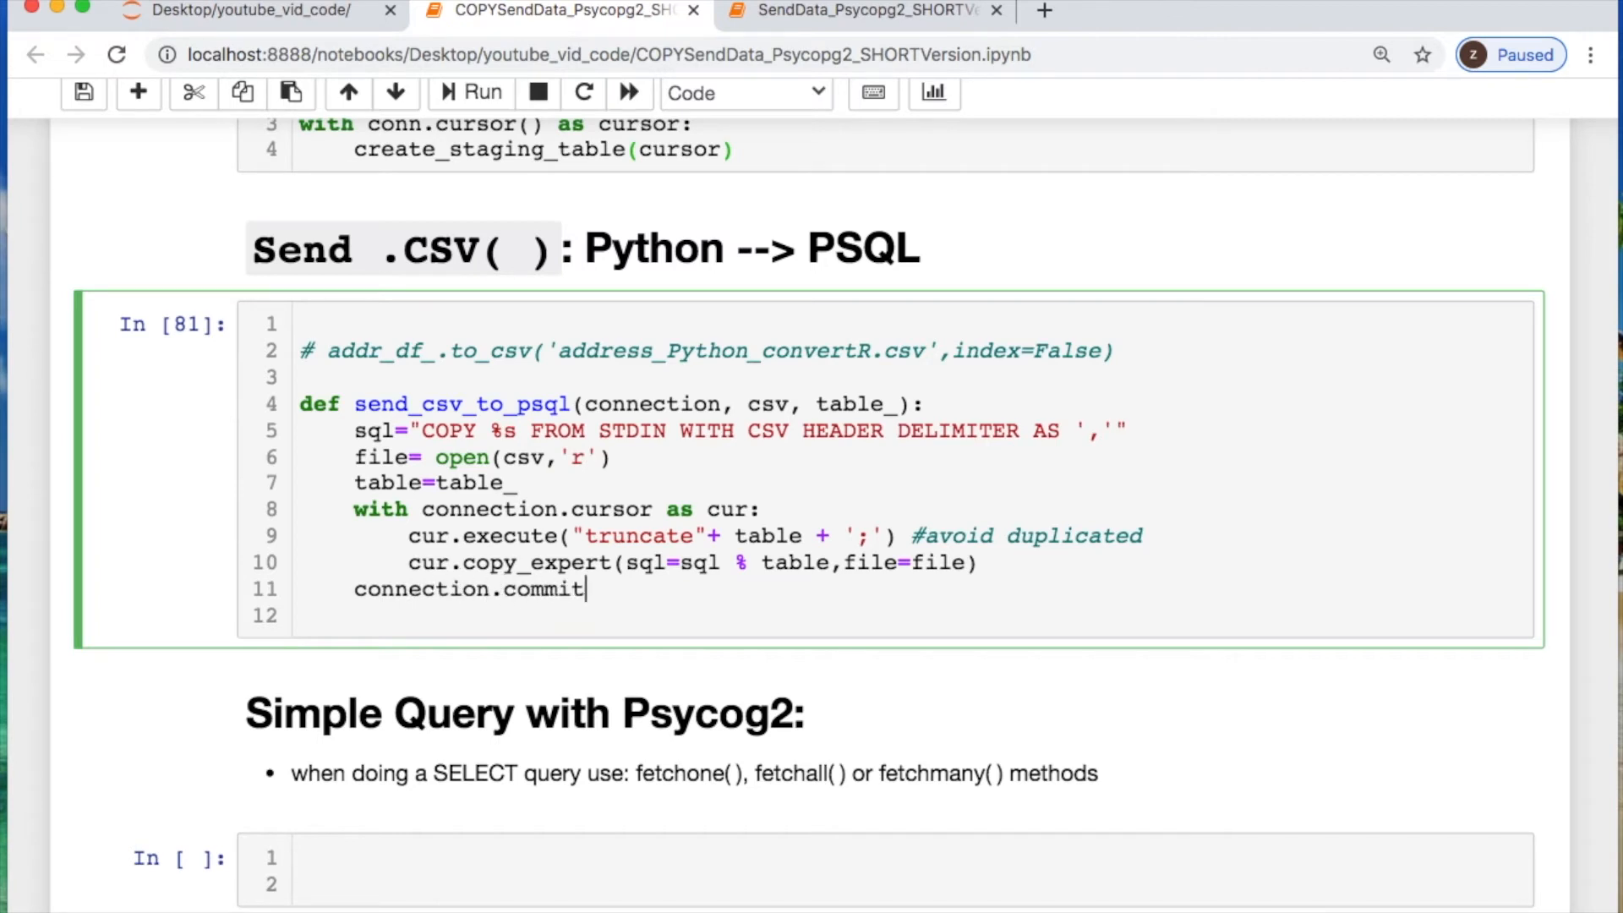
type("()")
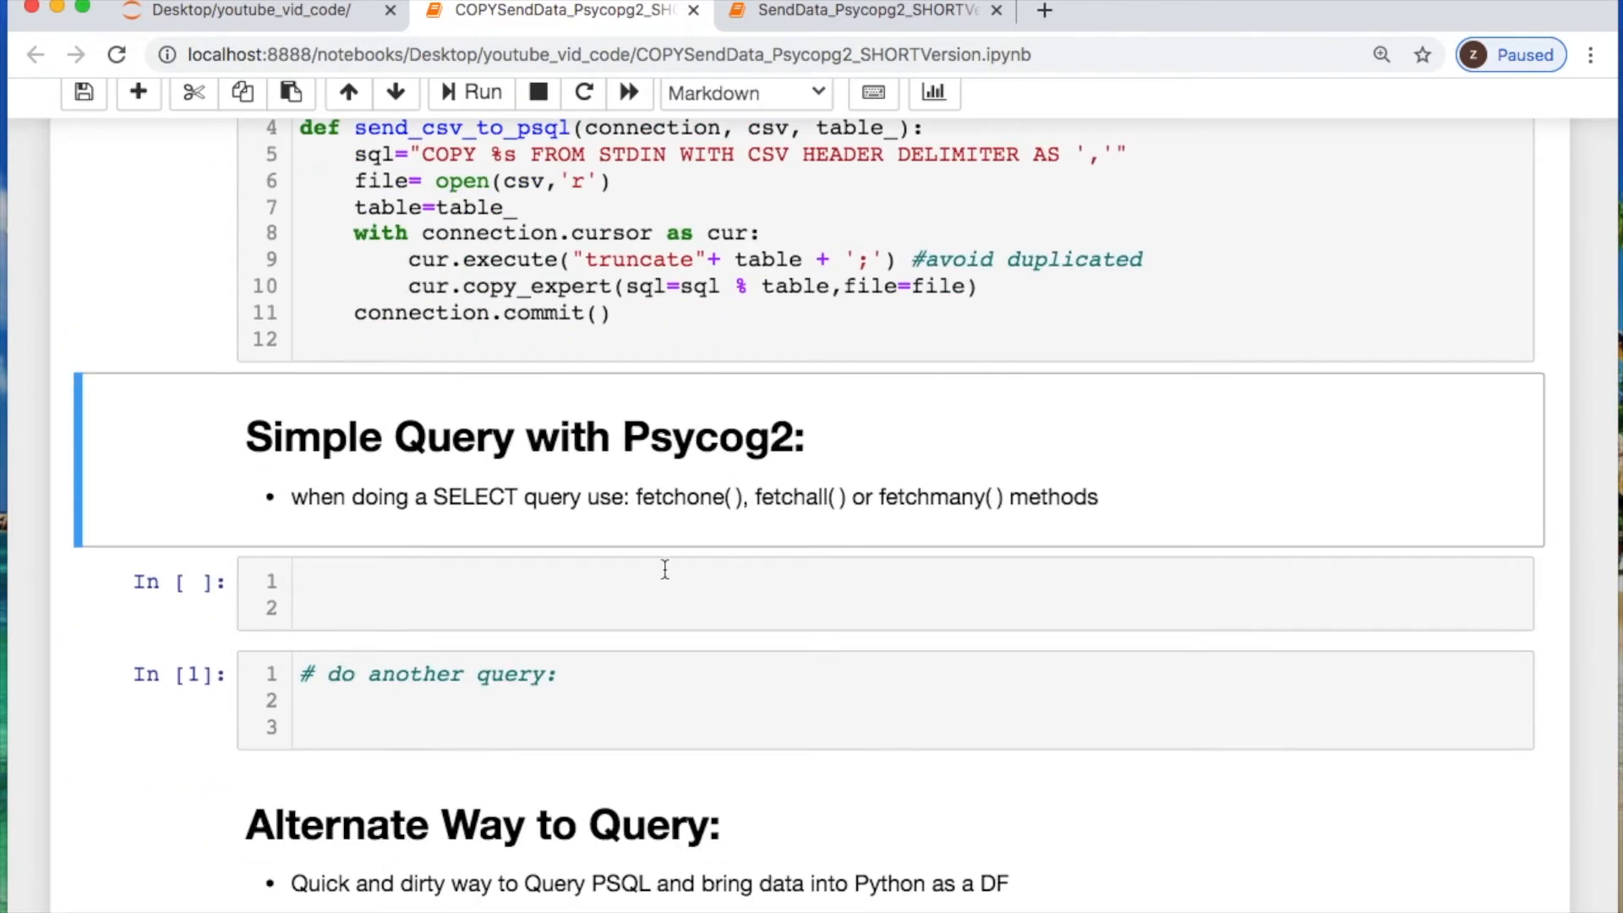
Add commented #cur.close() and #conn.close() lines and return connection.commit()
left_click(335, 338)
type("#cur.close")
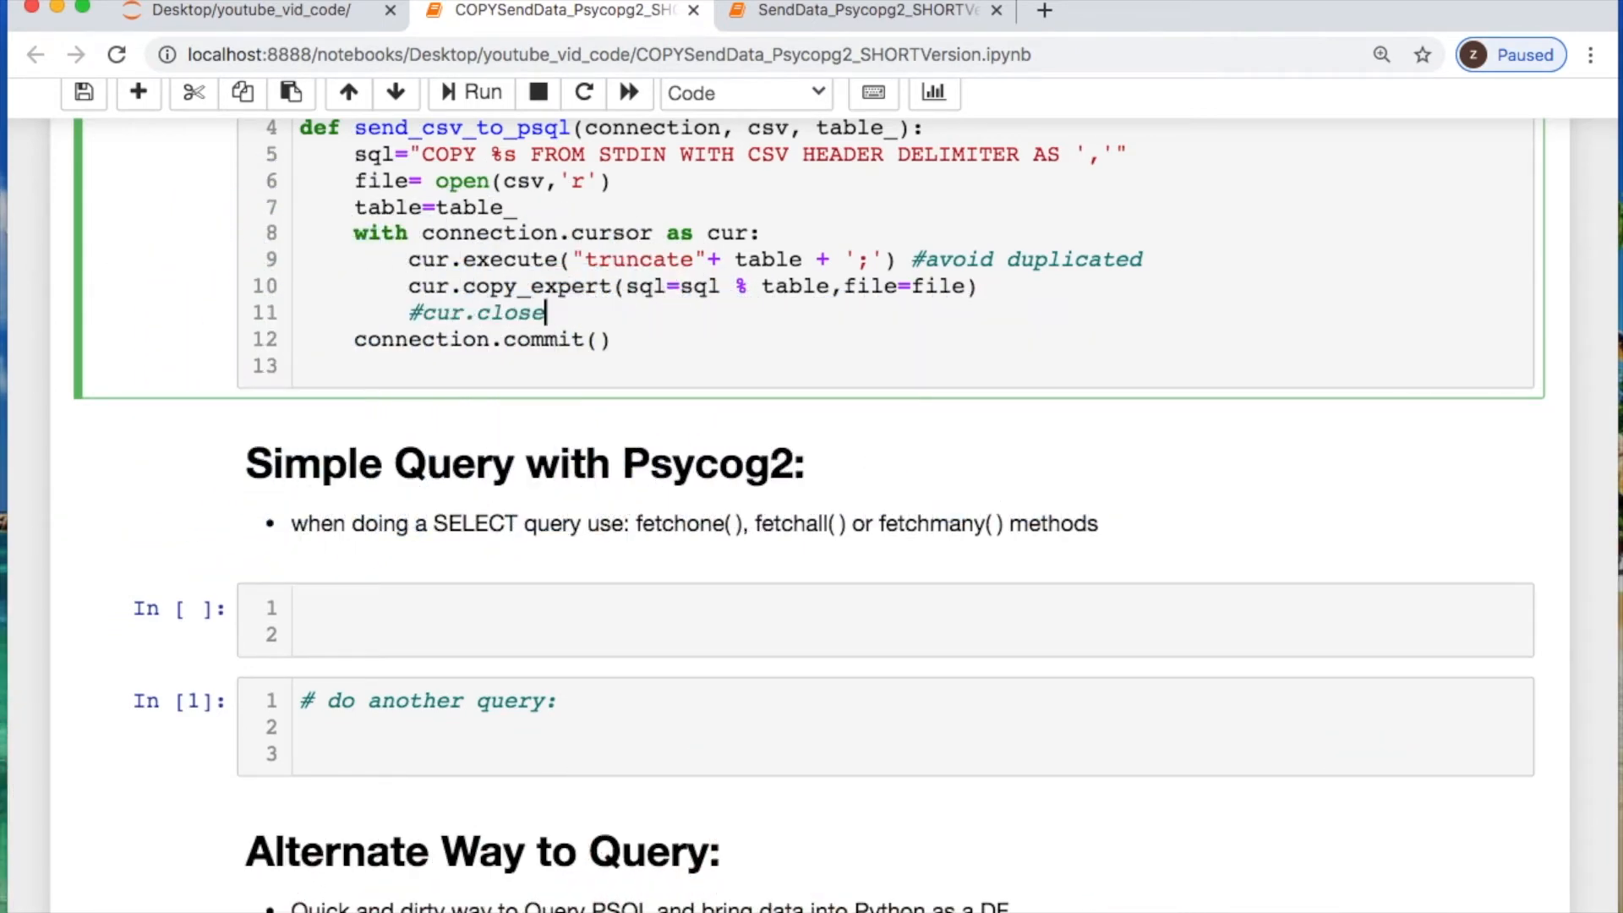
type("()")
type("#conn")
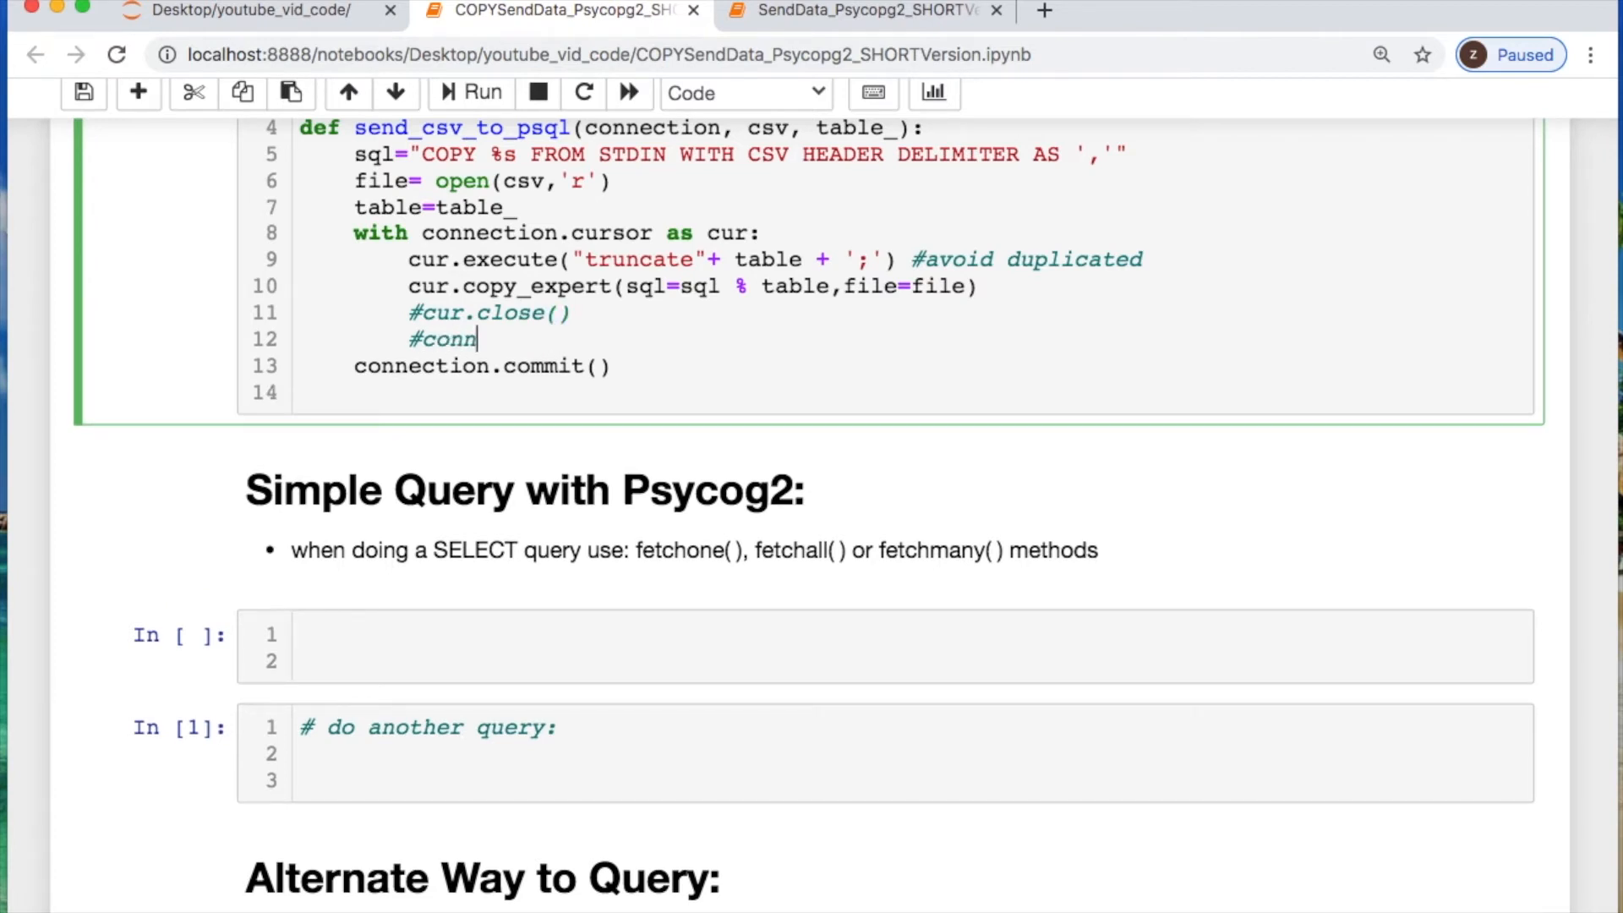
type(".close()")
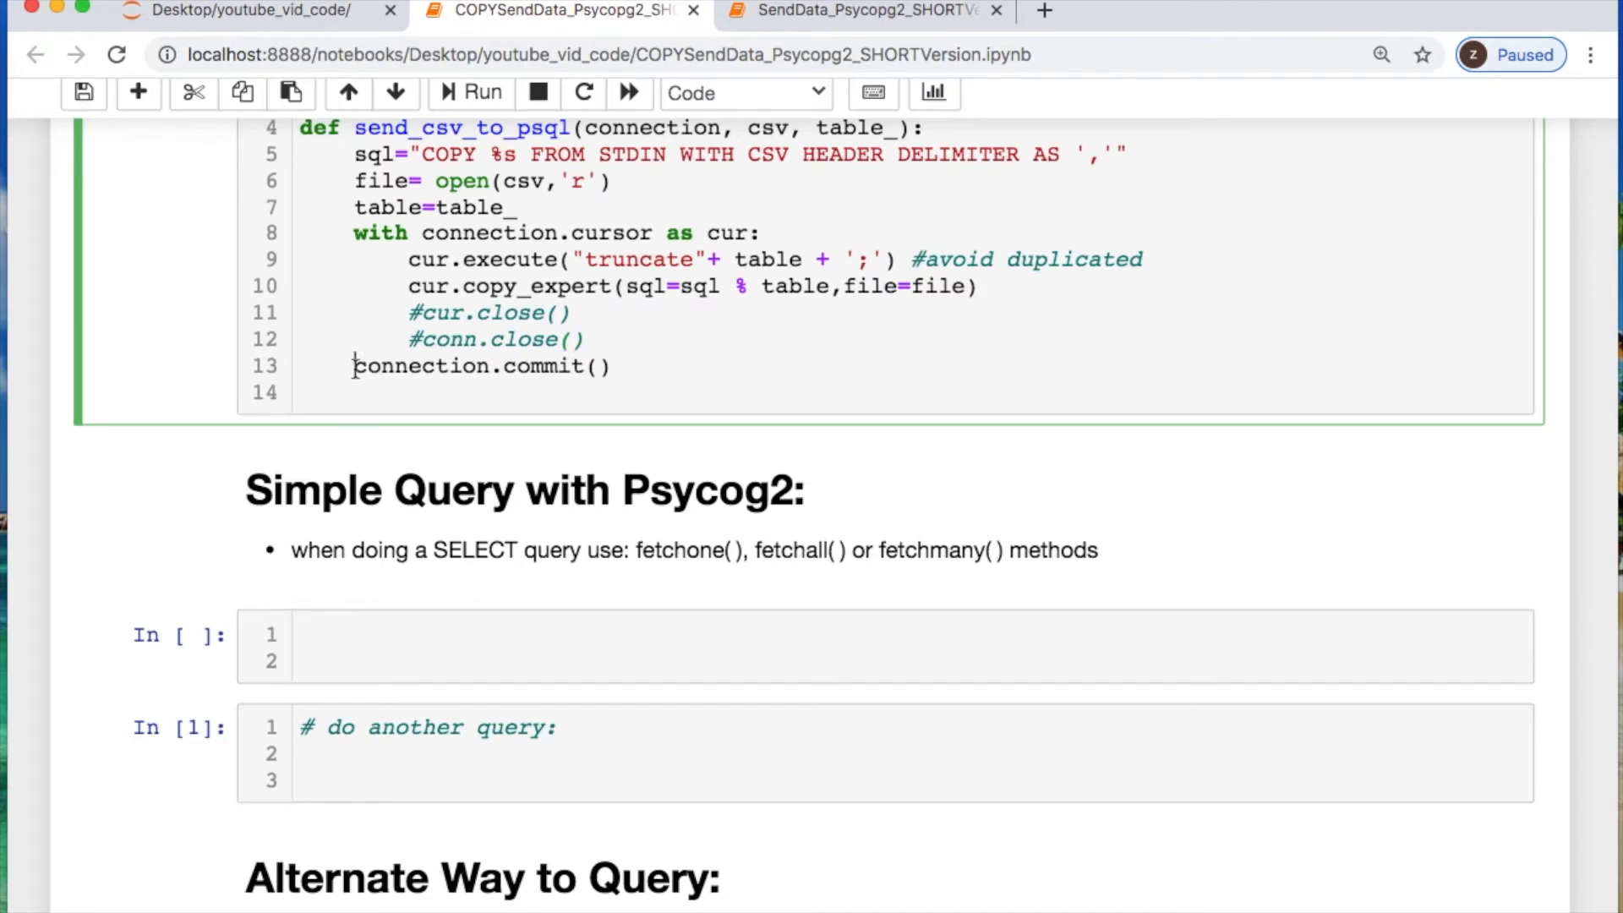
type("return")
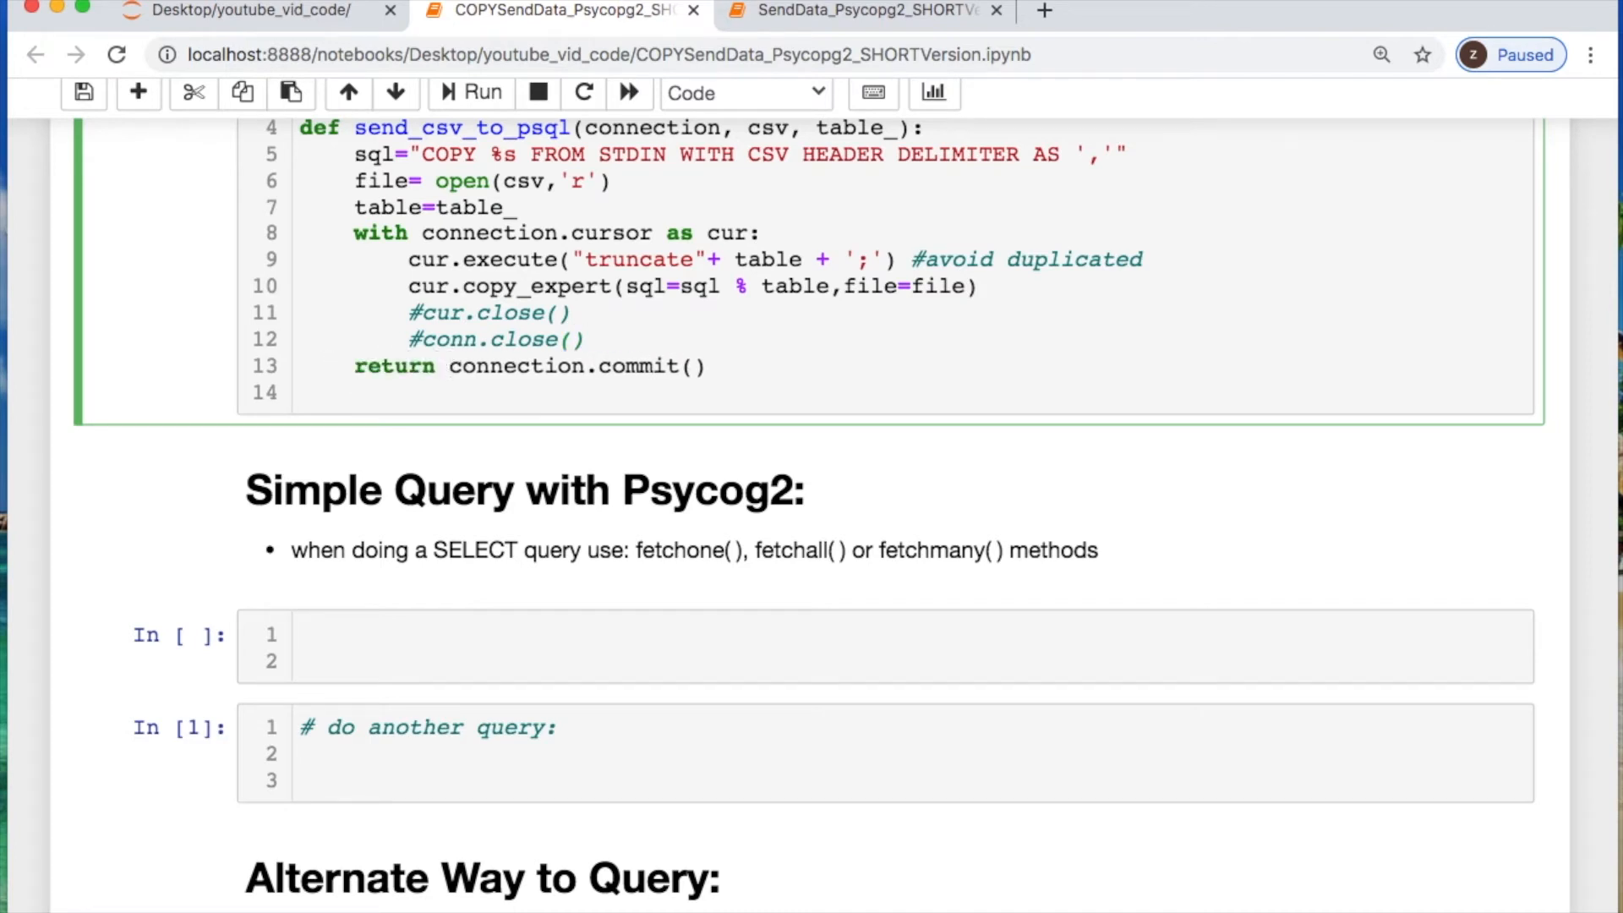
left_click(445, 365)
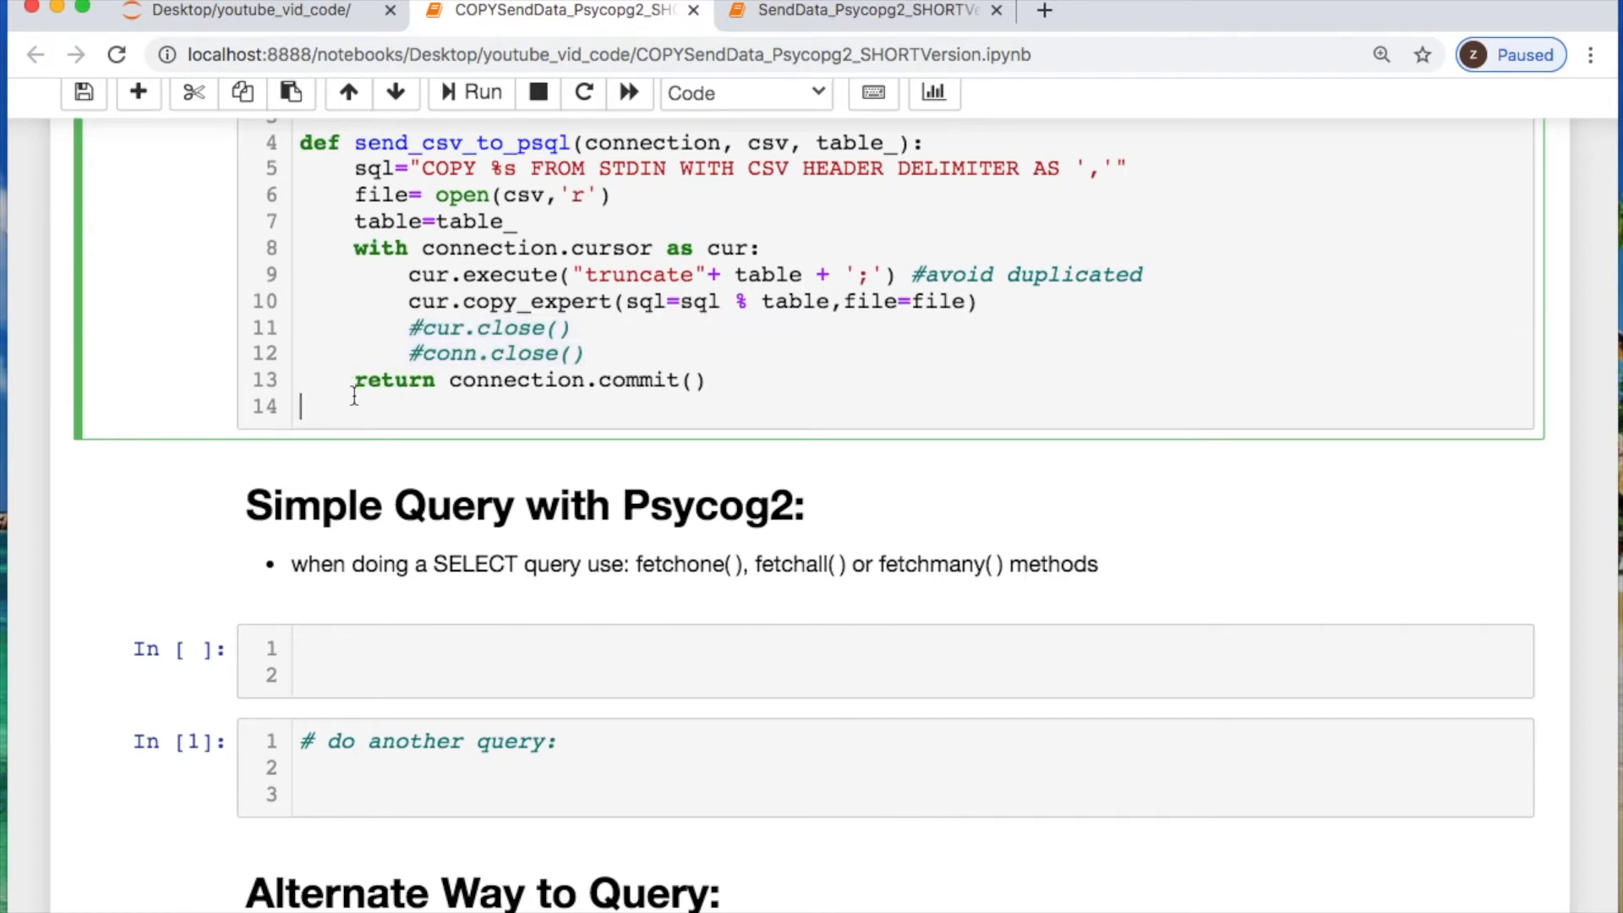
Call send_csv_to_psql(conn, 'address_Python_convertR.csv', 'staging_fake_ppl') and run the cell
type("se")
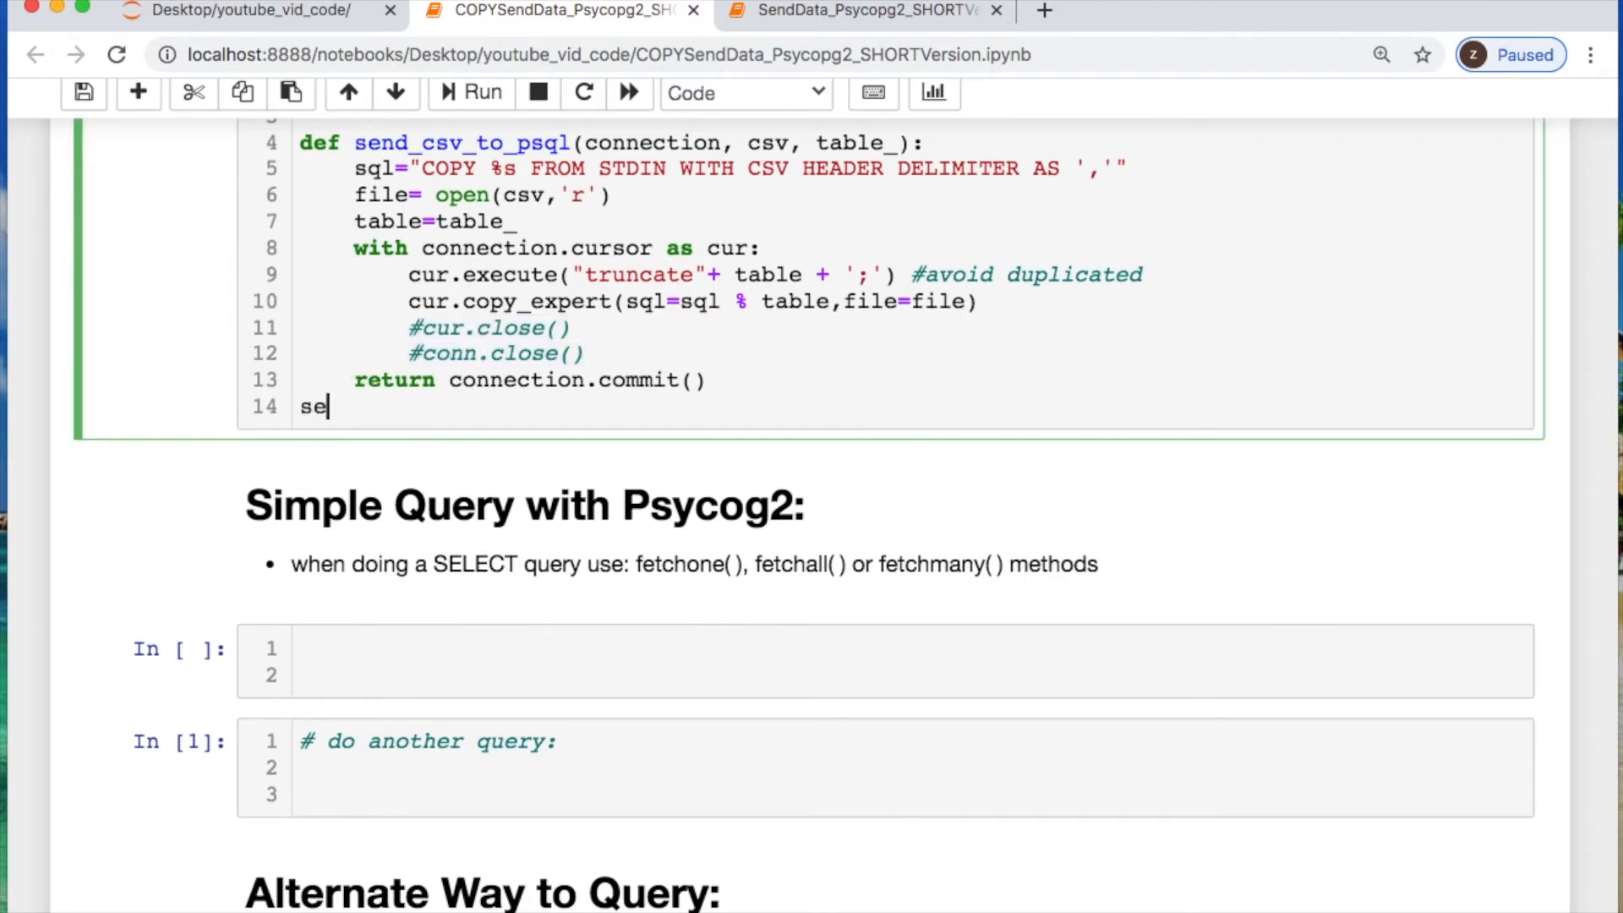
type("nd_csv_to_psql(")
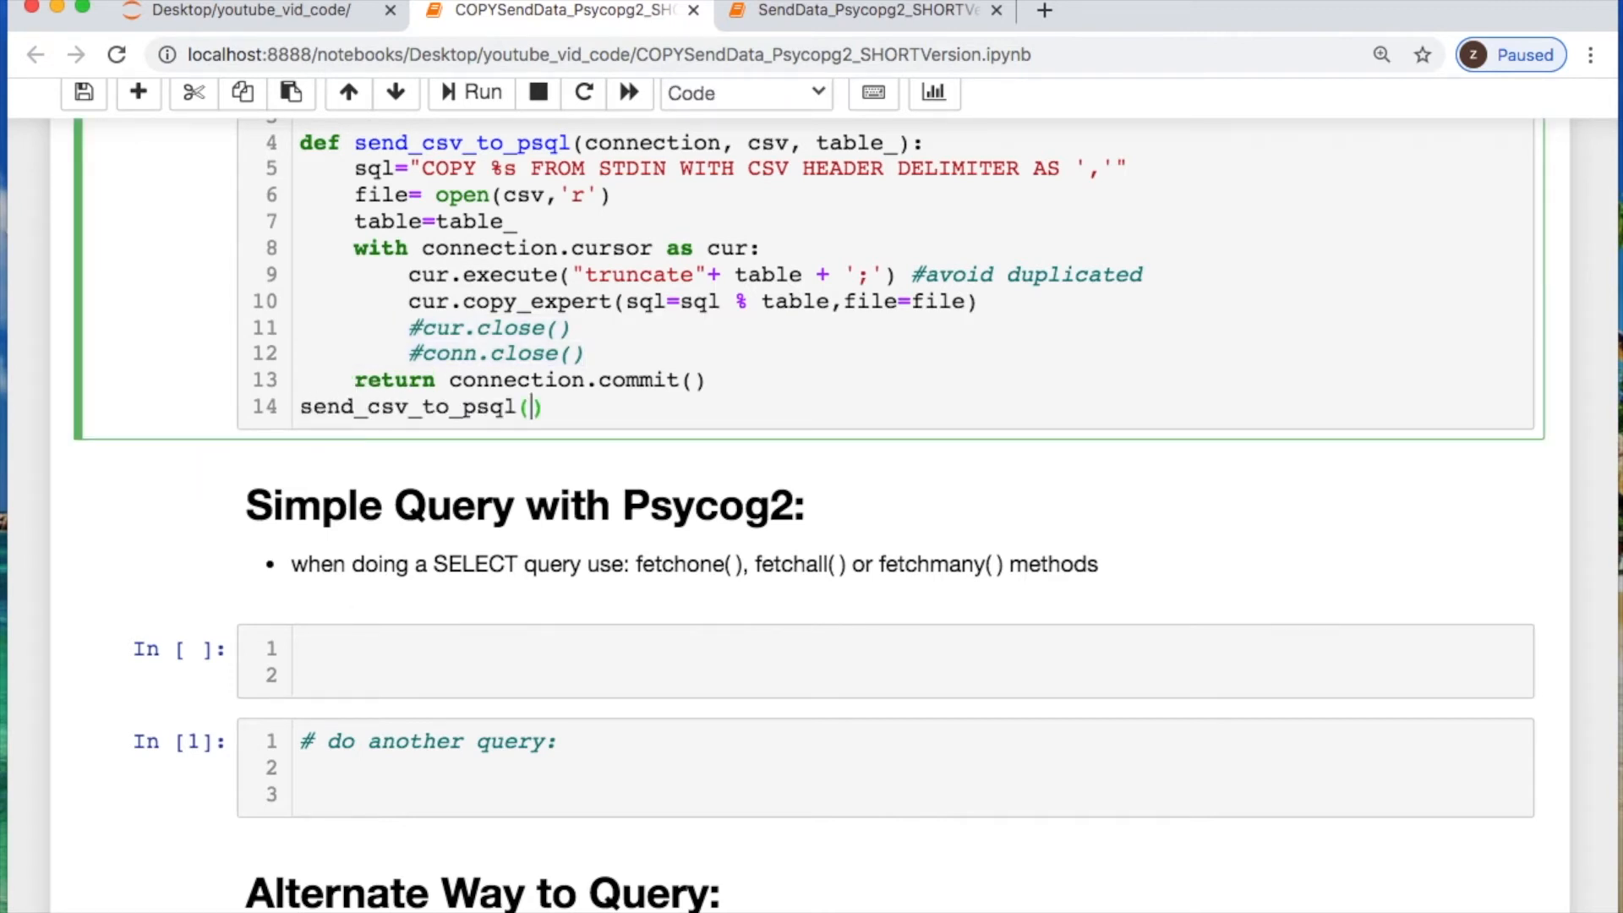
type("conn,'a'")
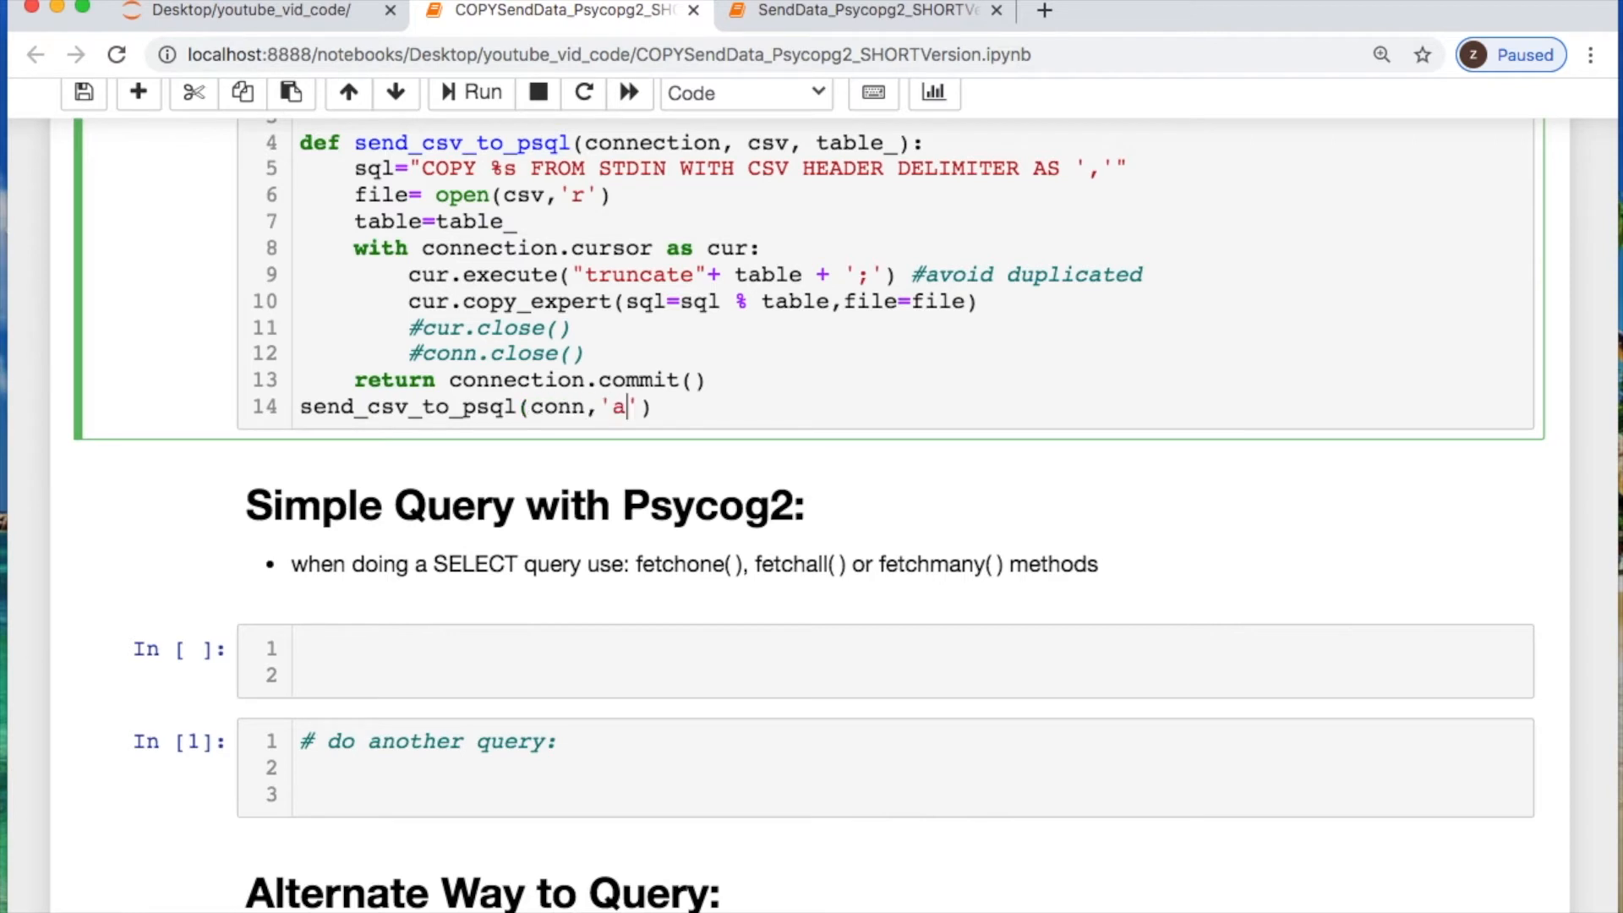
type("ddress_Python_convertR.csv',")
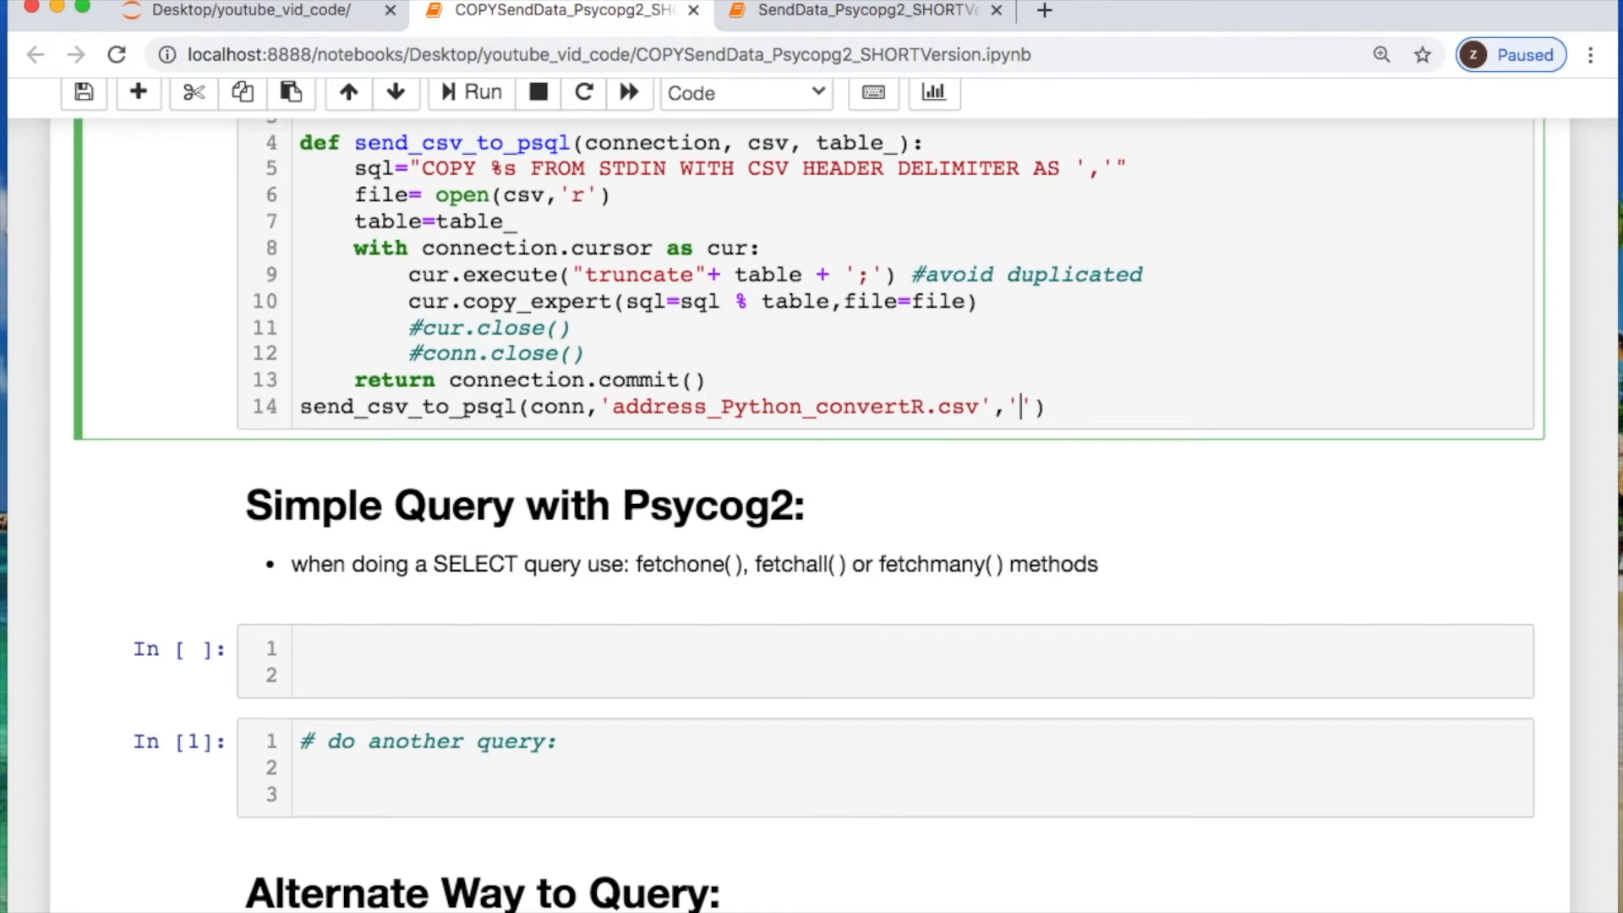
type("staging_fake_ppl")
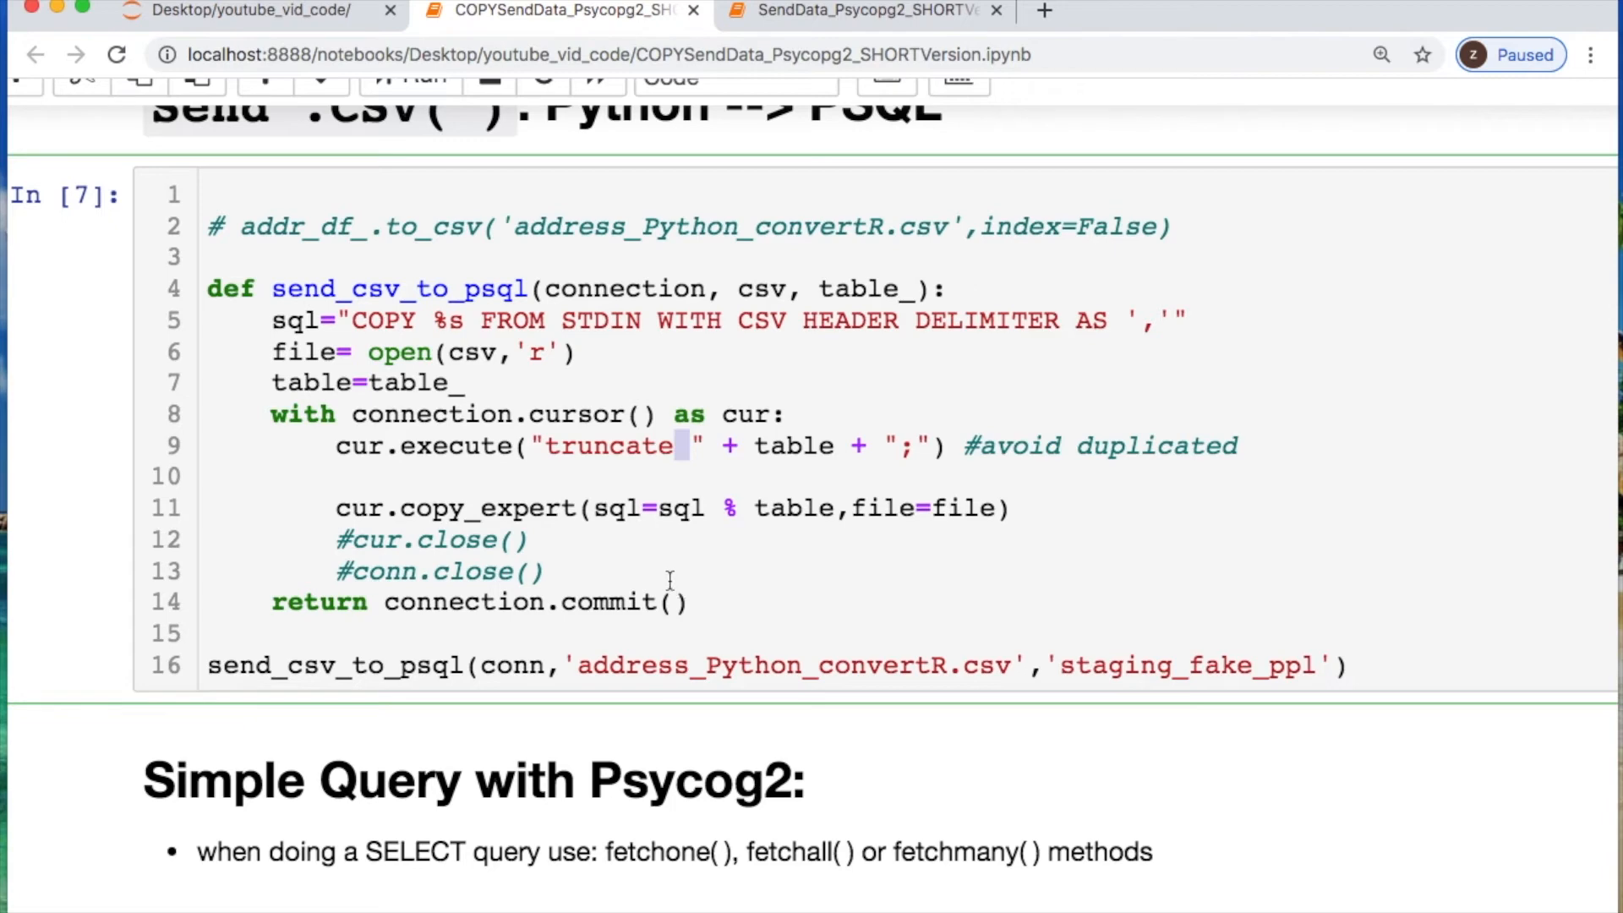
mouse_move(509, 686)
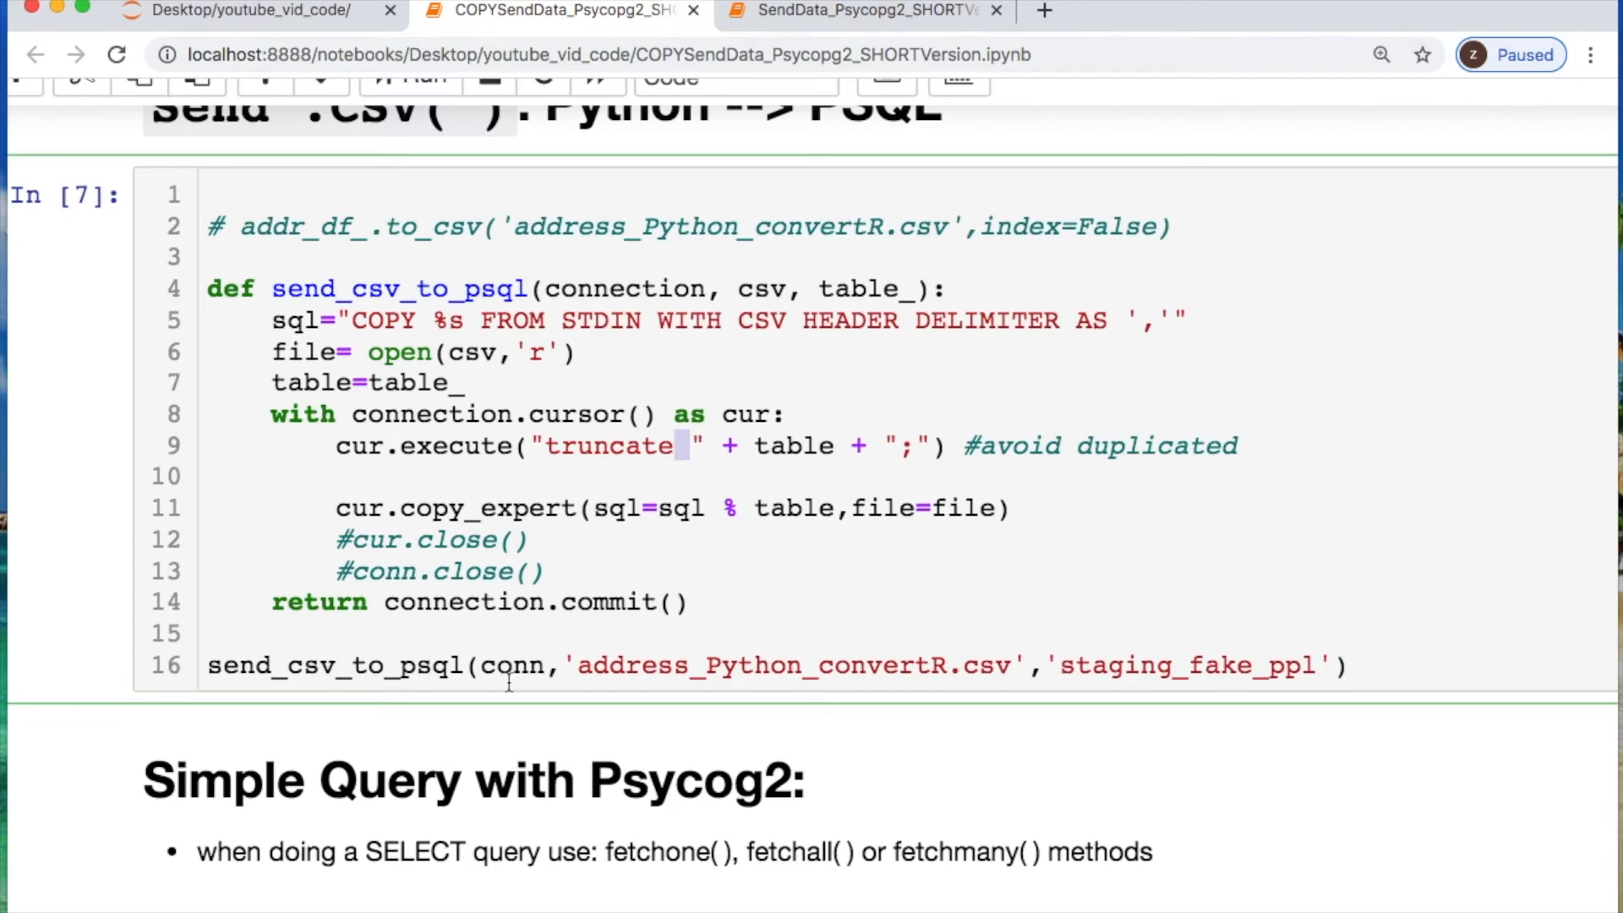
scroll("down", 3)
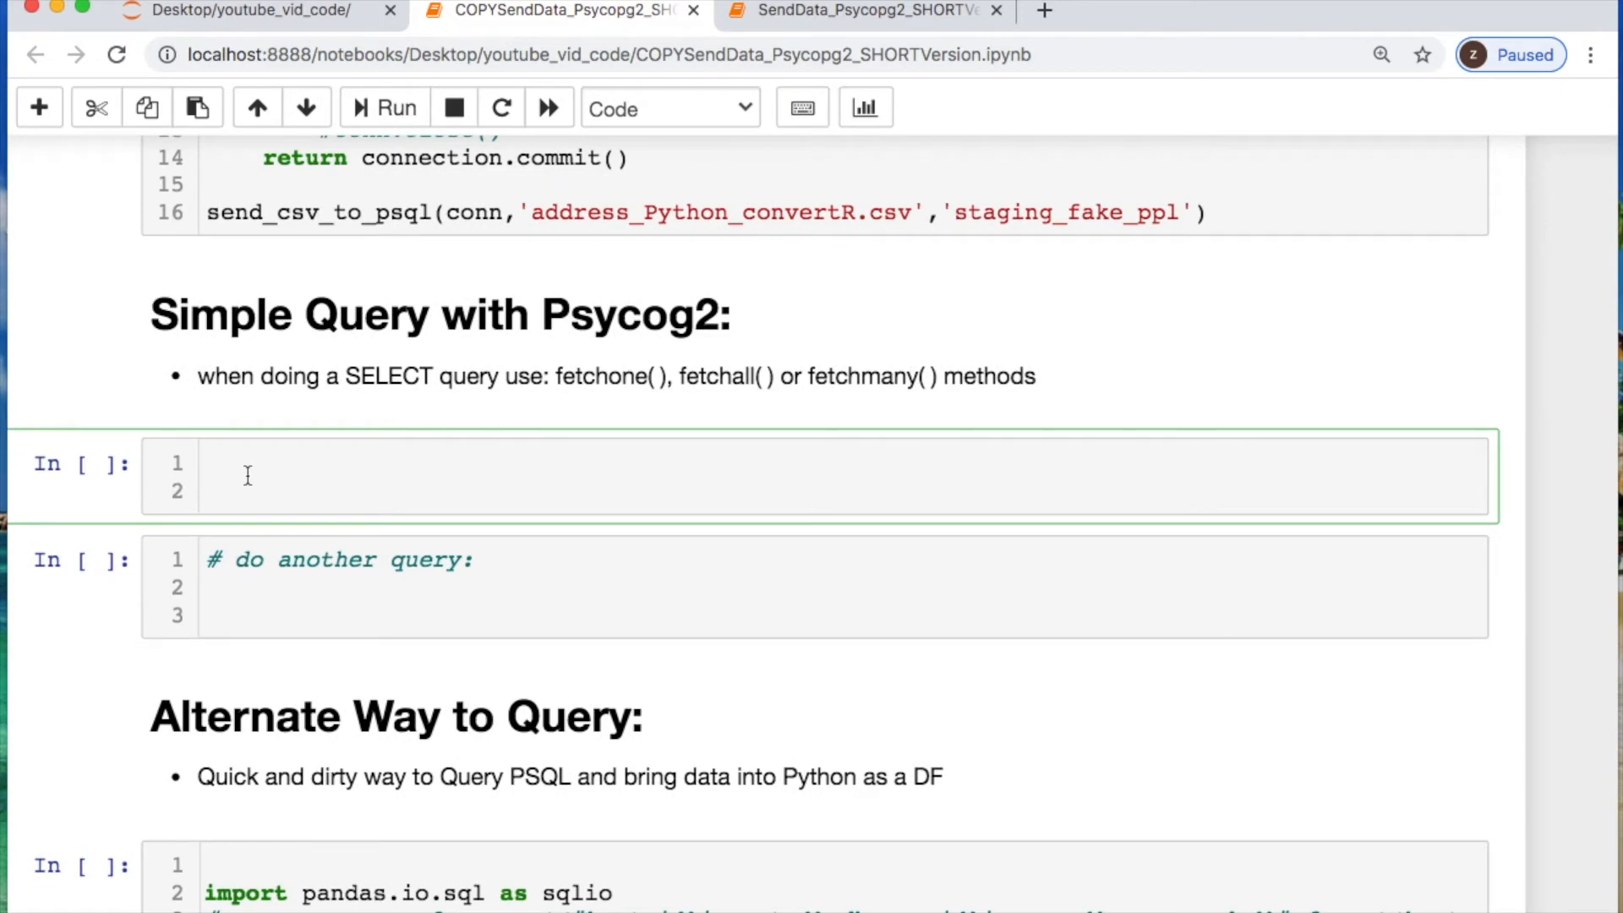
Write sql_ = "SELECT COUNT(*) FROM staging_fake_ppl"
type("sql_")
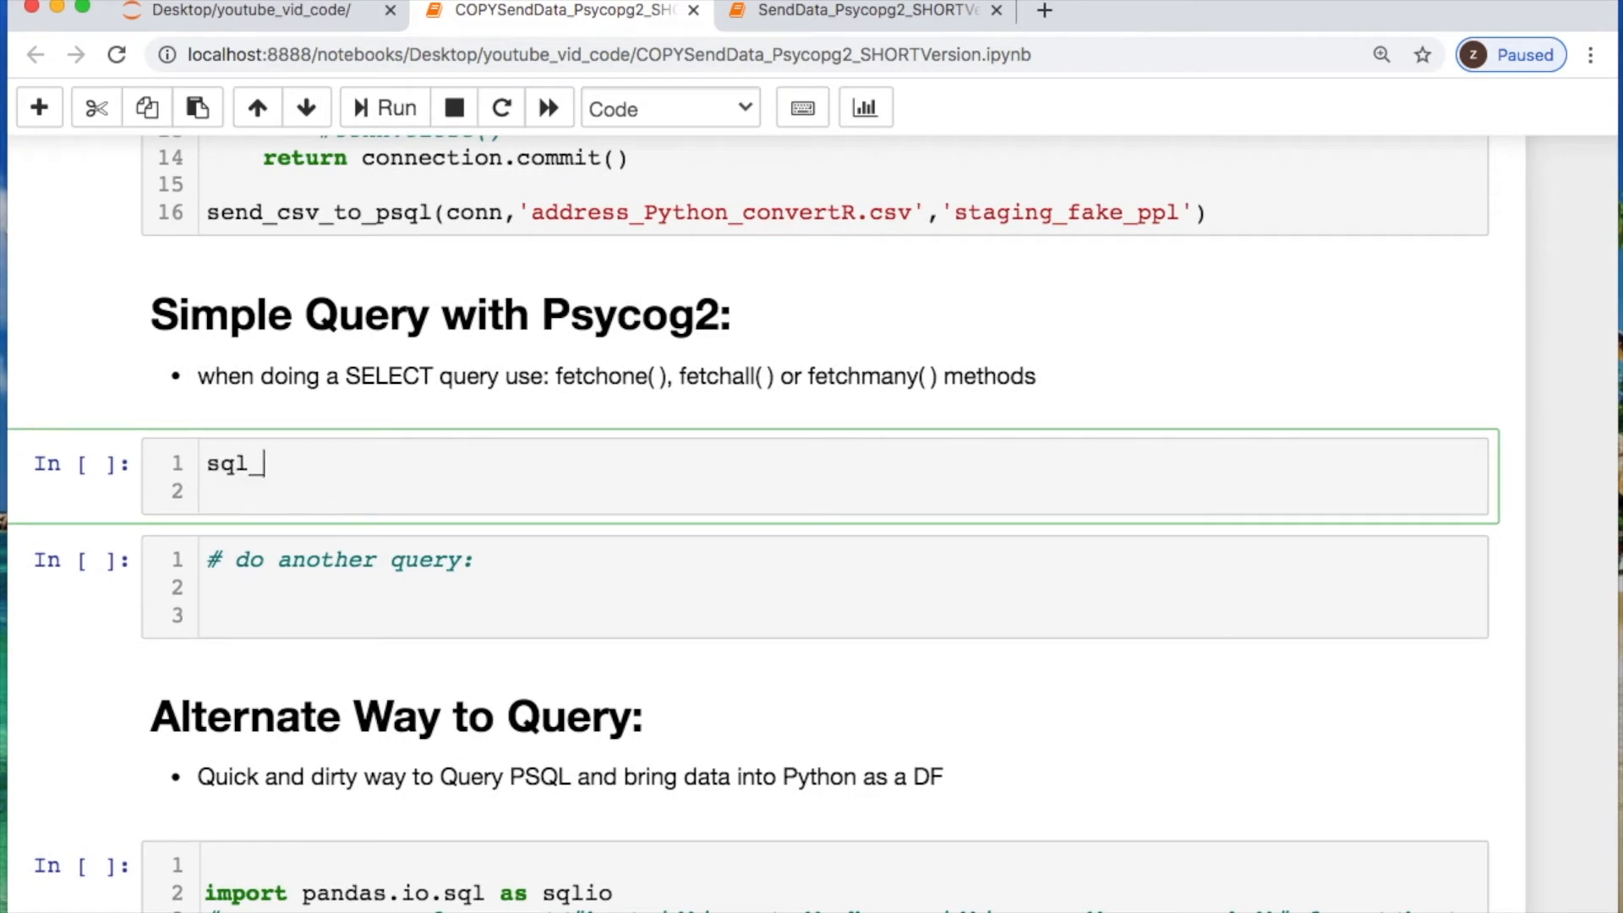
type("=\"SELECT CO")
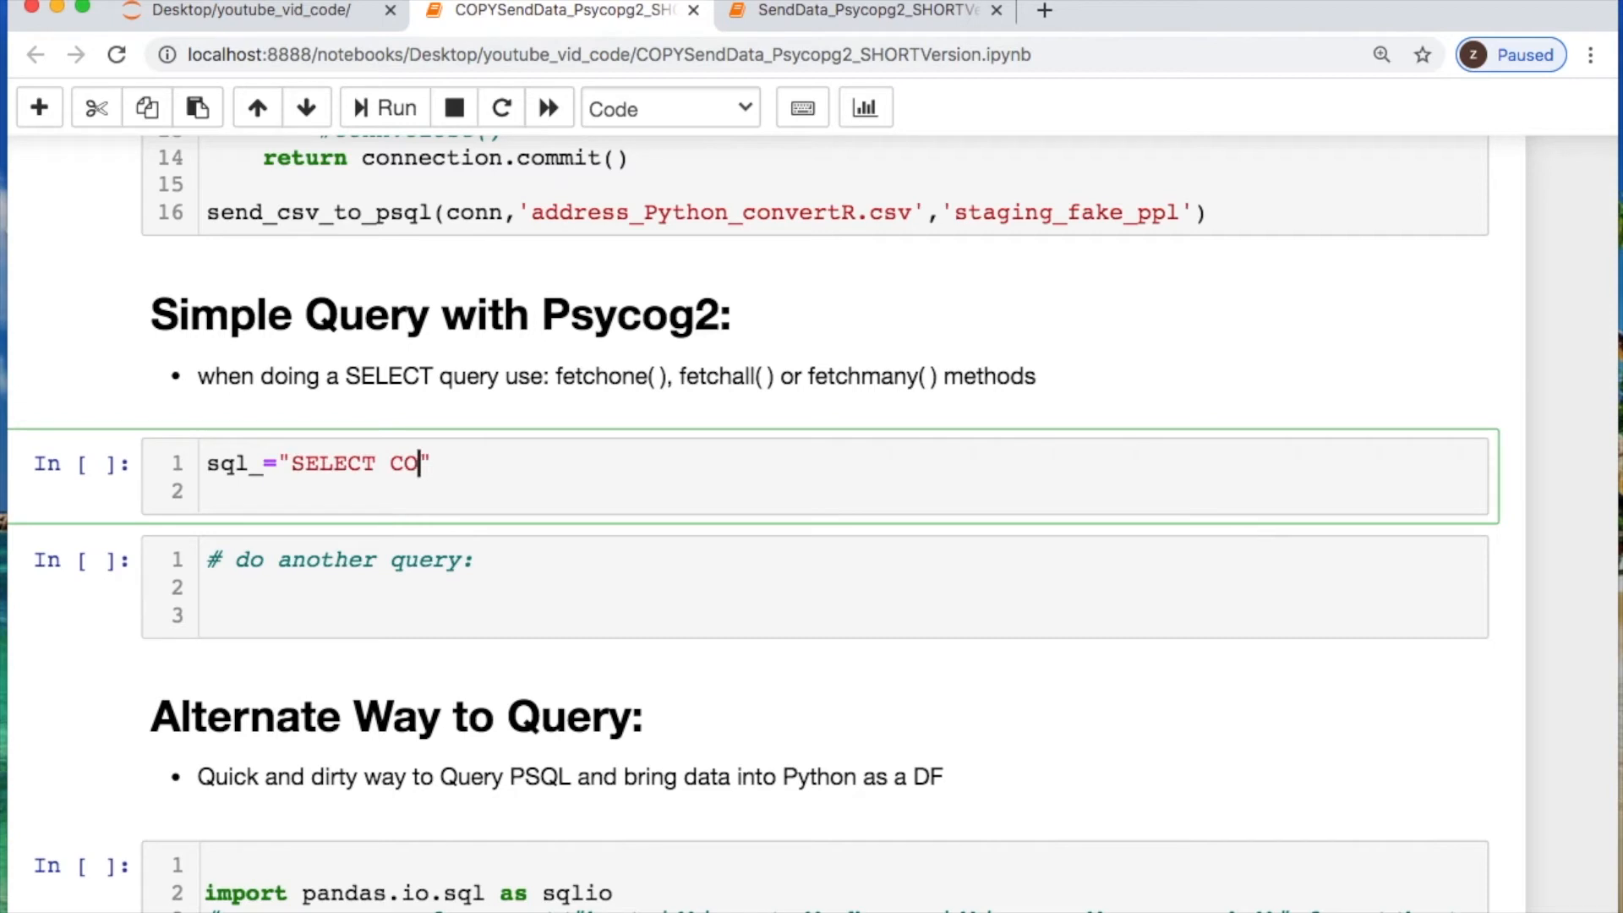
type("UNT(*)")
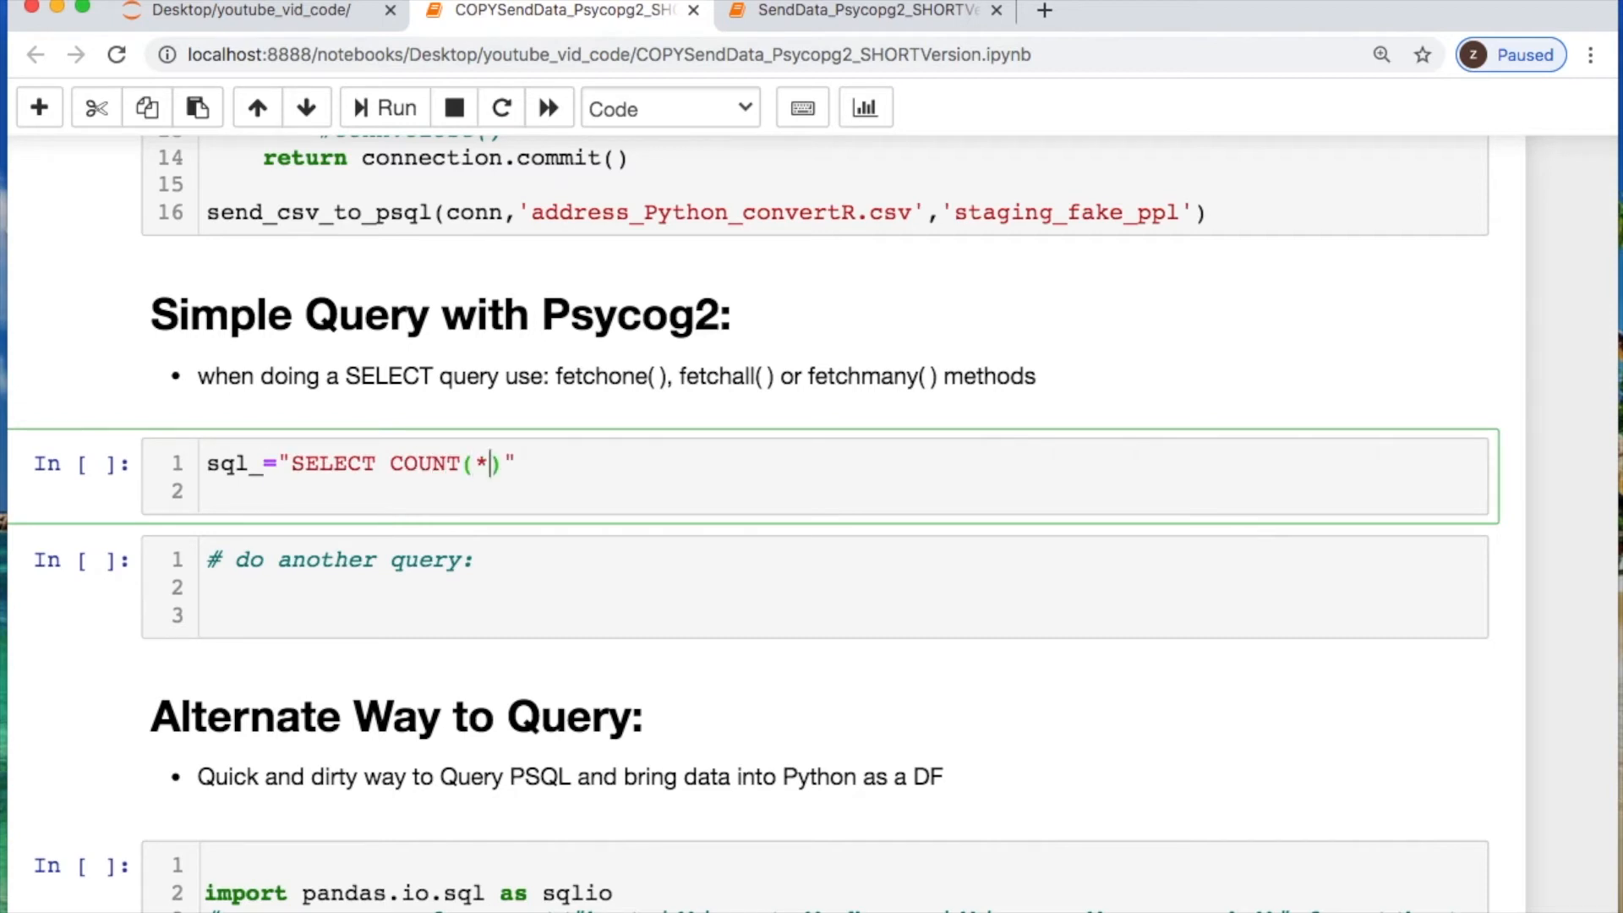
type("from")
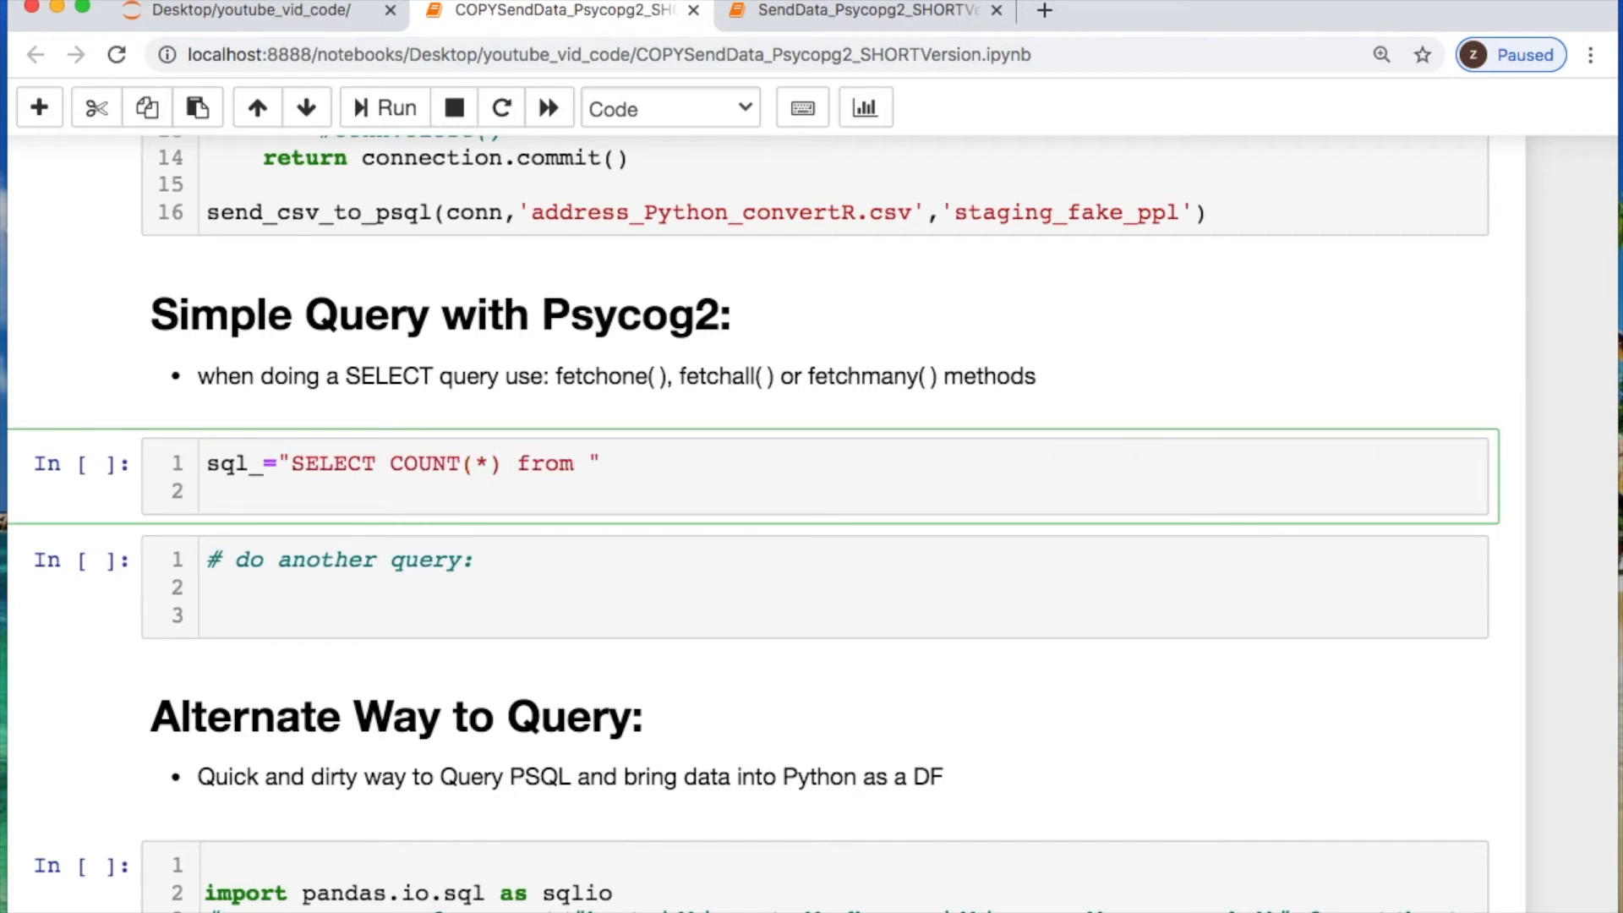
type("FROM stagin")
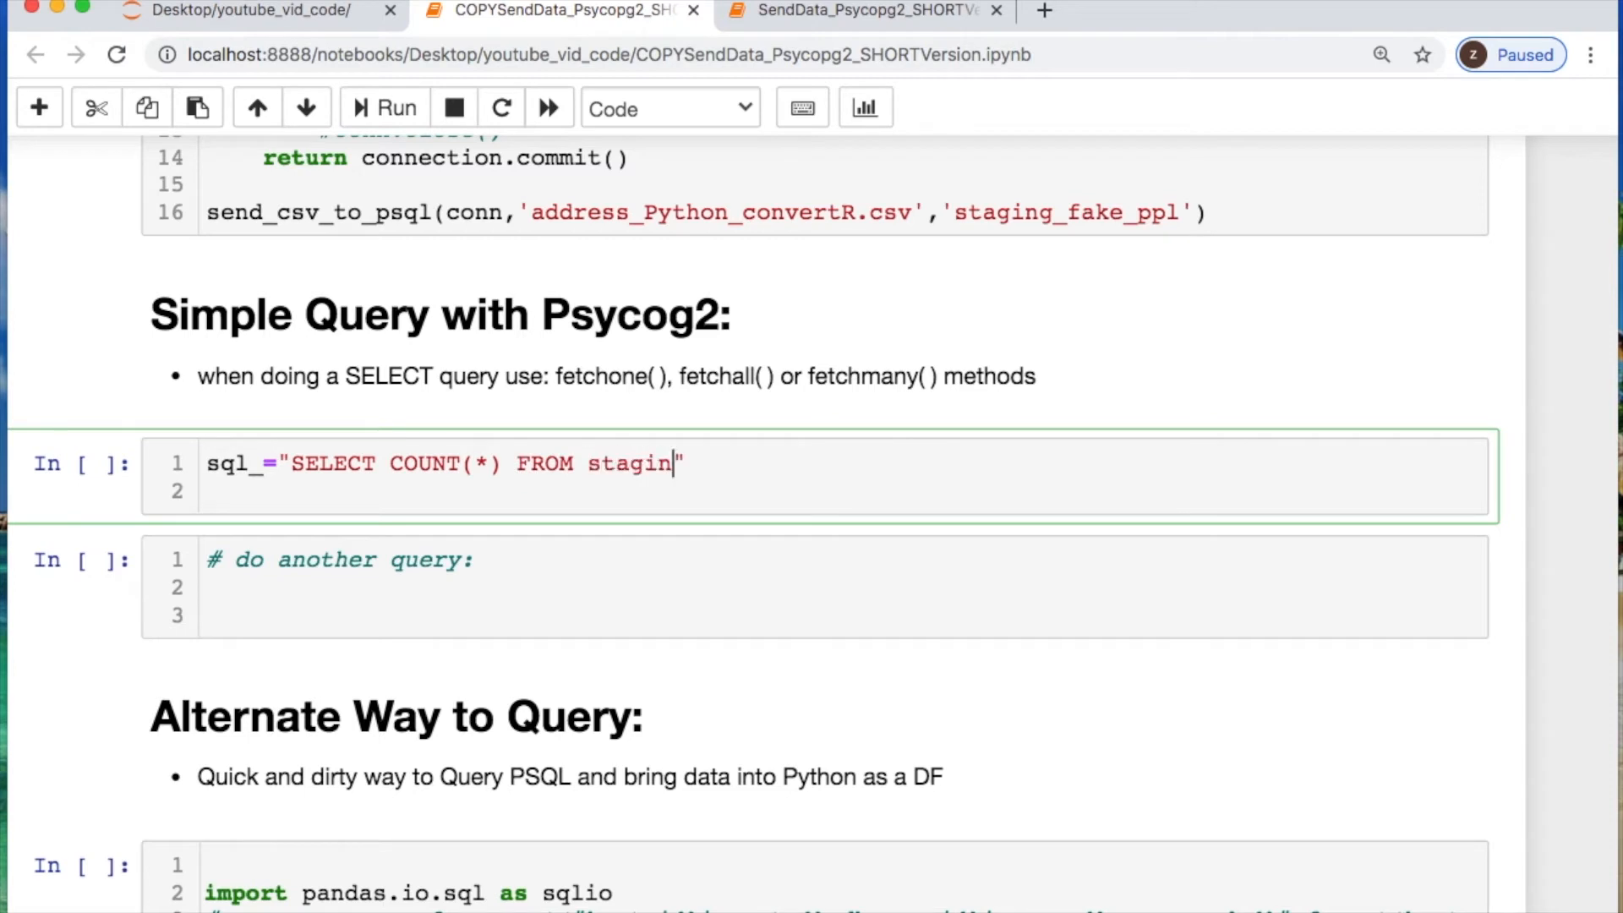
type("g_")
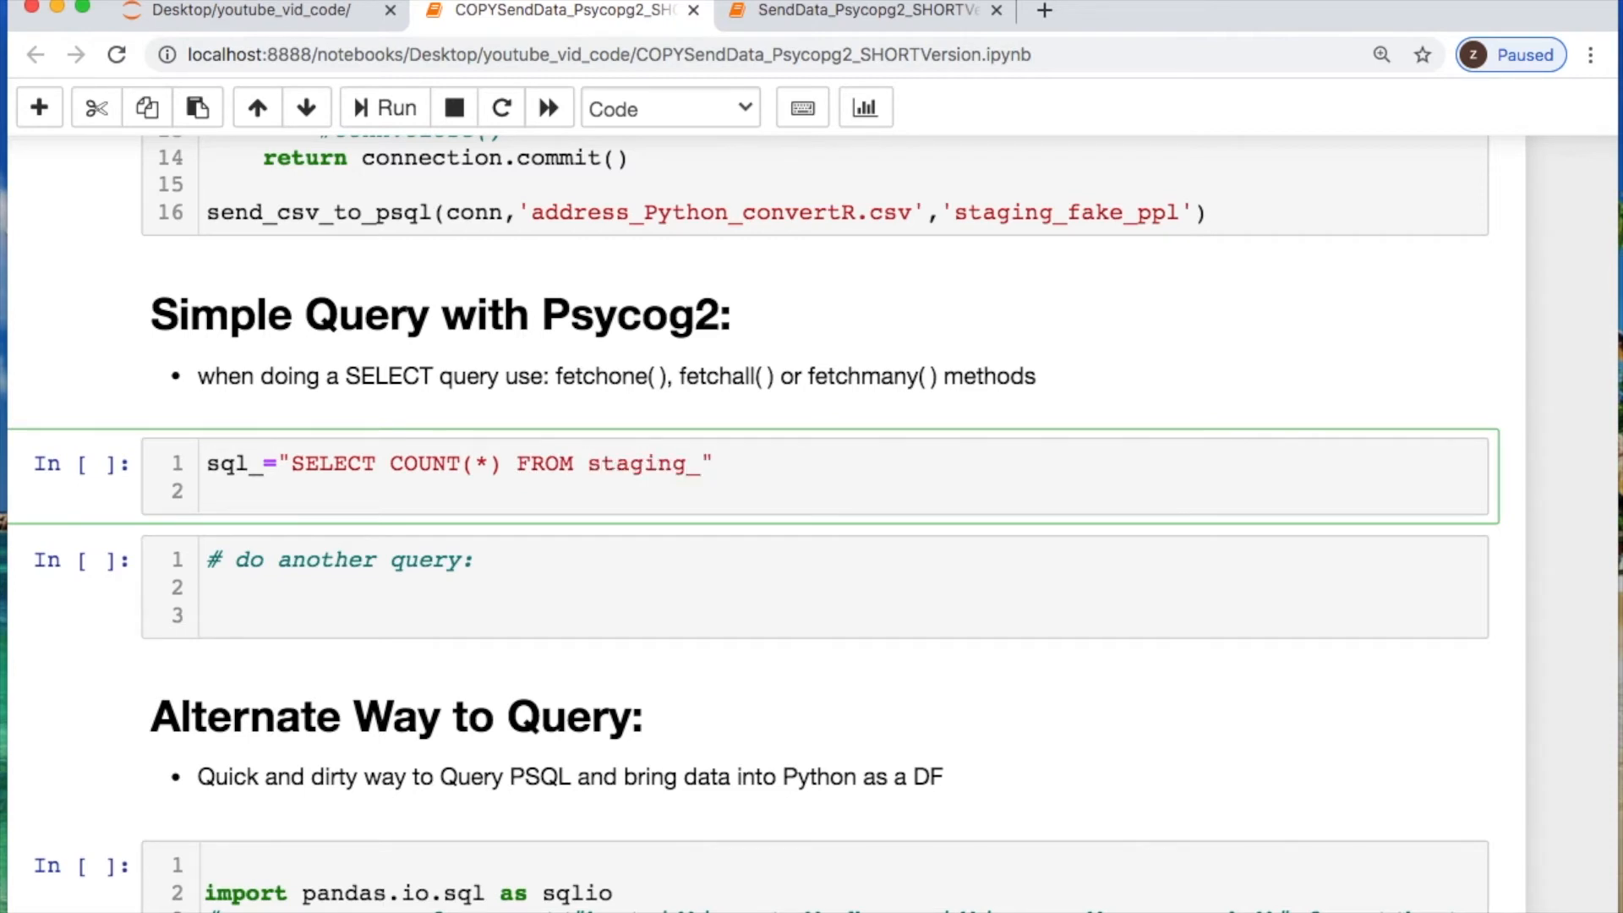
type("fake_ppl")
left_click(842, 490)
type("cur.e")
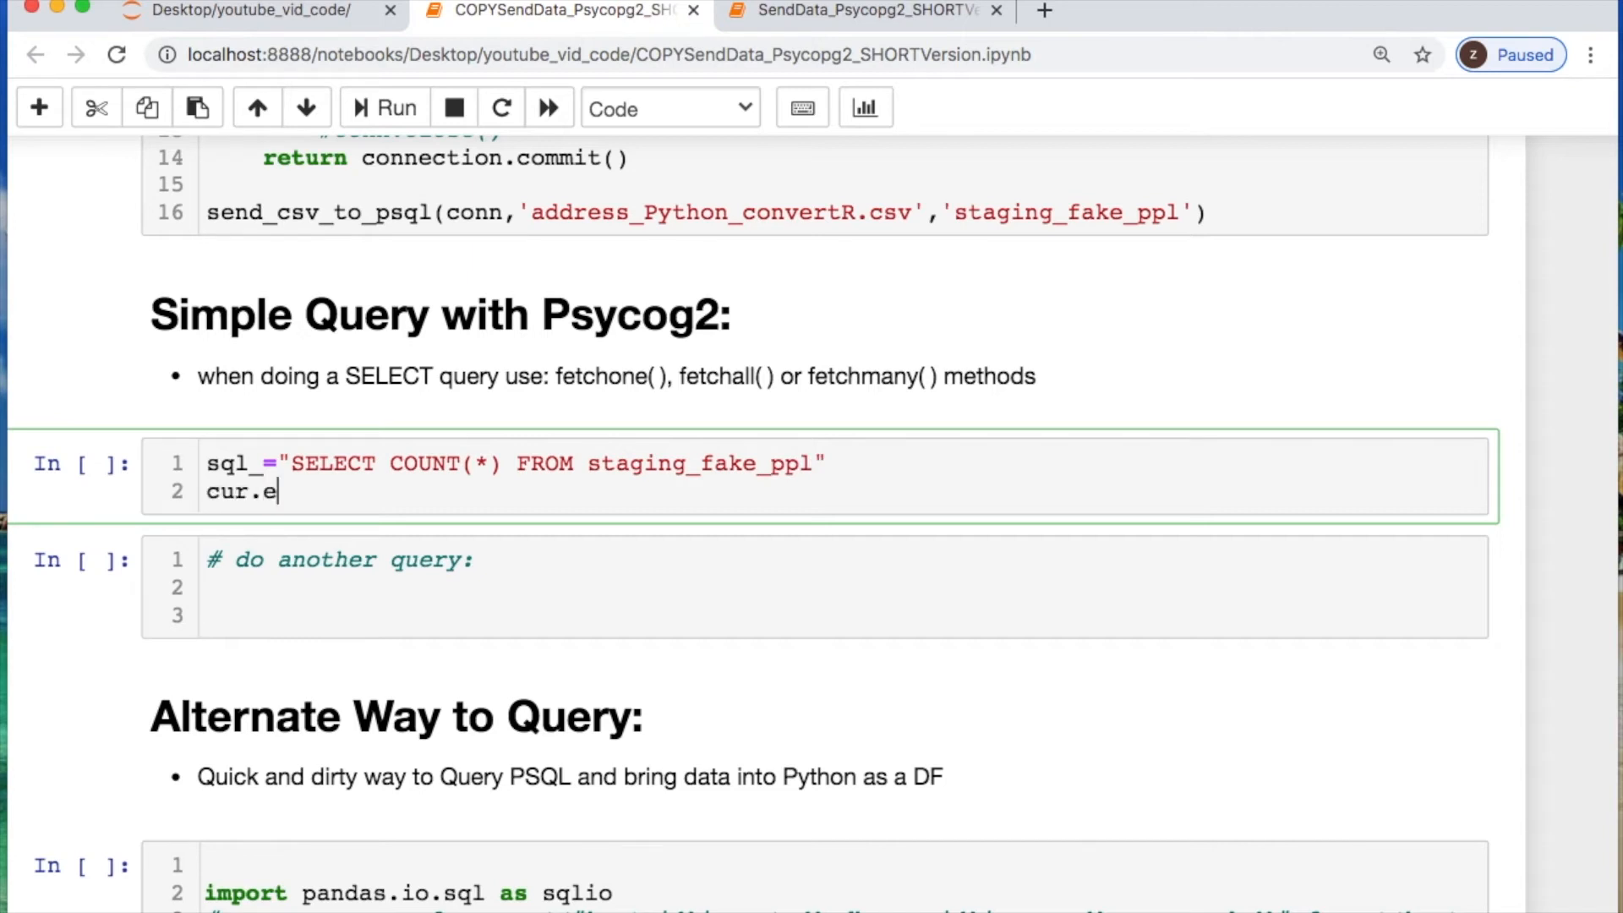
Execute the count query with cur.fetchall(), run it to get 5826 rows, and move to the next cell
type("xecute(sql_")
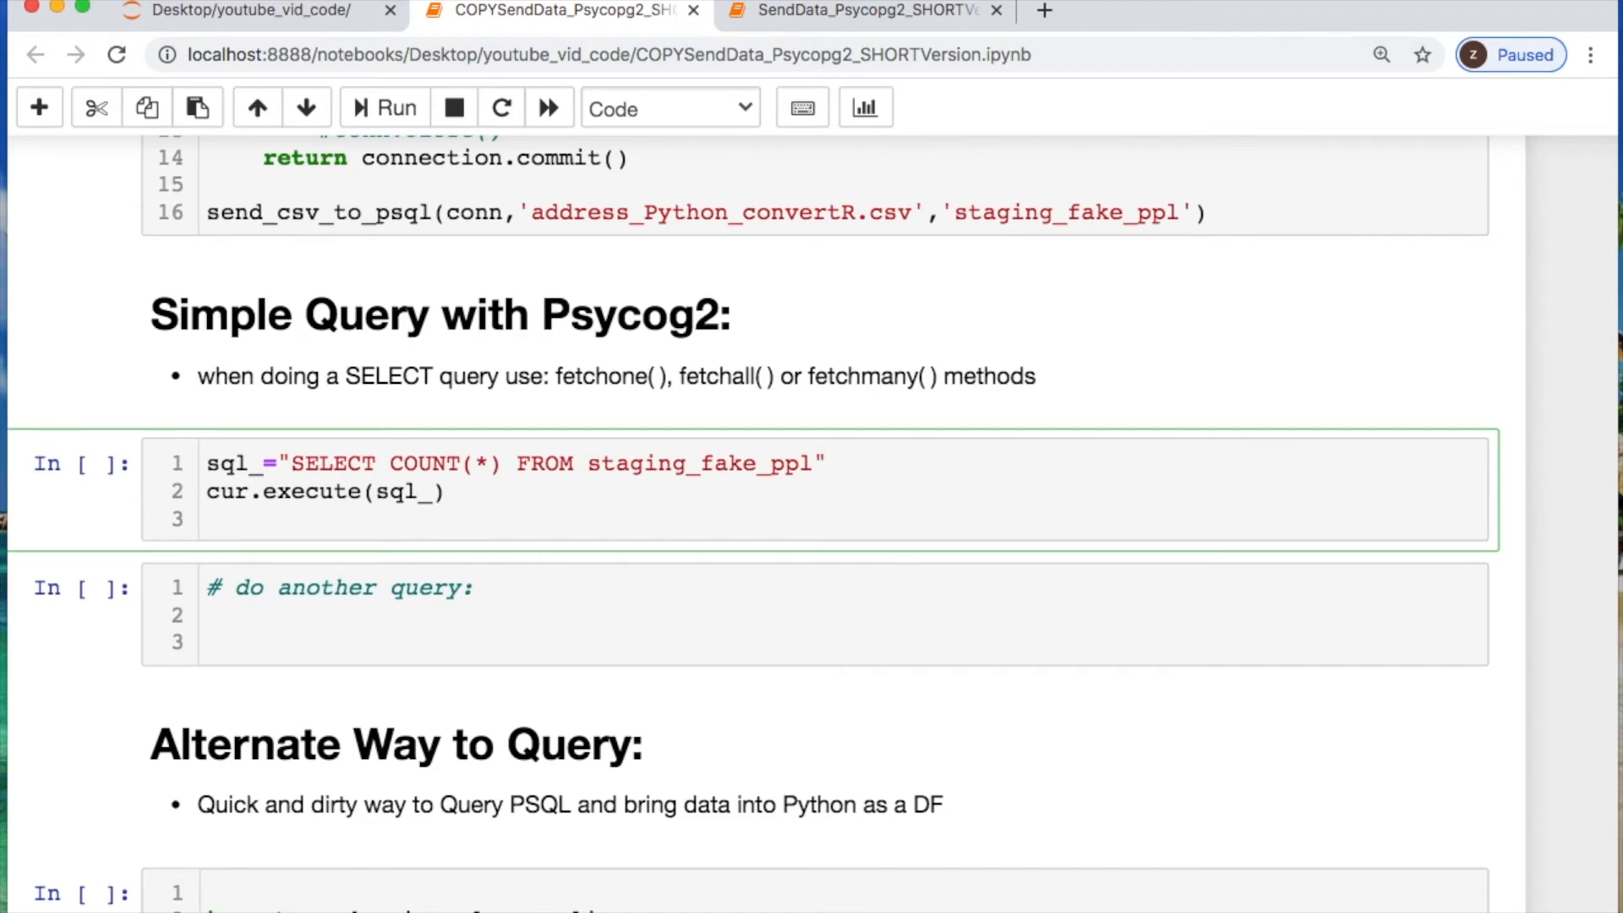
type("cur.fet")
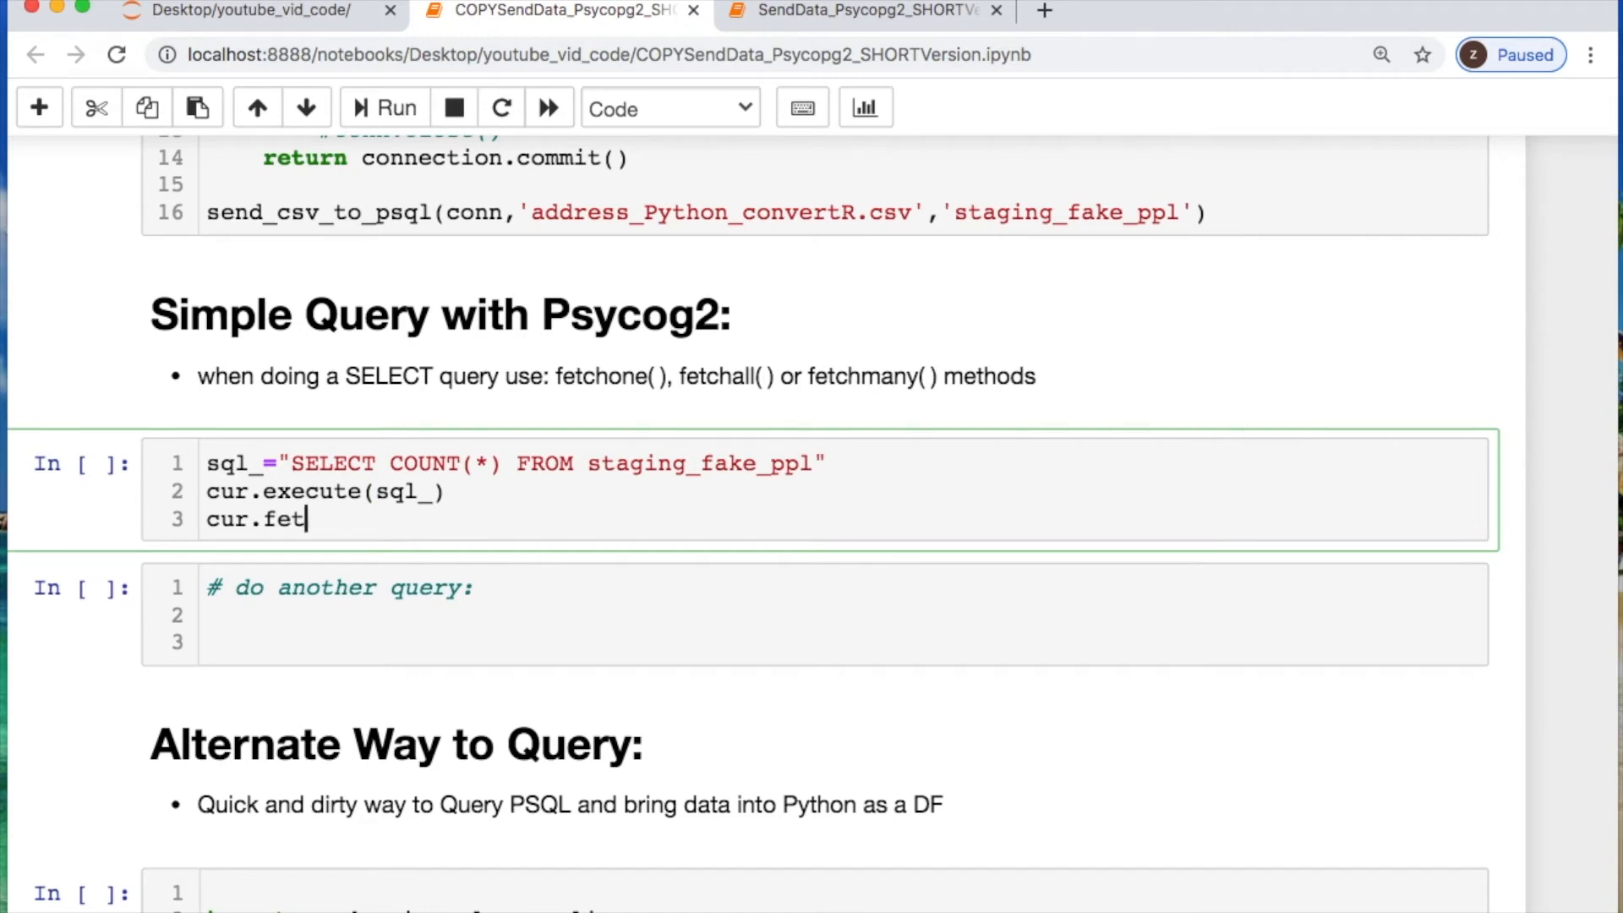
type("ch")
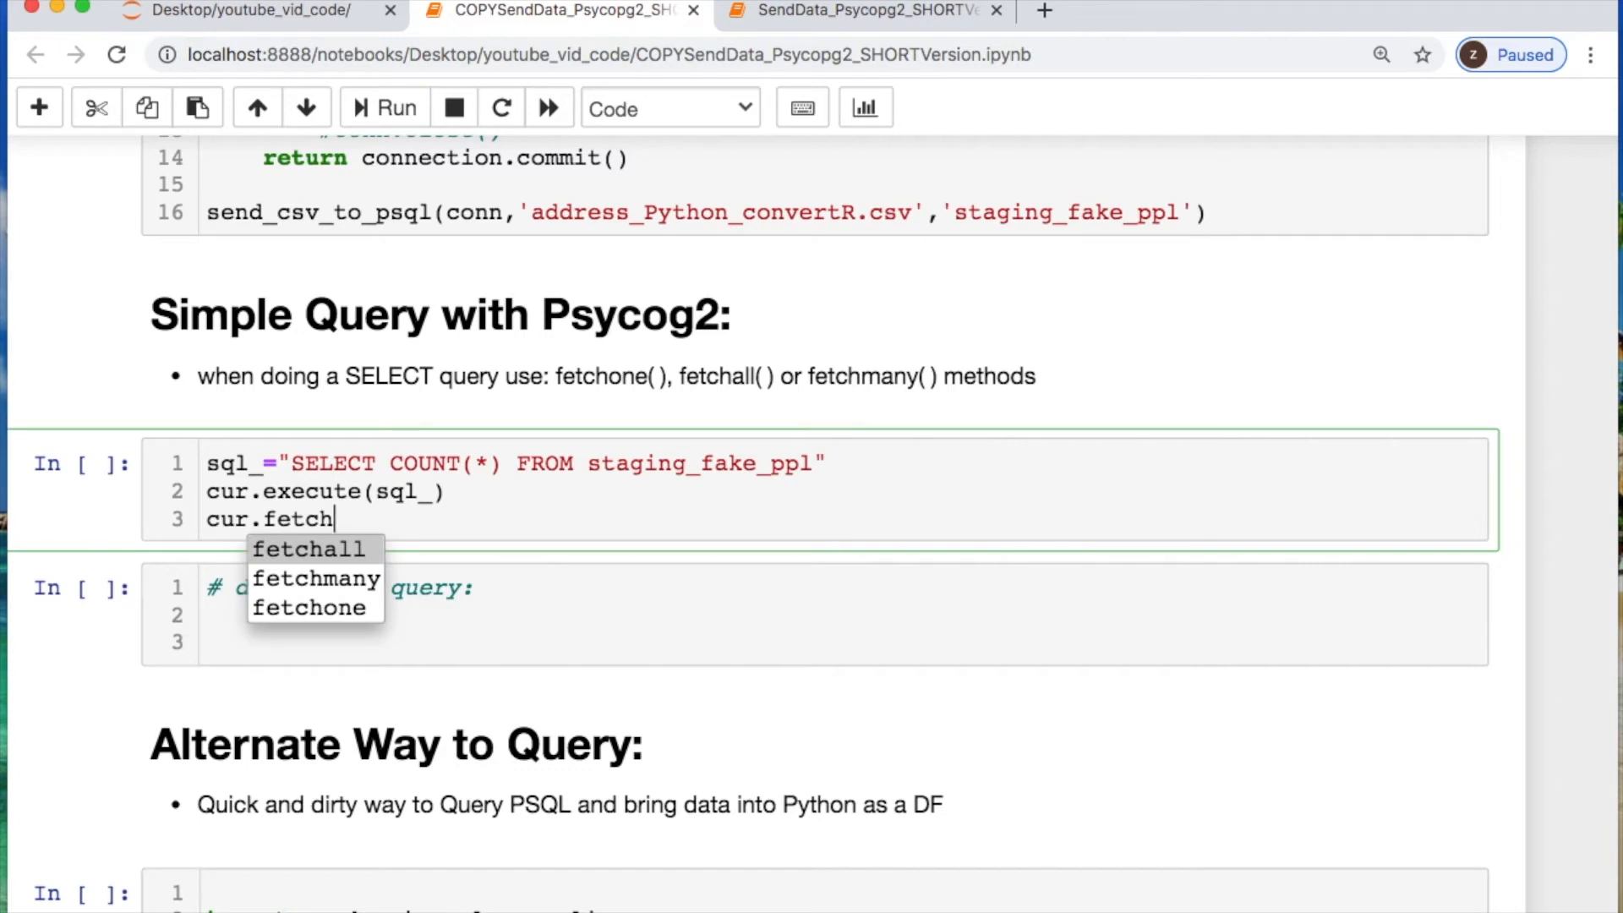
left_click(308, 548)
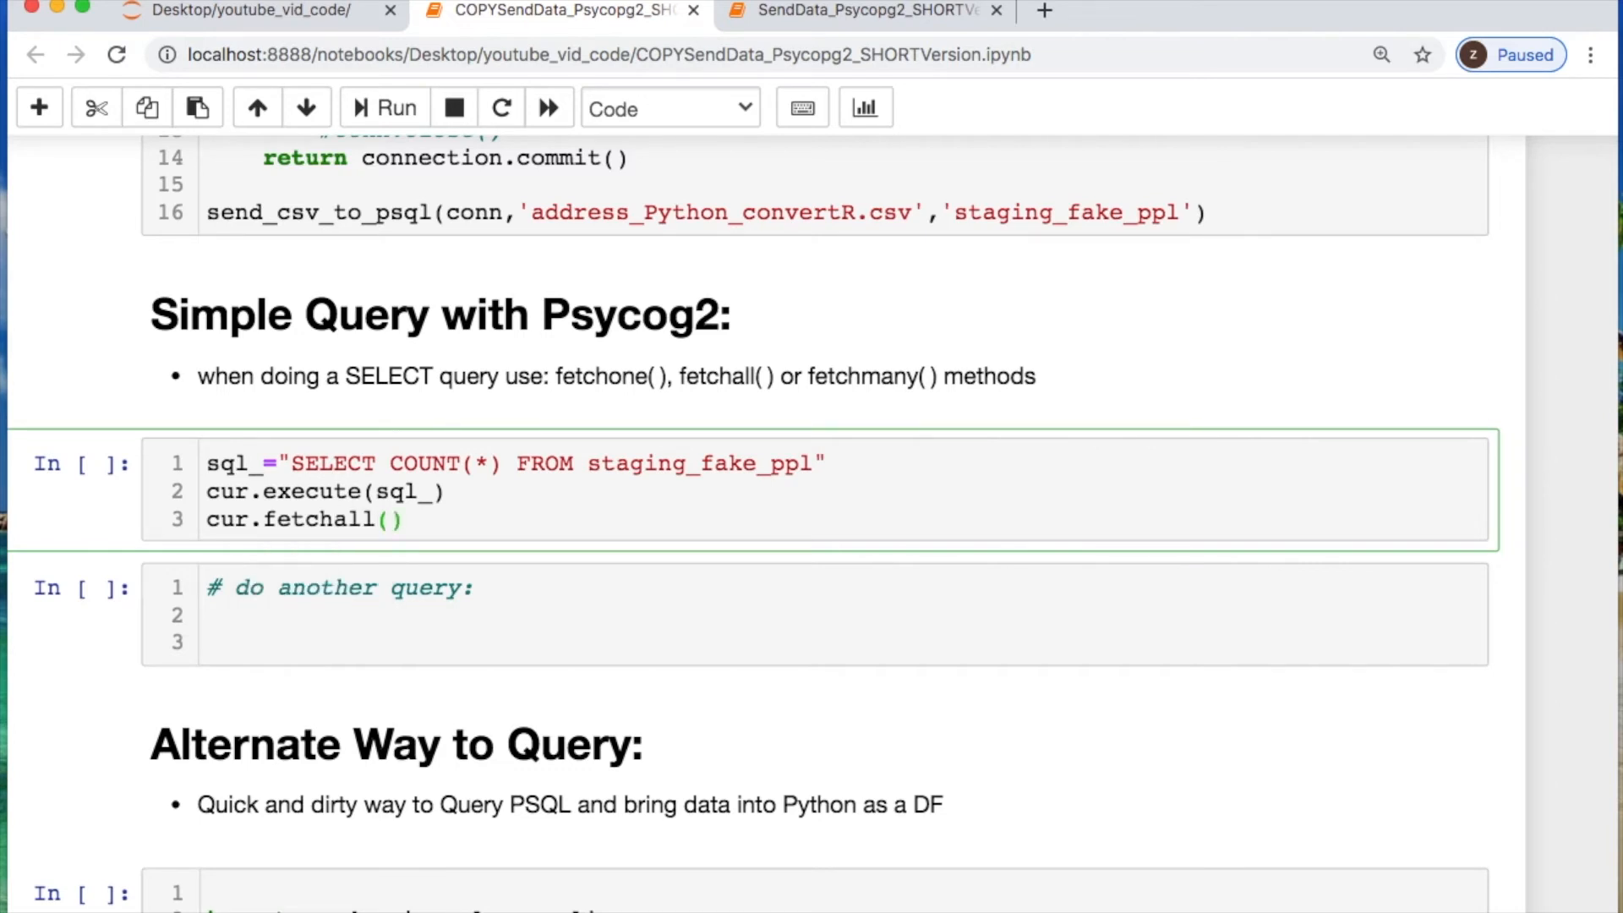
left_click(384, 108)
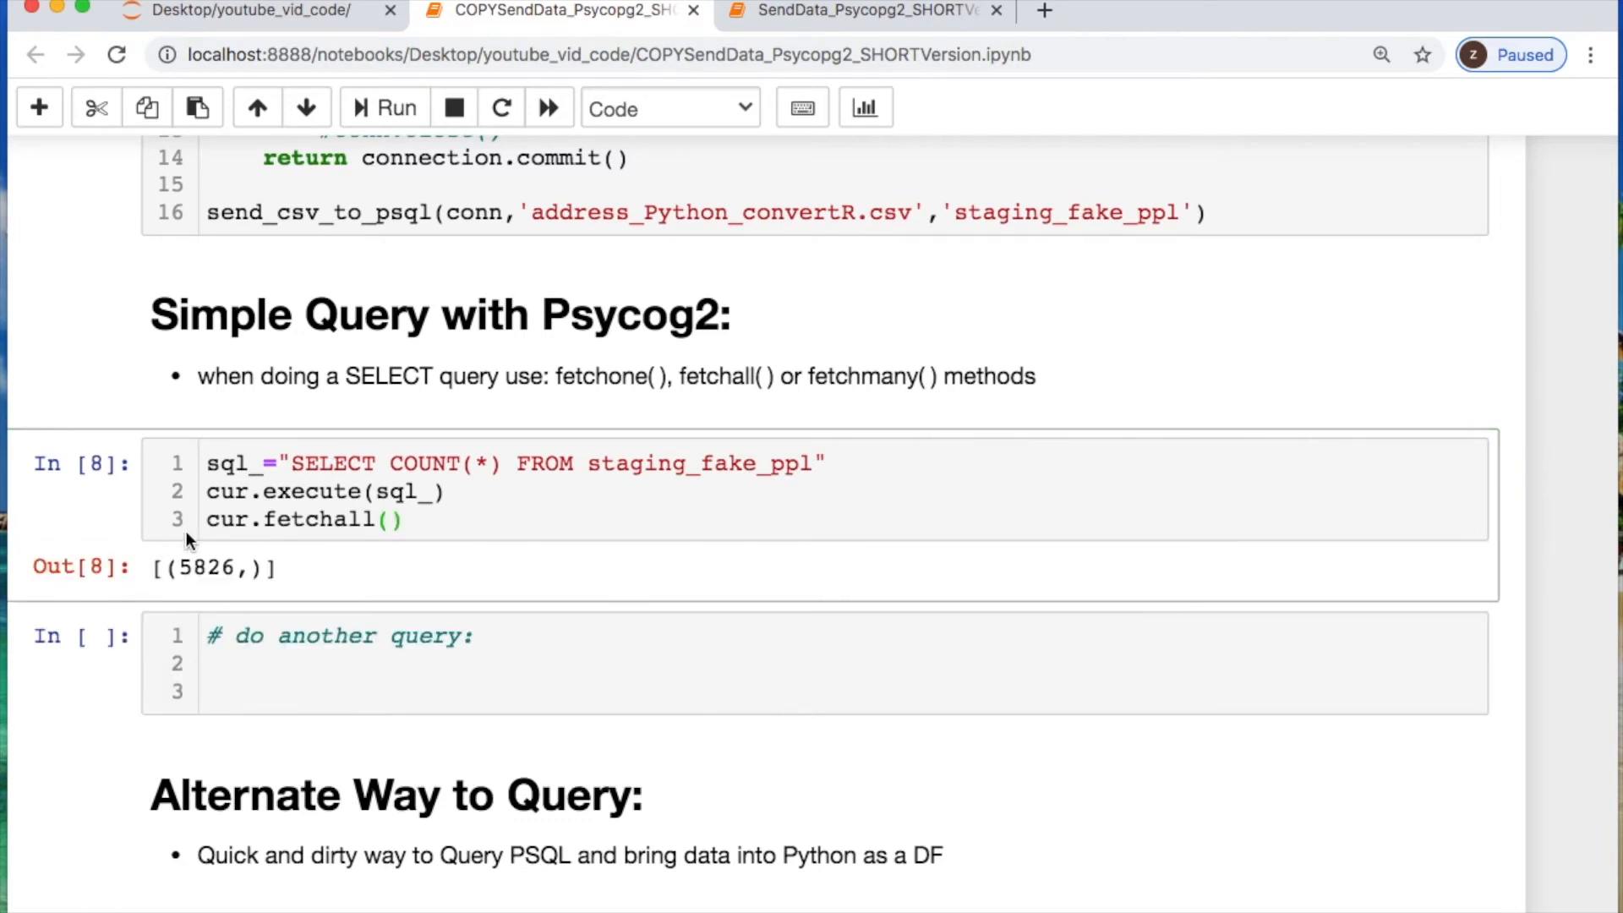
left_click(452, 507)
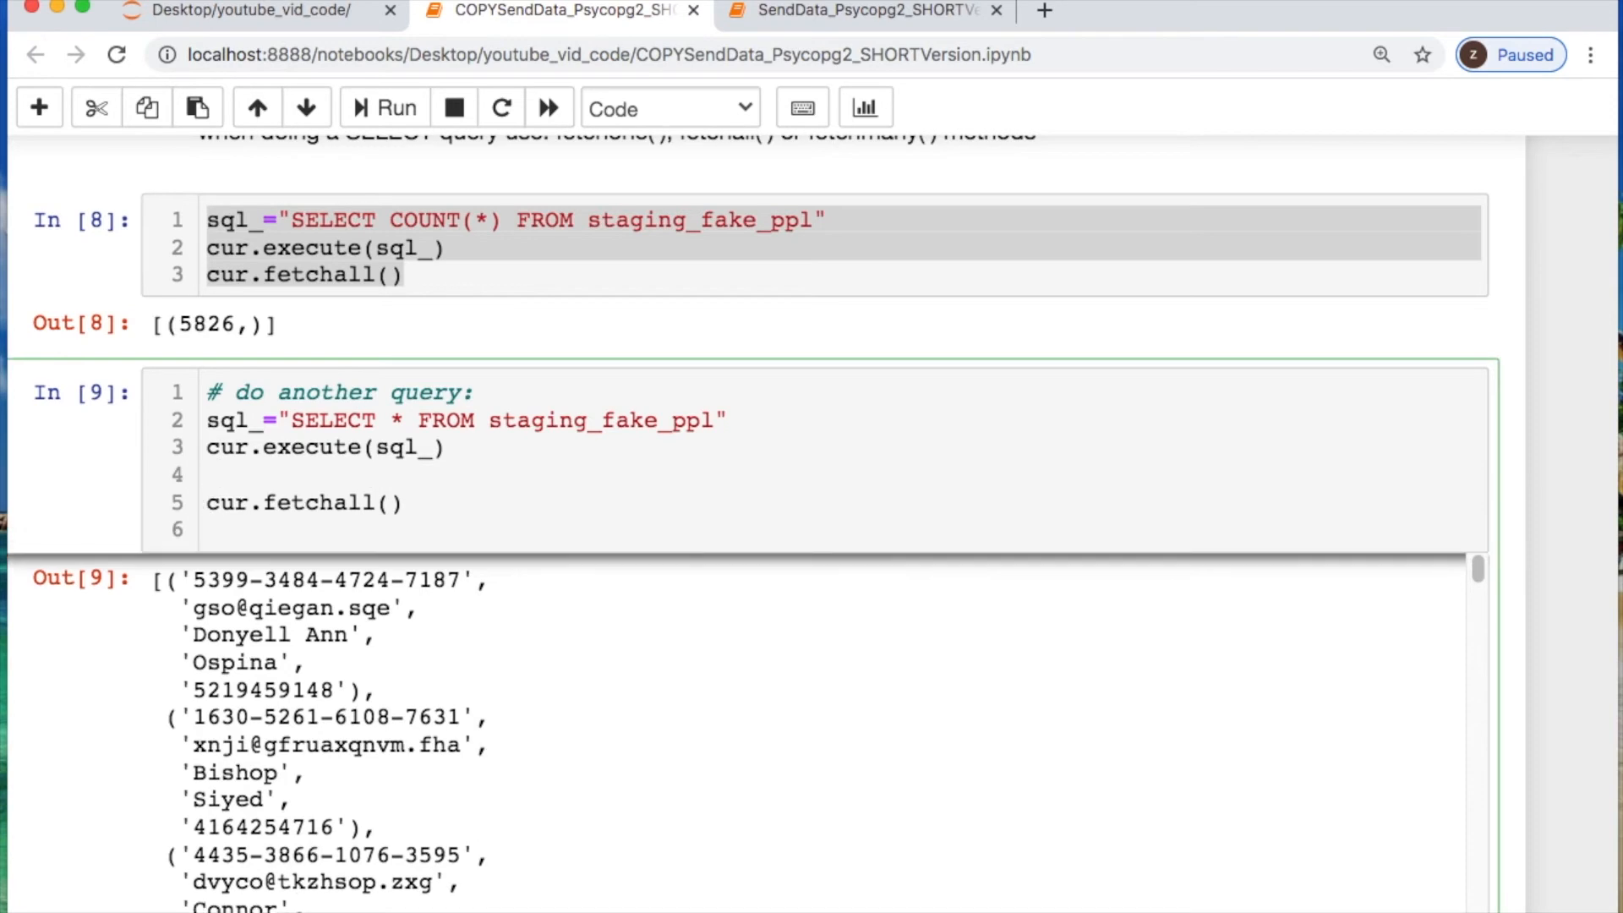
Wrap the fetchall results in pd.DataFrame(...).head() and re-run to show five rows
type("pd.DataFrame(")
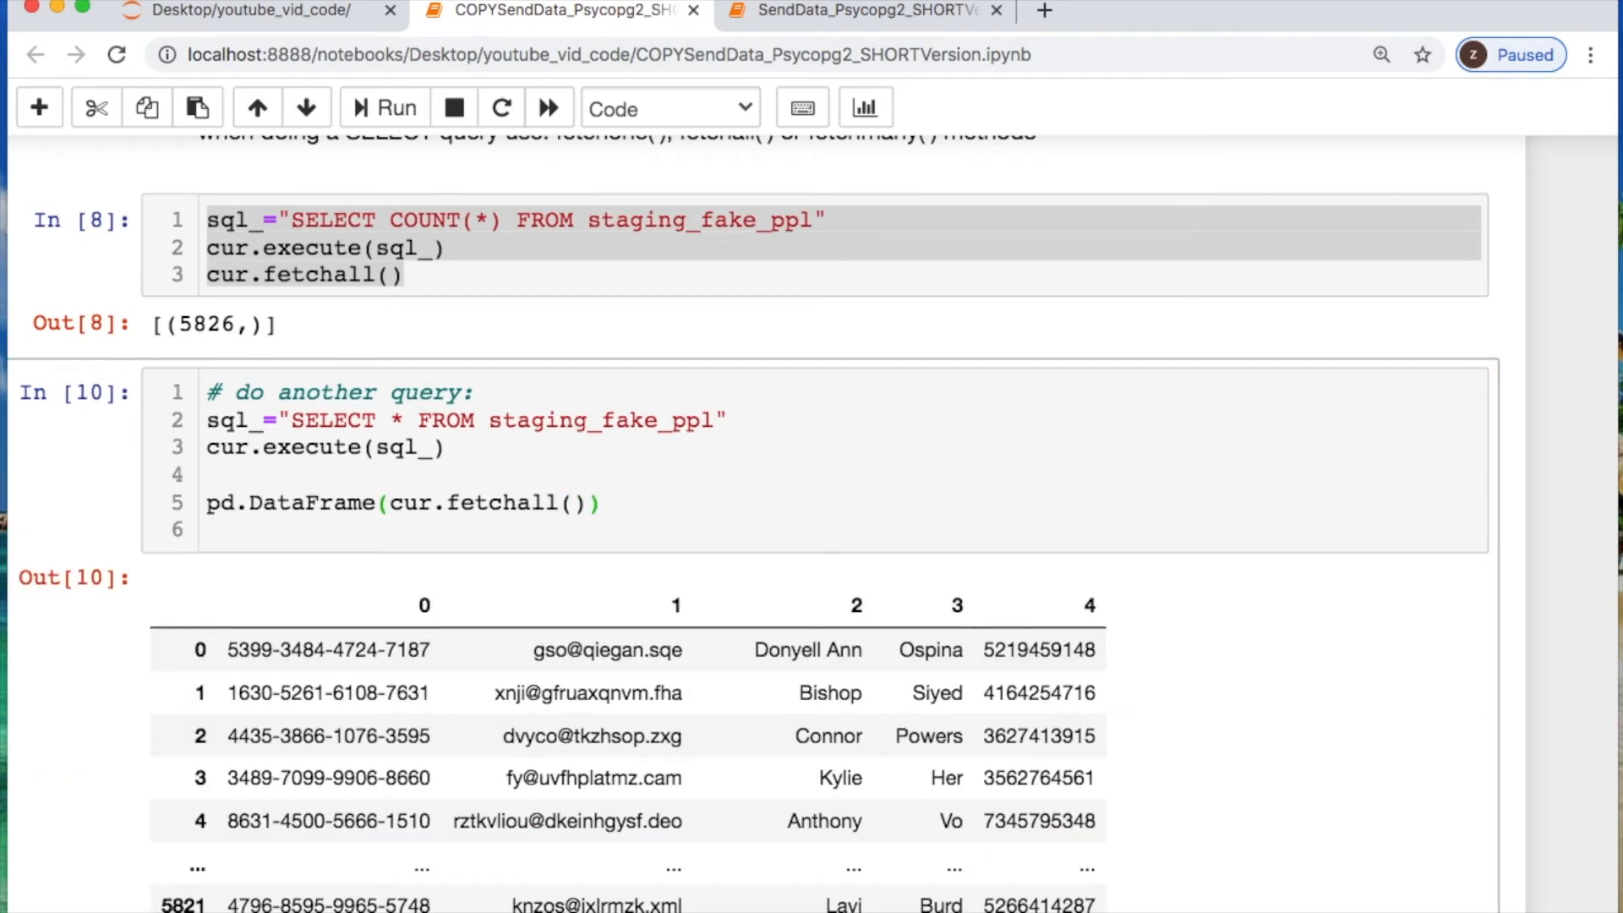
scroll("down", 3)
type(".head(")
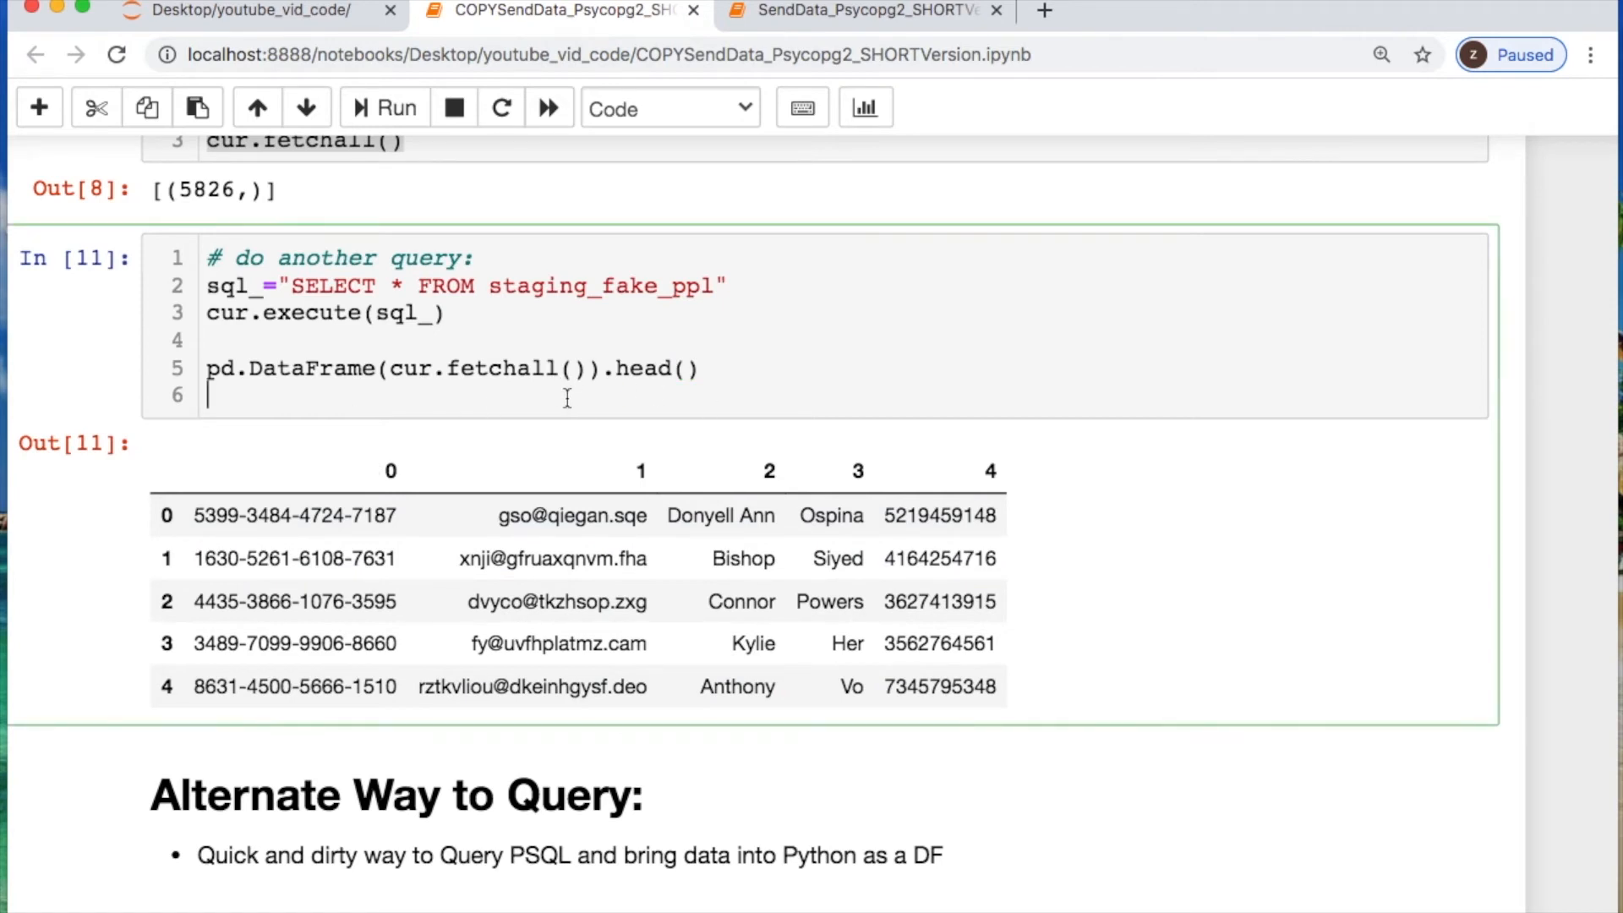
scroll("down", 3)
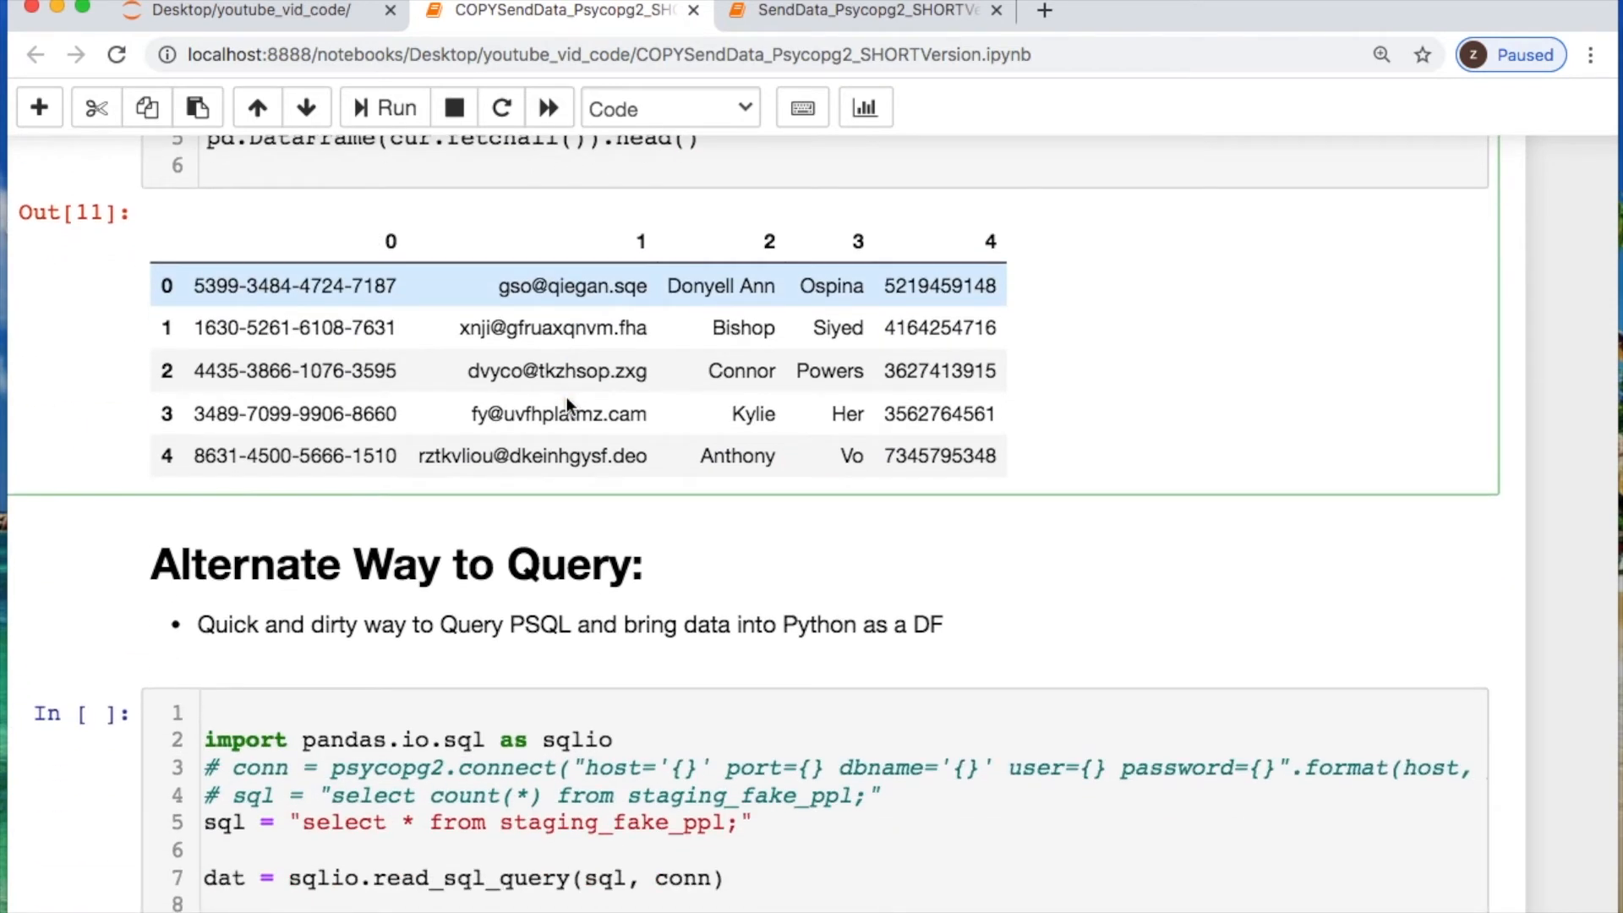
Run the 'Alternate Way to Query' cell with sqlio.read_sql_query to show dat.head() with named columns
scroll("down", 3)
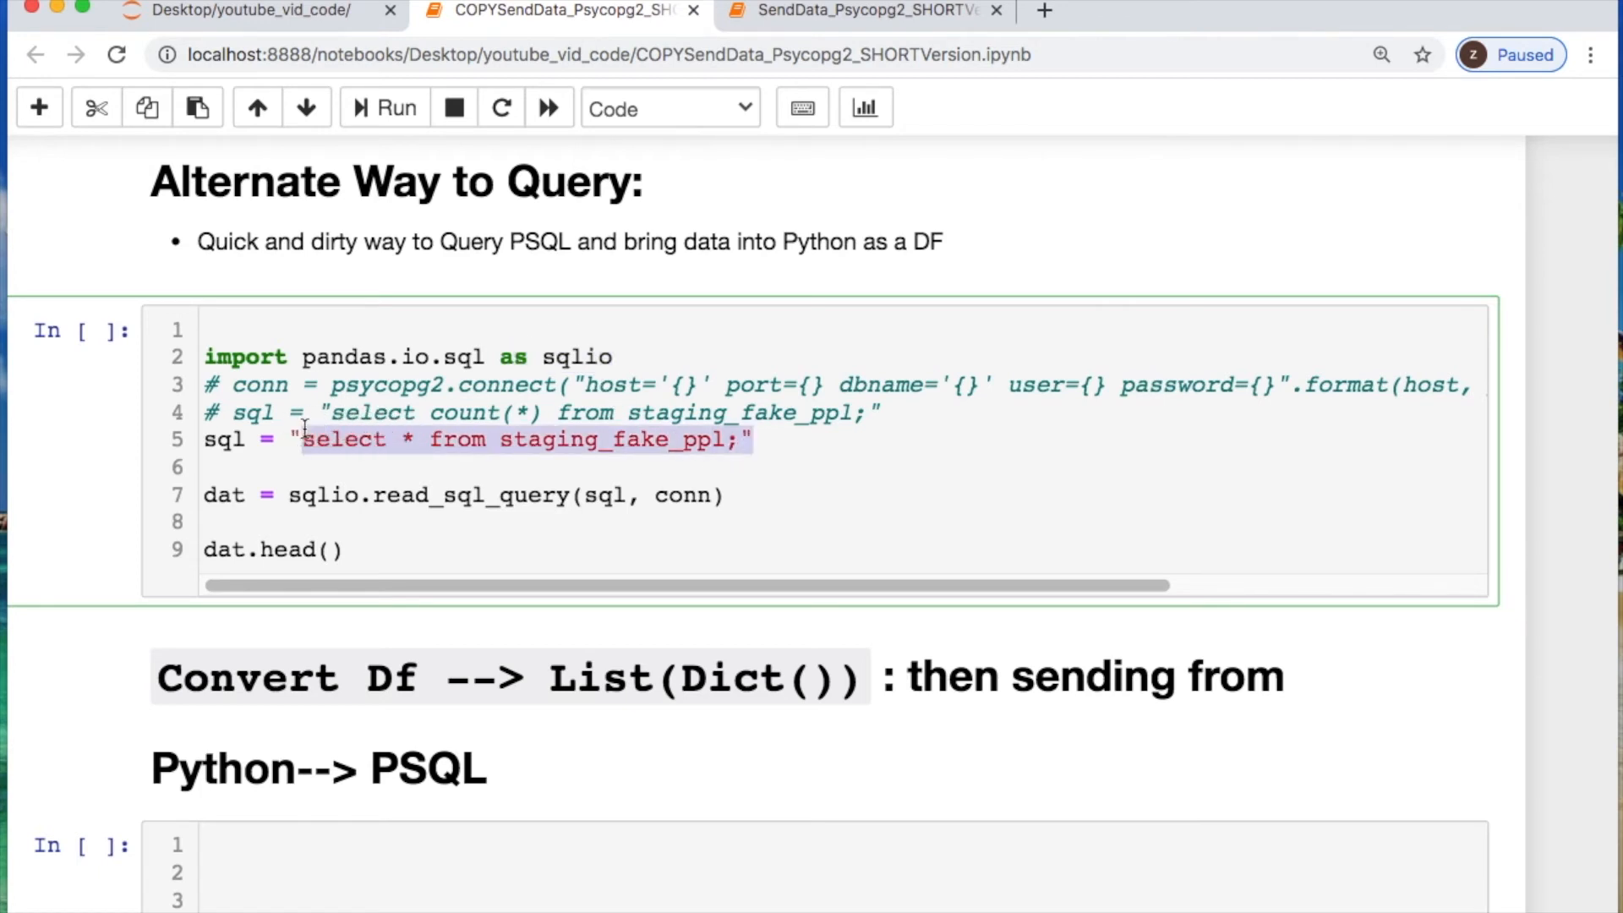
left_click(712, 499)
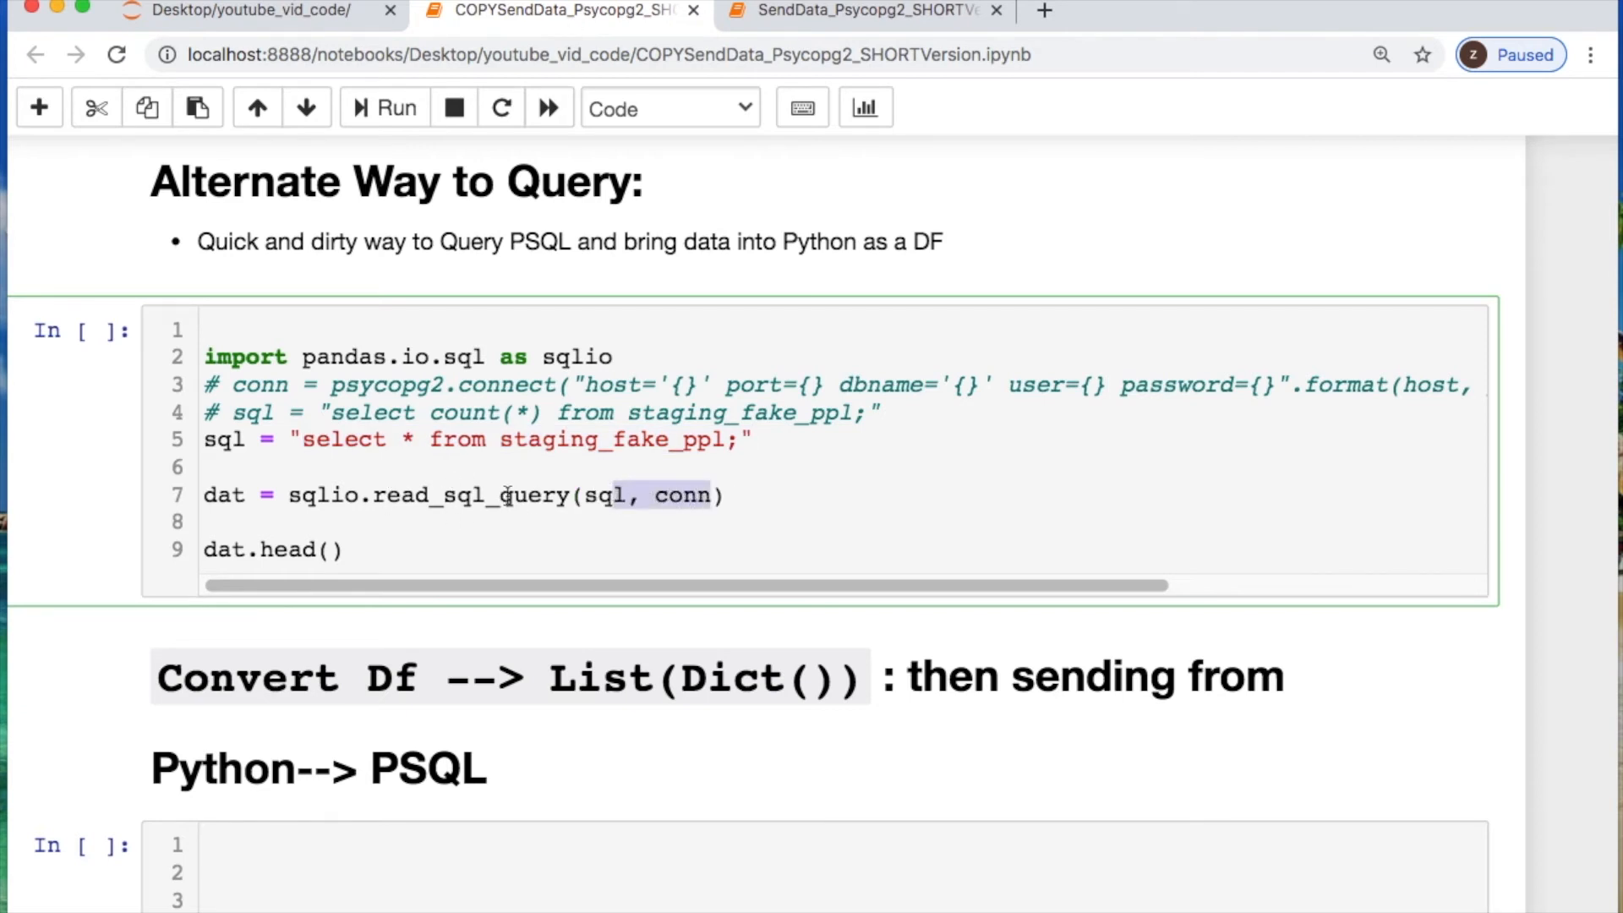
mouse_move(653, 484)
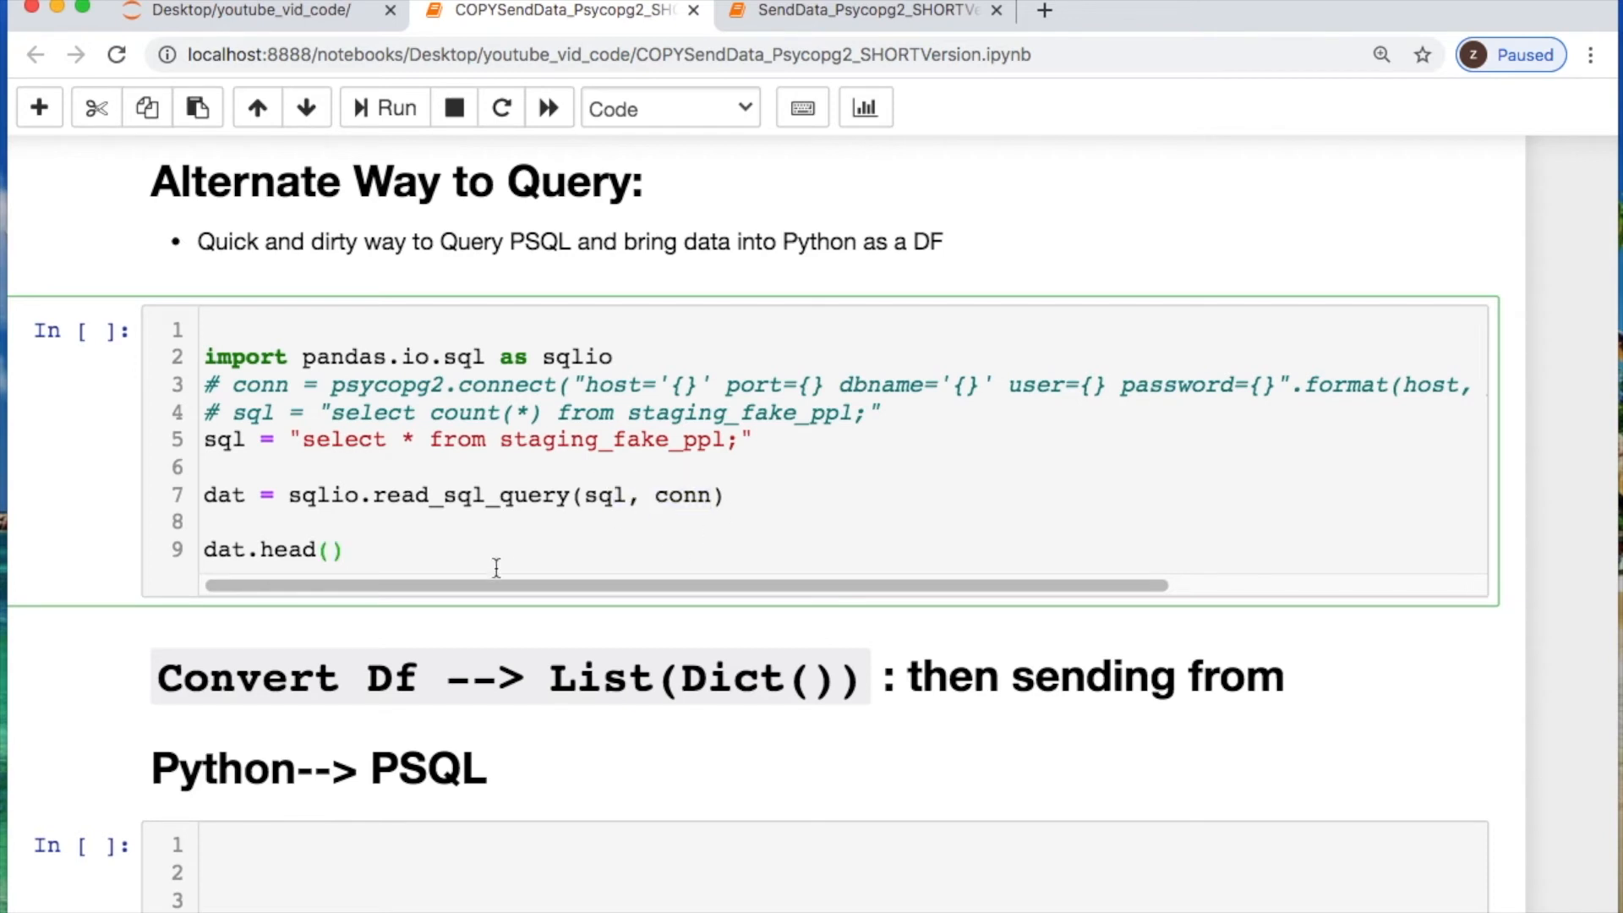
left_click(384, 106)
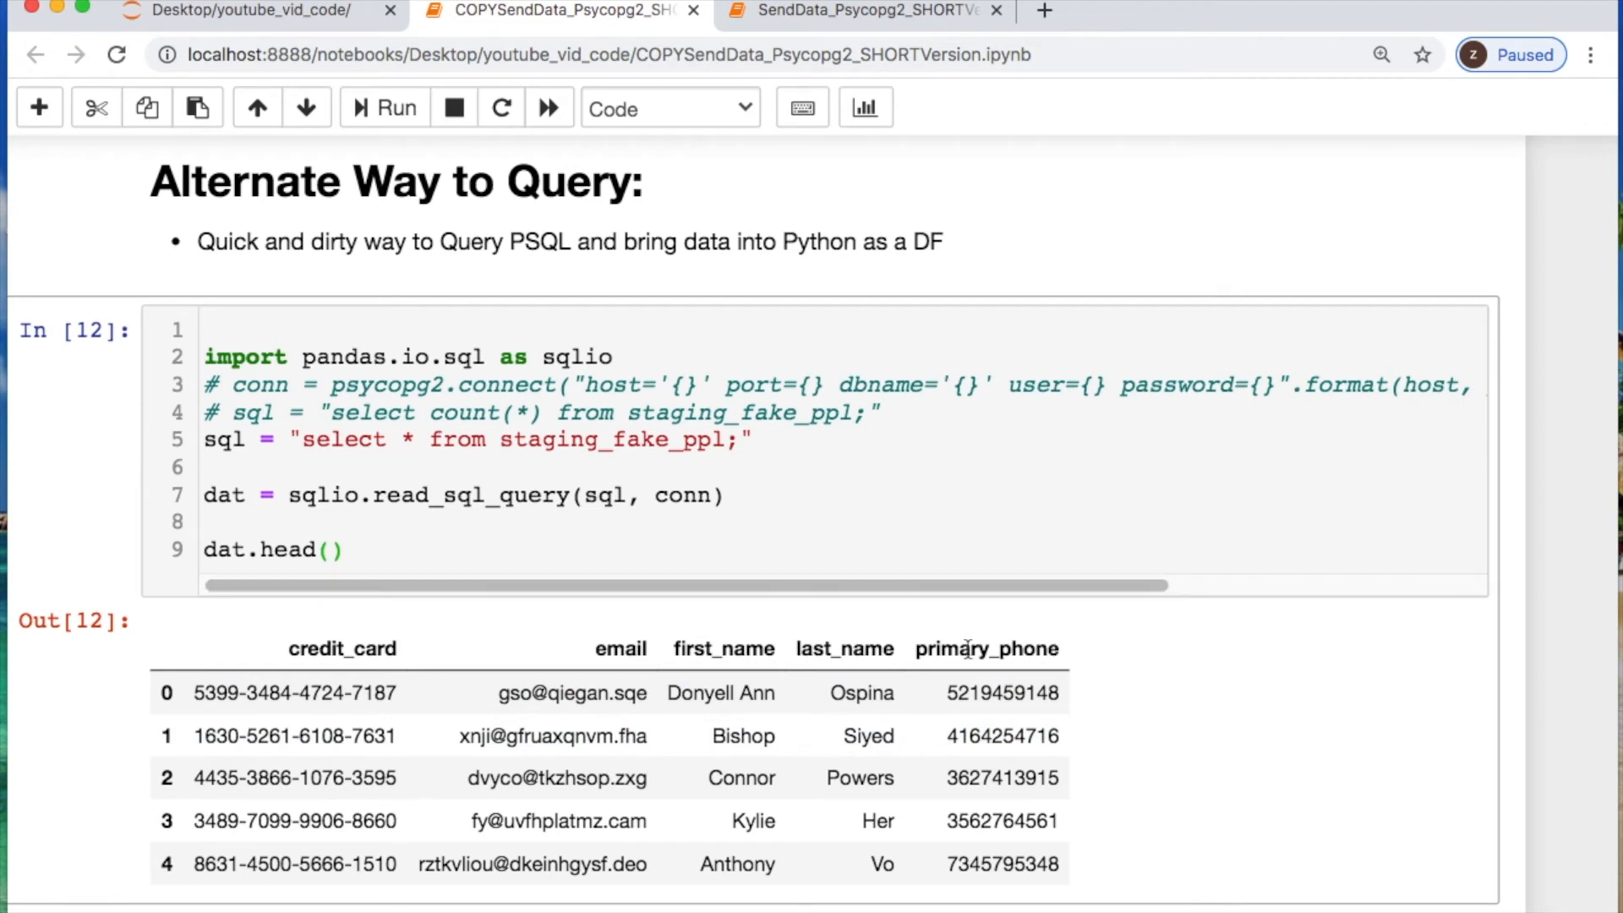
mouse_move(996, 645)
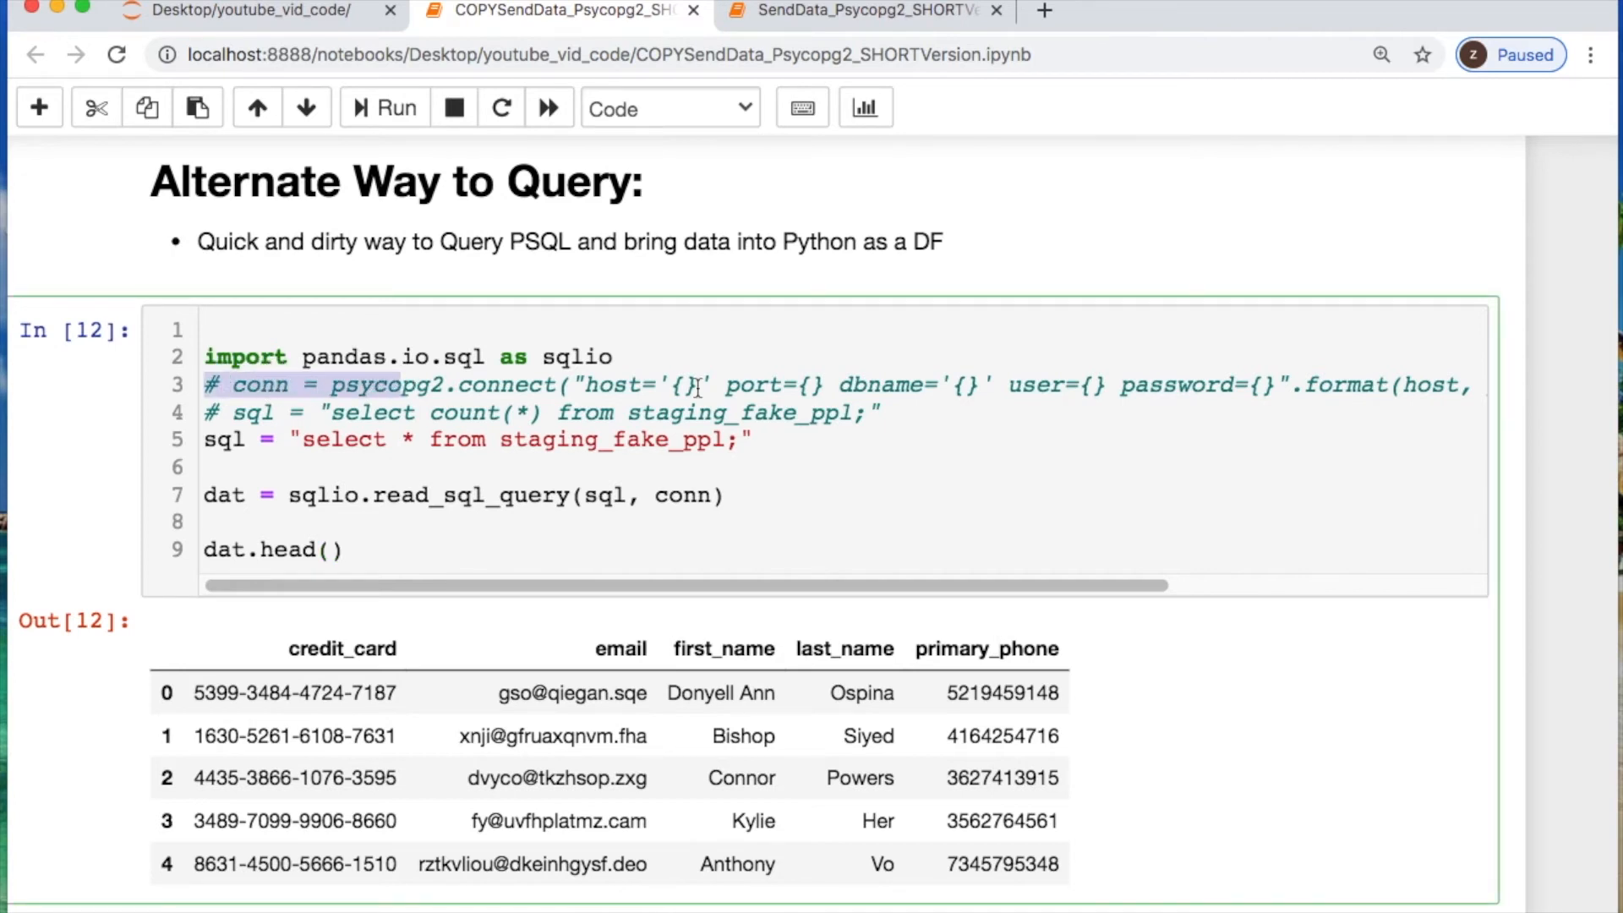
scroll("right", 3)
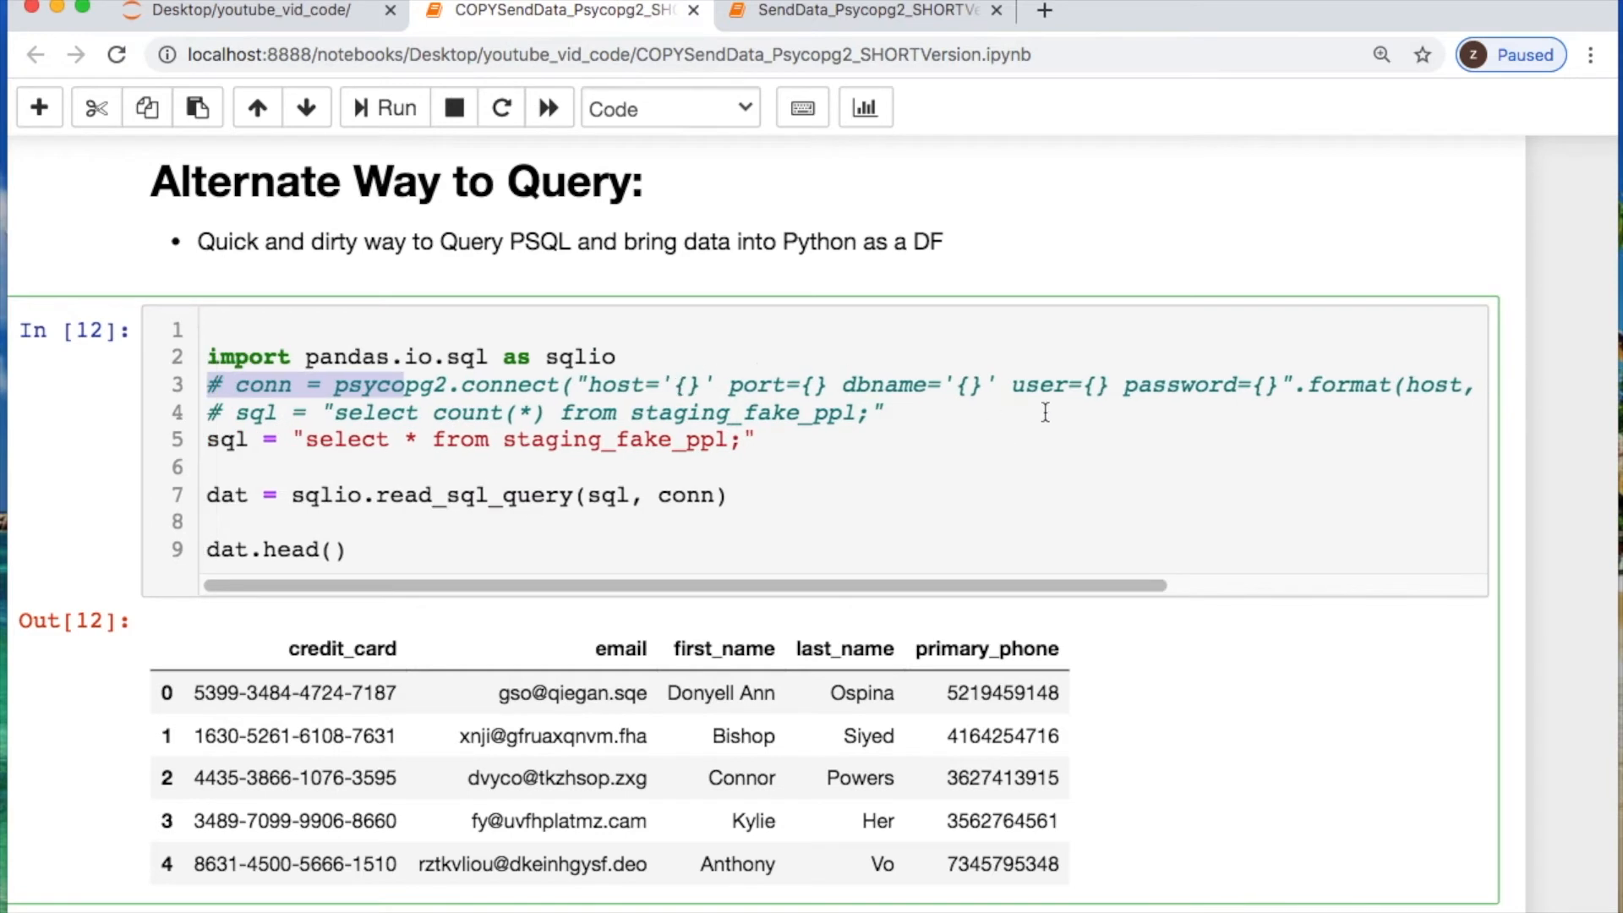
scroll("down", 3)
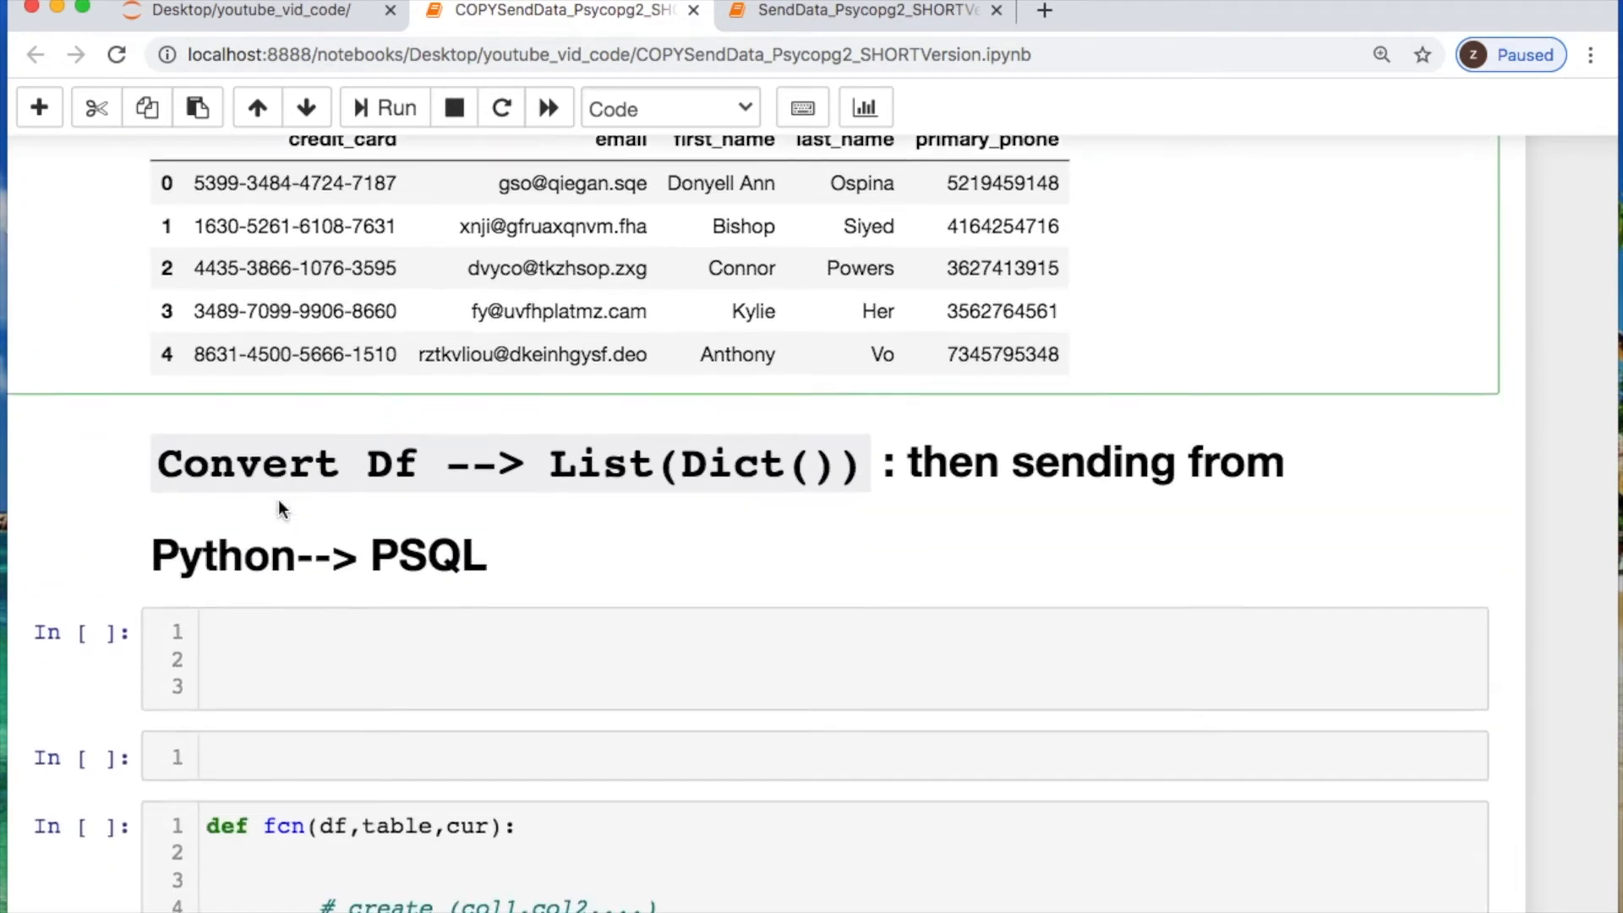
Change the create_staging_table function to target staging_fake_ppl02 and remove CASCADE
scroll("down", 3)
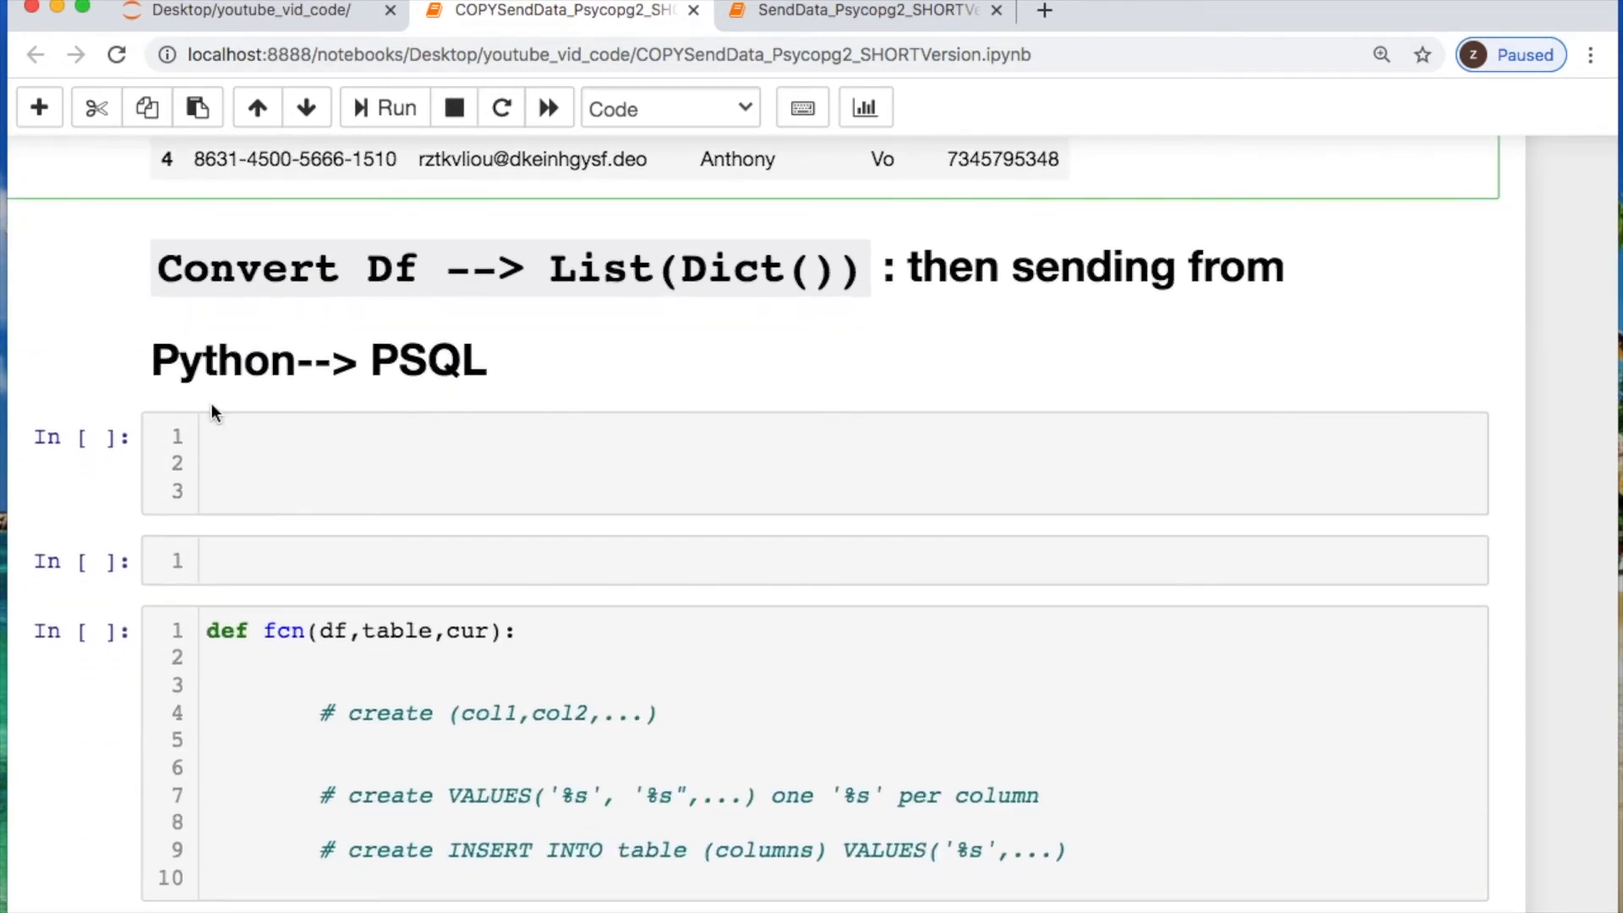
left_click(257, 448)
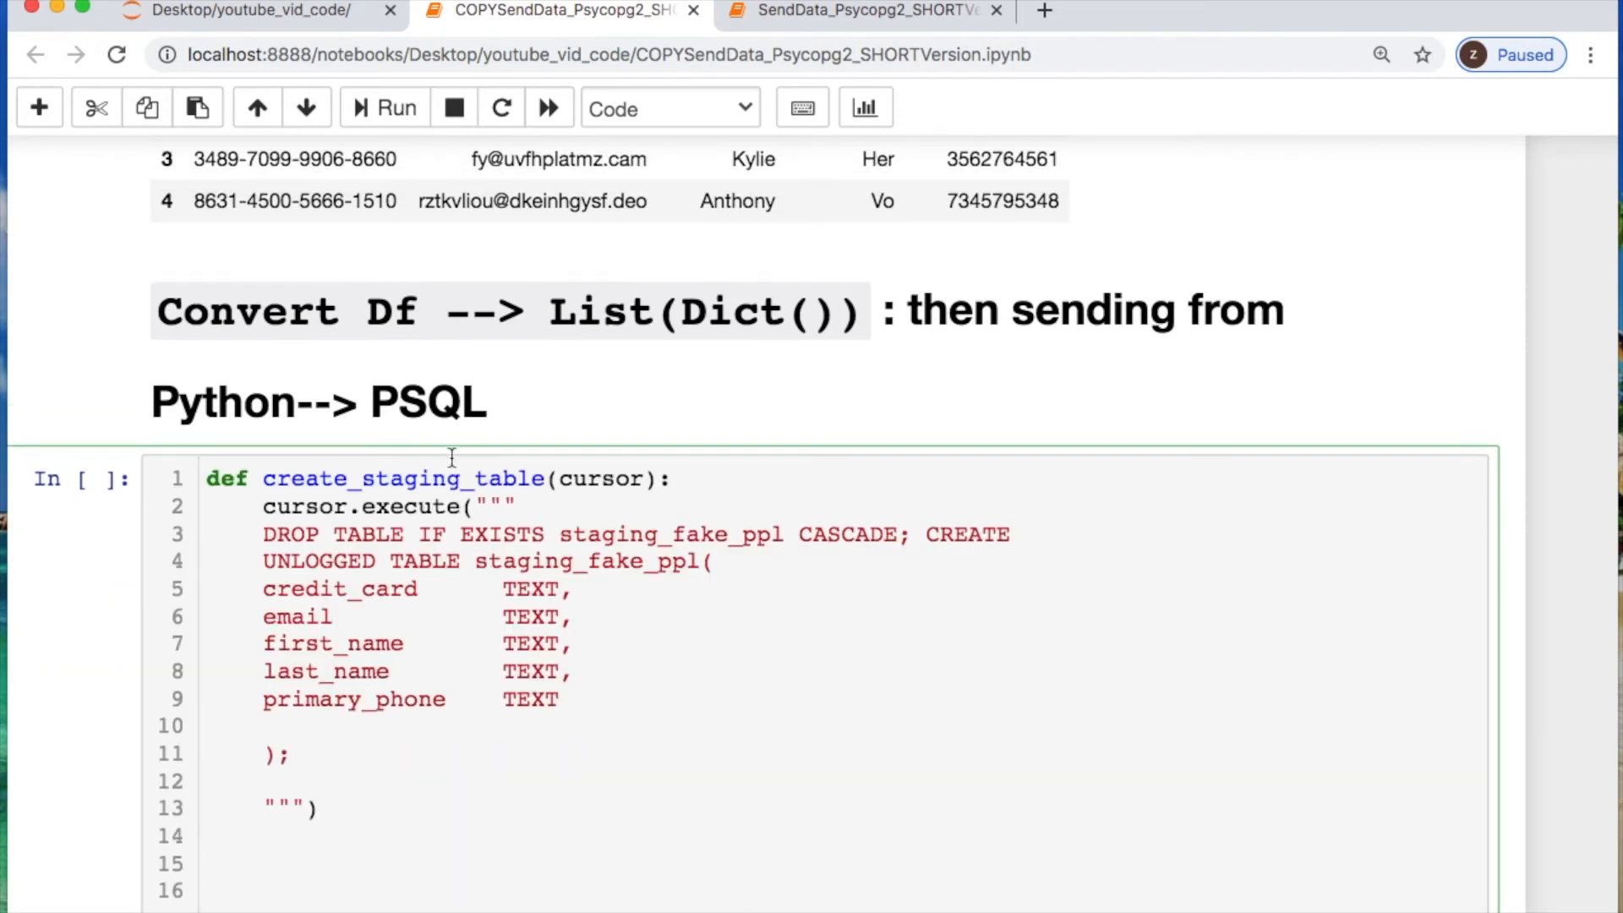
type("0")
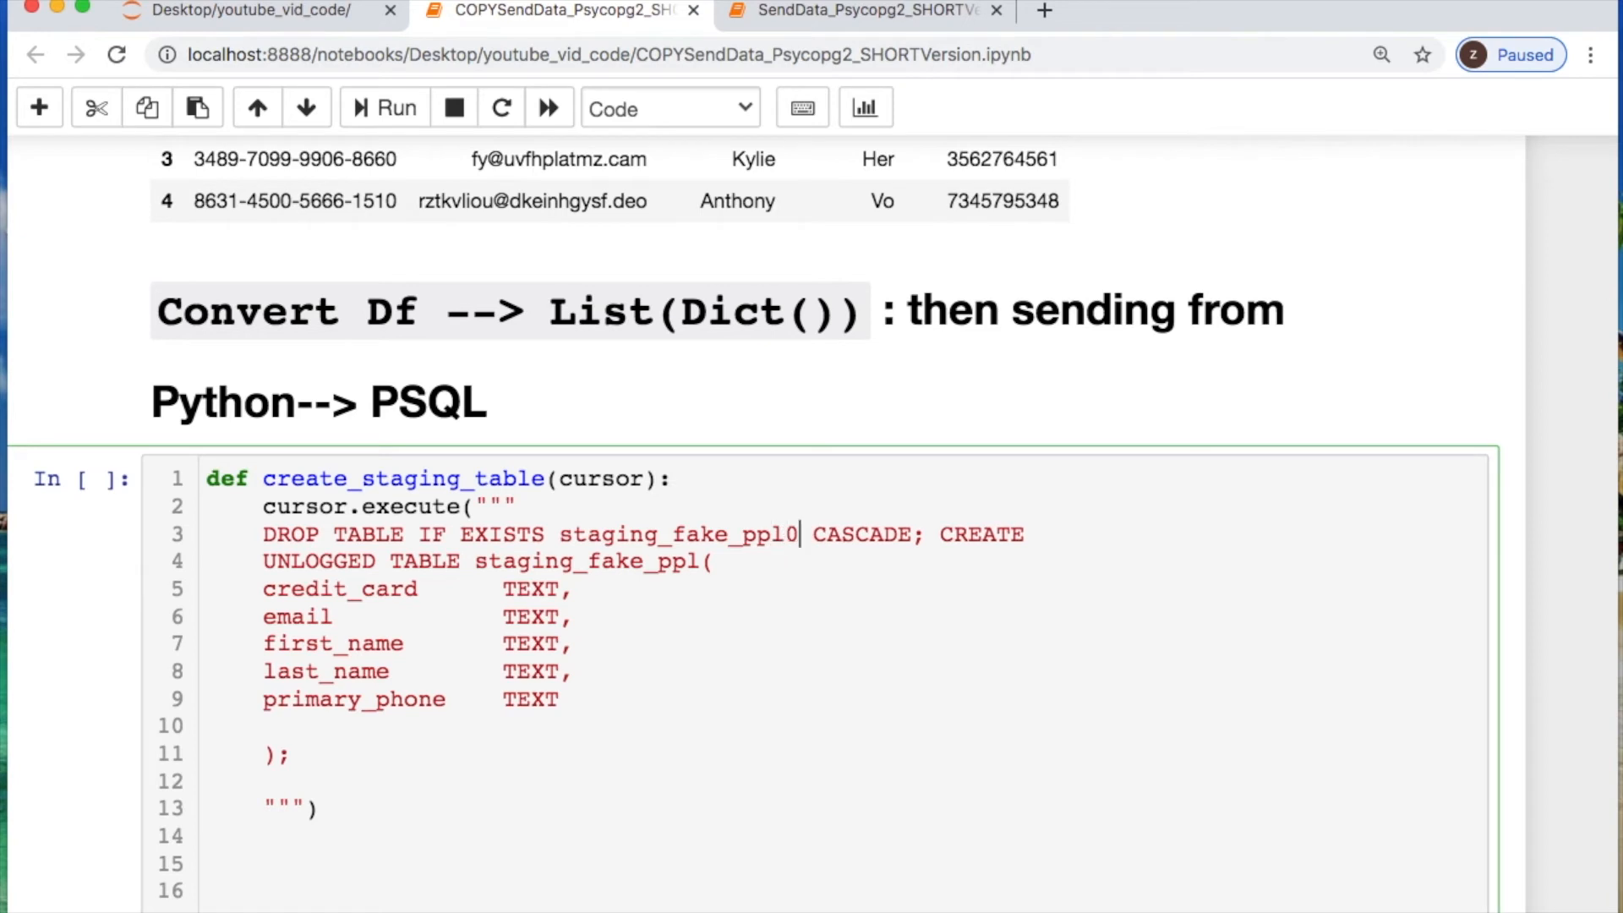
type("2")
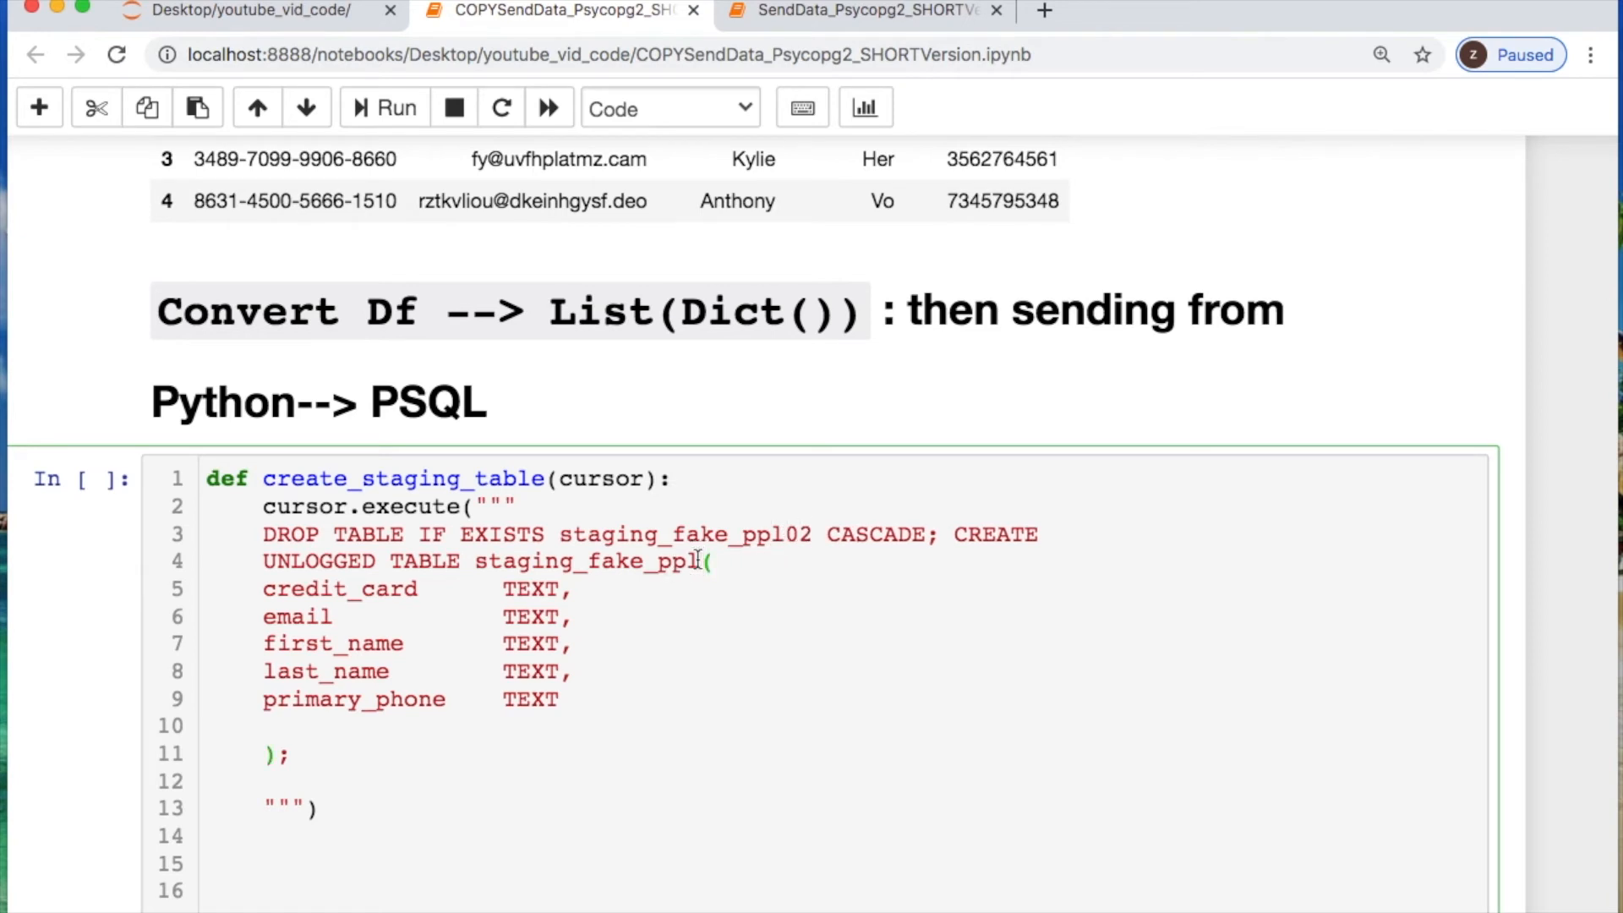
double_click(879, 534)
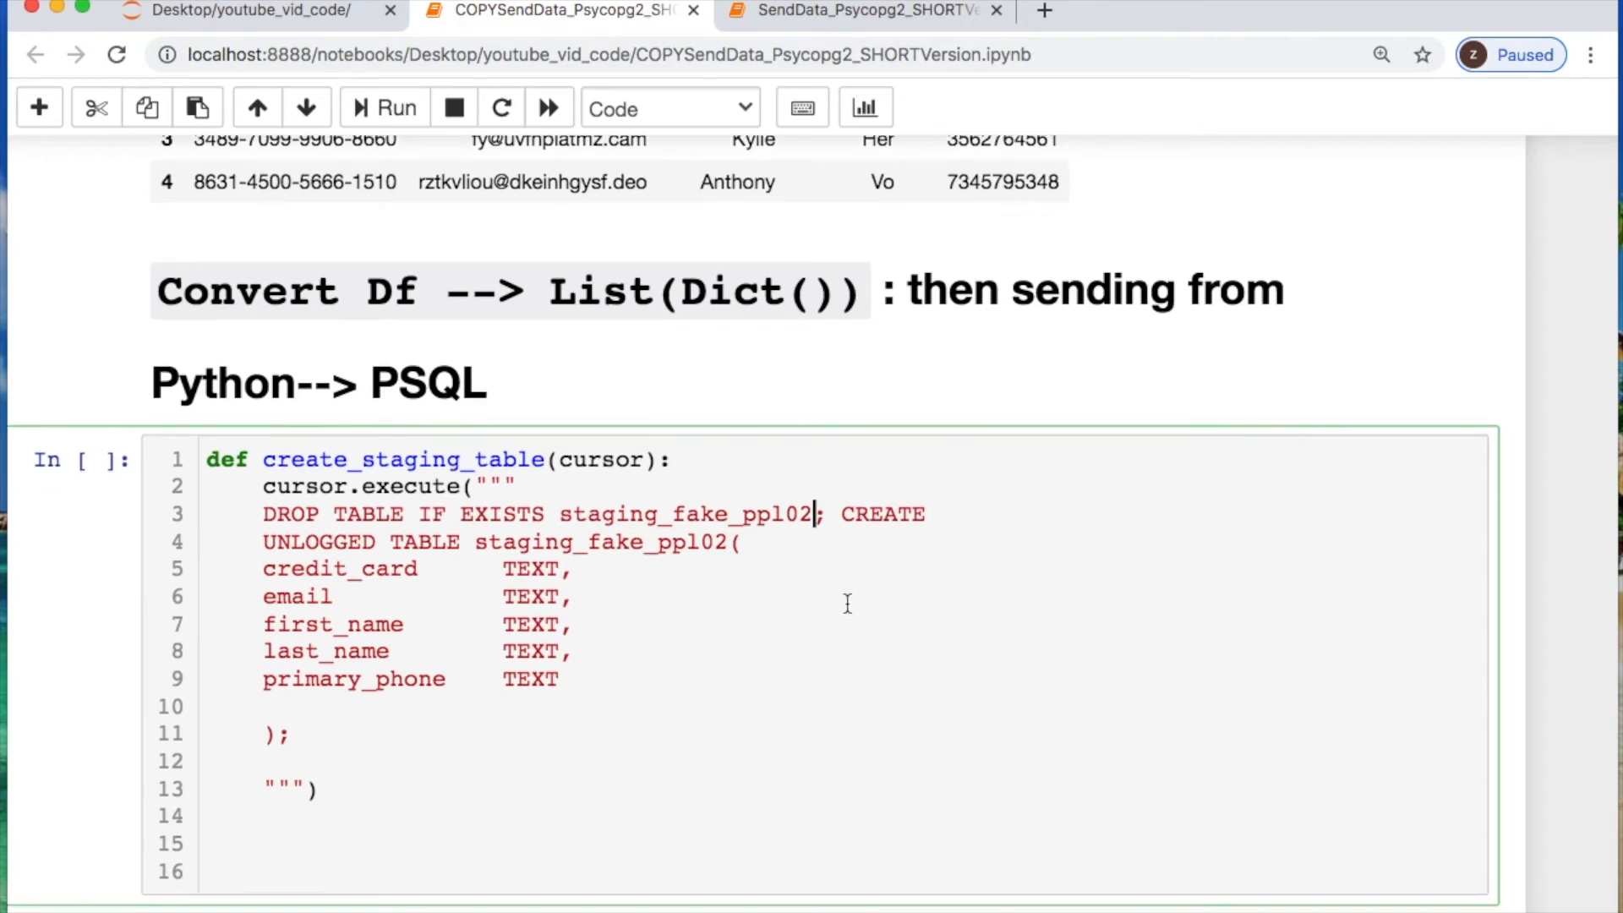
scroll("down", 3)
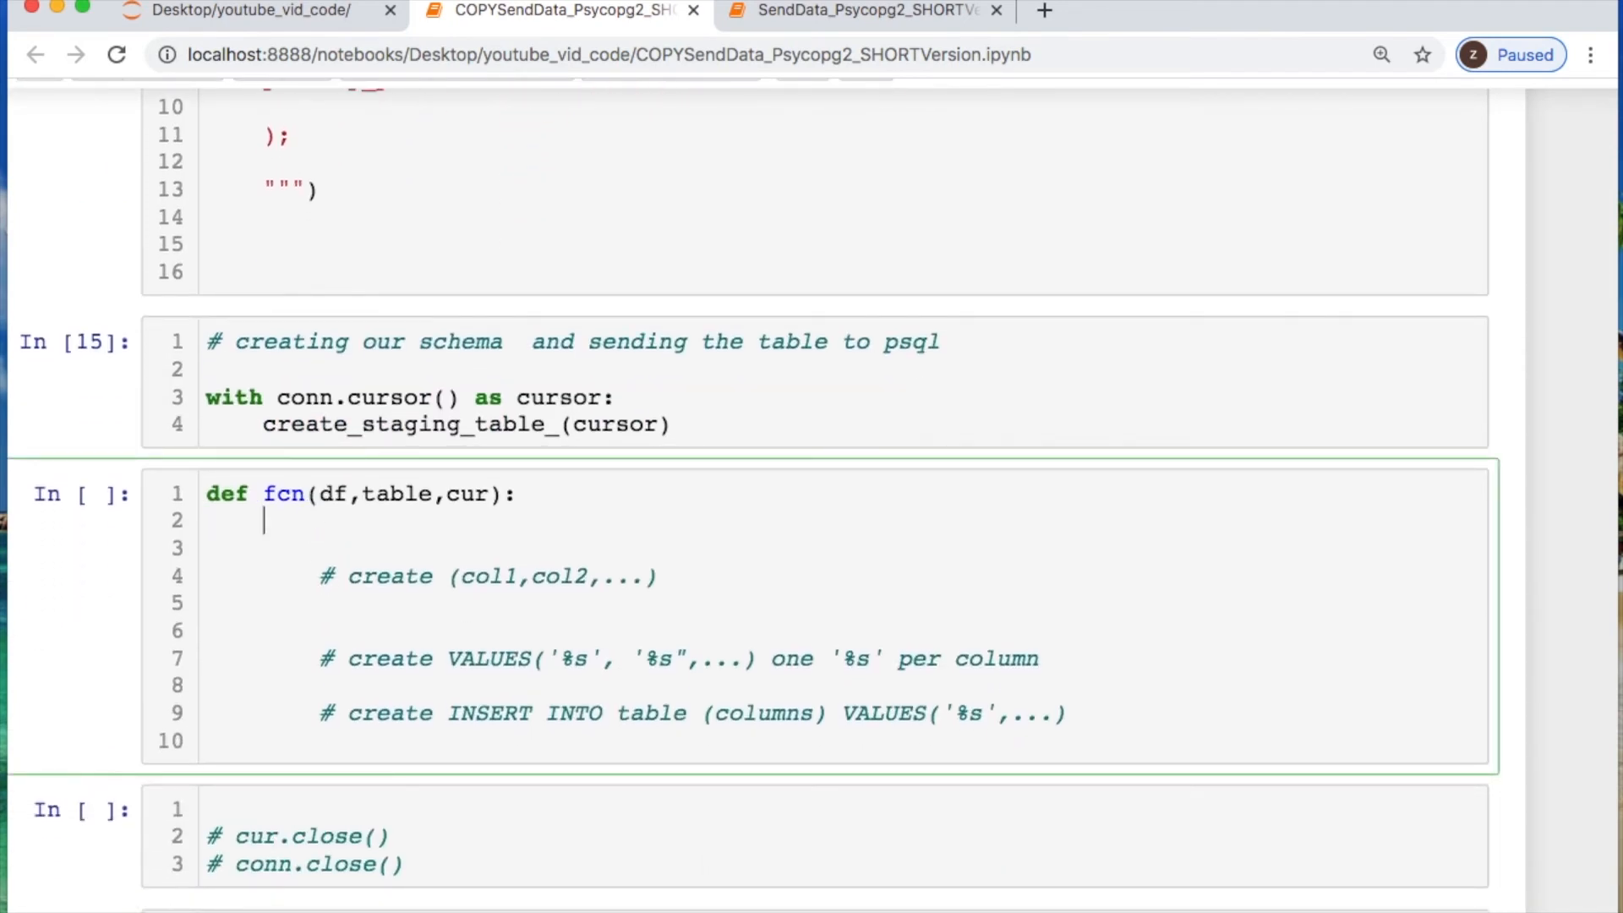
In fcn, guard on len(df)>0, take df_columns=list(df) and join them into a columns string
type("if len")
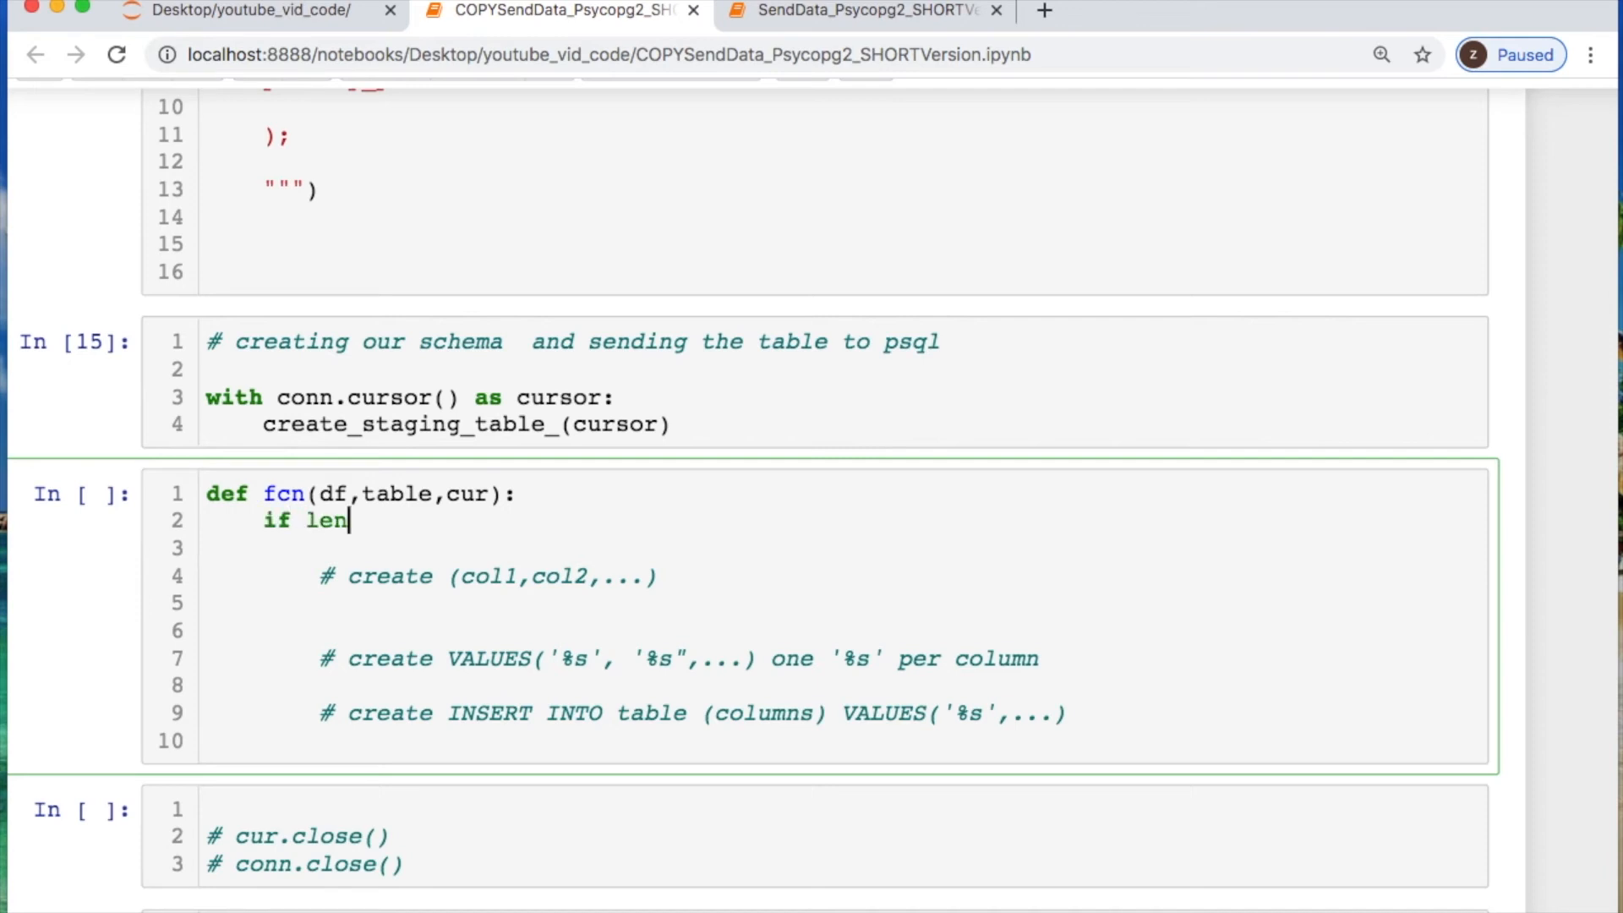
type("(df)")
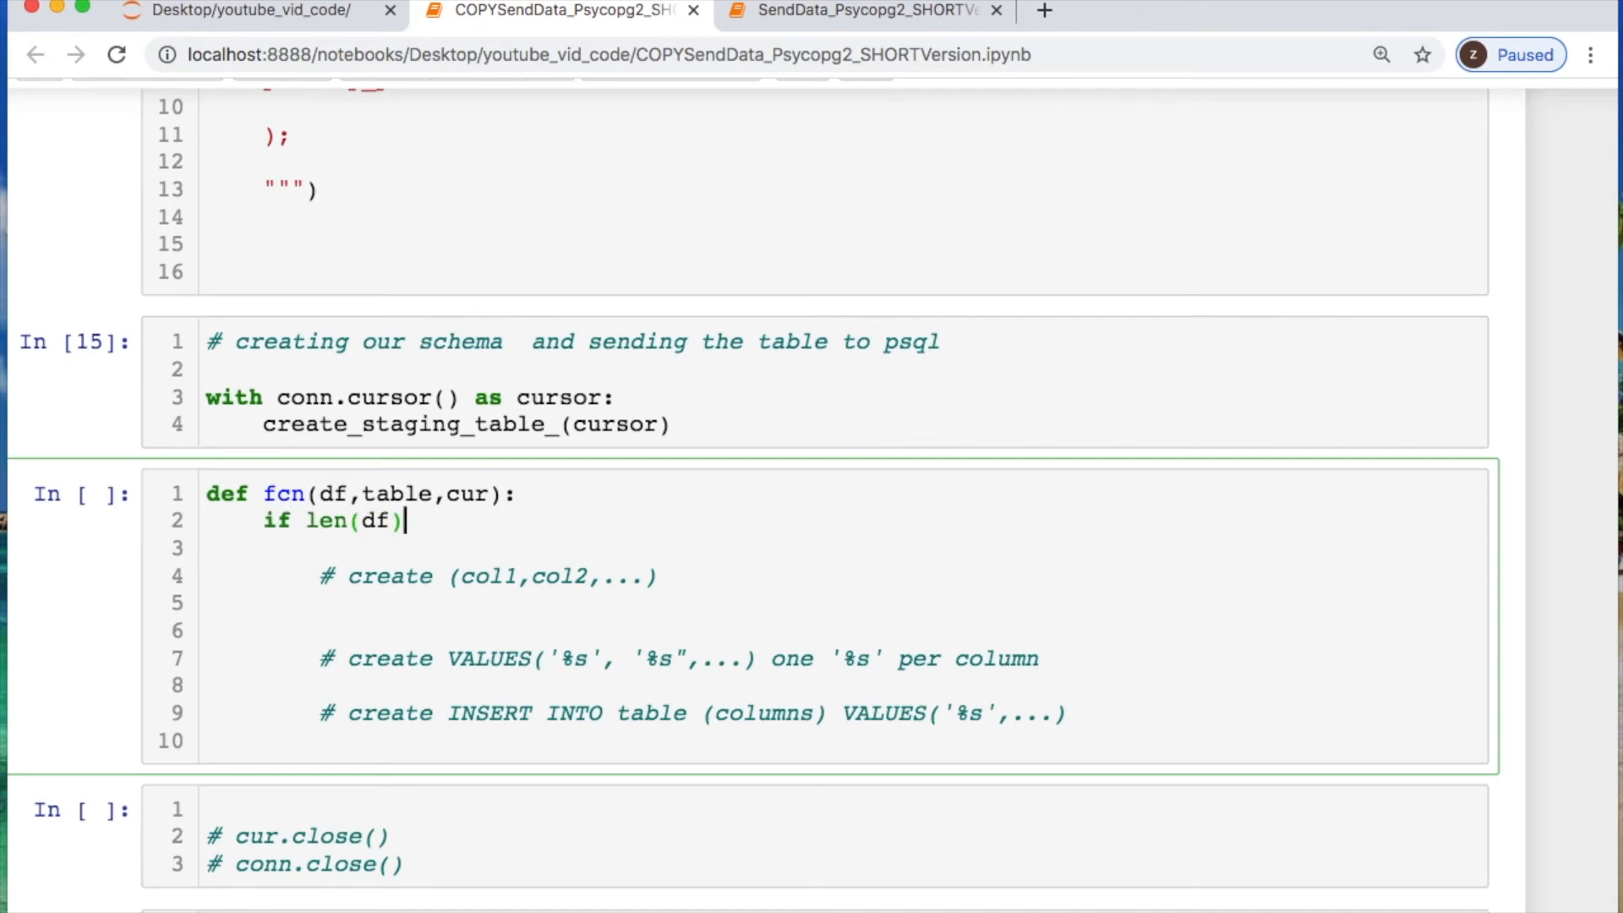
type(">0:")
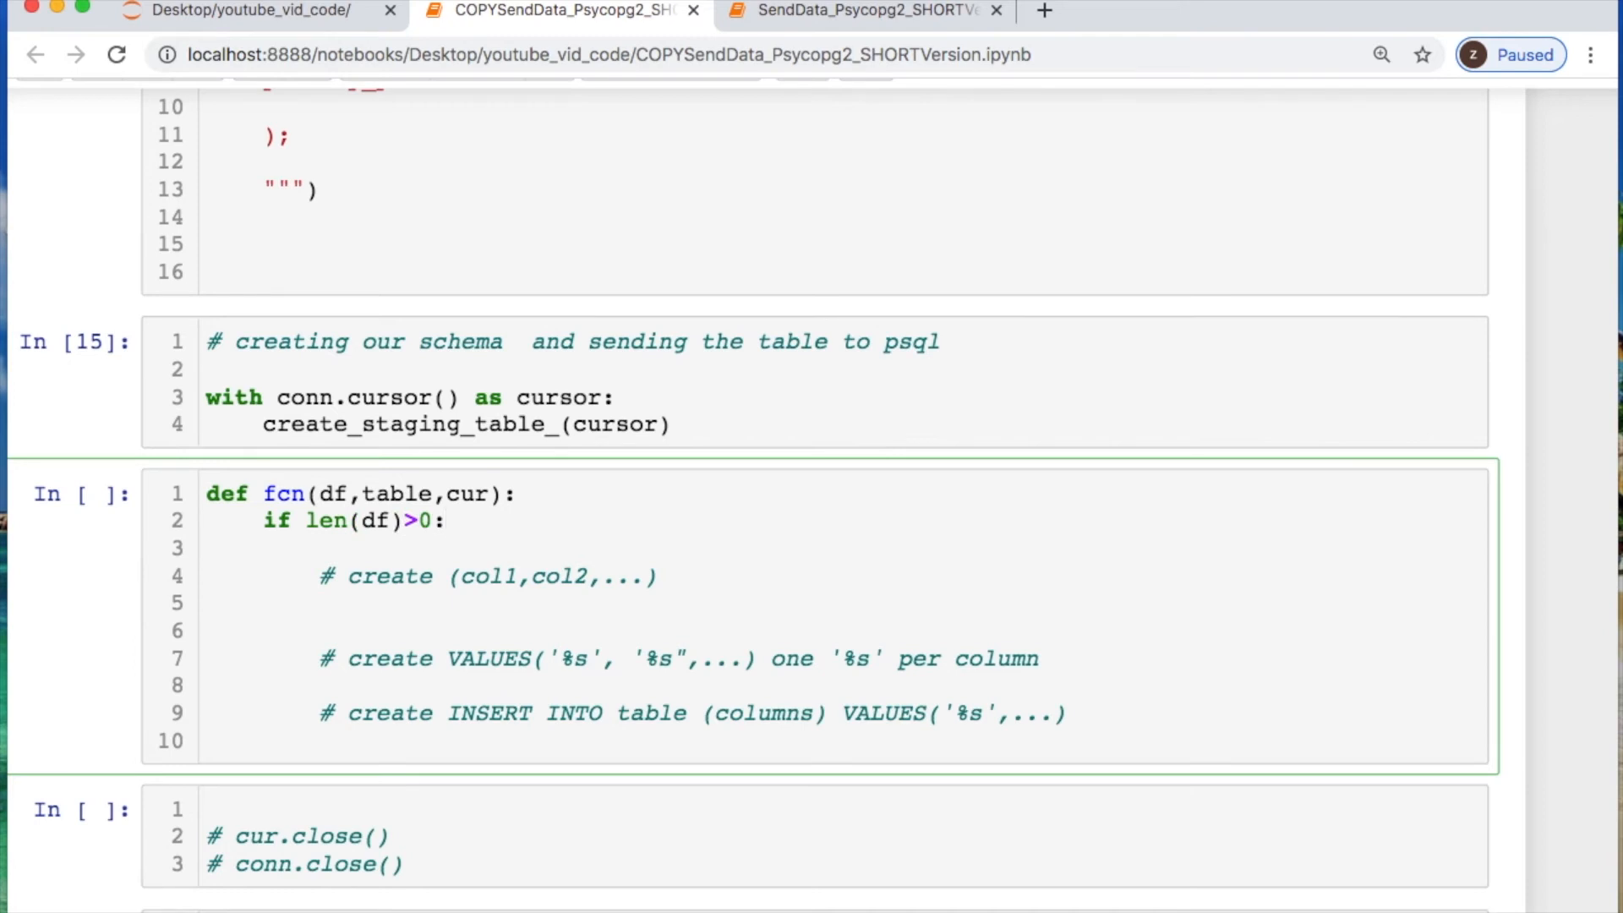
type("df_columns=")
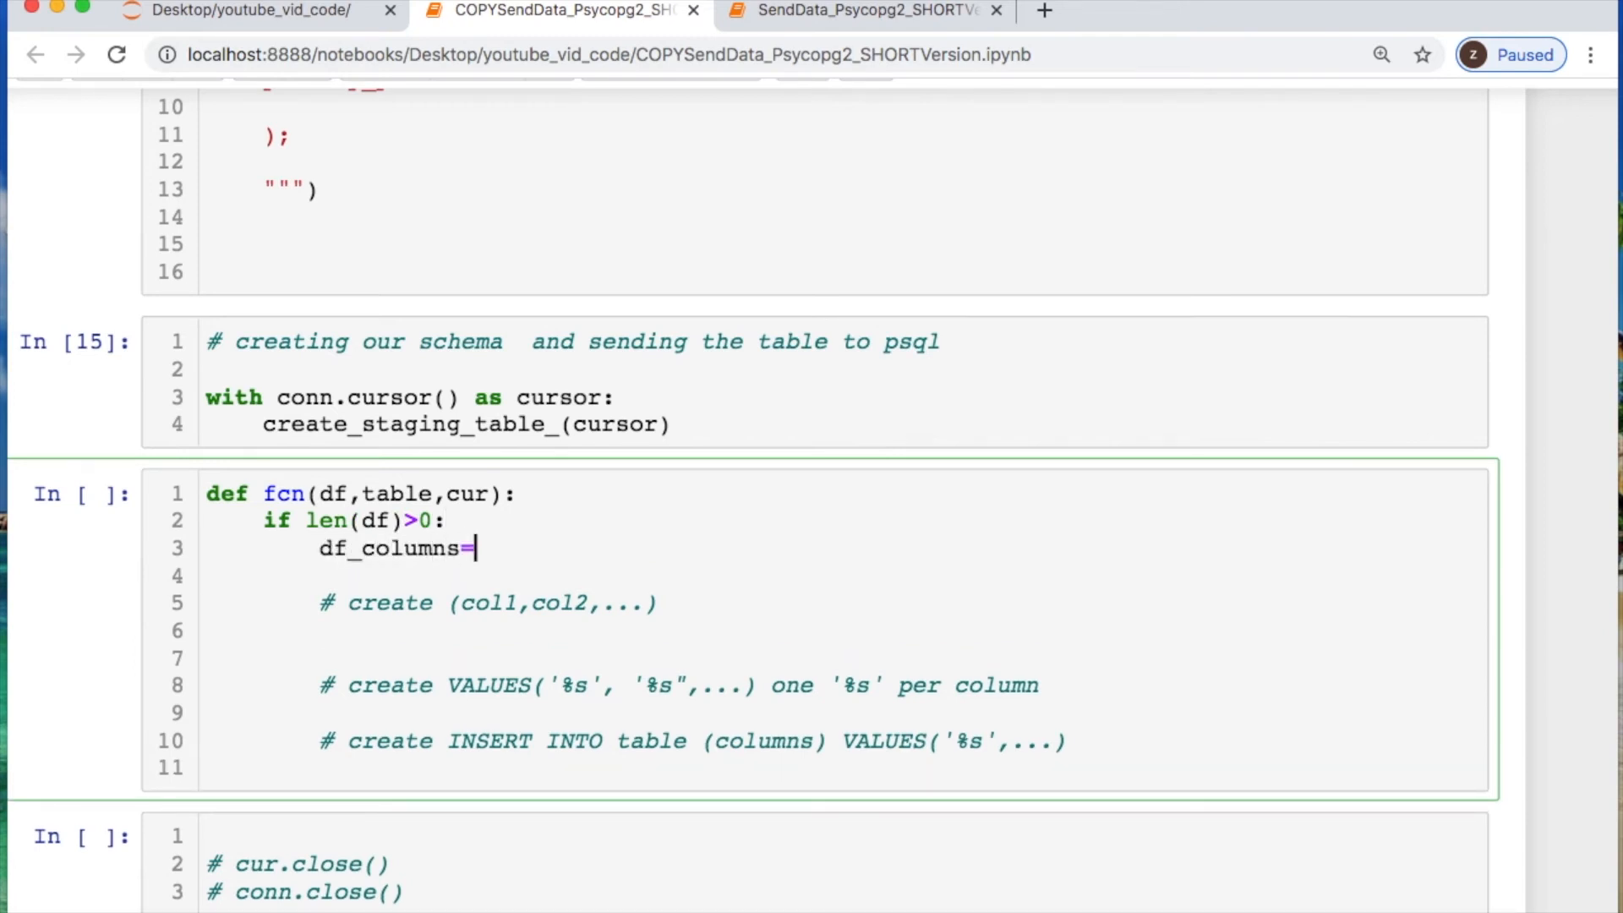
type("list(df)")
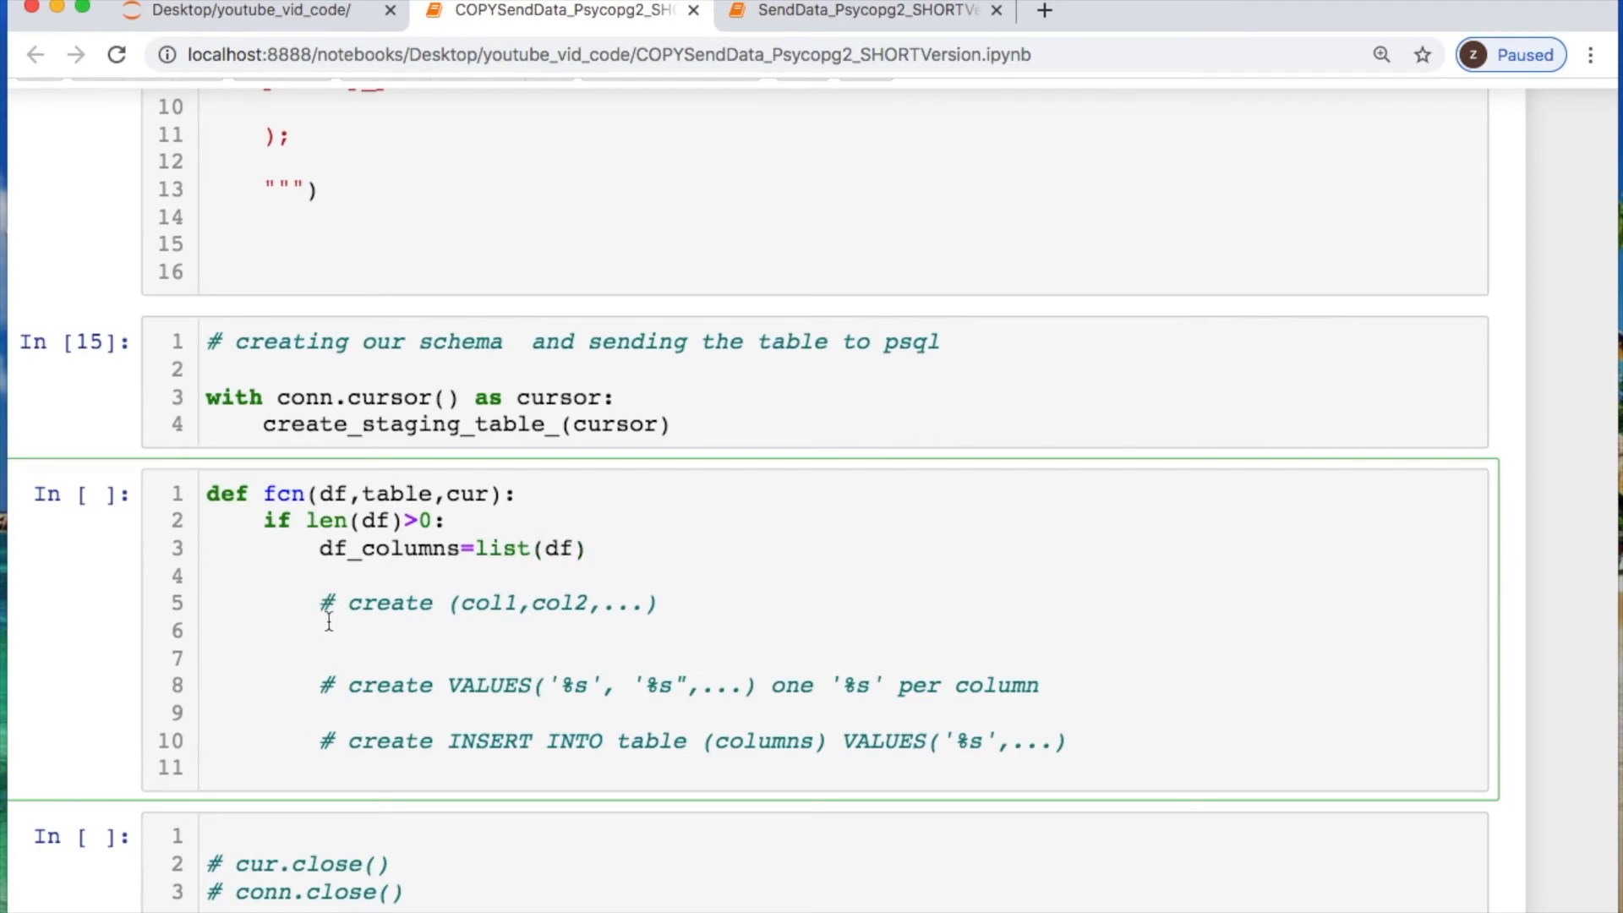
type("columns=\",")
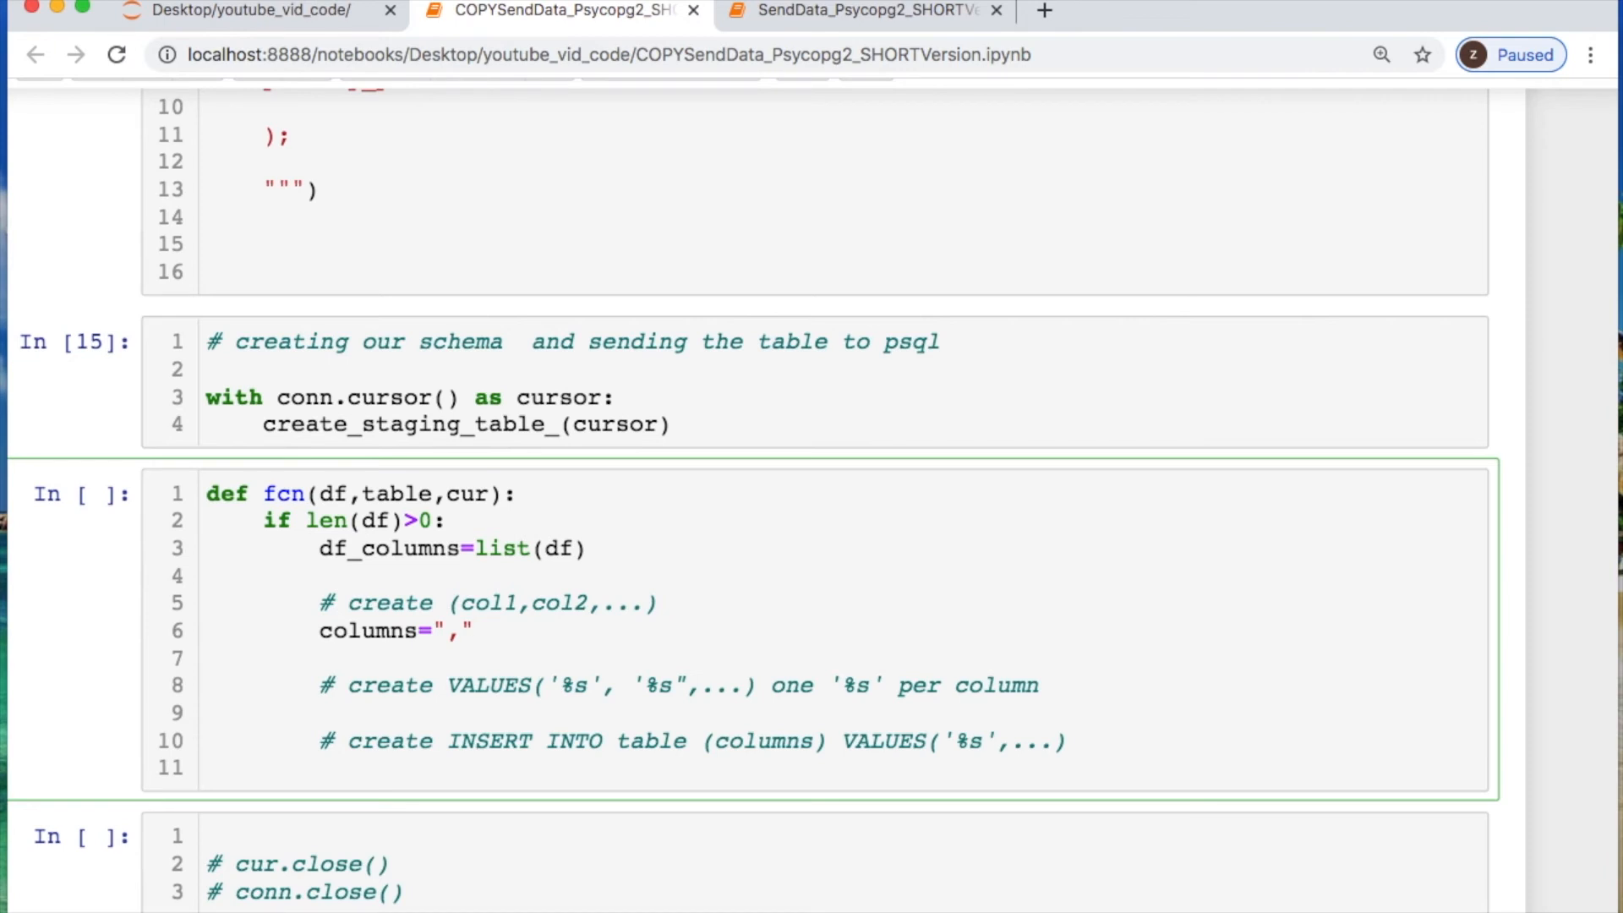
type(".join")
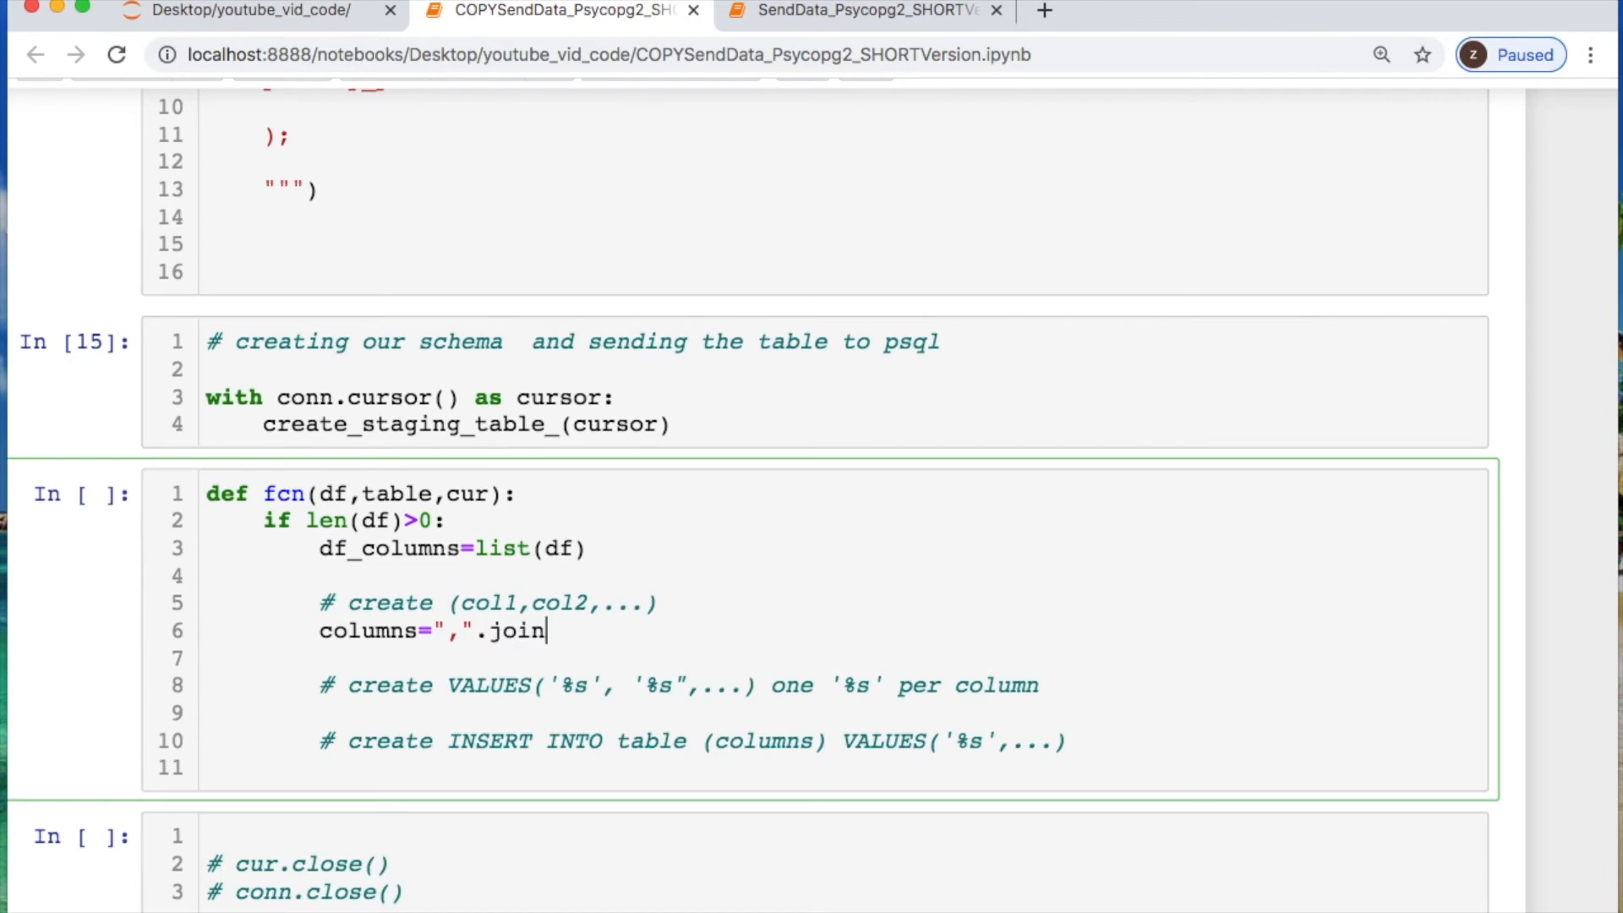
type("(df_colum")
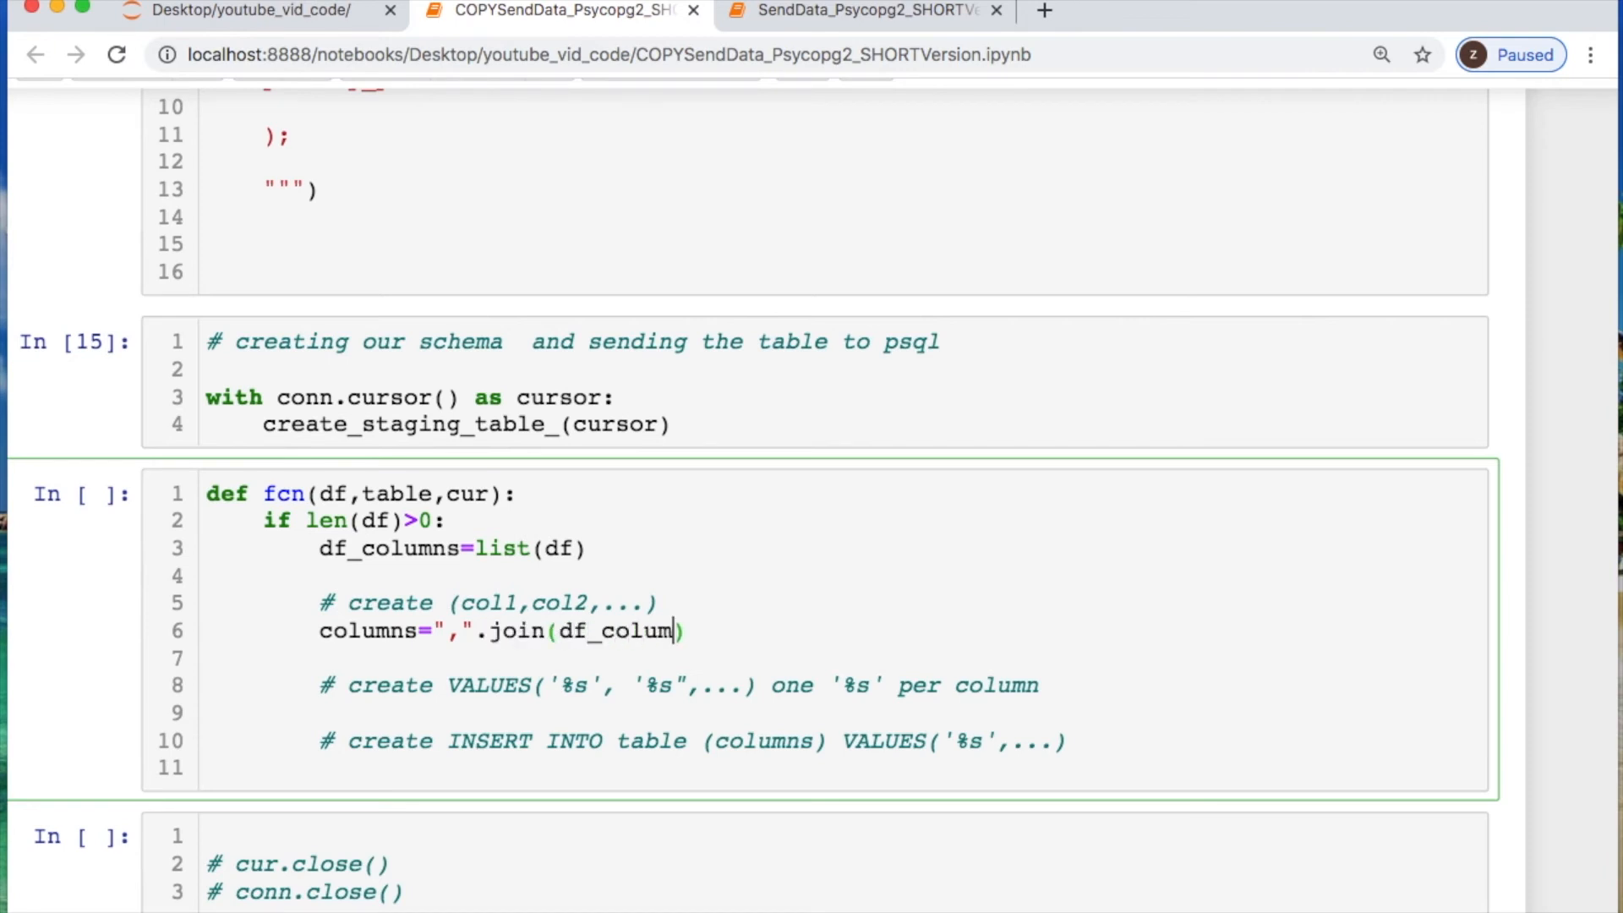
type("ns")
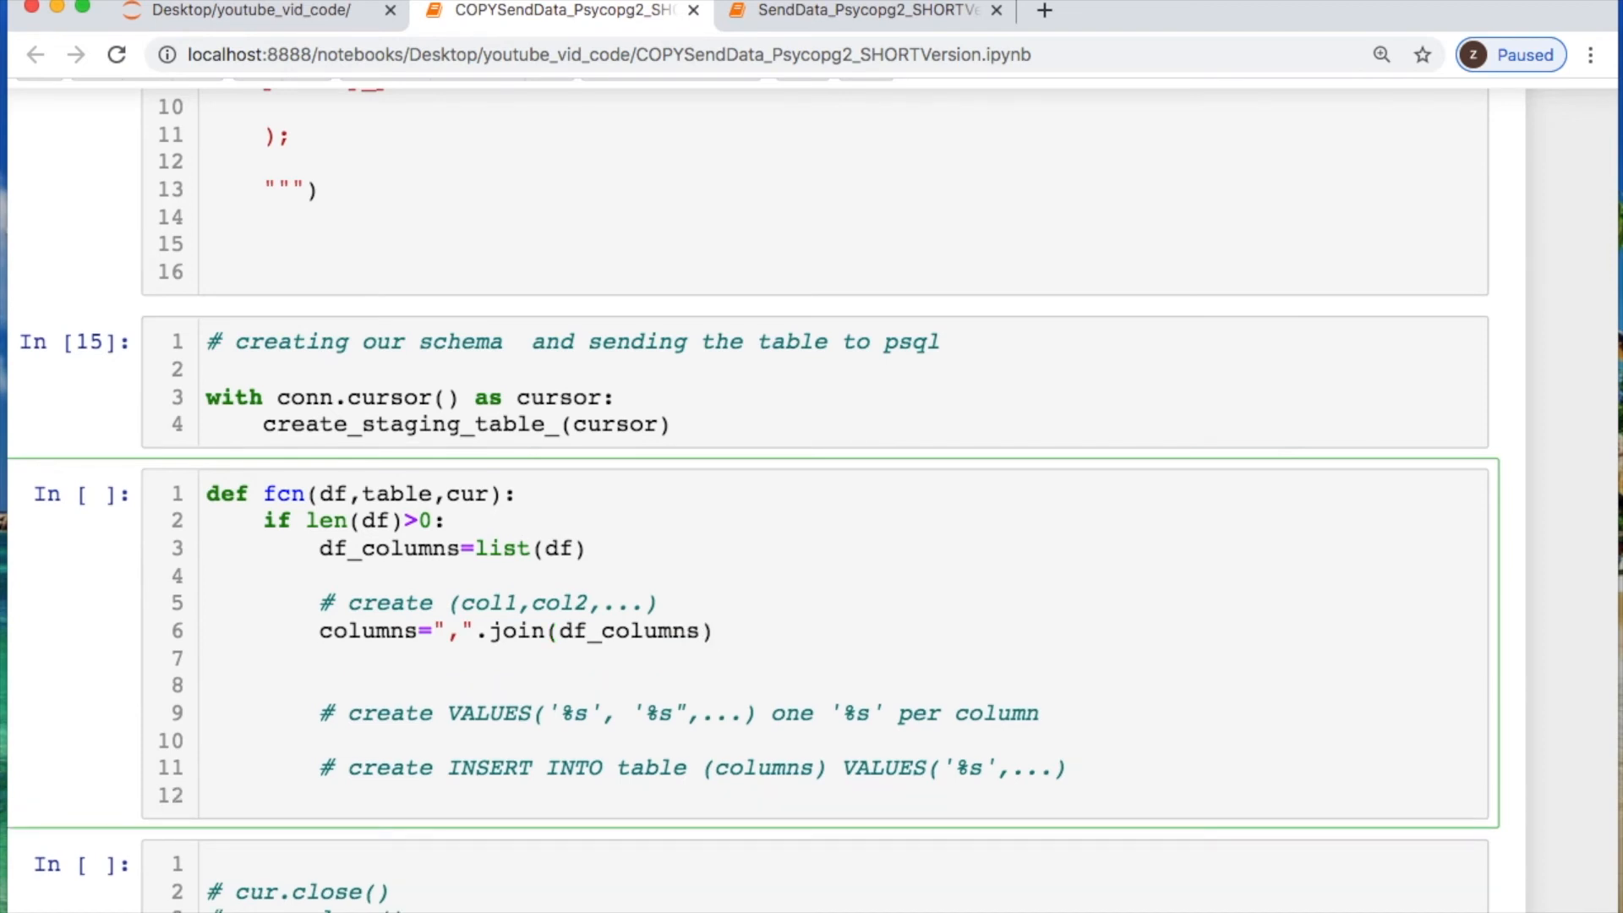
Add values="VALUES({})".format(",".join(["%s" for _ in df_columns]))
type("values=")
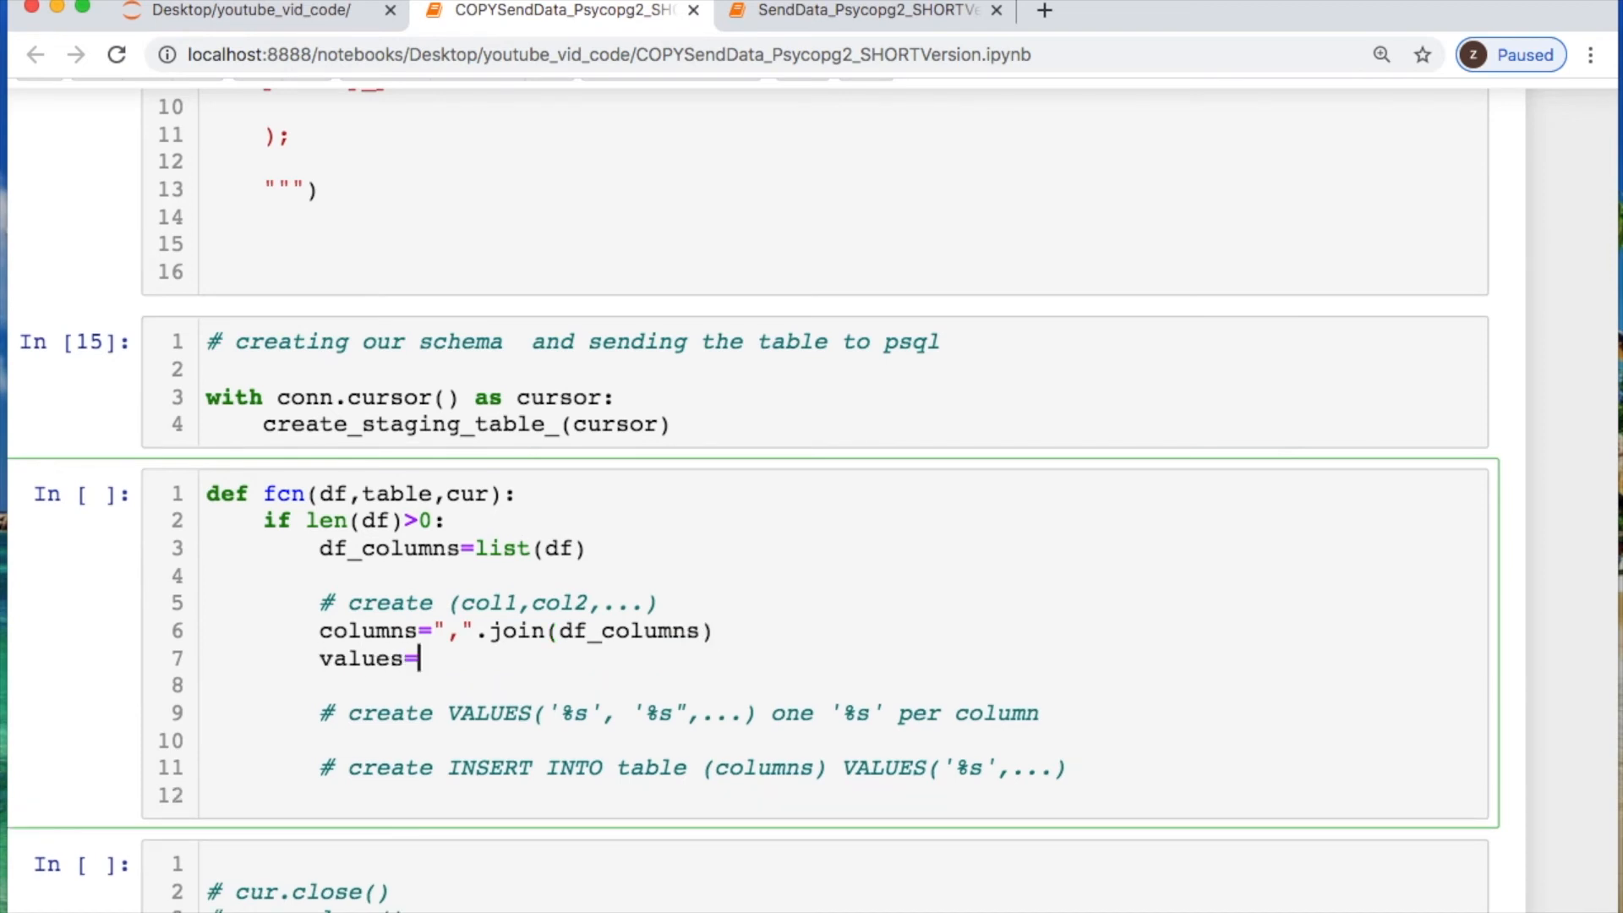
type("\"VALUES()\"")
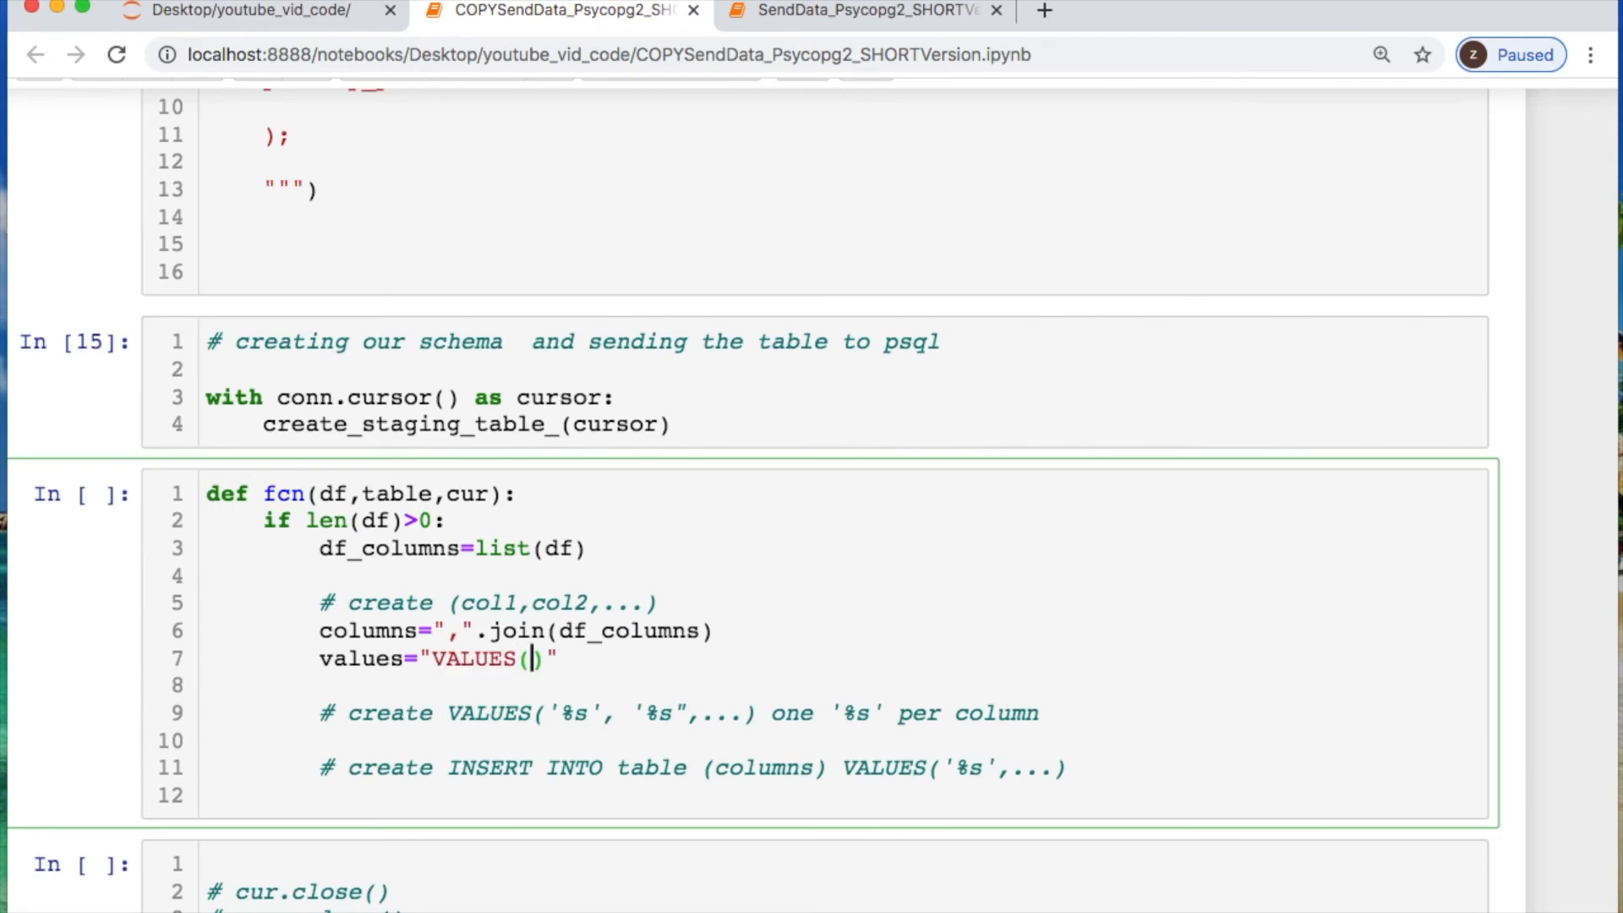
type("{}")
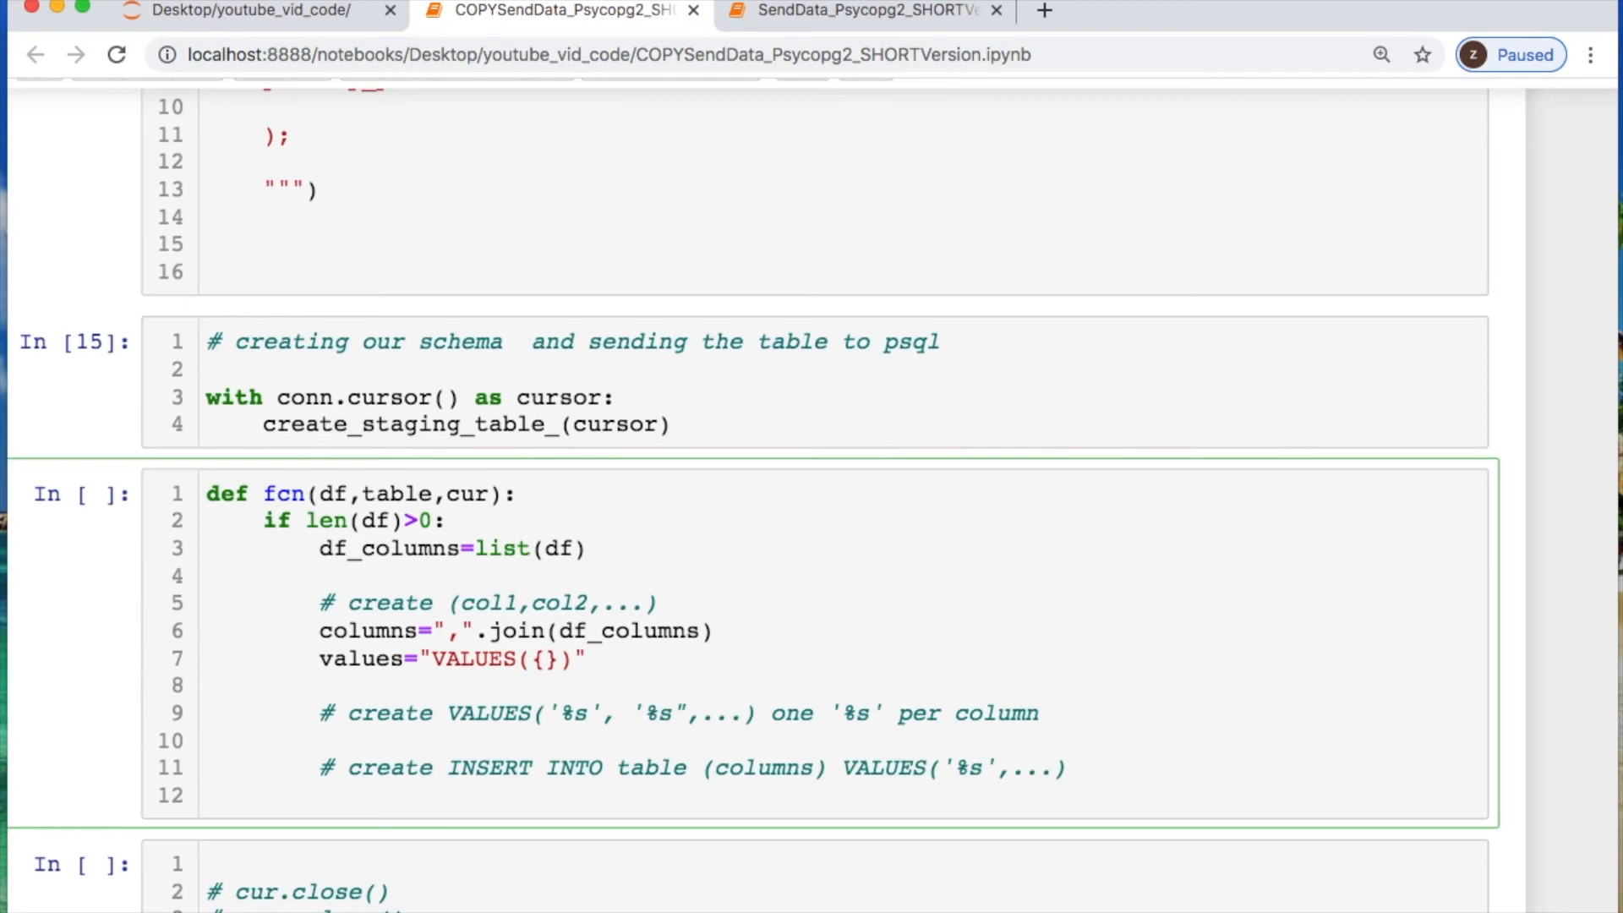
type(".format(")
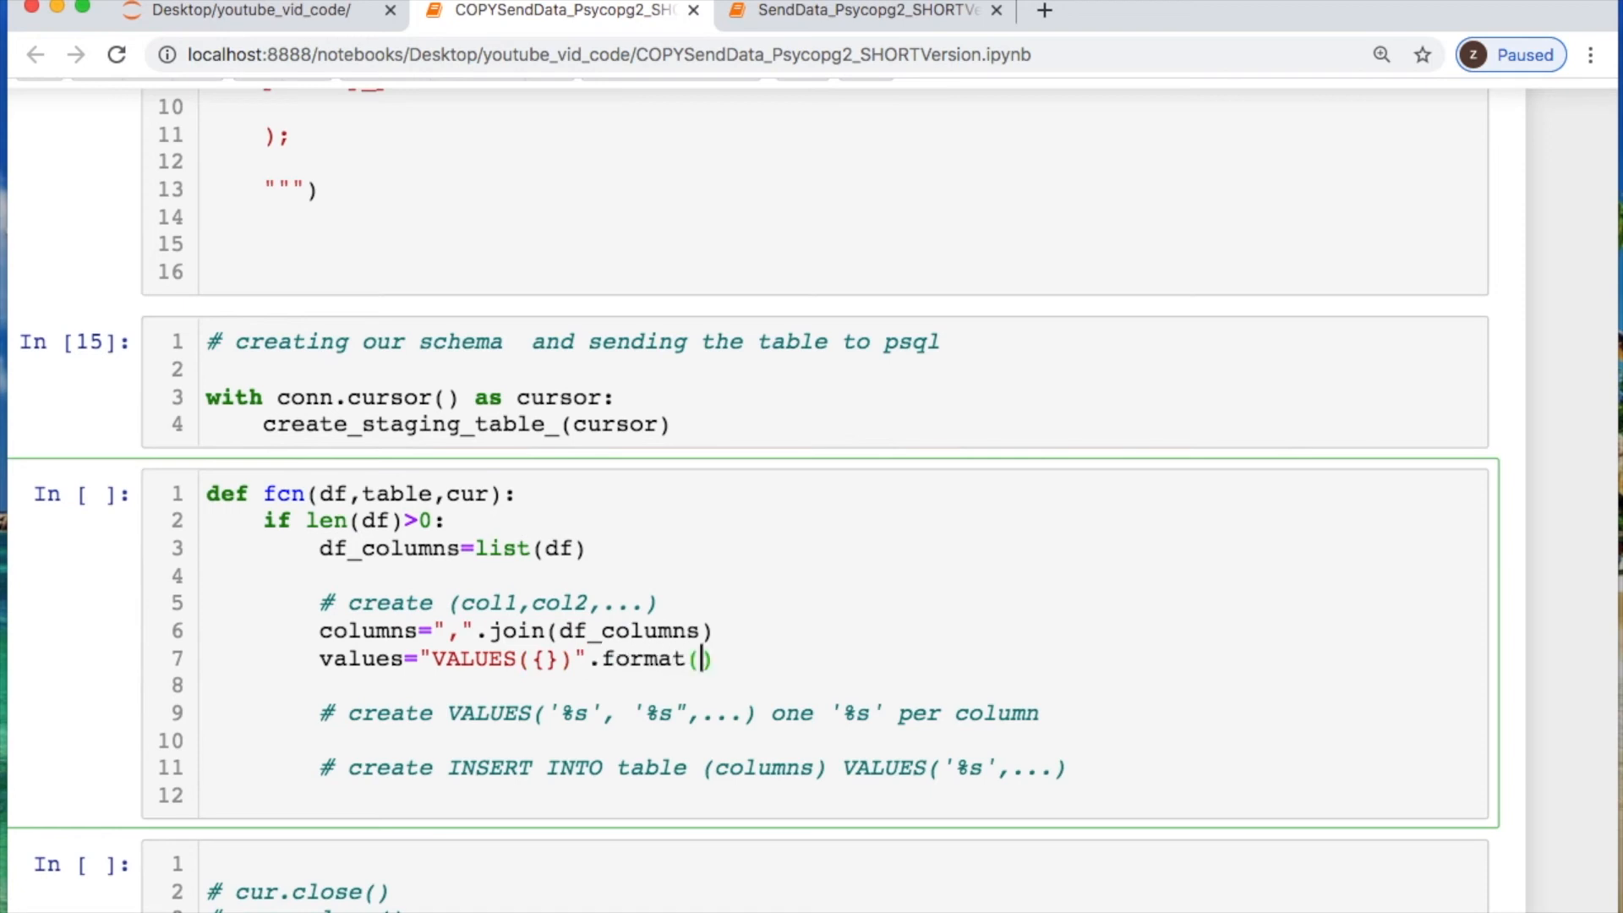
type("\"\"")
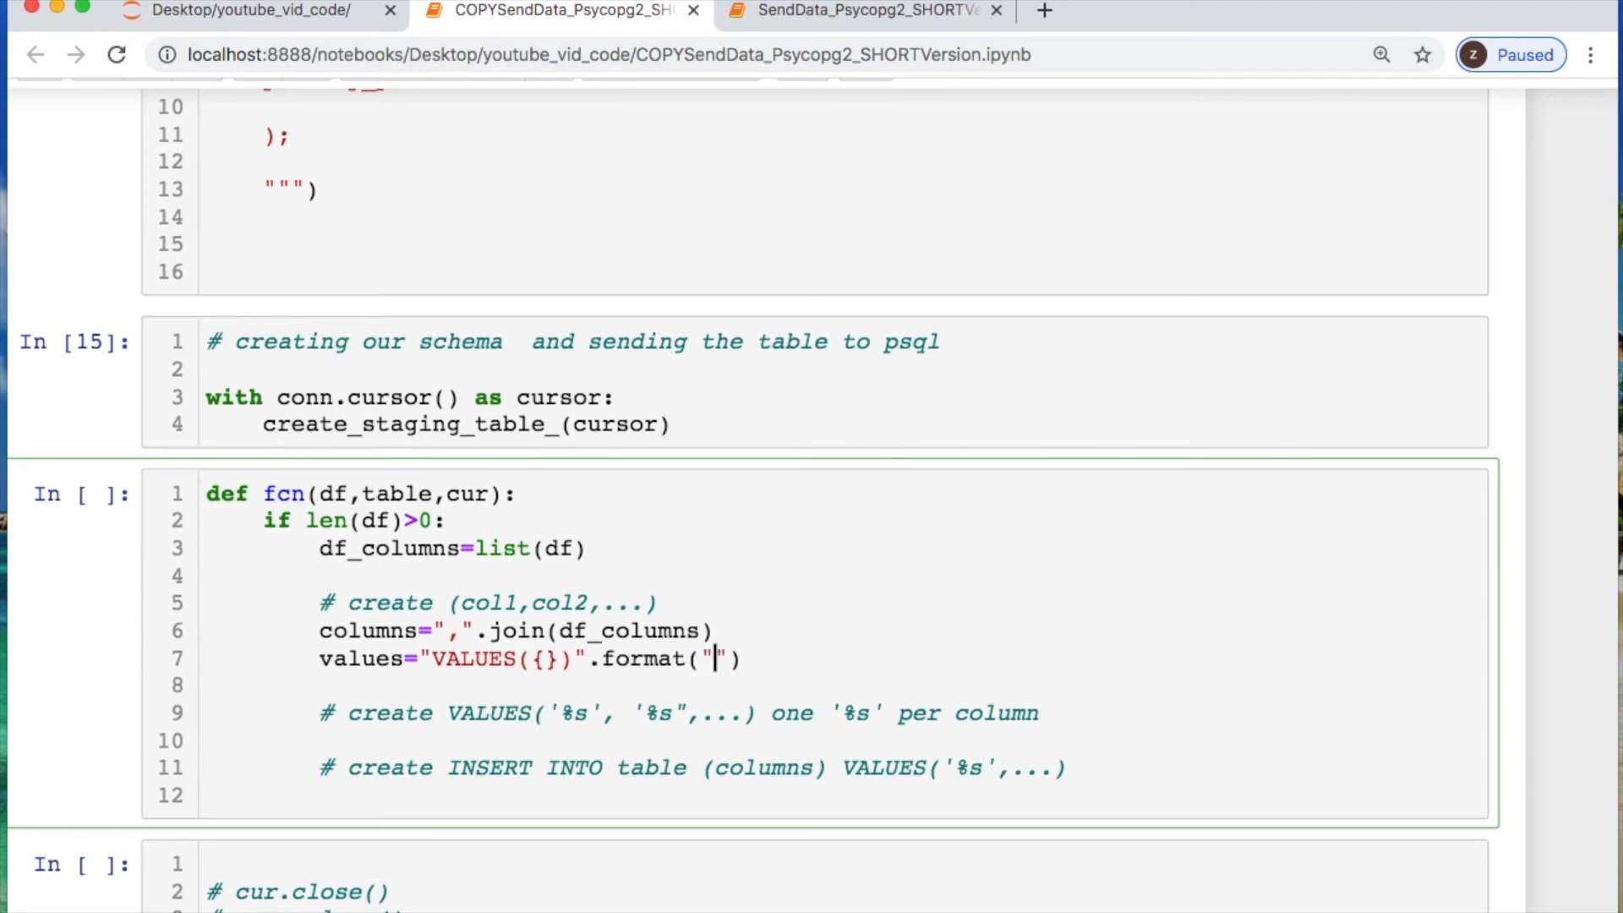
type(",\".join([")
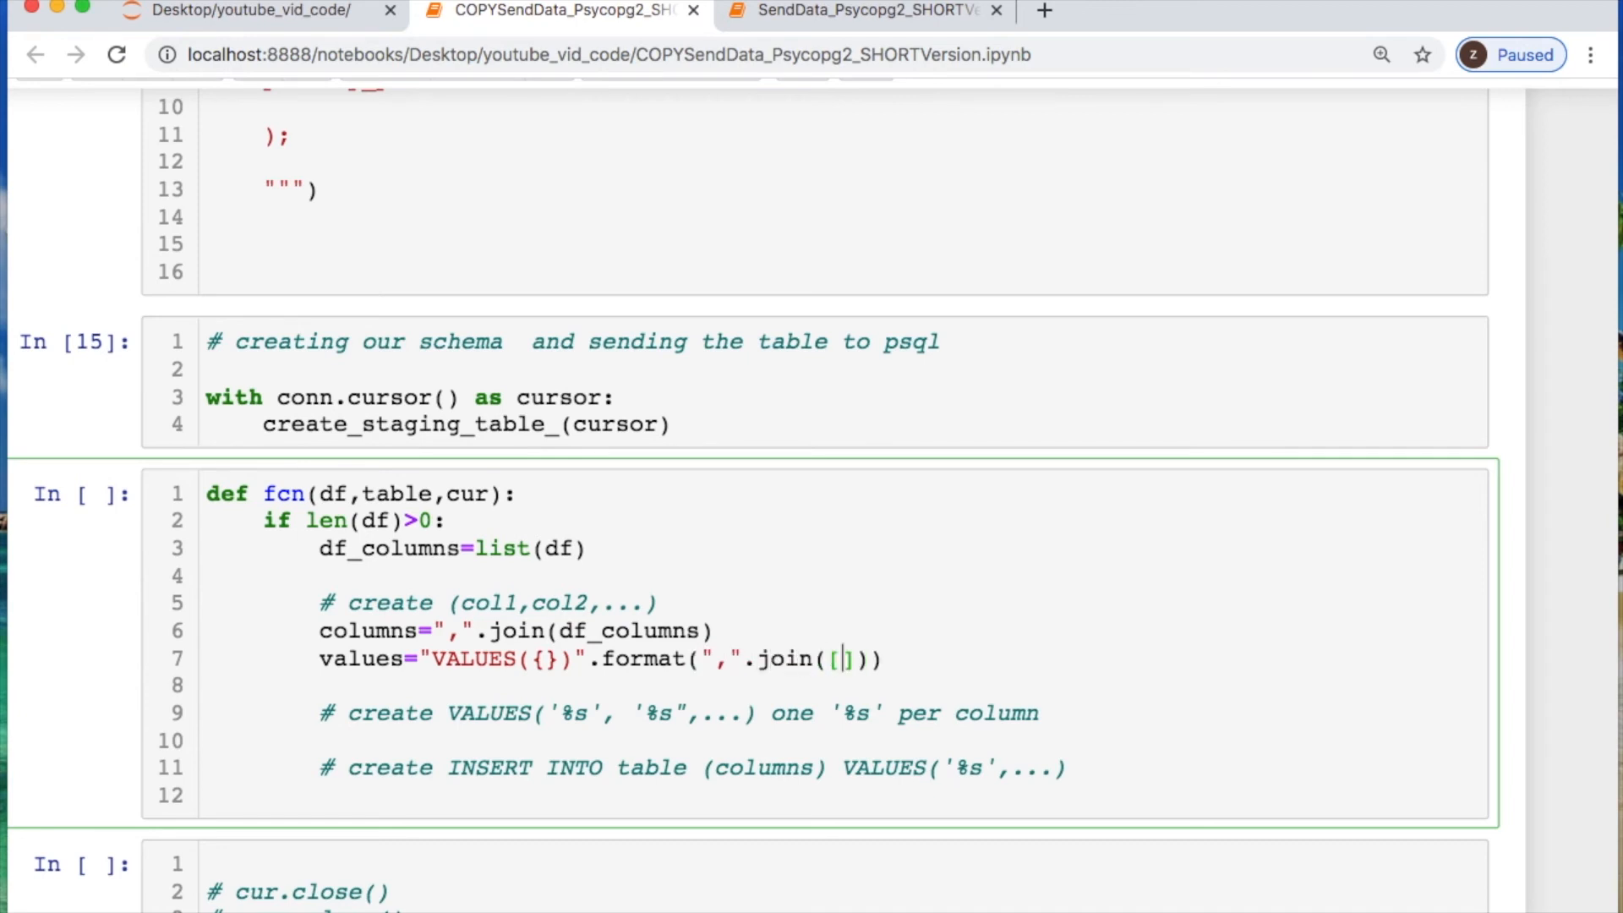
type("'")
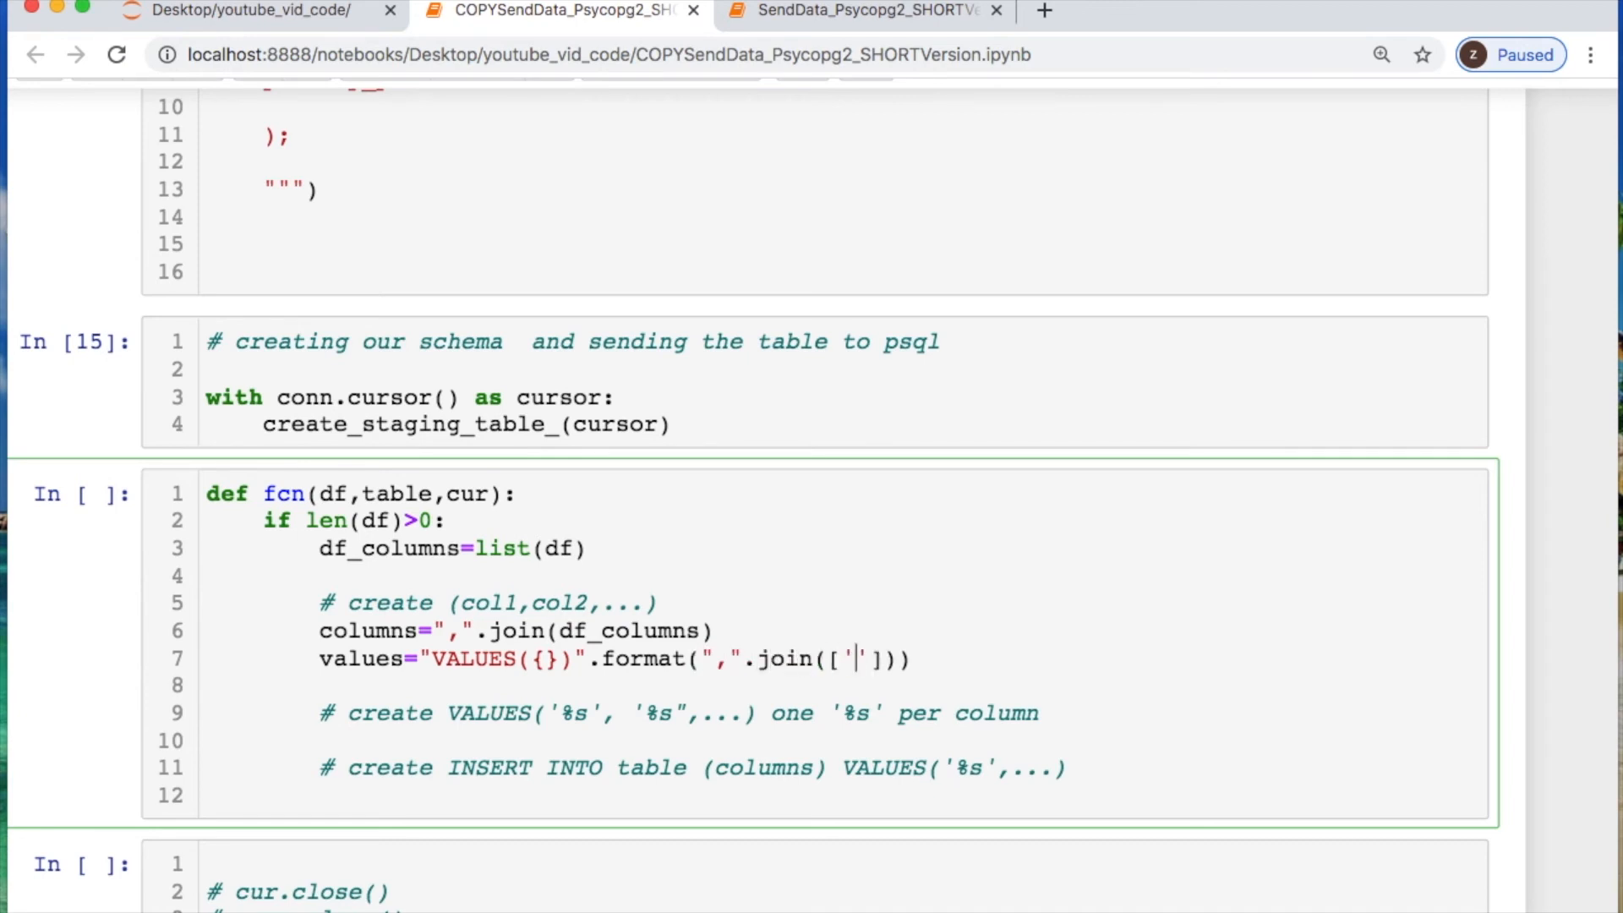
type("%s")
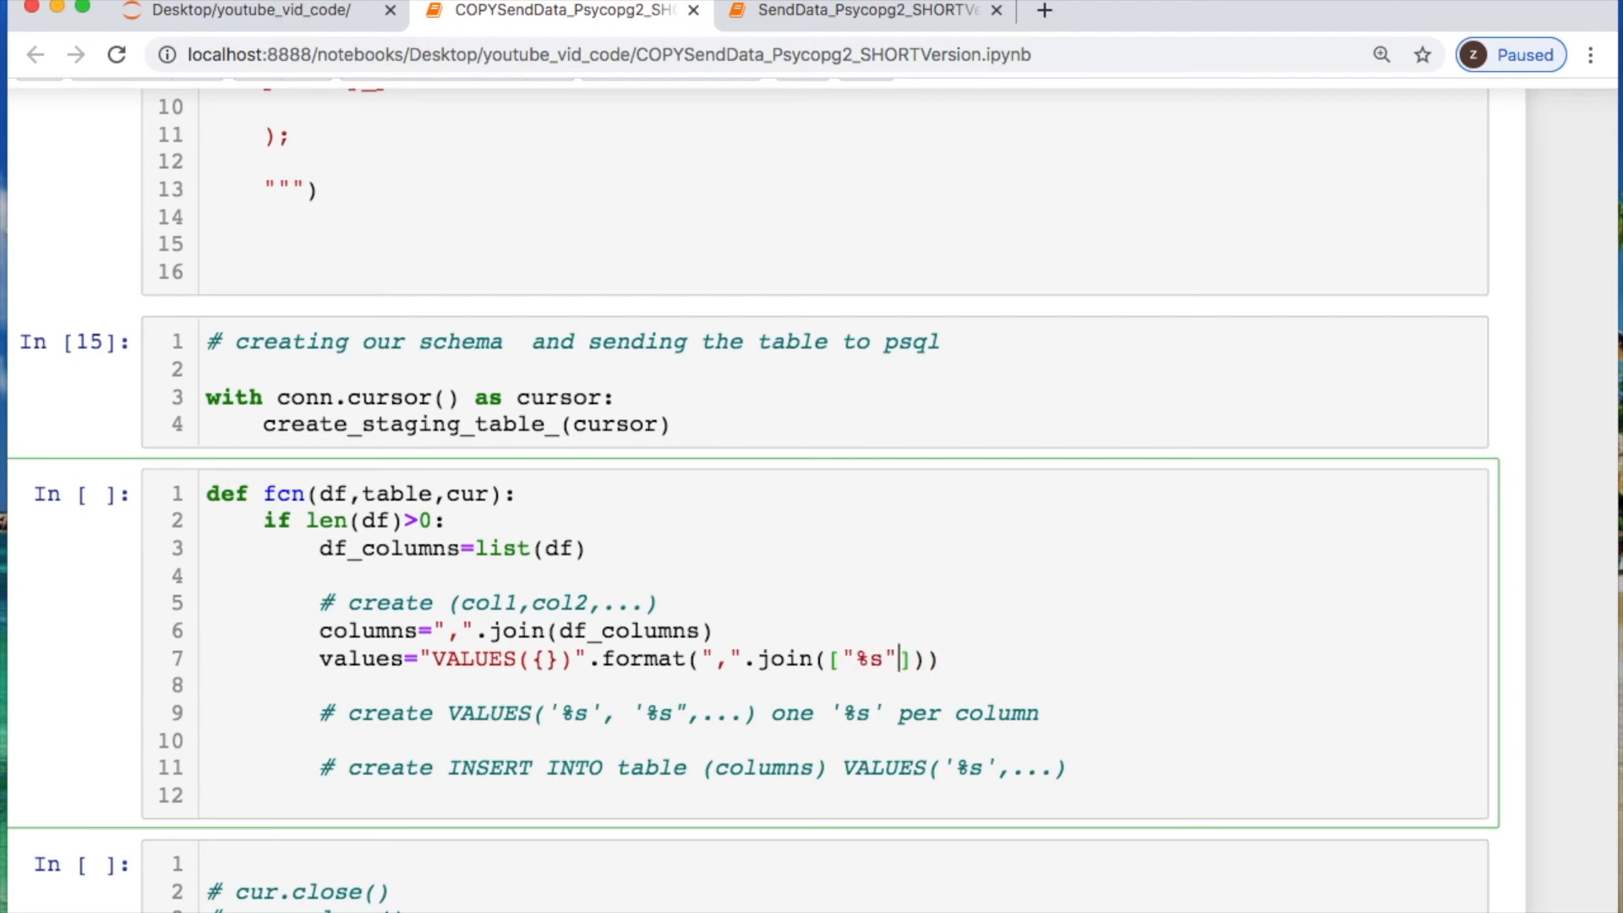
type("for _ in df_")
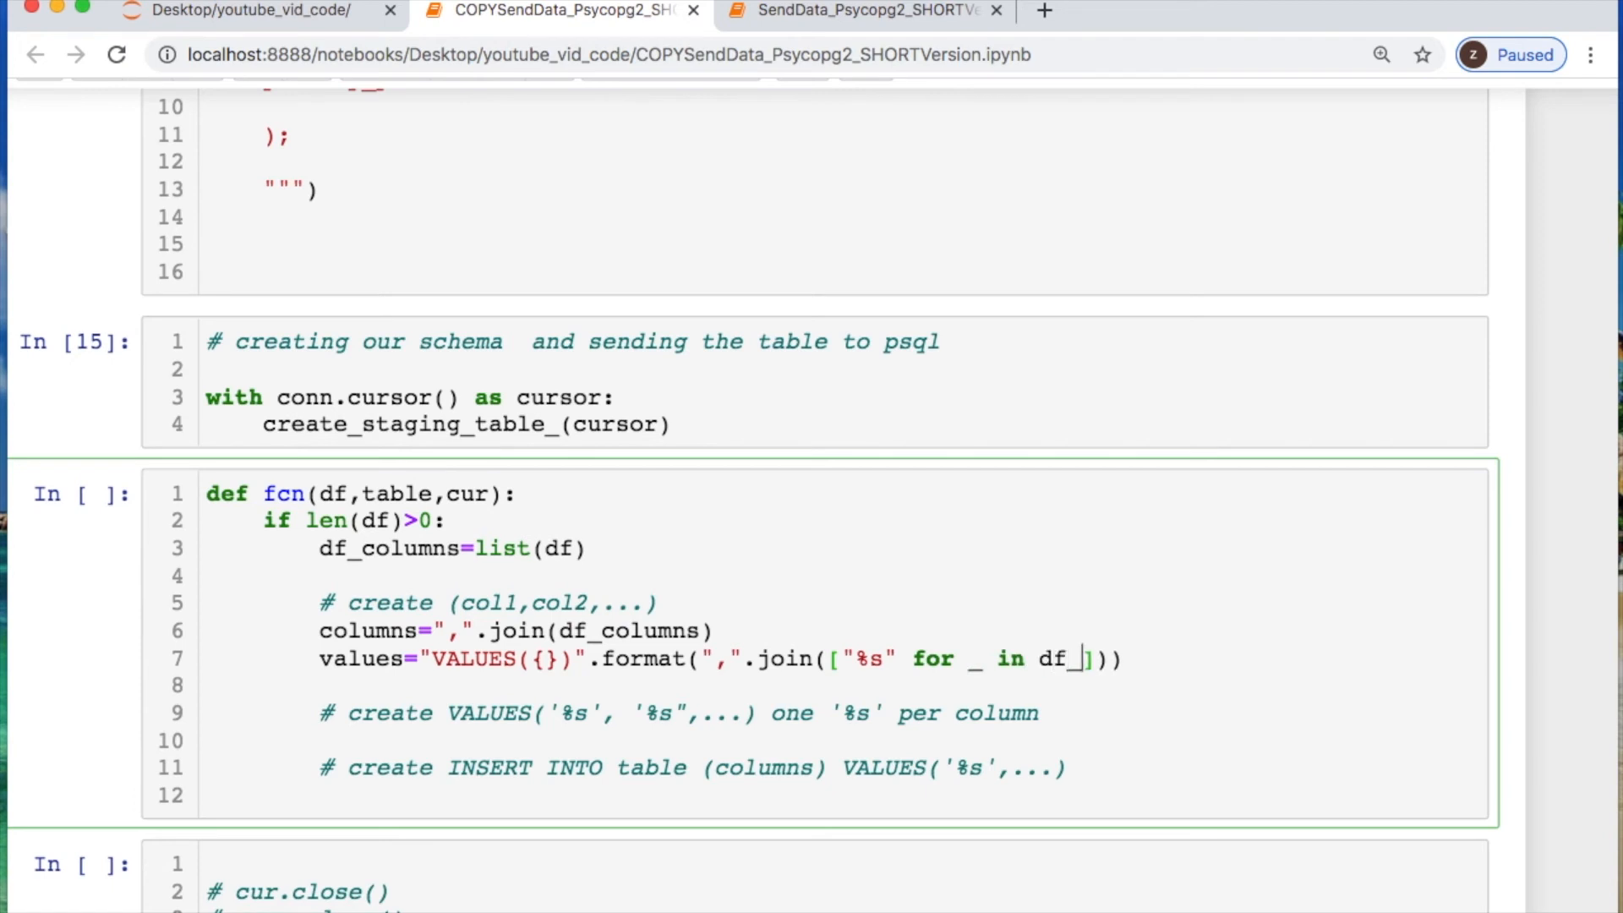
type("columns")
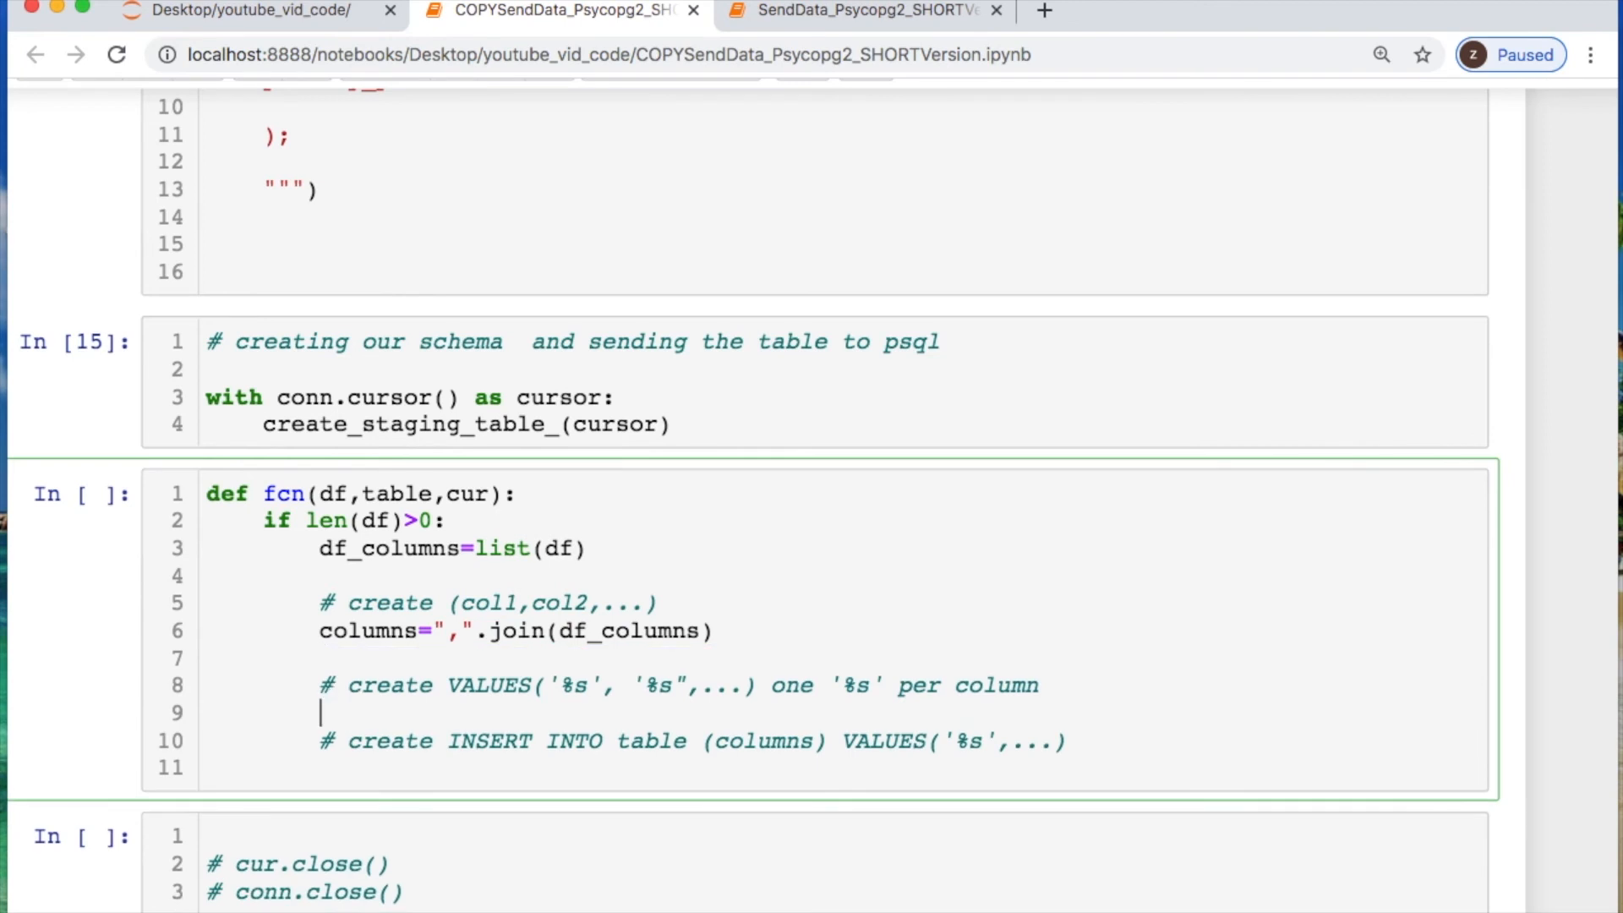
Place the values line under its comment and add insert_stmt= "INSERT {} ({}) {}".format(table,columns,values)
type("values=\"VALUES({})\".format(\",\".join([\"%s\" for _ in df_columns]))")
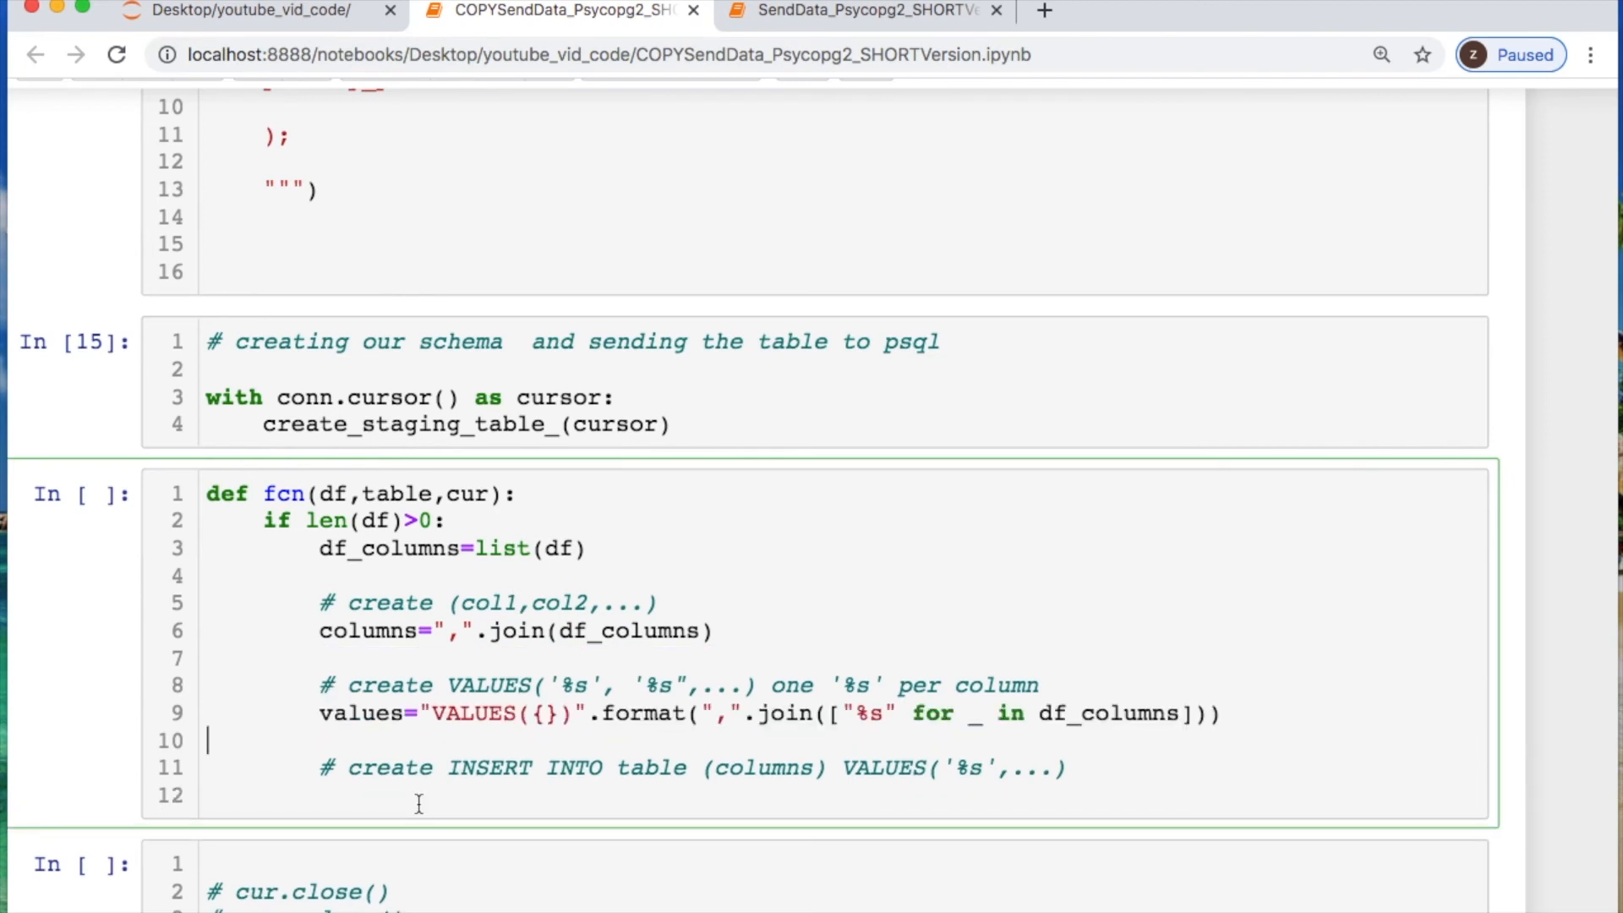
type("in")
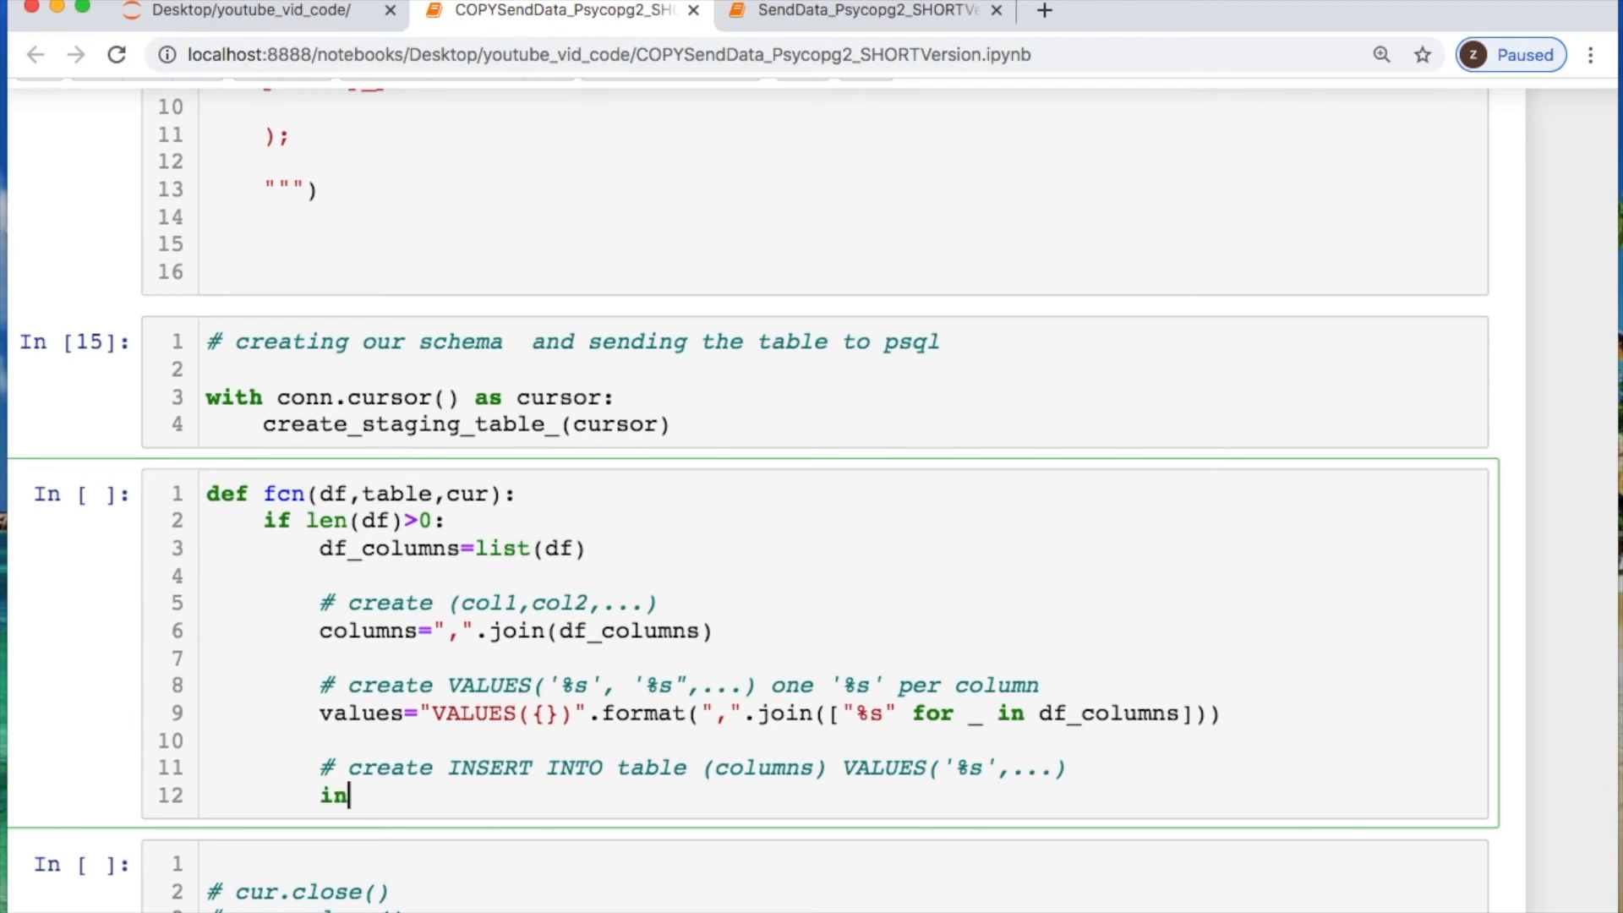
type("sert_st")
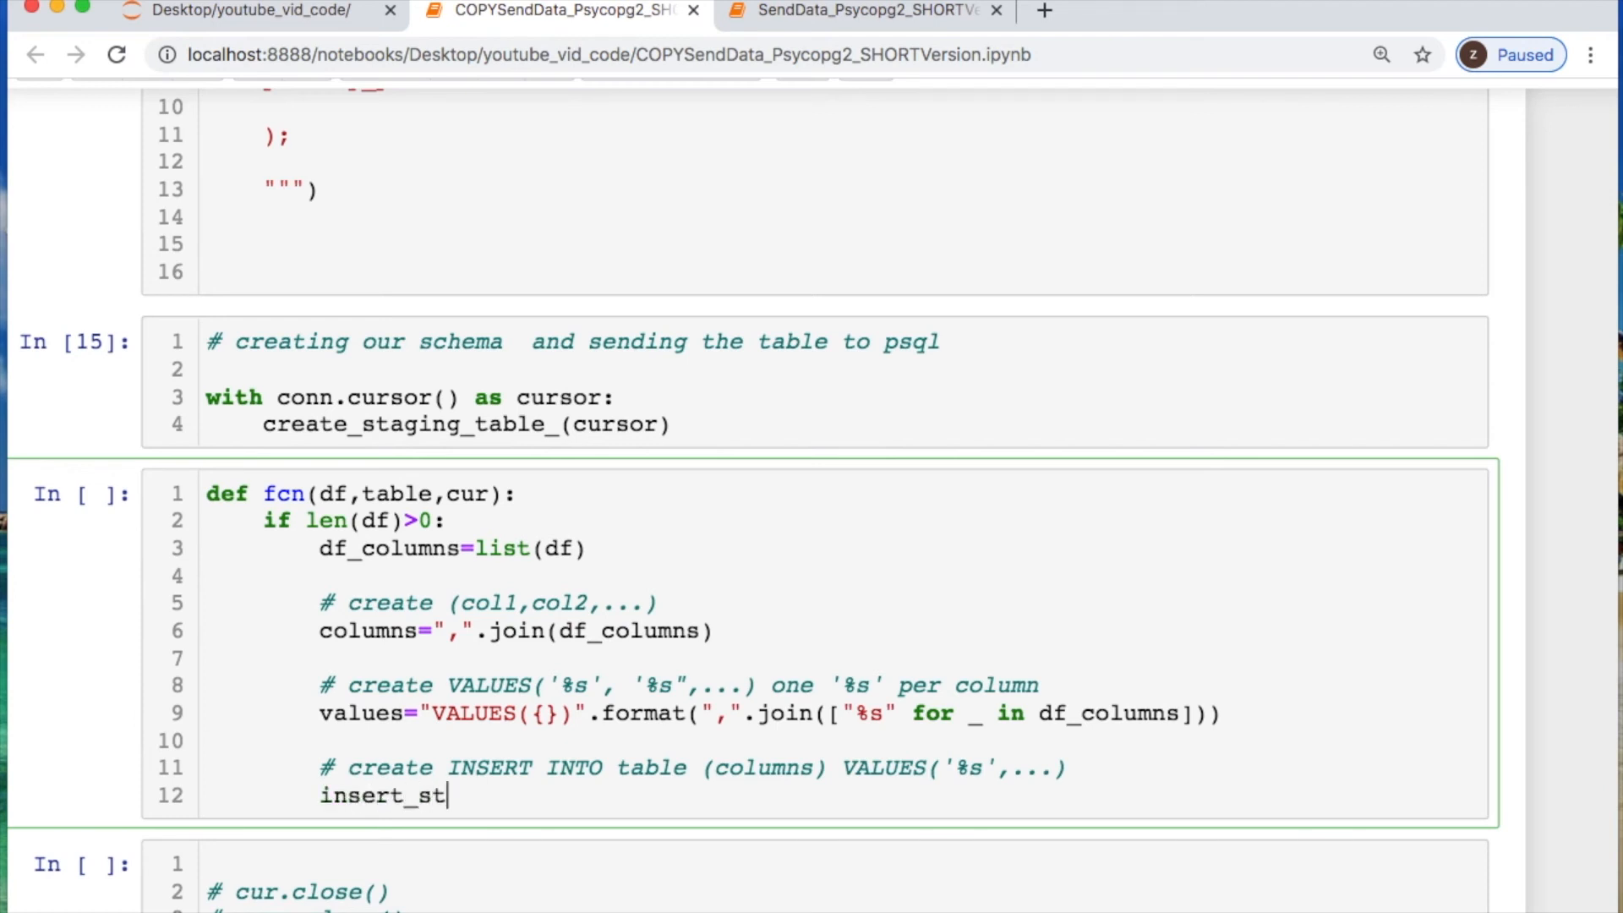
type("mt")
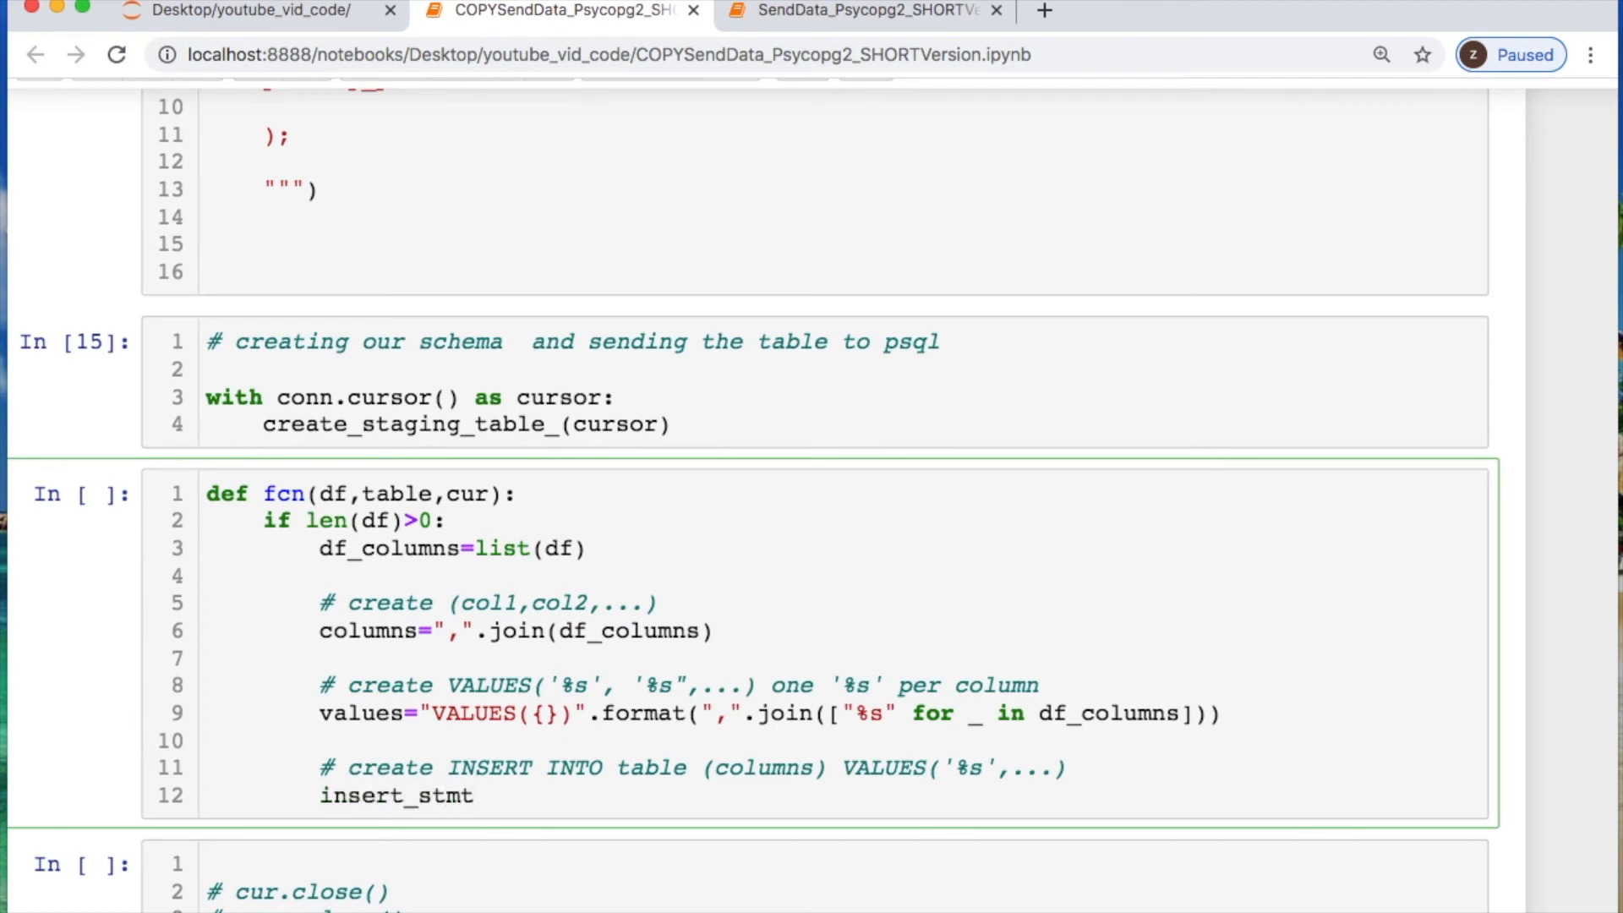
type("= \"INSET\"")
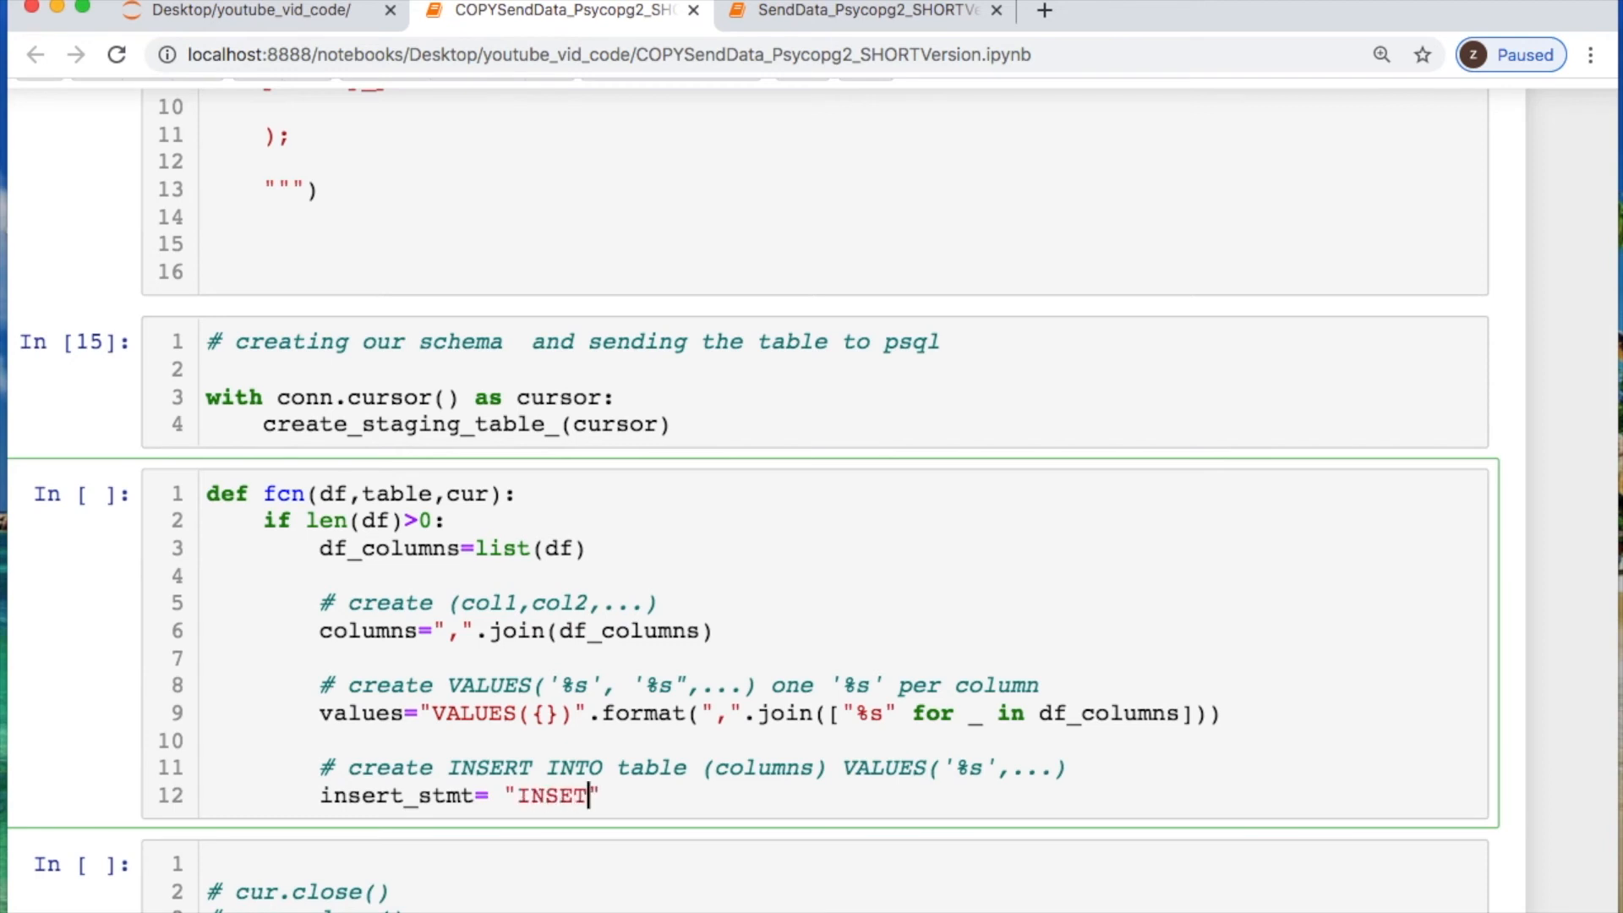
type("R")
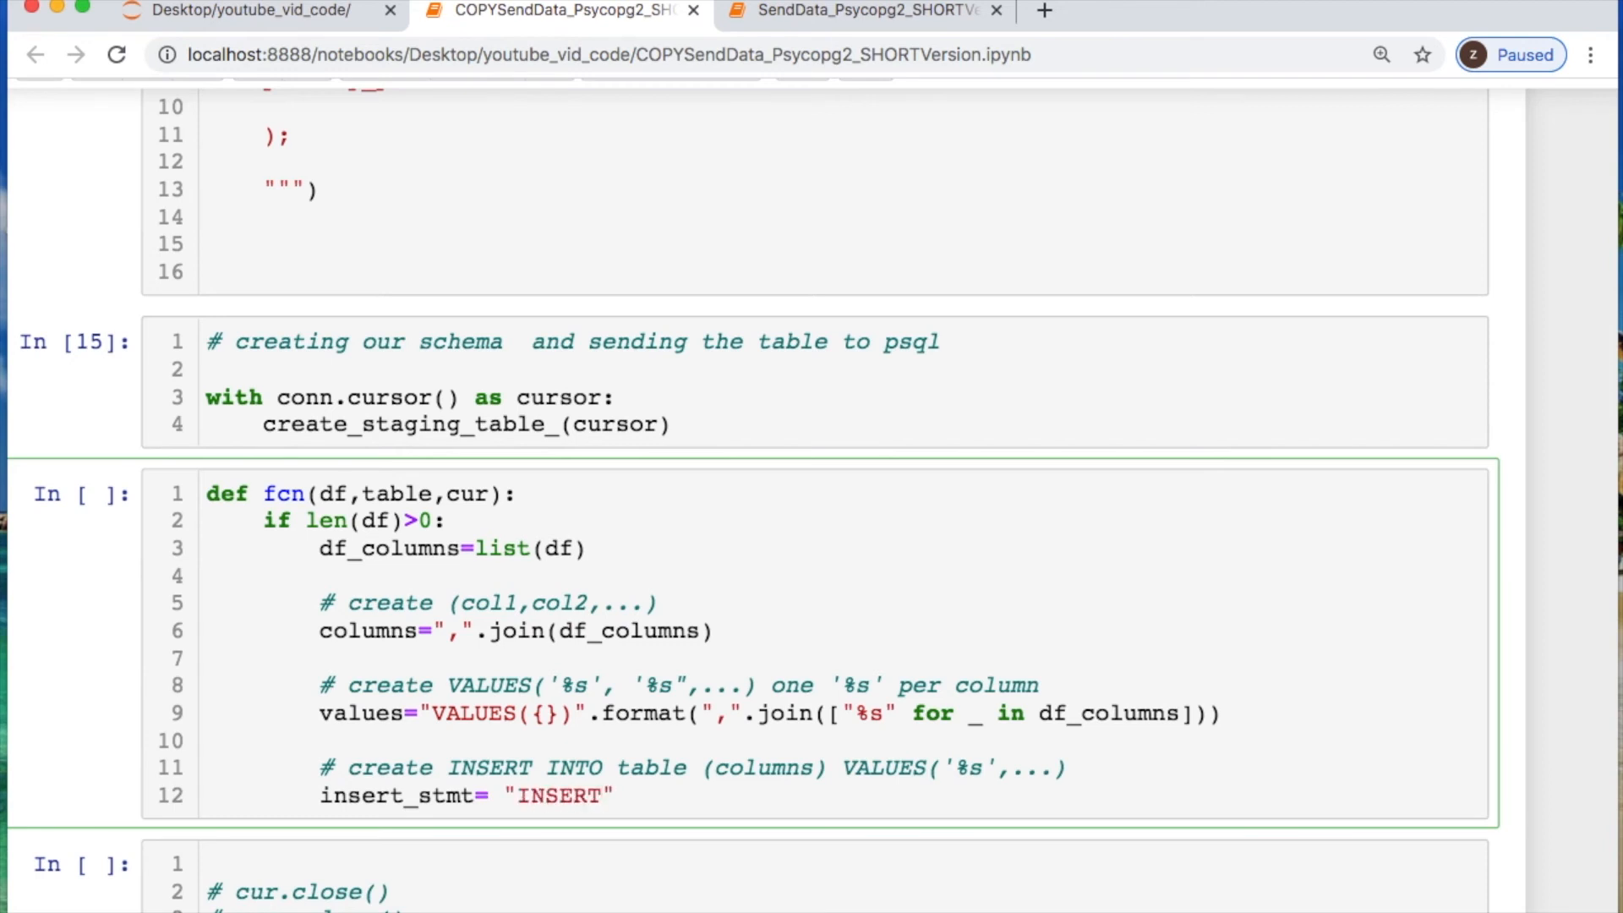
type("{}")
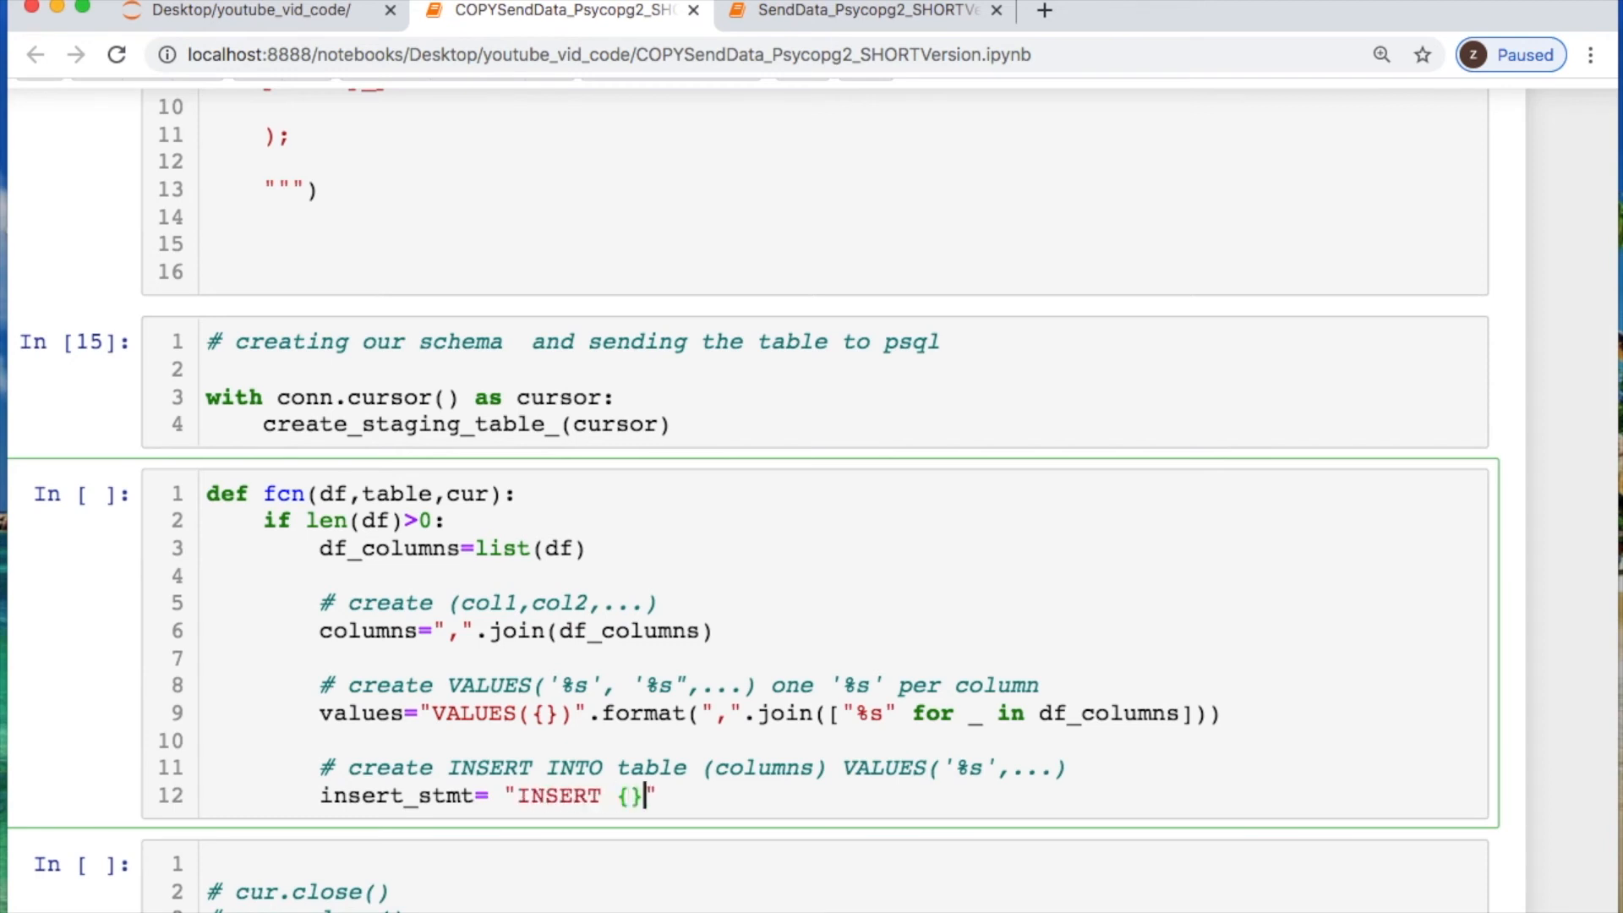
type("({})")
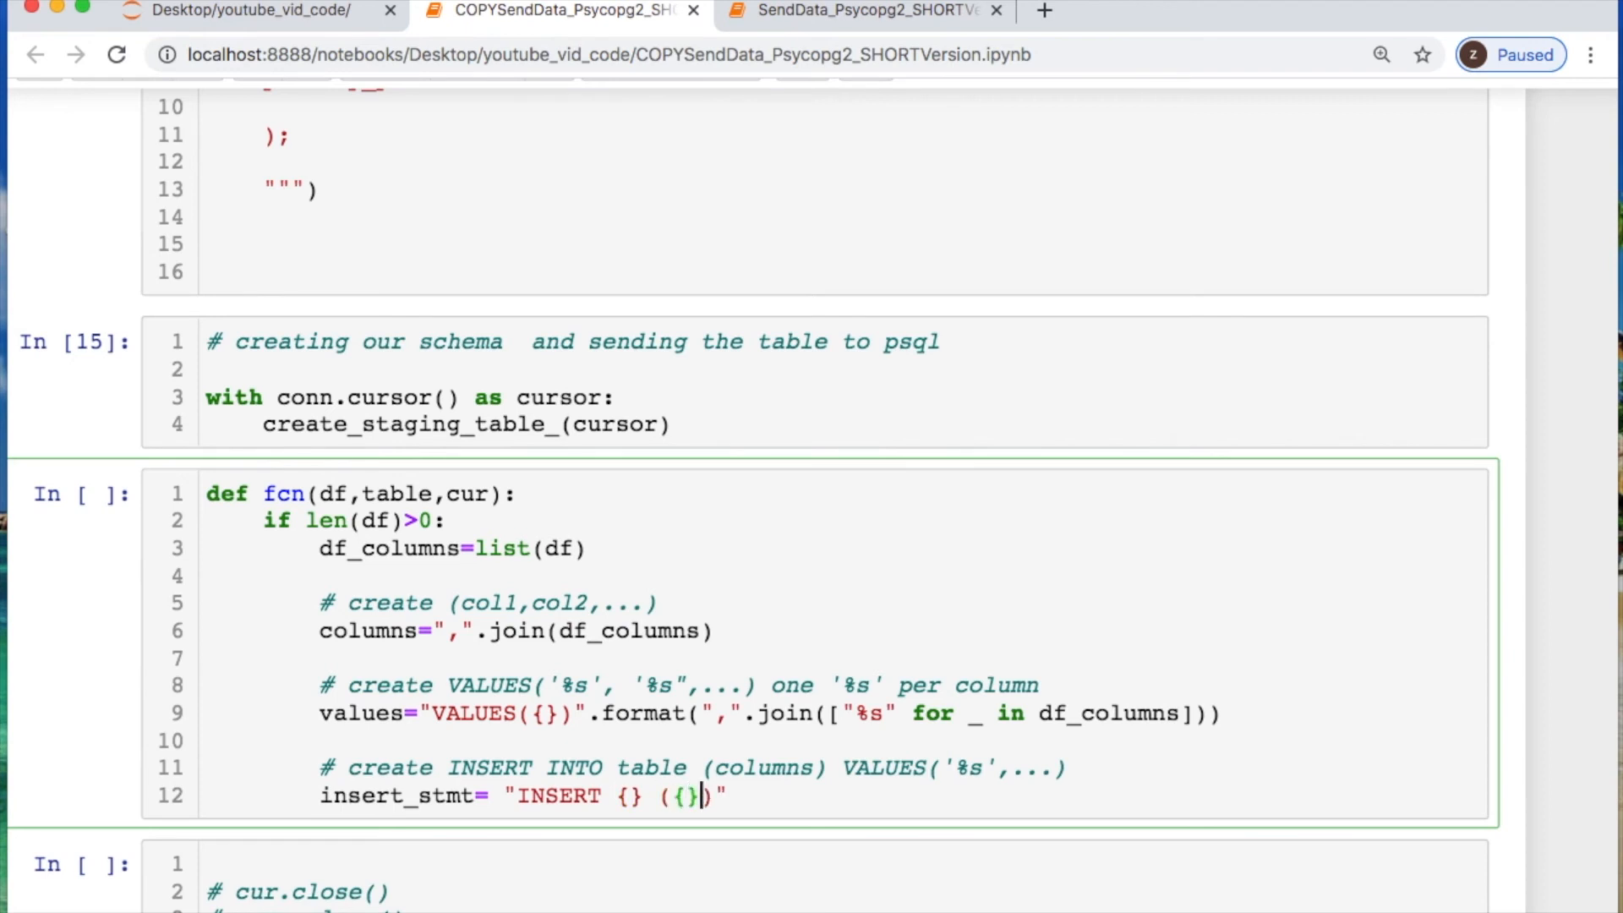
type("{}")
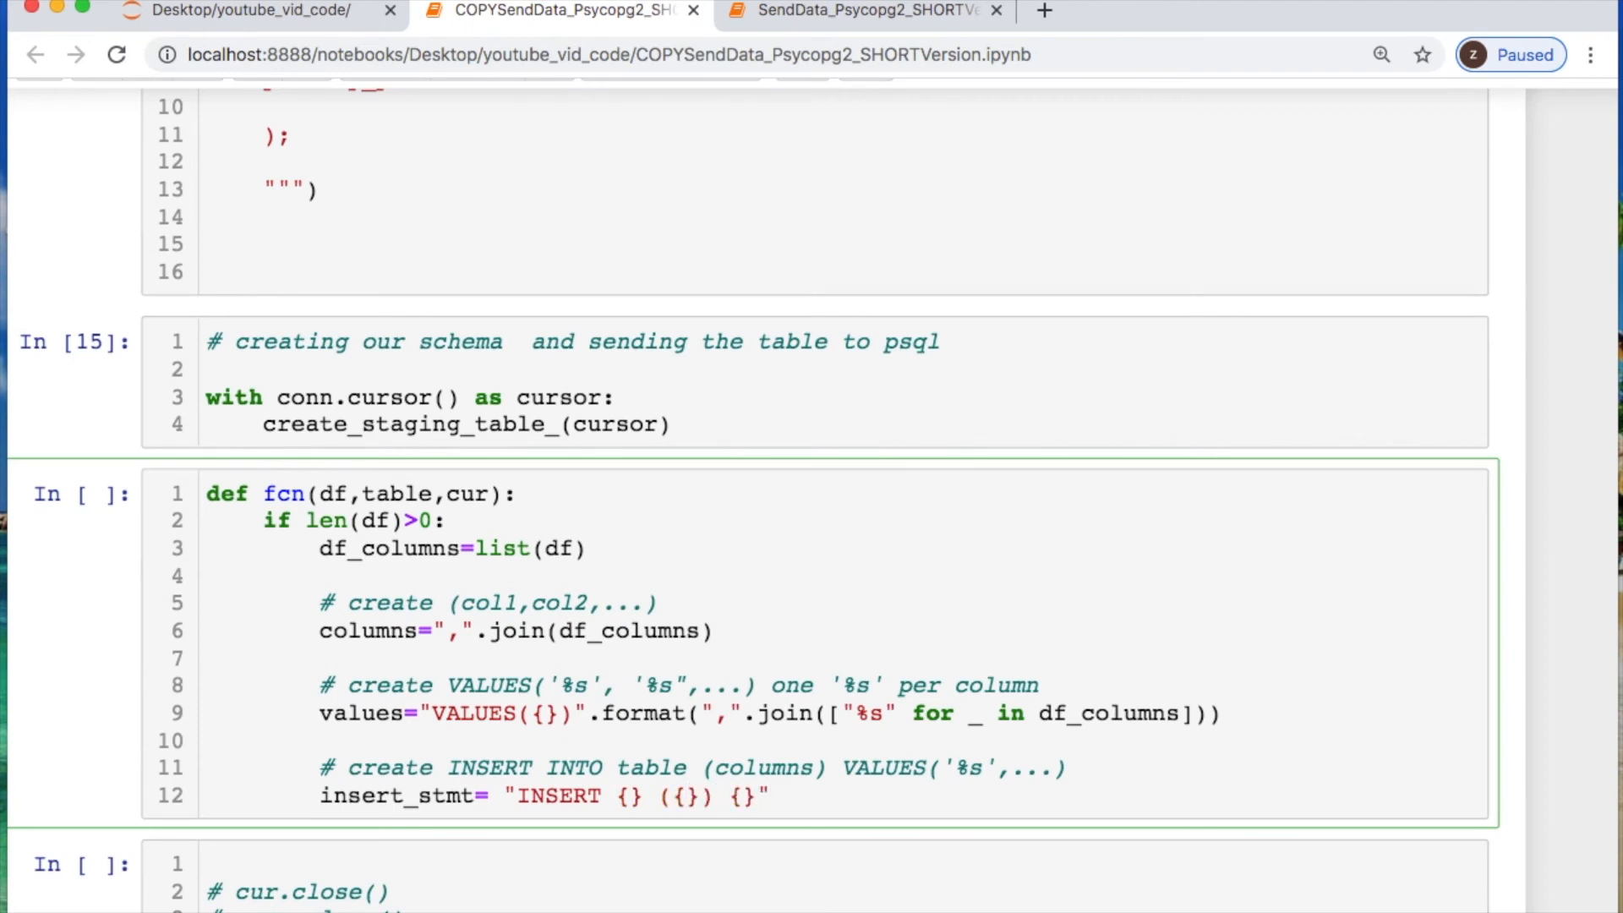
type(".format(")
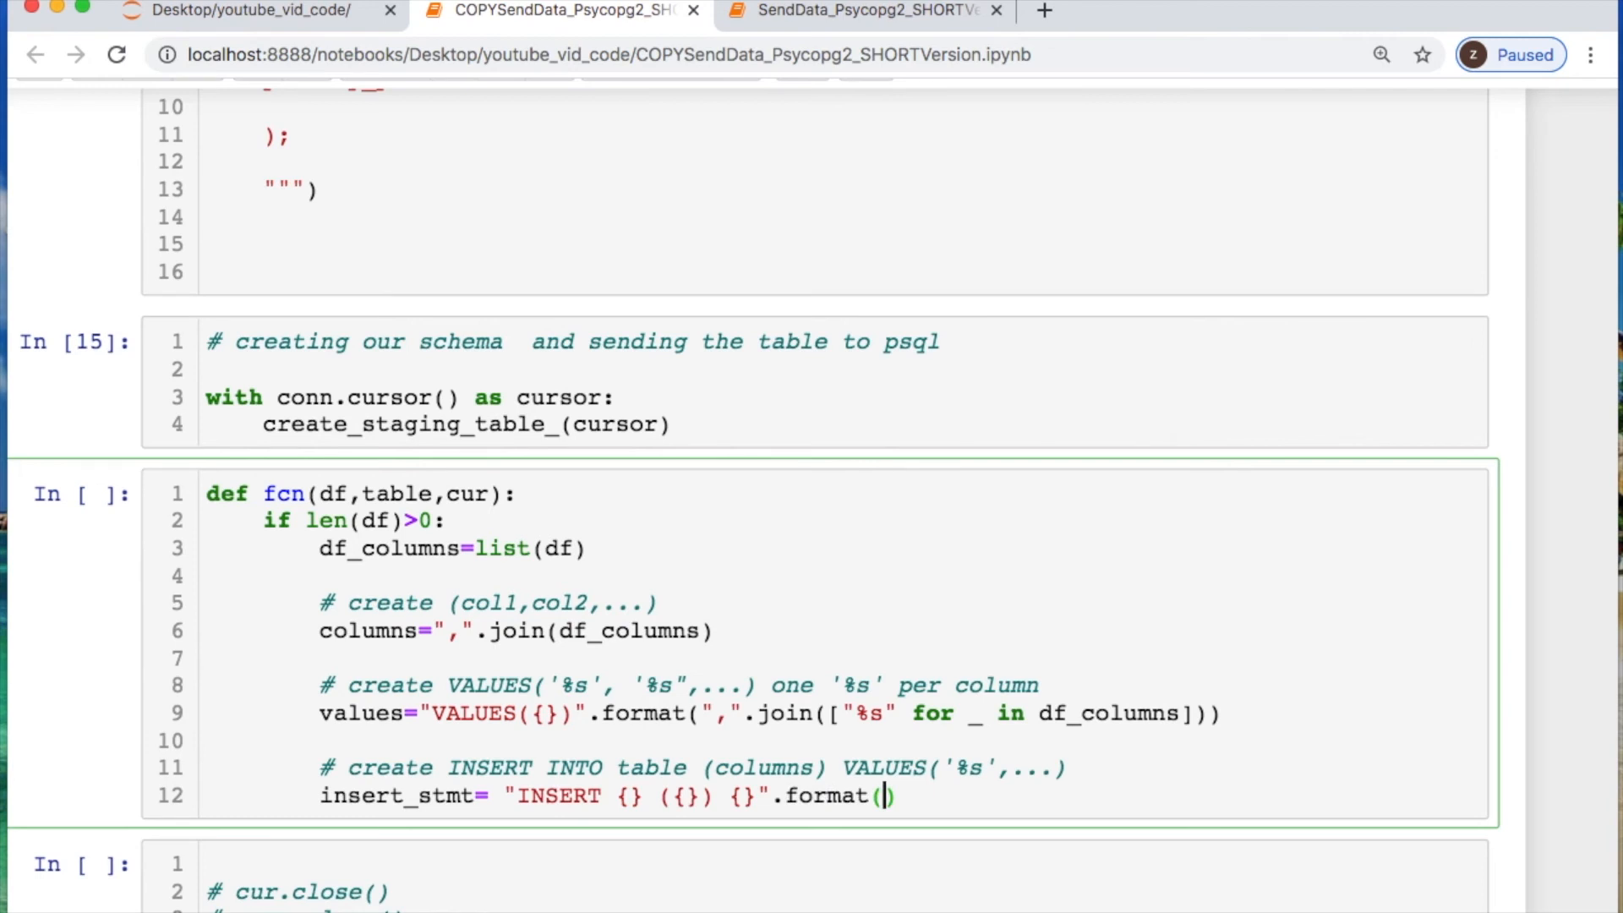
type("table")
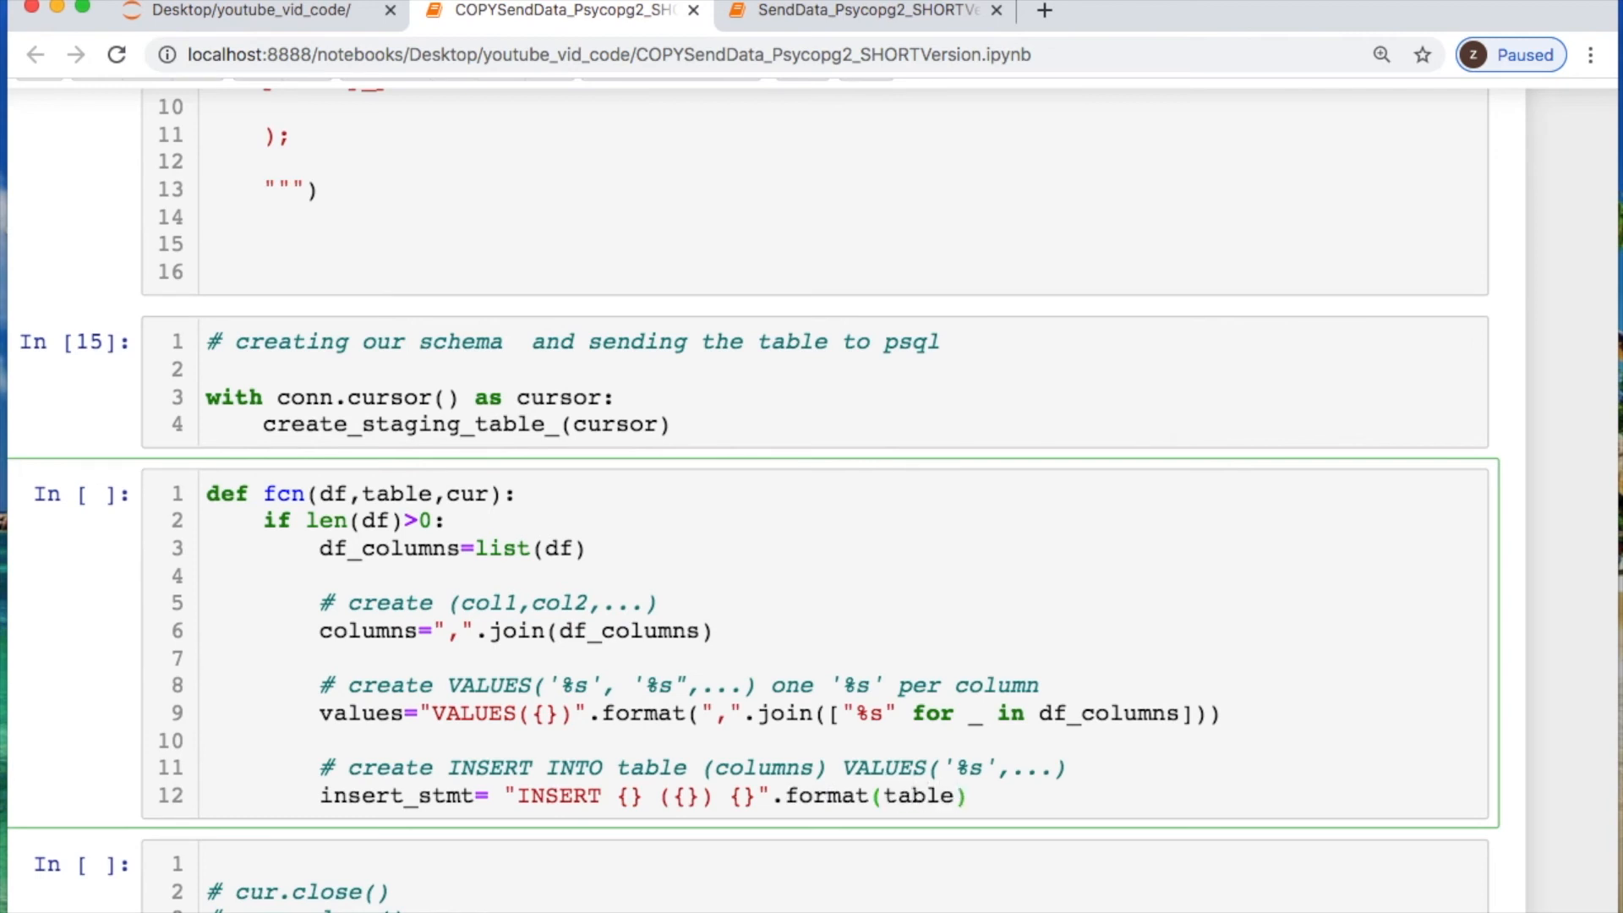
type(",columns")
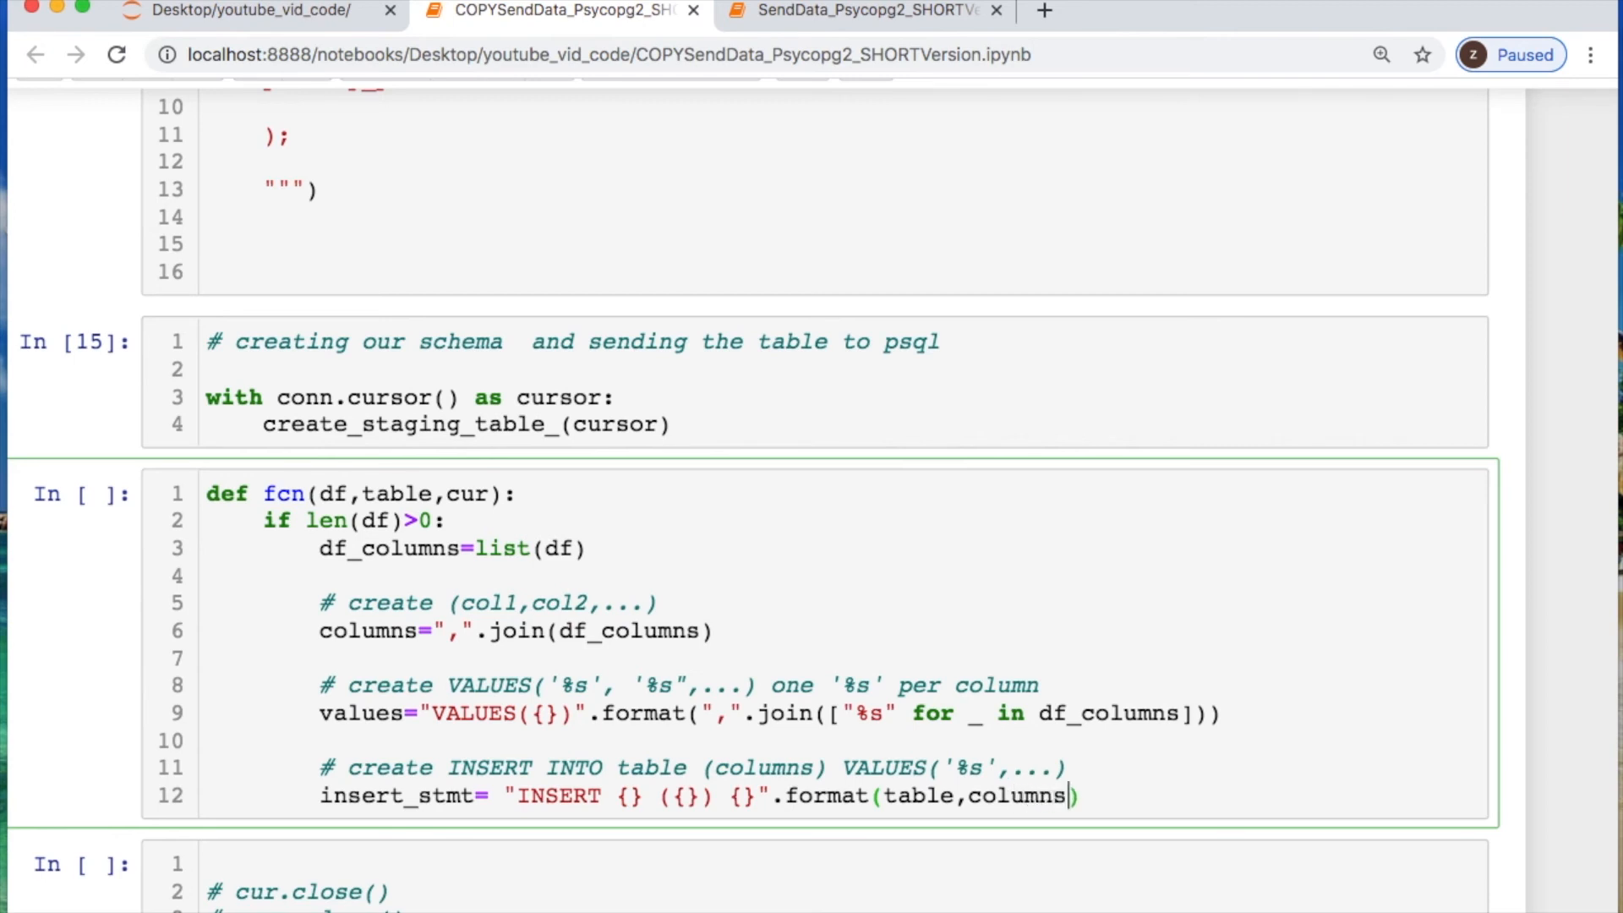
type(",values")
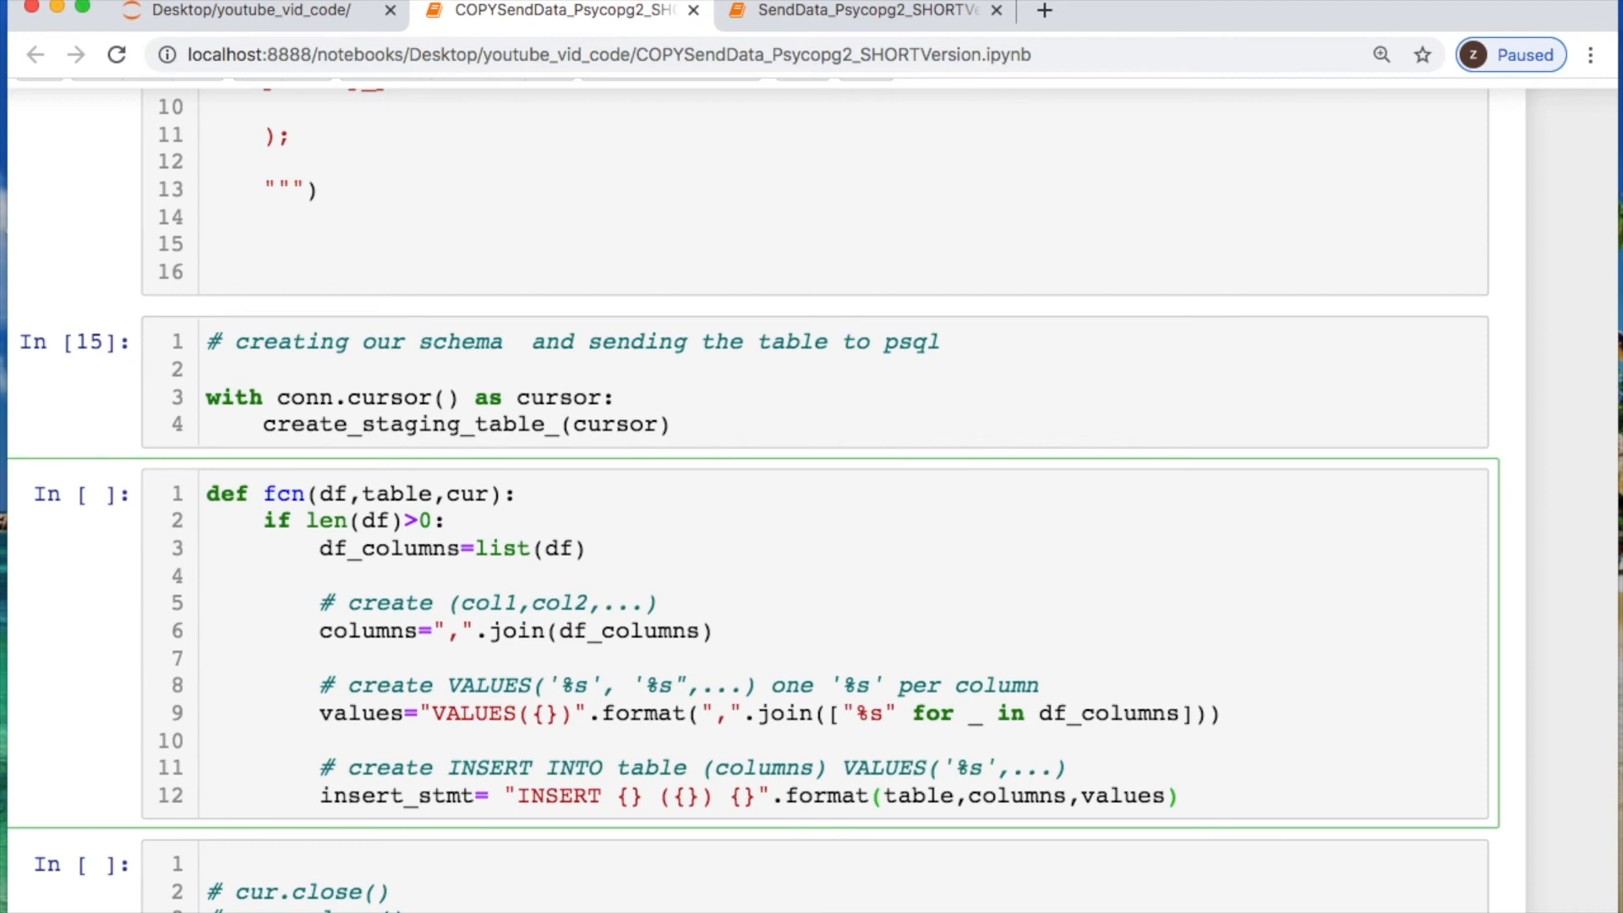
key("Enter")
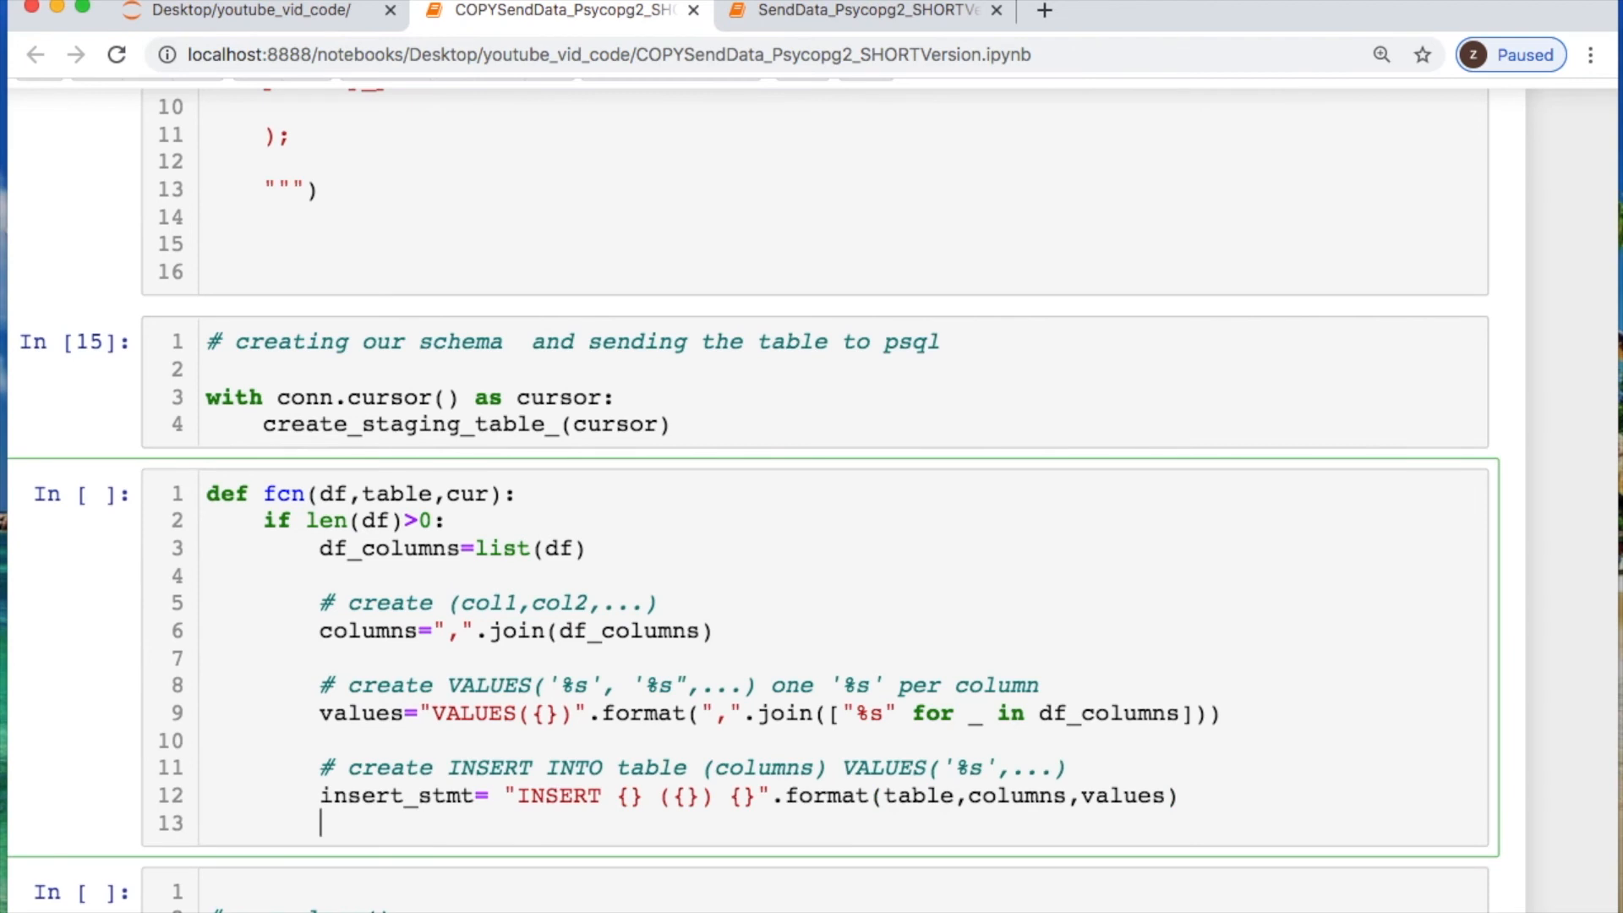
Add a cur.execute truncate of the table to avoid duplicates and reopen cur=conn.cursor()
type("cur.exe")
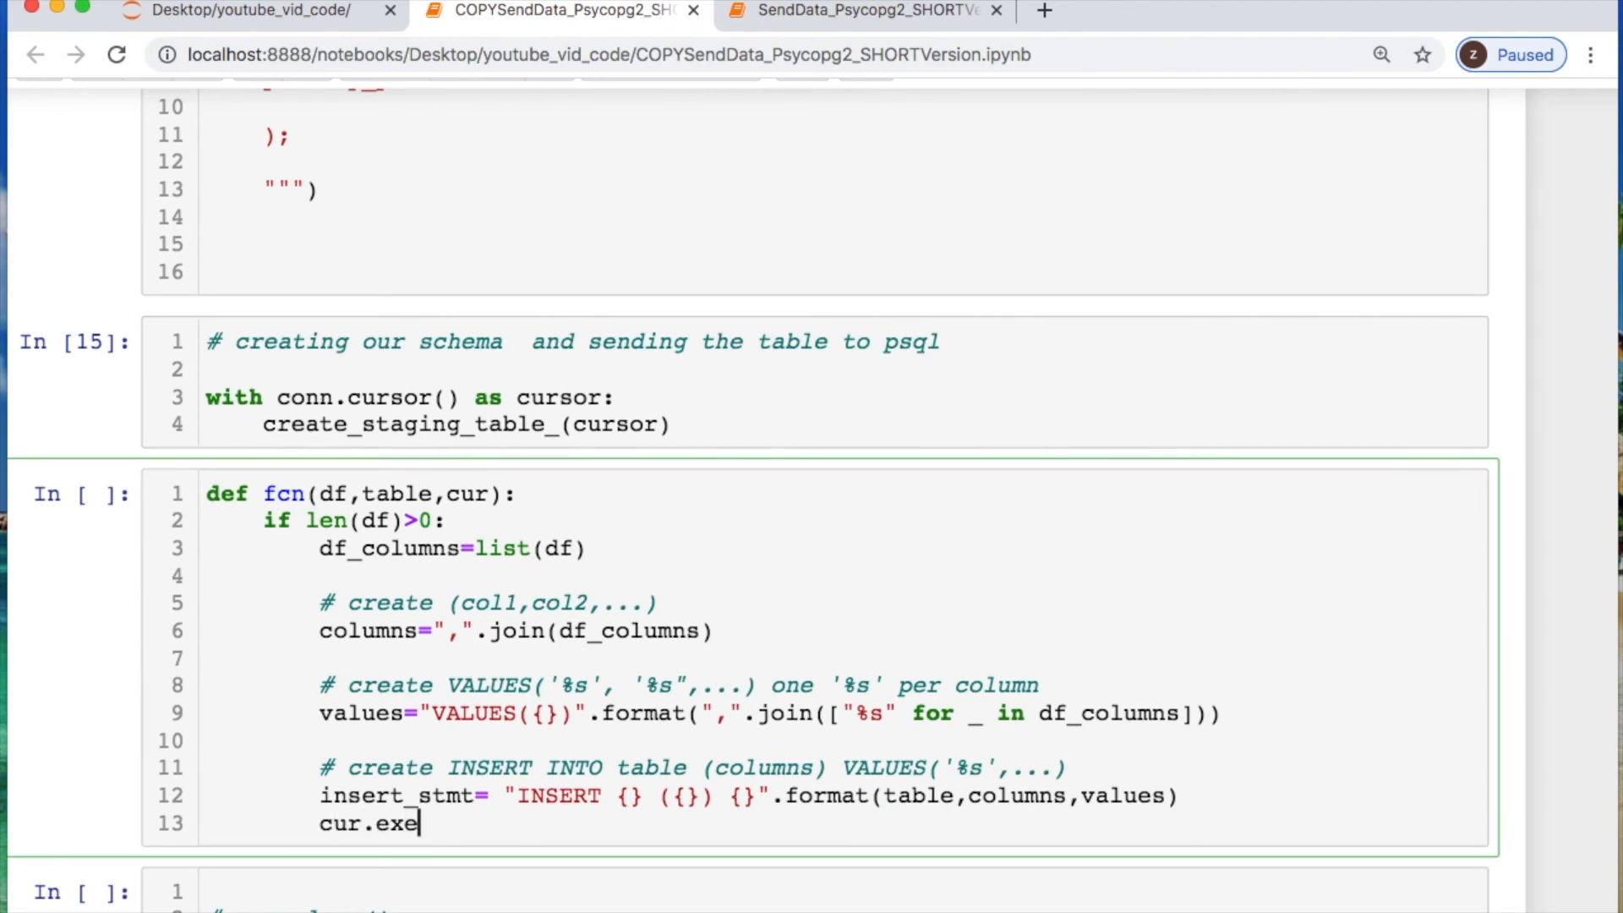
type("cute(\"truncate \"")
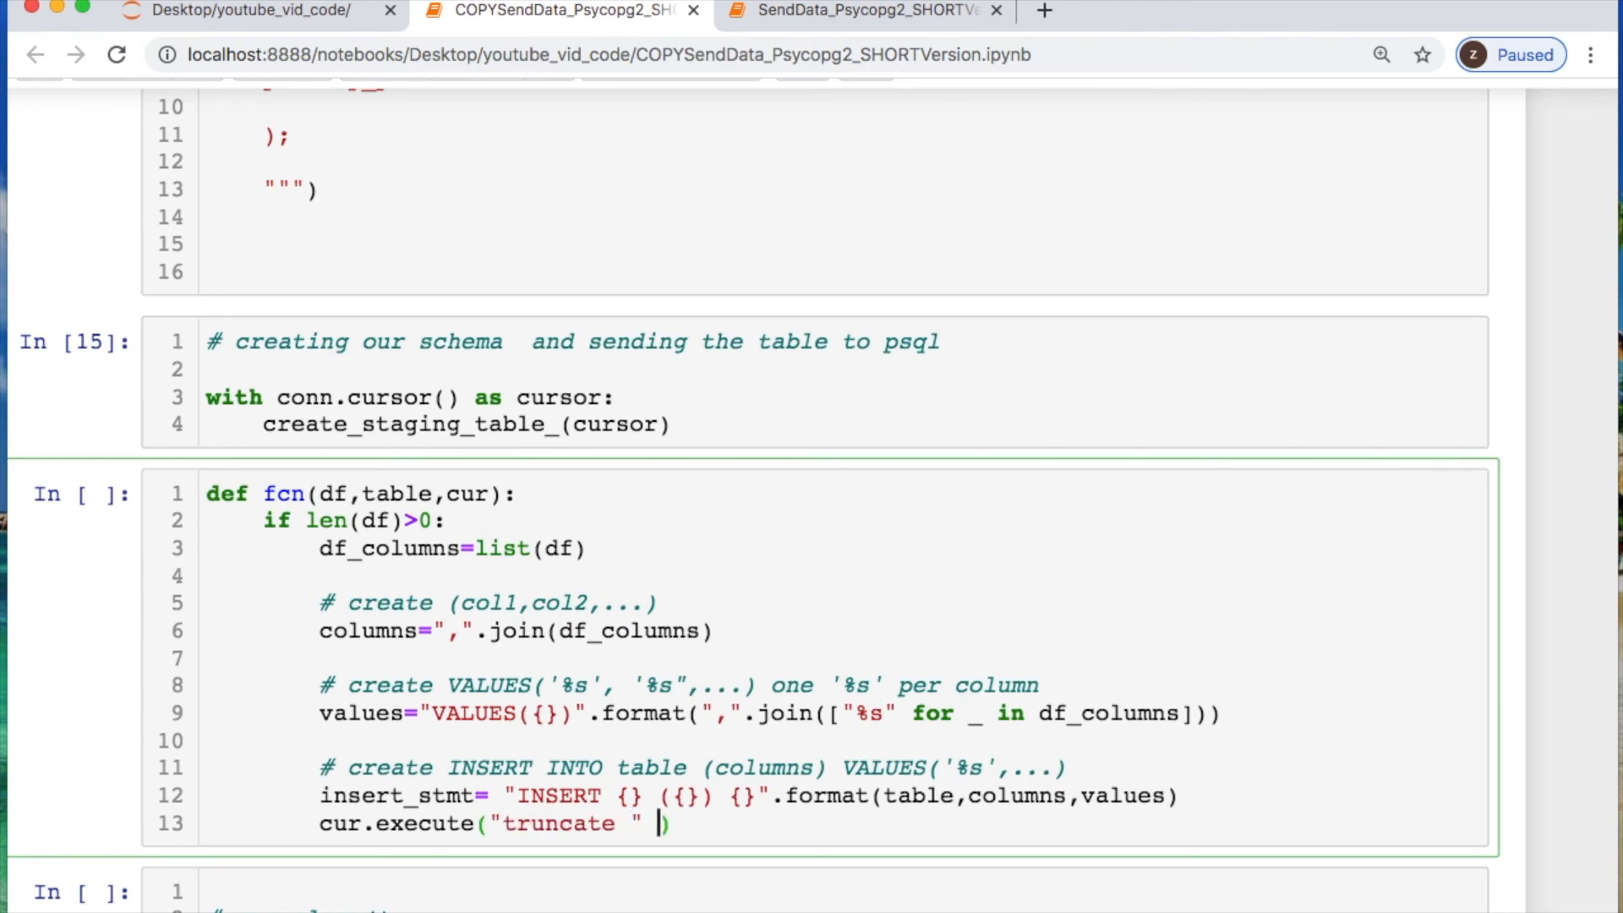
type("+ tbal")
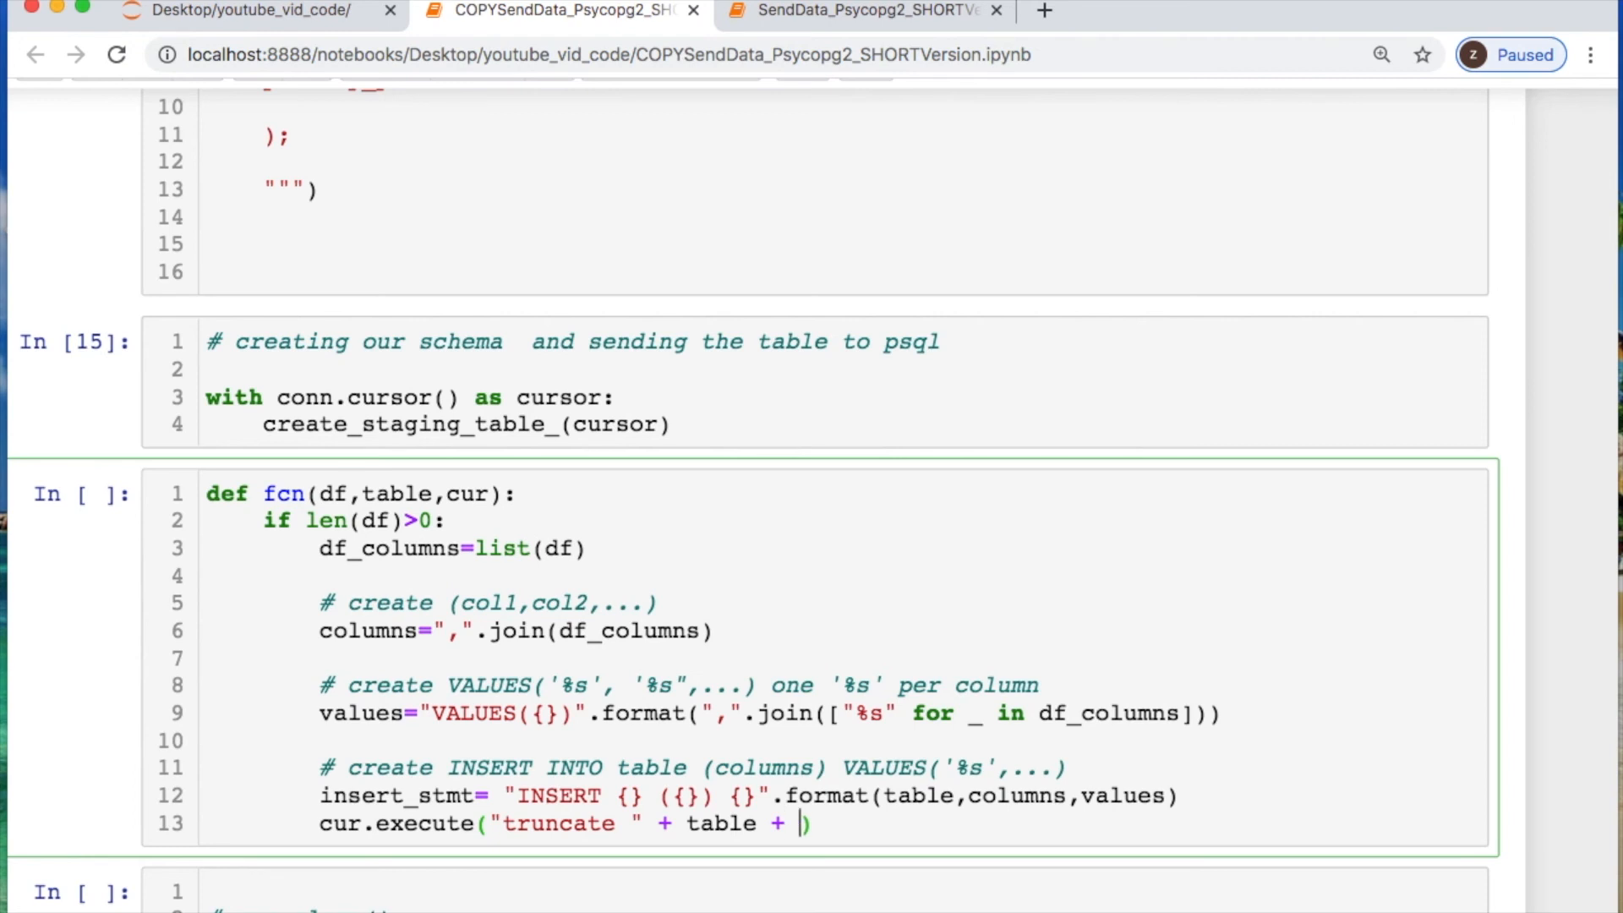
type("\";\")")
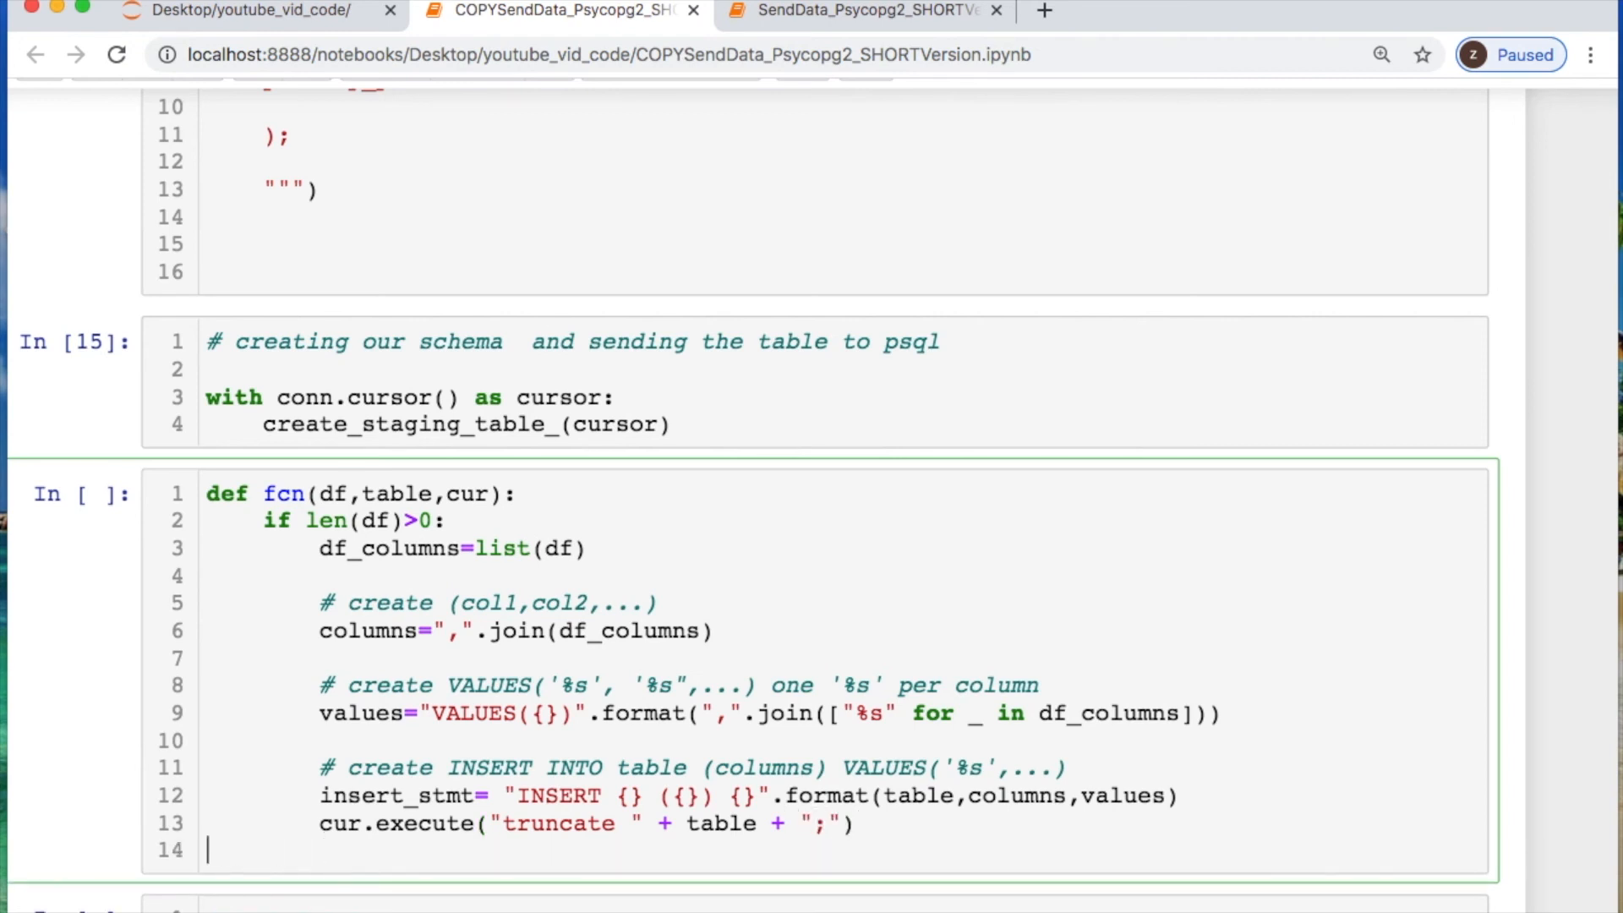
type("# avoid")
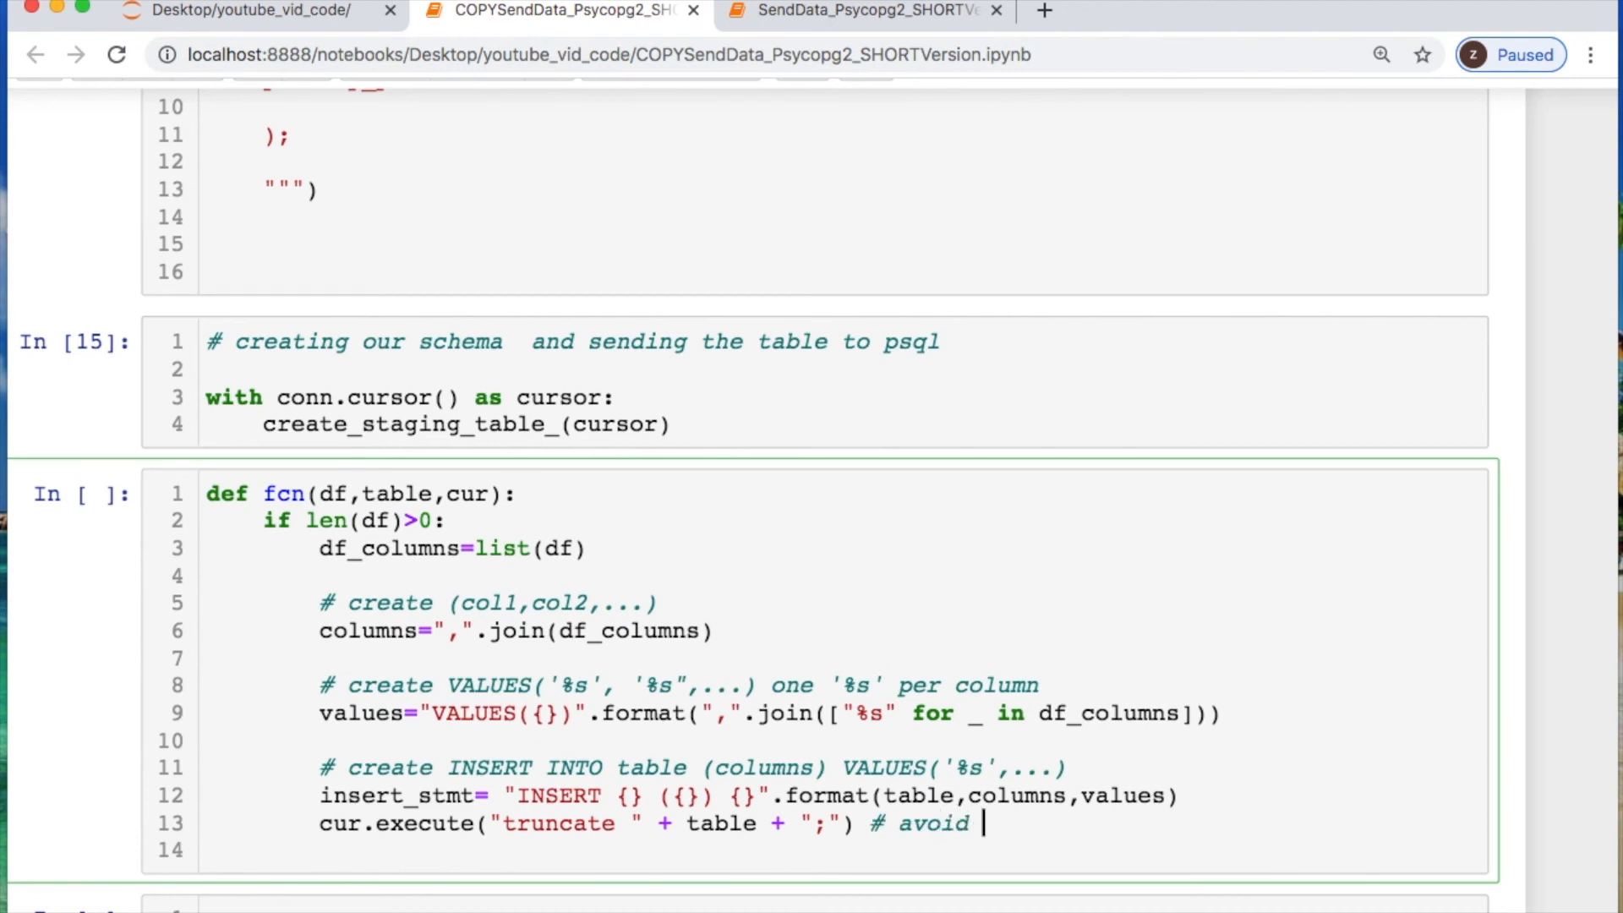
type("duplicat")
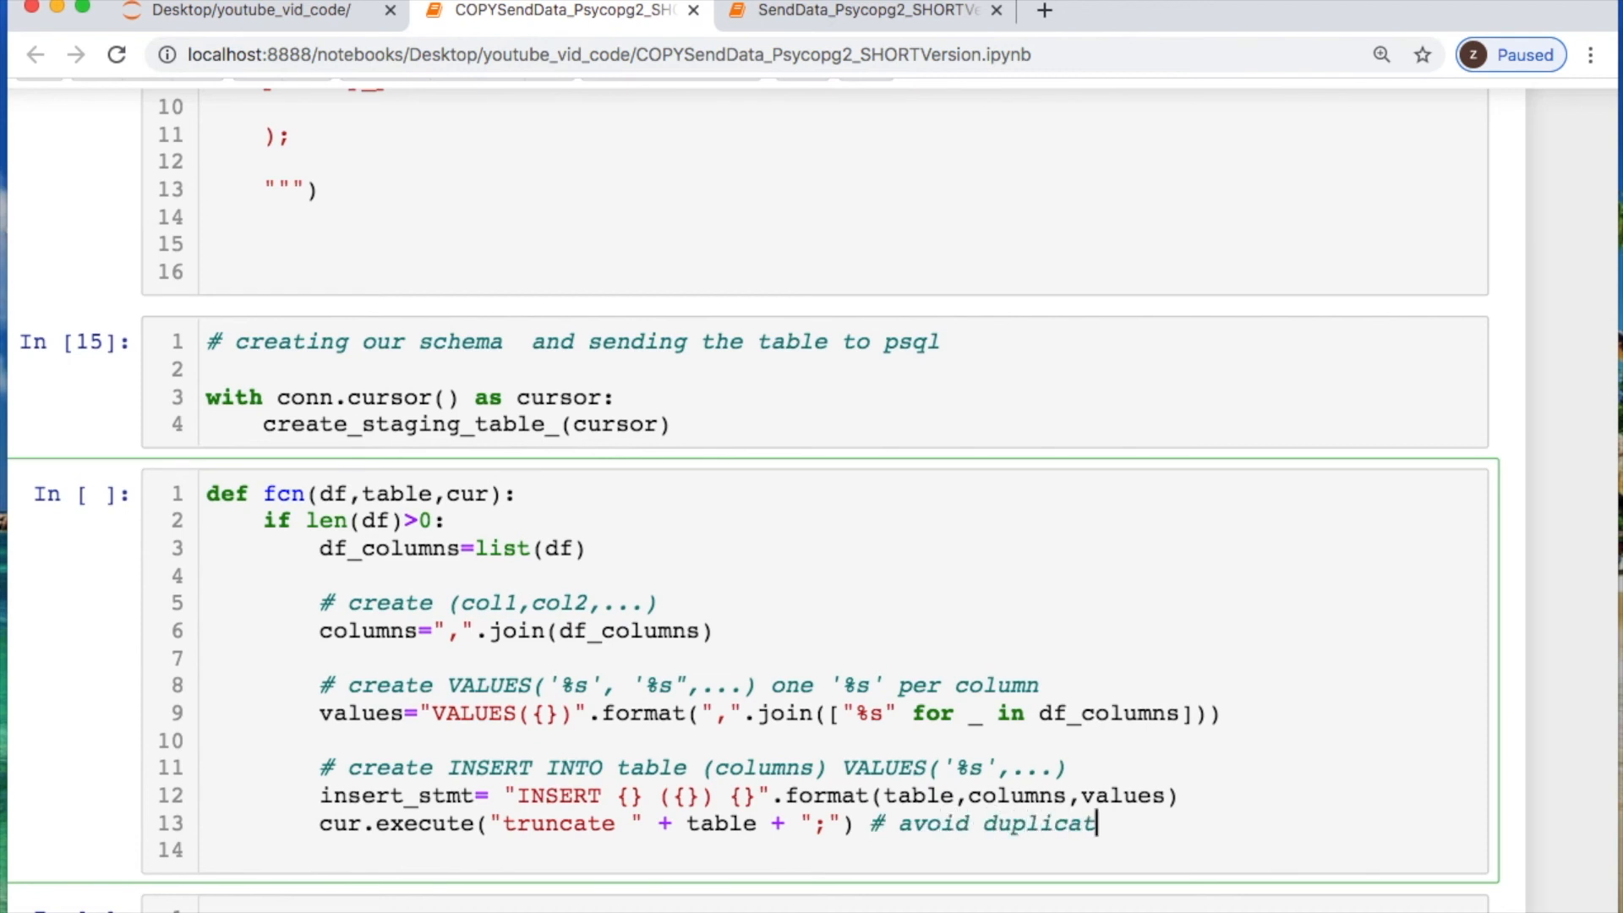
type("es")
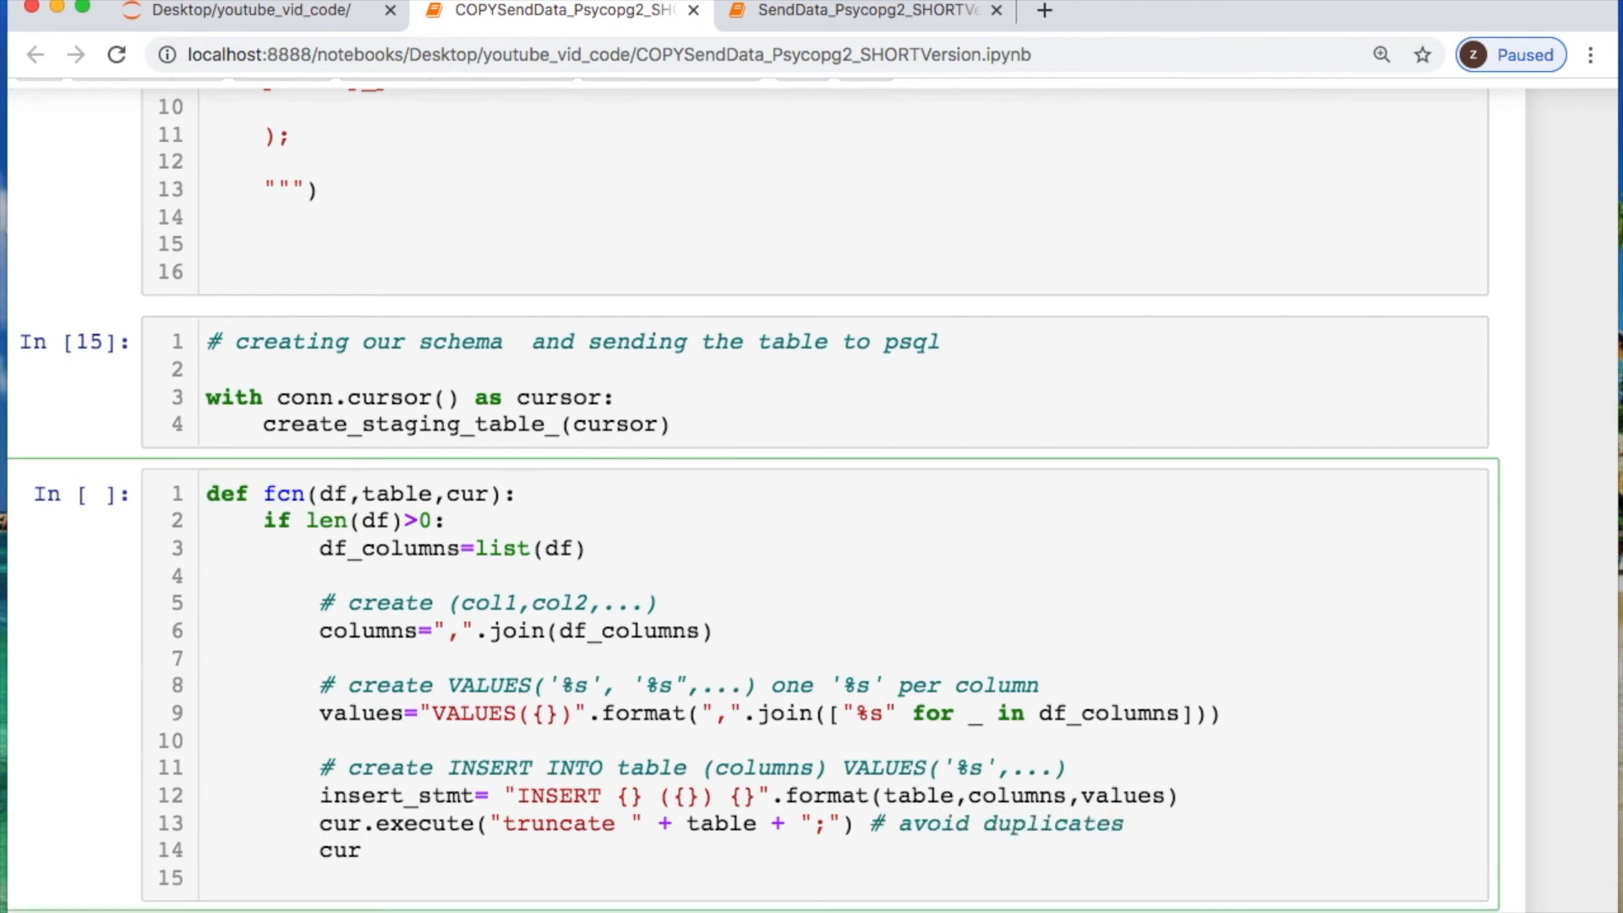
type("=conn")
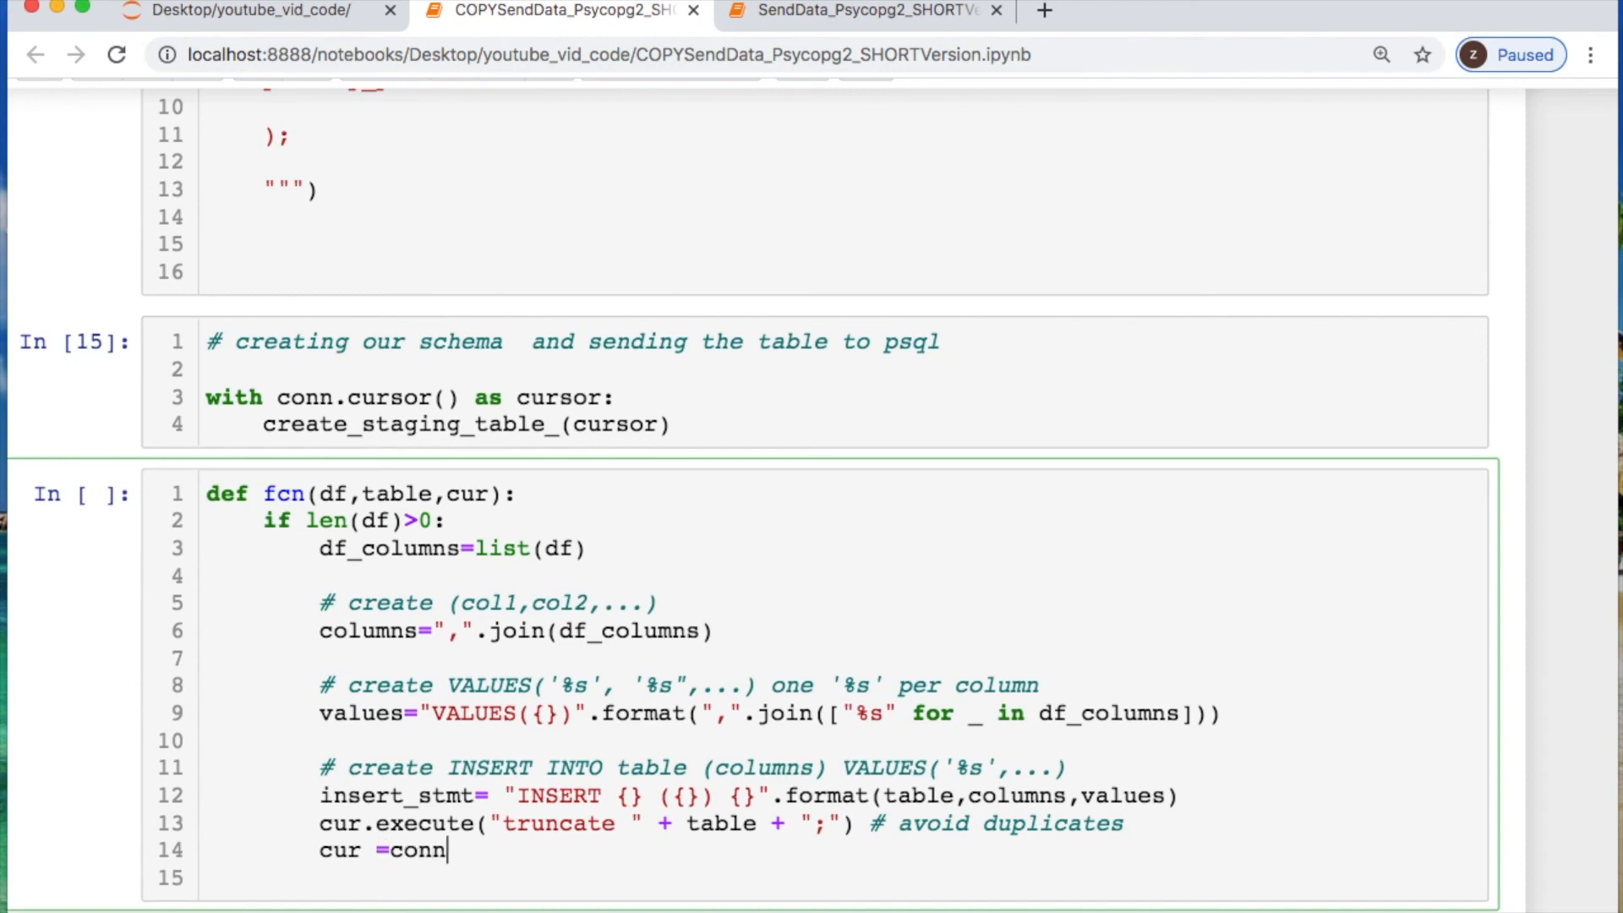
type(".cursor()")
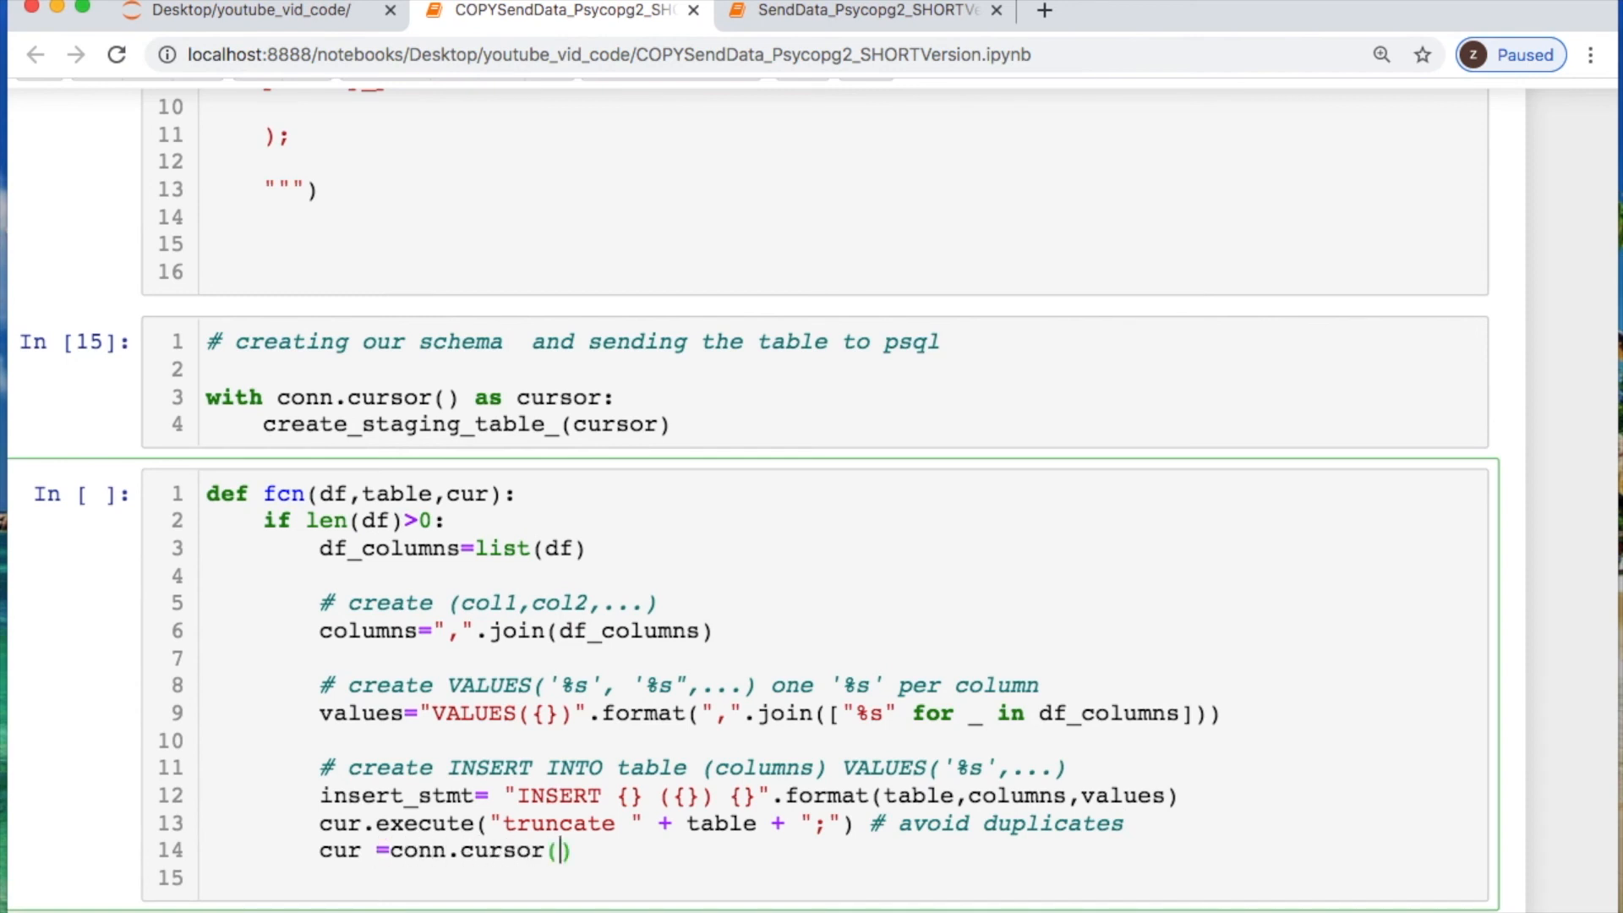
Call psycopg2.extras.execute_batch(cur,insert_stmt,df.values) followed by conn.connect()
type("psyco")
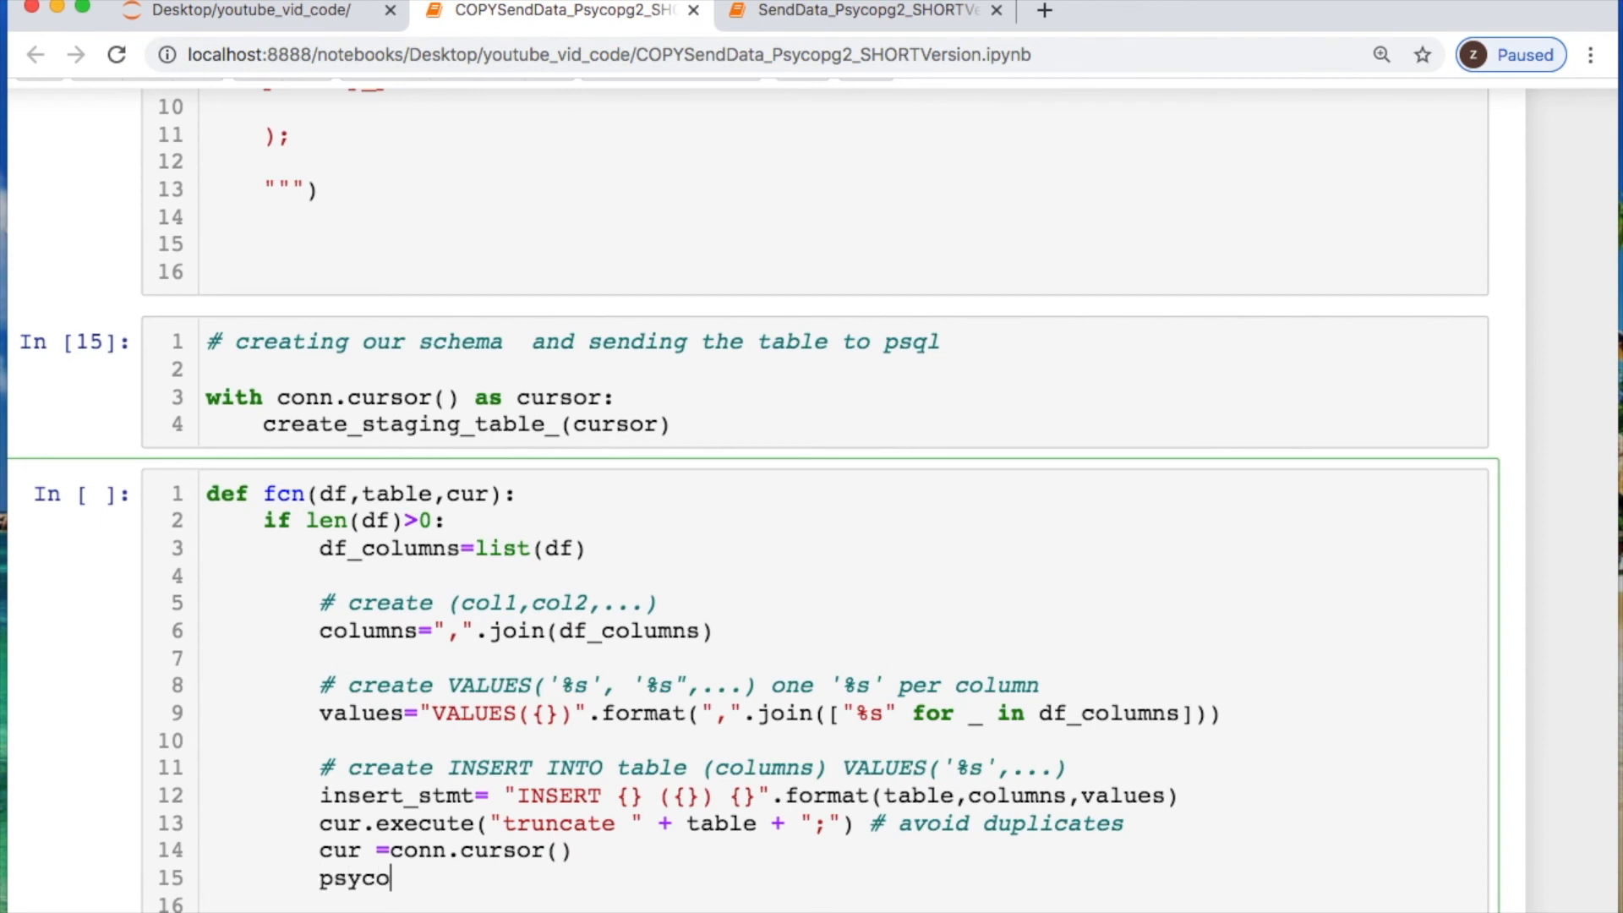
type("p2.extras.ex")
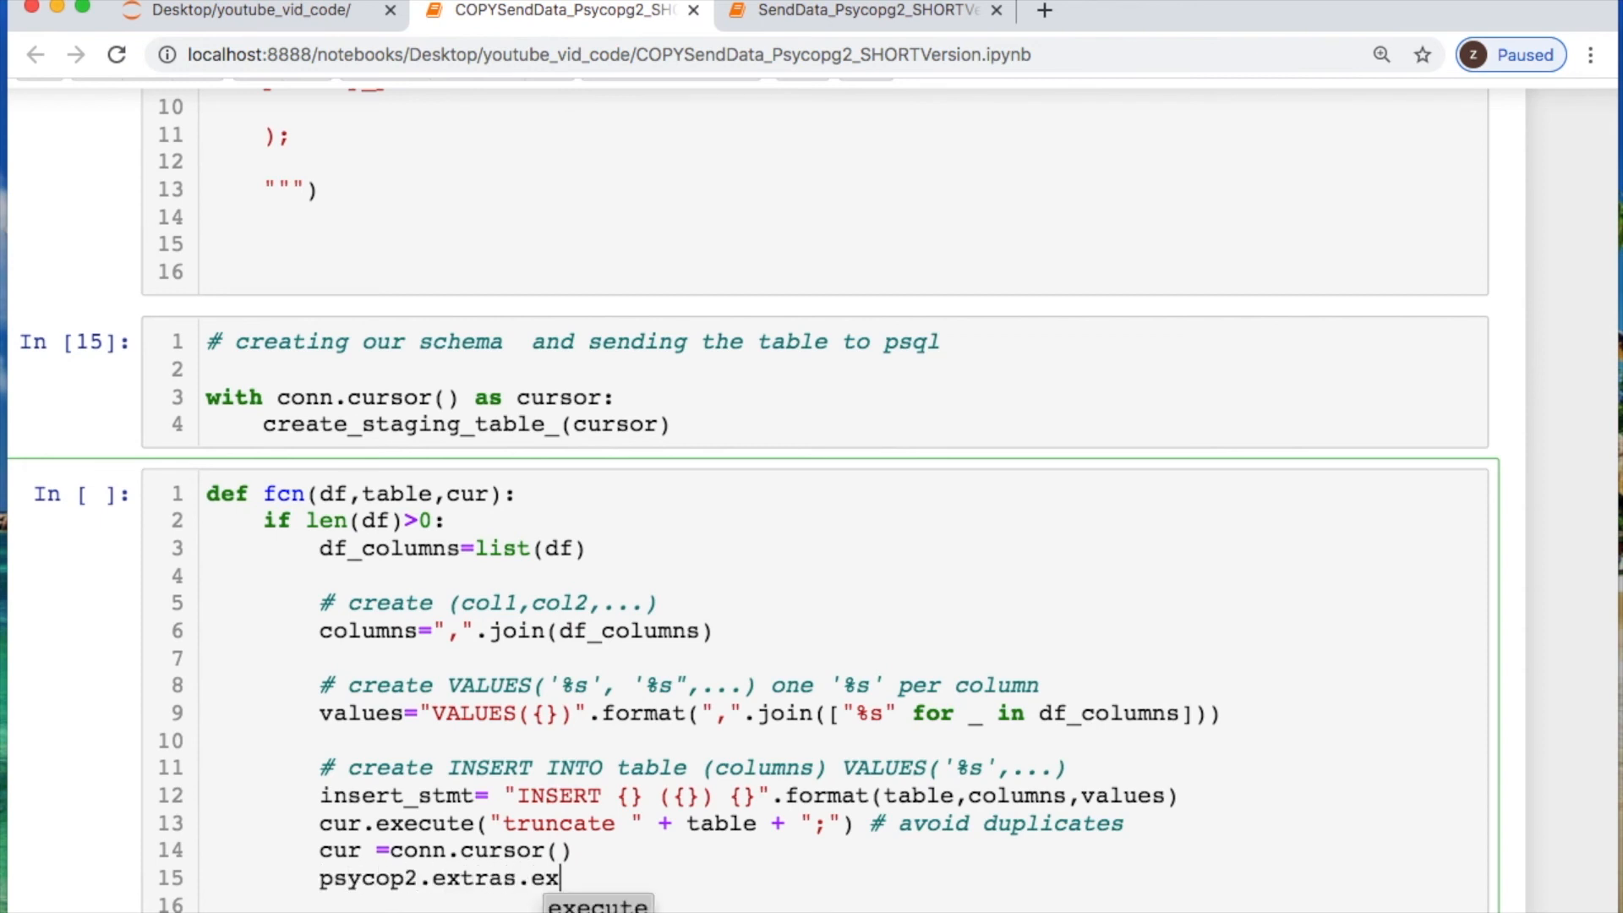
type("ecute_batch()")
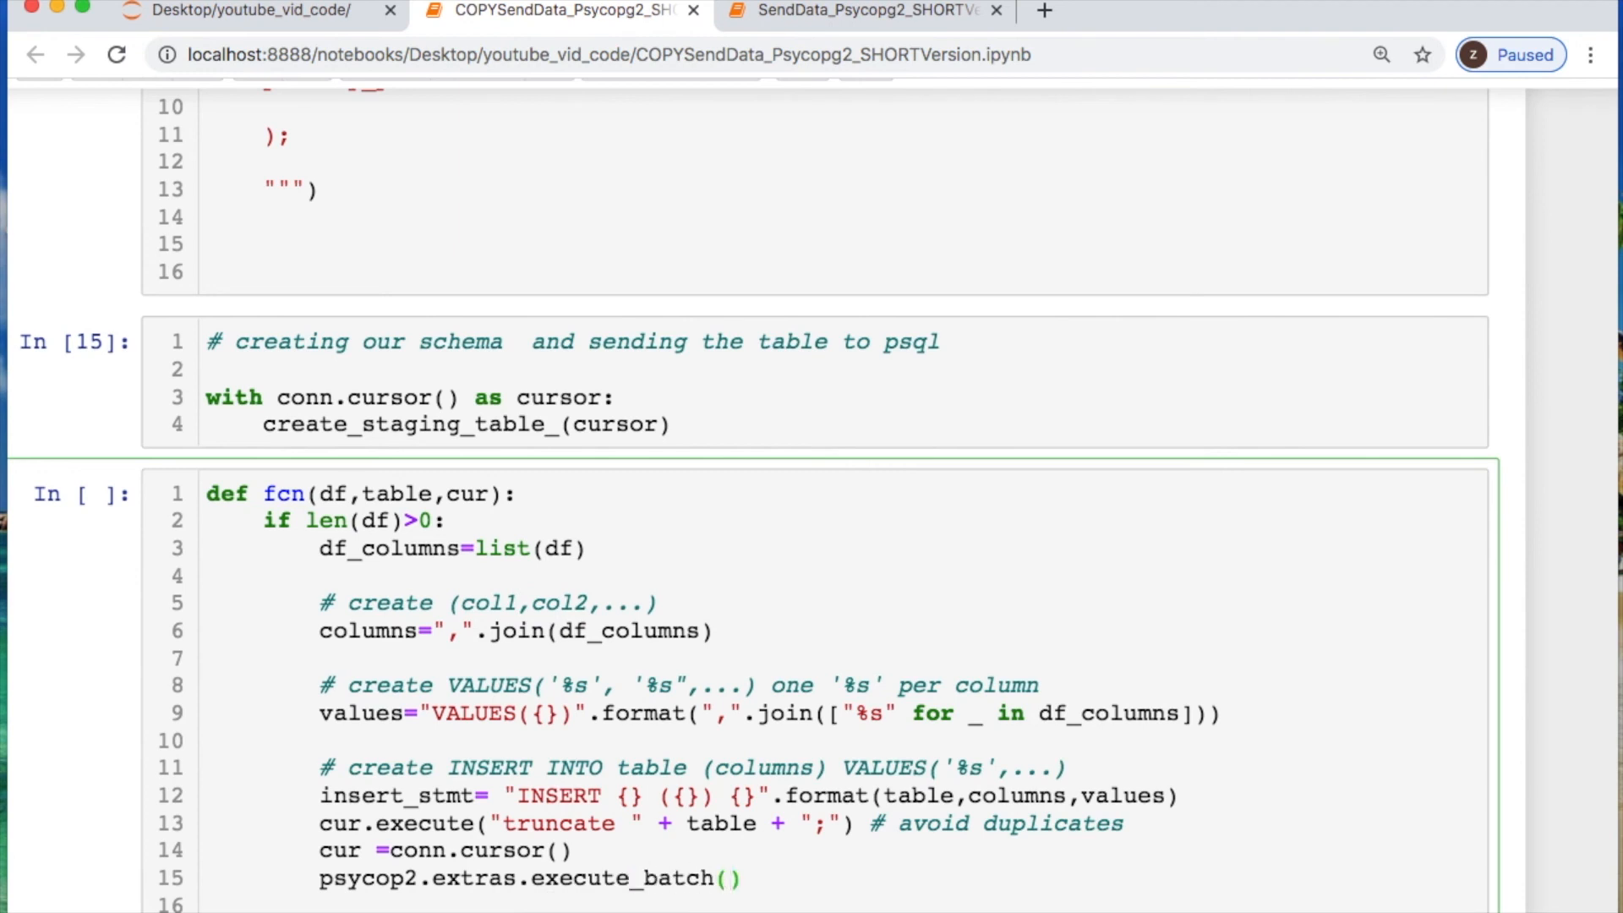
type("cur,insert_st")
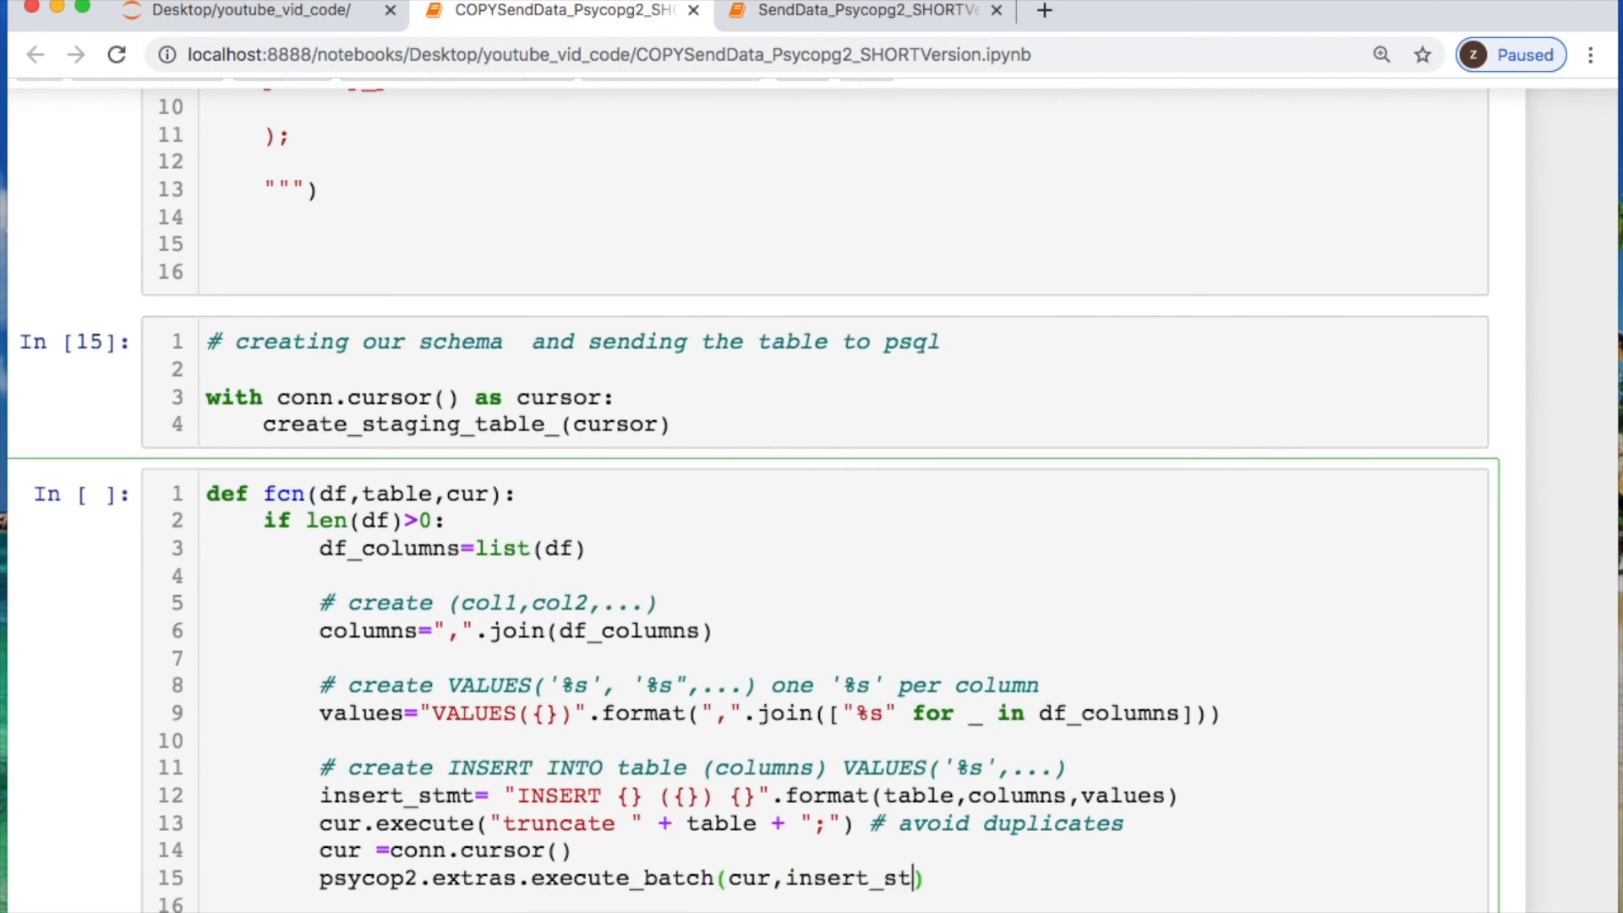
type("mt,")
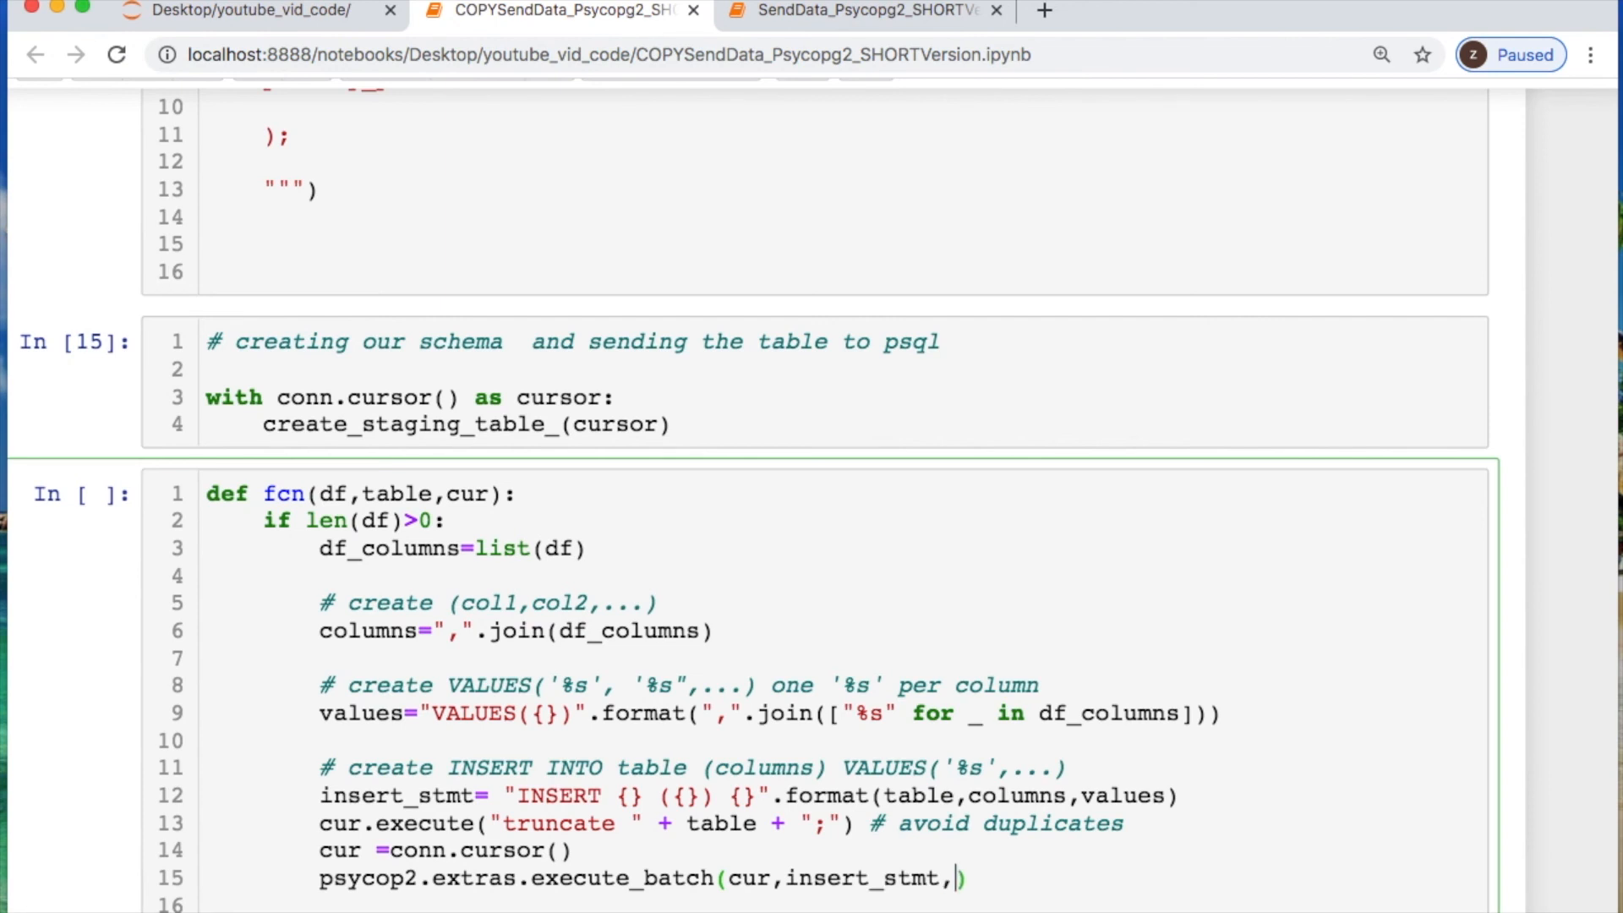
type("df.values")
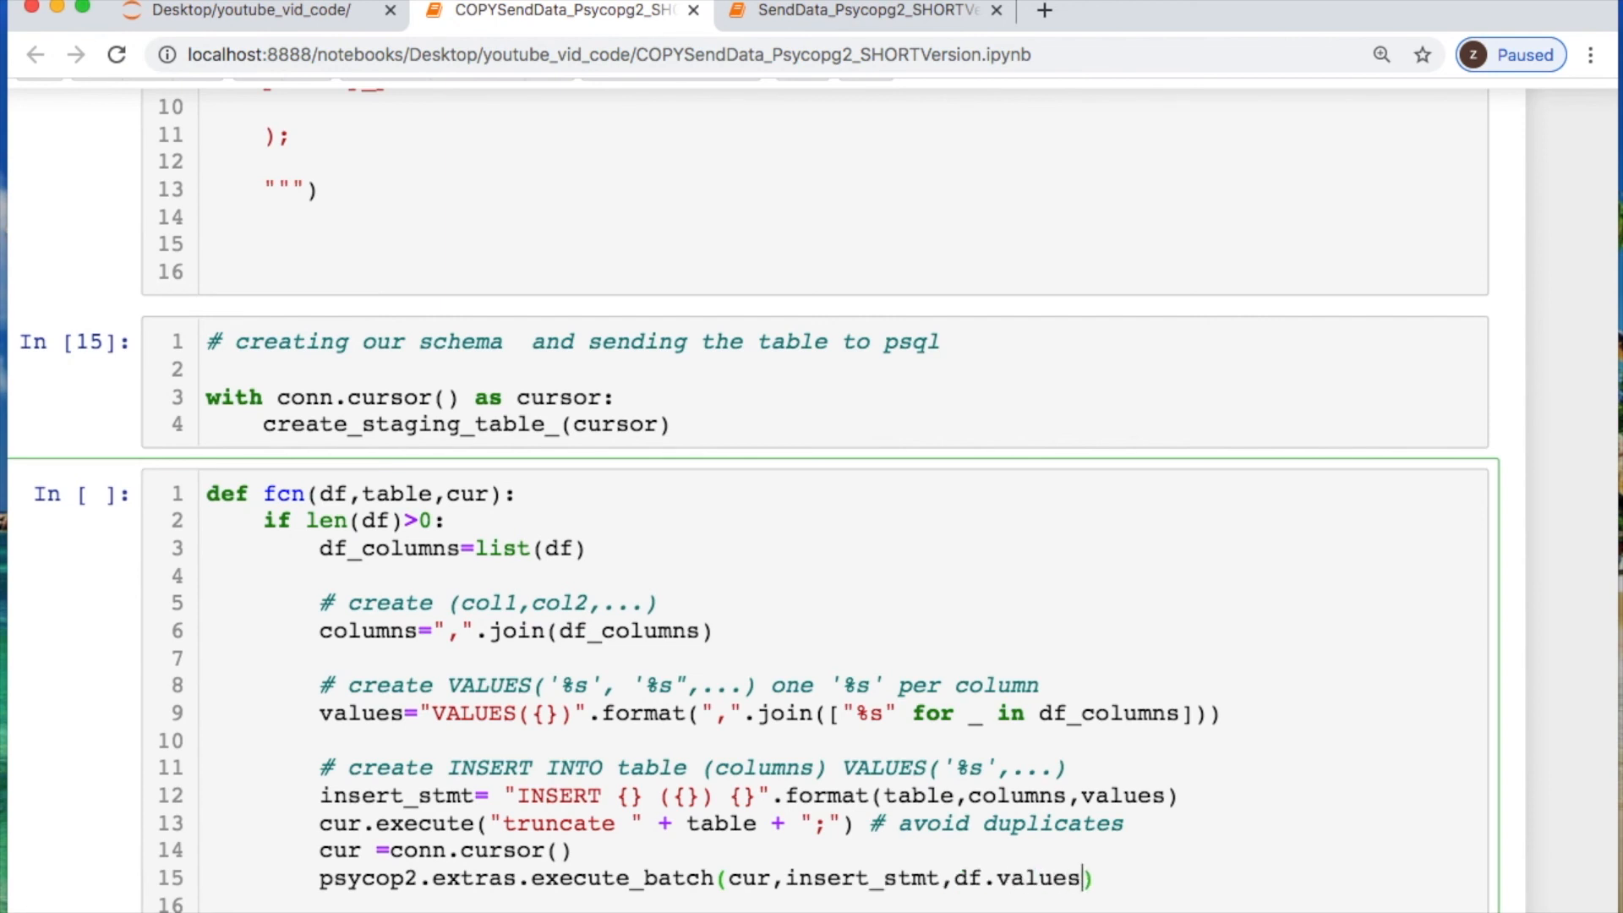
scroll("down", 3)
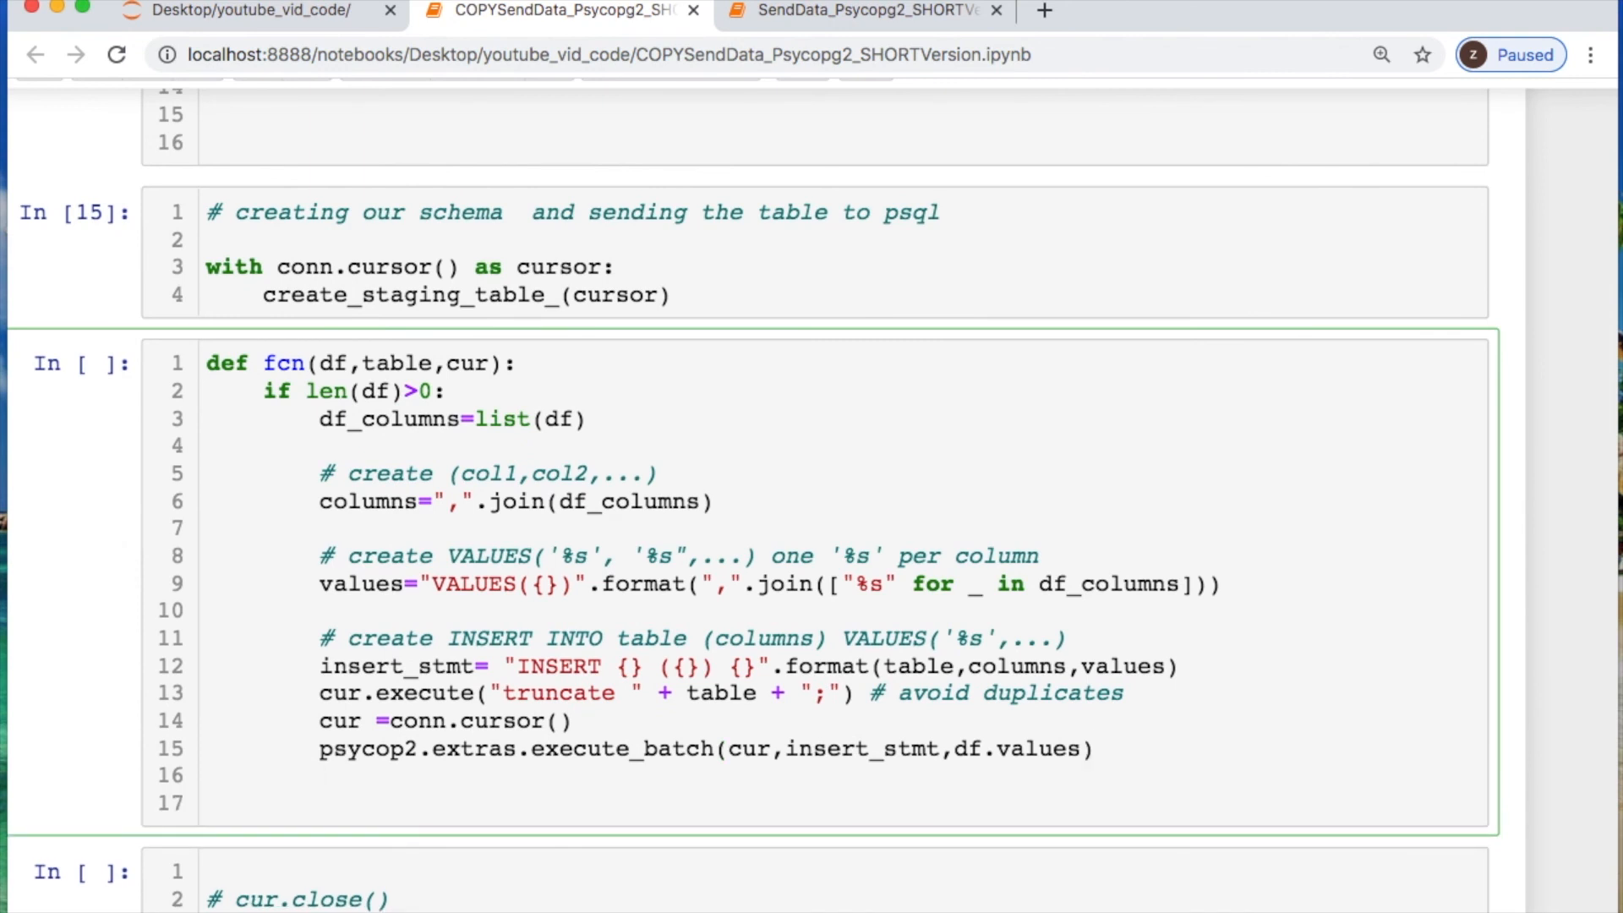
type("conn.connect")
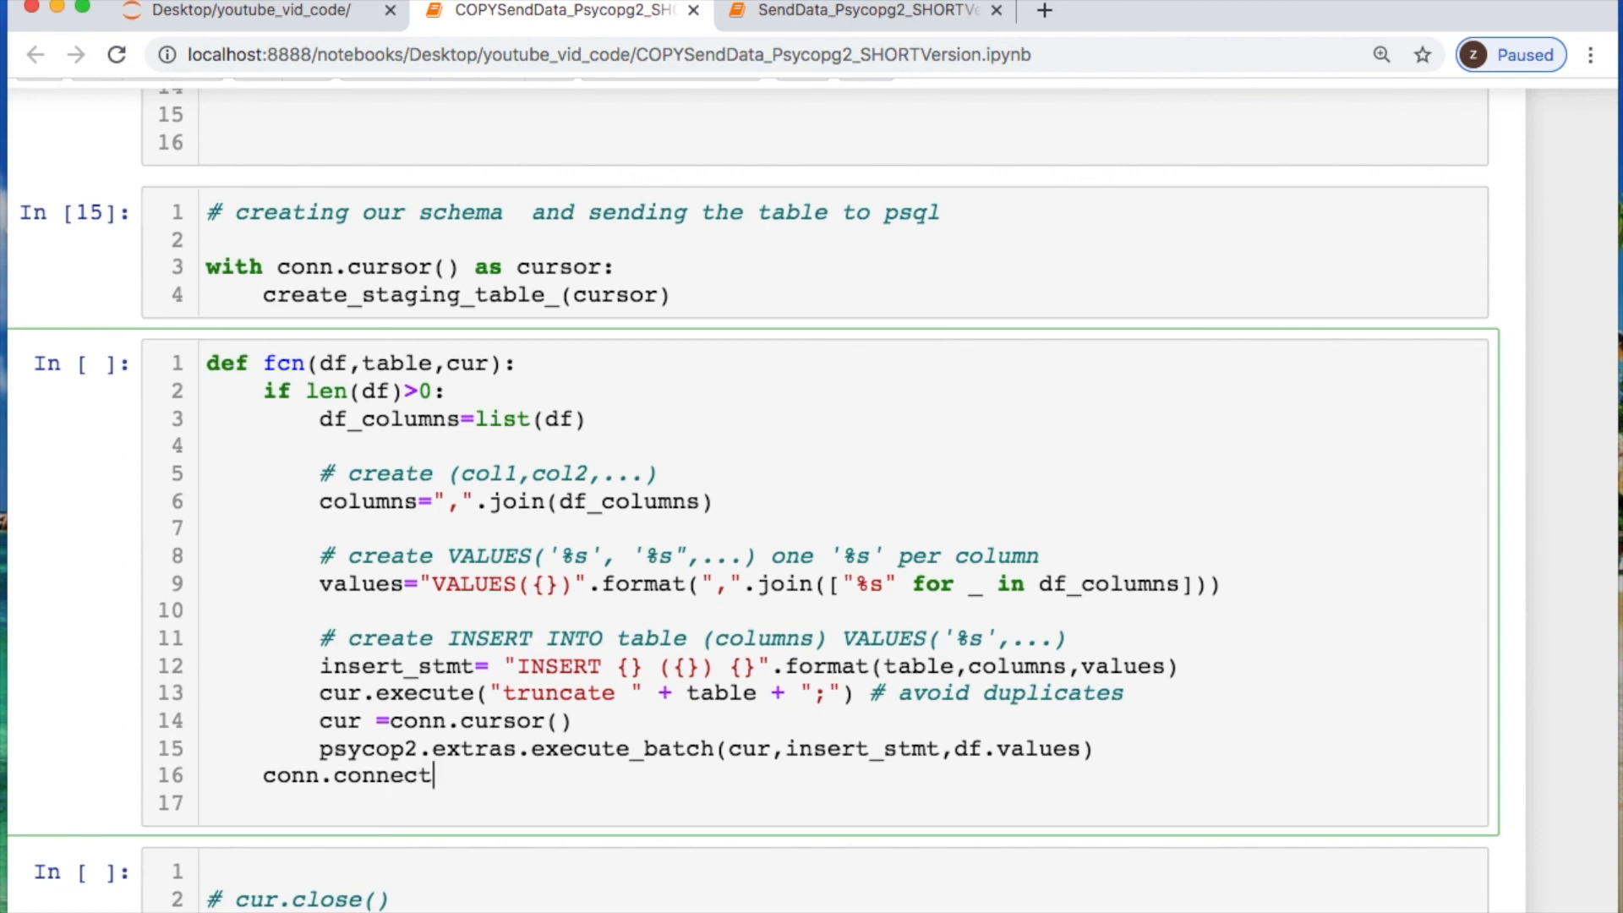
type("()")
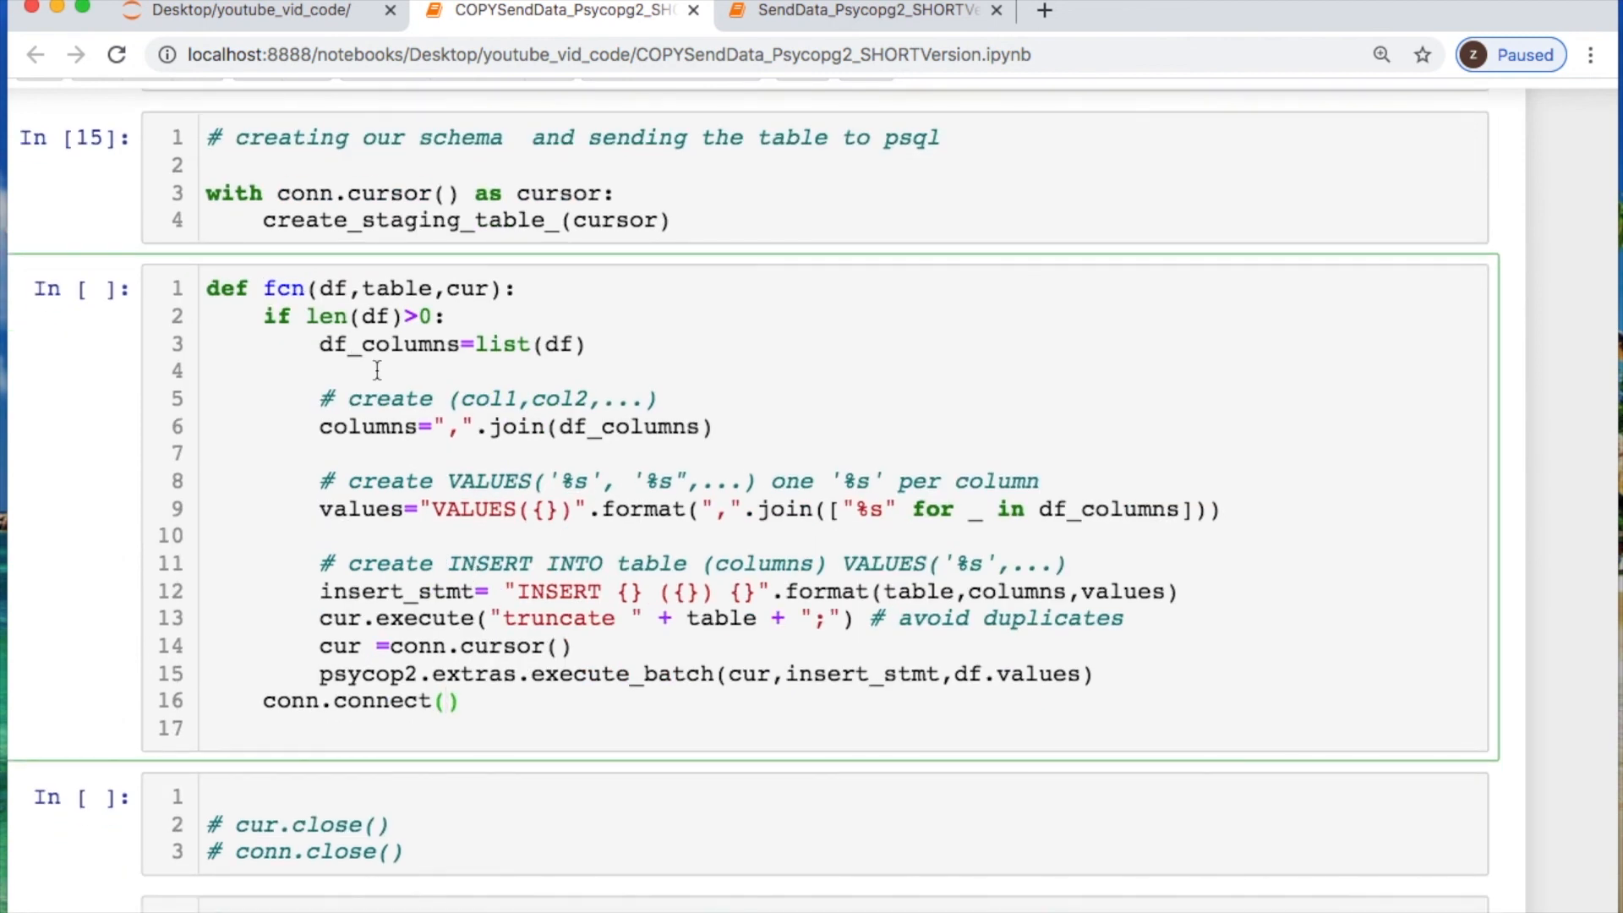
scroll("down", 3)
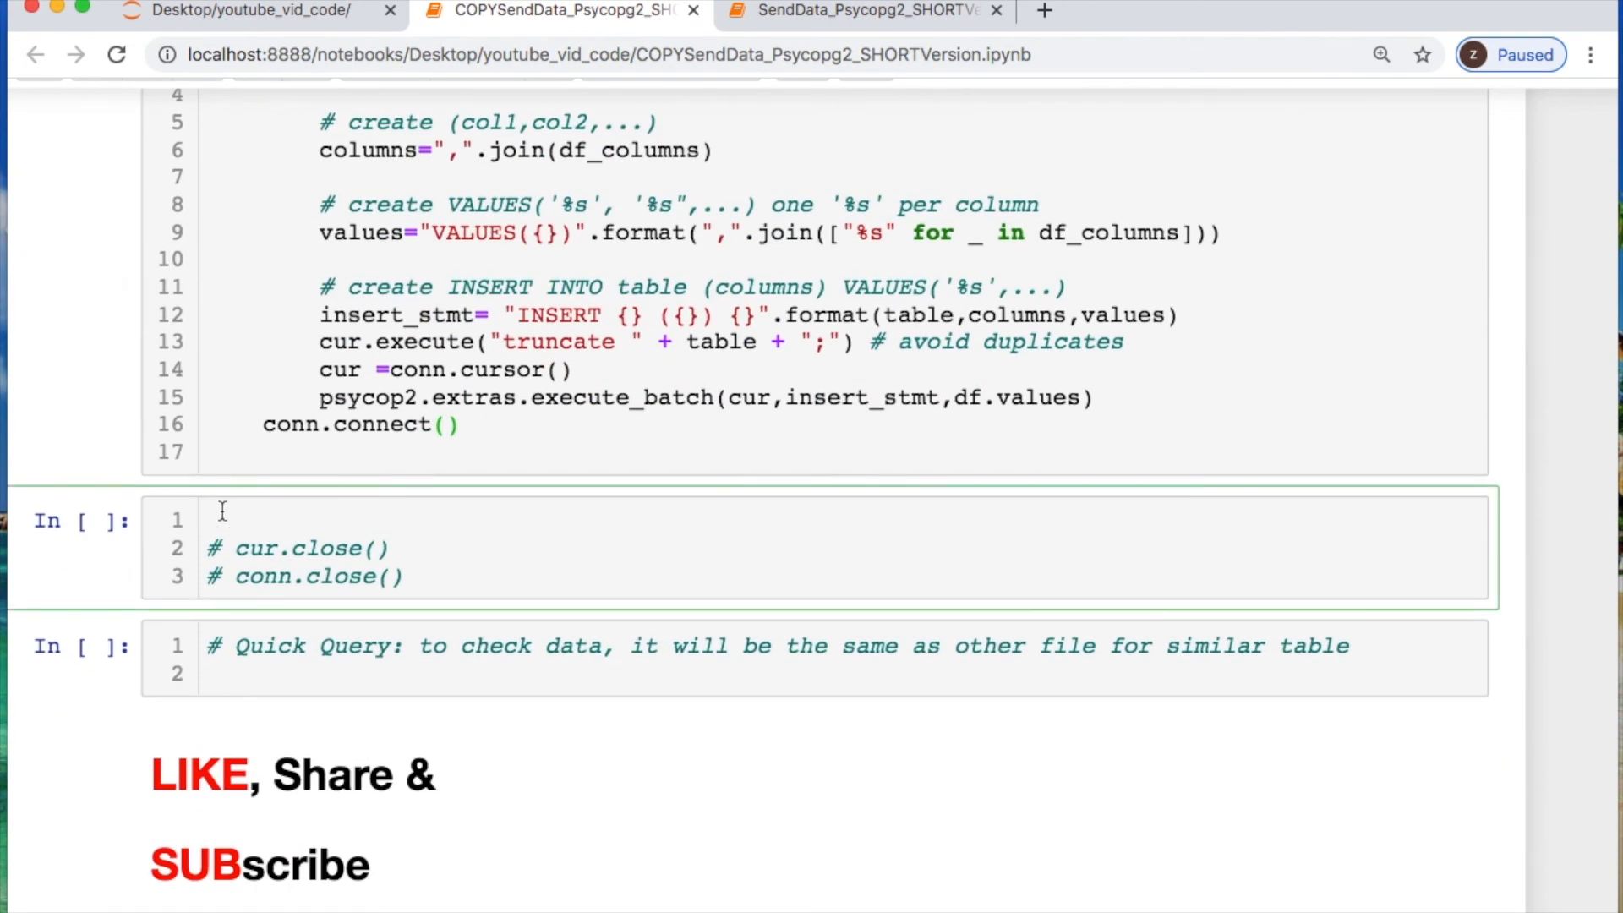
Write the call fcn(addr_df_,'staging_fake_ppl02',cur) in the next cell
type("fnc")
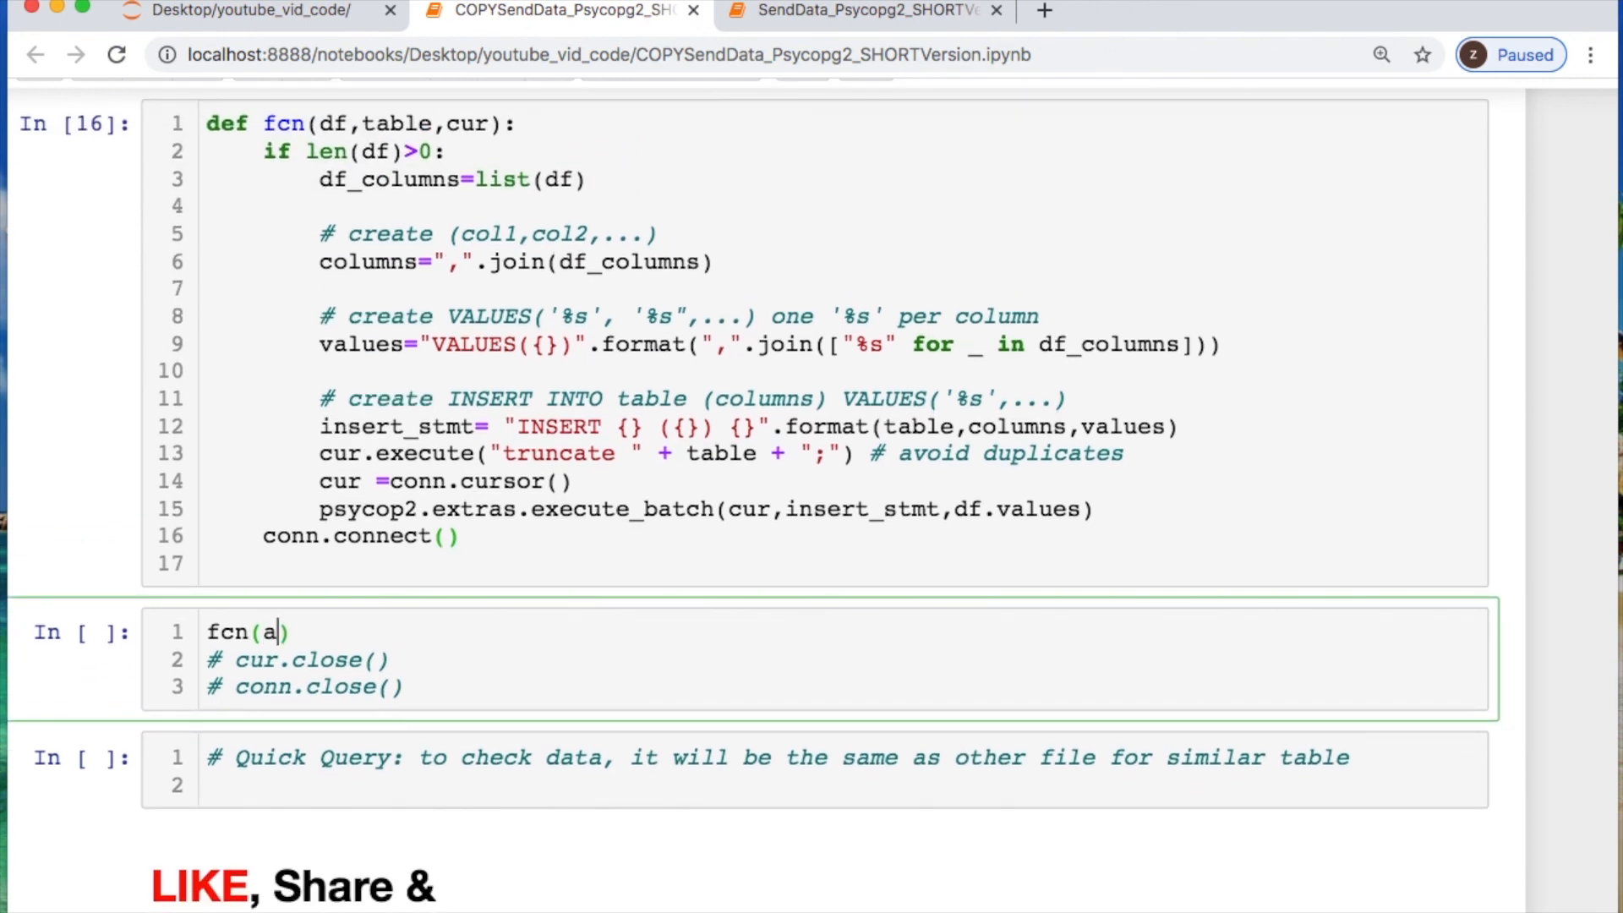
type("ddr_df_,")
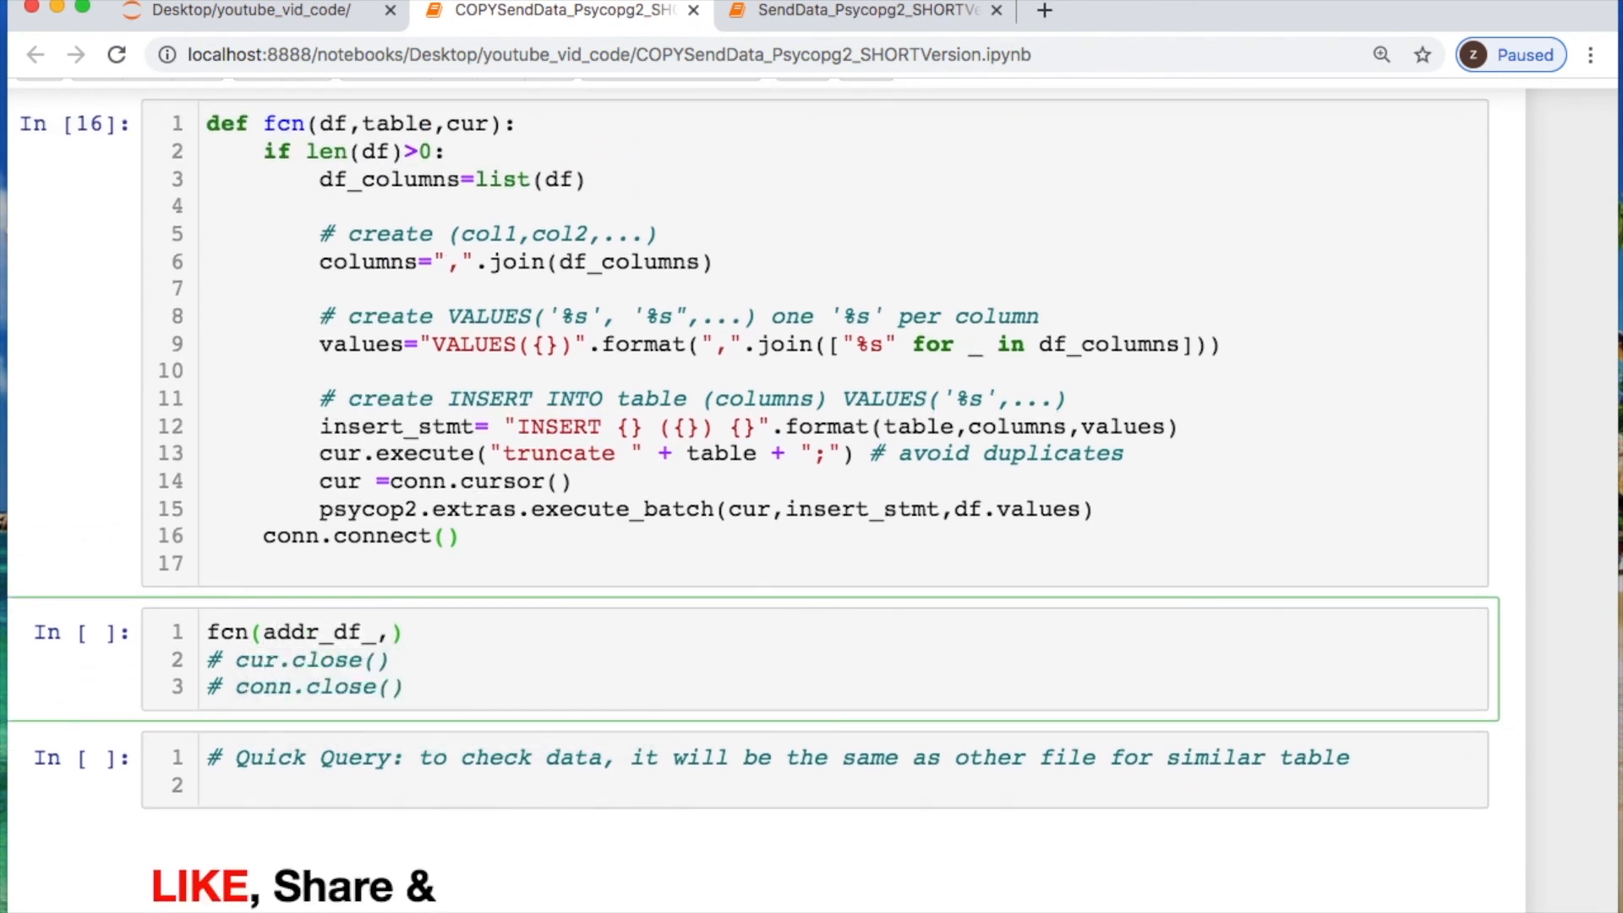
type("'staging'")
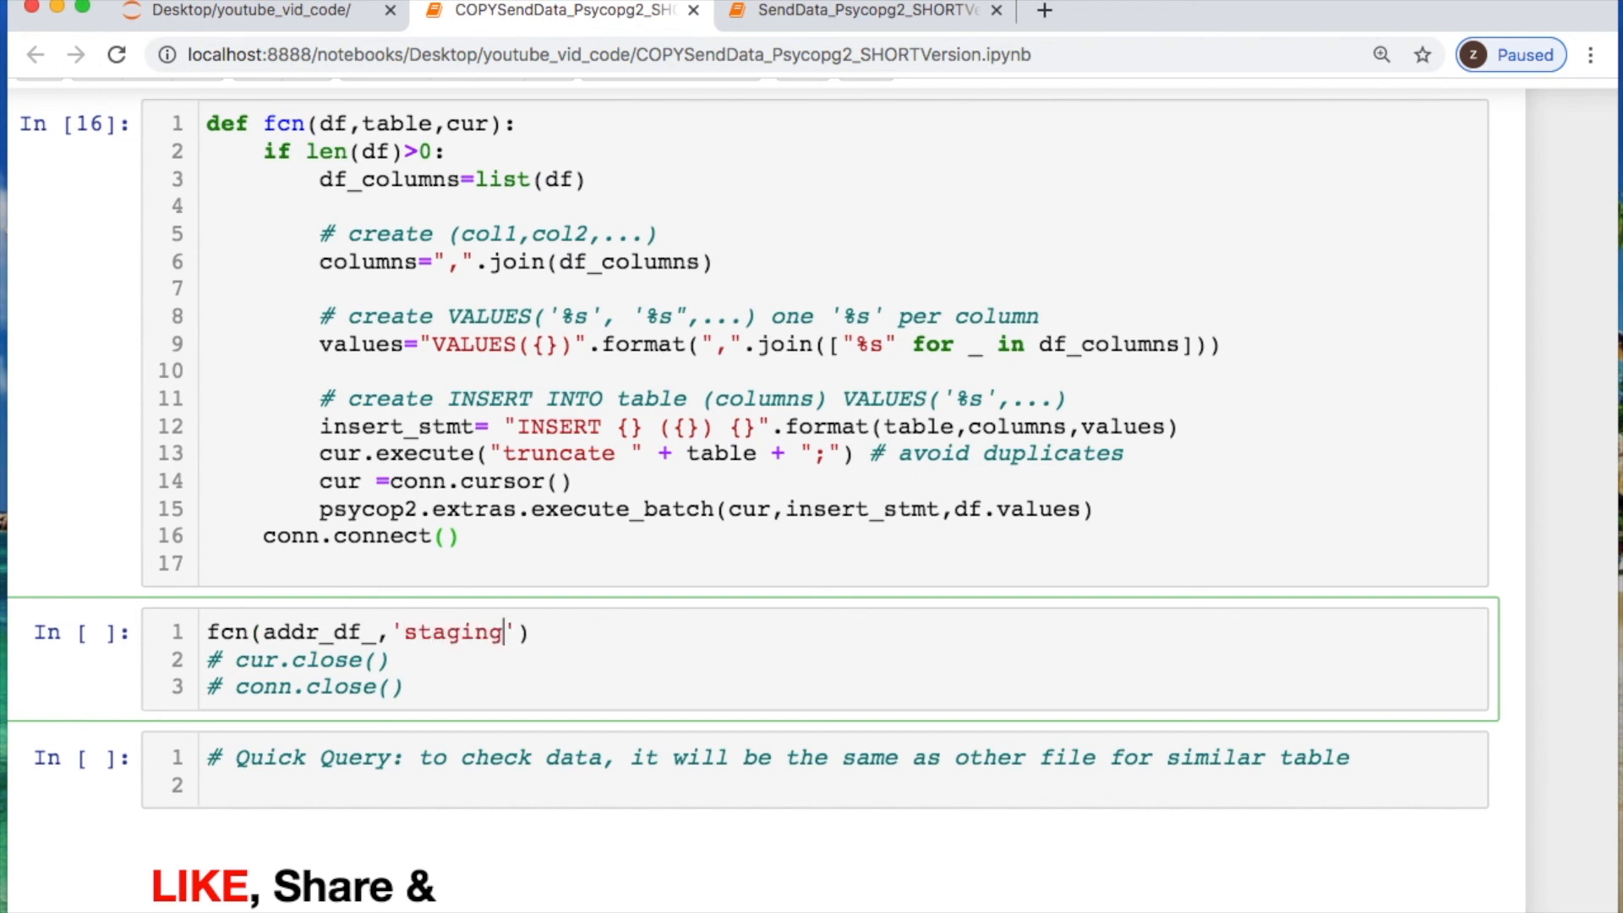
type("_fake")
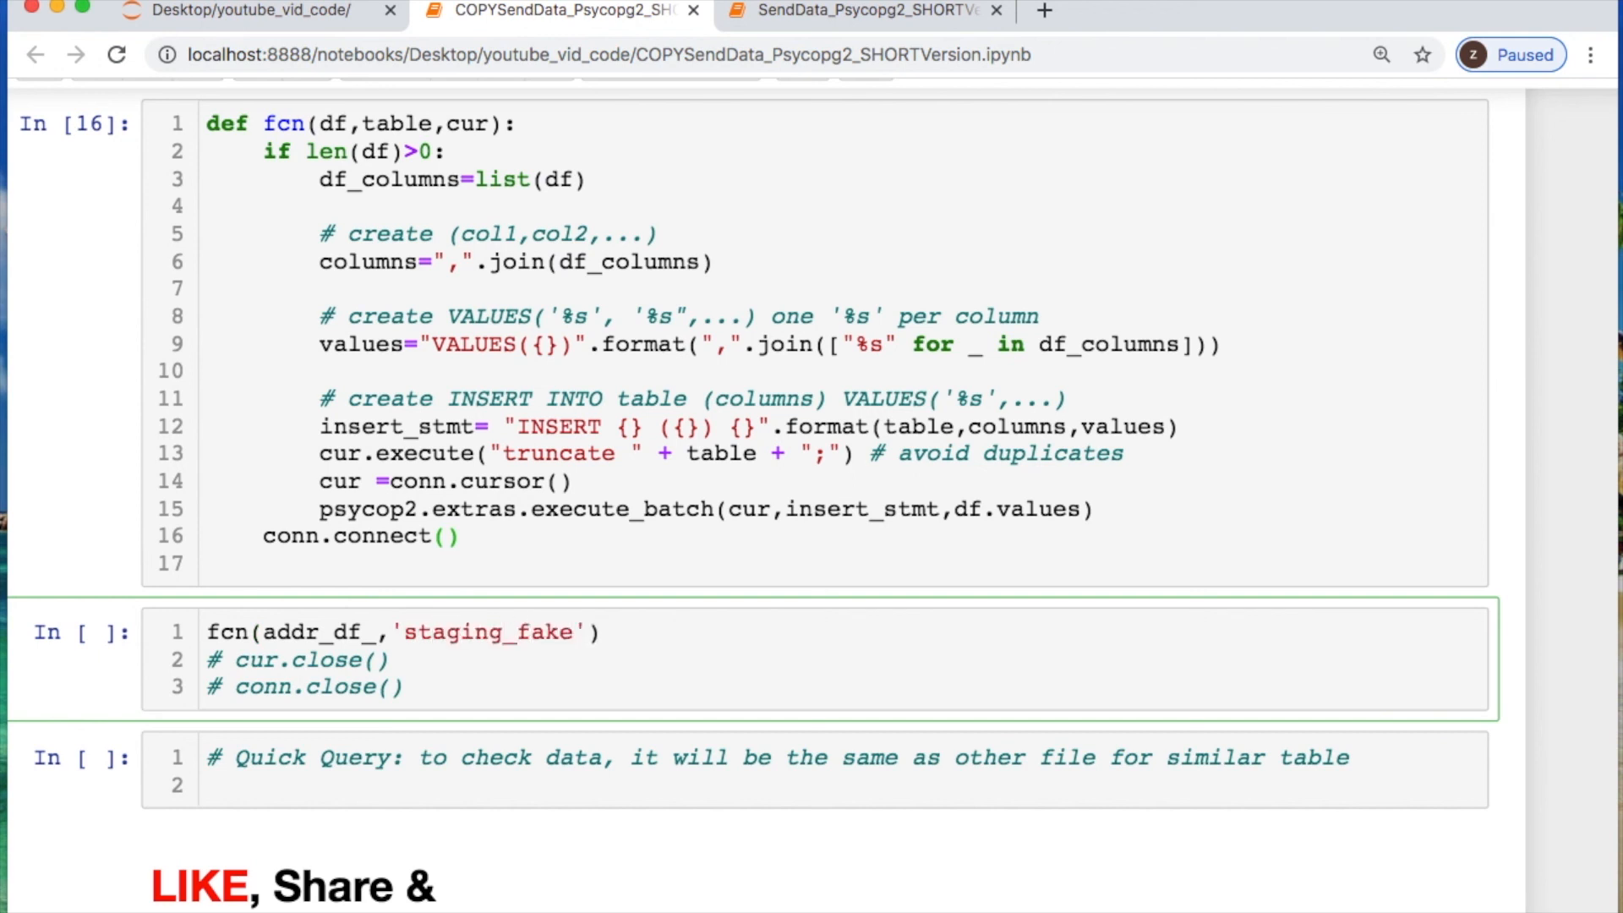
type("_ppl02")
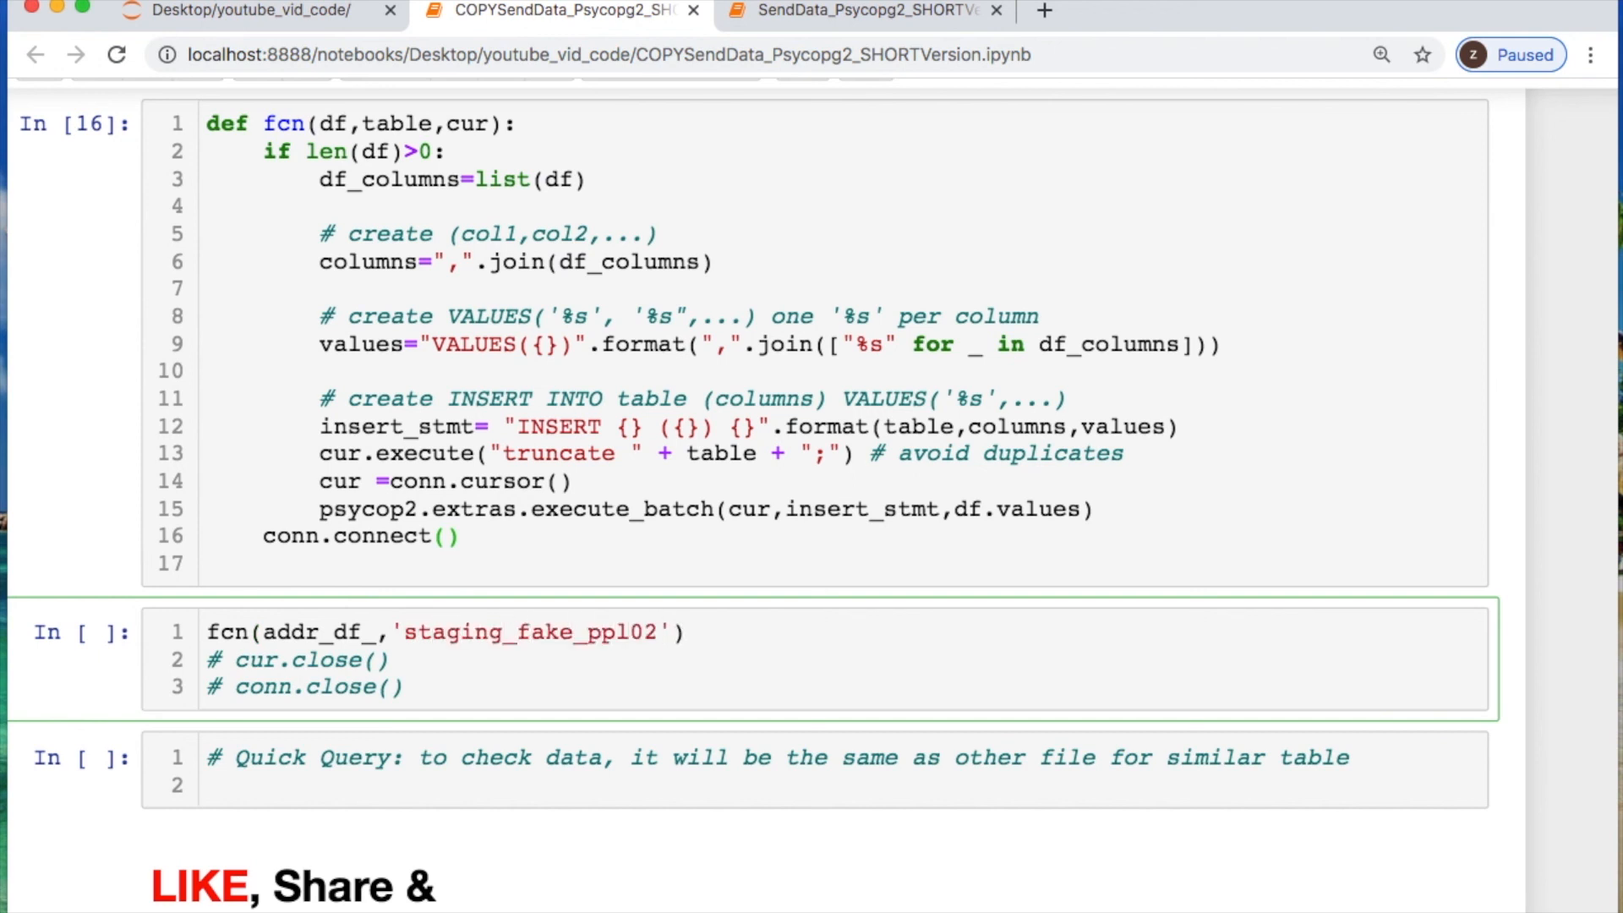
type(",cur")
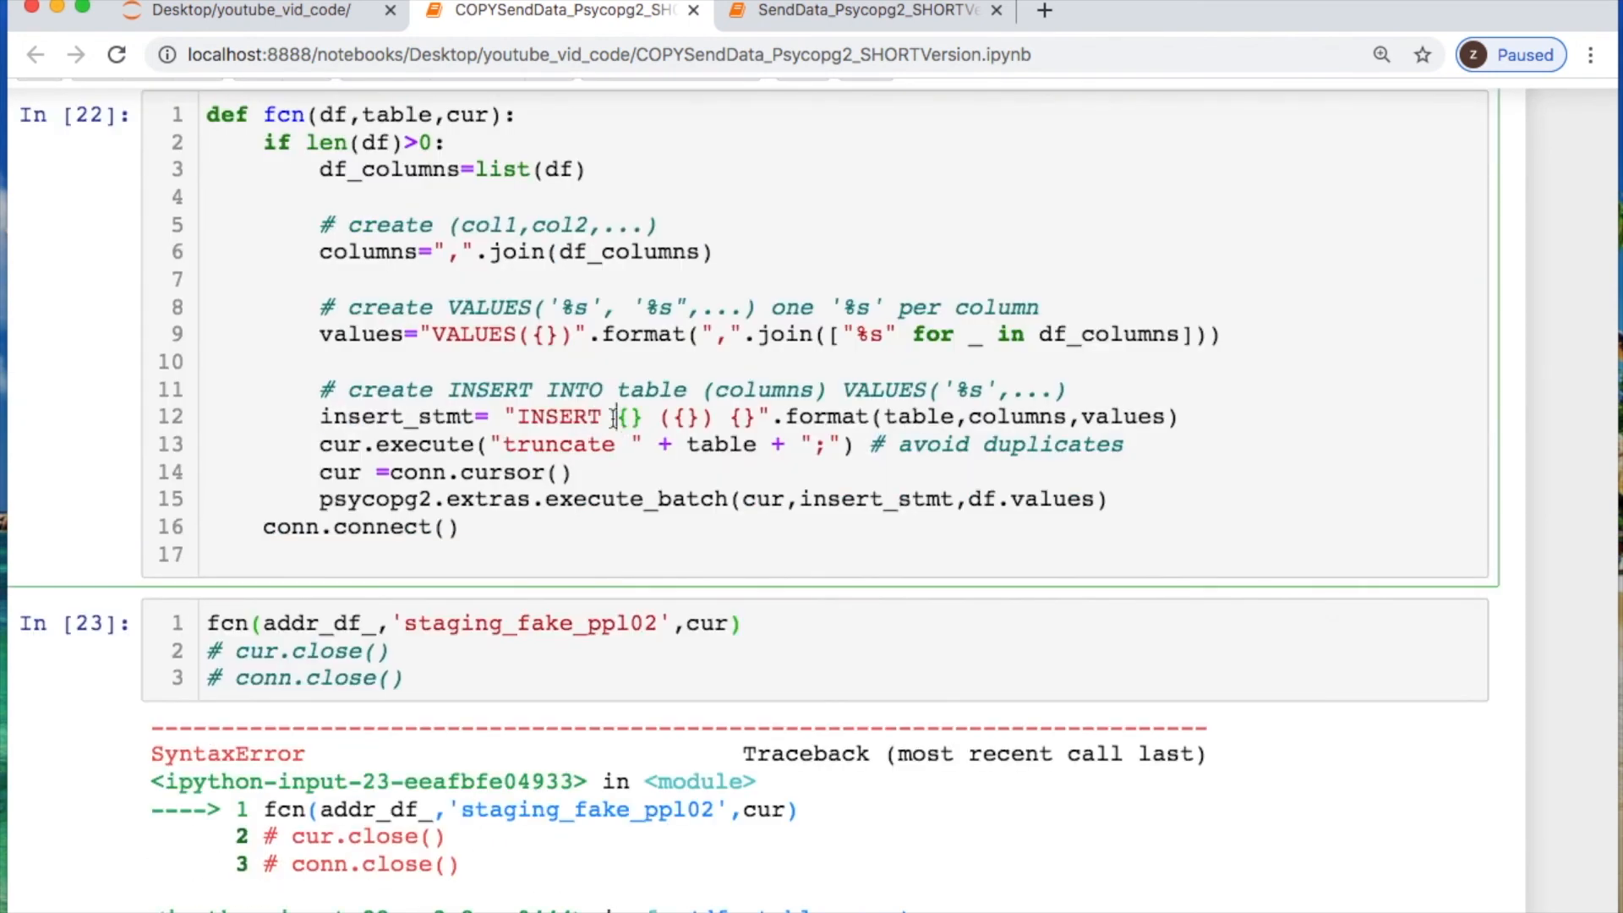
Correct the statement to INSERT INTO and re-run the staging table and fcn cells
type("INTO")
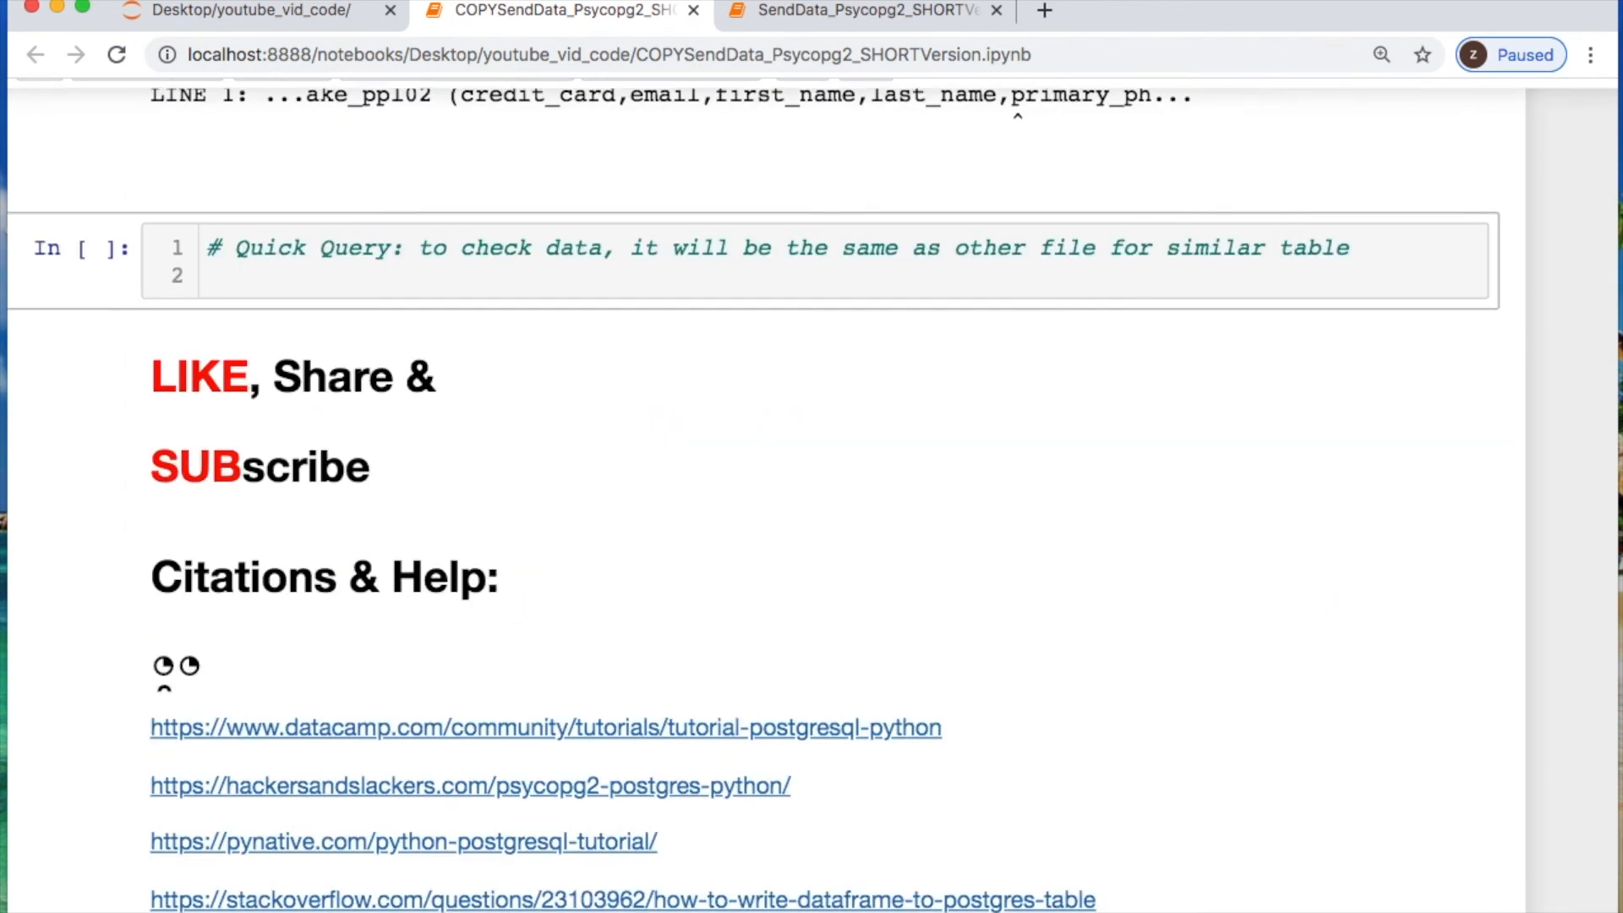
scroll("up", 3)
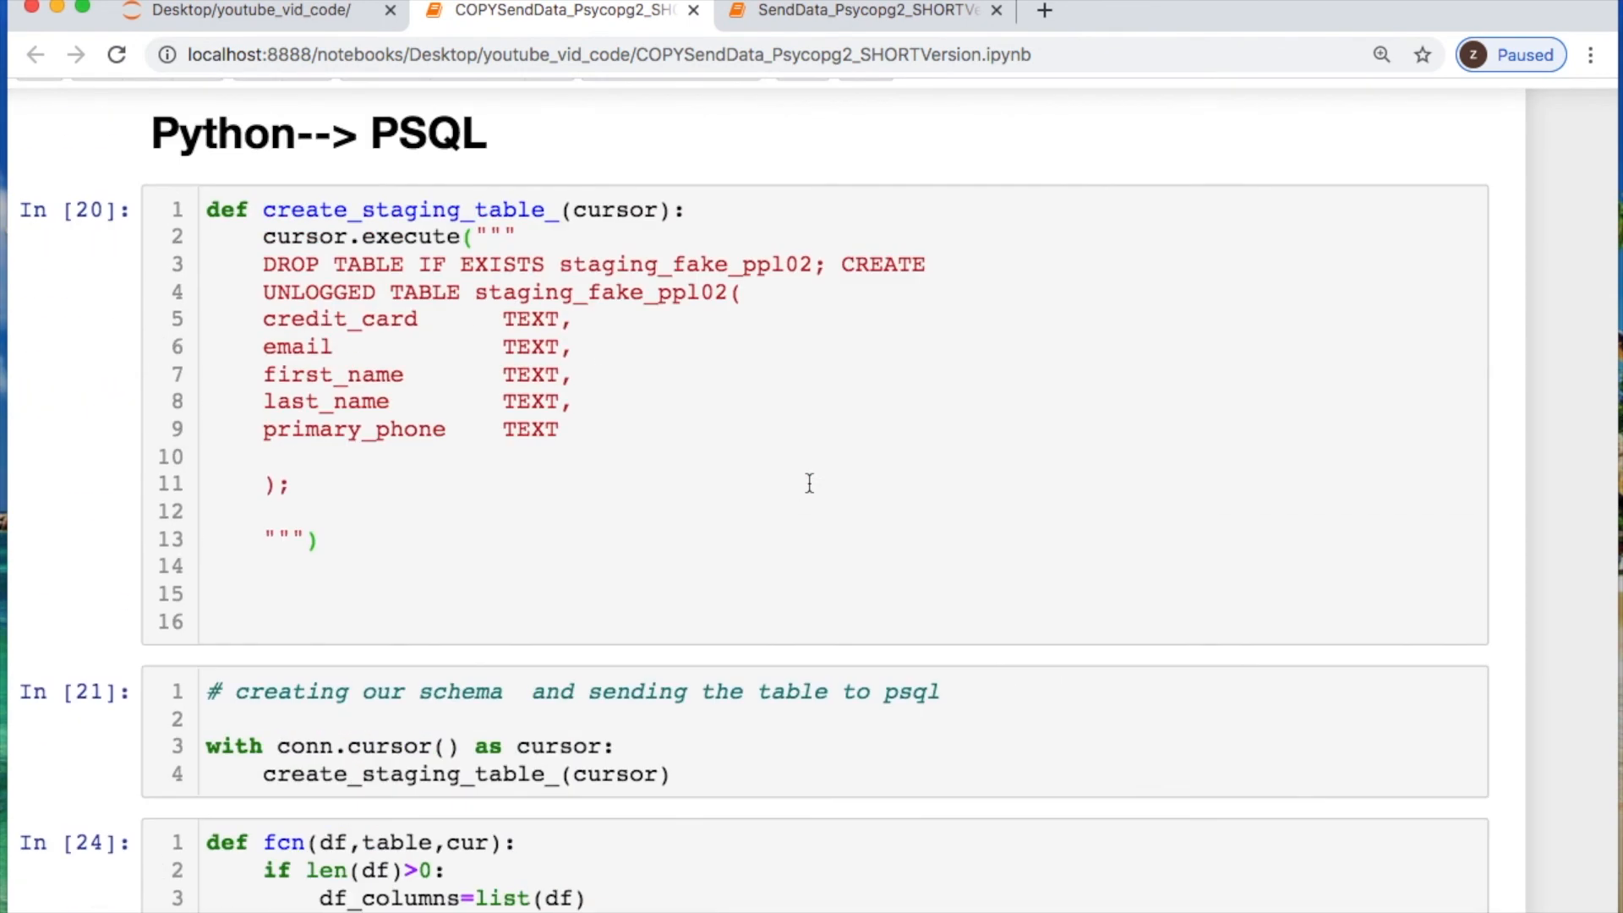
scroll("down", 3)
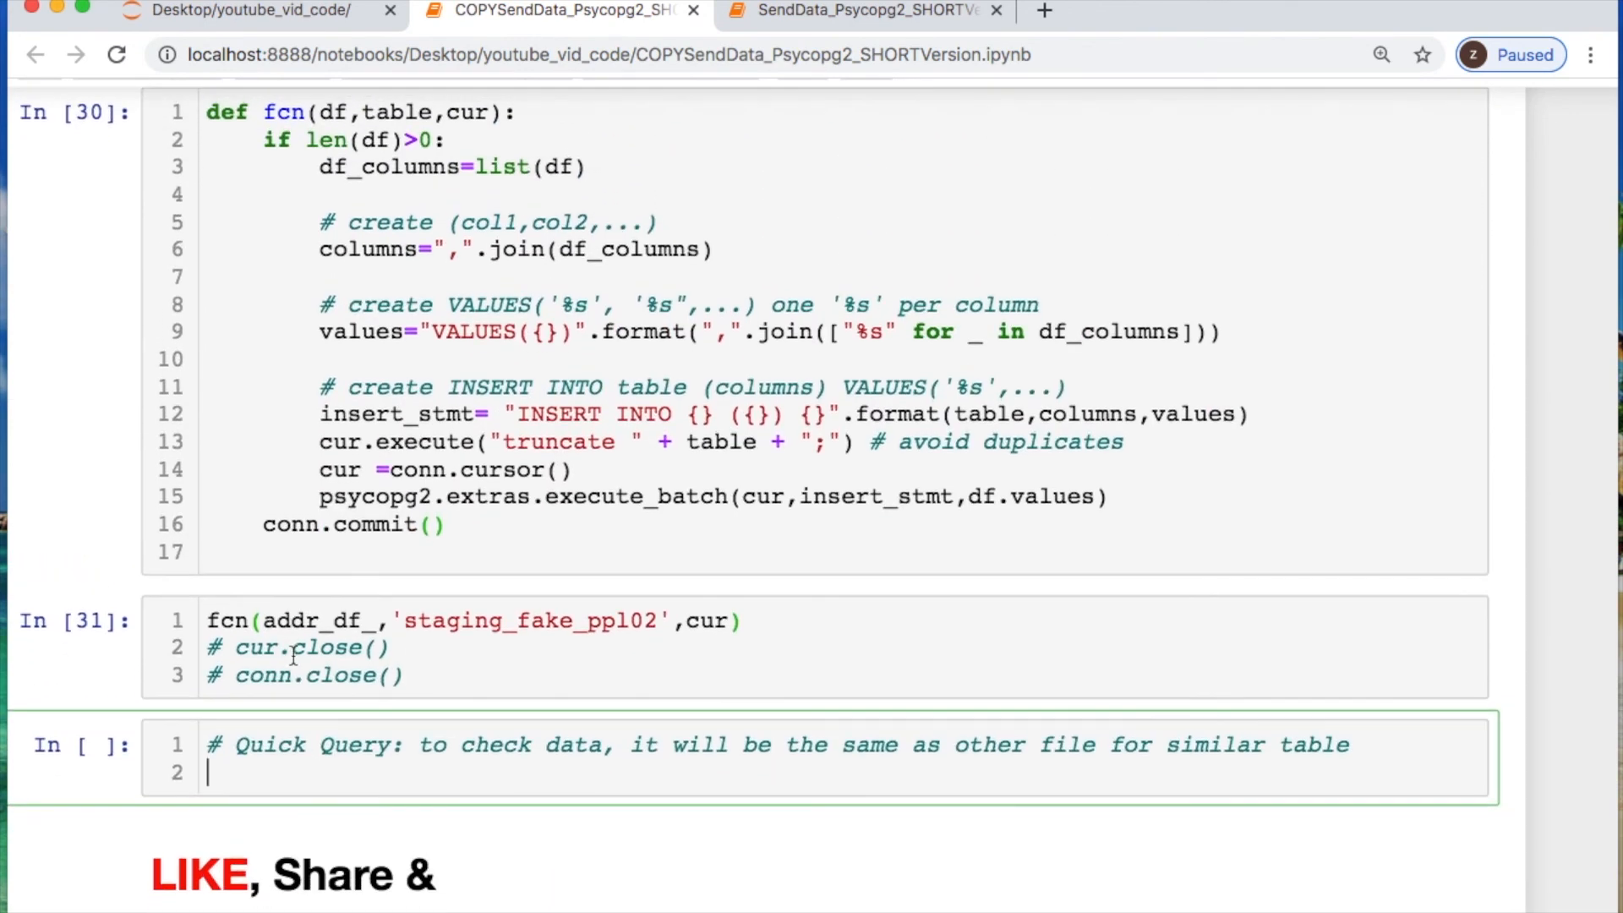
Write and run cur.execute("SELECT * FROM staging_fake_ppl02 limit 6") with fetchall to print the inserted rows
type("cur.")
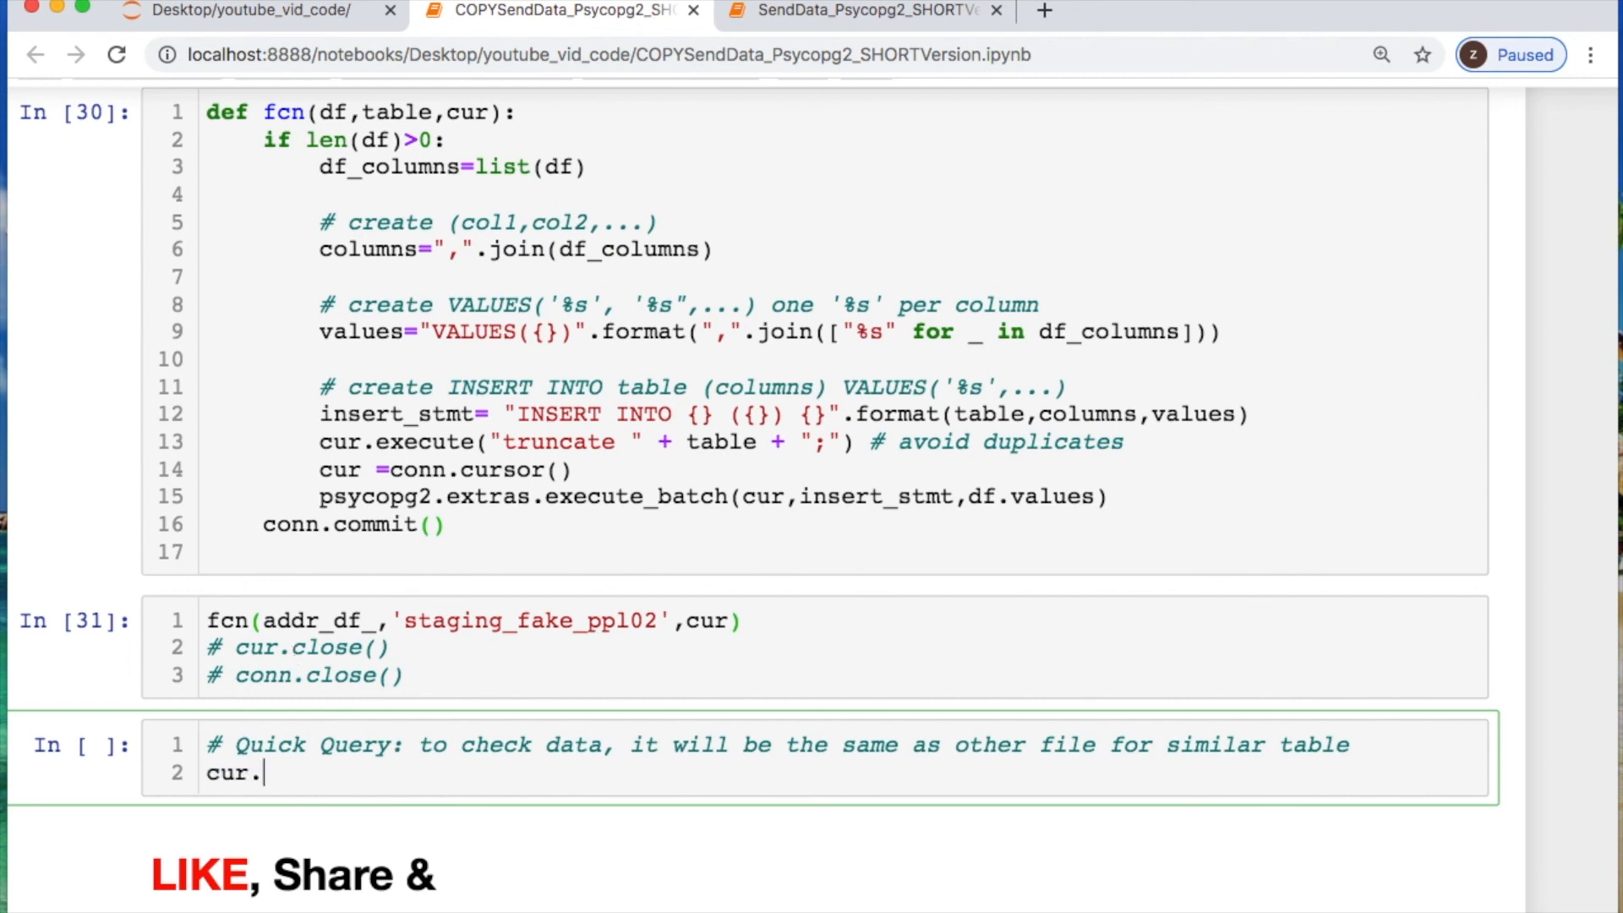
type("execute(\"SELECT * FROM\")")
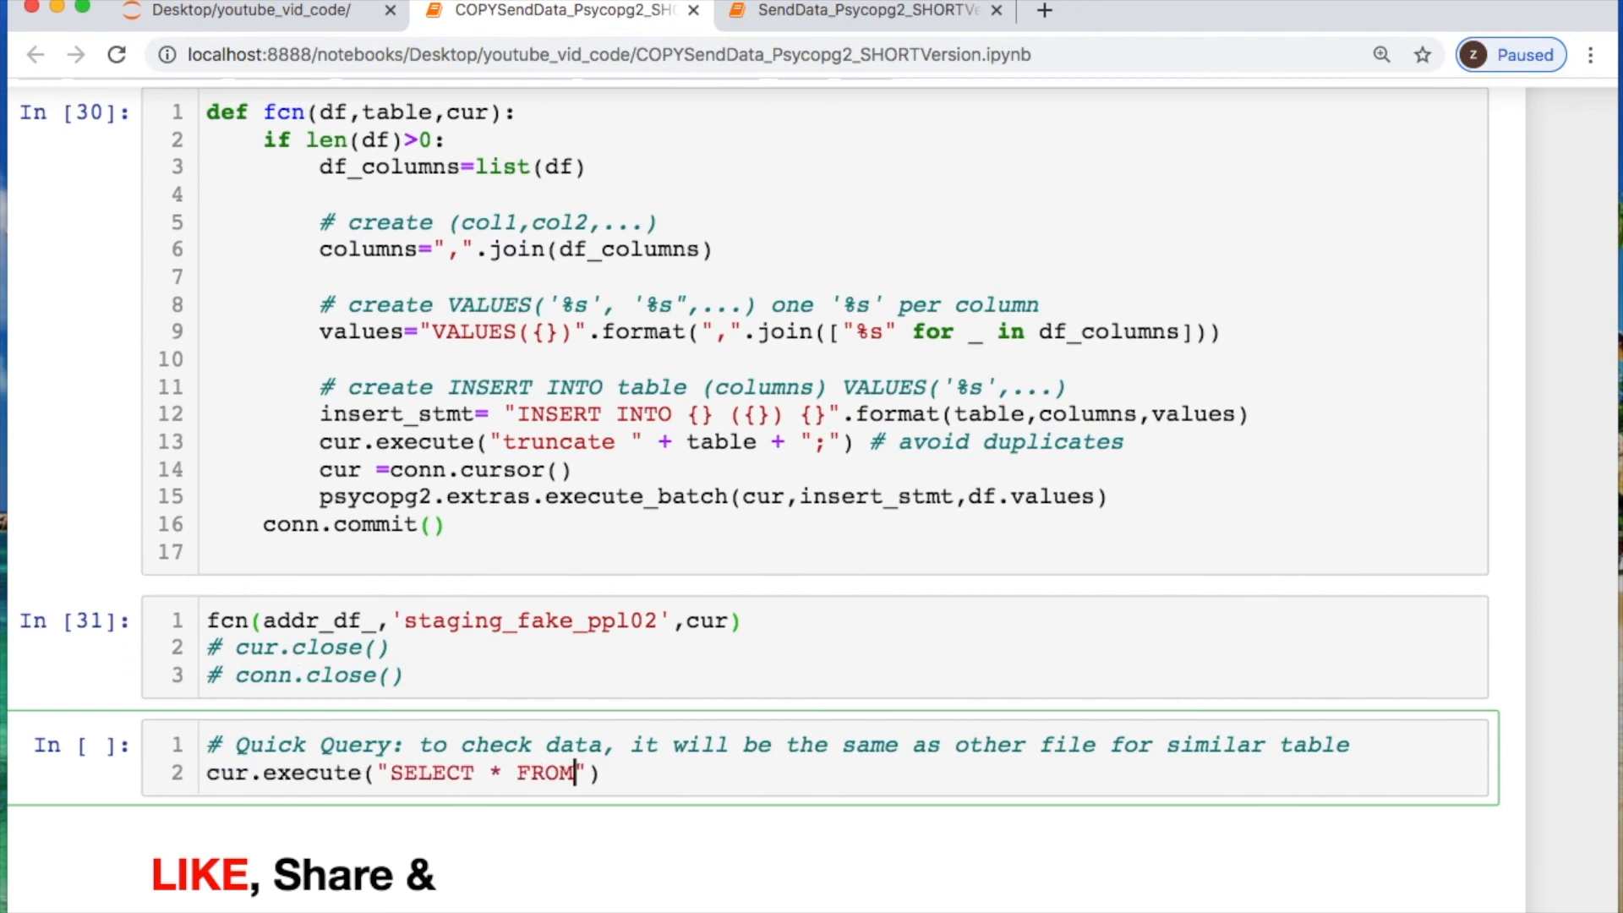
type("staging_fak")
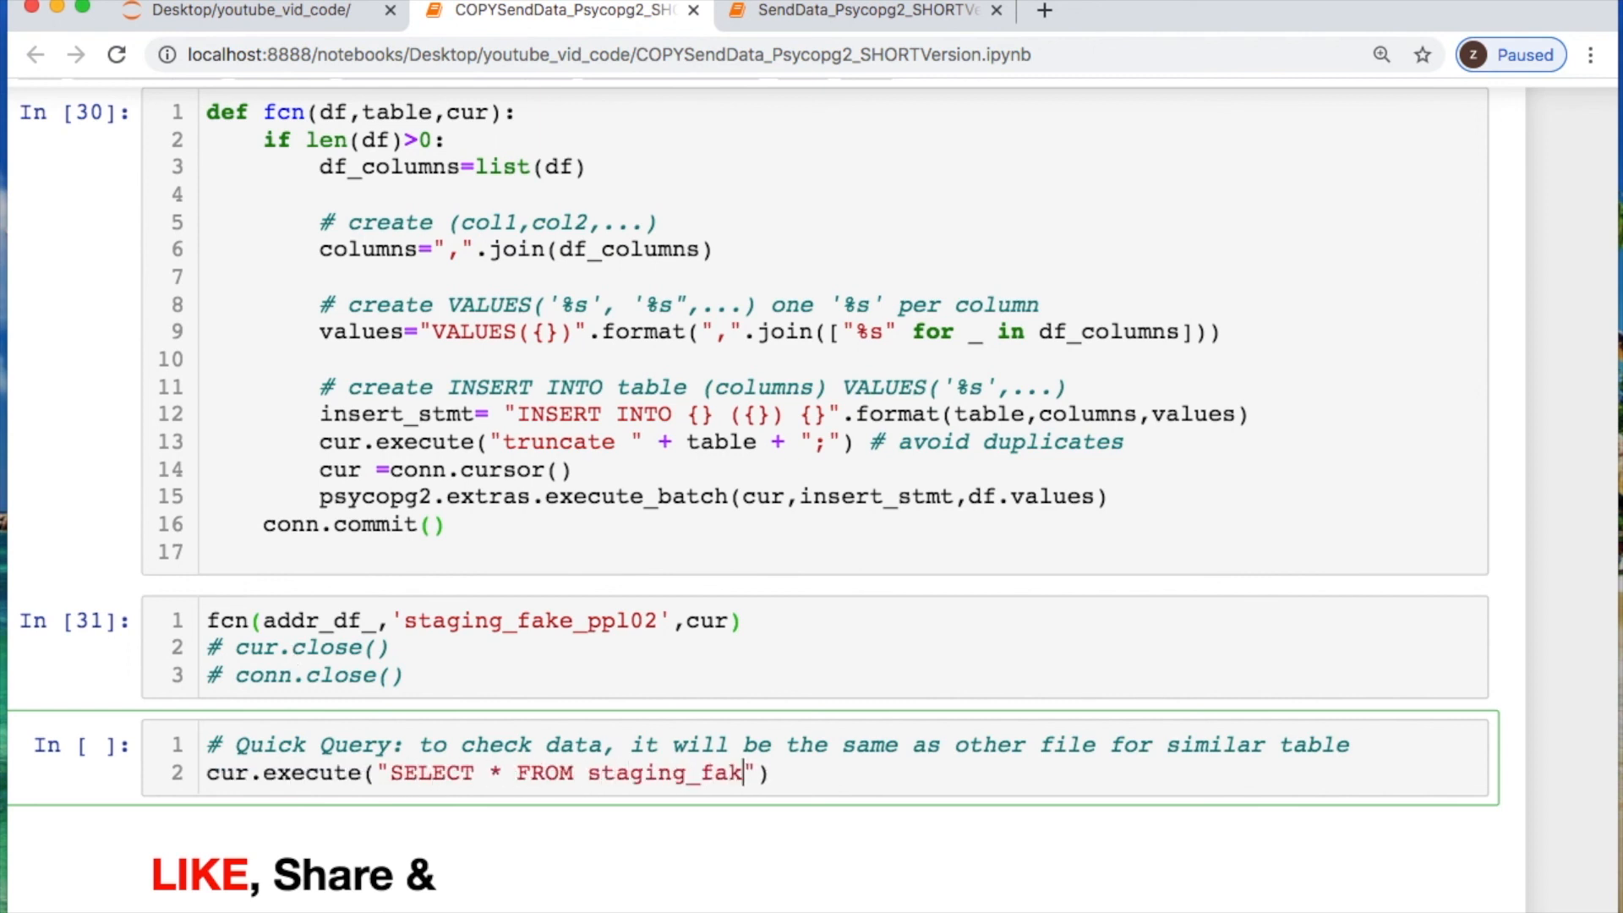
type("e_ppl02")
type("cur.")
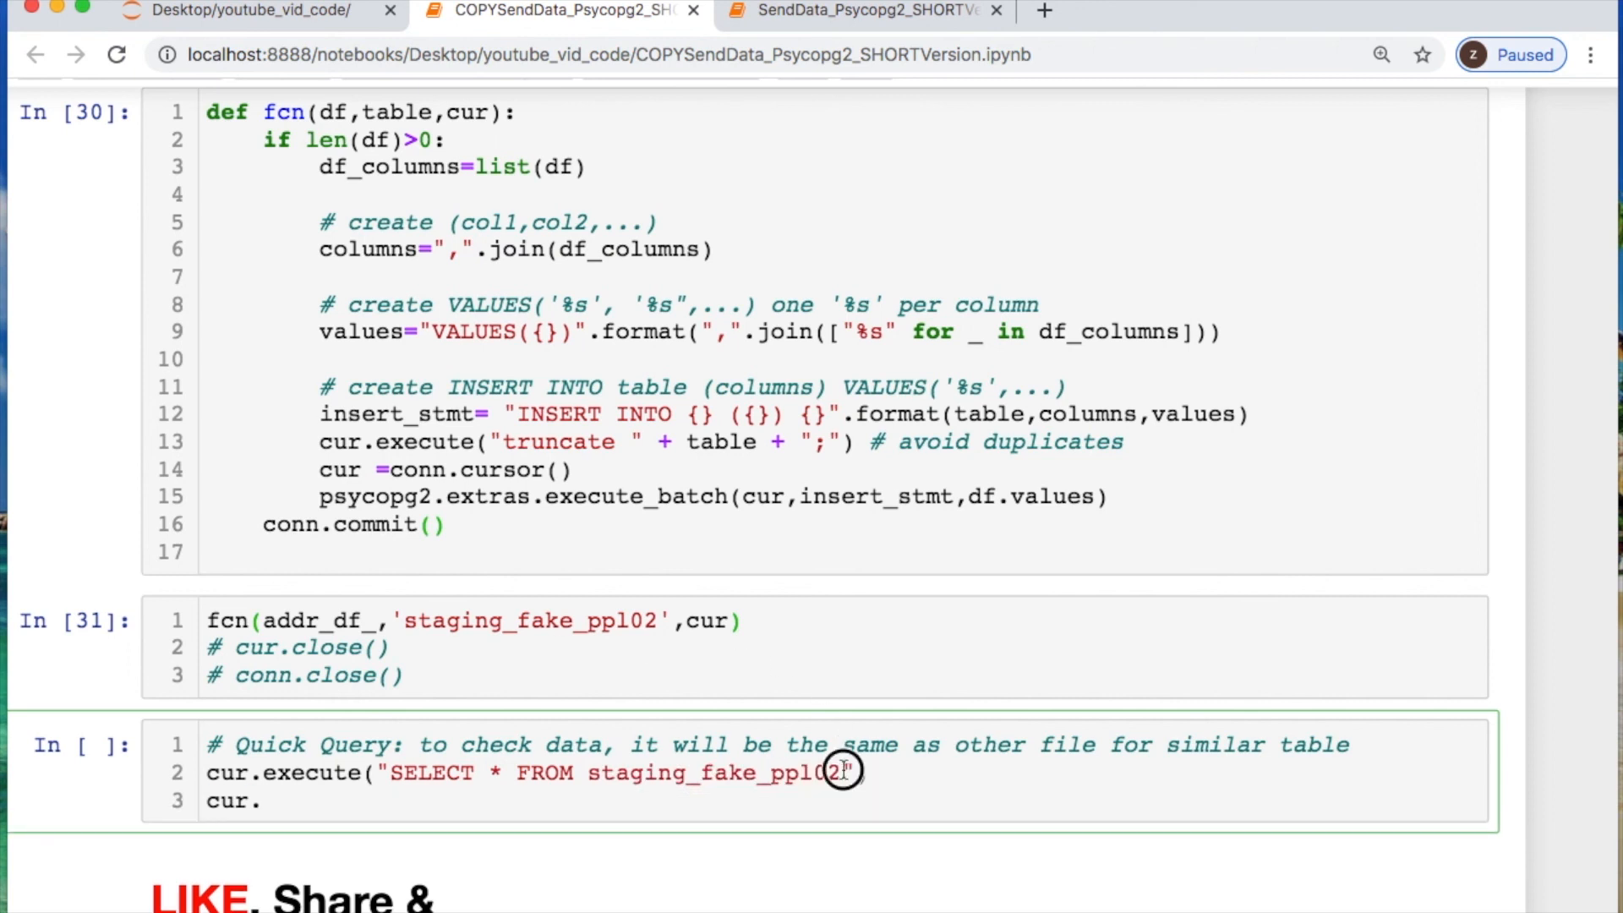
type("limit 6\")")
type("fetchall()")
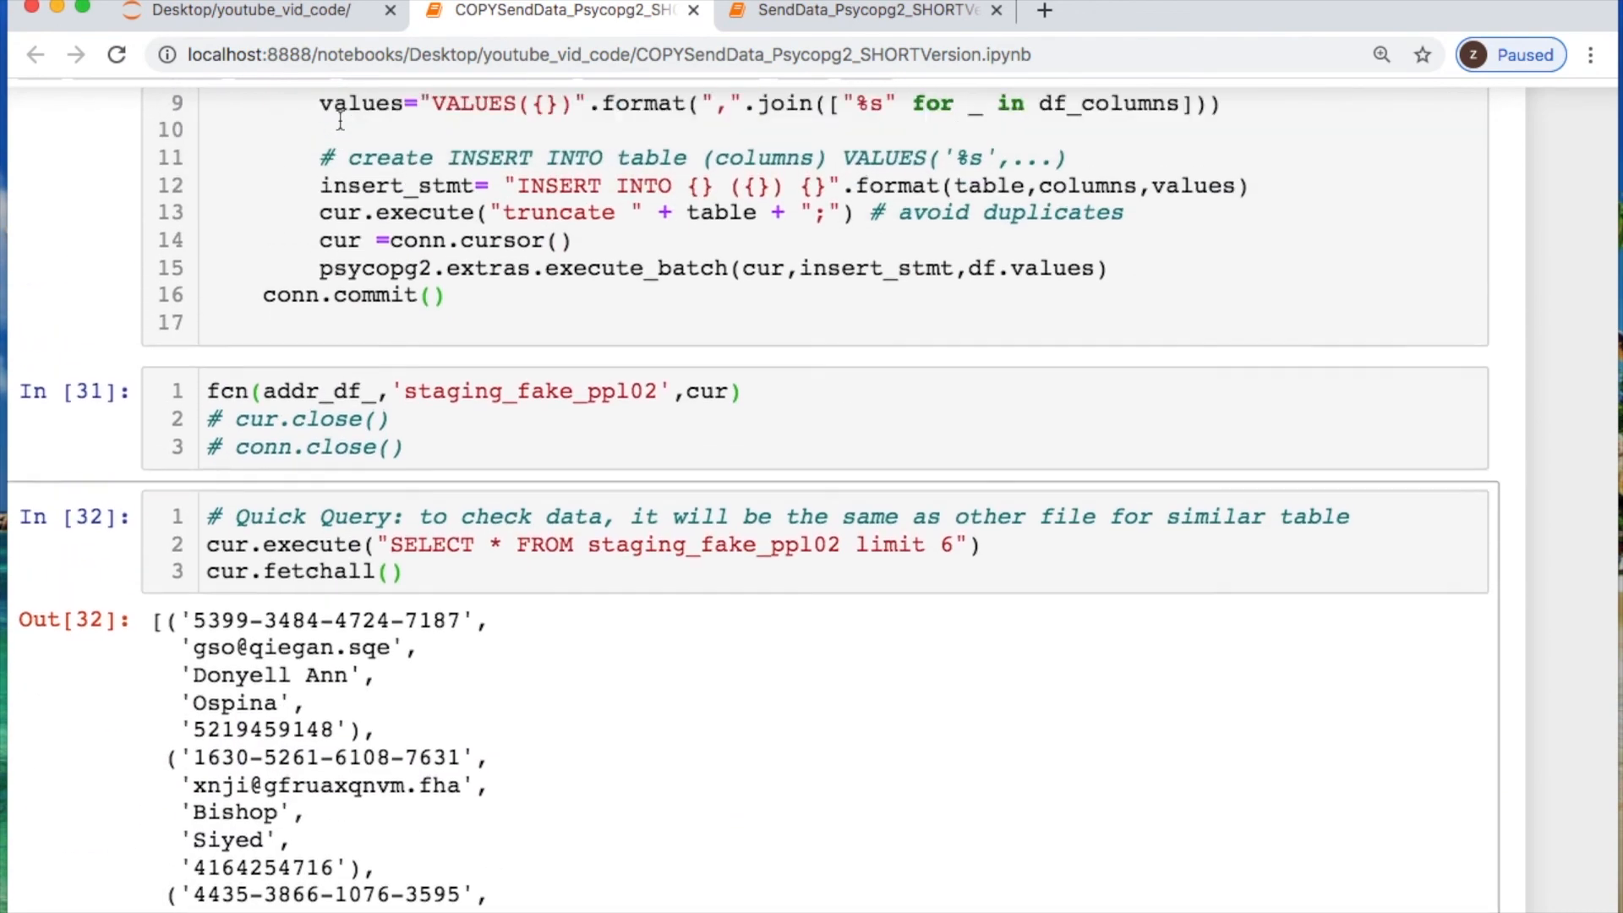
scroll("up", 3)
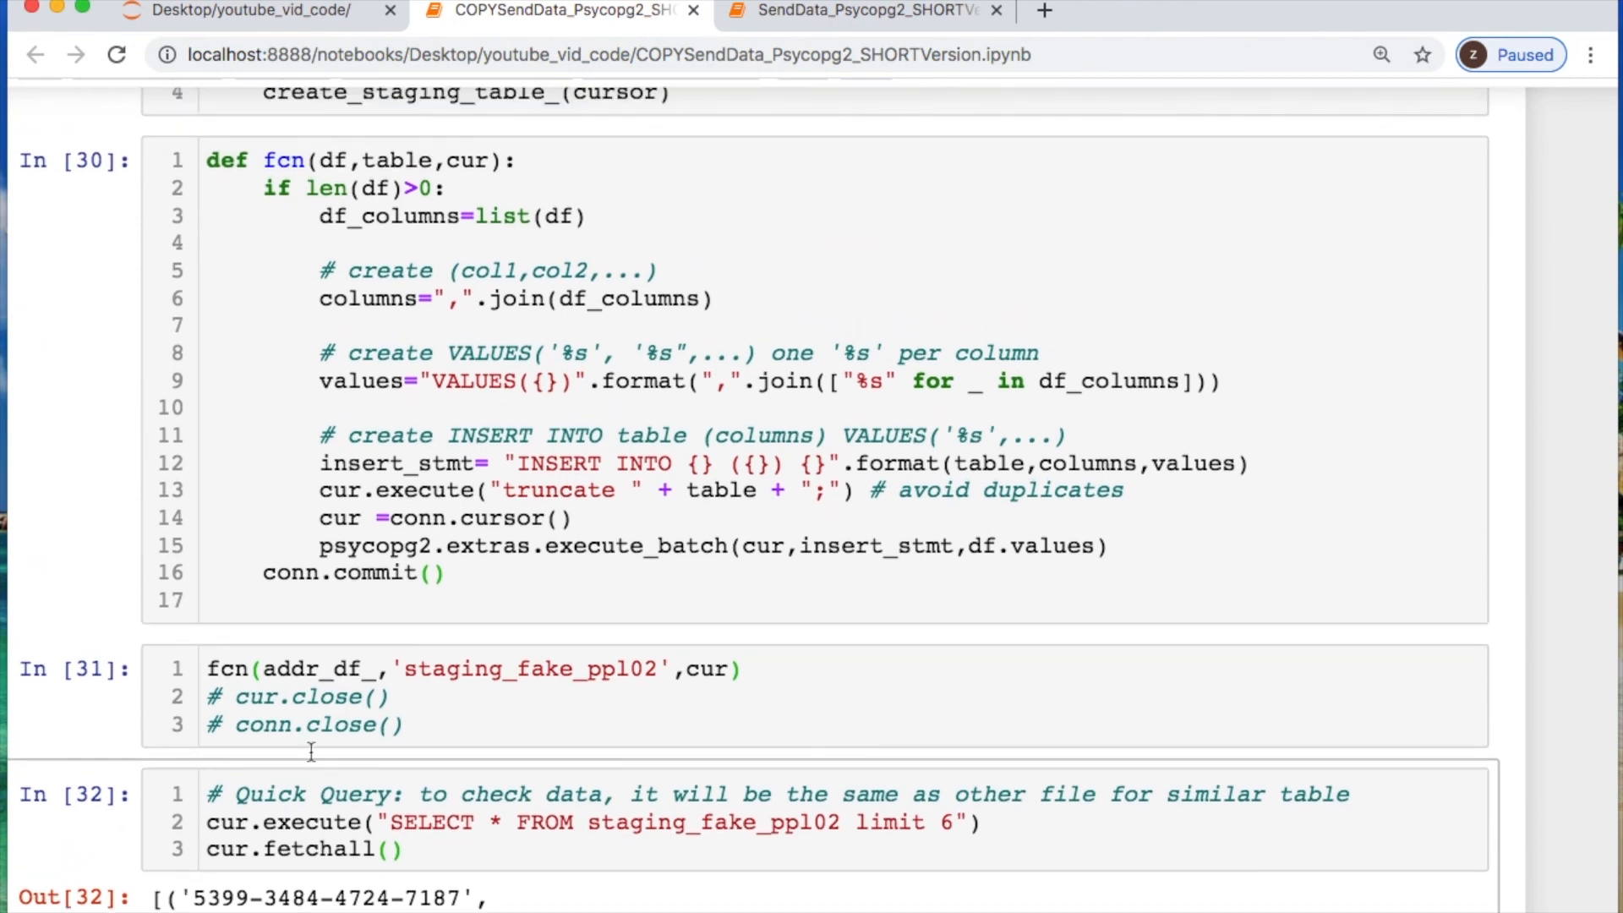
left_click(1187, 382)
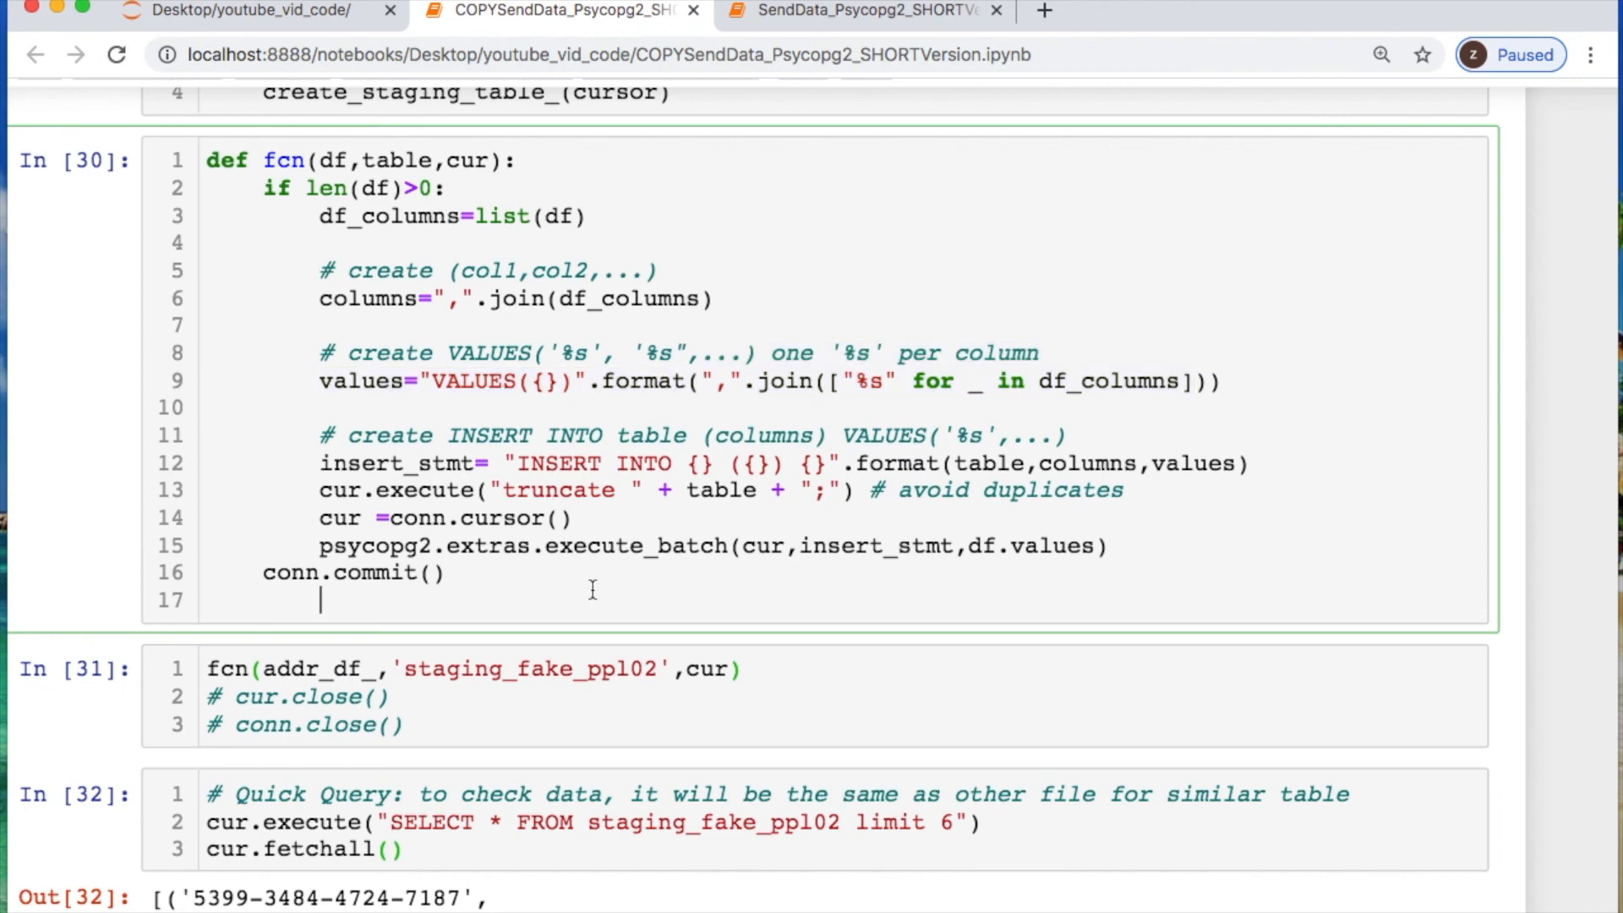
scroll("down", 3)
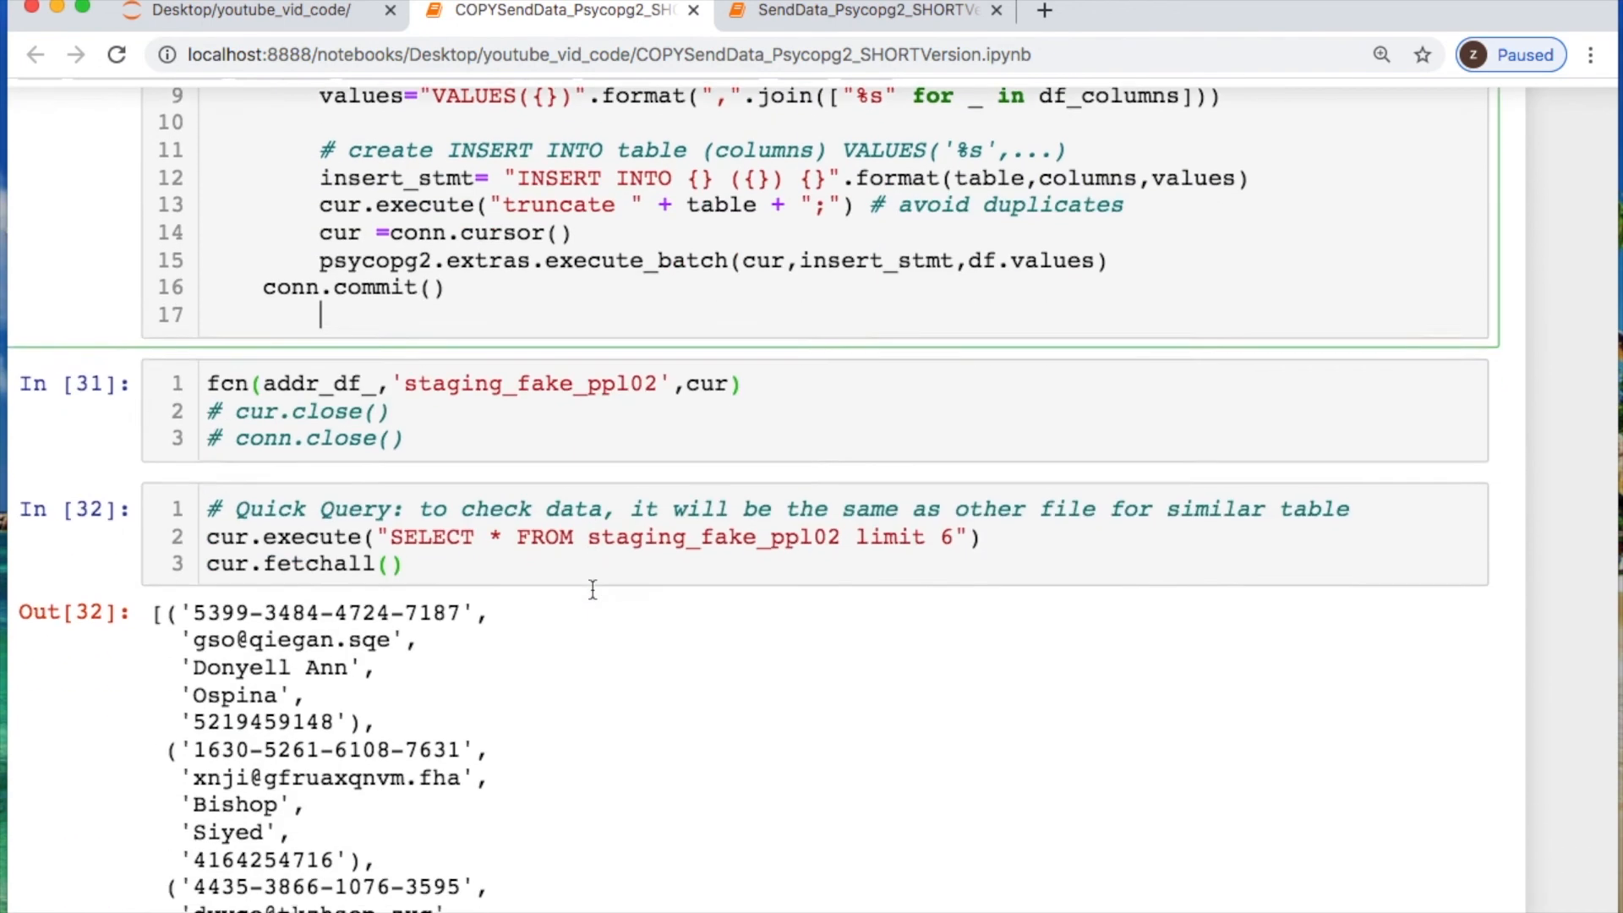
scroll("down", 3)
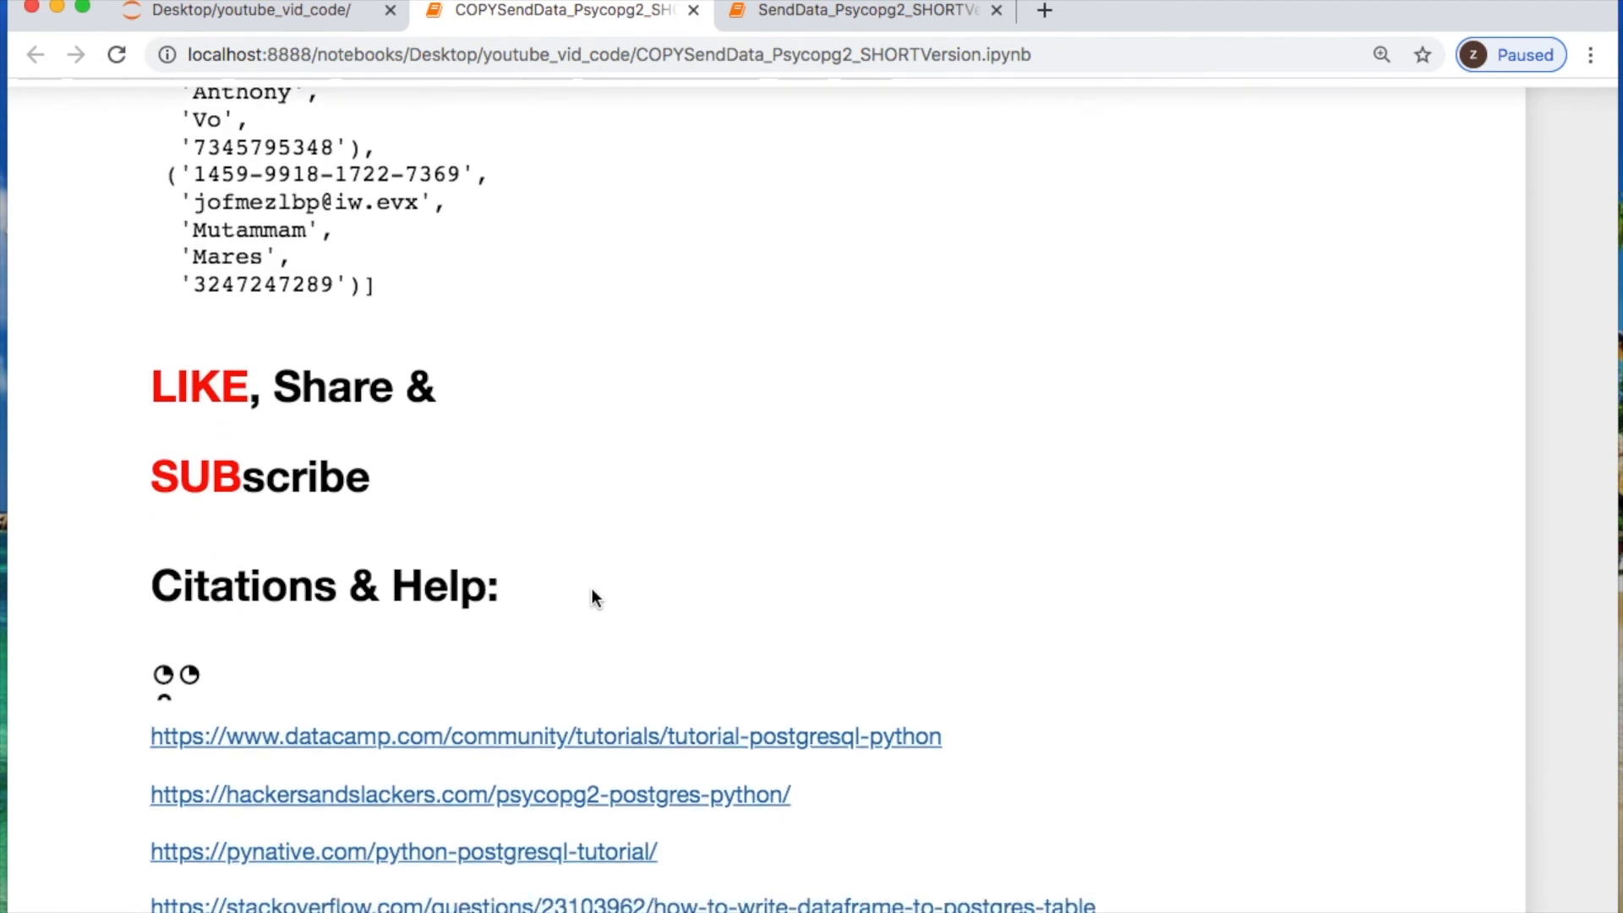
scroll("down", 3)
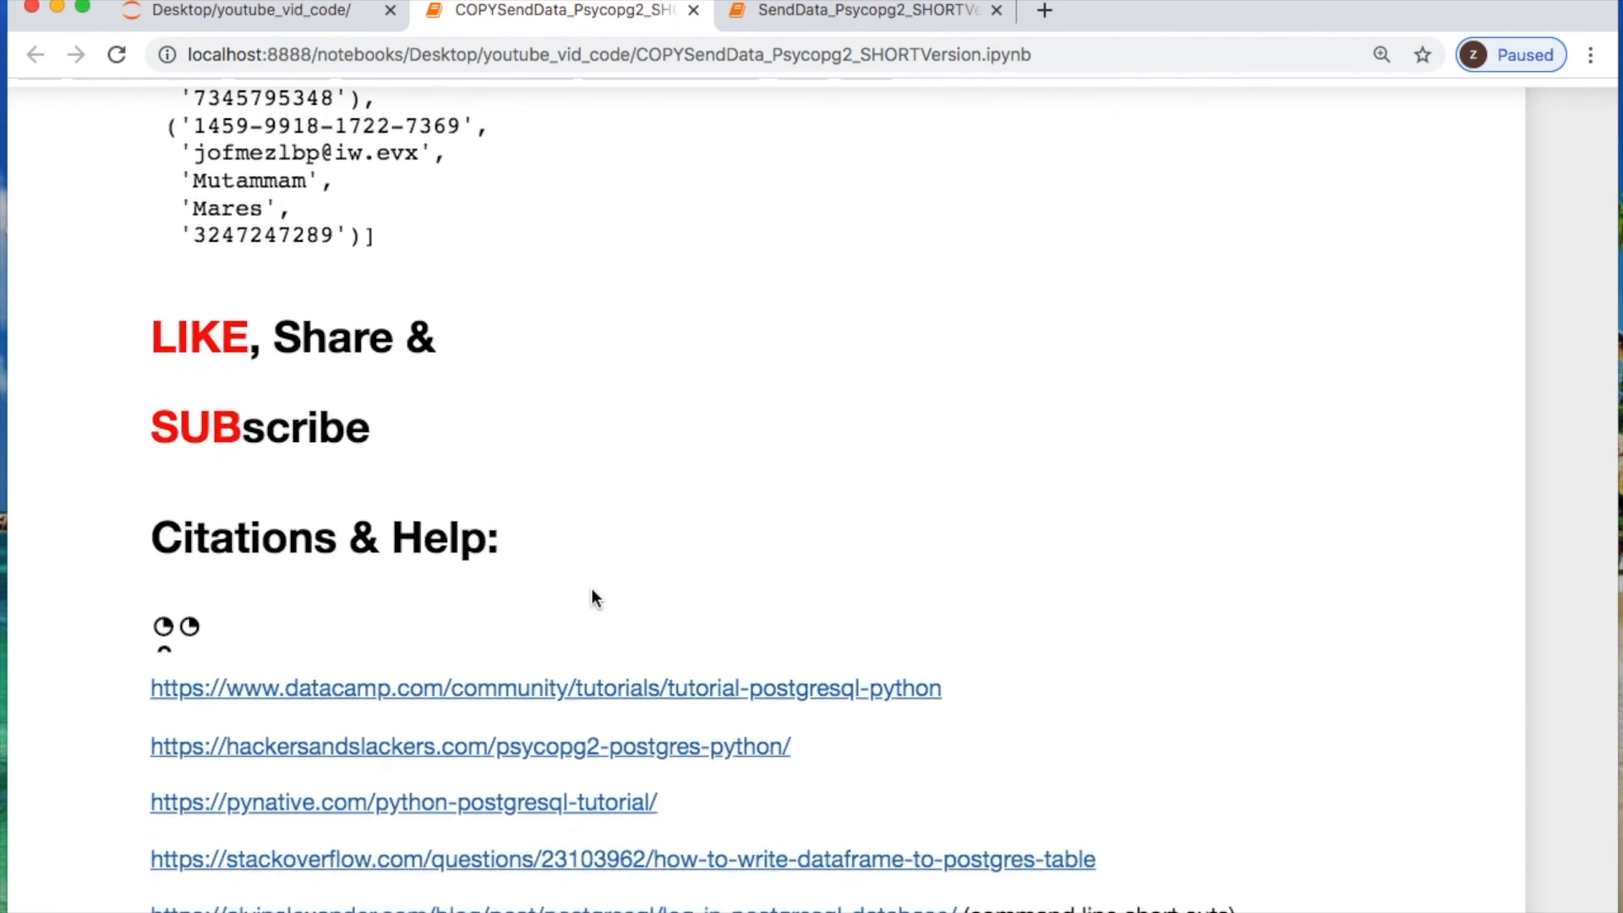